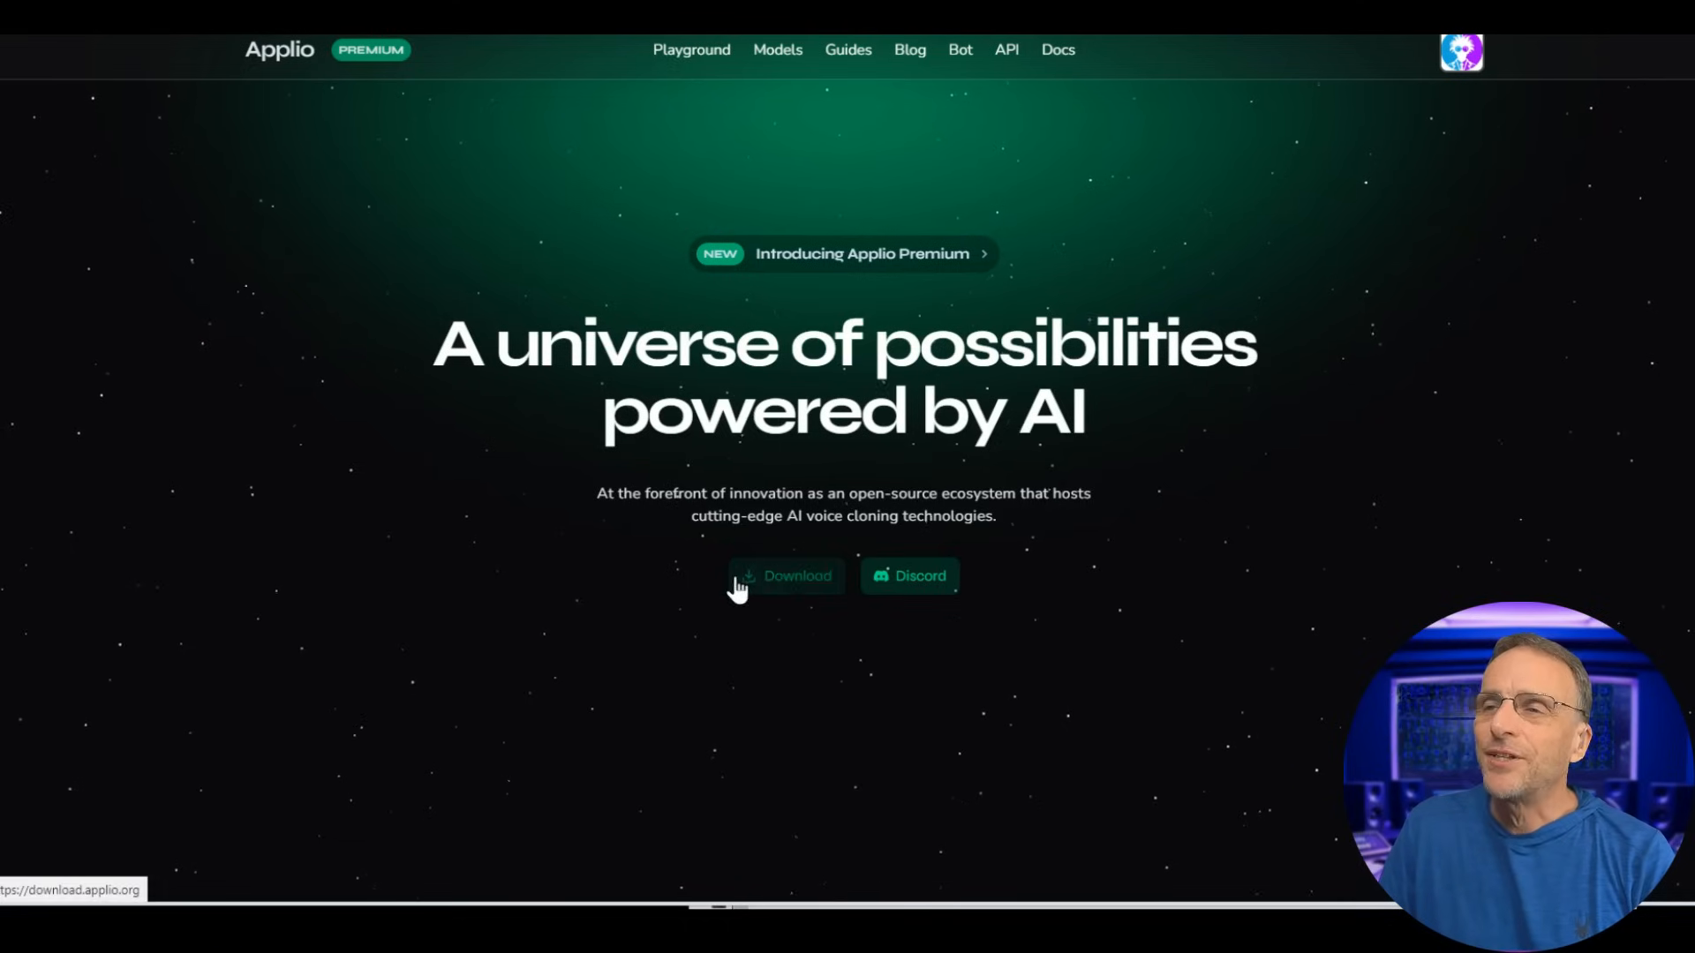
# Open Applio's installation docs and compare install tabs, settling on the Exe instructions.
pyautogui.click(785, 575)
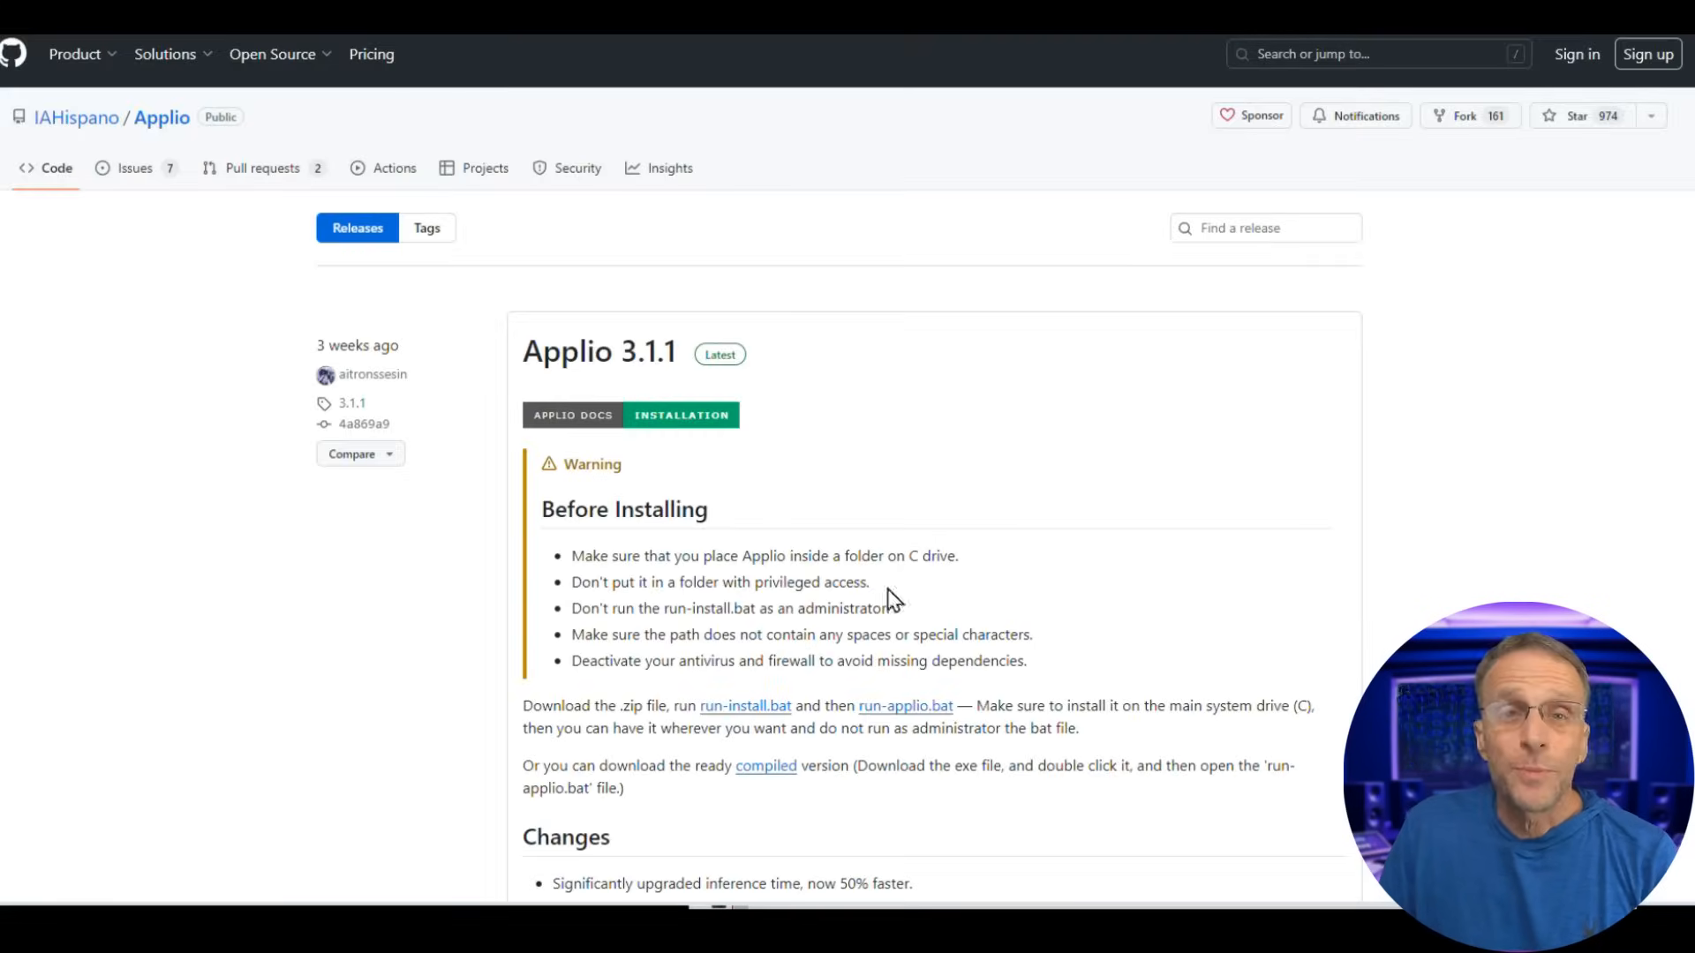
pyautogui.click(681, 414)
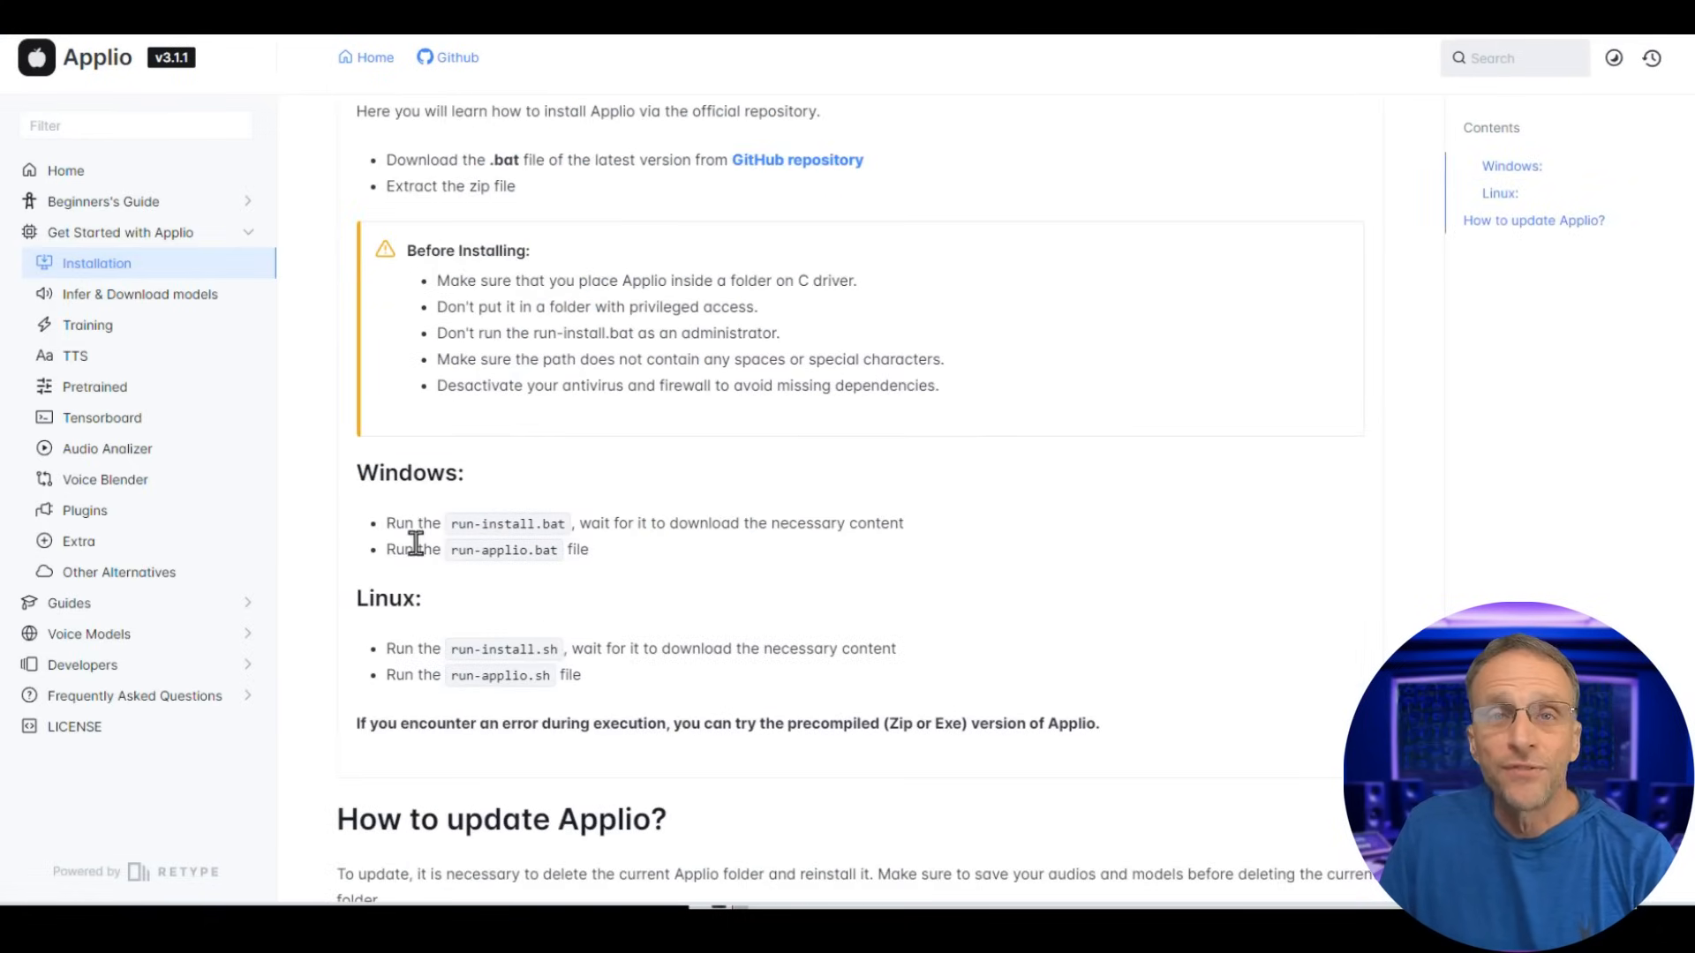
pyautogui.scroll(3)
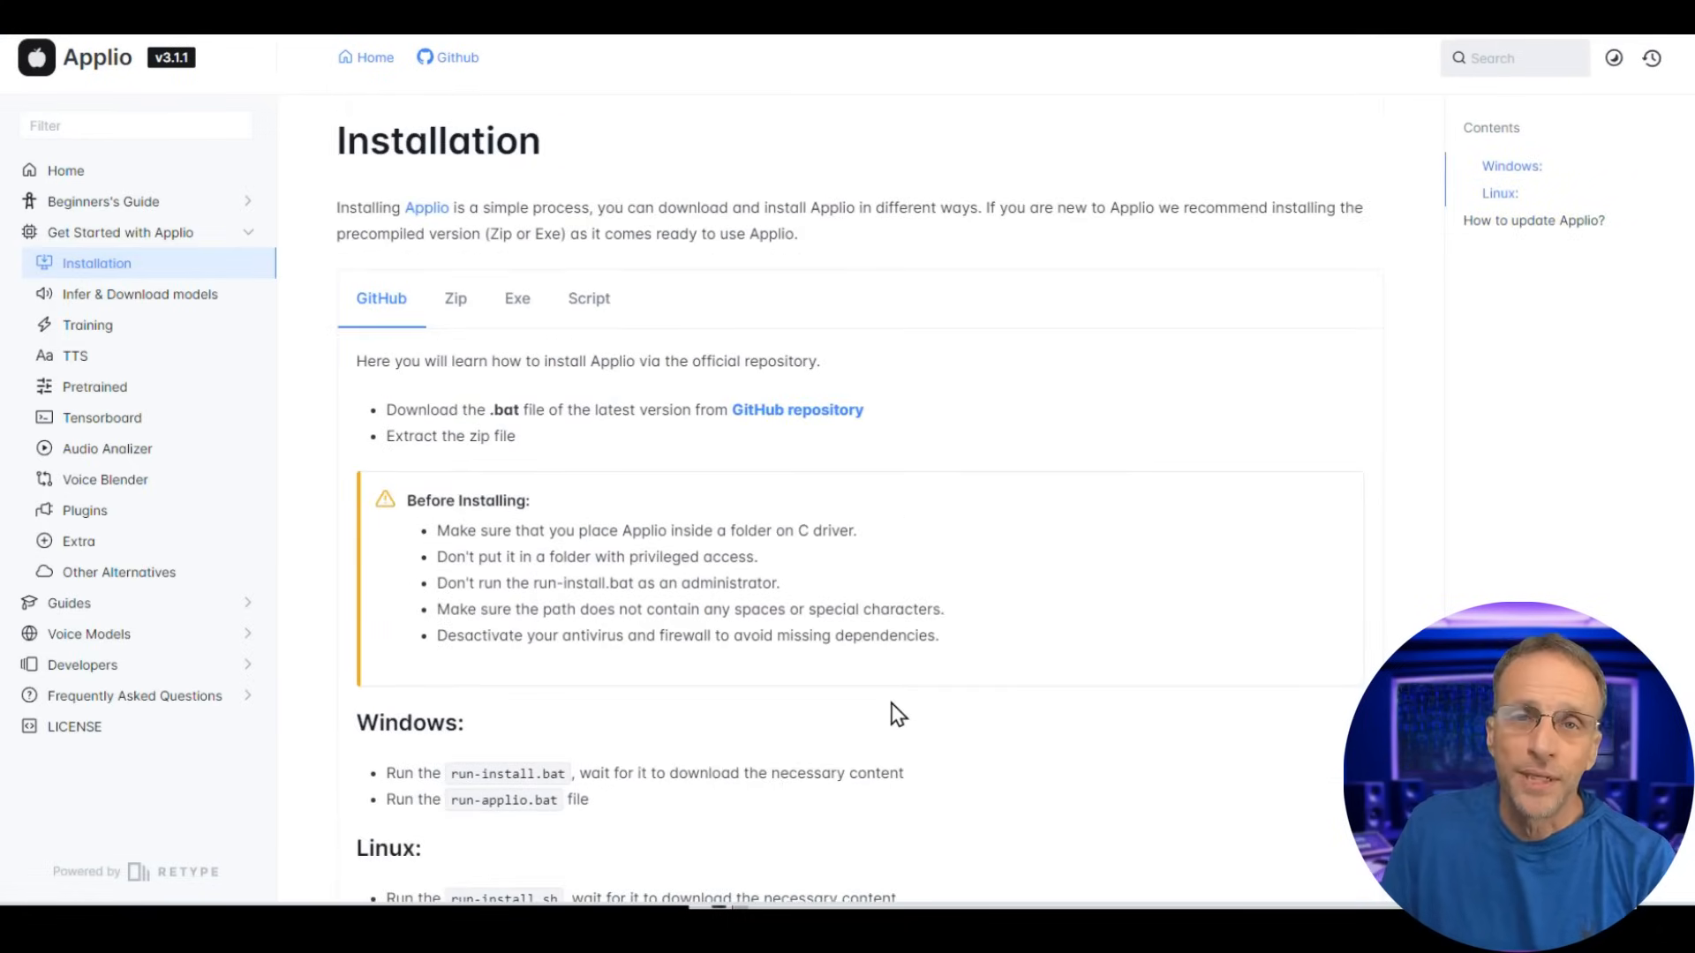
pyautogui.moveTo(753, 756)
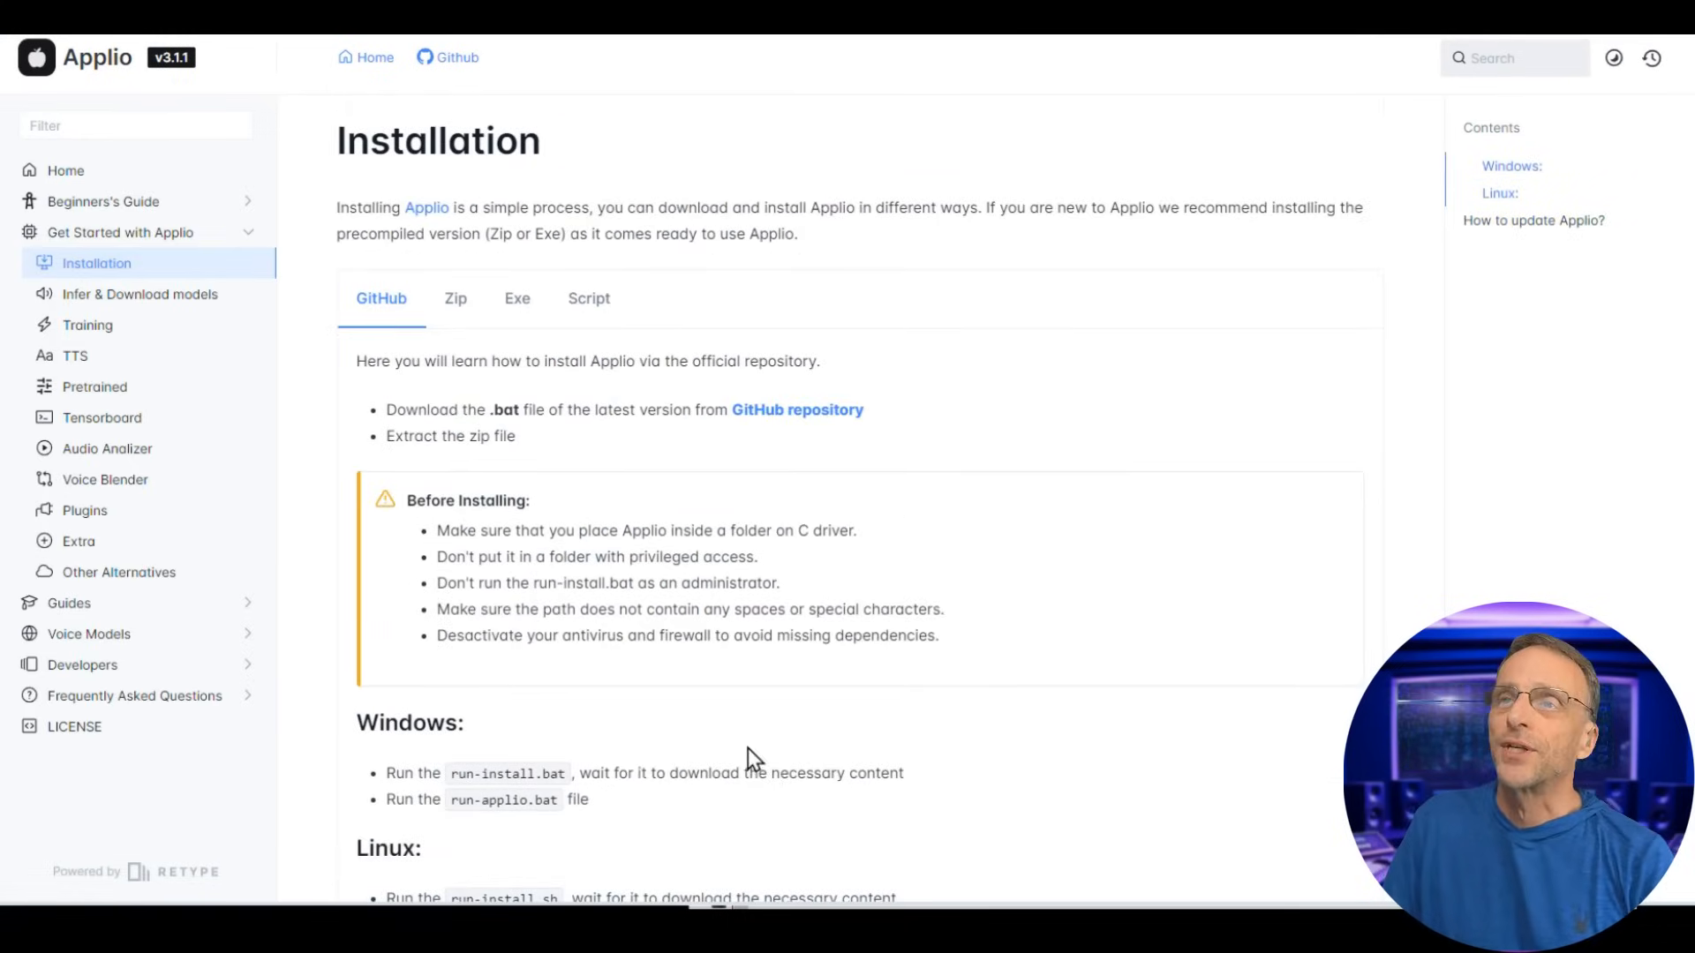
pyautogui.moveTo(381, 298)
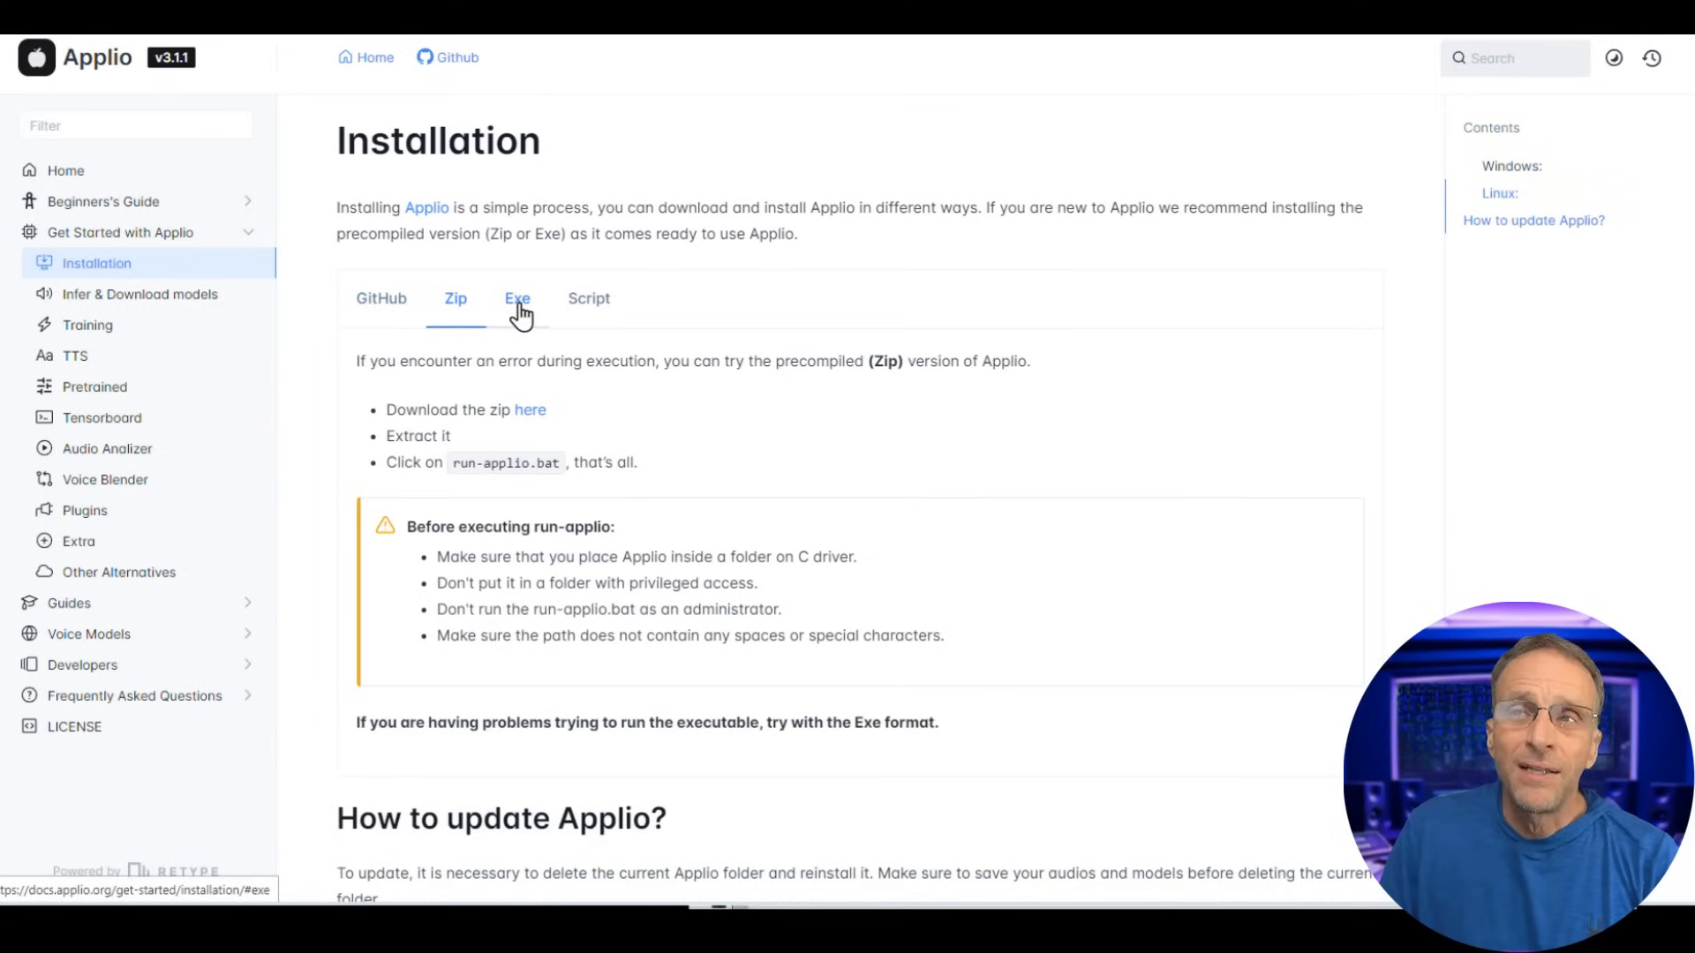
pyautogui.click(517, 298)
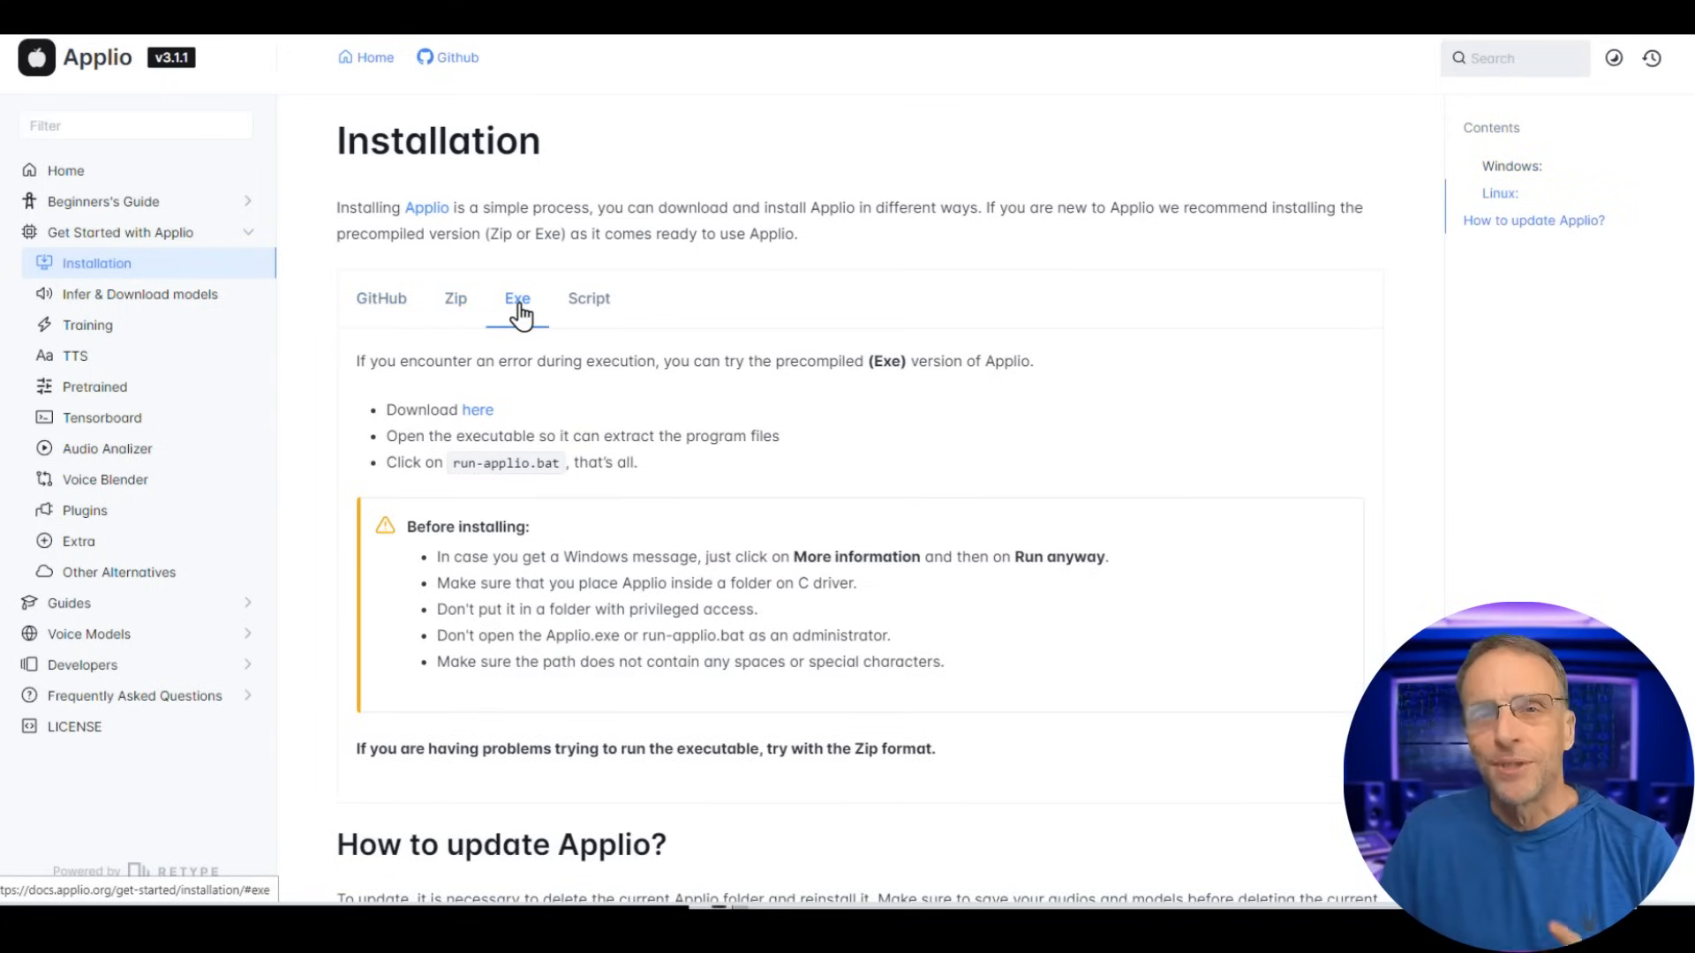
pyautogui.click(588, 298)
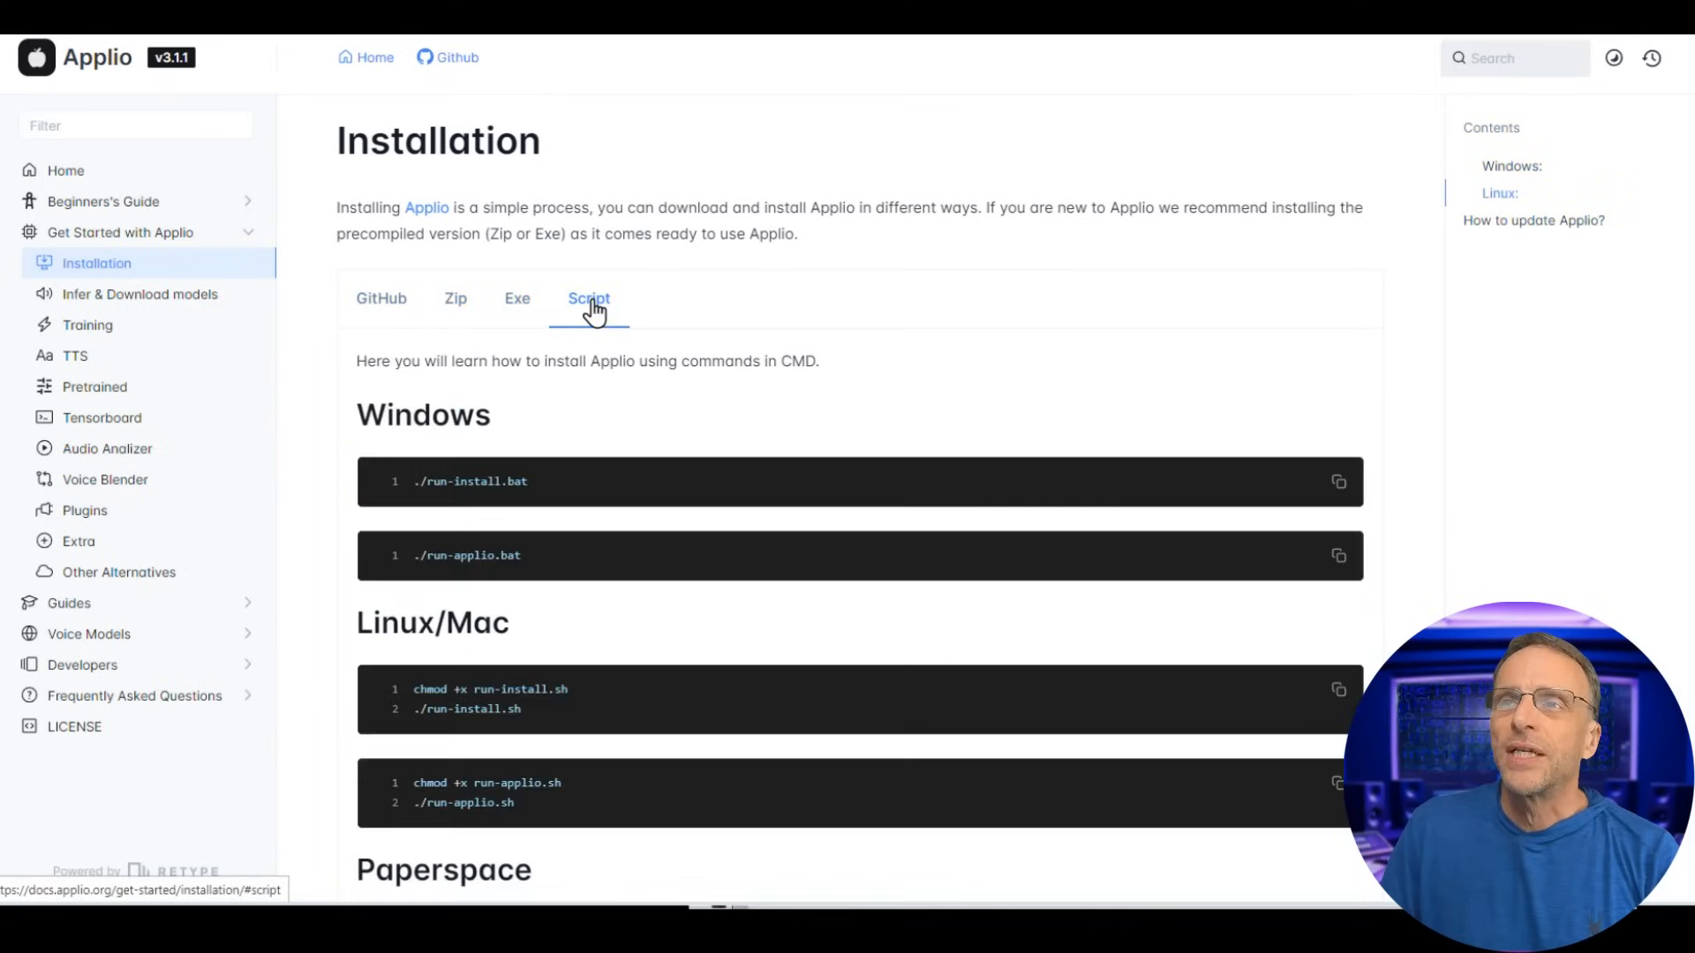
pyautogui.click(517, 299)
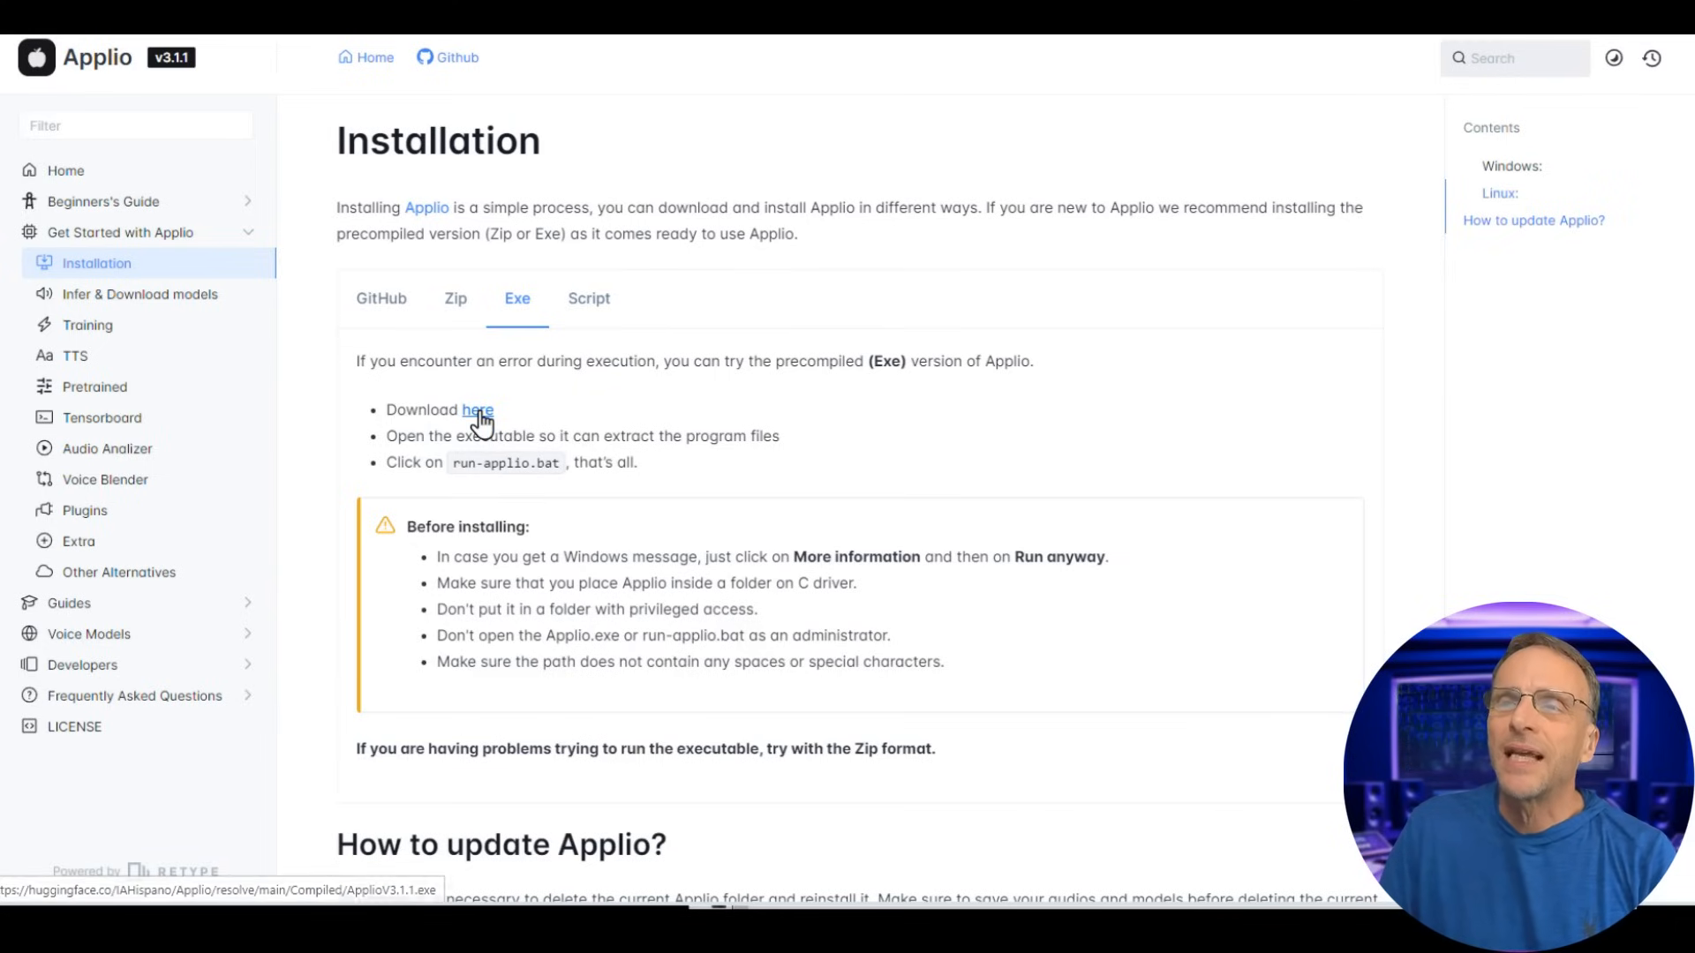
# Download and save the Applio Exe, setting its extraction destination to c:\applio.
pyautogui.click(477, 410)
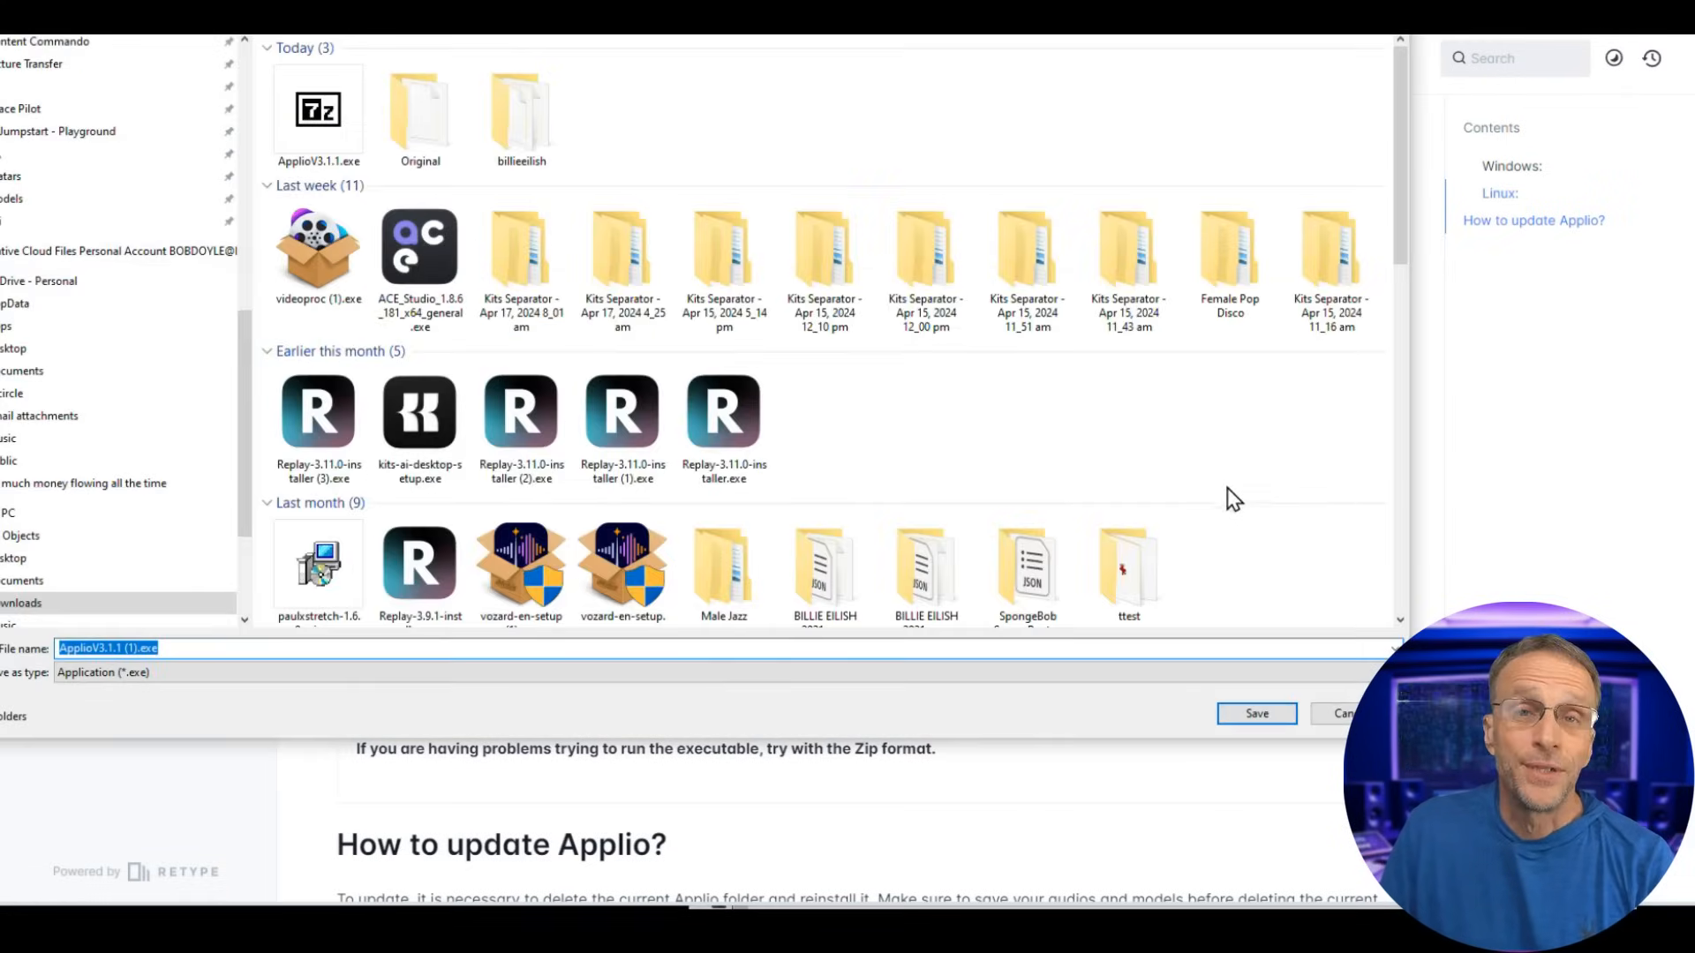
pyautogui.click(1254, 713)
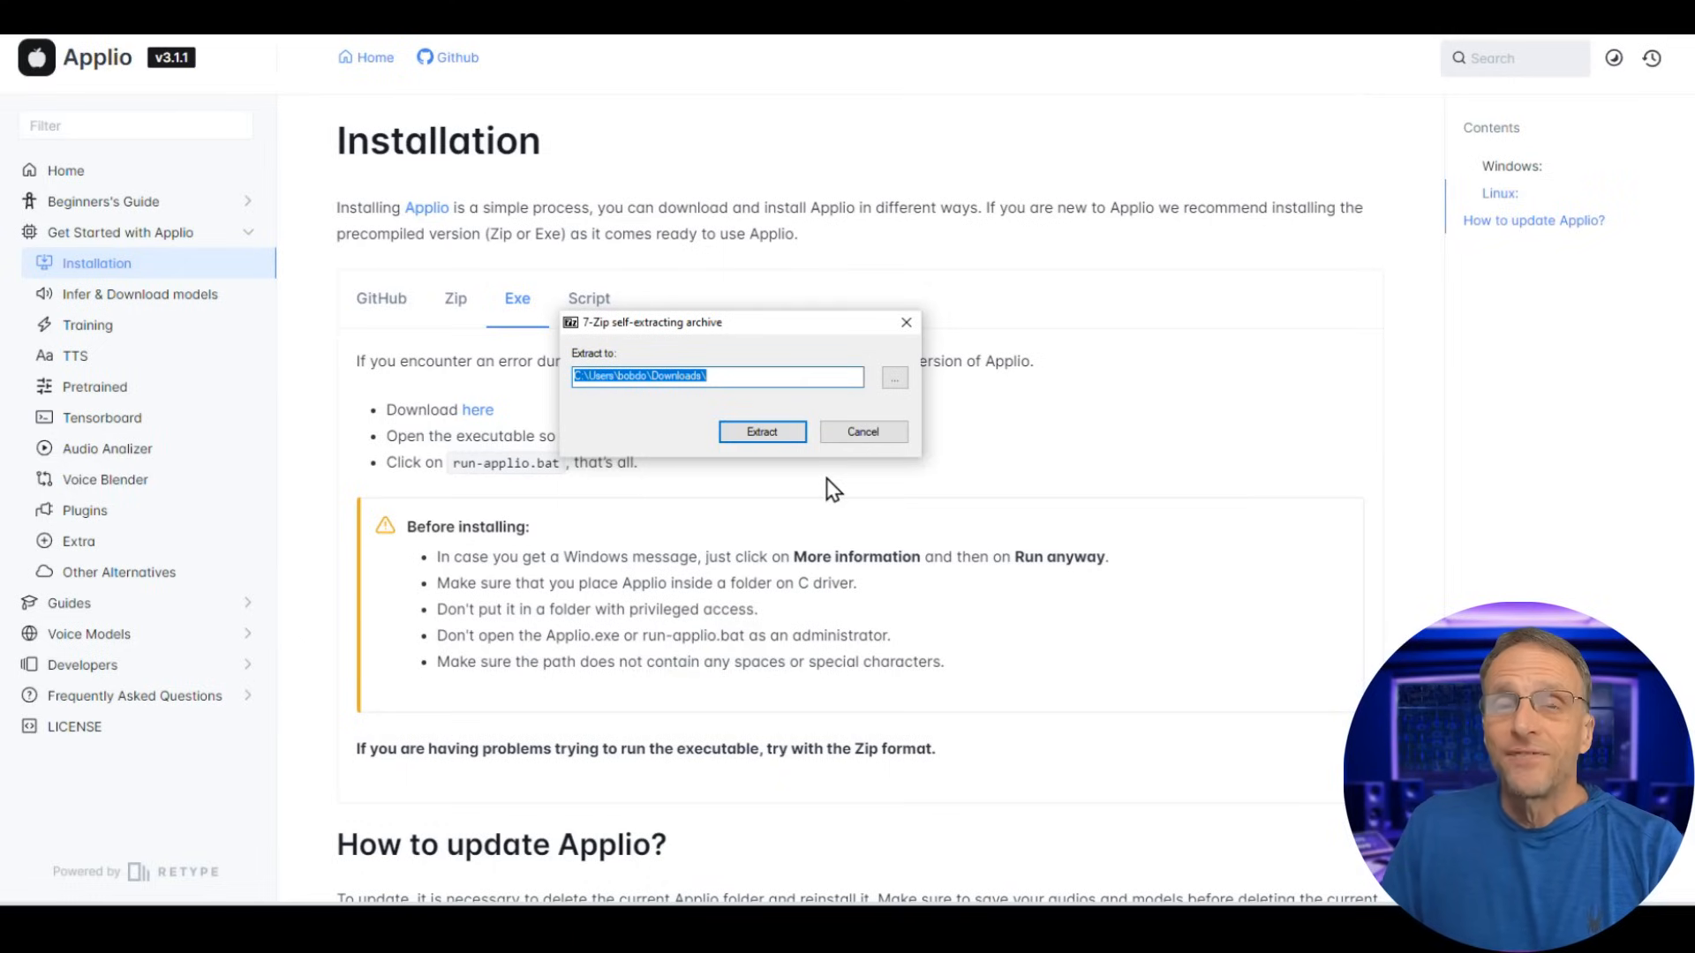
pyautogui.moveTo(716, 589)
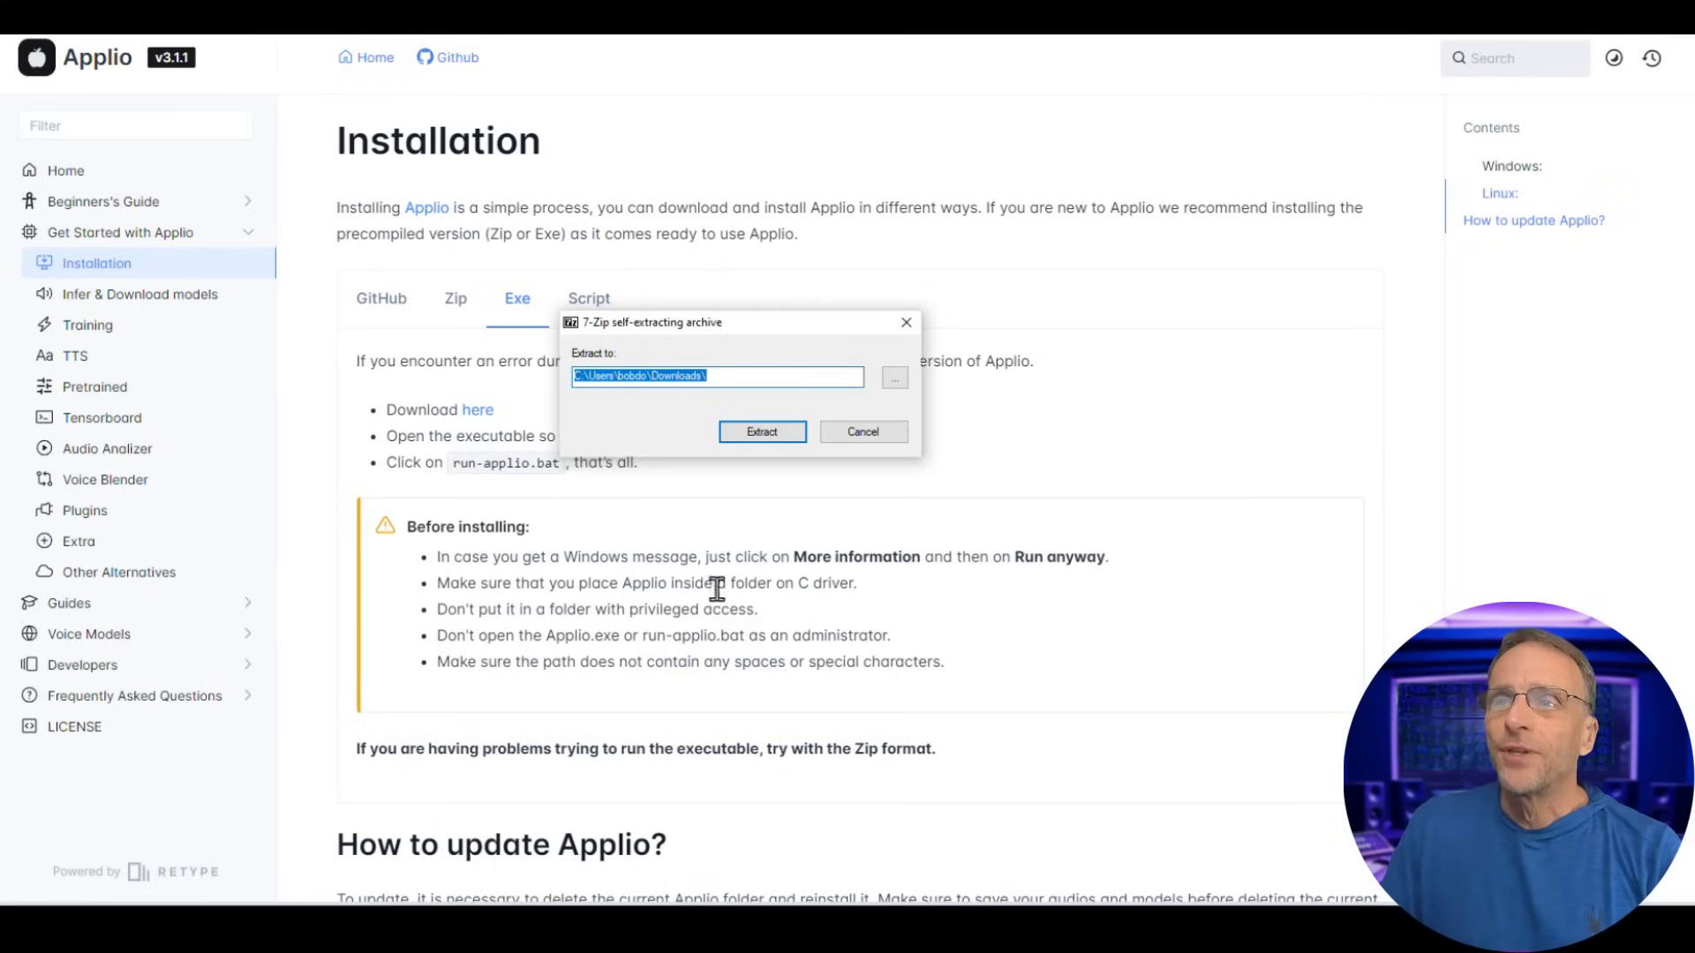
pyautogui.moveTo(665, 589)
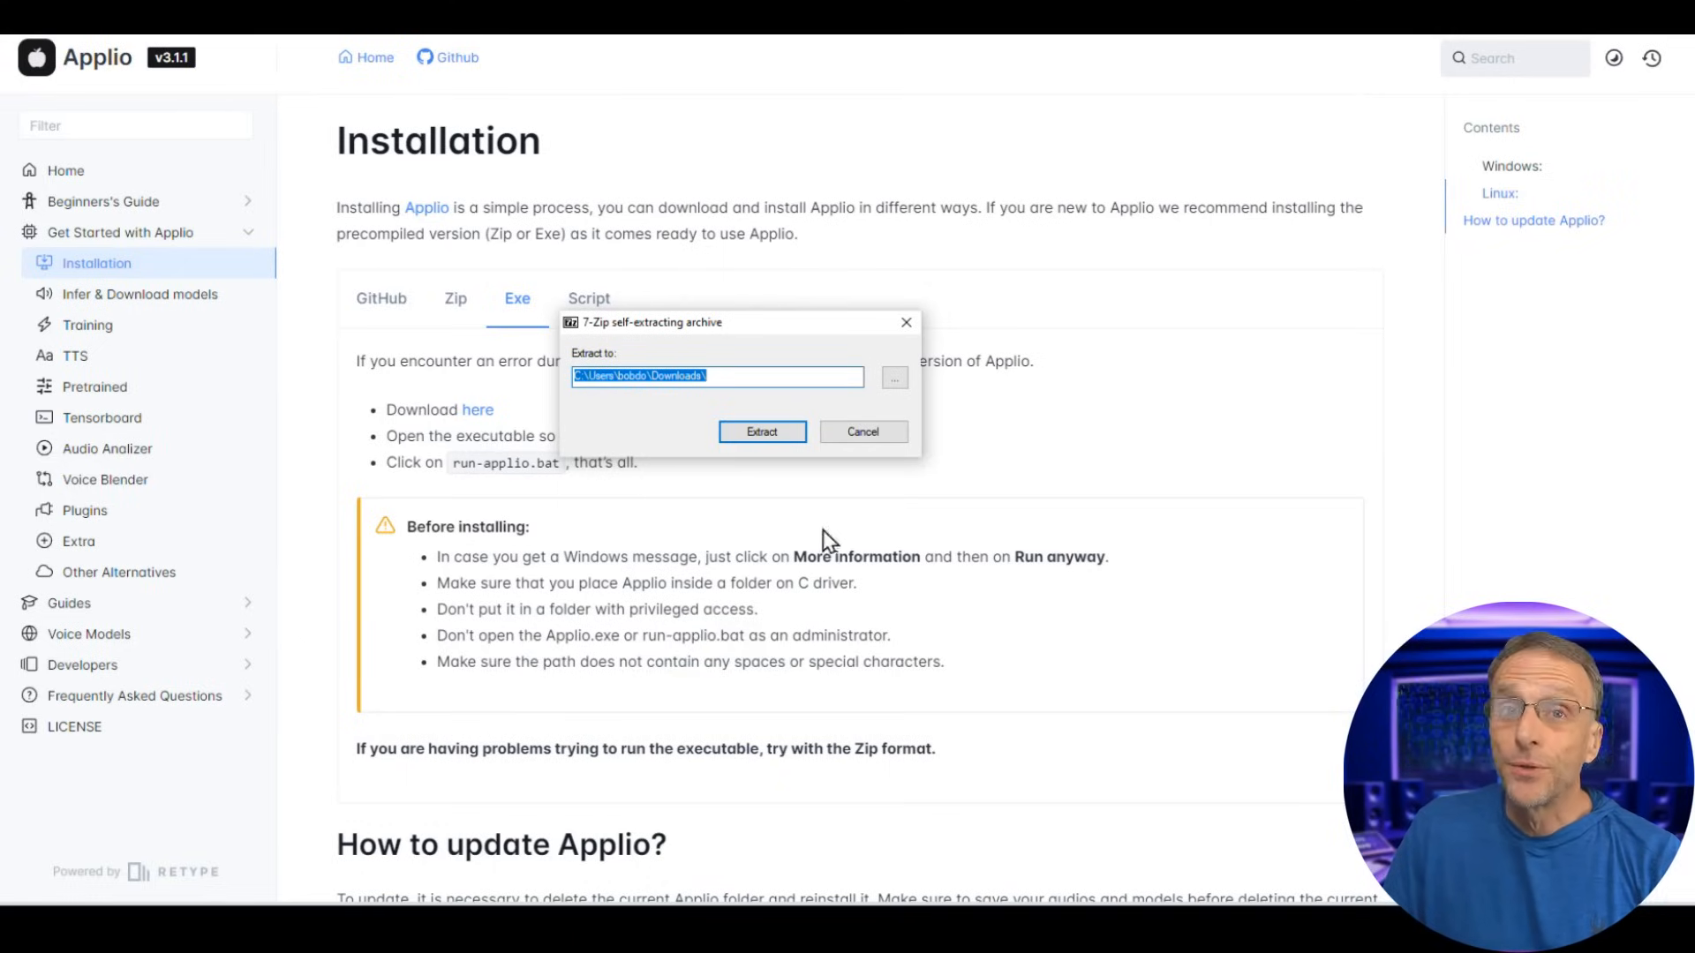
pyautogui.write('c')
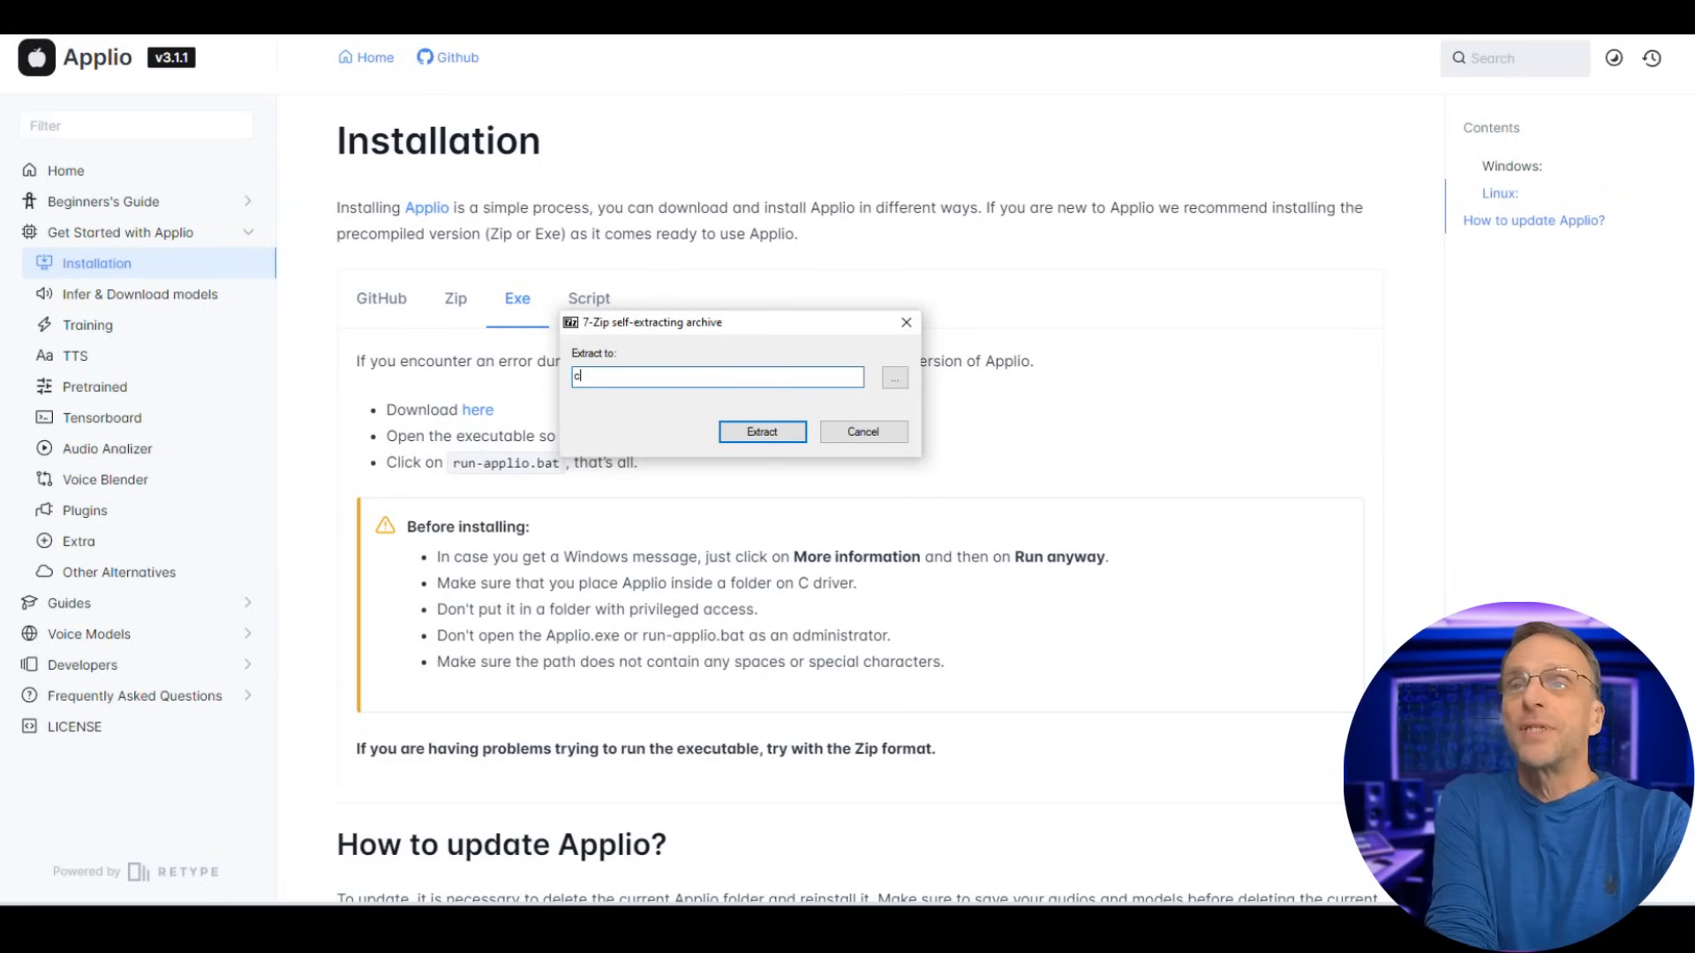
pyautogui.write(':\\applio')
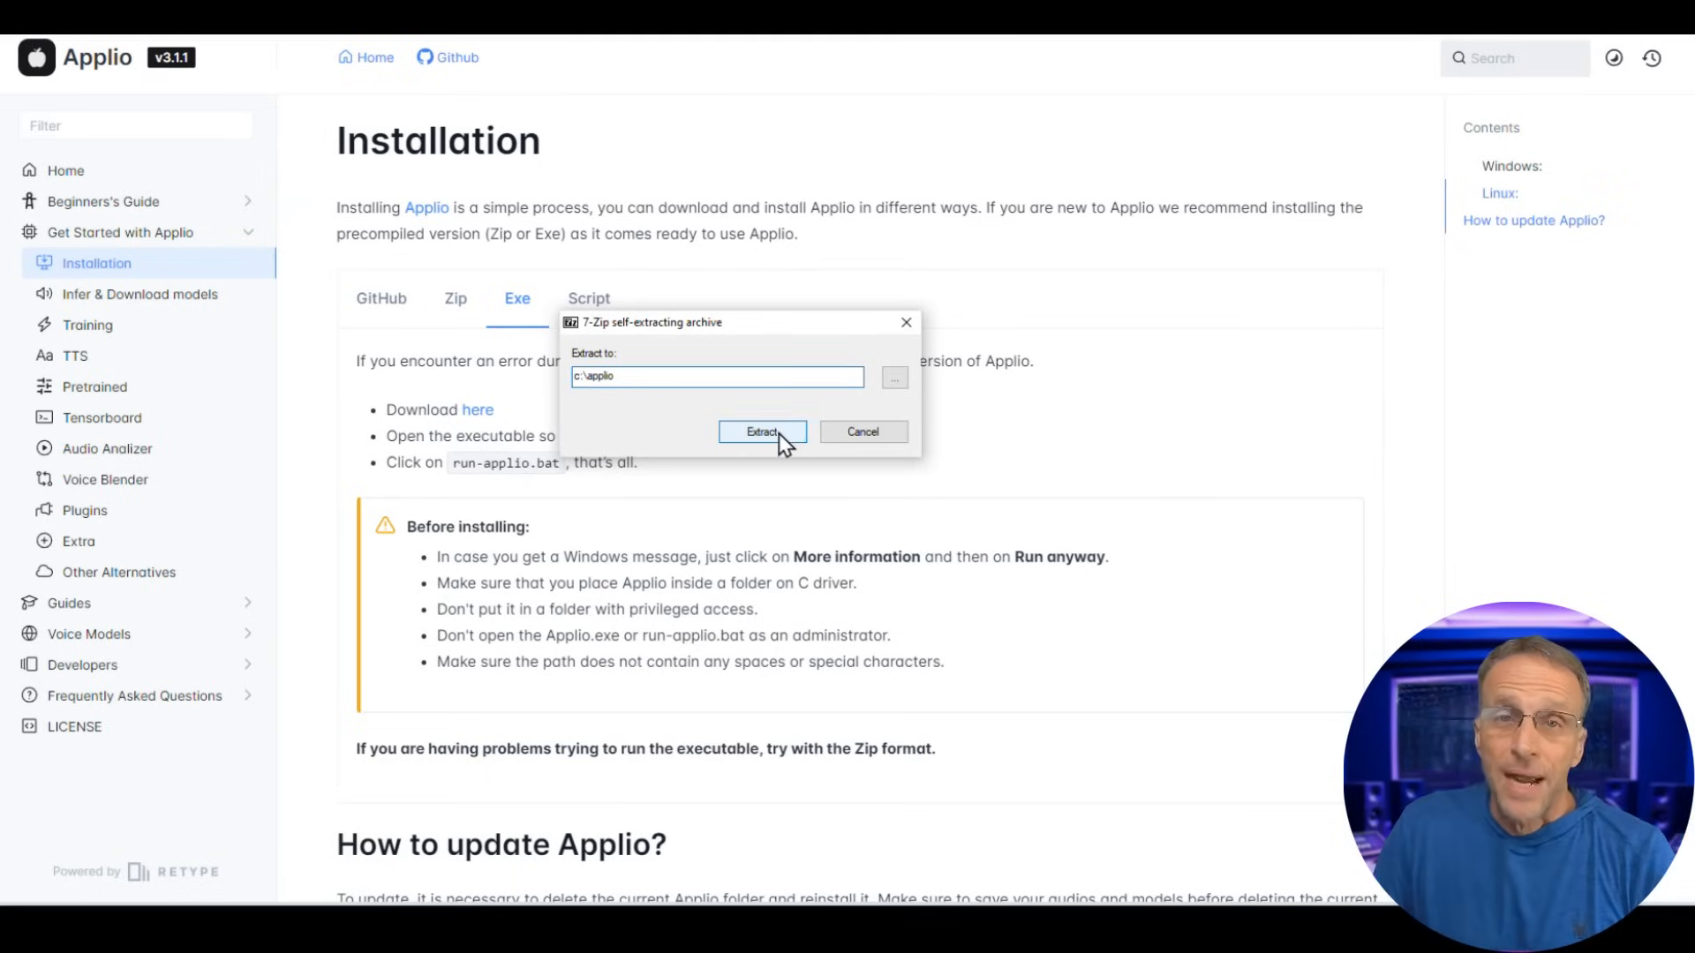
# Extract Applio, open the ApplioV3.1.1 folder and launch run-applio.bat.
pyautogui.click(762, 432)
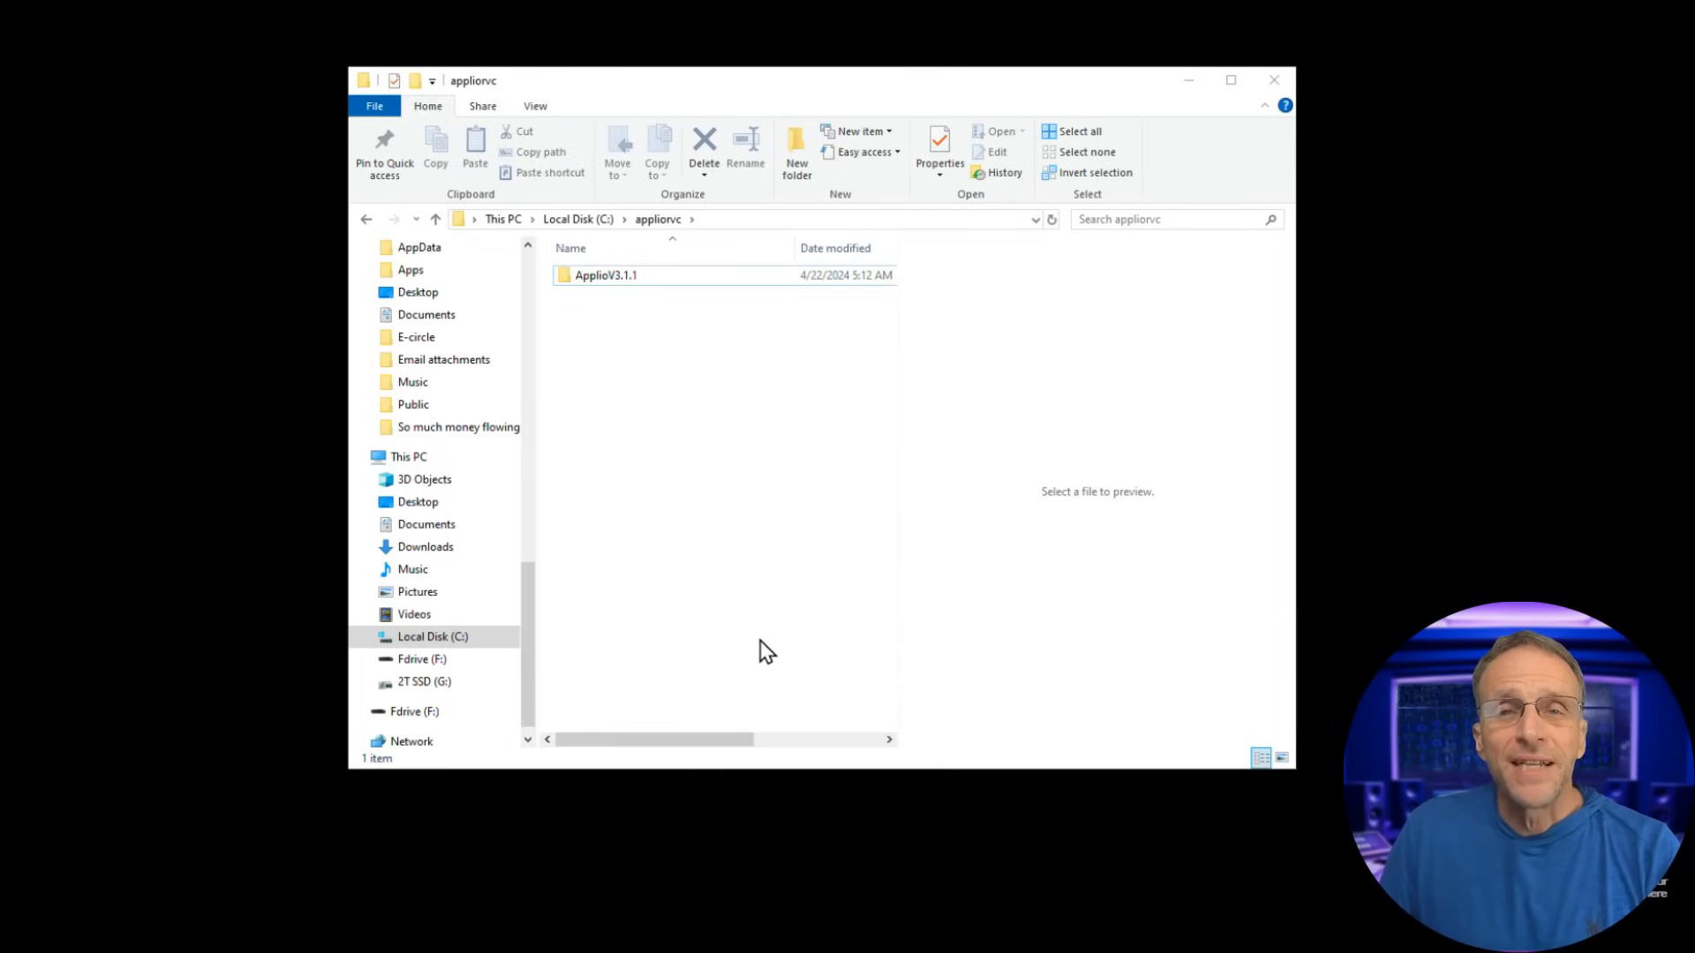
pyautogui.moveTo(703, 610)
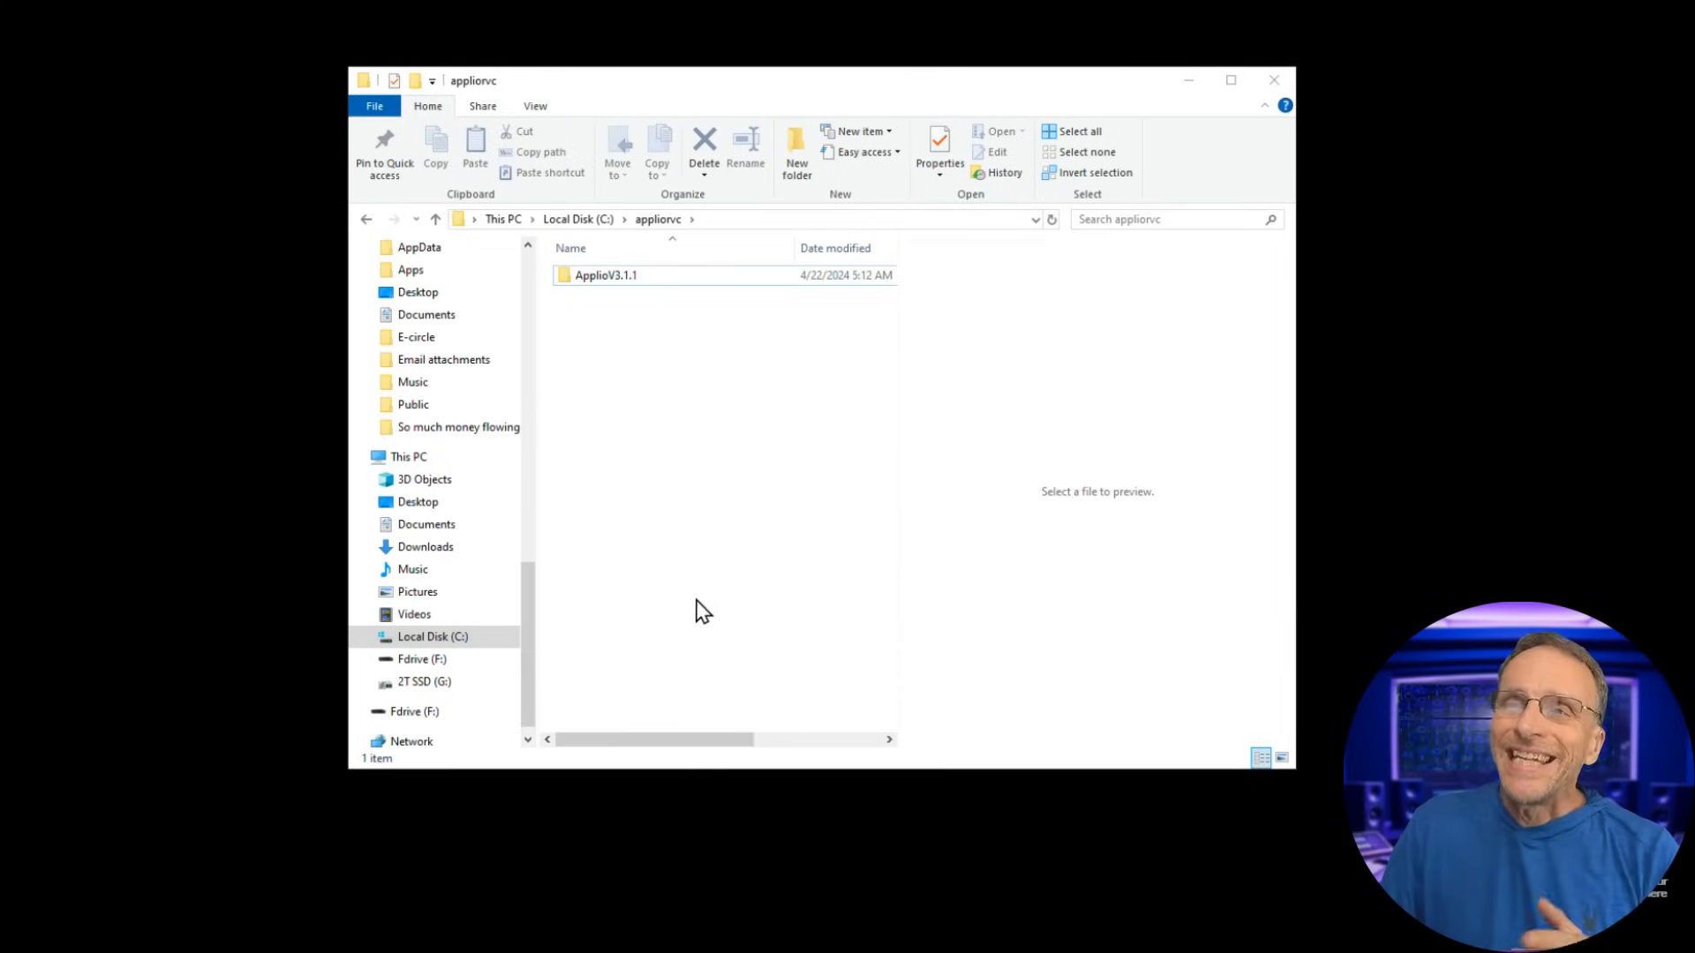
pyautogui.moveTo(635, 379)
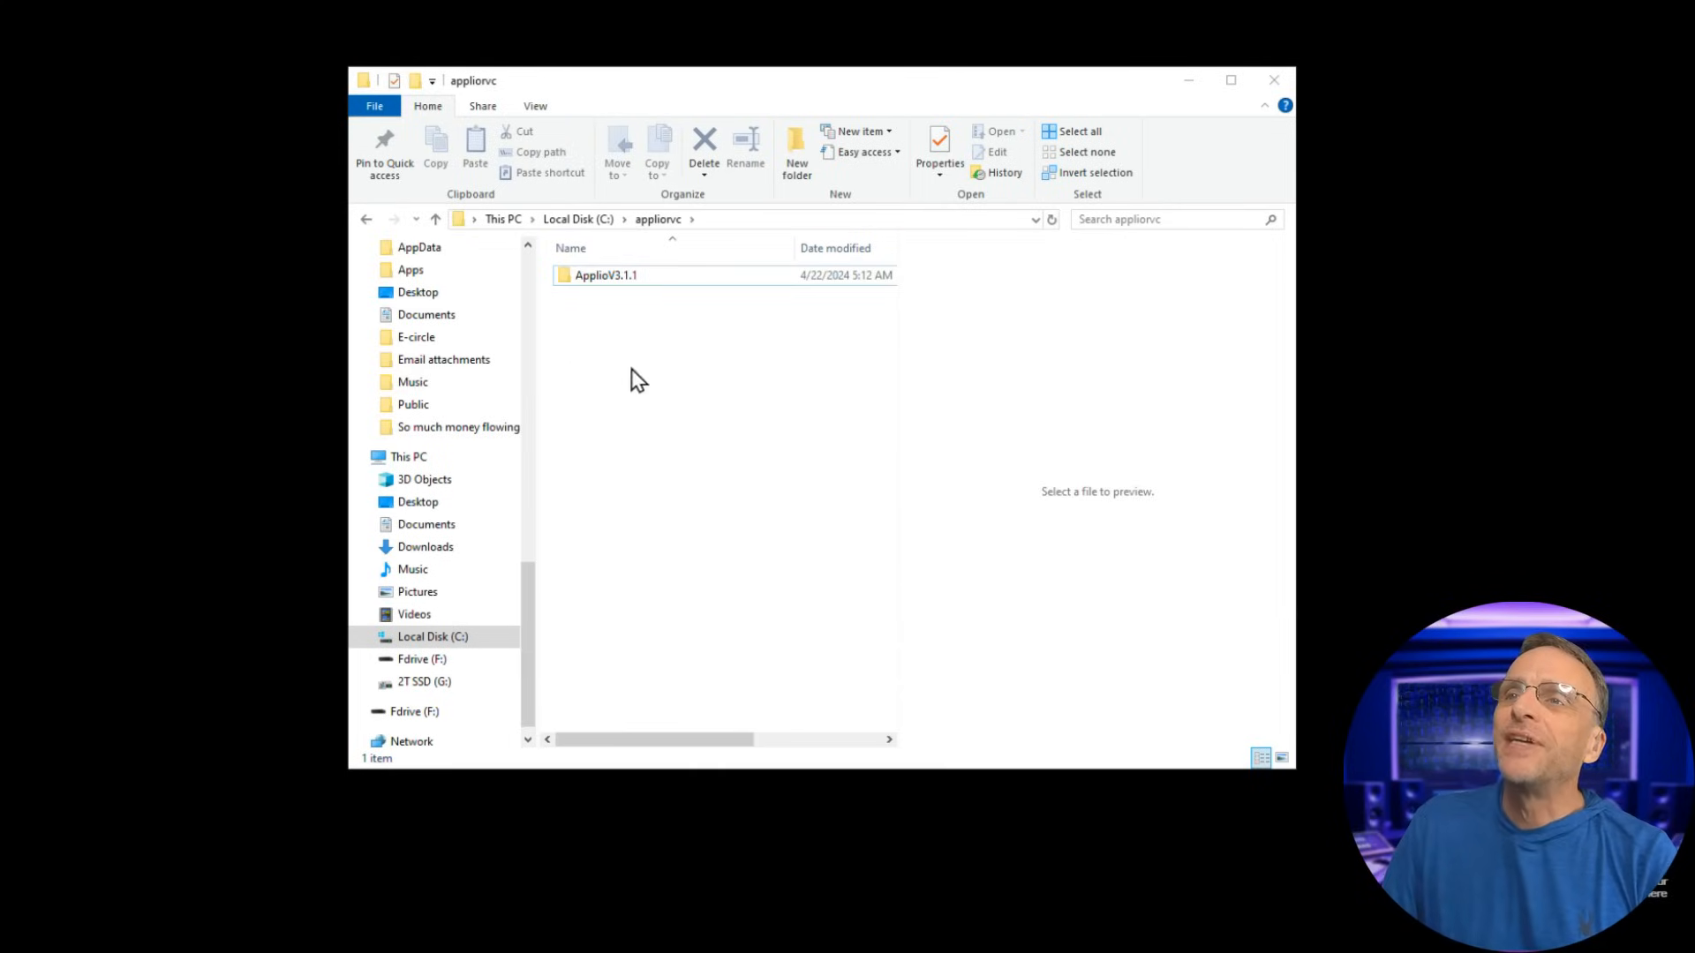
pyautogui.moveTo(611, 274)
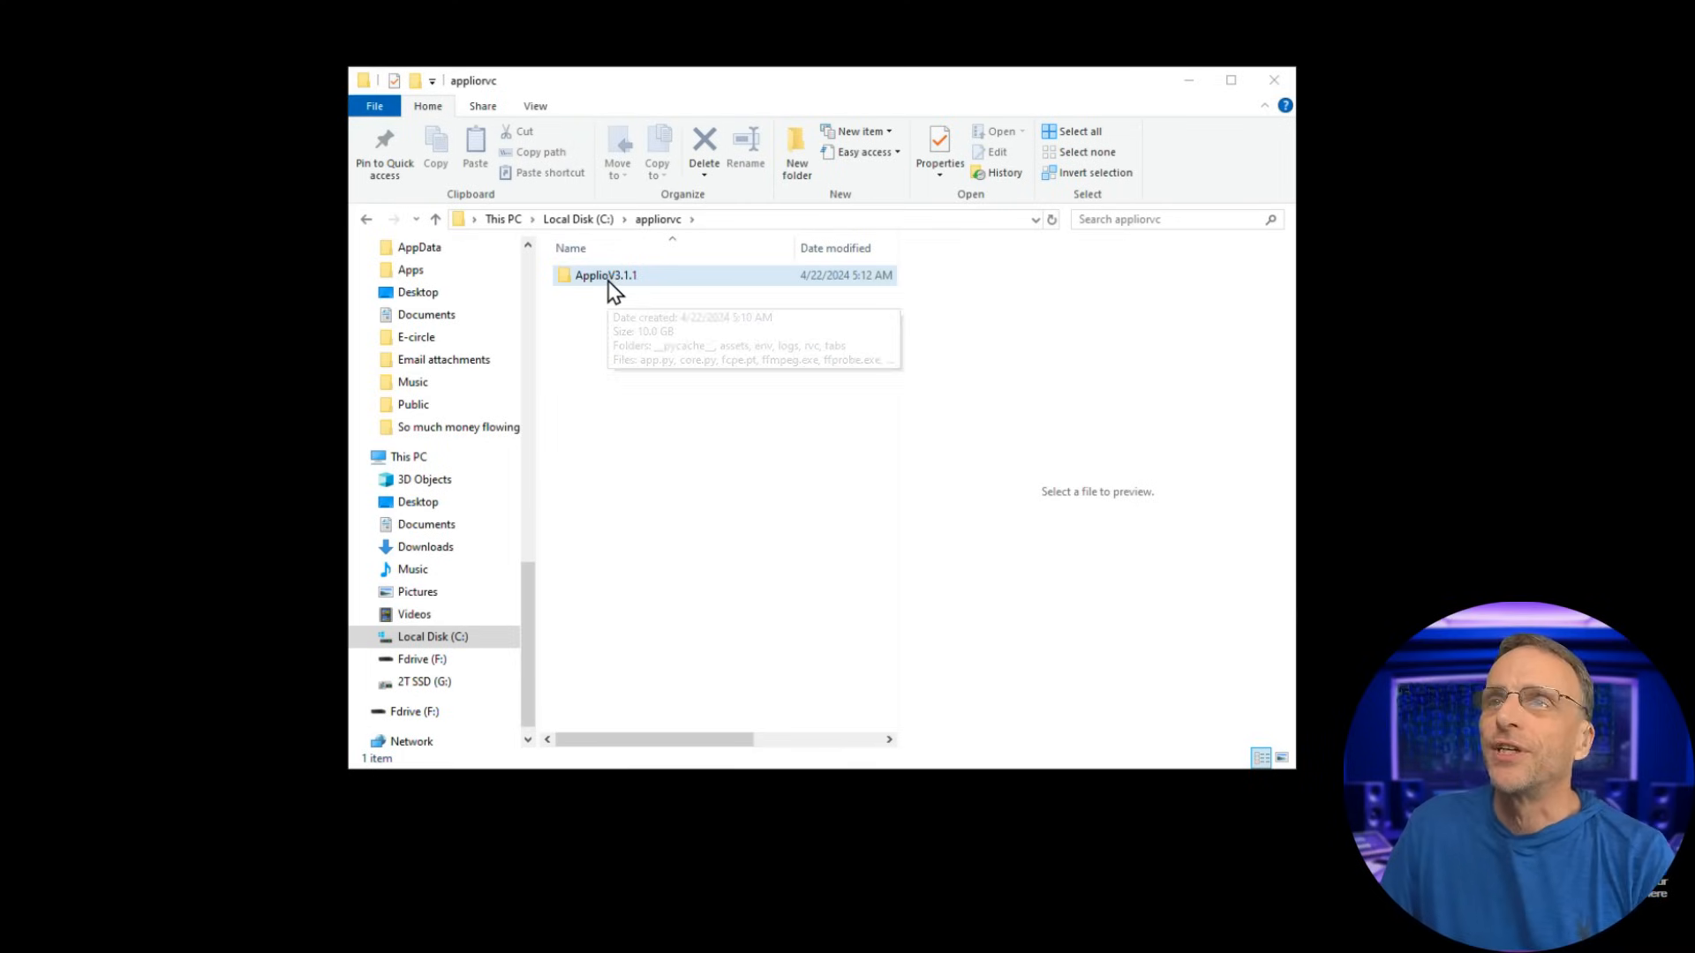
pyautogui.click(605, 274)
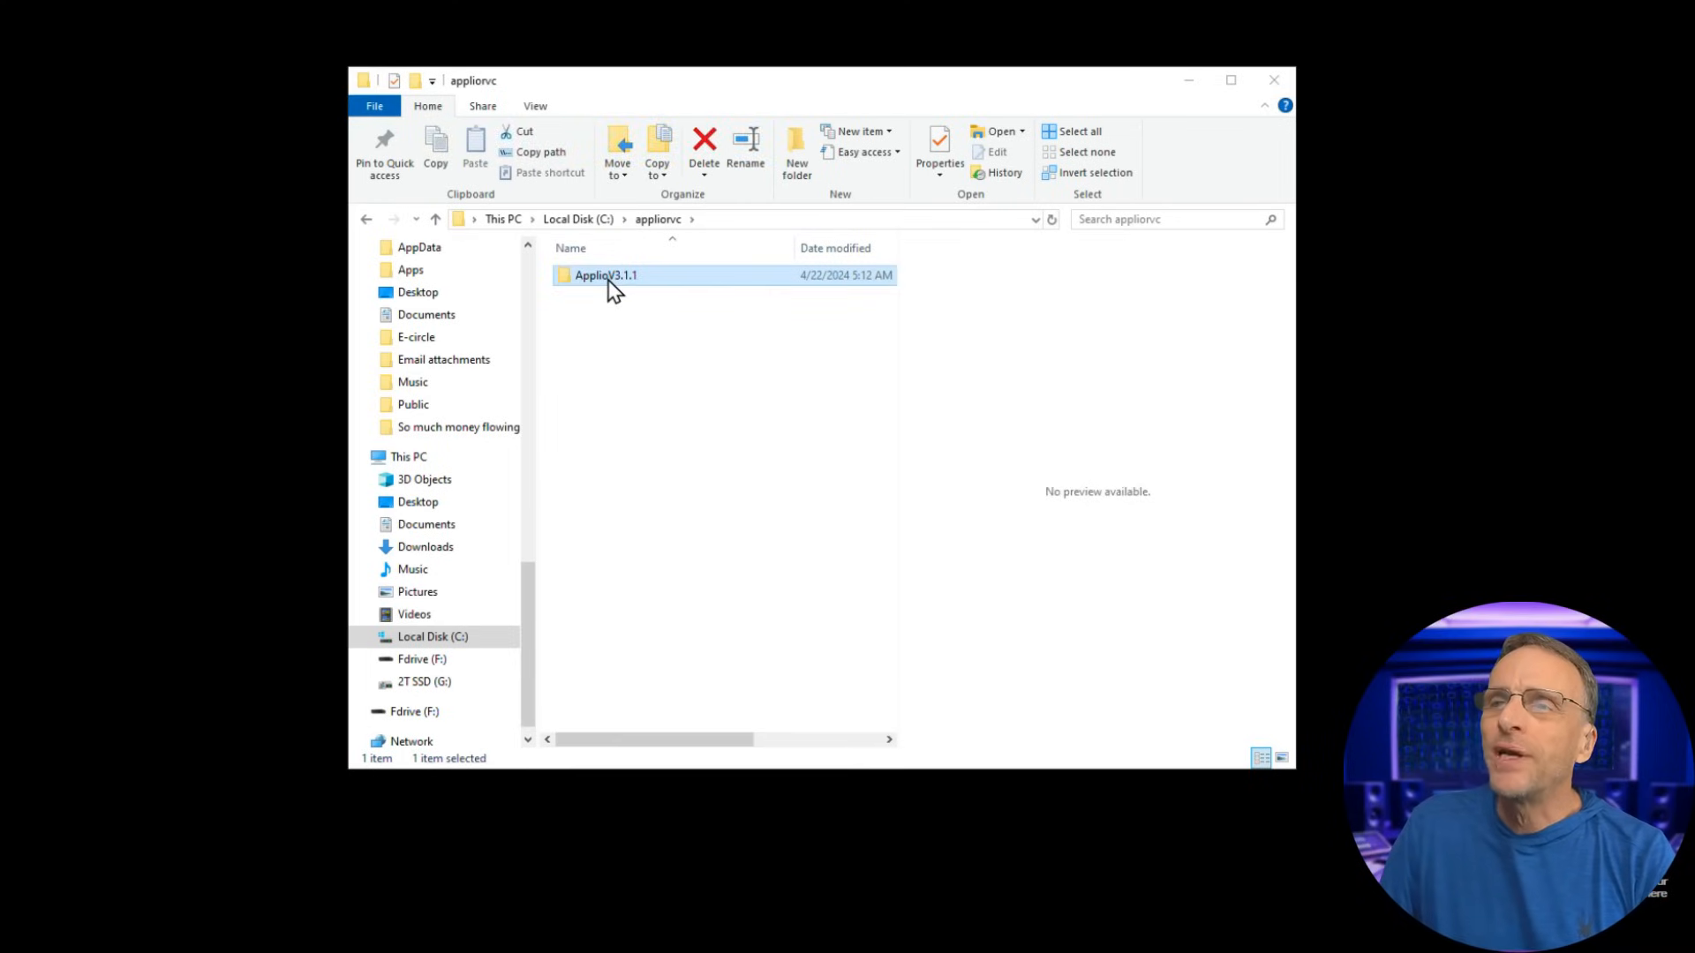
pyautogui.doubleClick(606, 274)
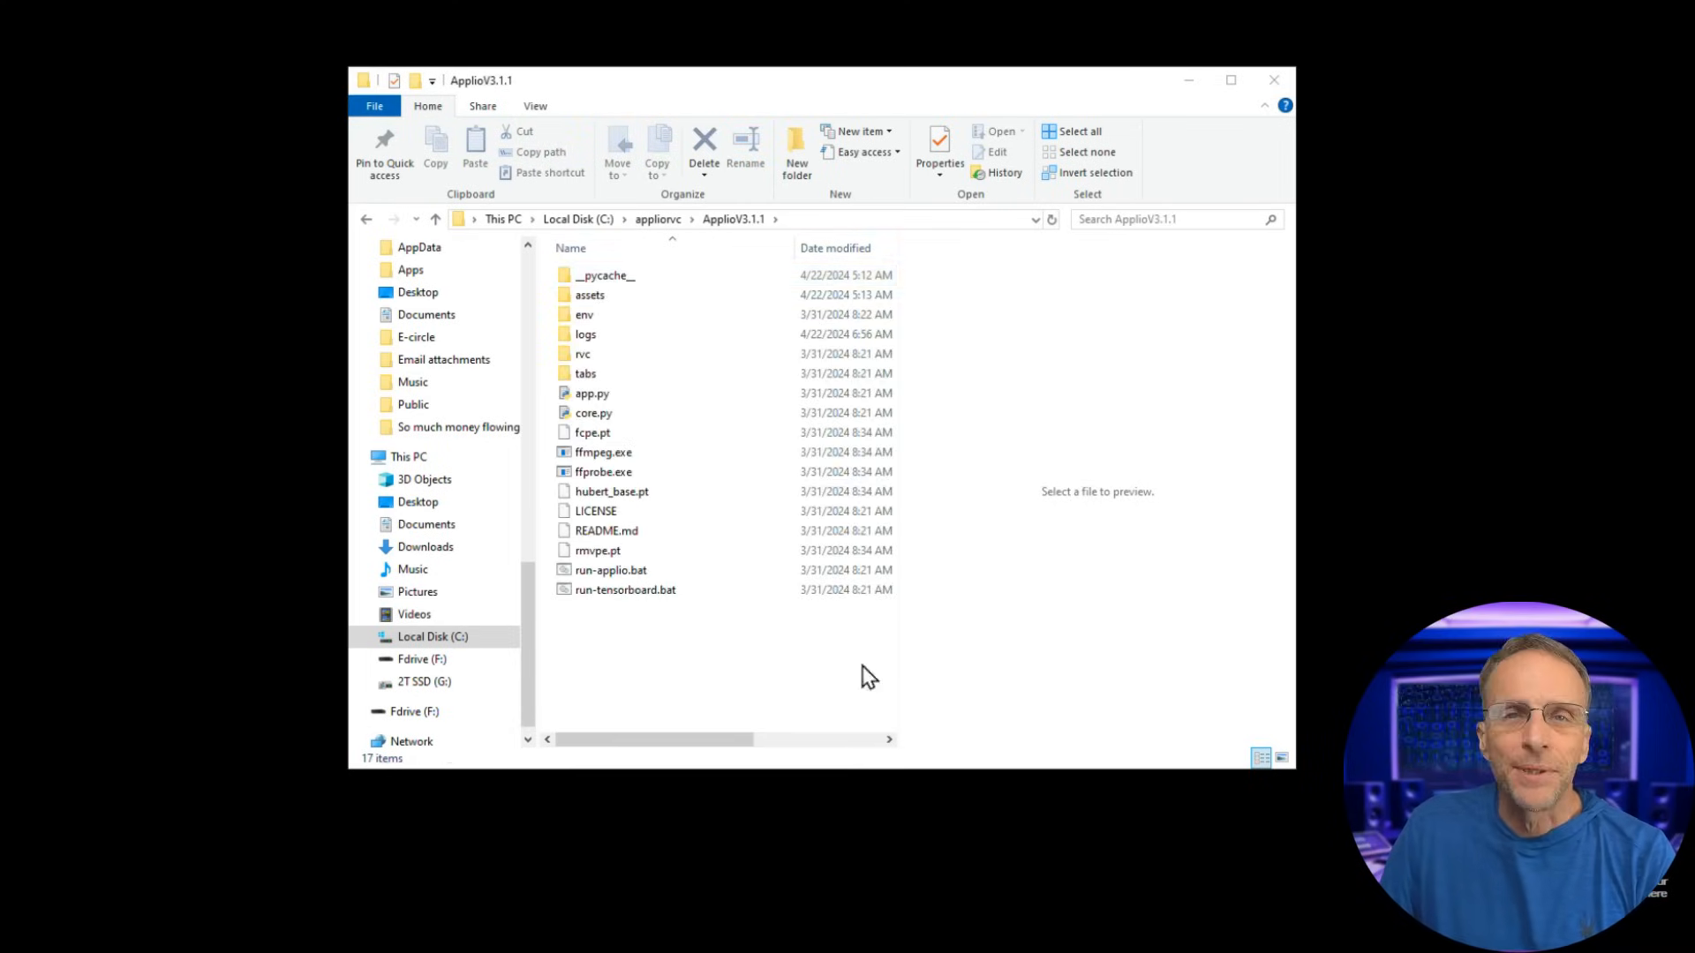
pyautogui.doubleClick(611, 569)
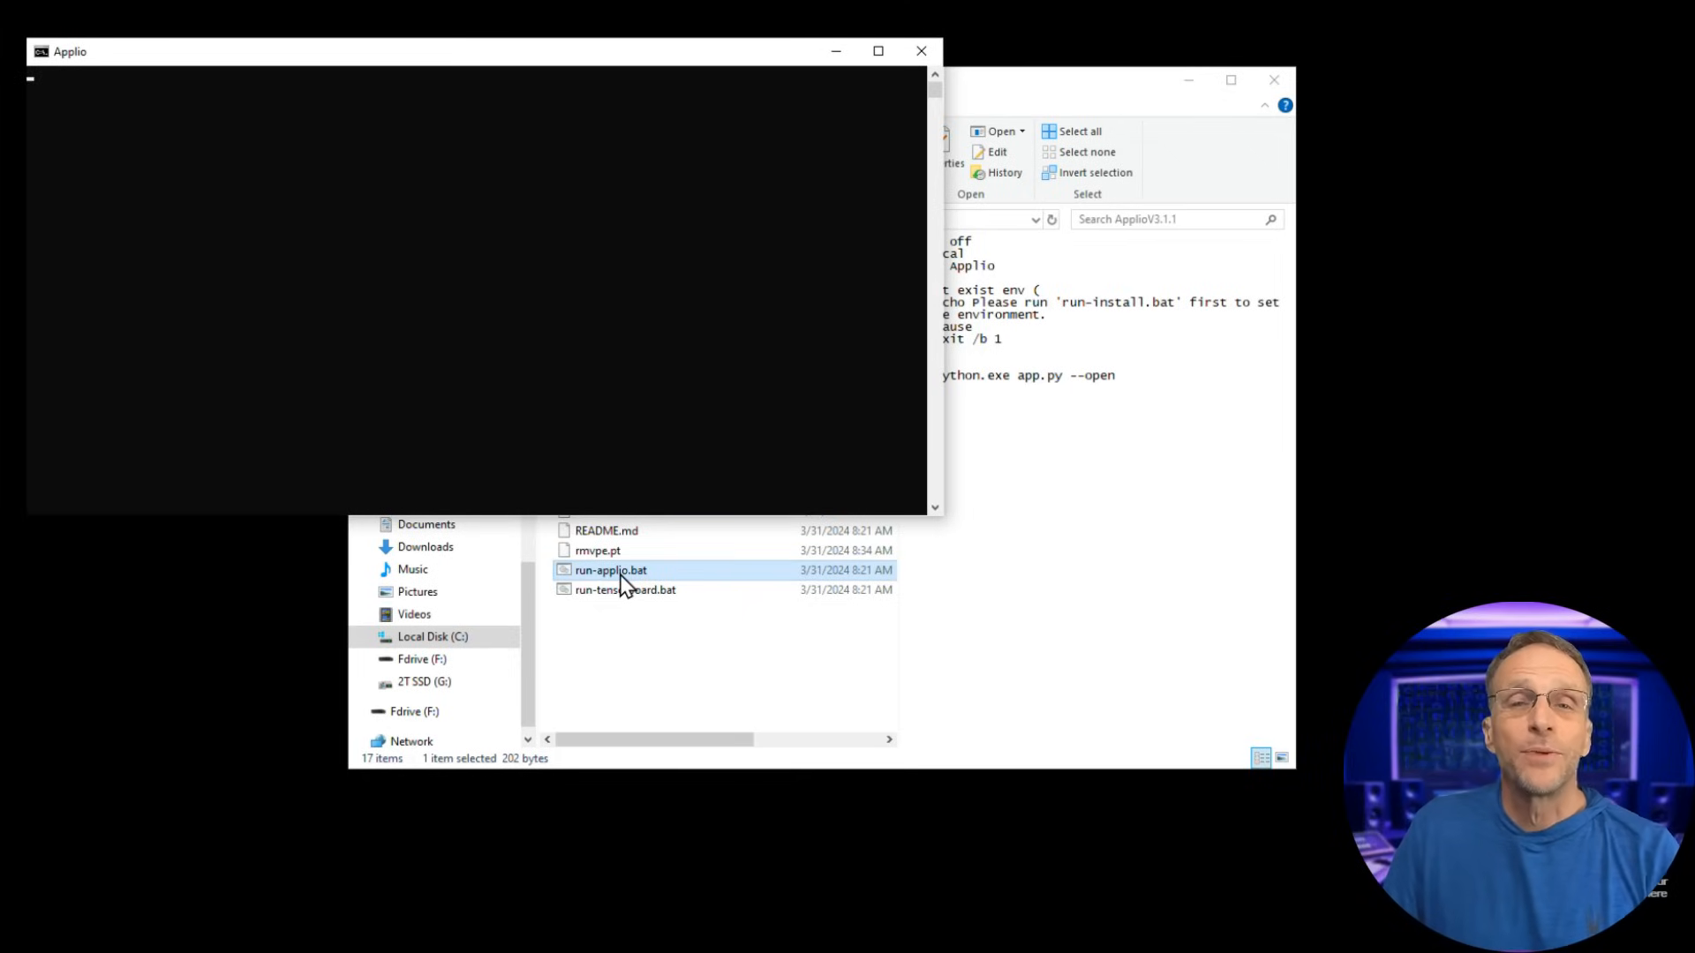
# Launch Applio and pick the bobdoyles.pth voice model on the Inference tab.
pyautogui.doubleClick(610, 569)
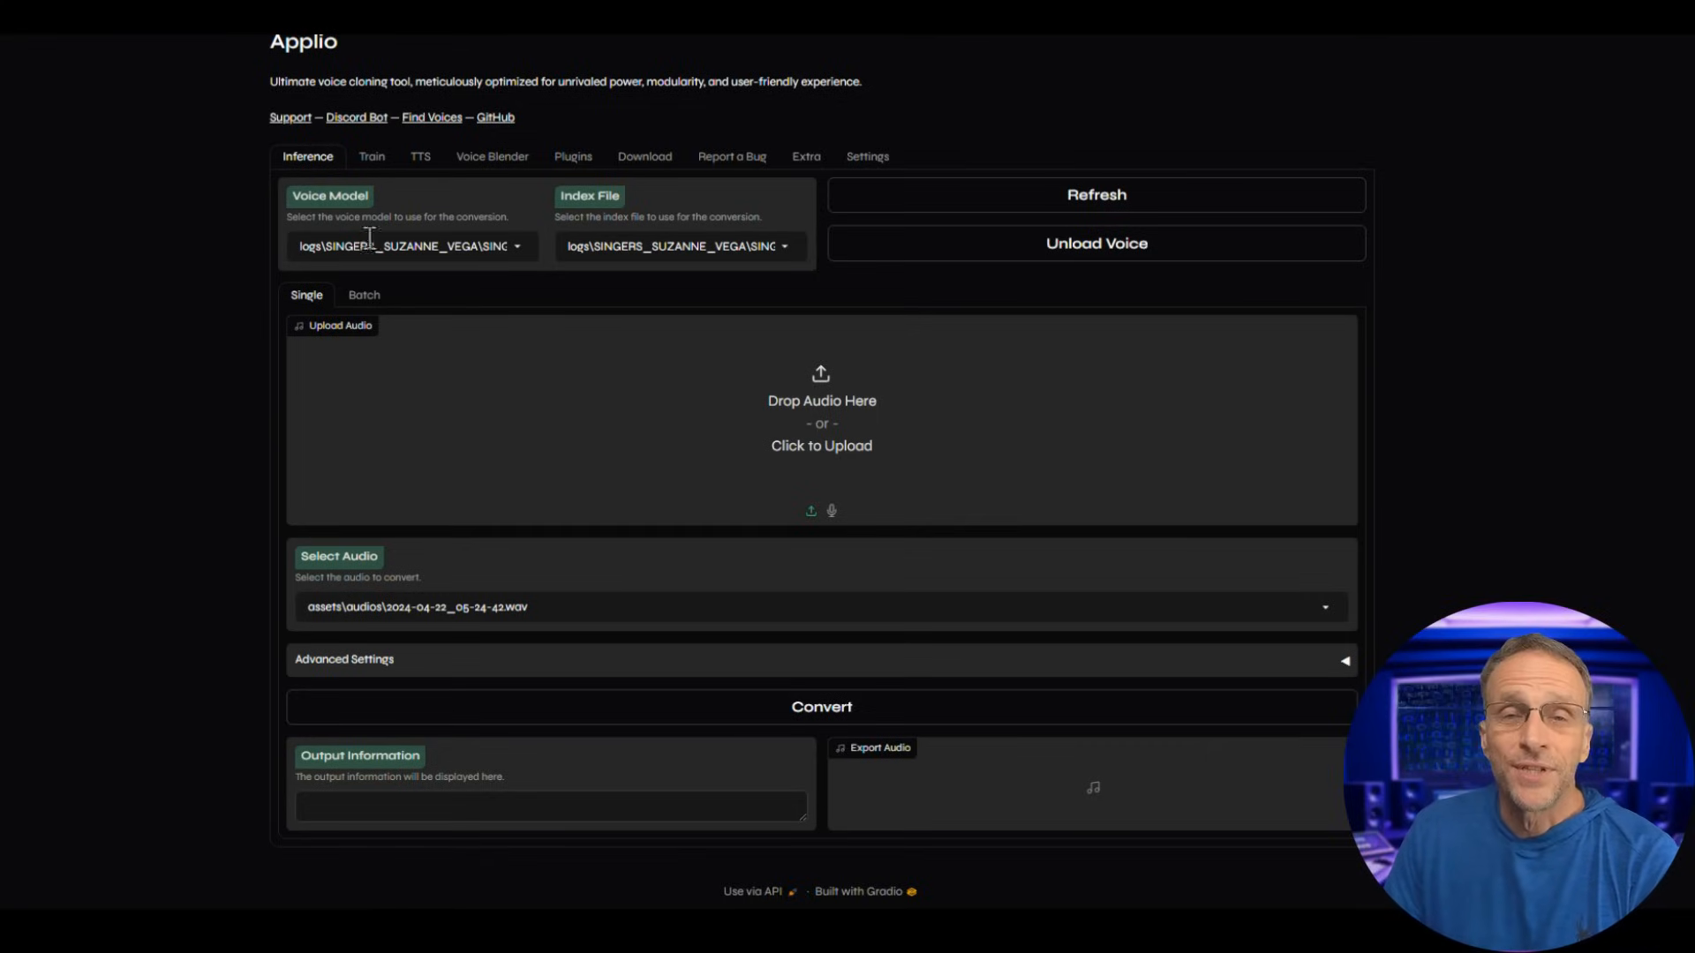
pyautogui.moveTo(379, 531)
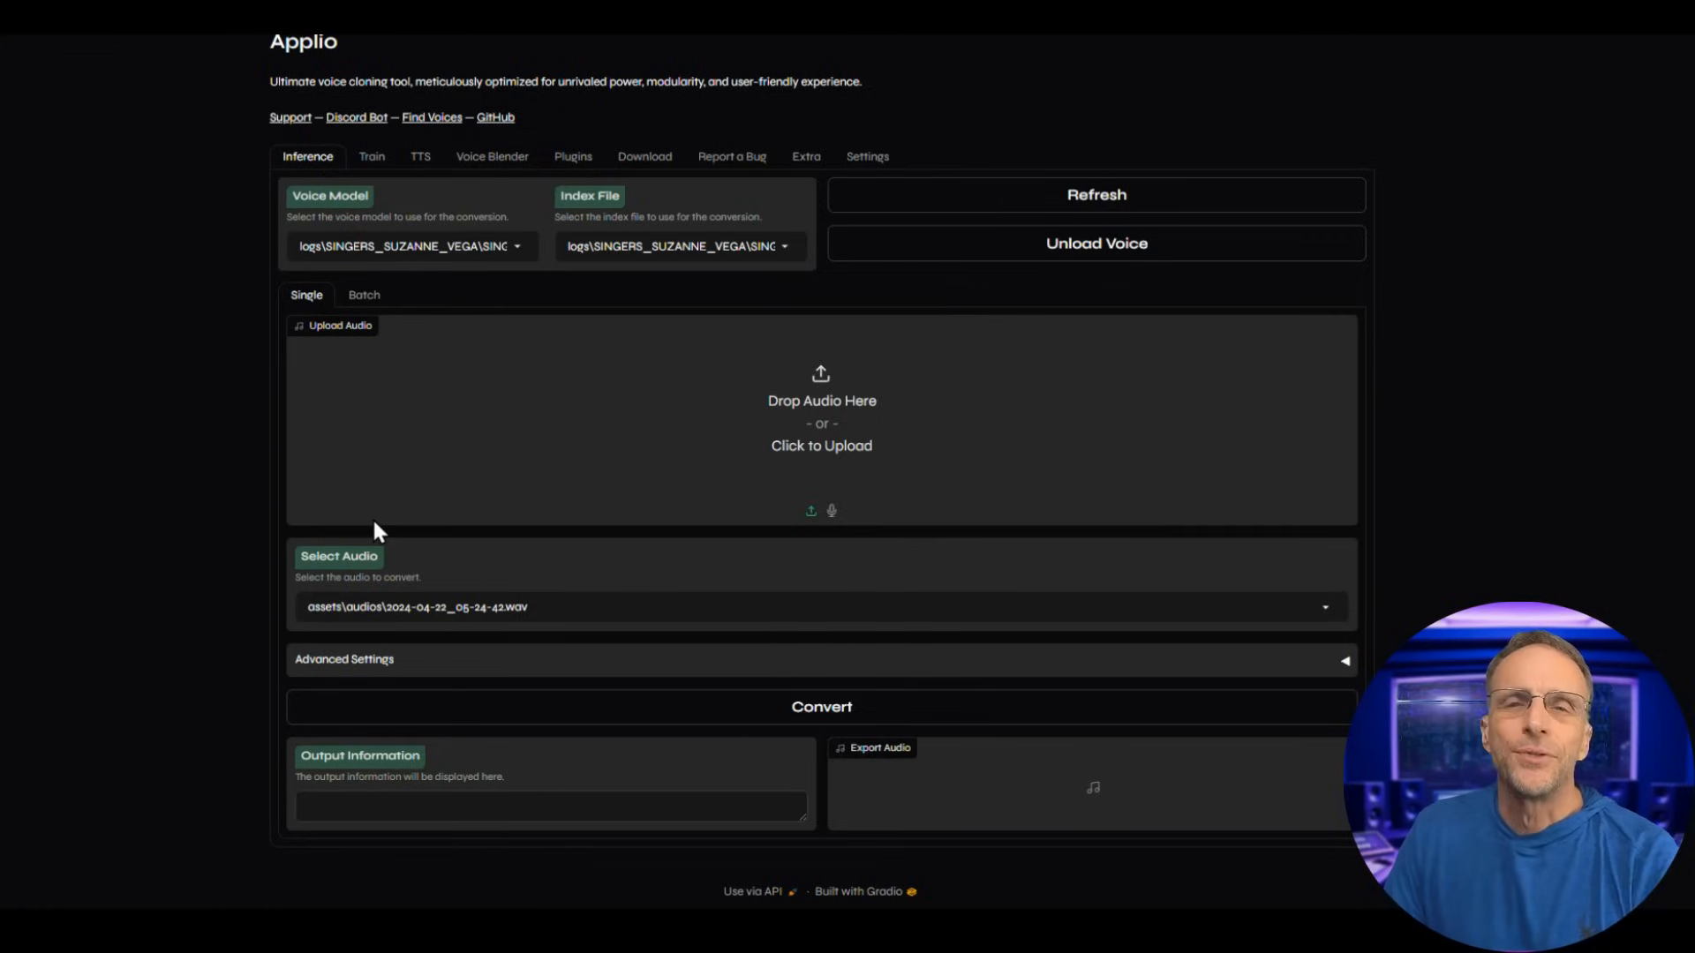
pyautogui.moveTo(573, 155)
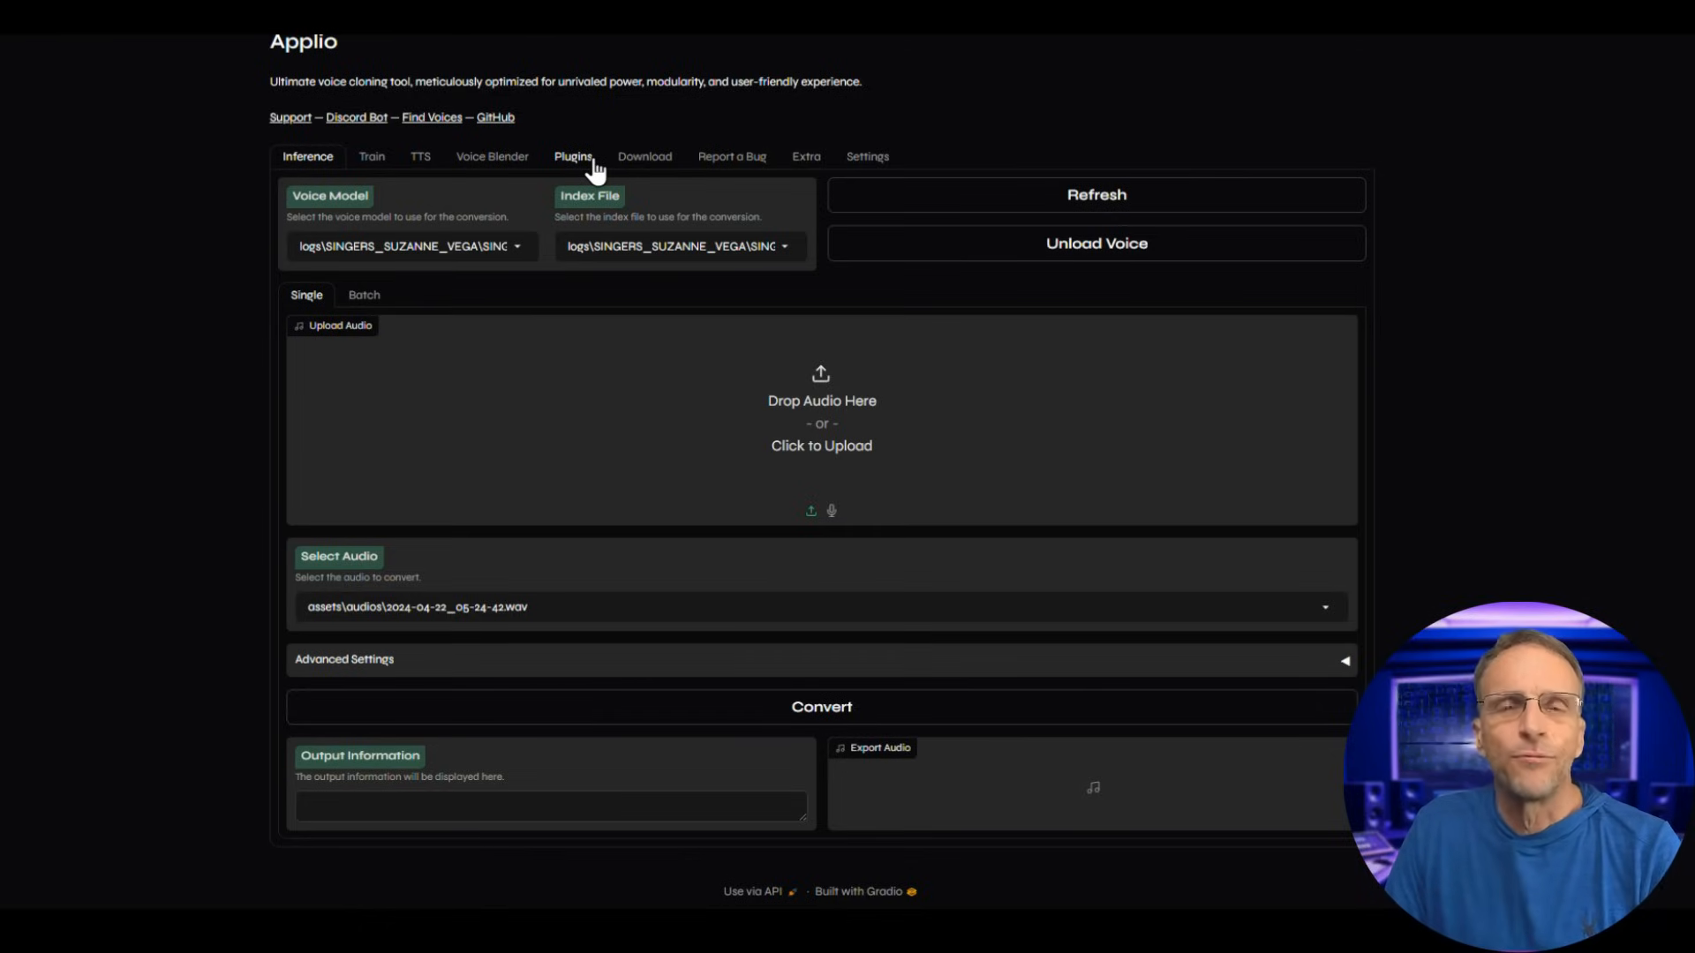
pyautogui.moveTo(571, 330)
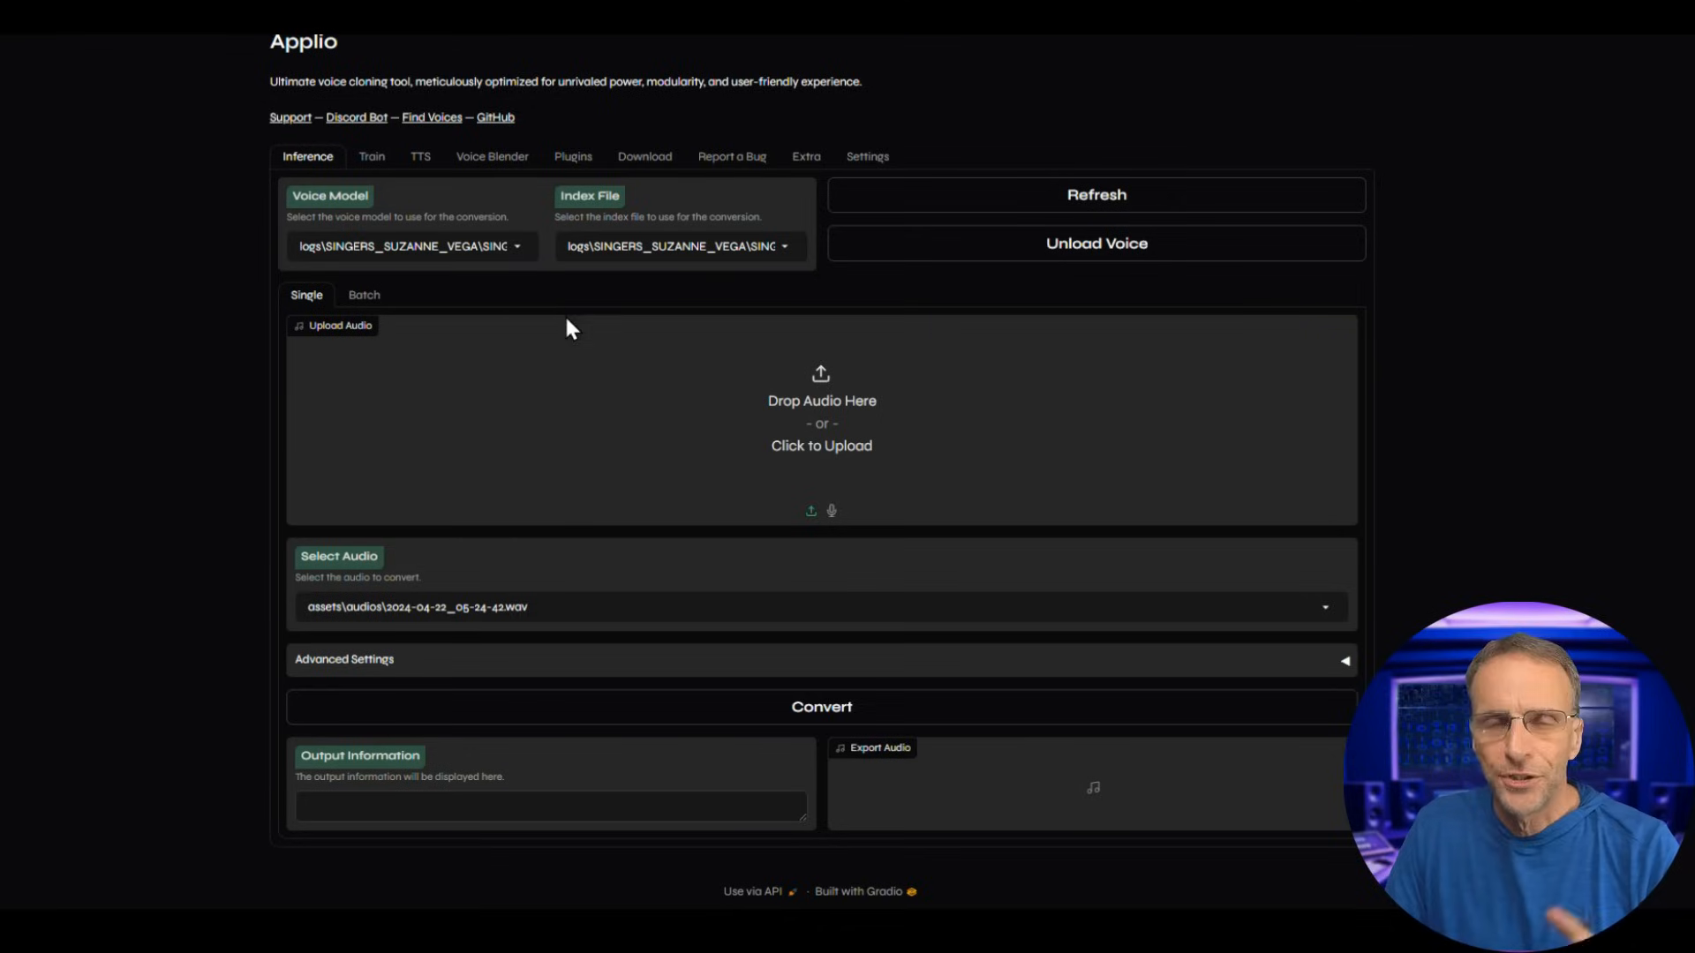
pyautogui.moveTo(551, 341)
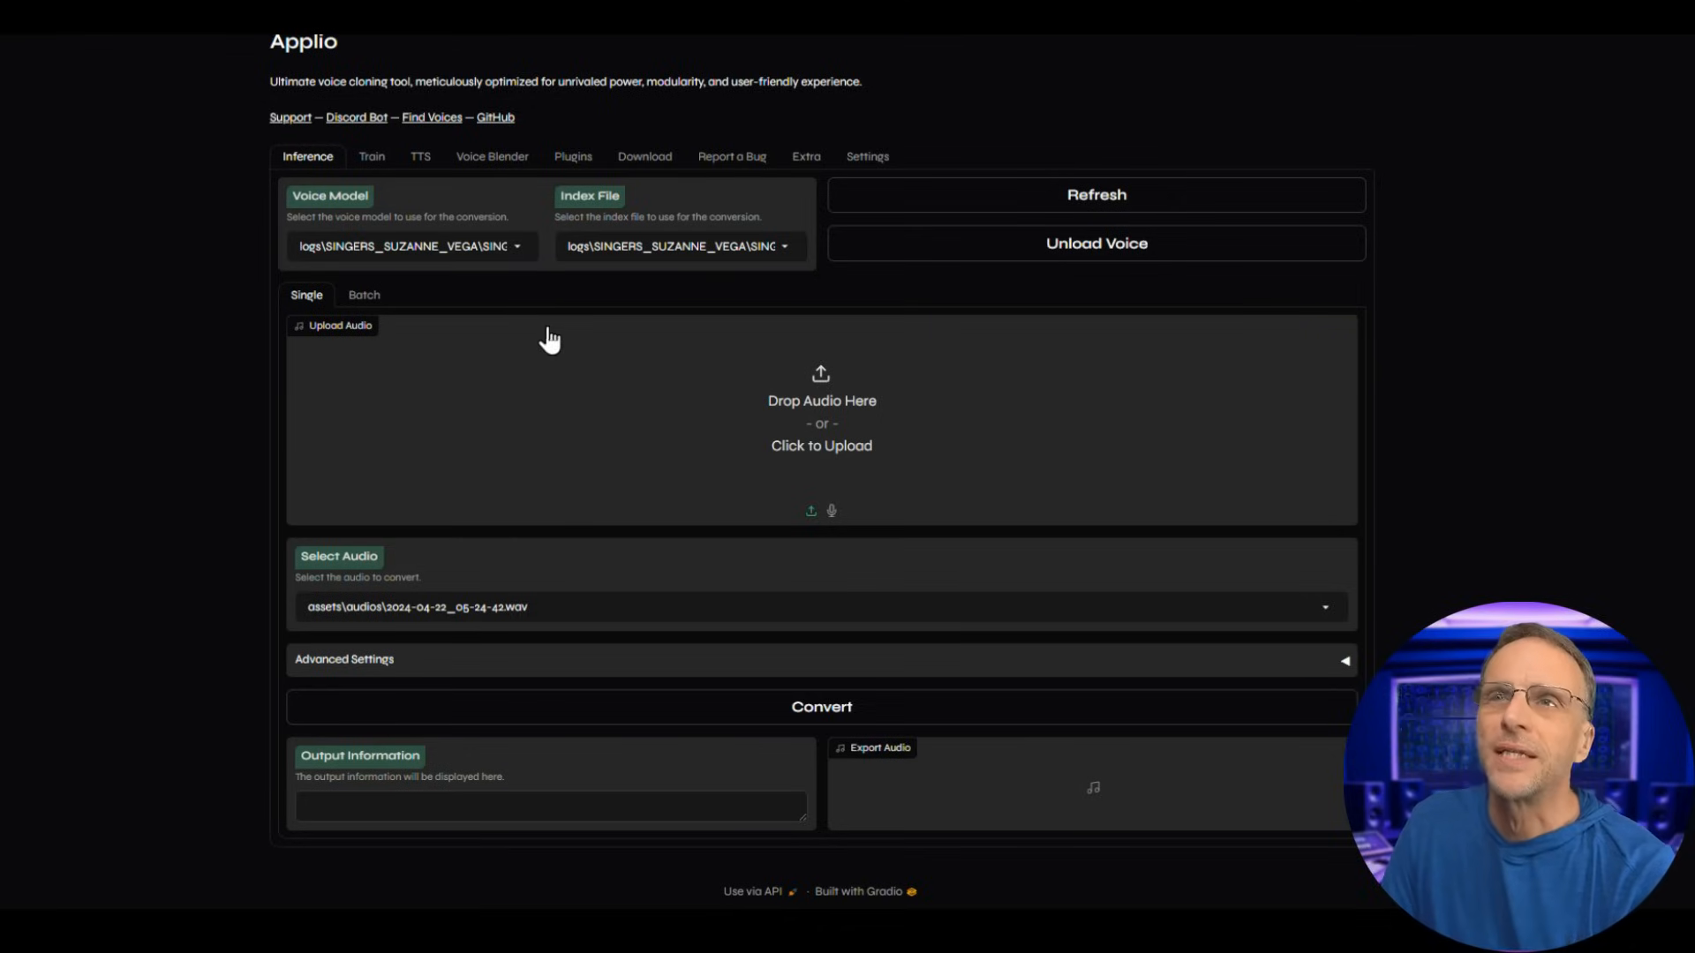
pyautogui.click(408, 245)
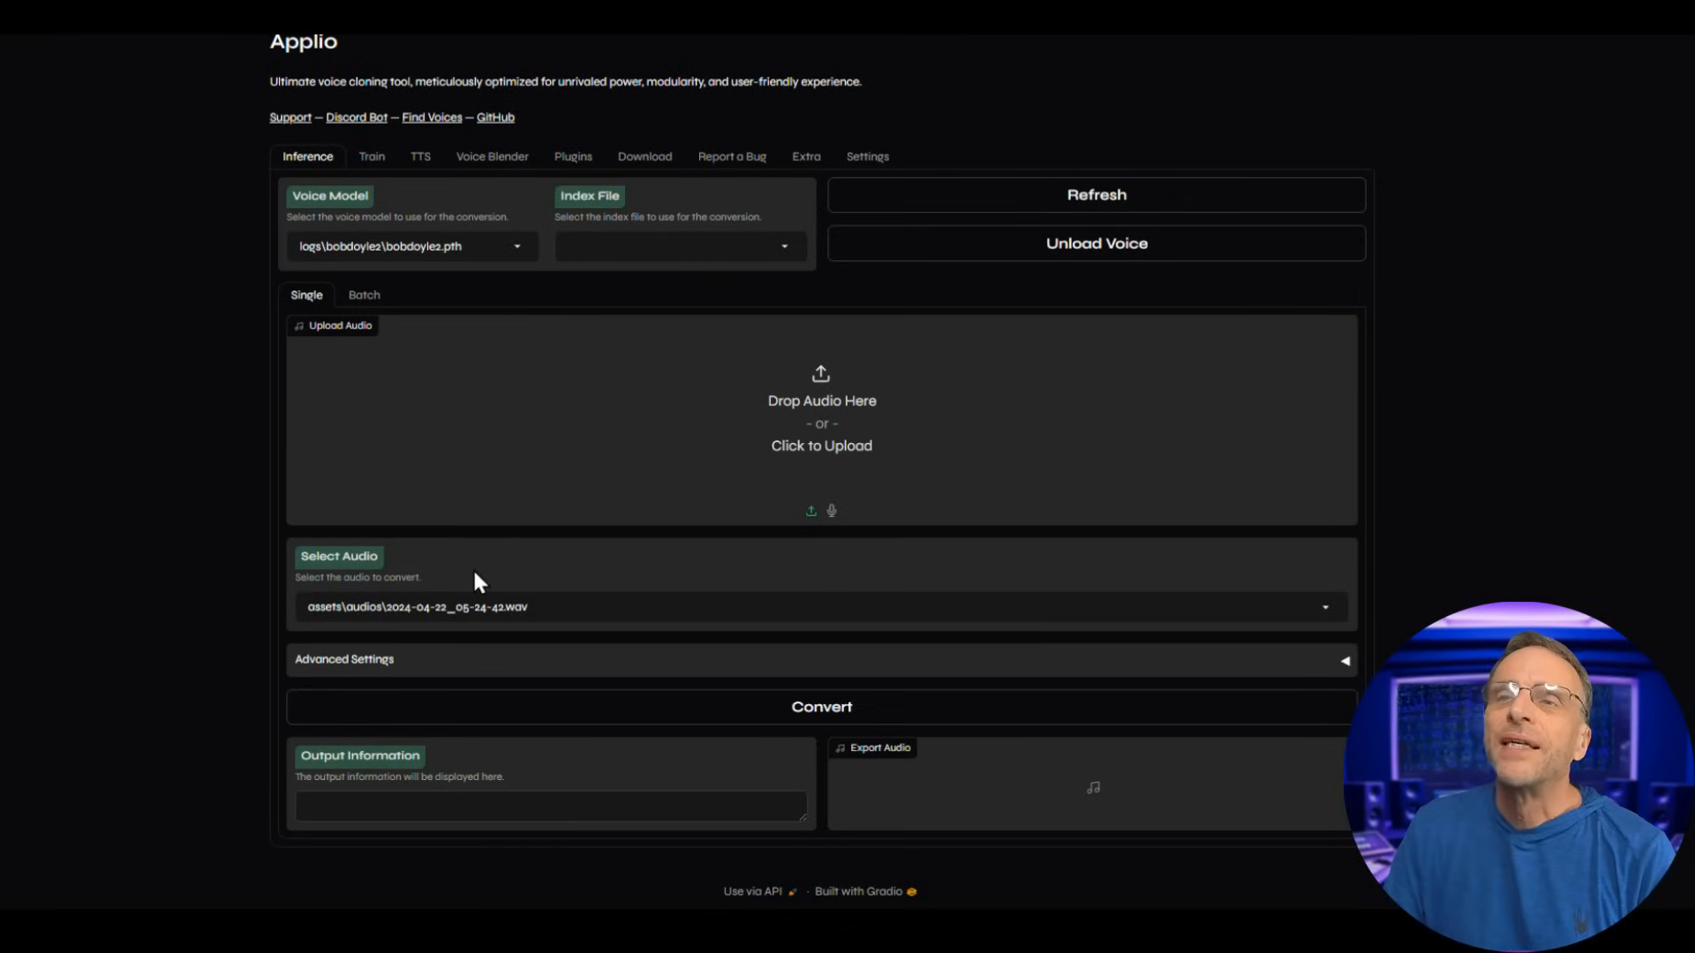
pyautogui.moveTo(335, 146)
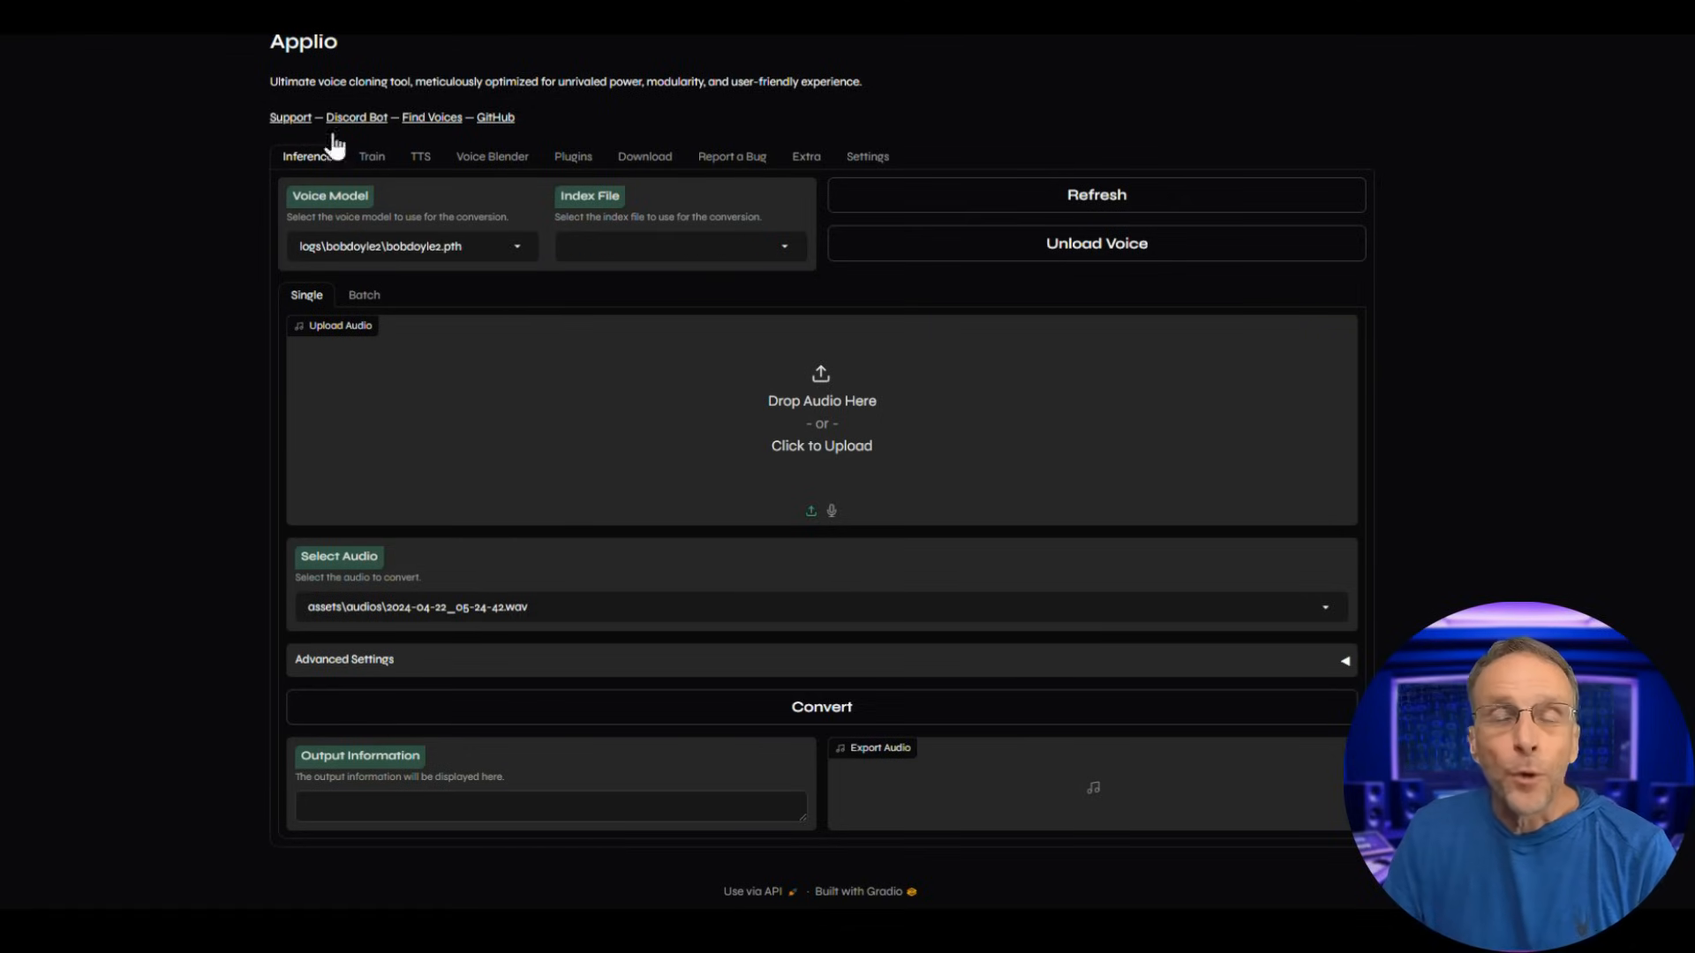
pyautogui.moveTo(319, 162)
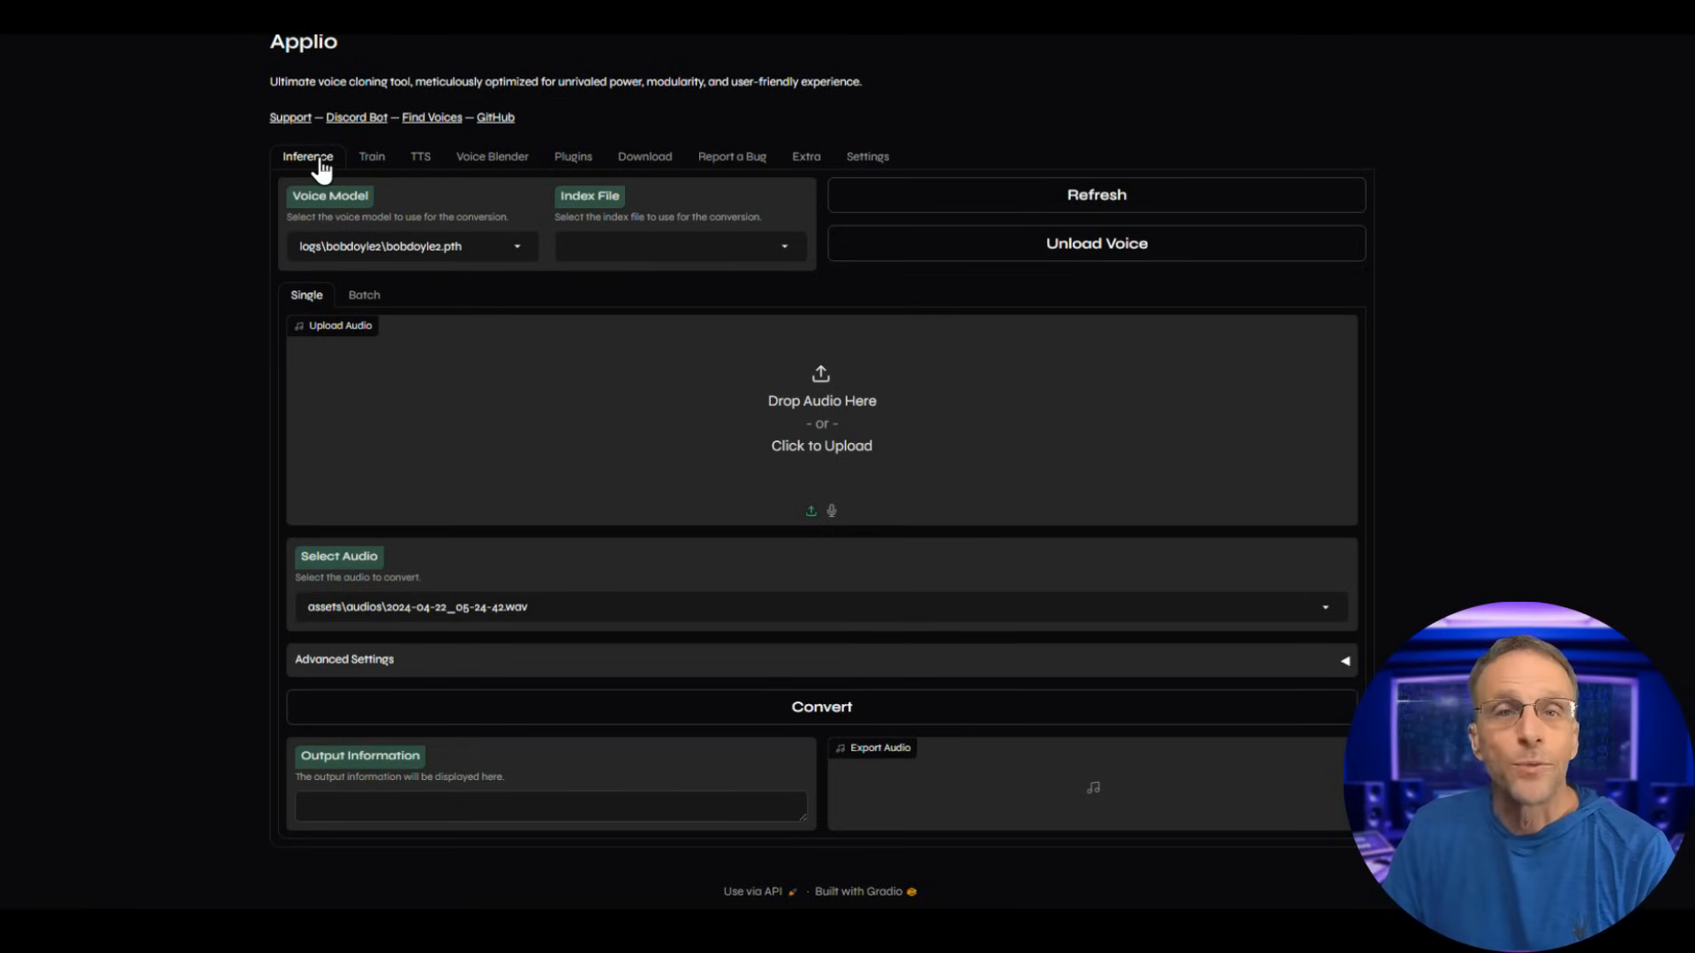
# Glance at the Train tab, then switch to the TTS tab.
pyautogui.click(363, 156)
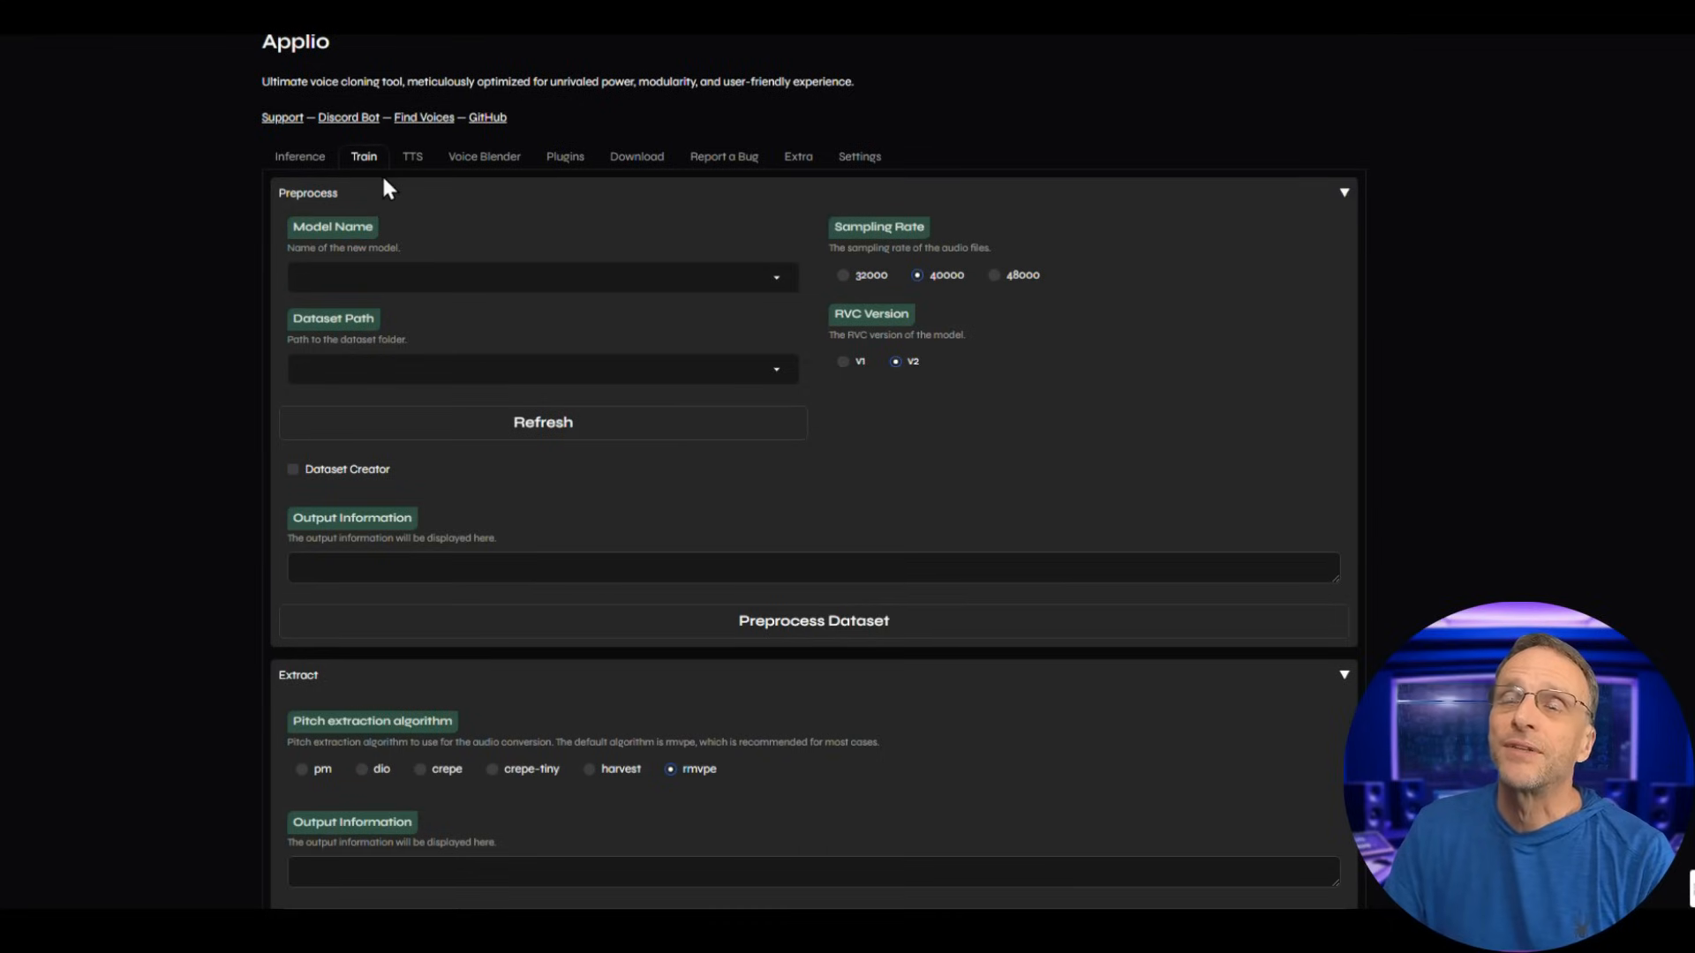
pyautogui.moveTo(419, 170)
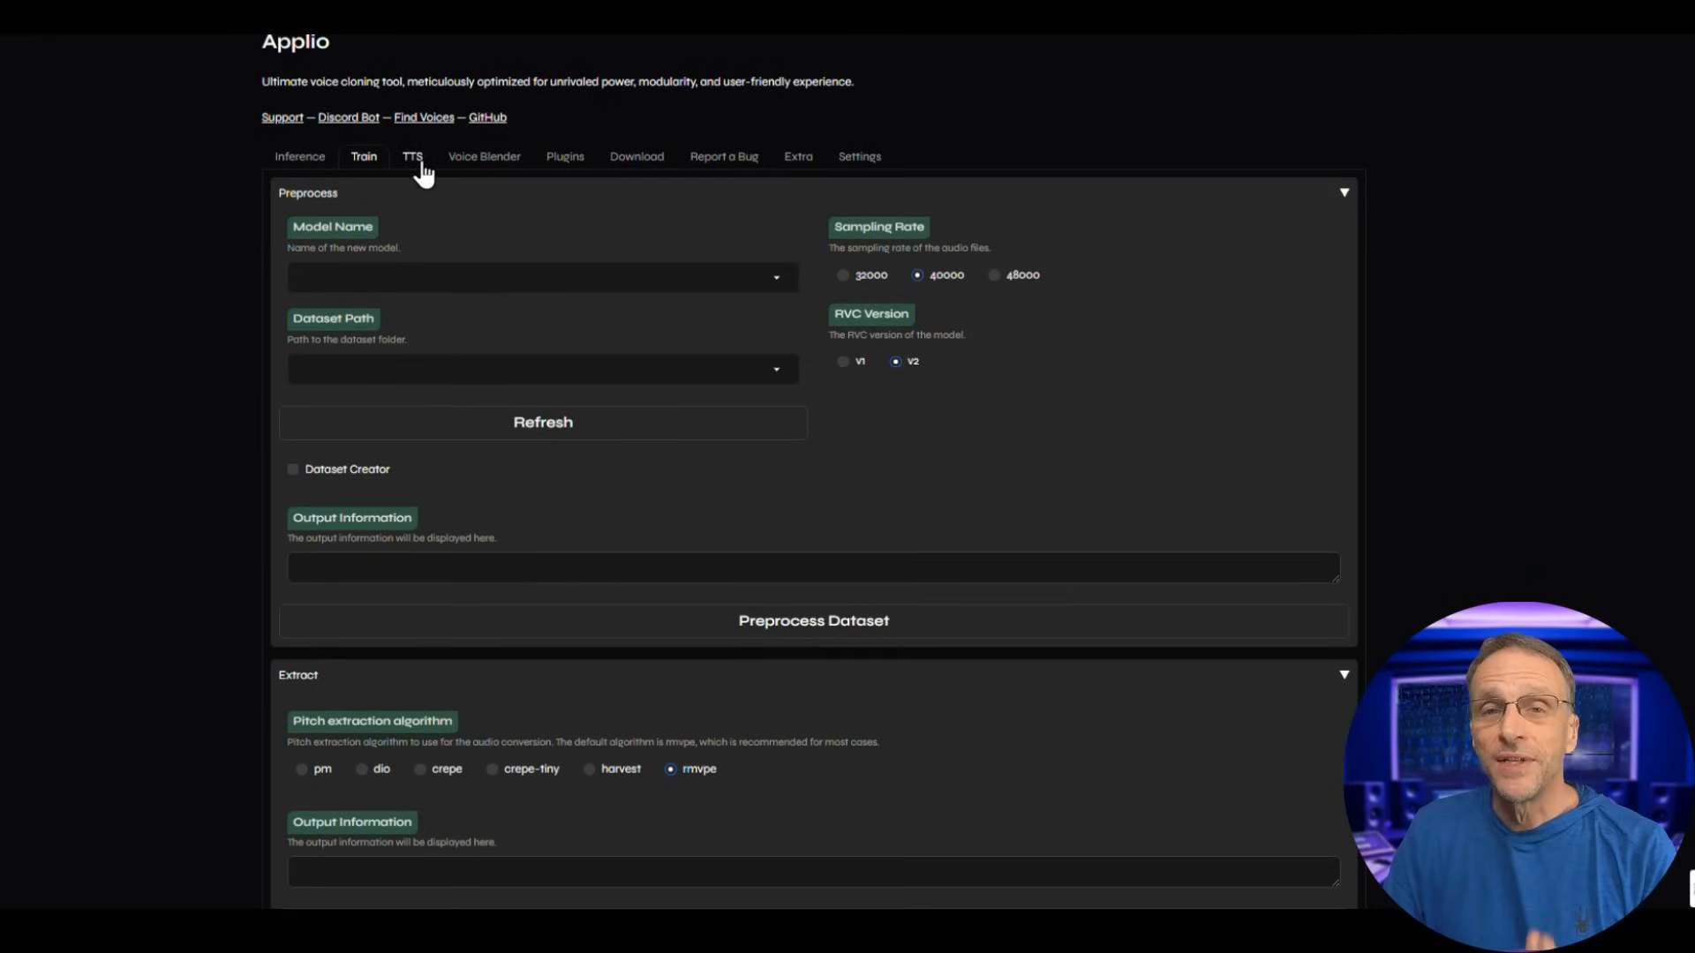
pyautogui.click(412, 155)
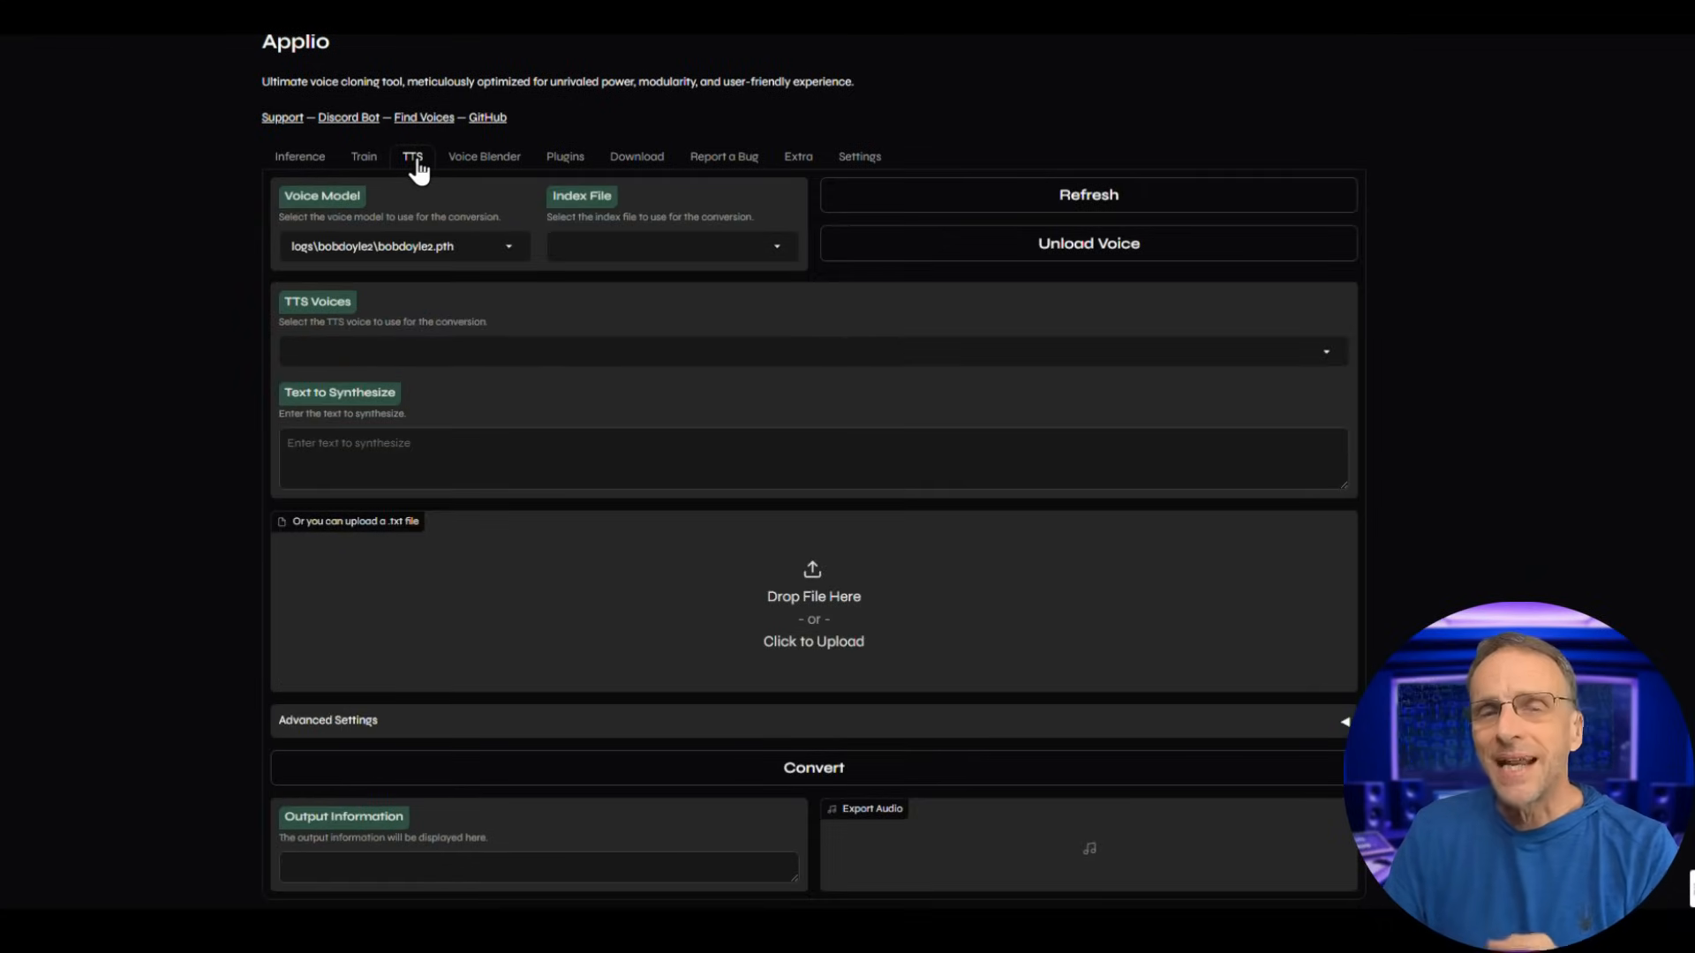
pyautogui.moveTo(606, 246)
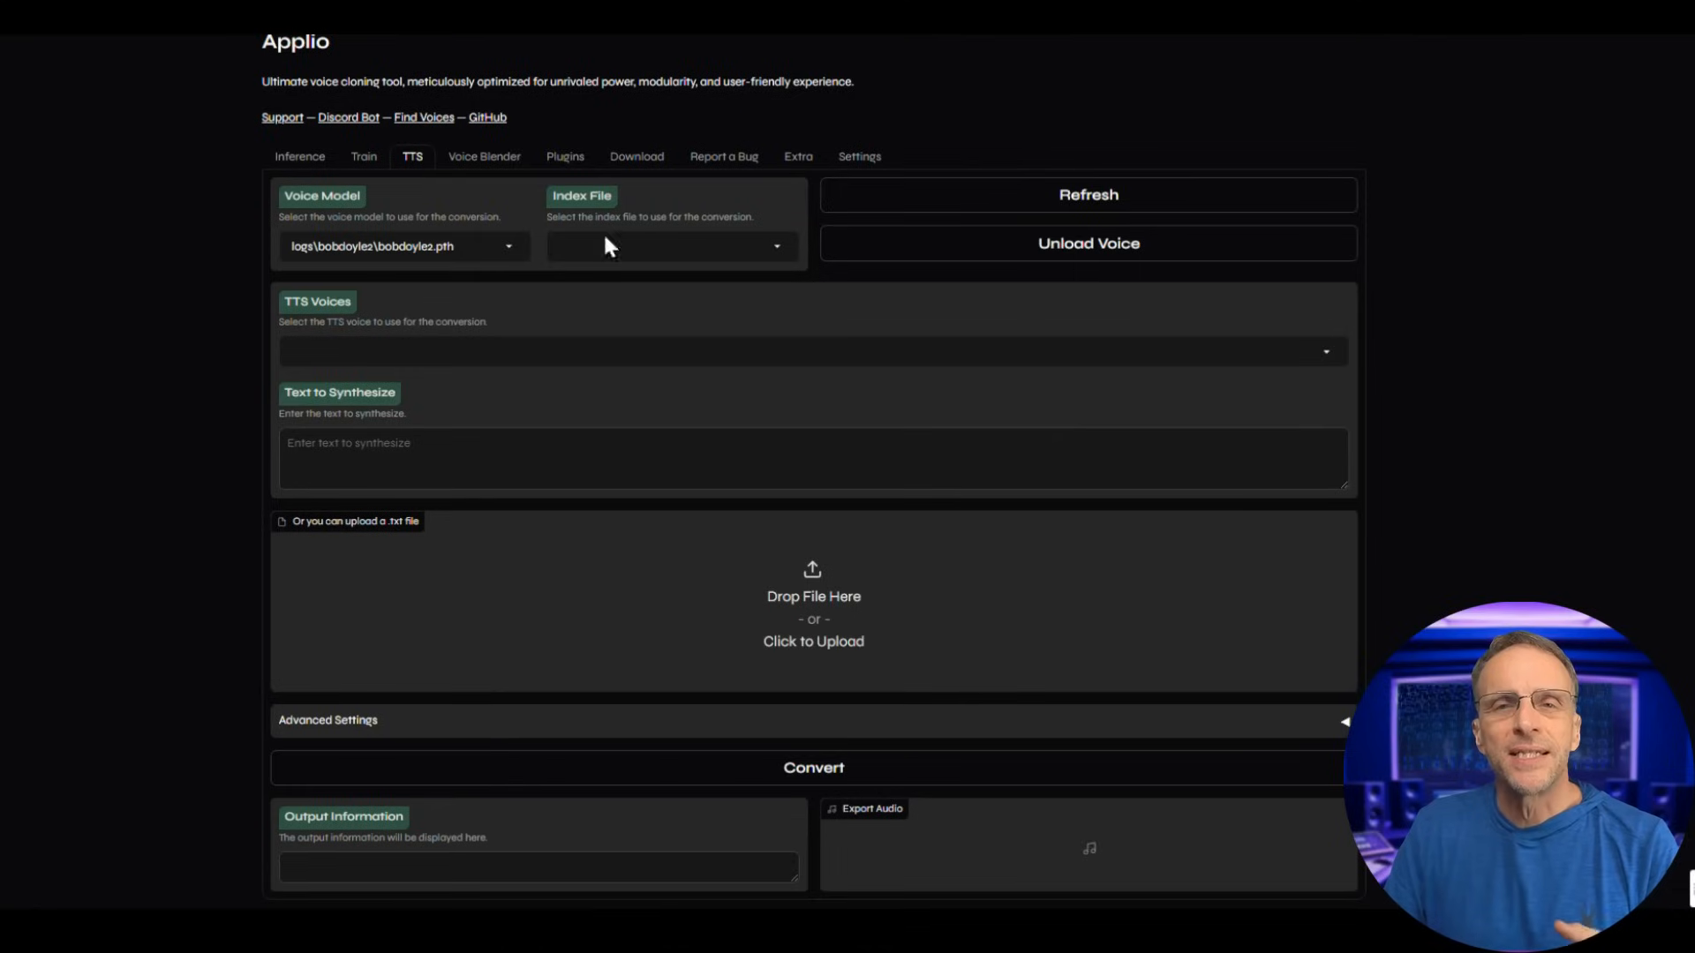
pyautogui.moveTo(827, 379)
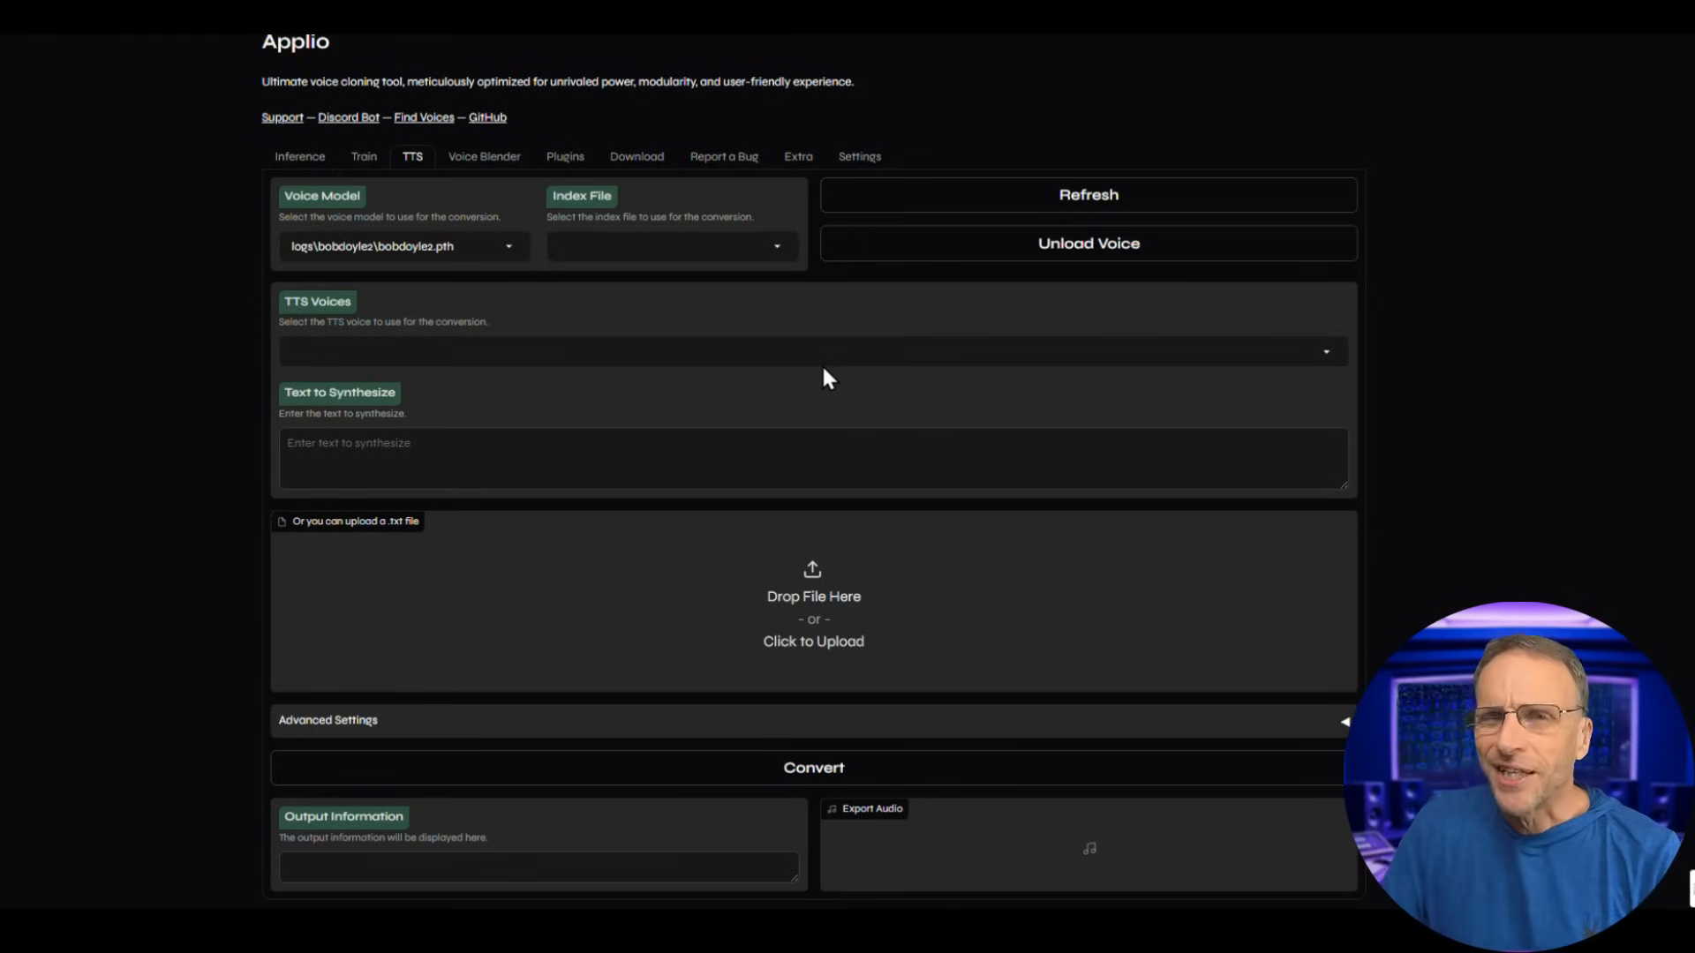
pyautogui.moveTo(593, 553)
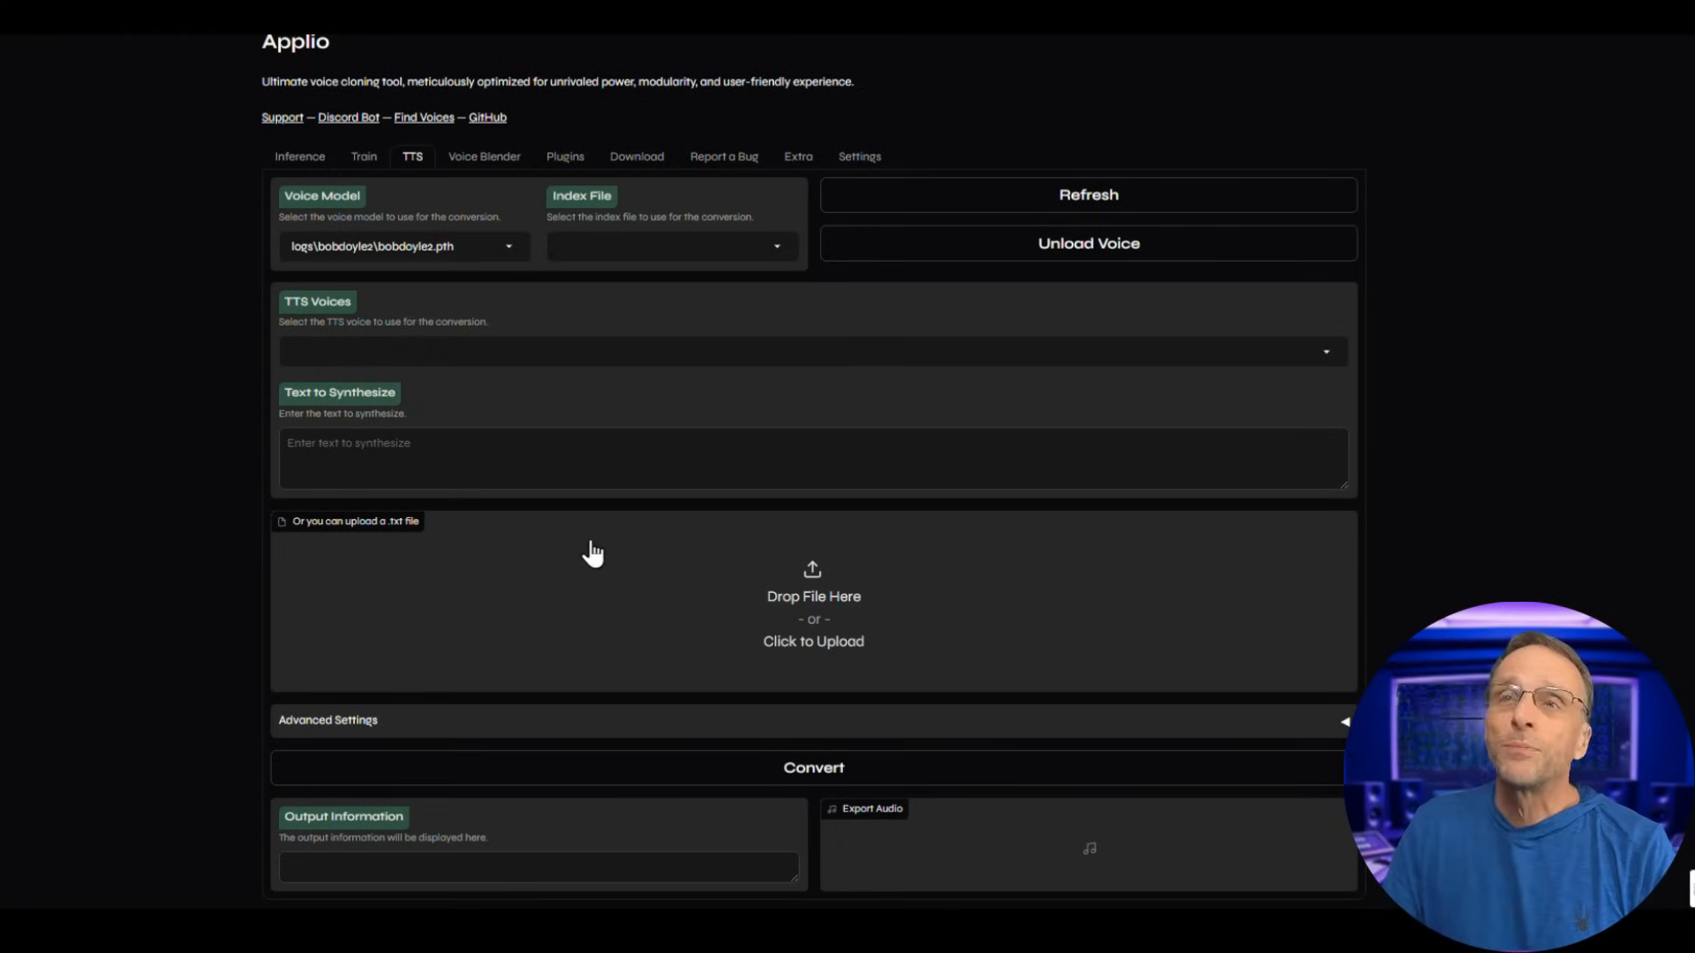
# Check Voice Blender, then browse the Download tab's link, drop and search sections.
pyautogui.click(482, 157)
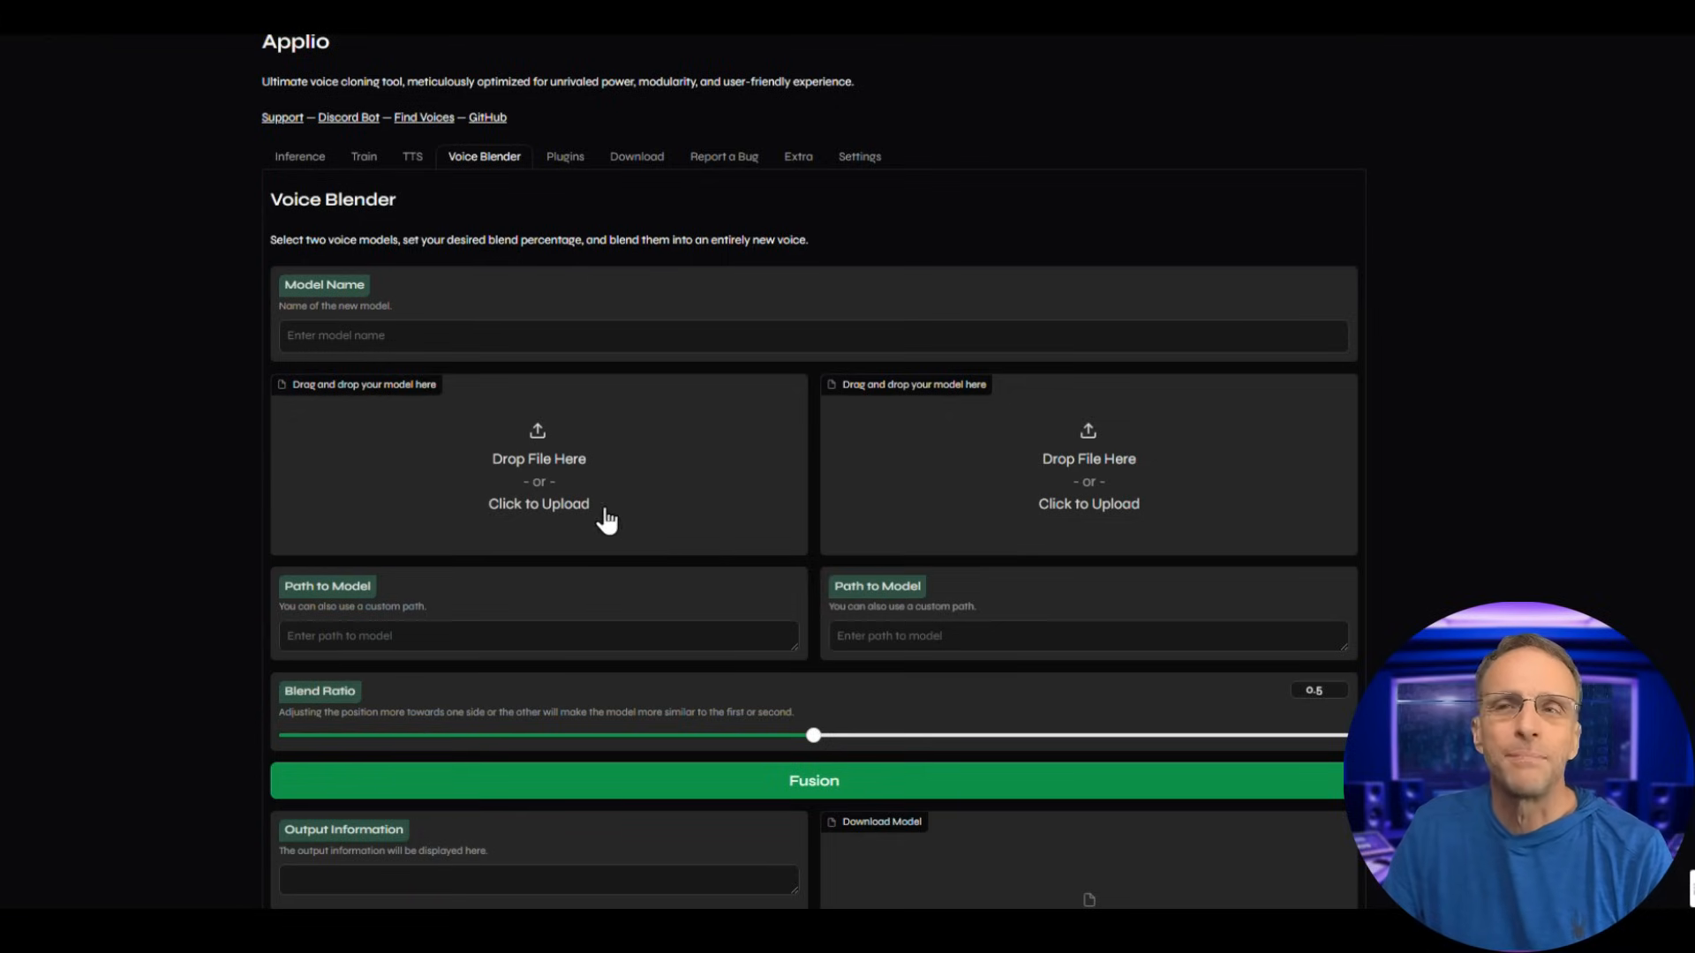
pyautogui.moveTo(973, 506)
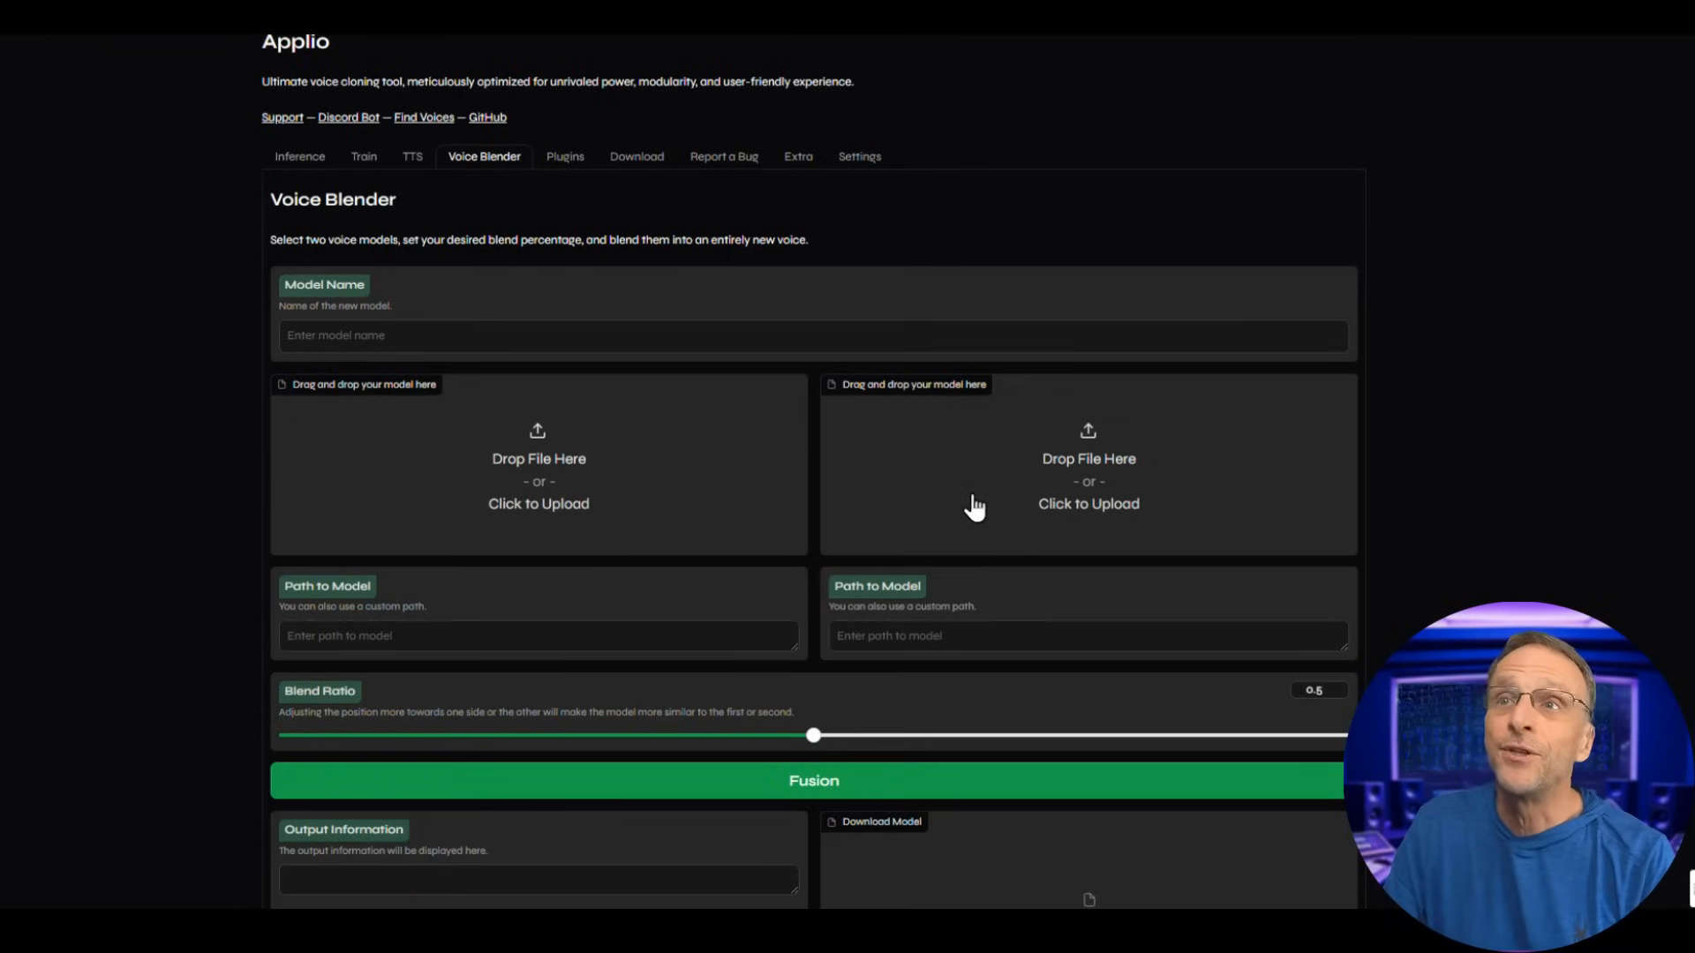
pyautogui.moveTo(580, 307)
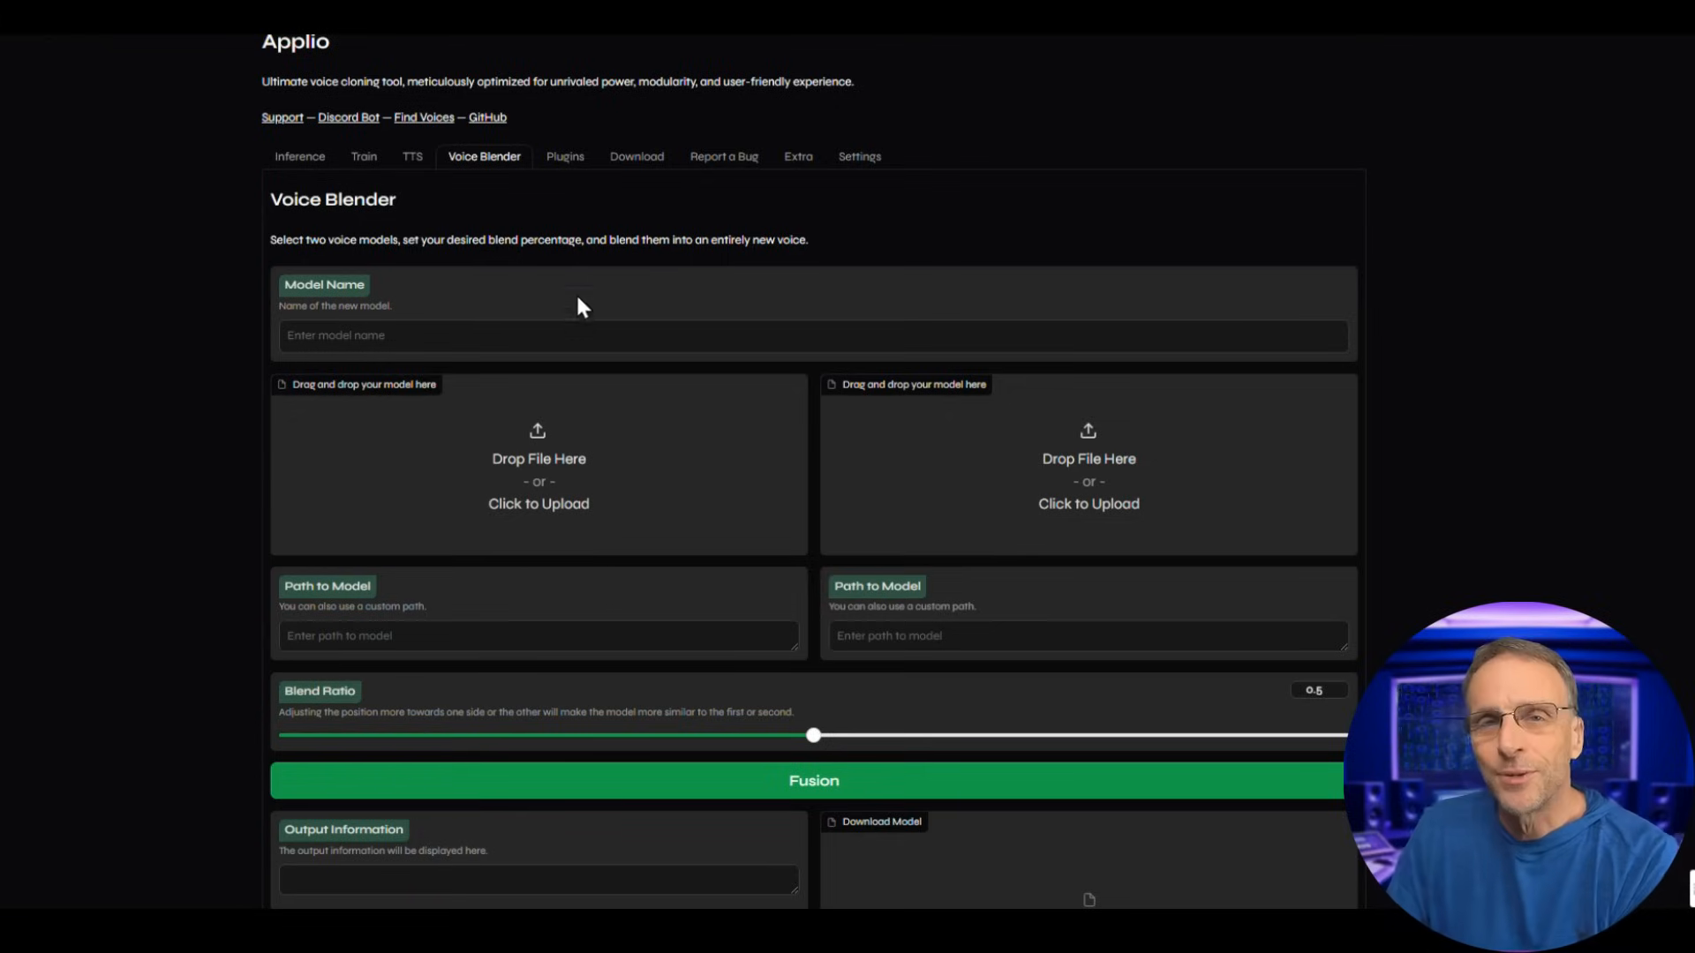
pyautogui.click(635, 157)
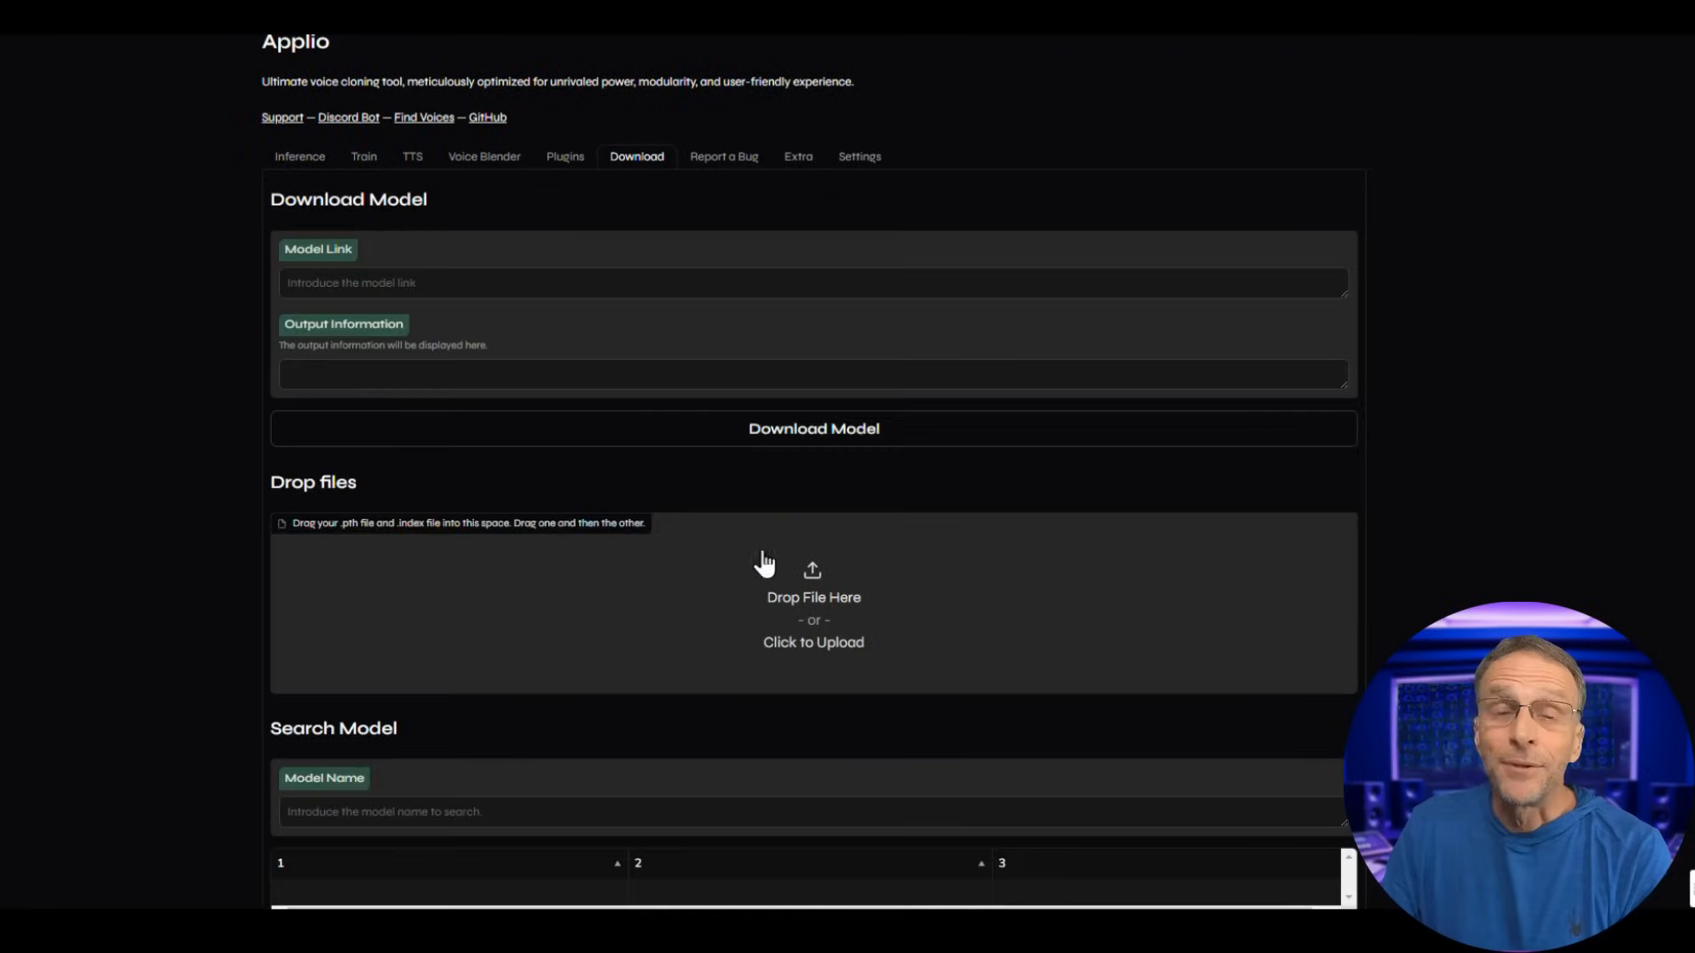
pyautogui.scroll(-3)
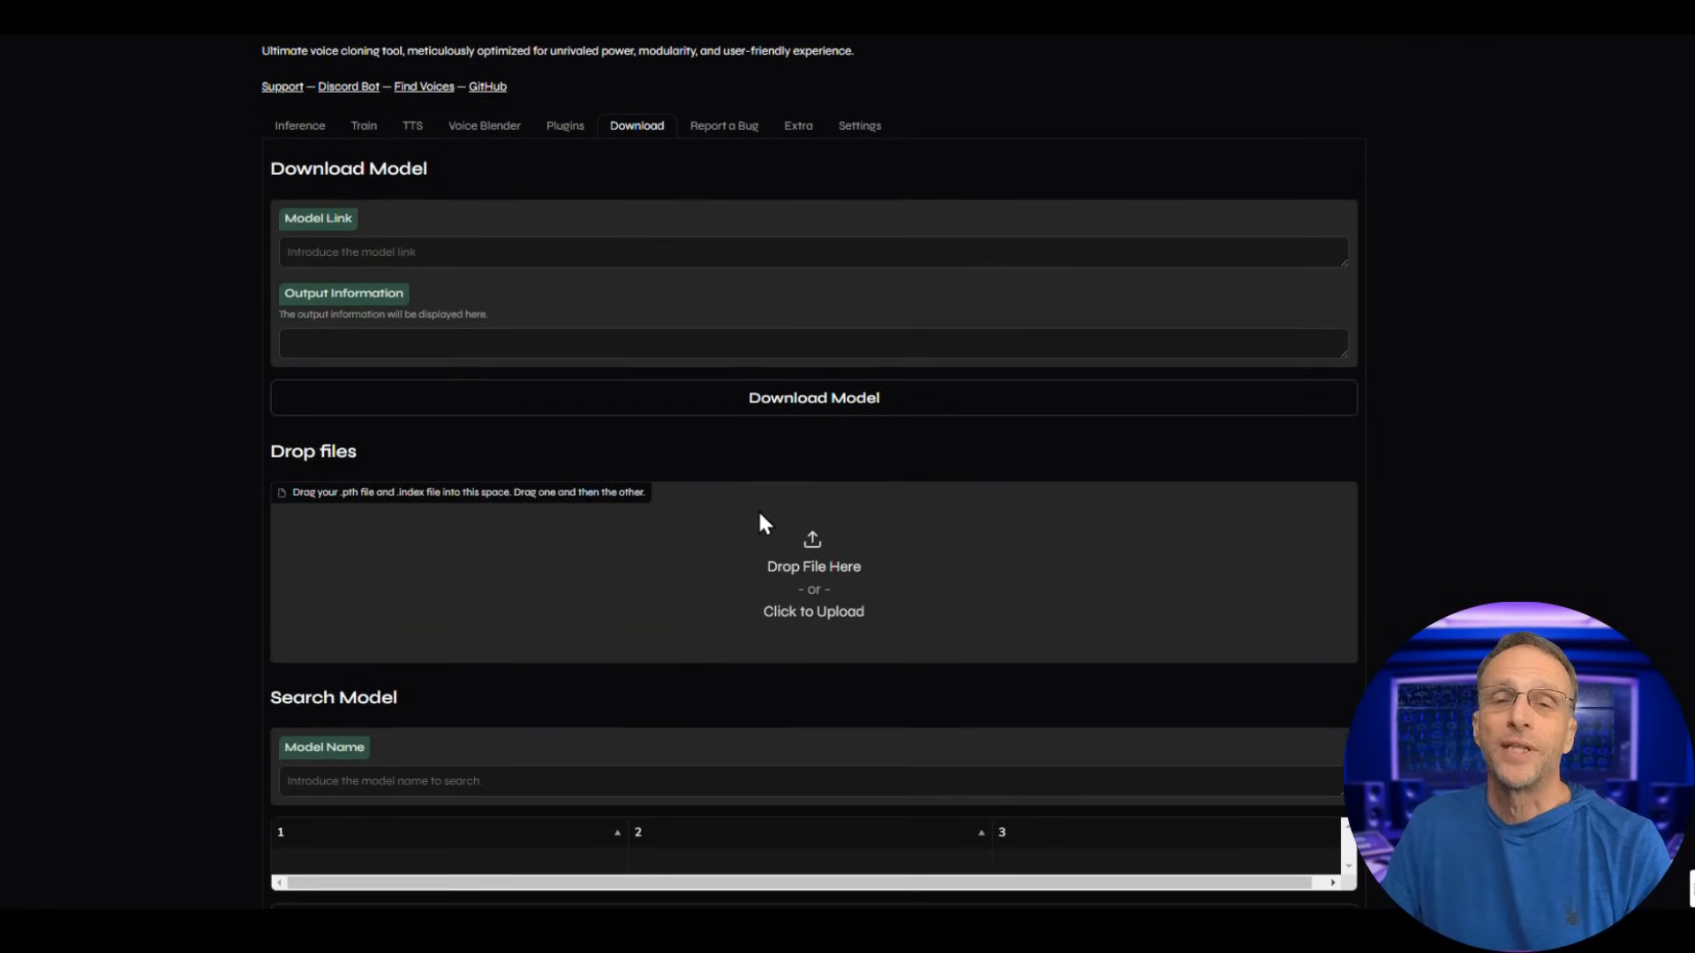
pyautogui.scroll(-3)
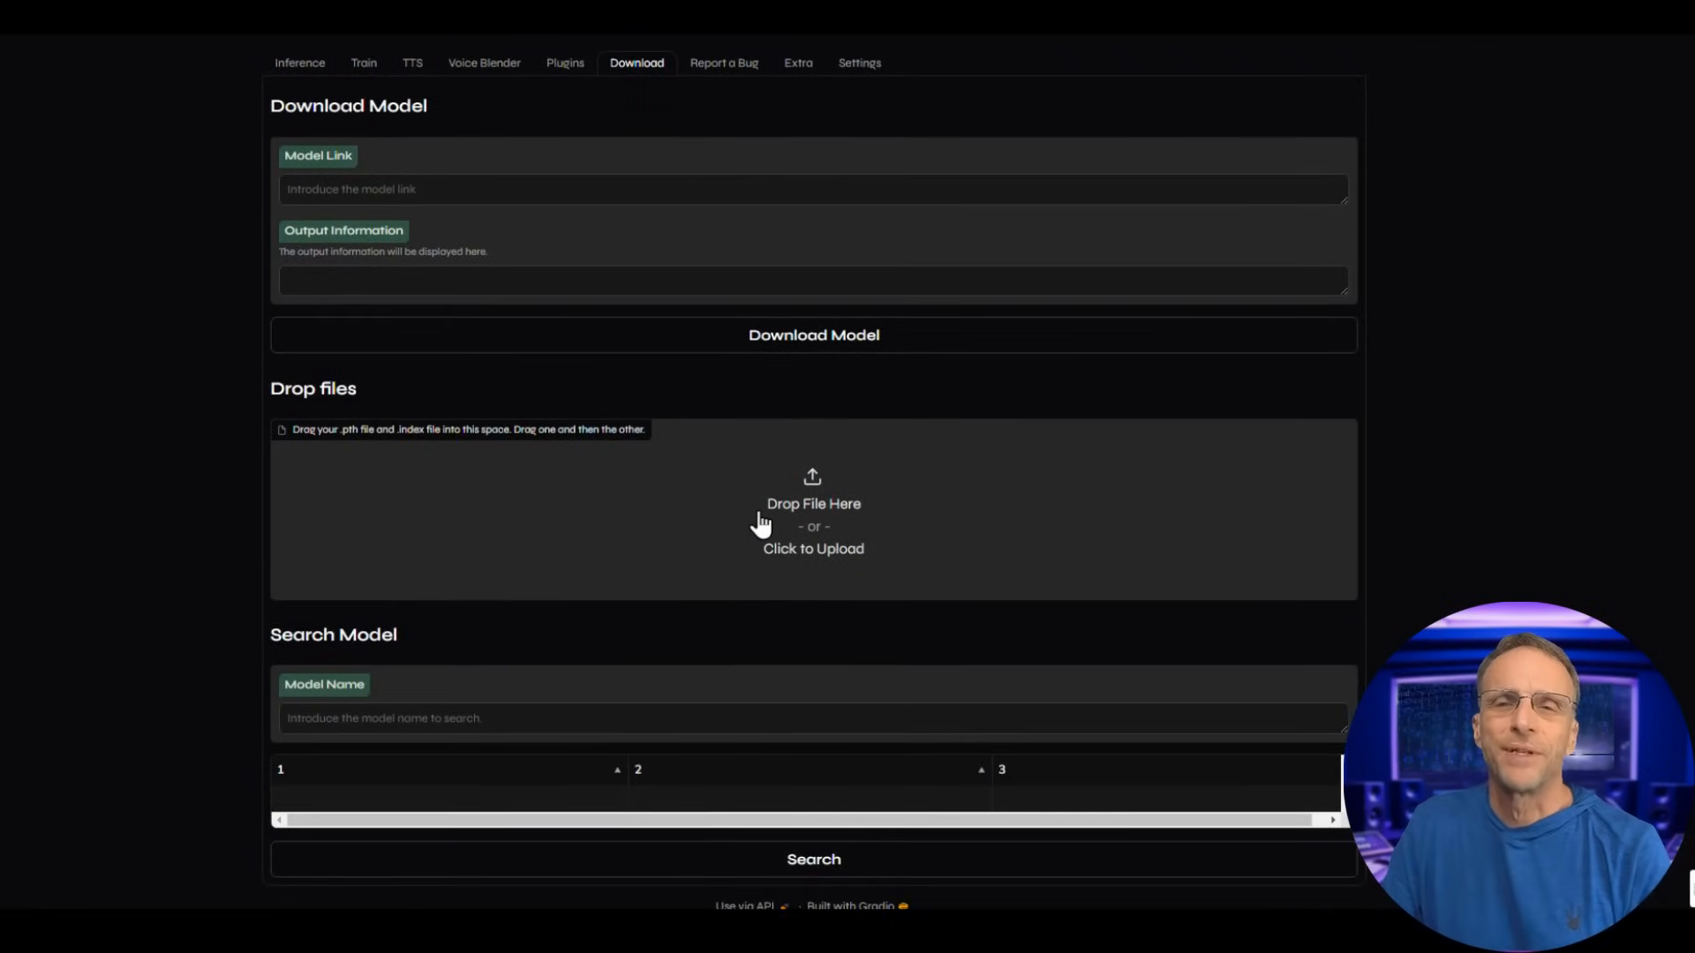
pyautogui.moveTo(843, 581)
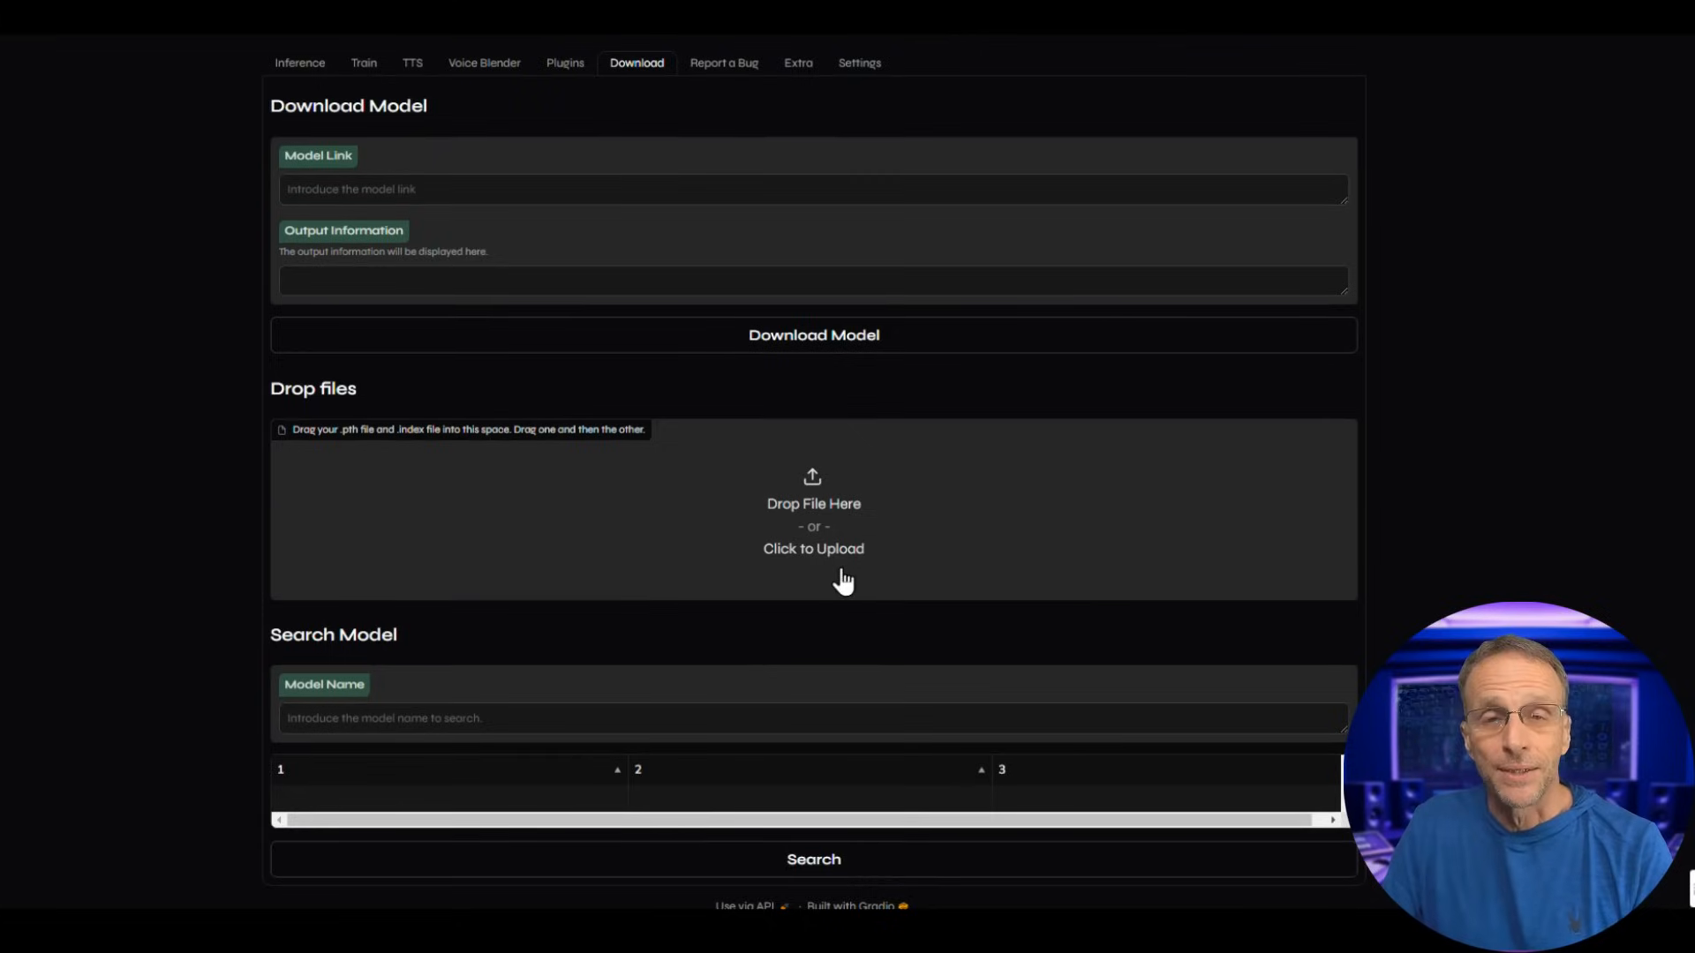
pyautogui.moveTo(1150, 608)
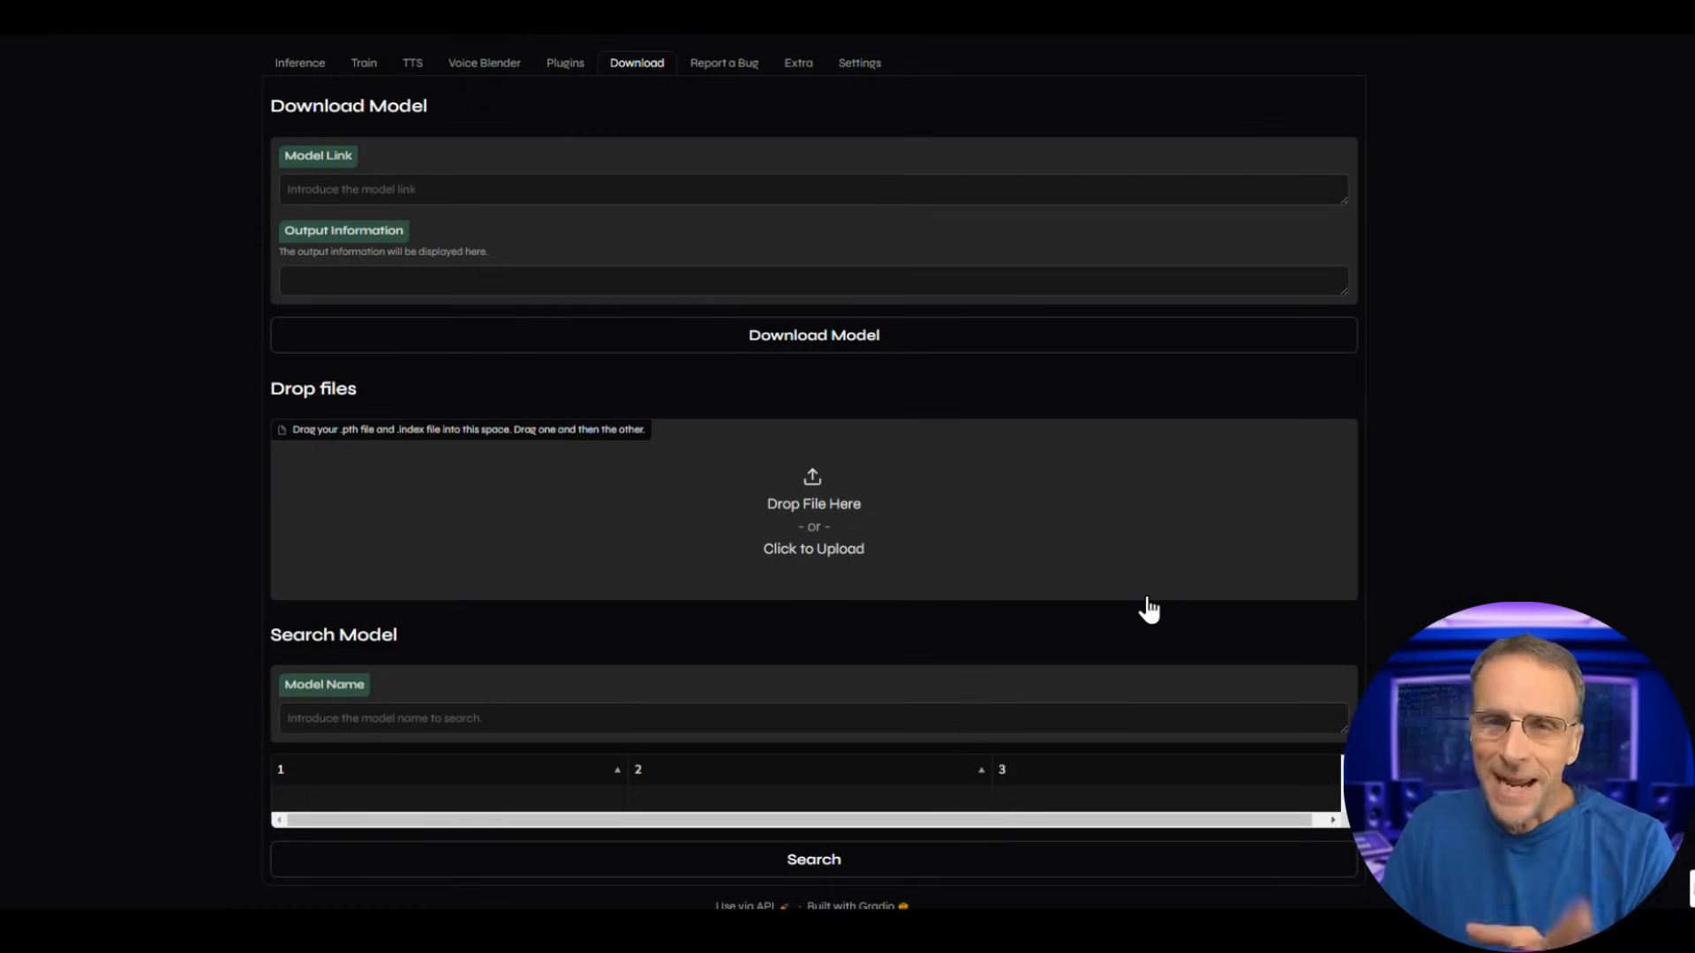
# Browse the community voice model cards on the Applio website's Models page.
pyautogui.scroll(3)
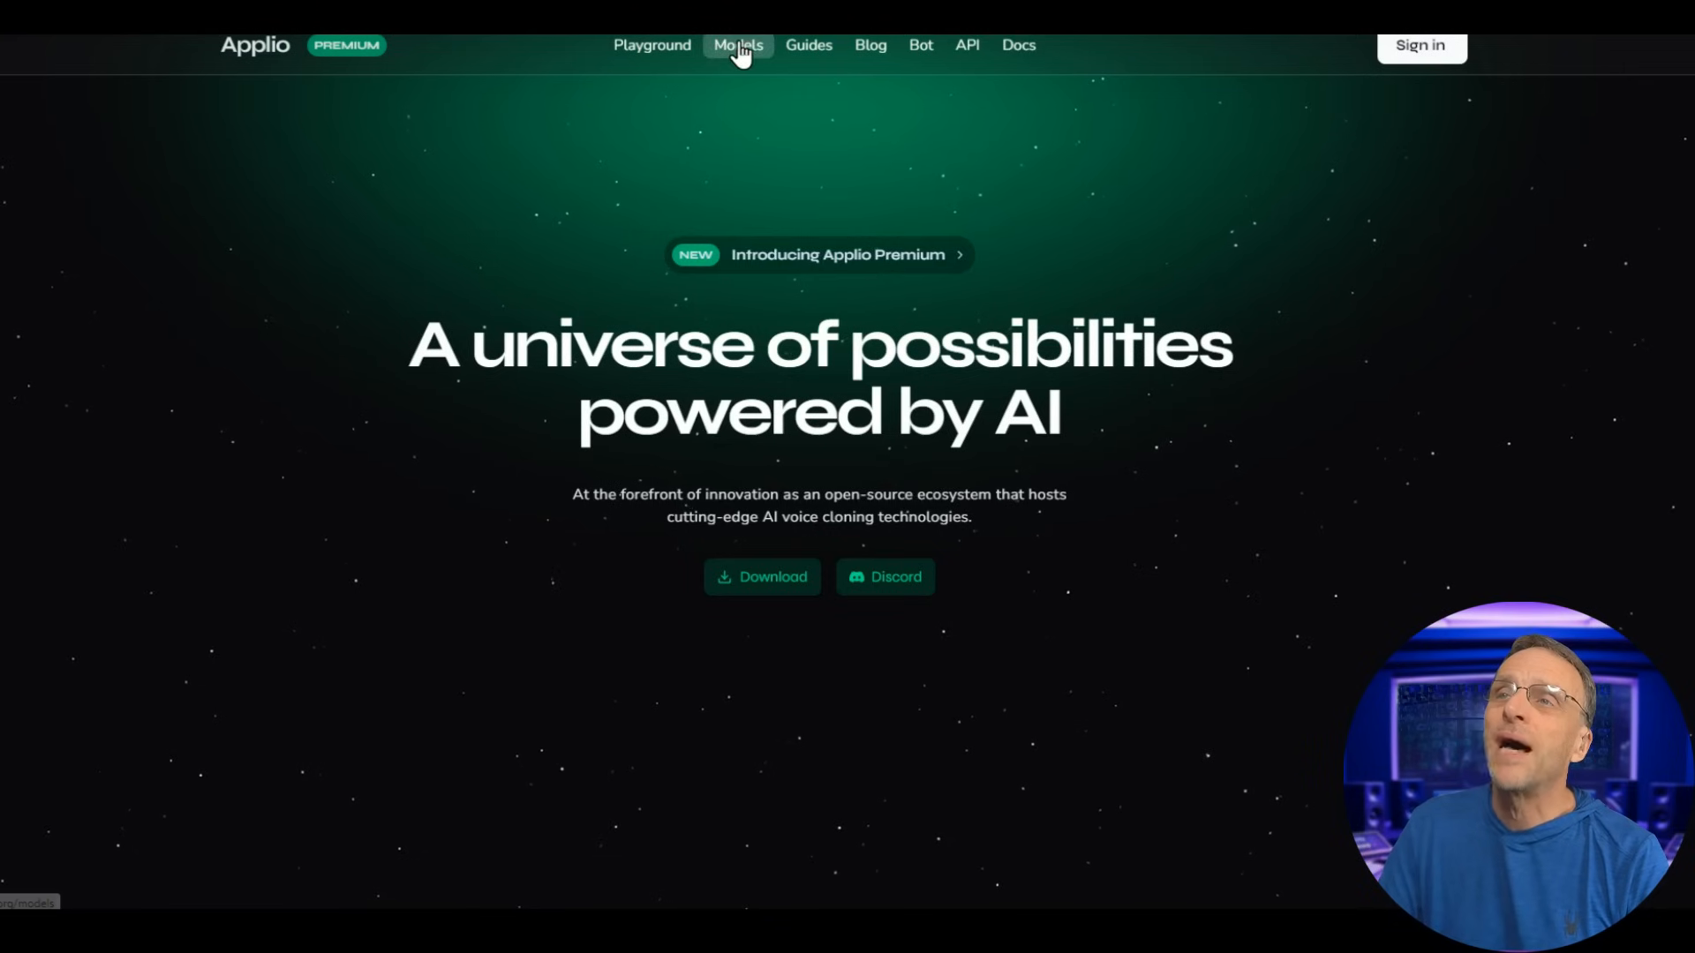
pyautogui.moveTo(738, 45)
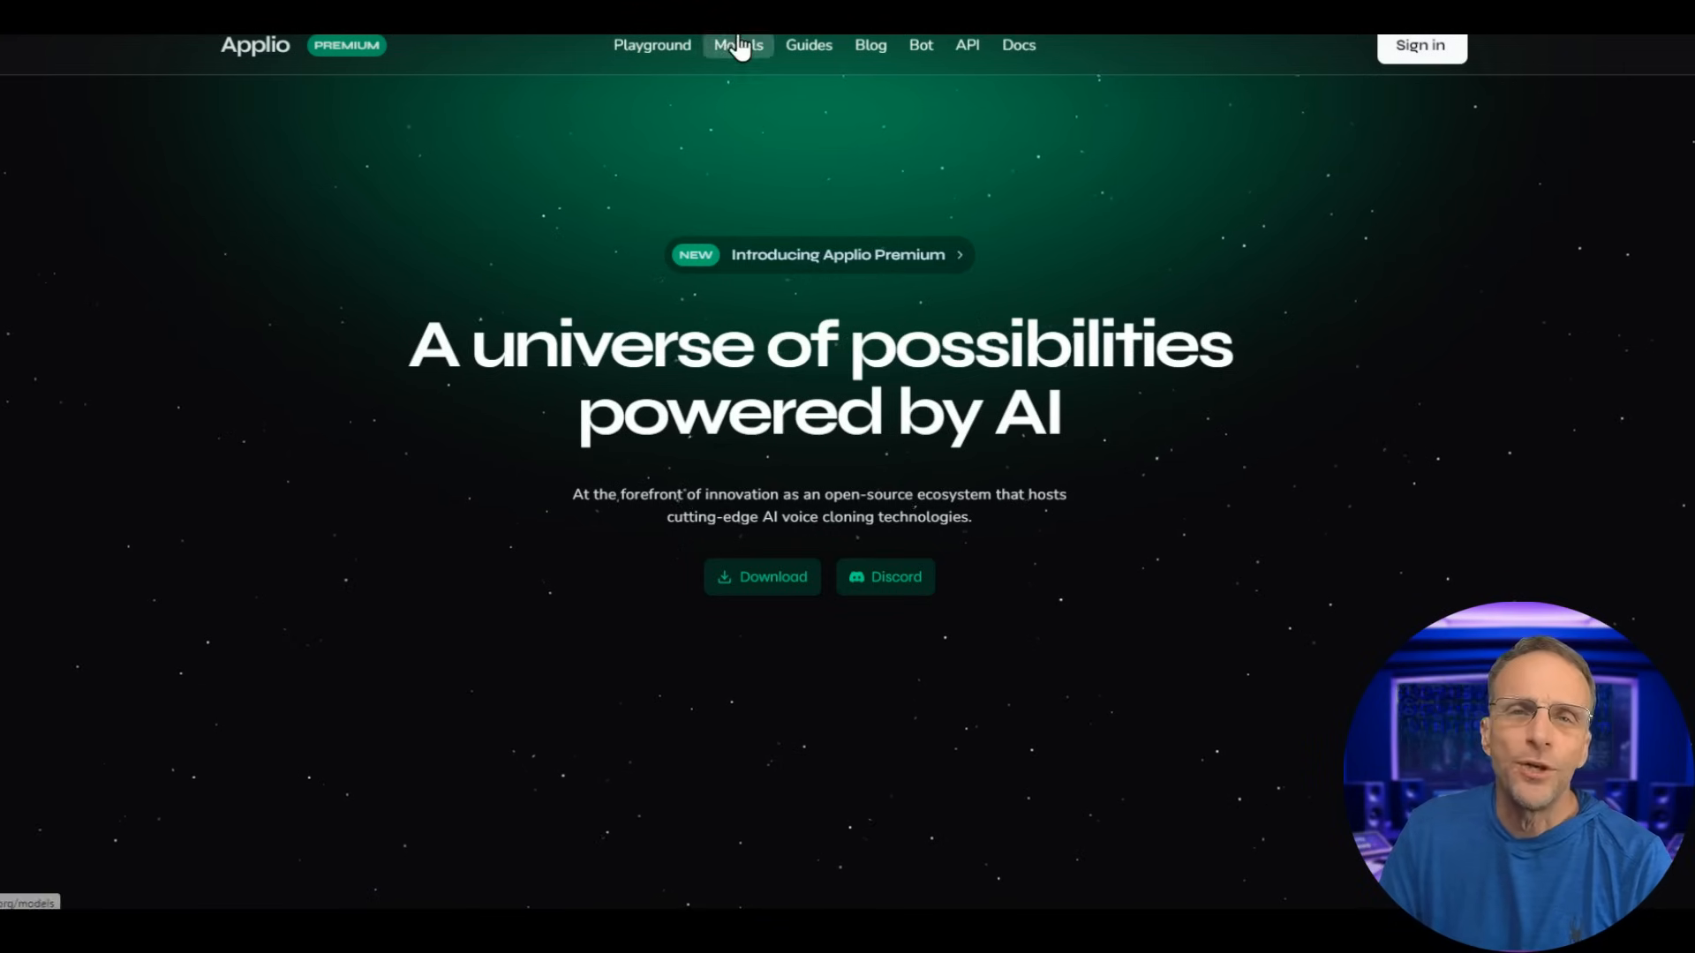
pyautogui.click(738, 44)
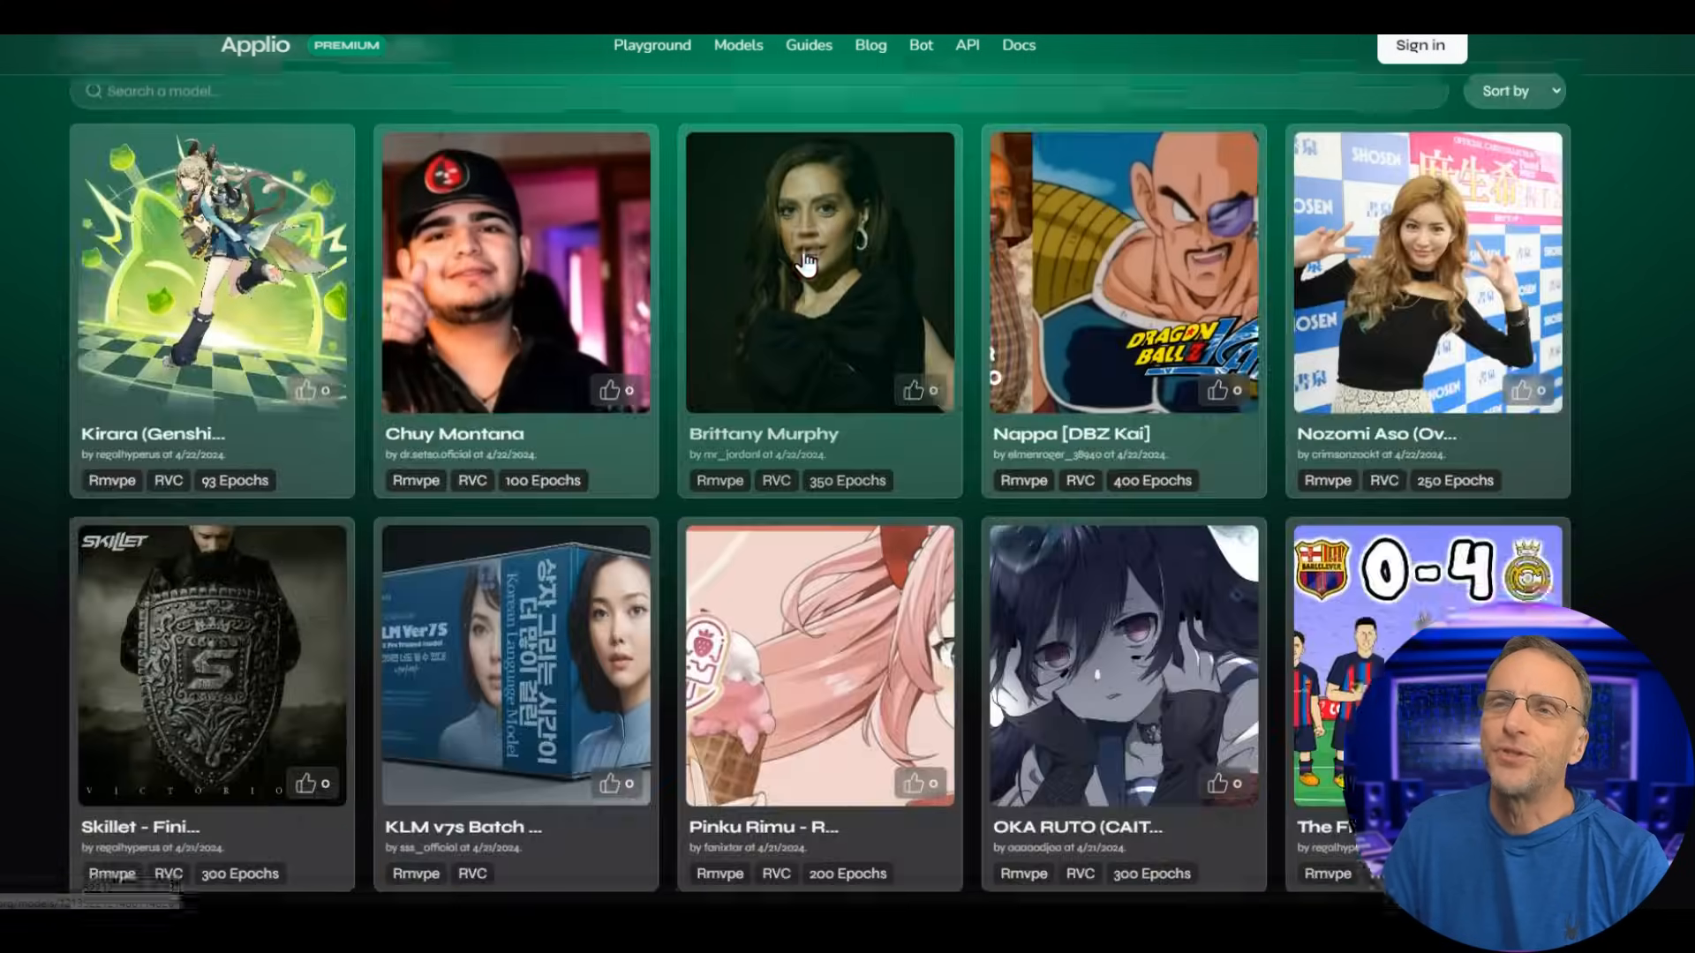
pyautogui.scroll(-3)
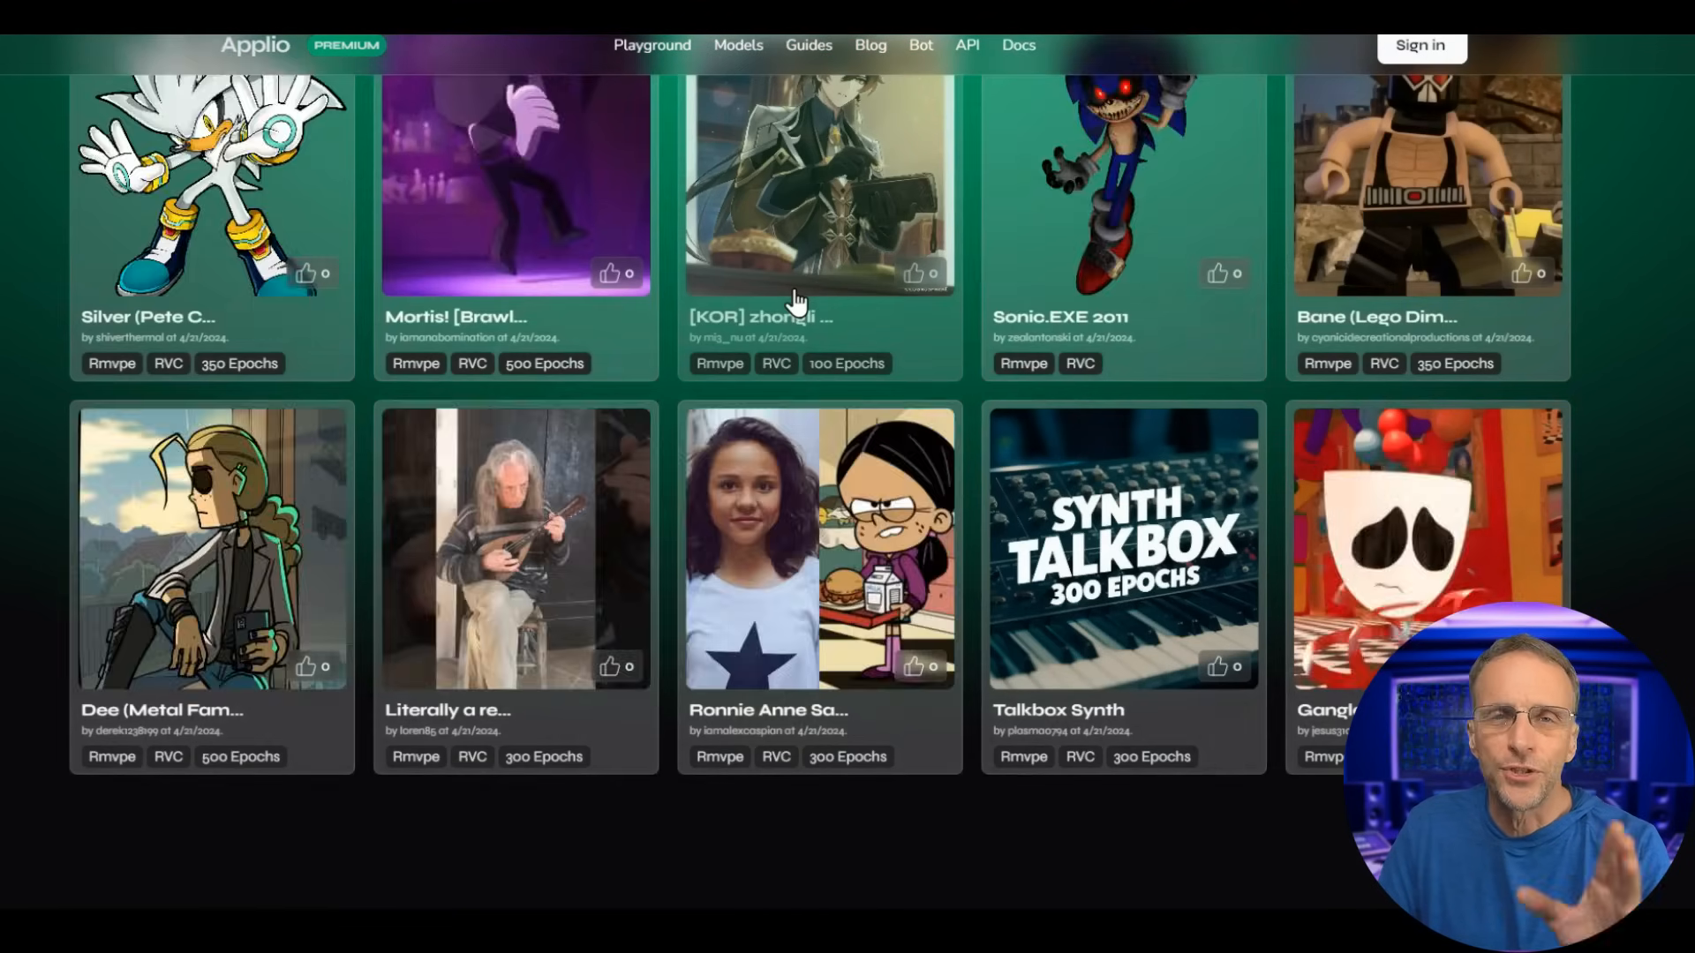
pyautogui.scroll(-3)
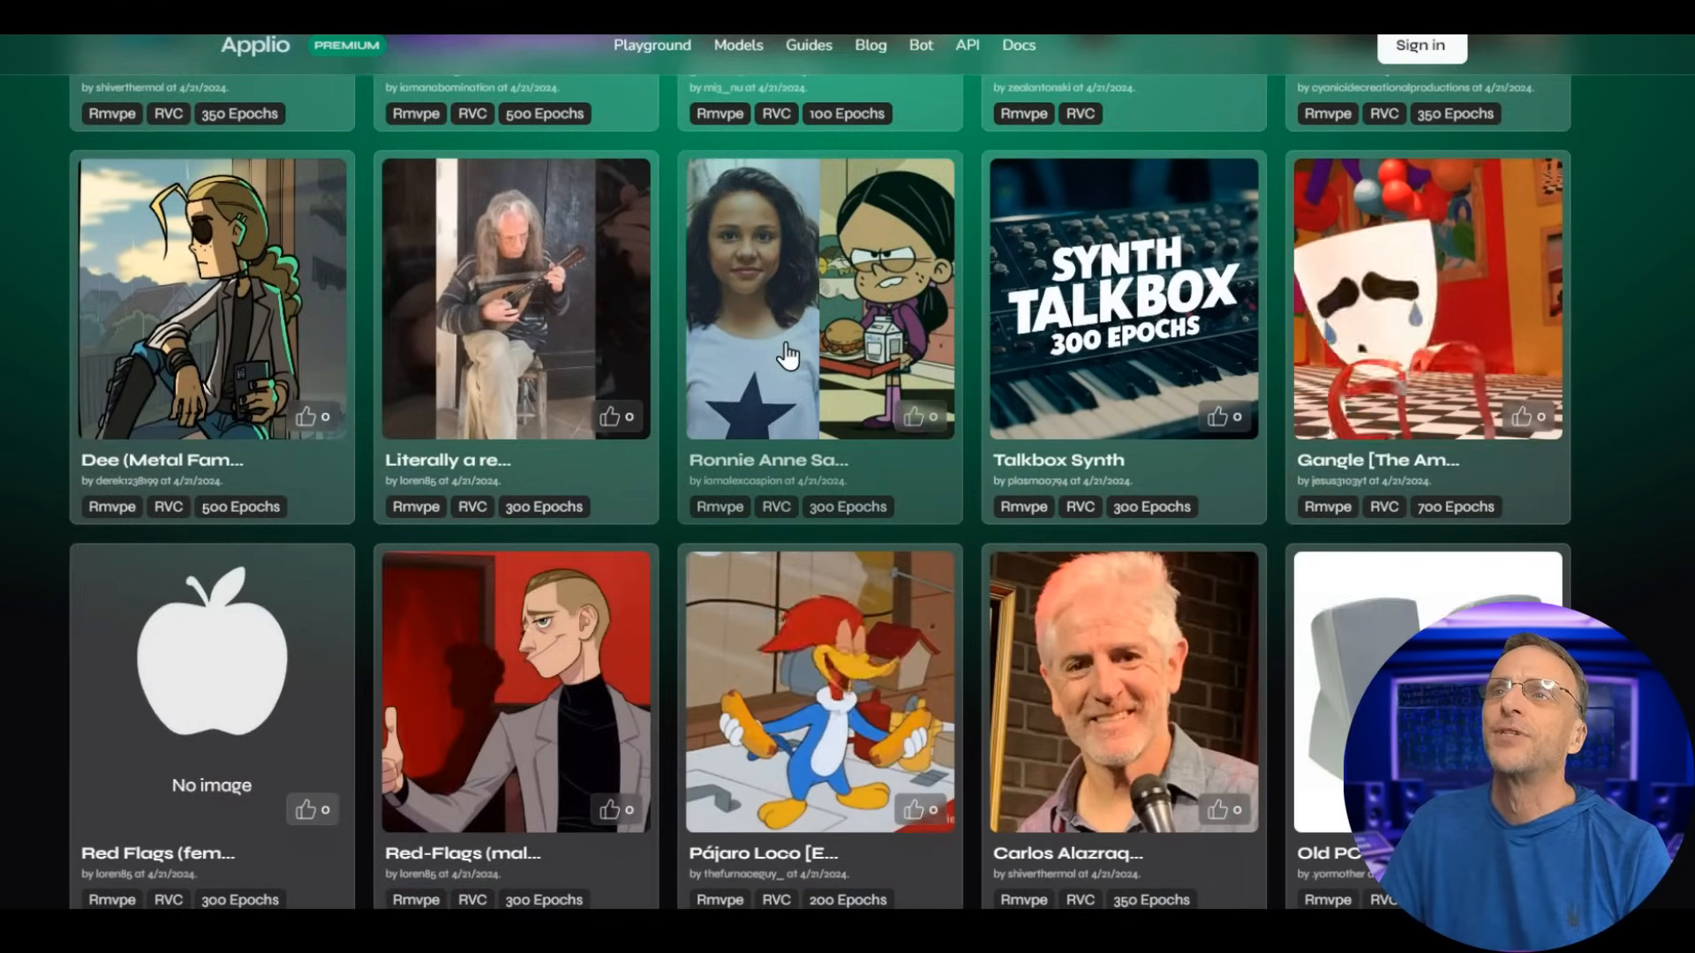
pyautogui.moveTo(670, 115)
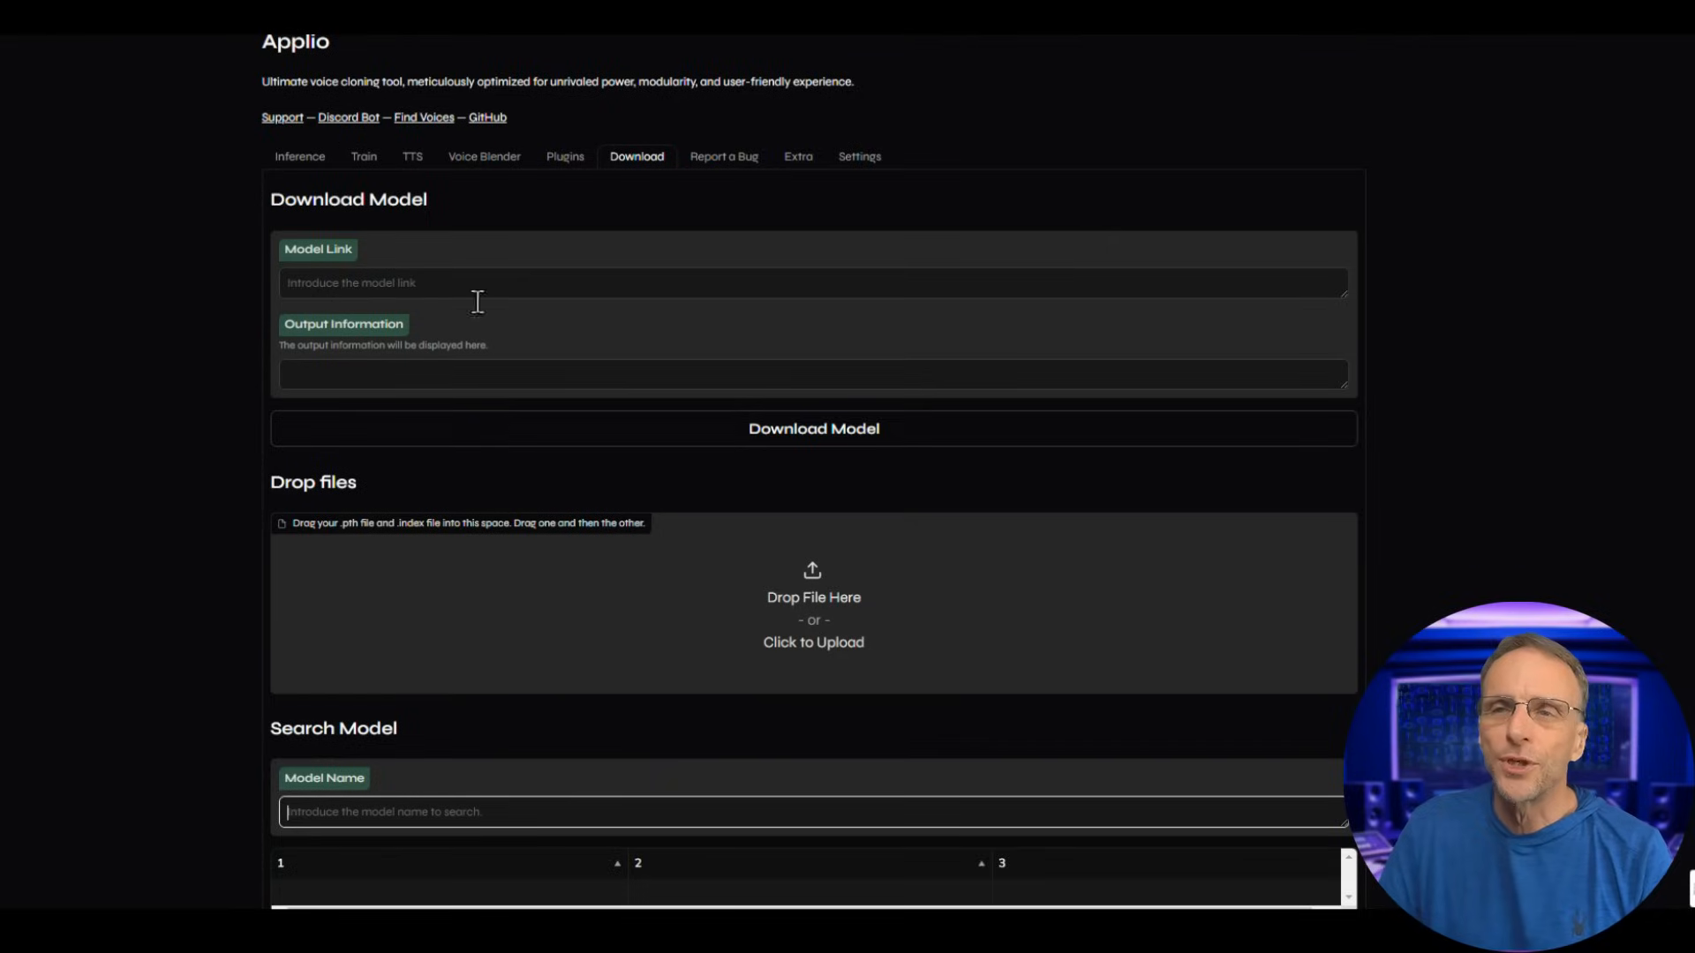
# Search Download-tab models for 'squidward' and scroll through the matching results.
pyautogui.scroll(-3)
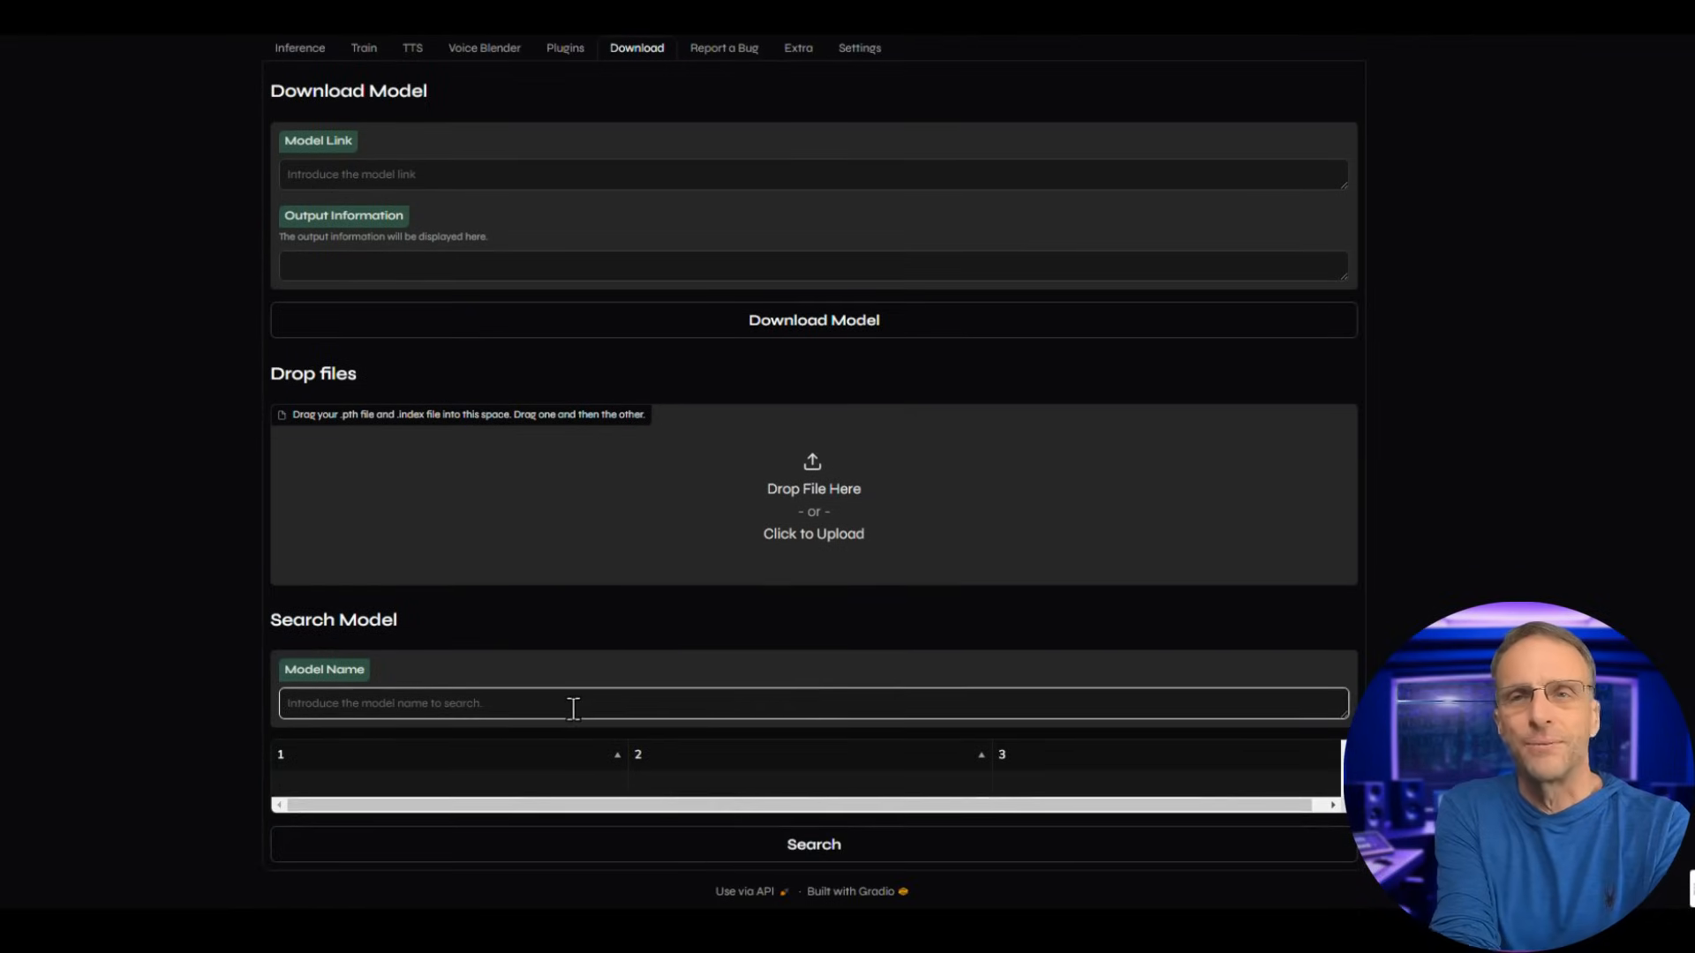
pyautogui.write('spo')
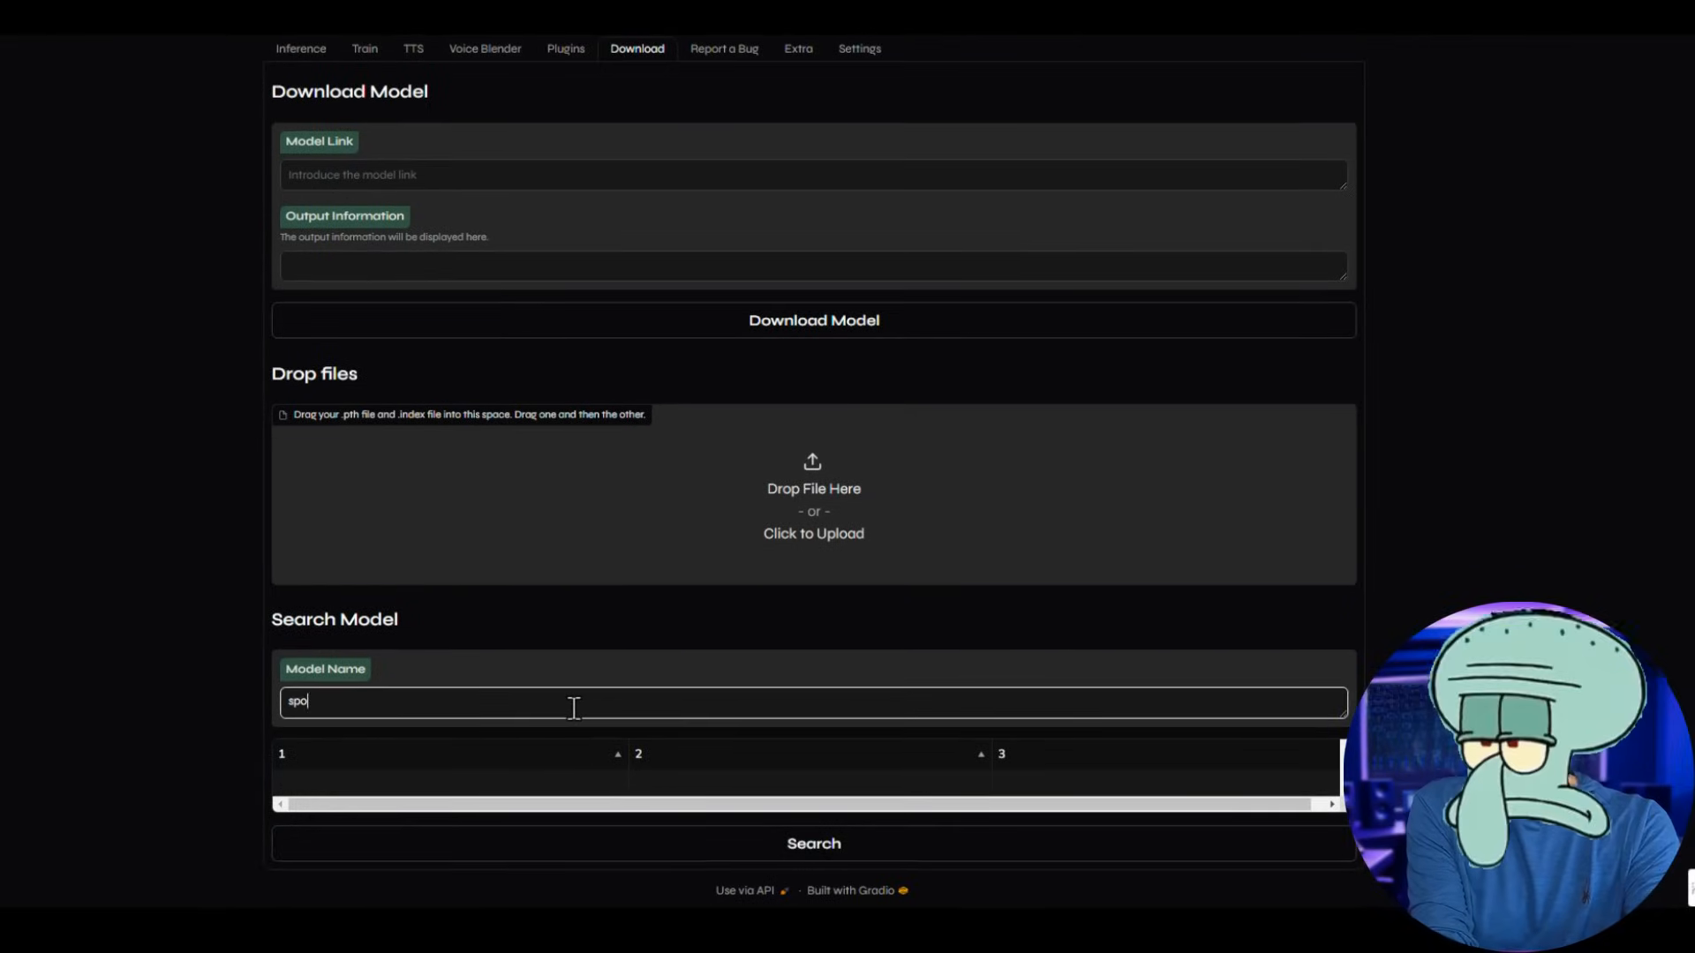
pyautogui.write('squl')
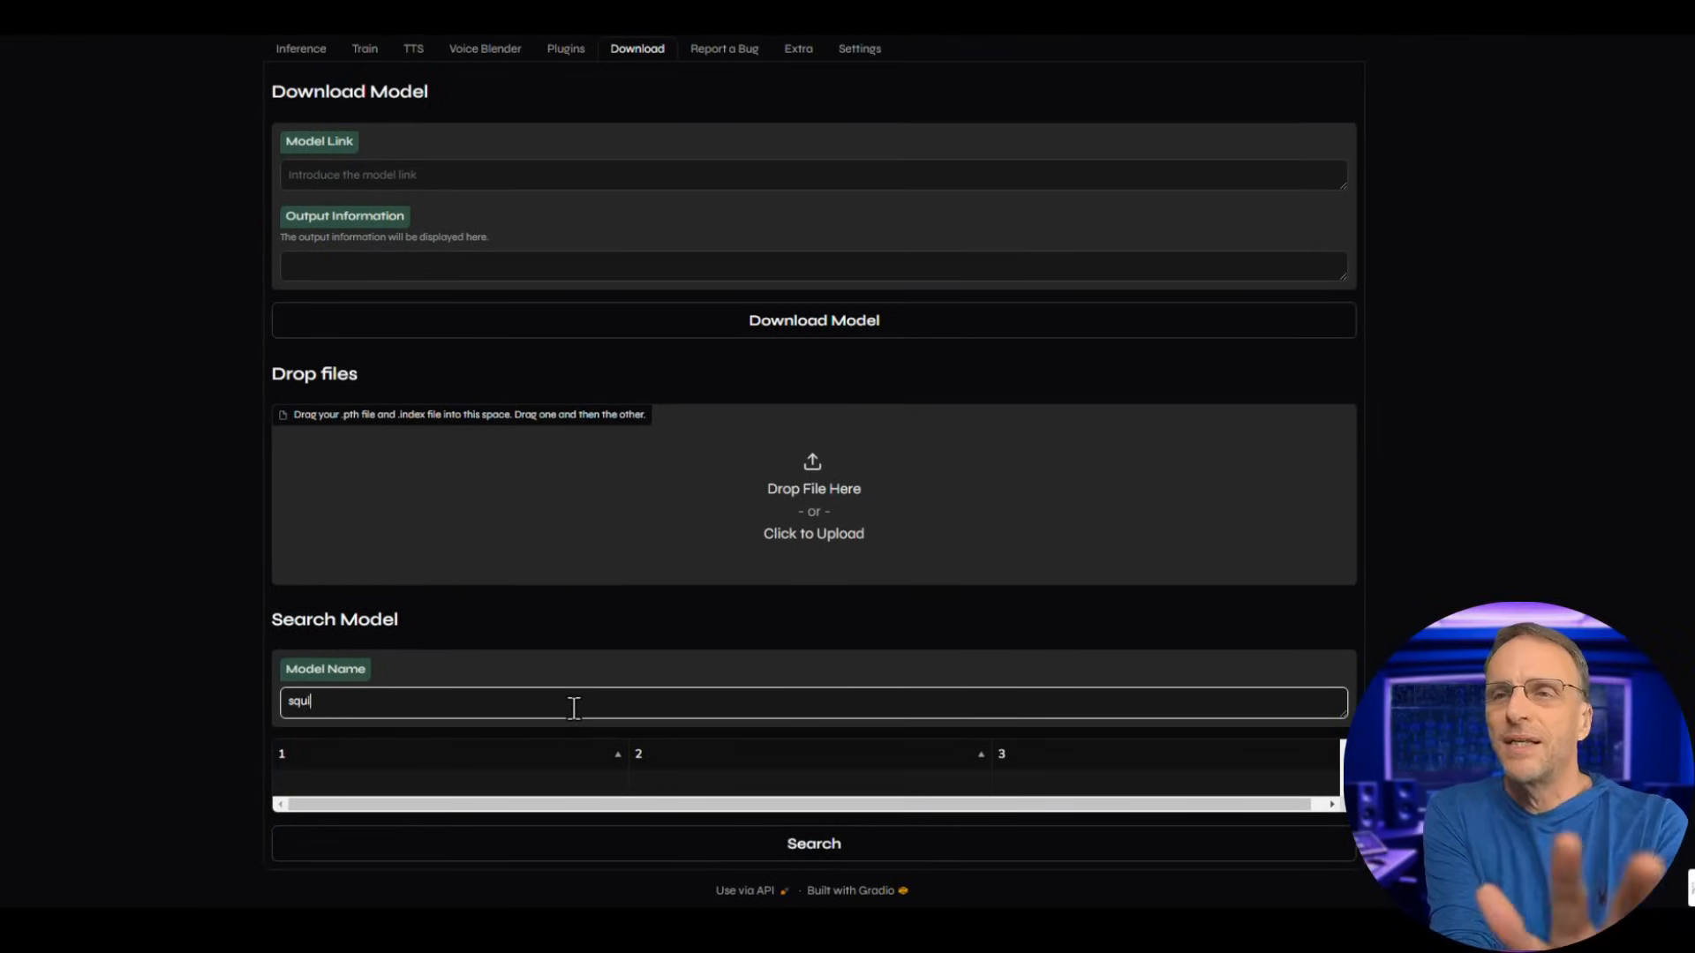
pyautogui.write('dward')
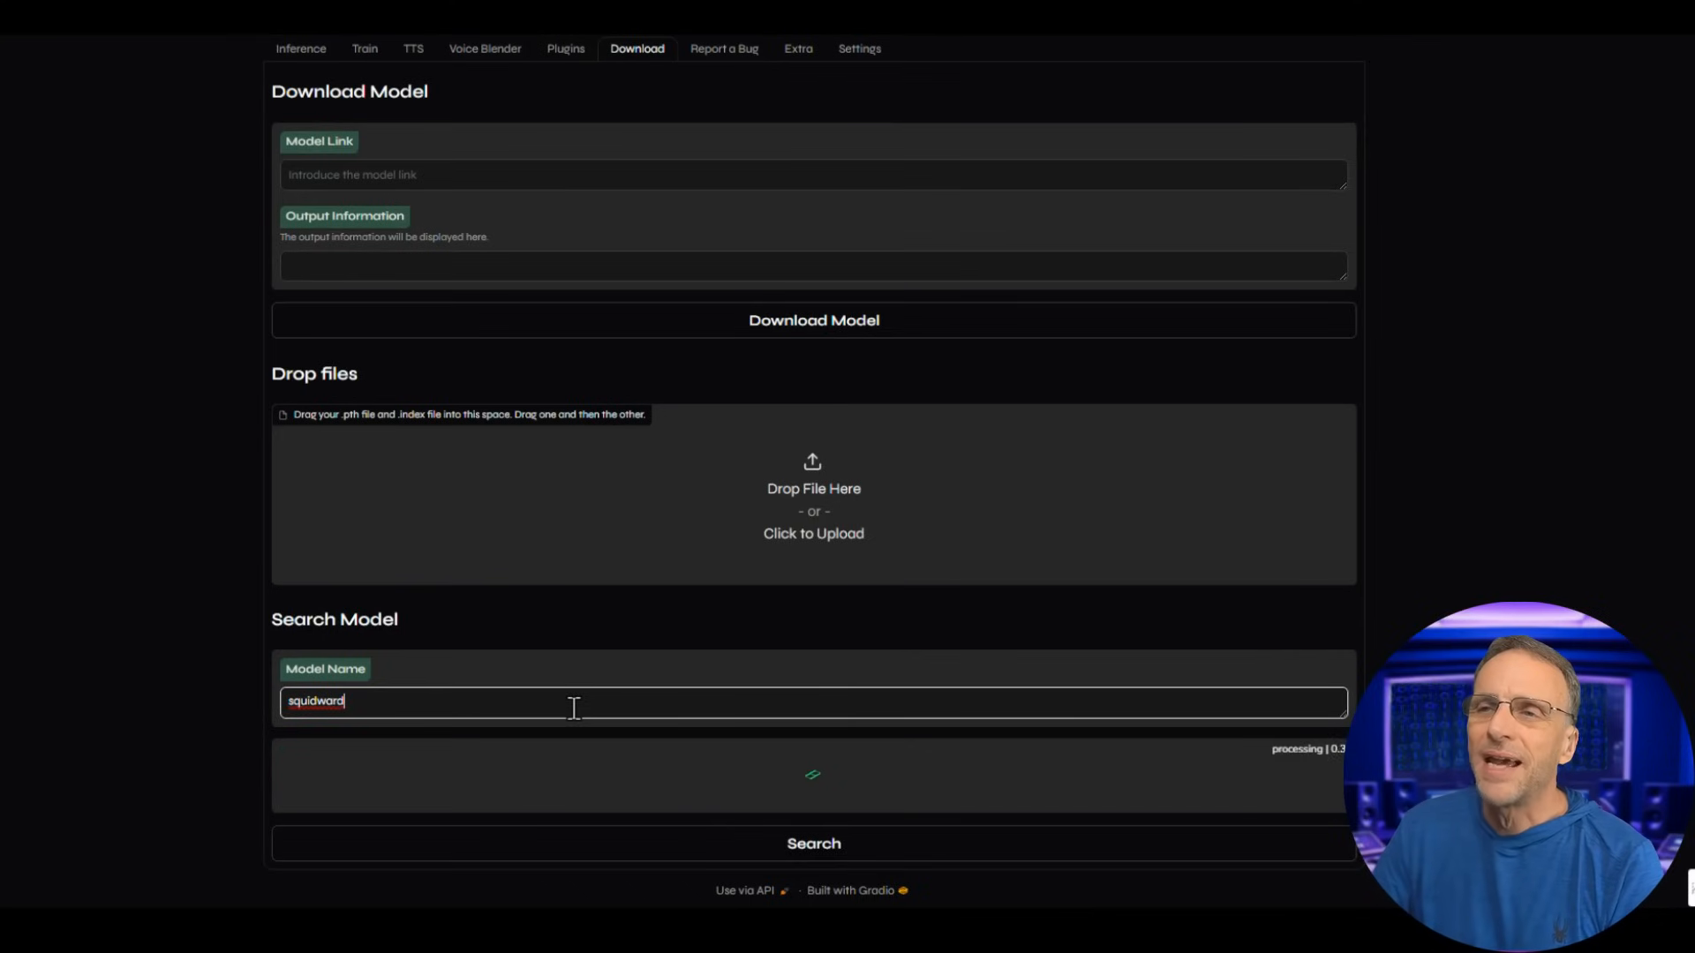
pyautogui.click(813, 843)
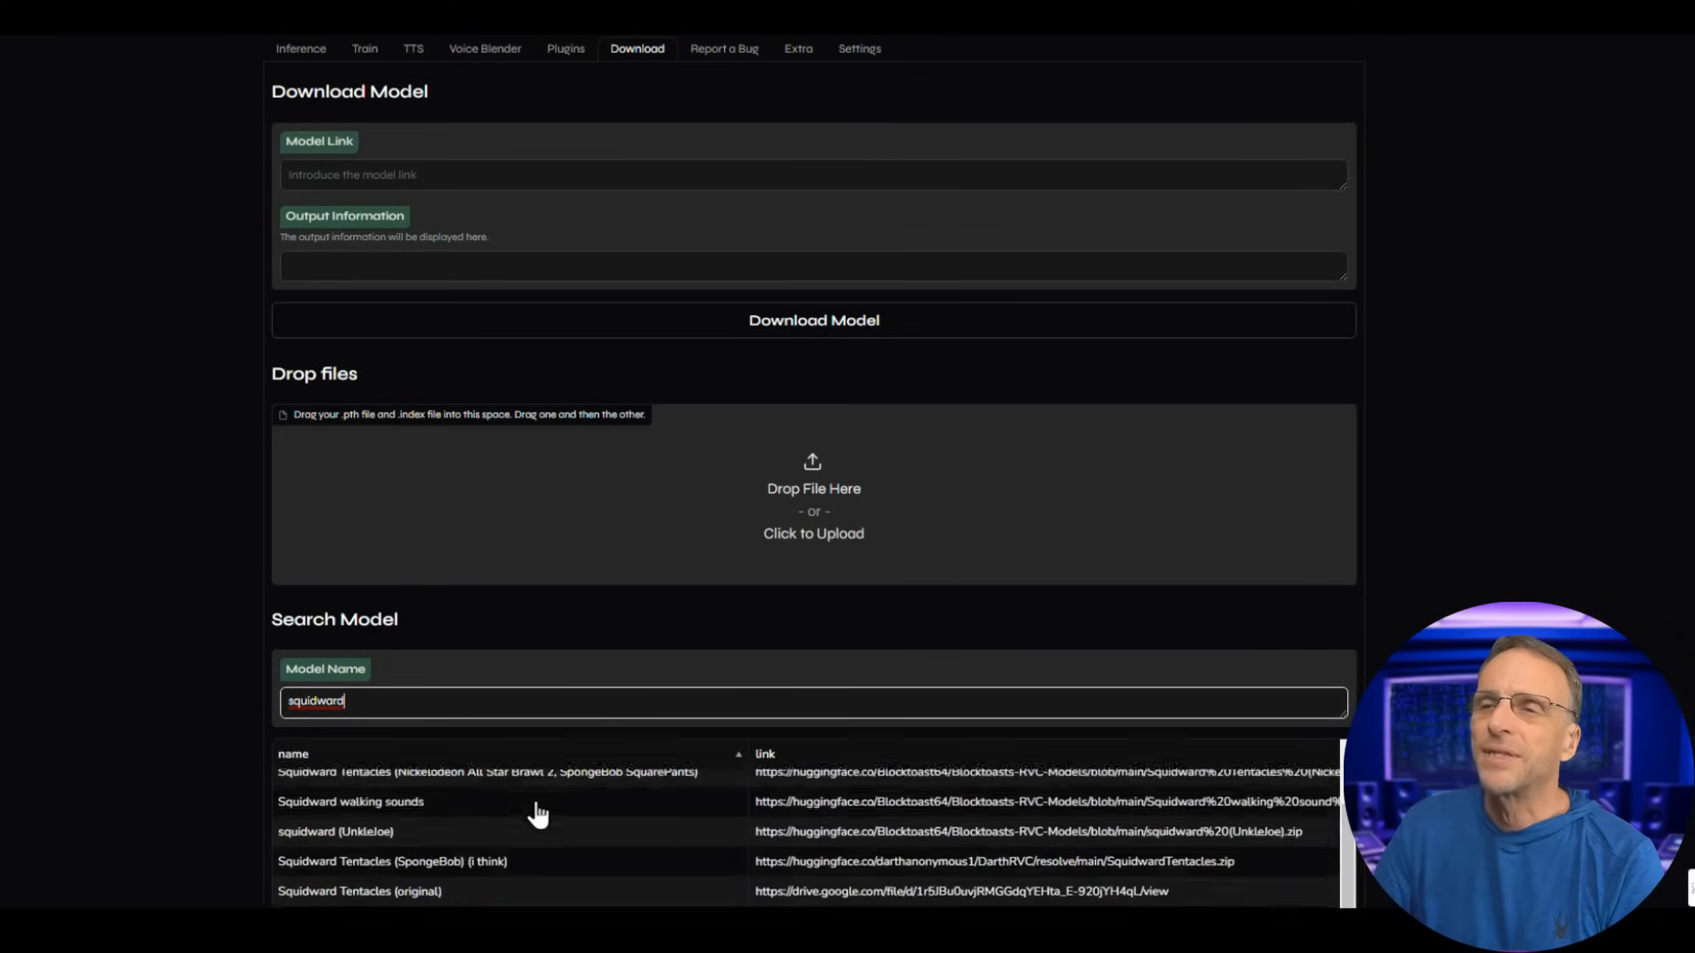
pyautogui.scroll(-3)
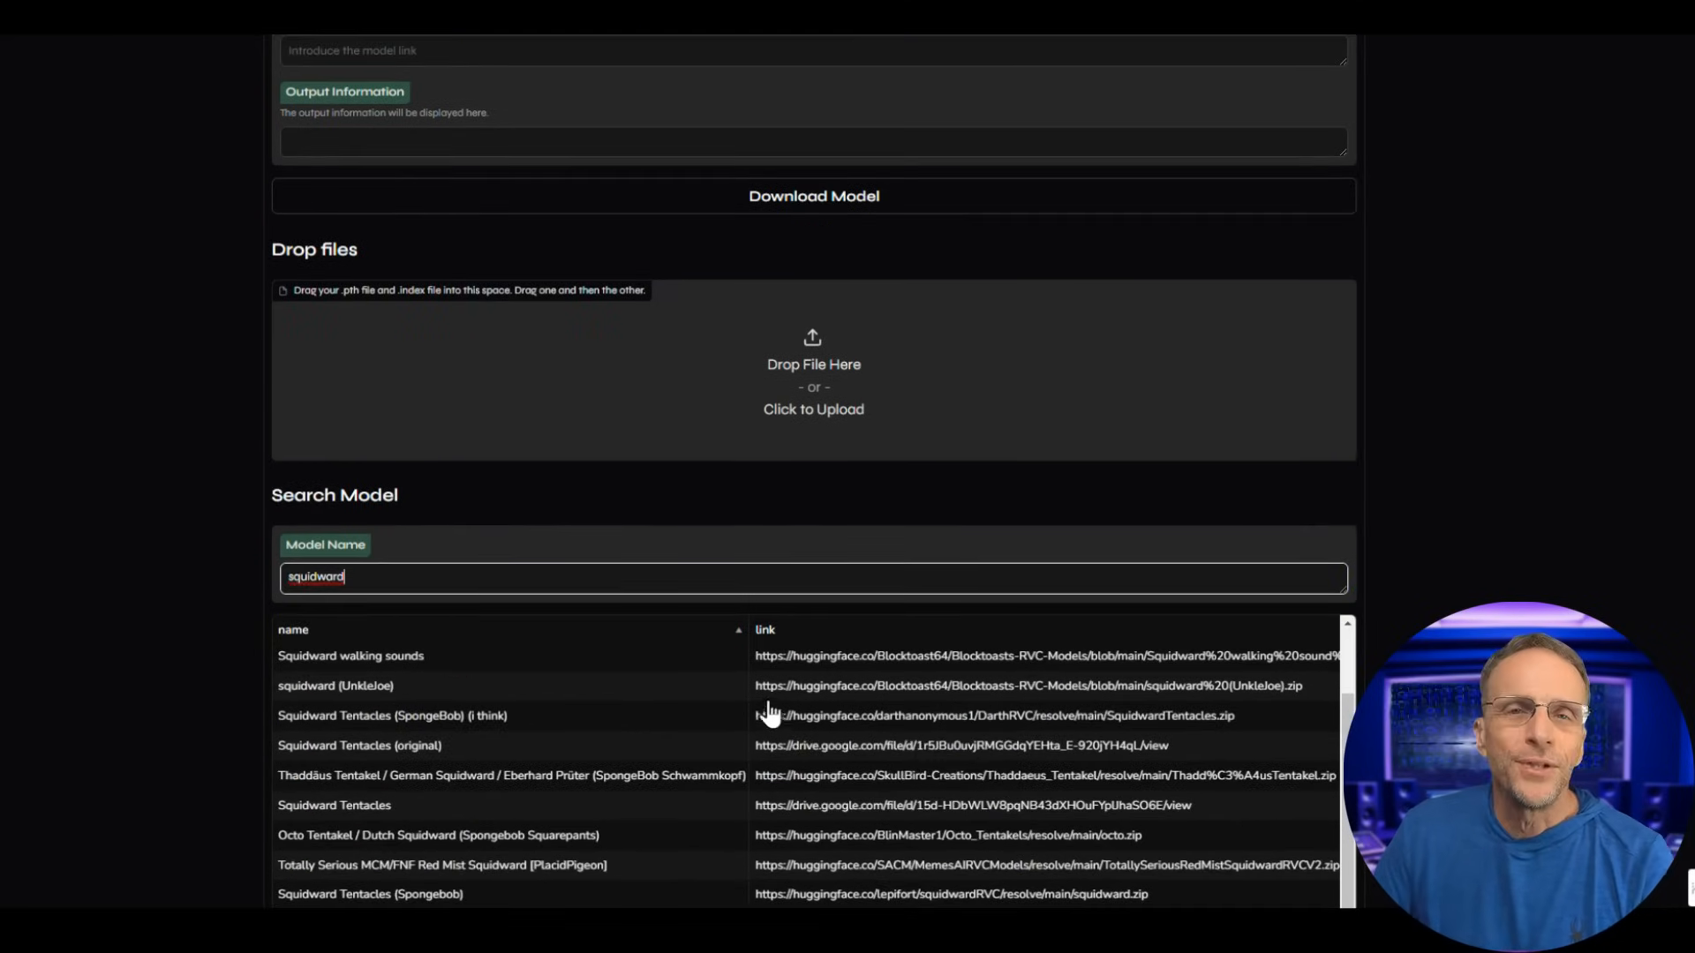
pyautogui.scroll(-3)
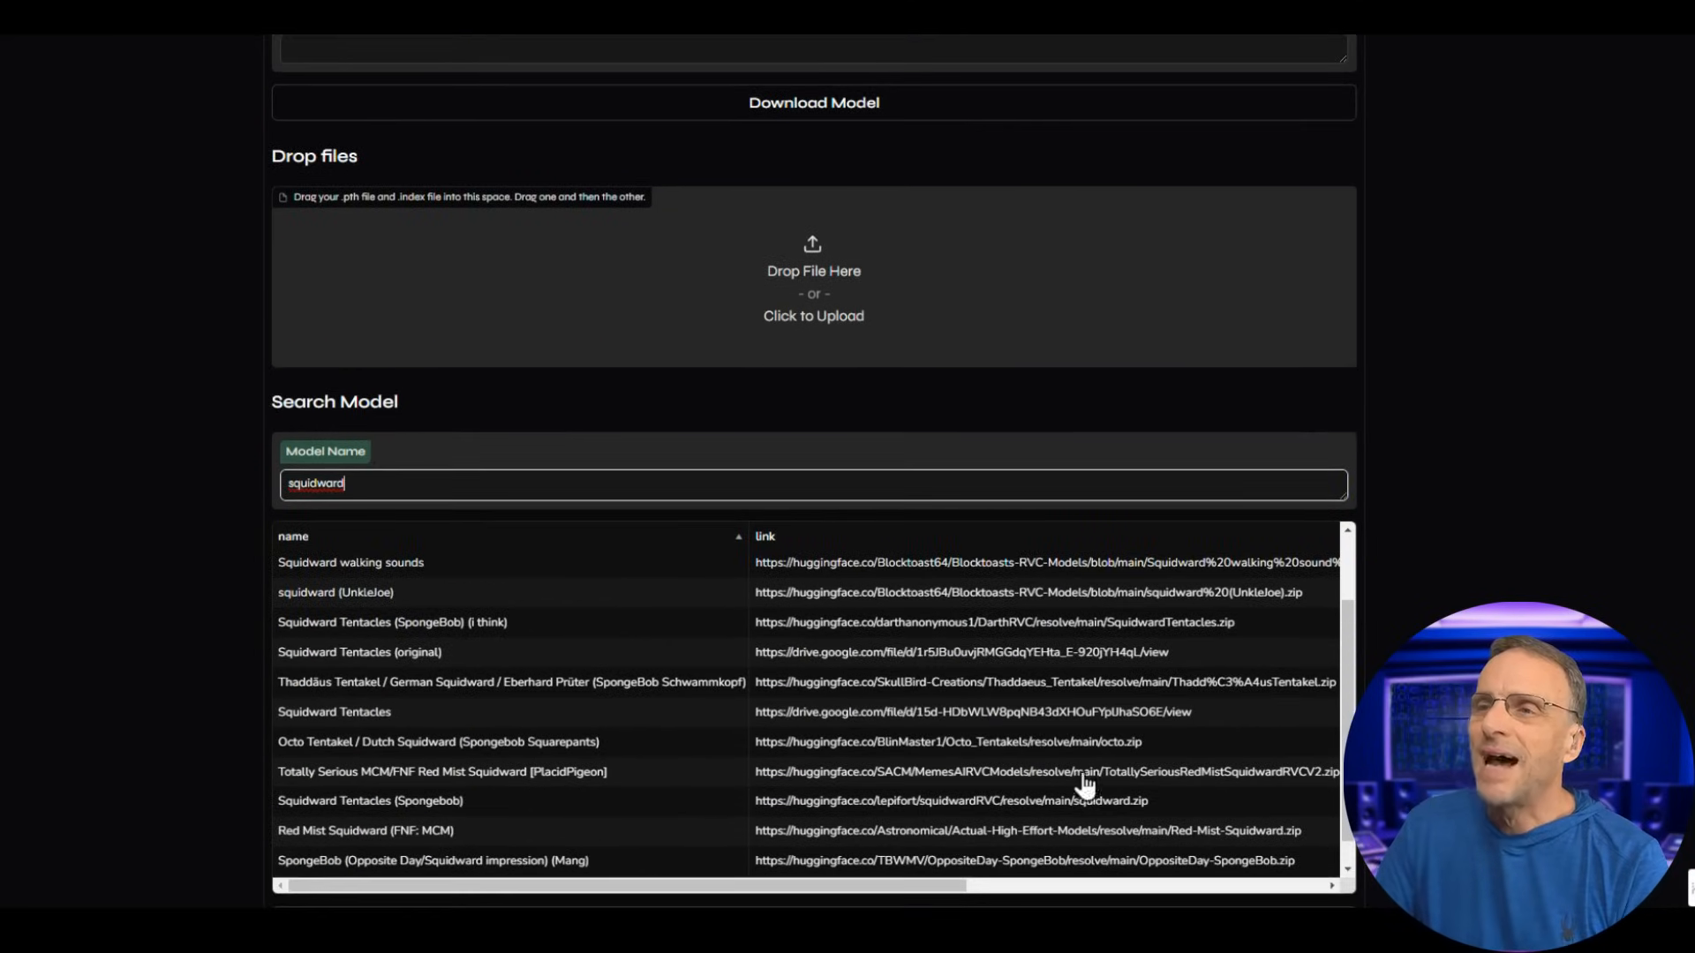
pyautogui.scroll(3)
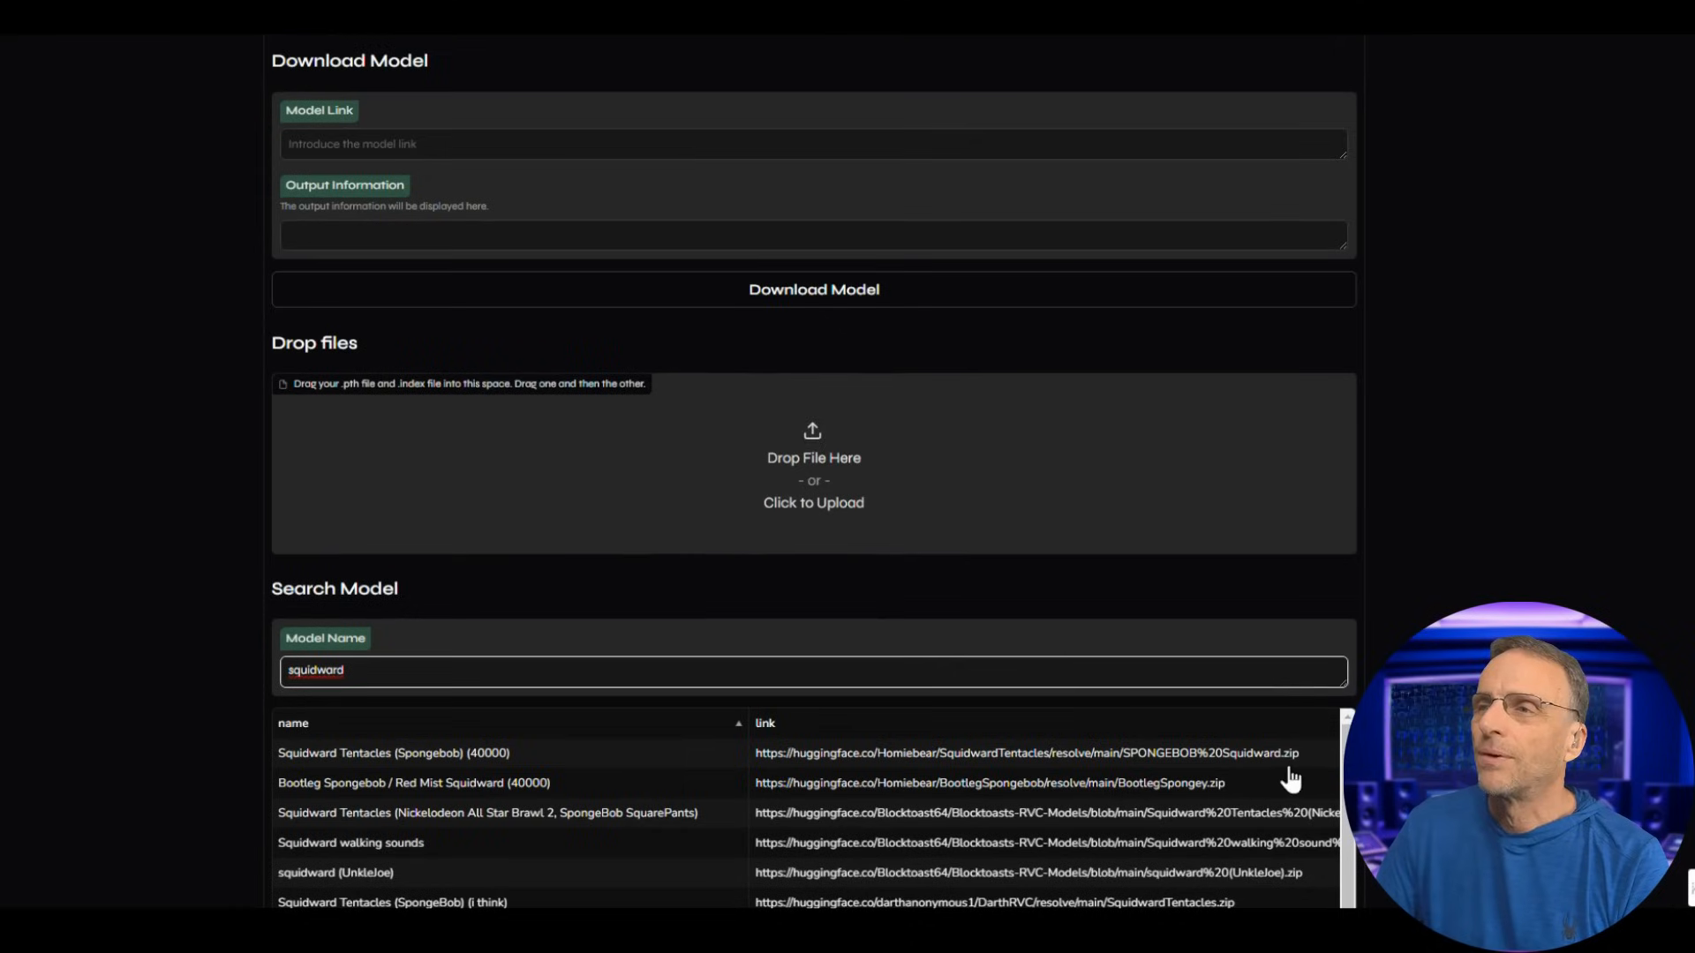
pyautogui.moveTo(1332, 771)
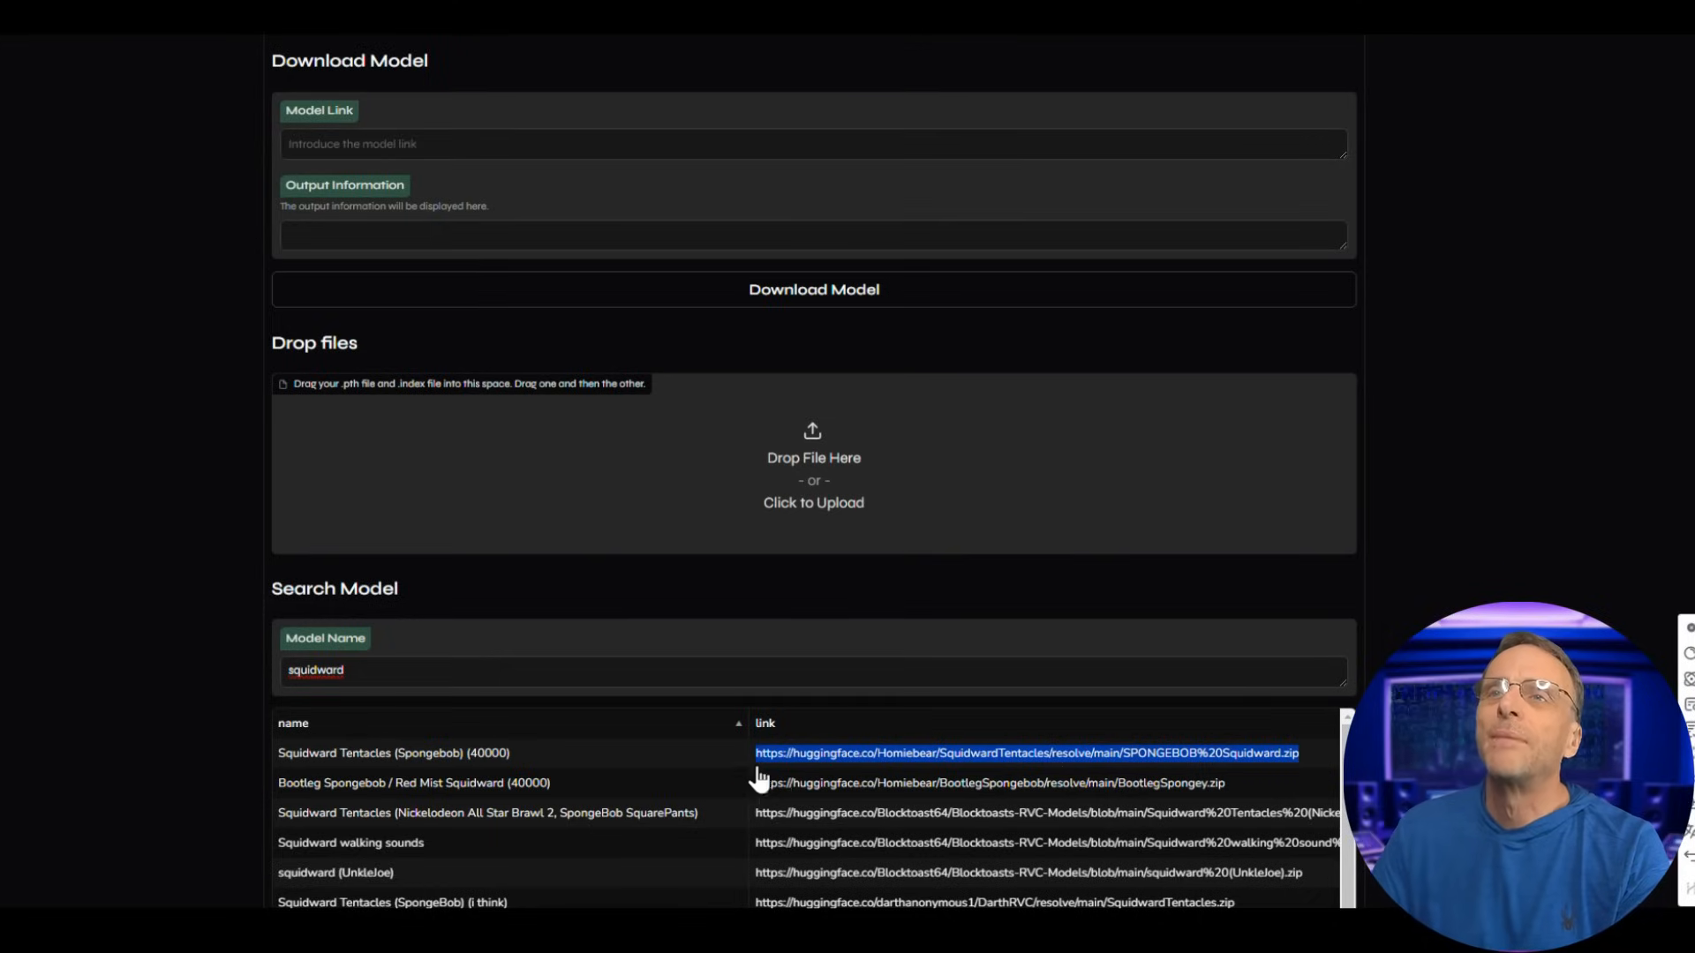
pyautogui.moveTo(573, 260)
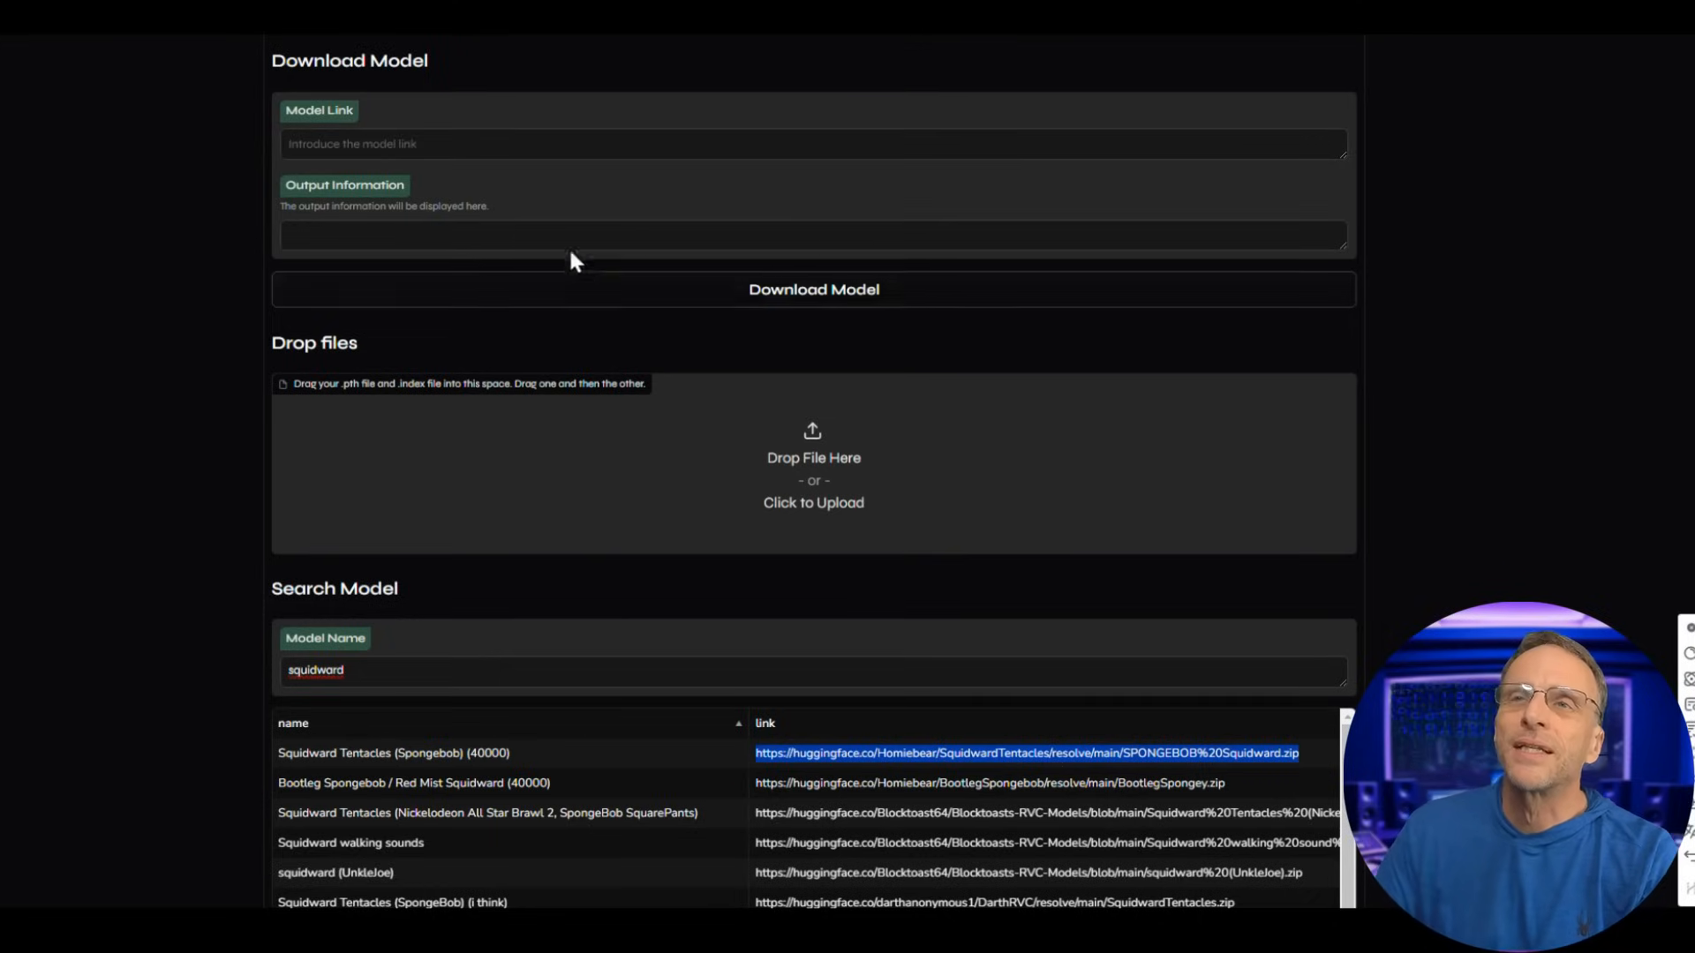
# Download the SpongeBob Squidward model from its pasted Hugging Face link.
pyautogui.scroll(3)
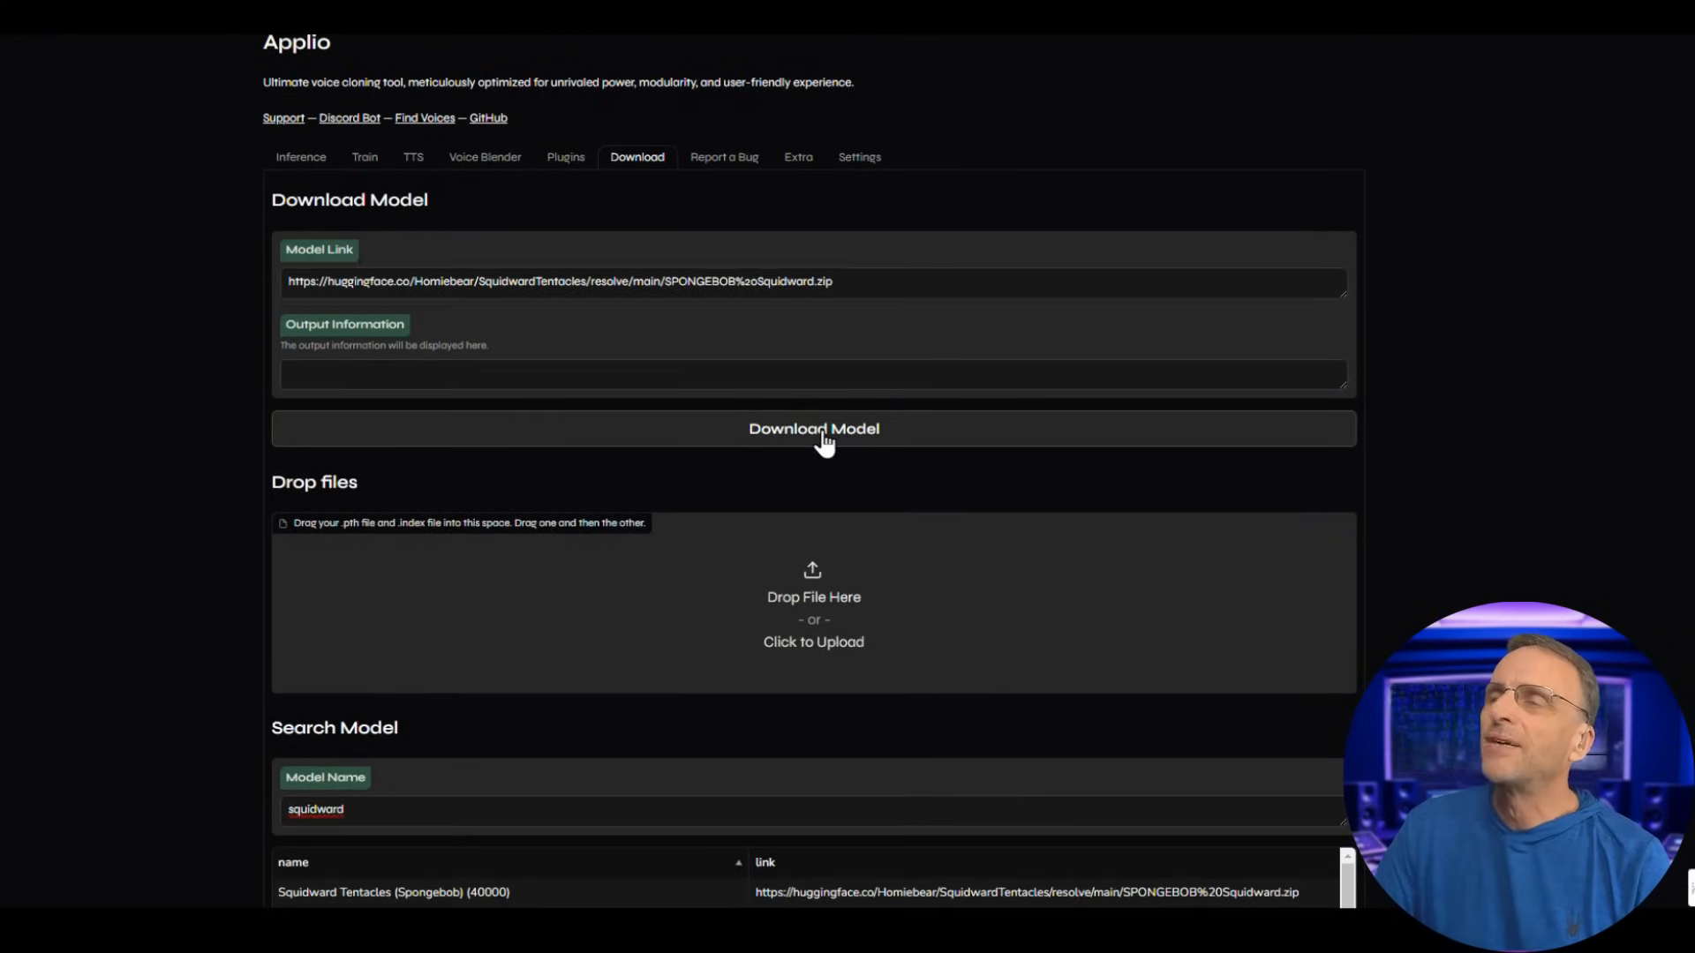
pyautogui.click(813, 428)
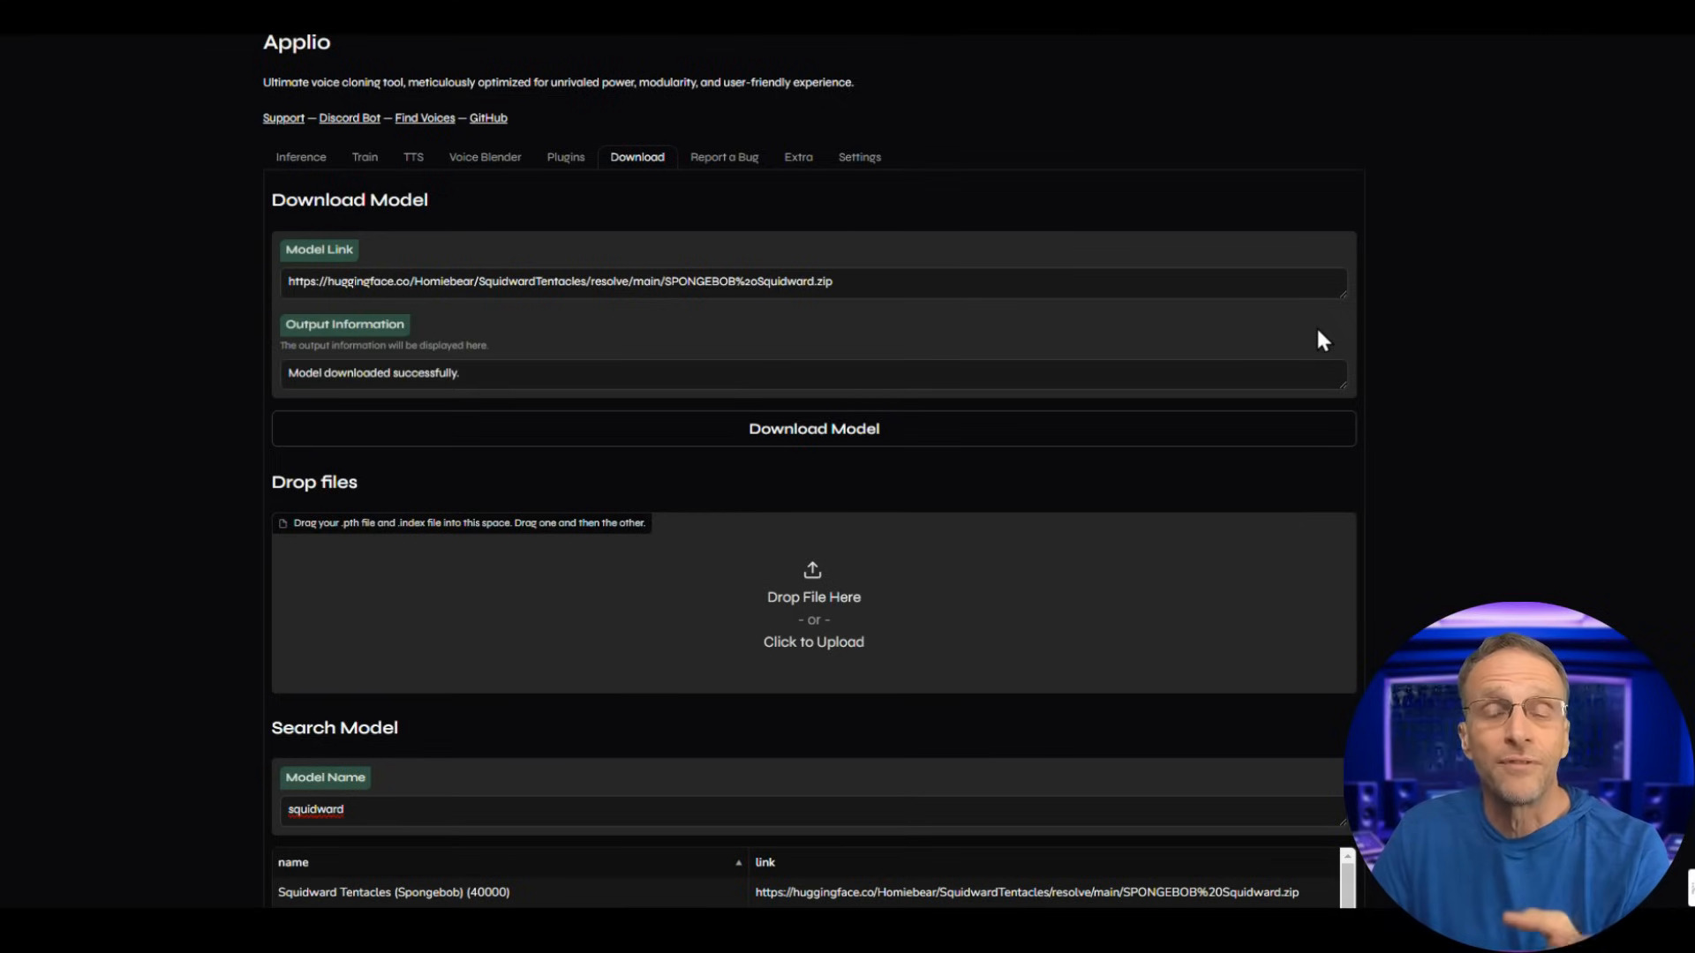
pyautogui.moveTo(343, 387)
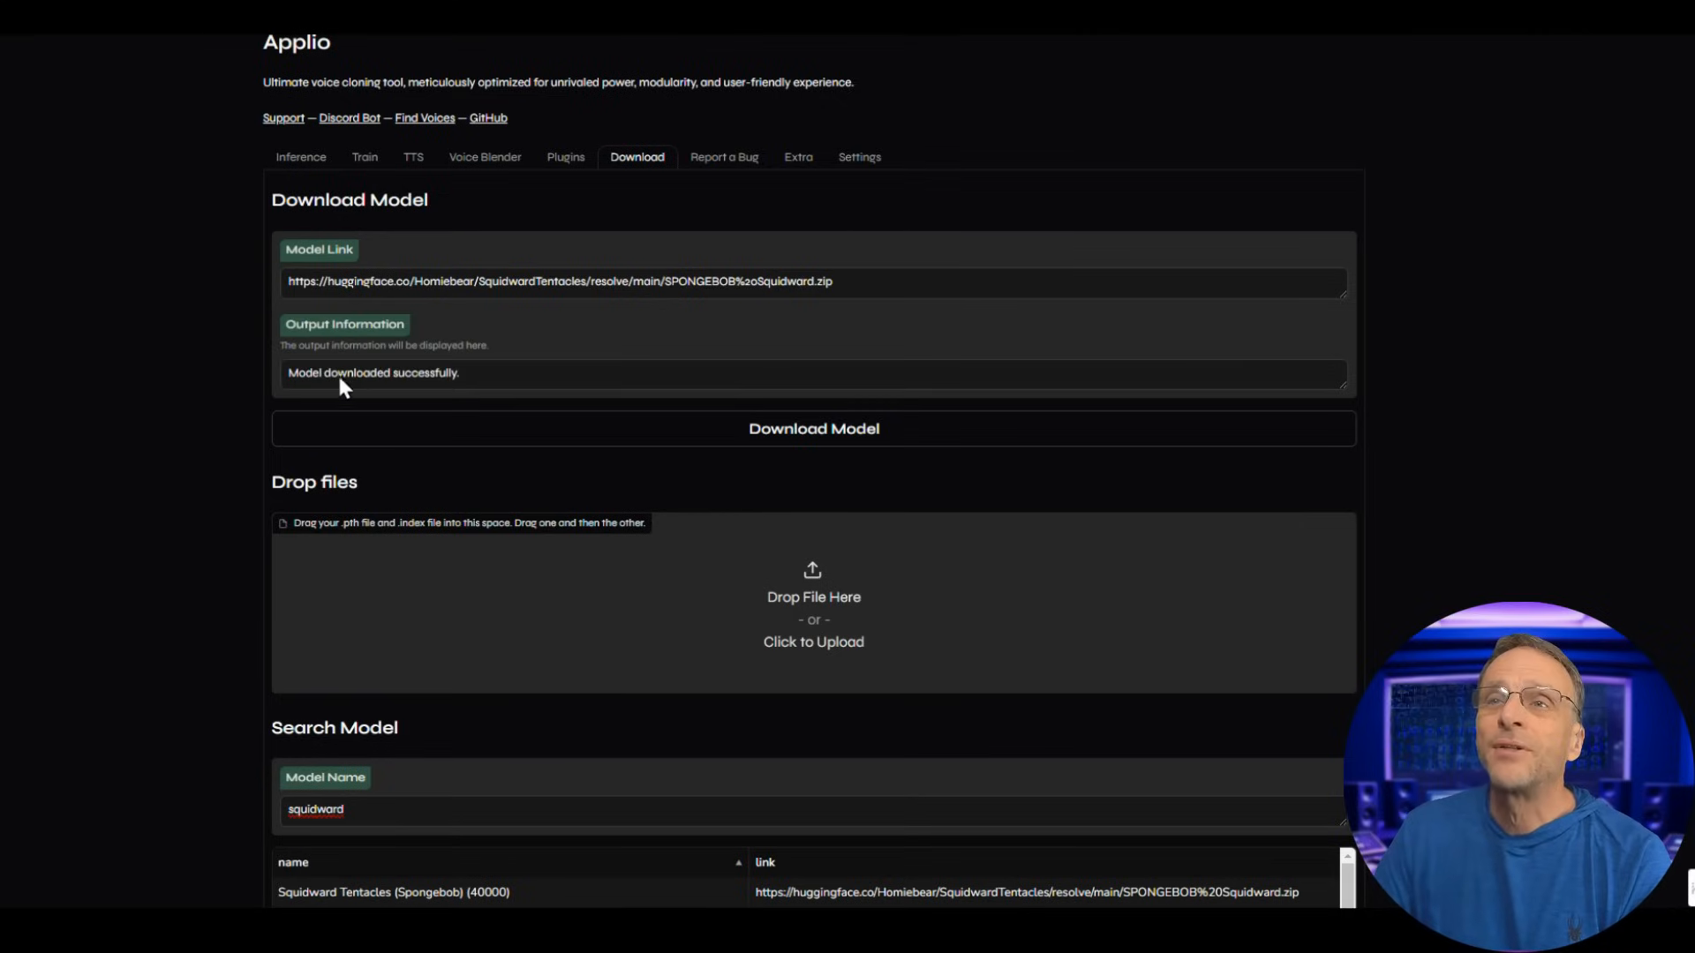
# Choose SPONGEBOB_Squidward.pth from the Voice Model dropdown on the Inference tab.
pyautogui.click(300, 157)
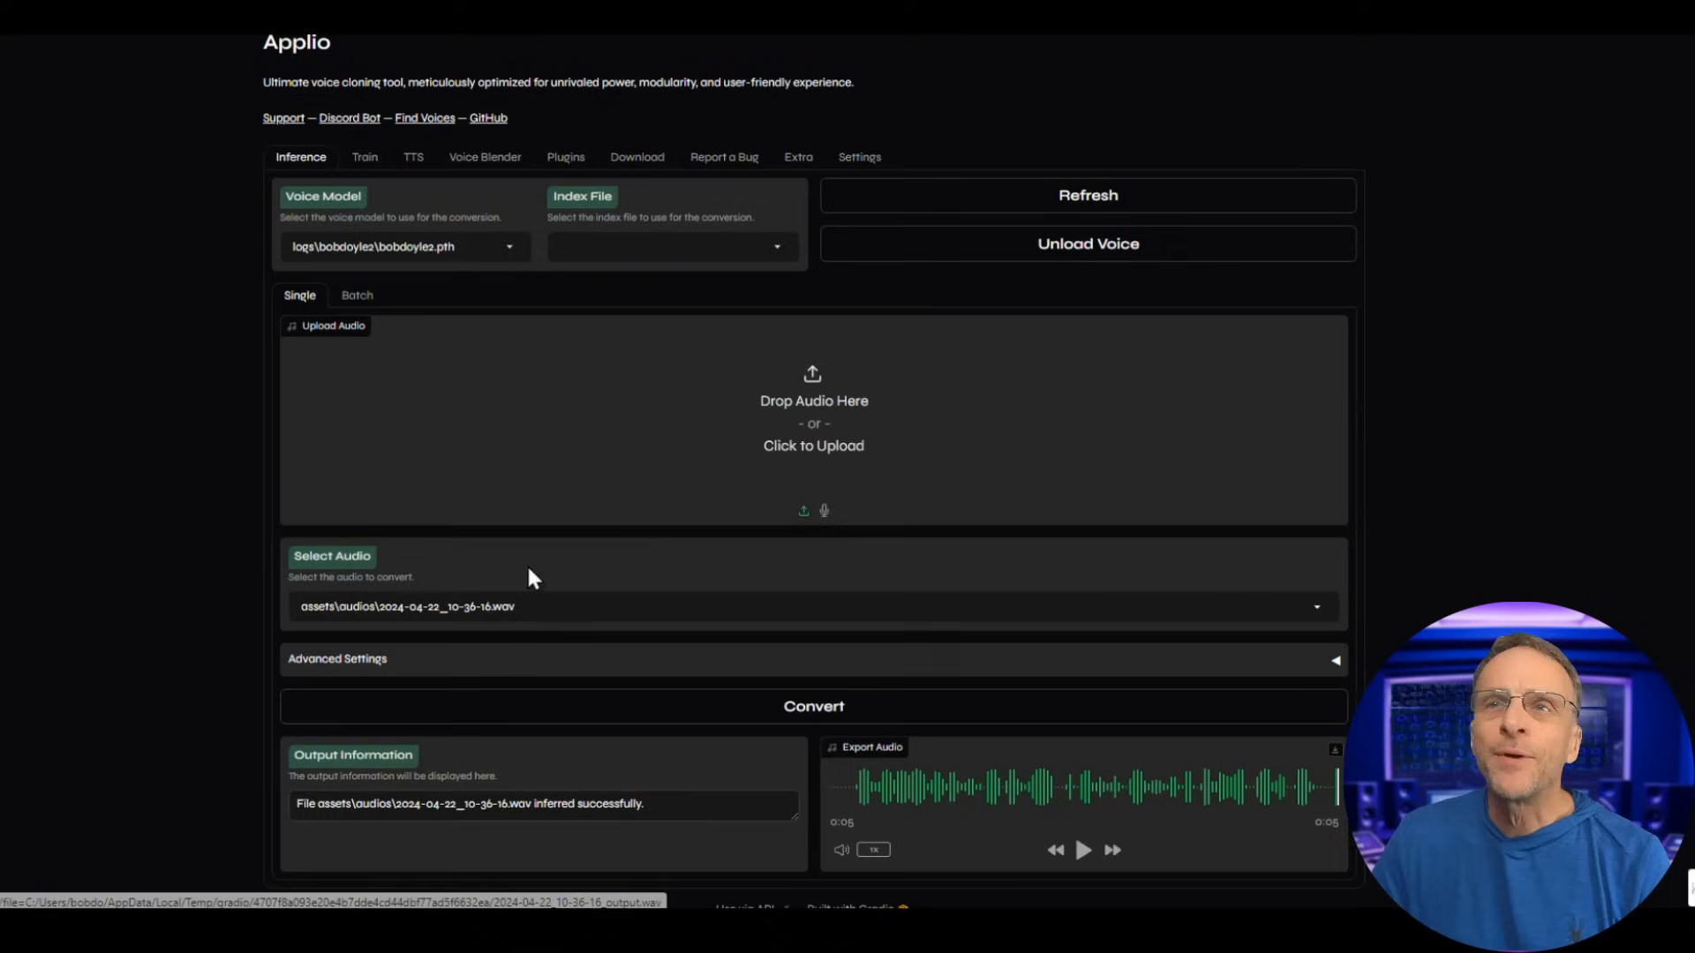
pyautogui.moveTo(670, 532)
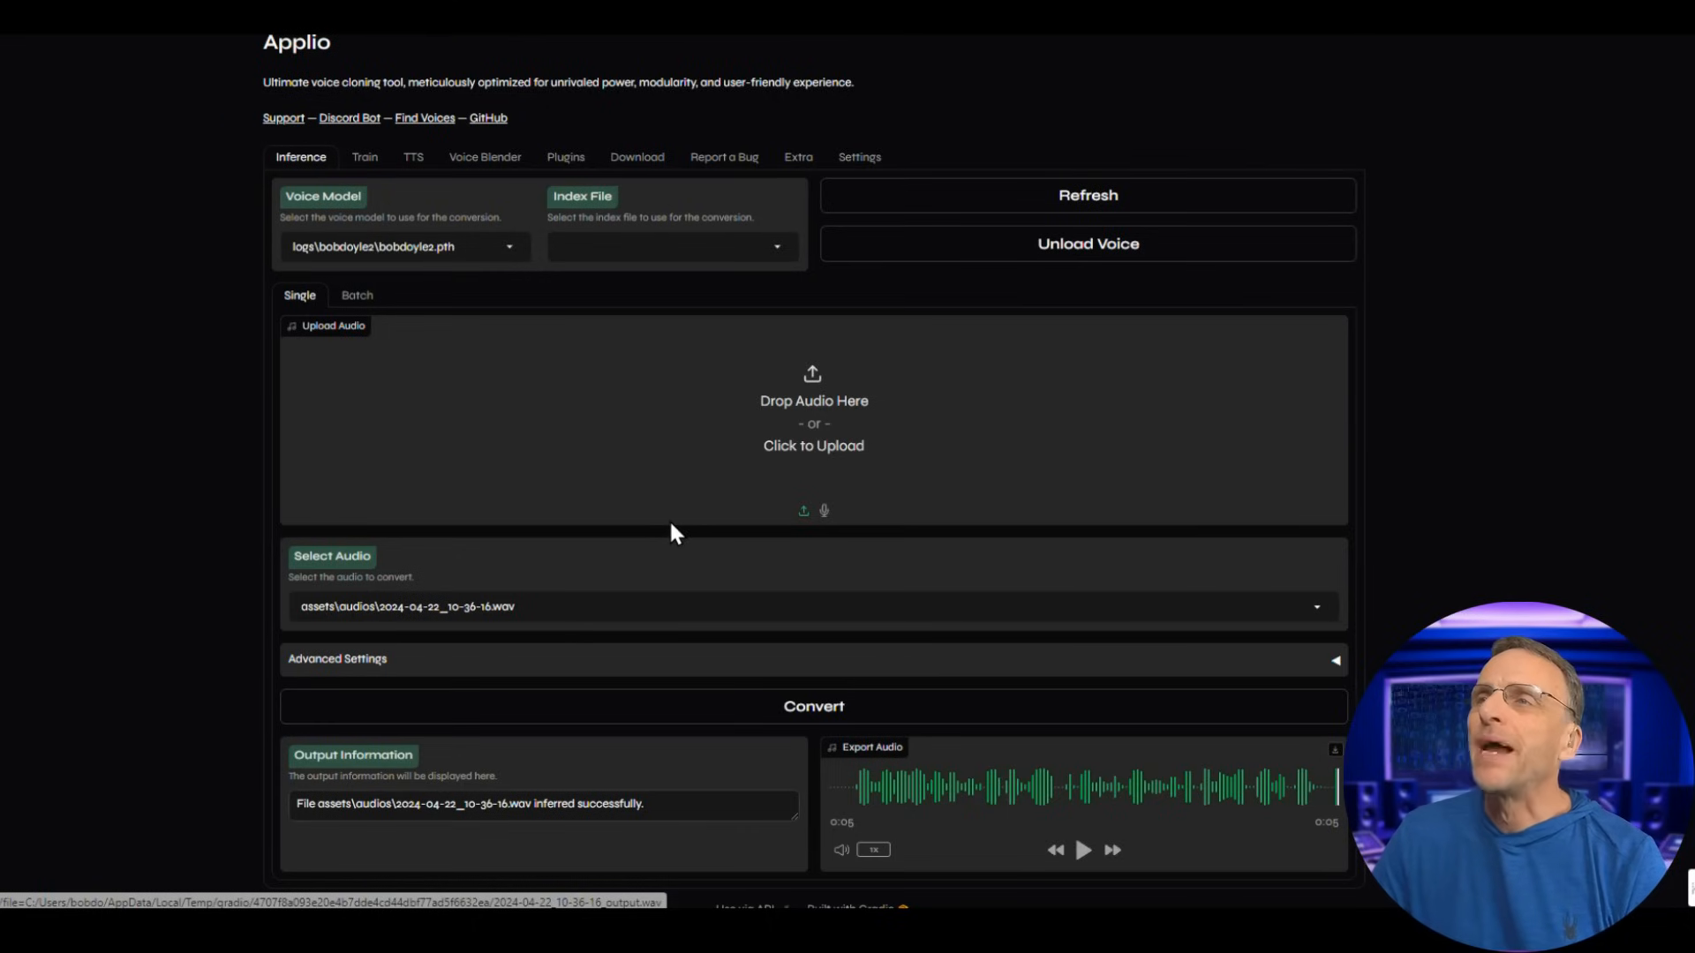
pyautogui.click(403, 247)
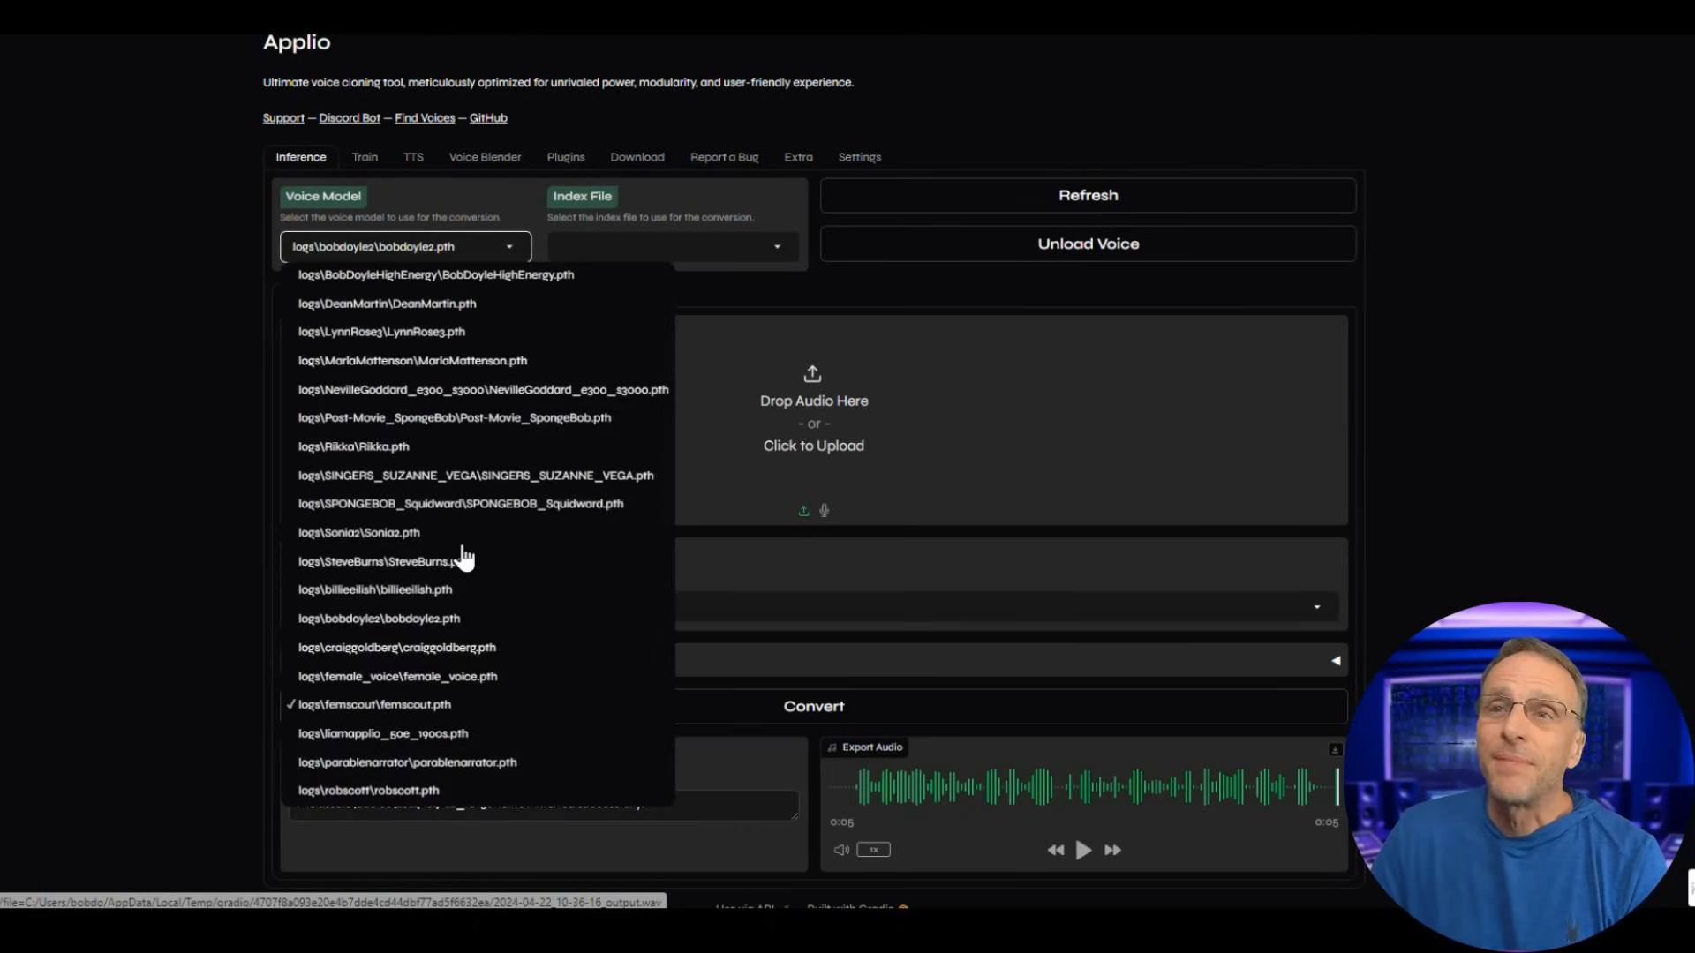
pyautogui.moveTo(430, 454)
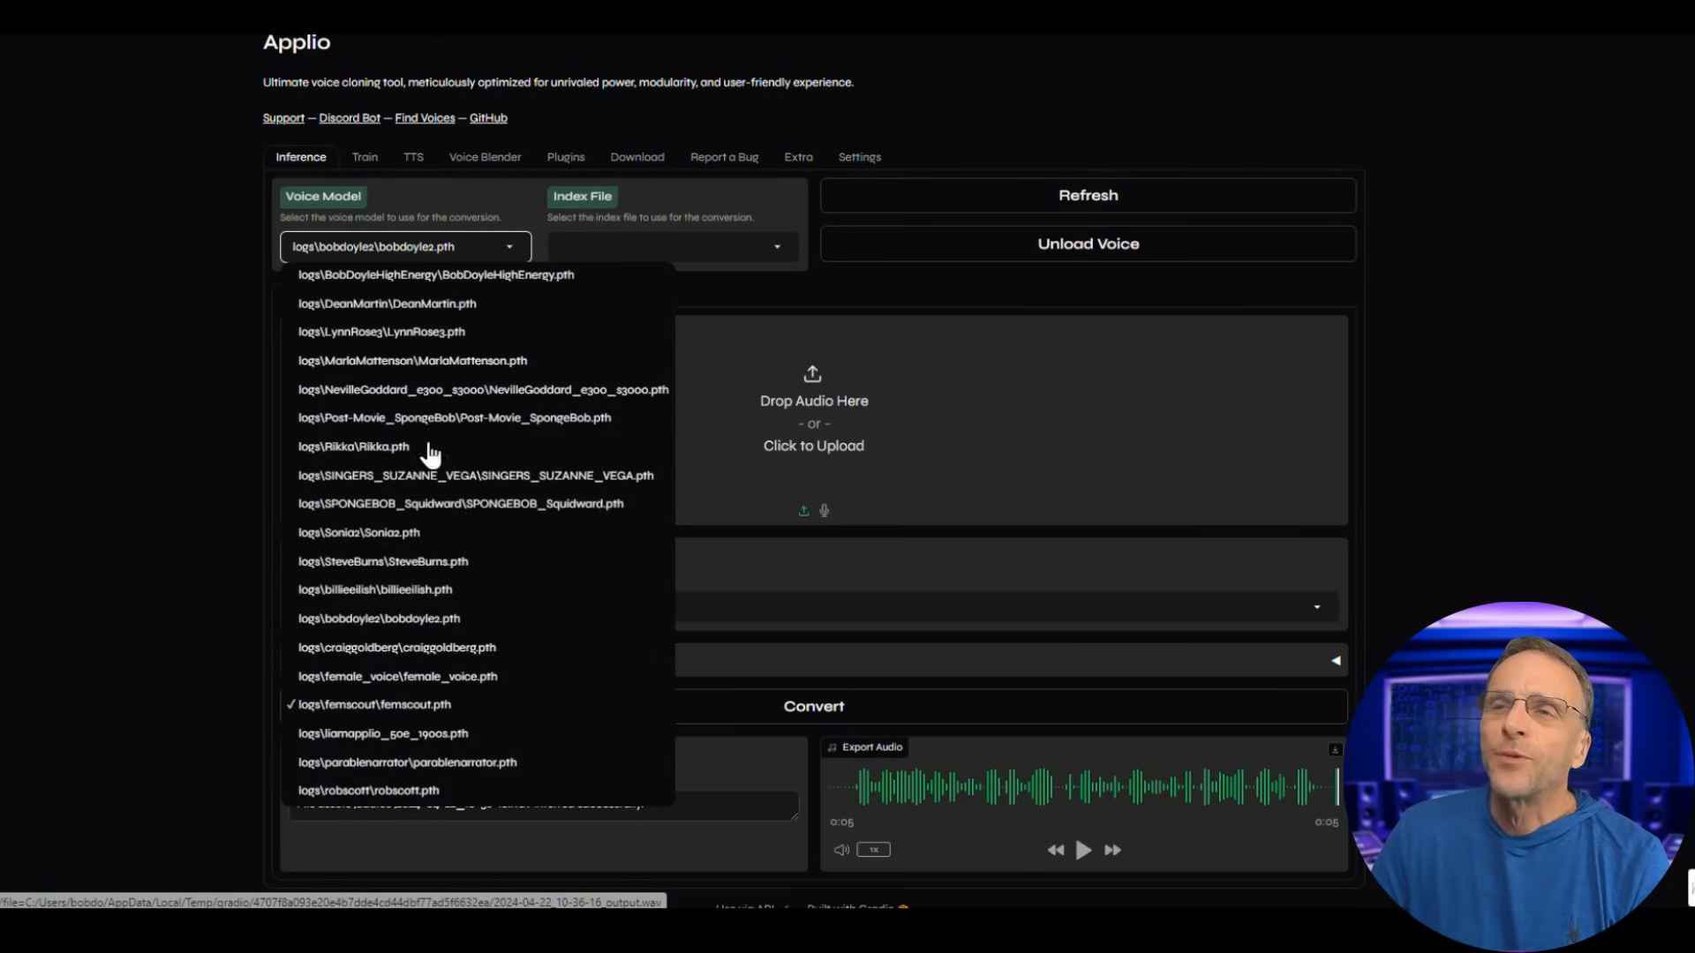
pyautogui.moveTo(361, 516)
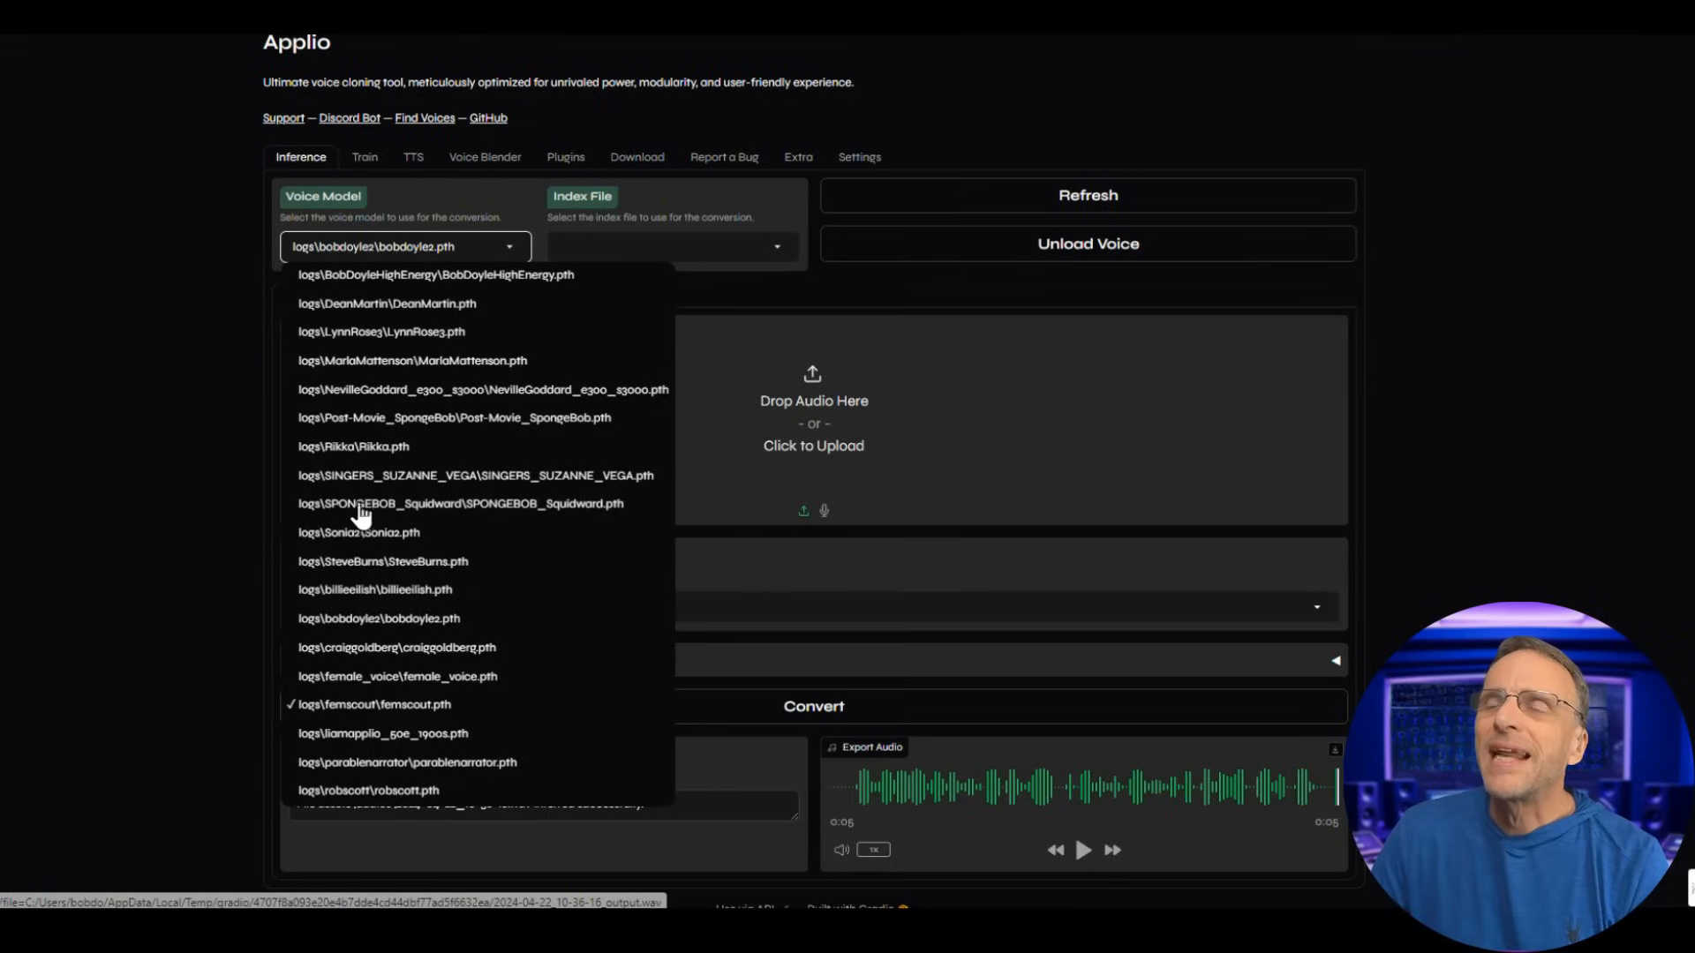
pyautogui.click(461, 503)
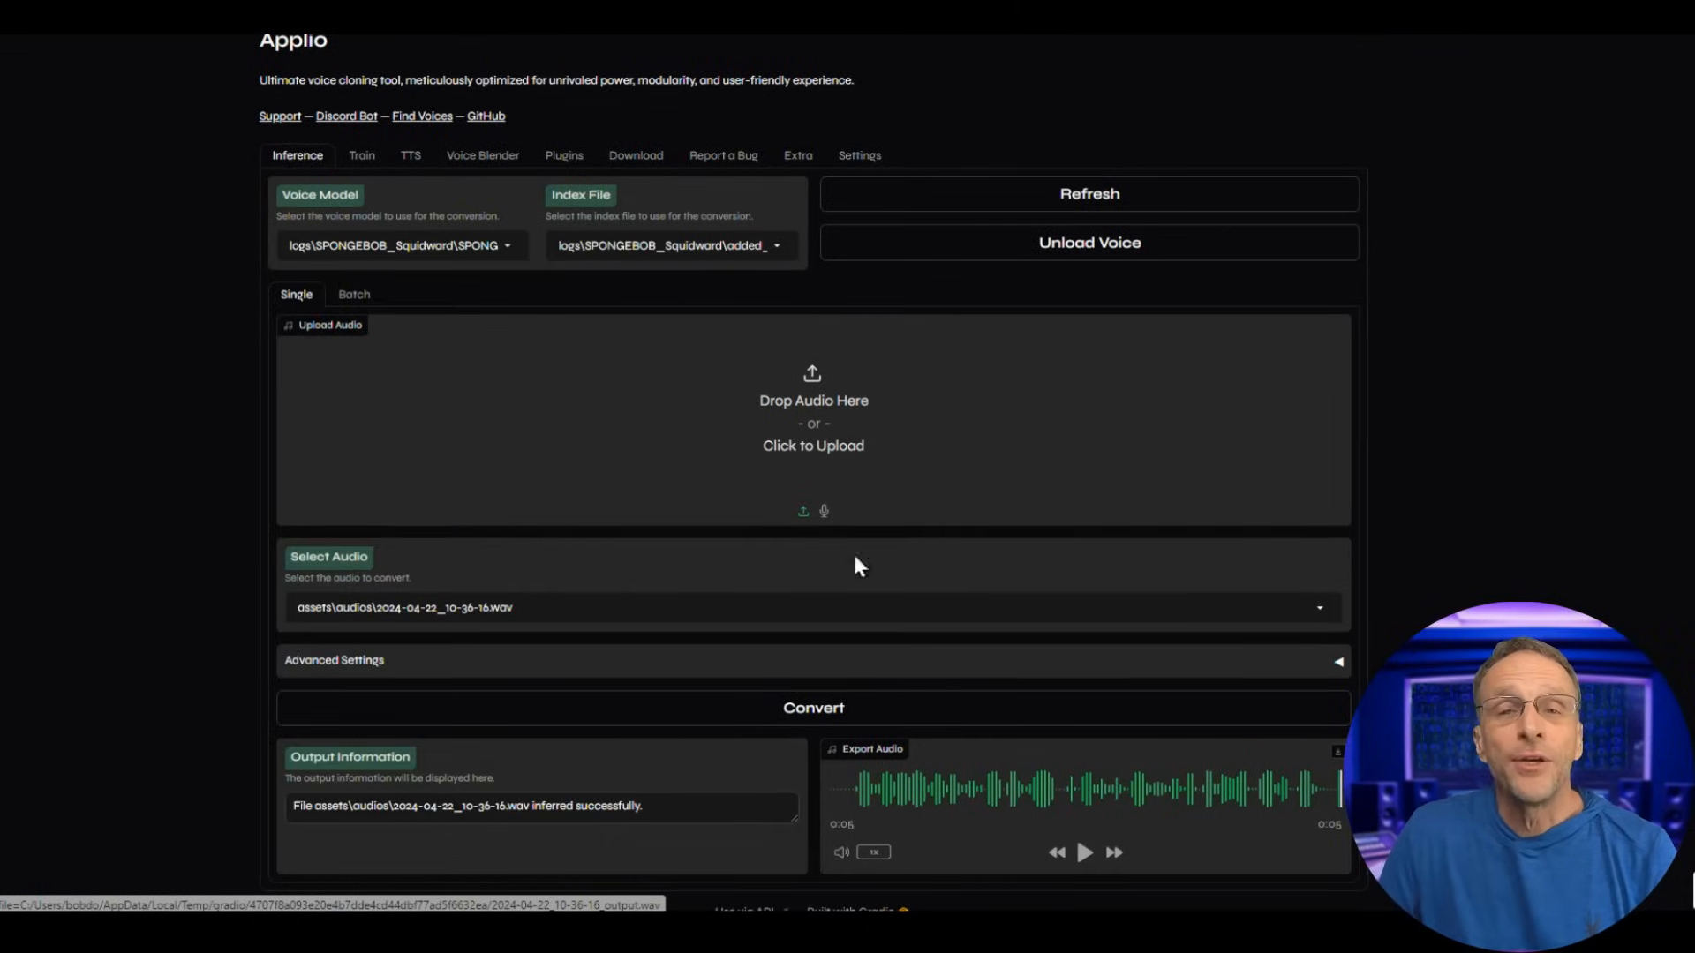
pyautogui.moveTo(630, 515)
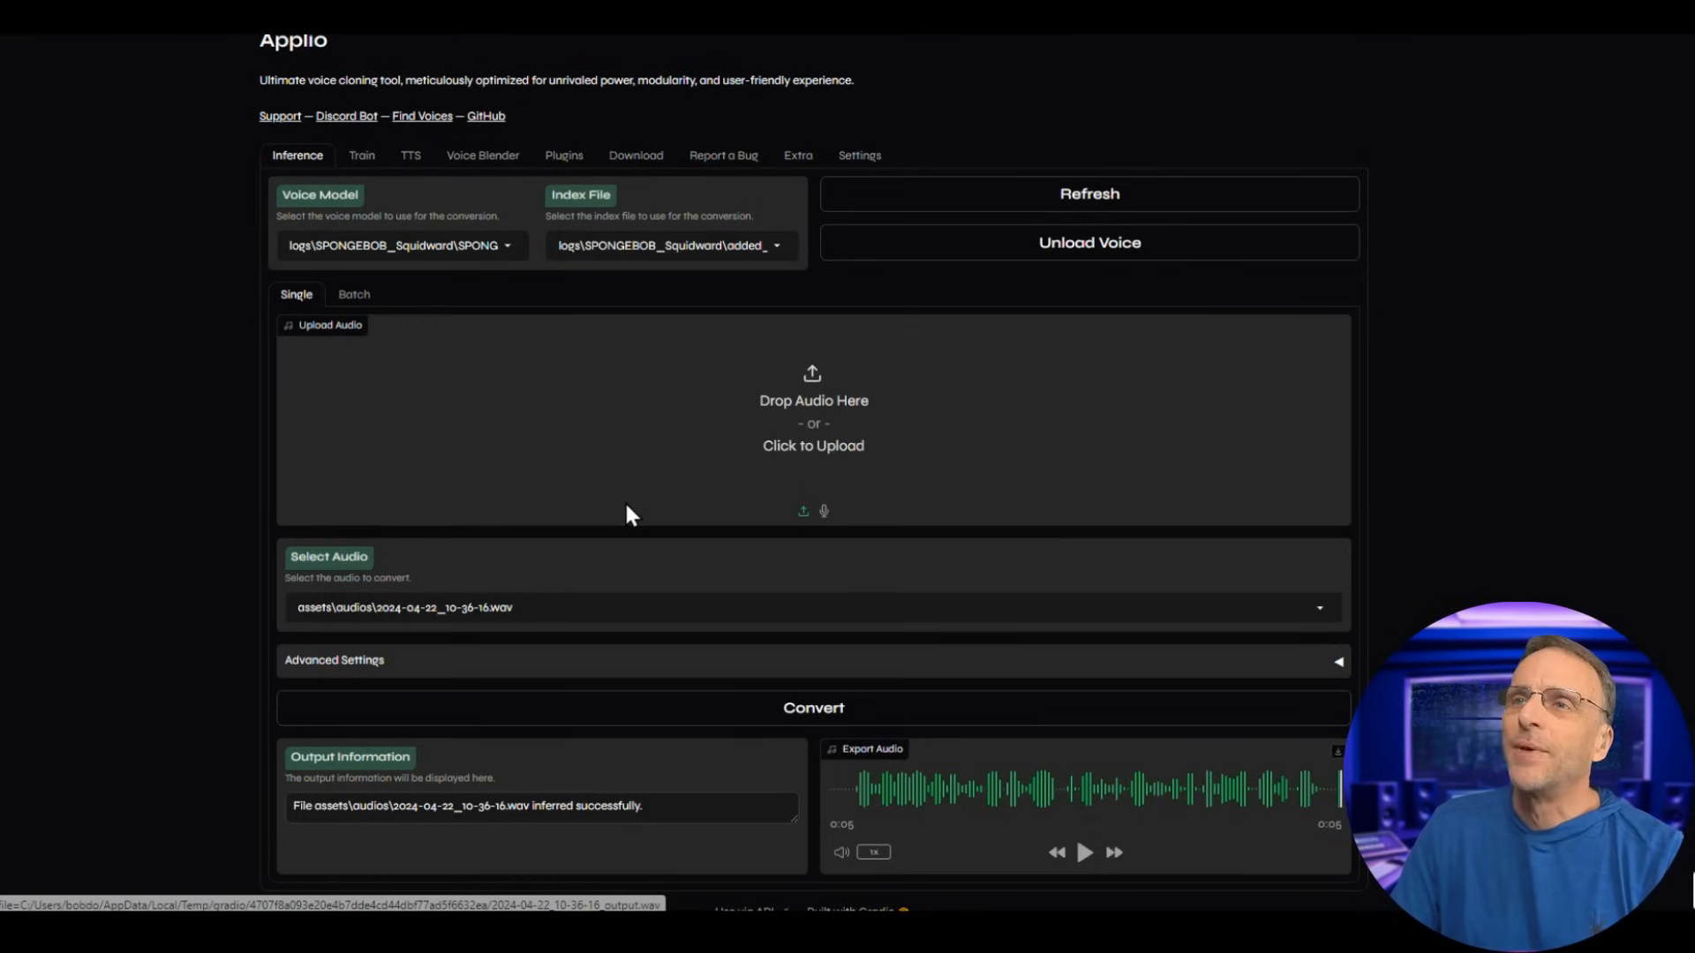
pyautogui.moveTo(680, 449)
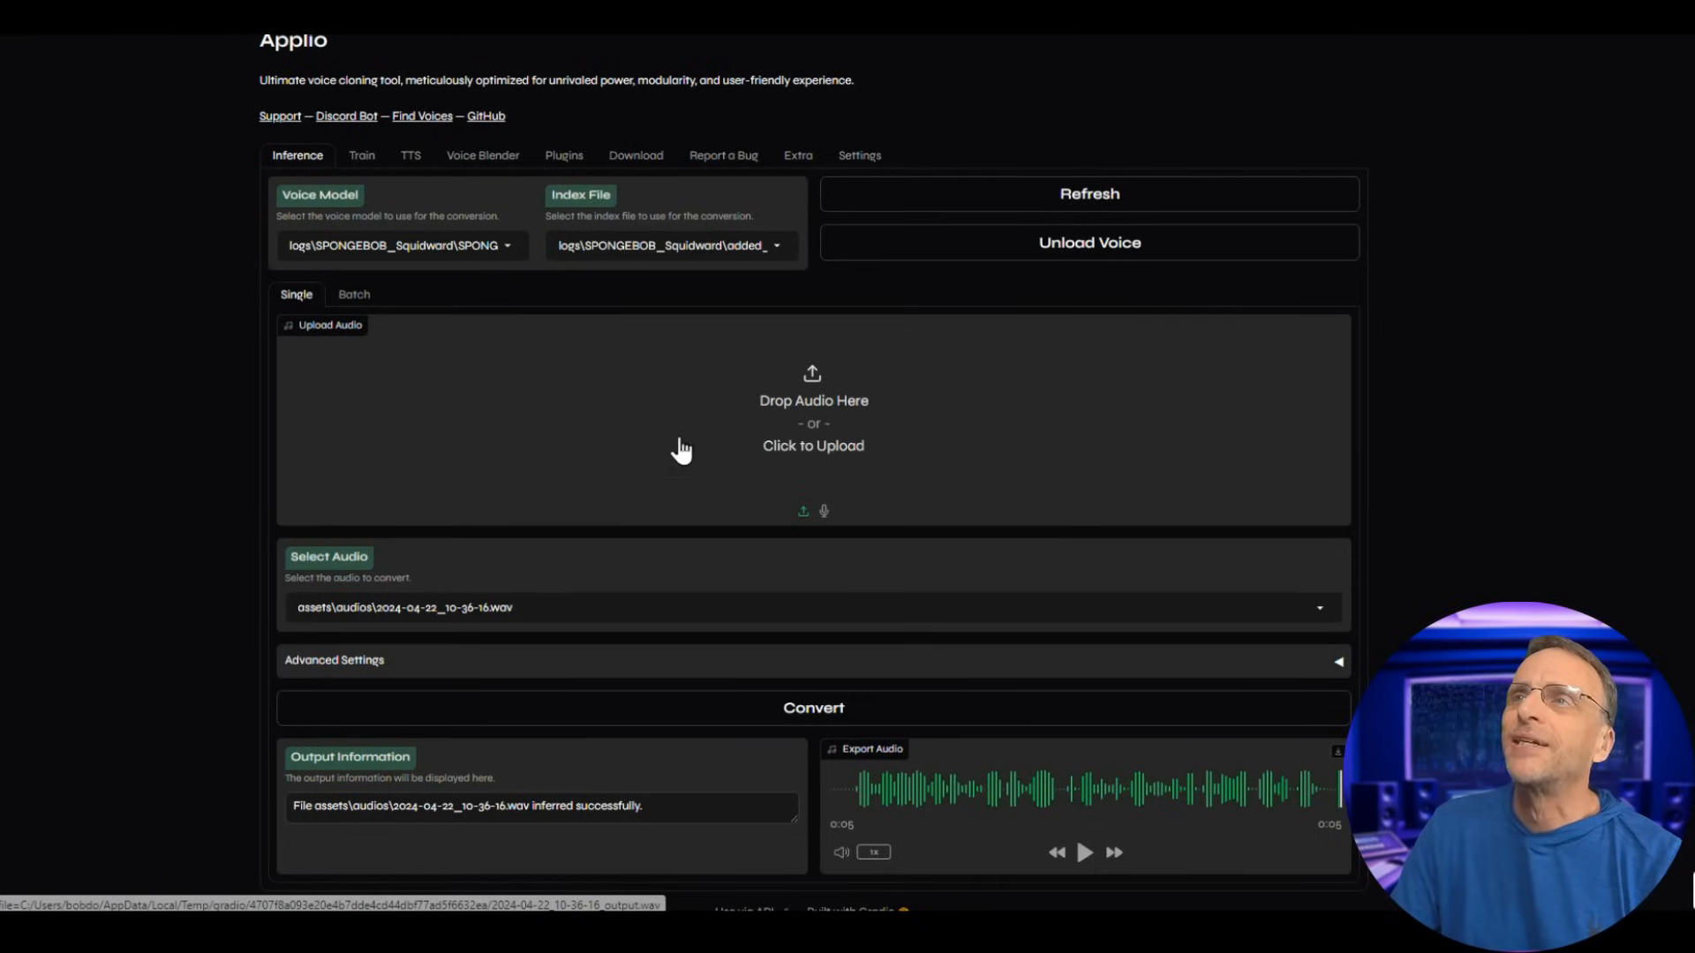
# Dismiss the file picker and record a new 14-second microphone clip as the input audio.
pyautogui.click(813, 445)
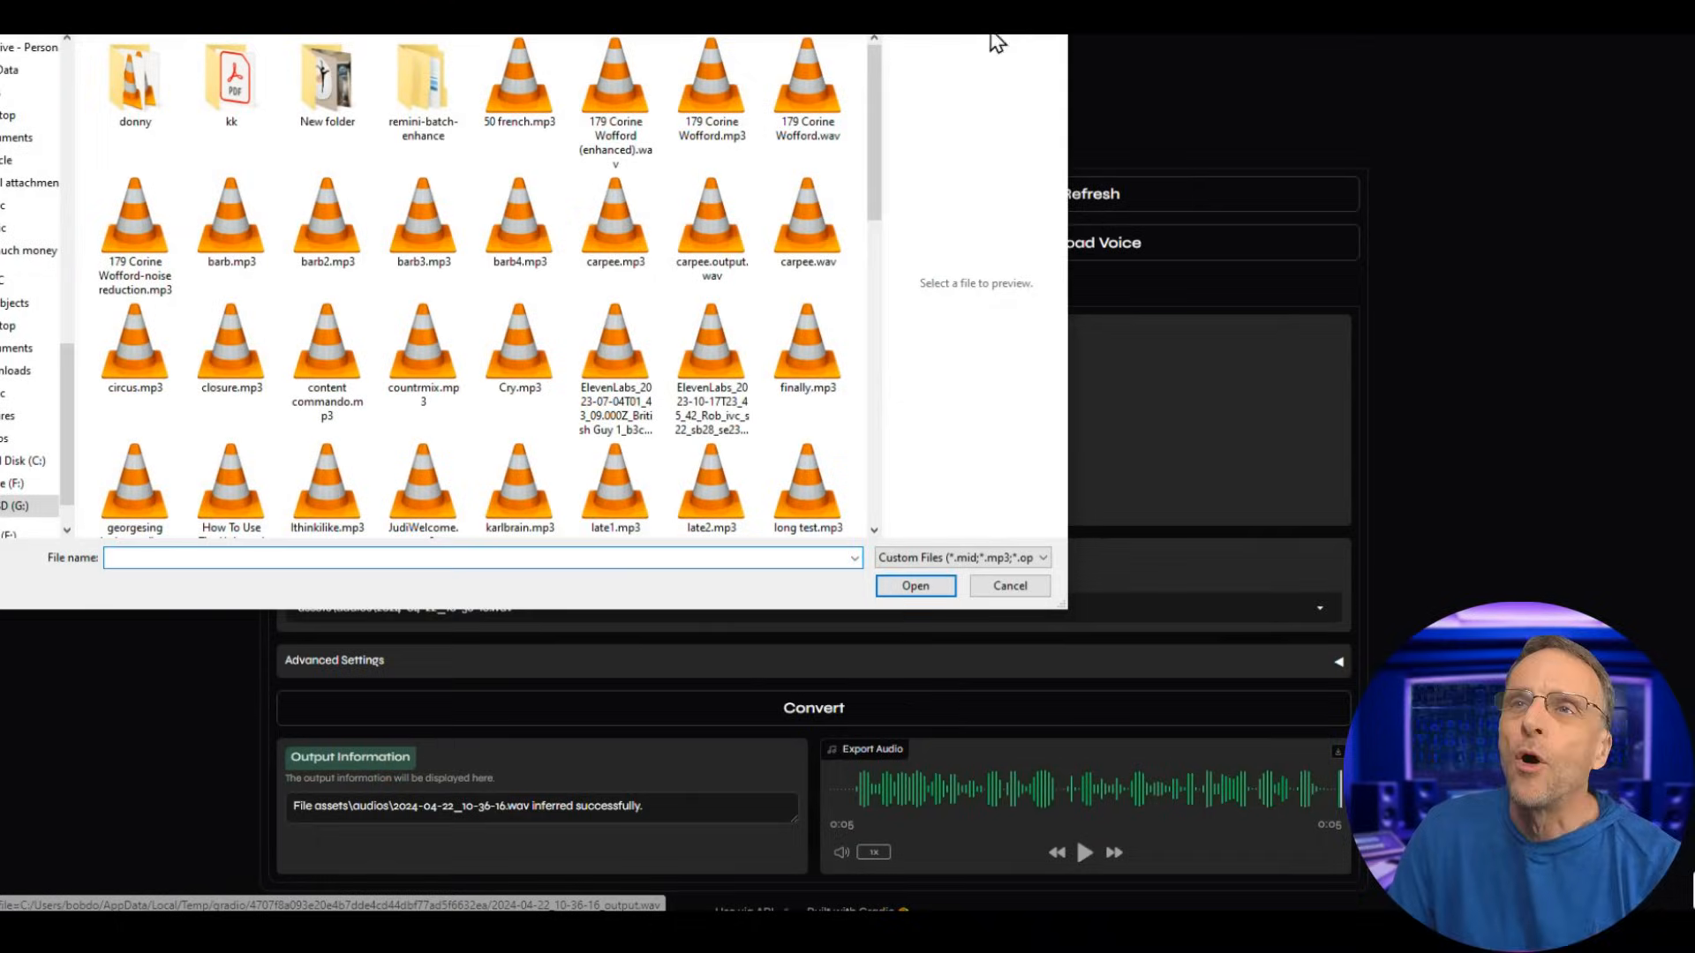
pyautogui.click(1007, 584)
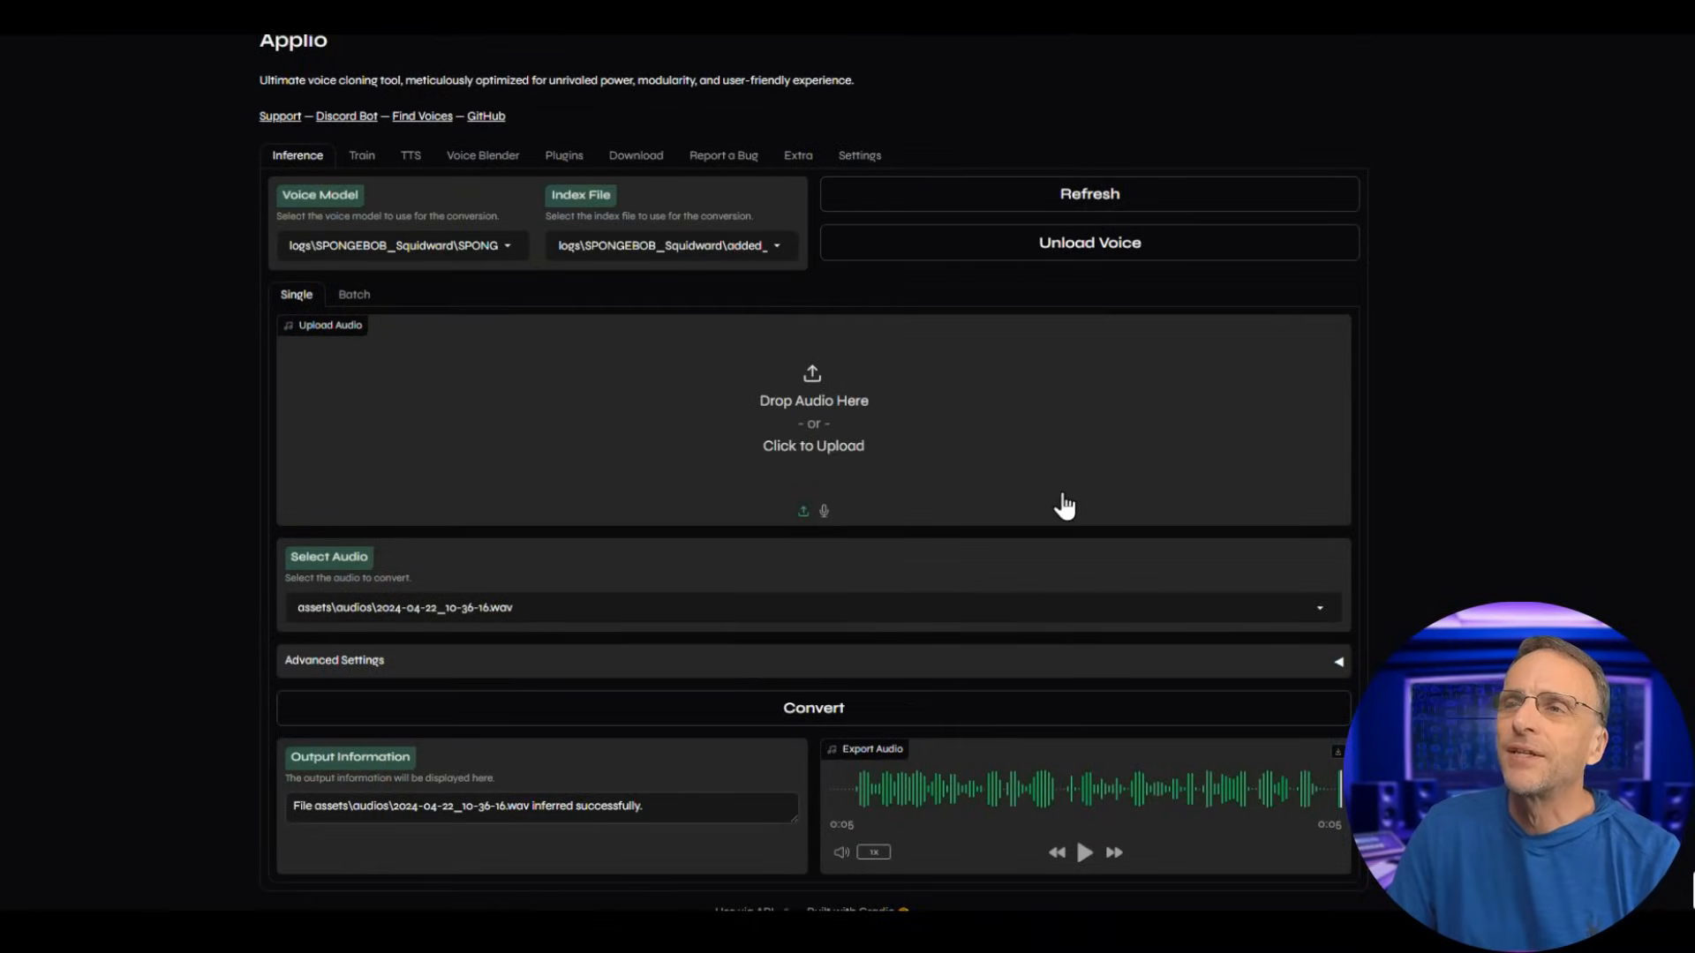
pyautogui.moveTo(815, 539)
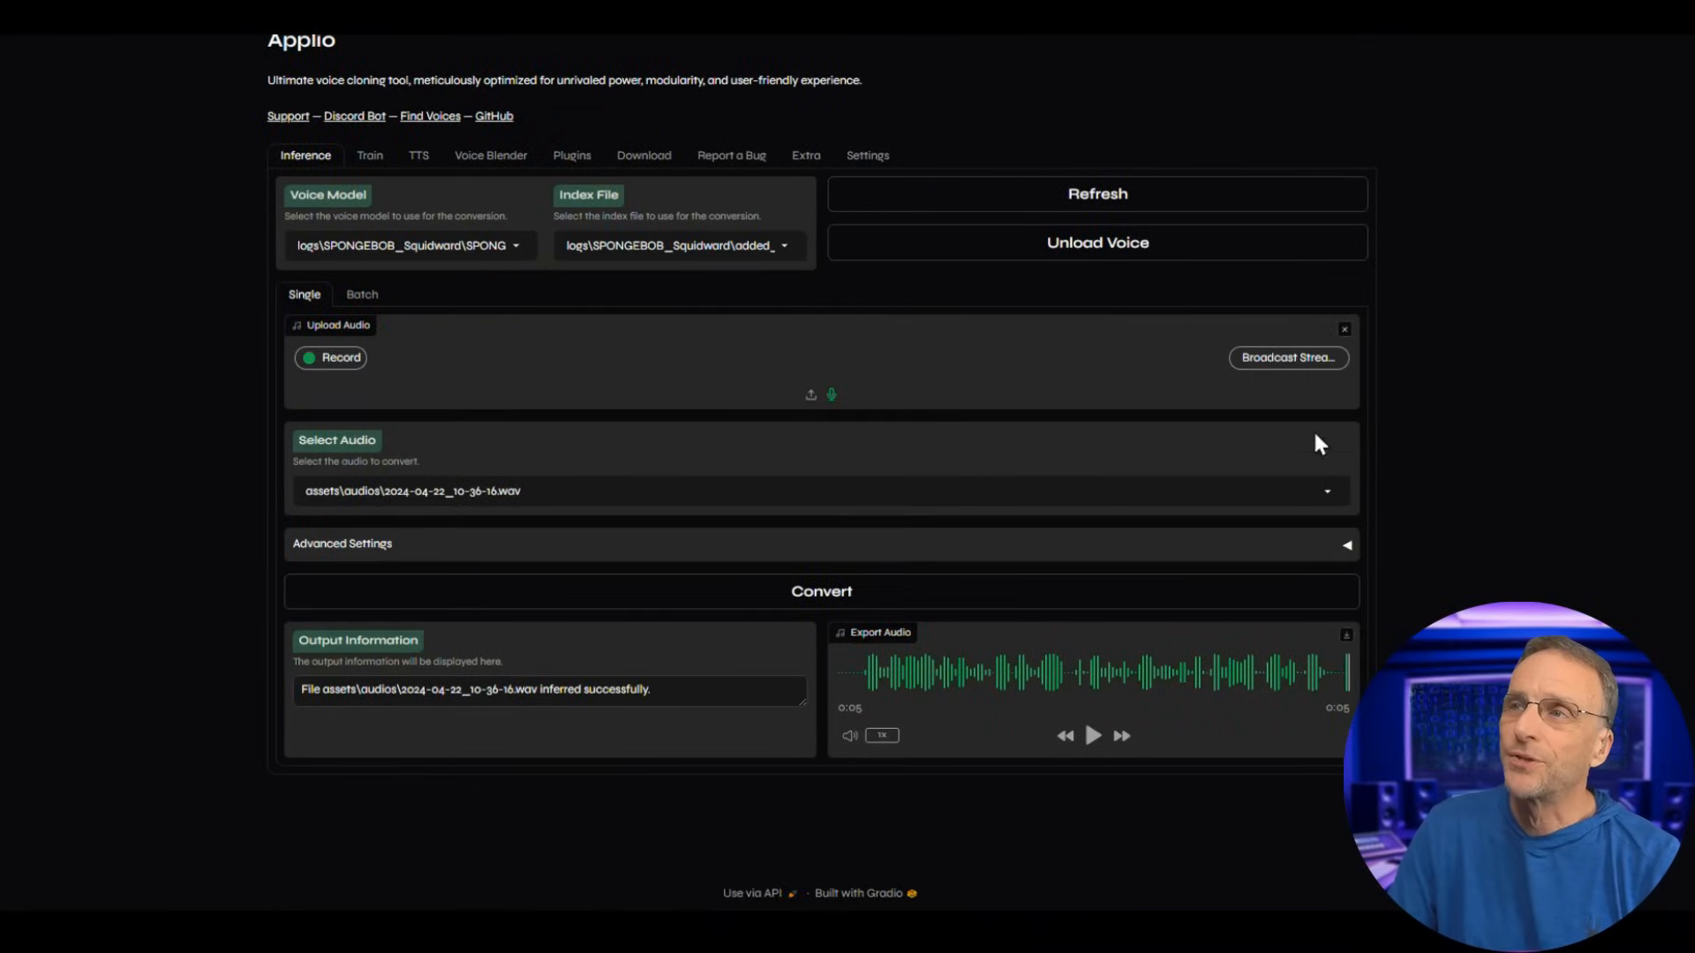
pyautogui.moveTo(1324, 381)
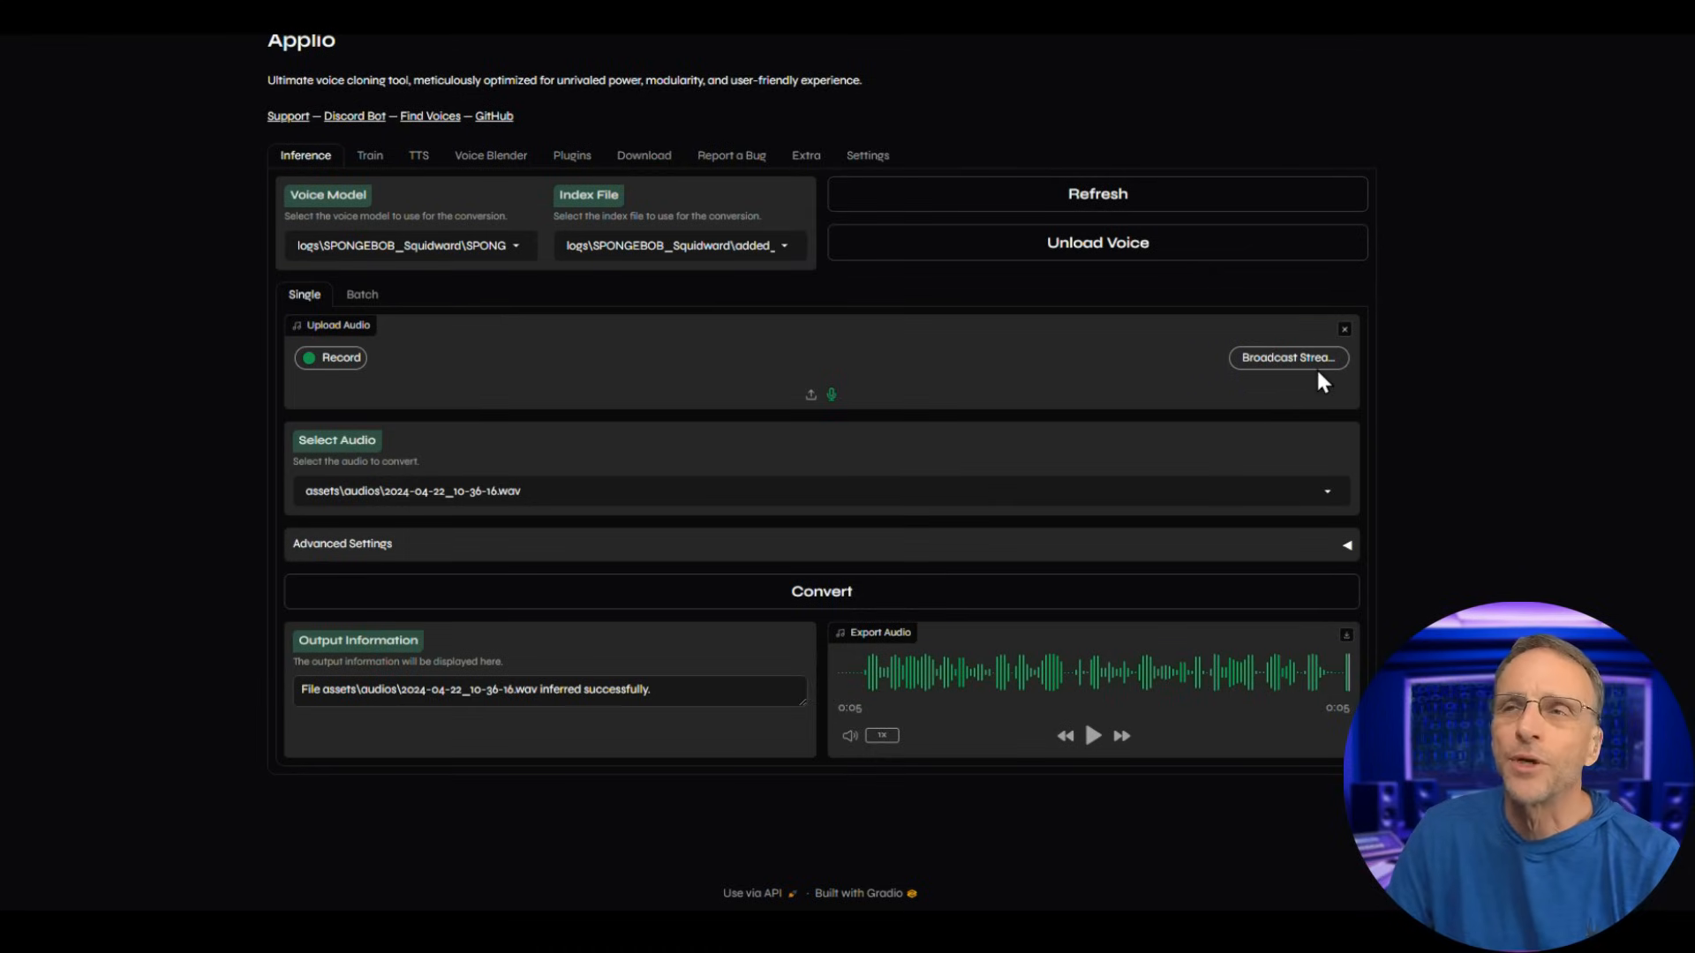
pyautogui.moveTo(581, 392)
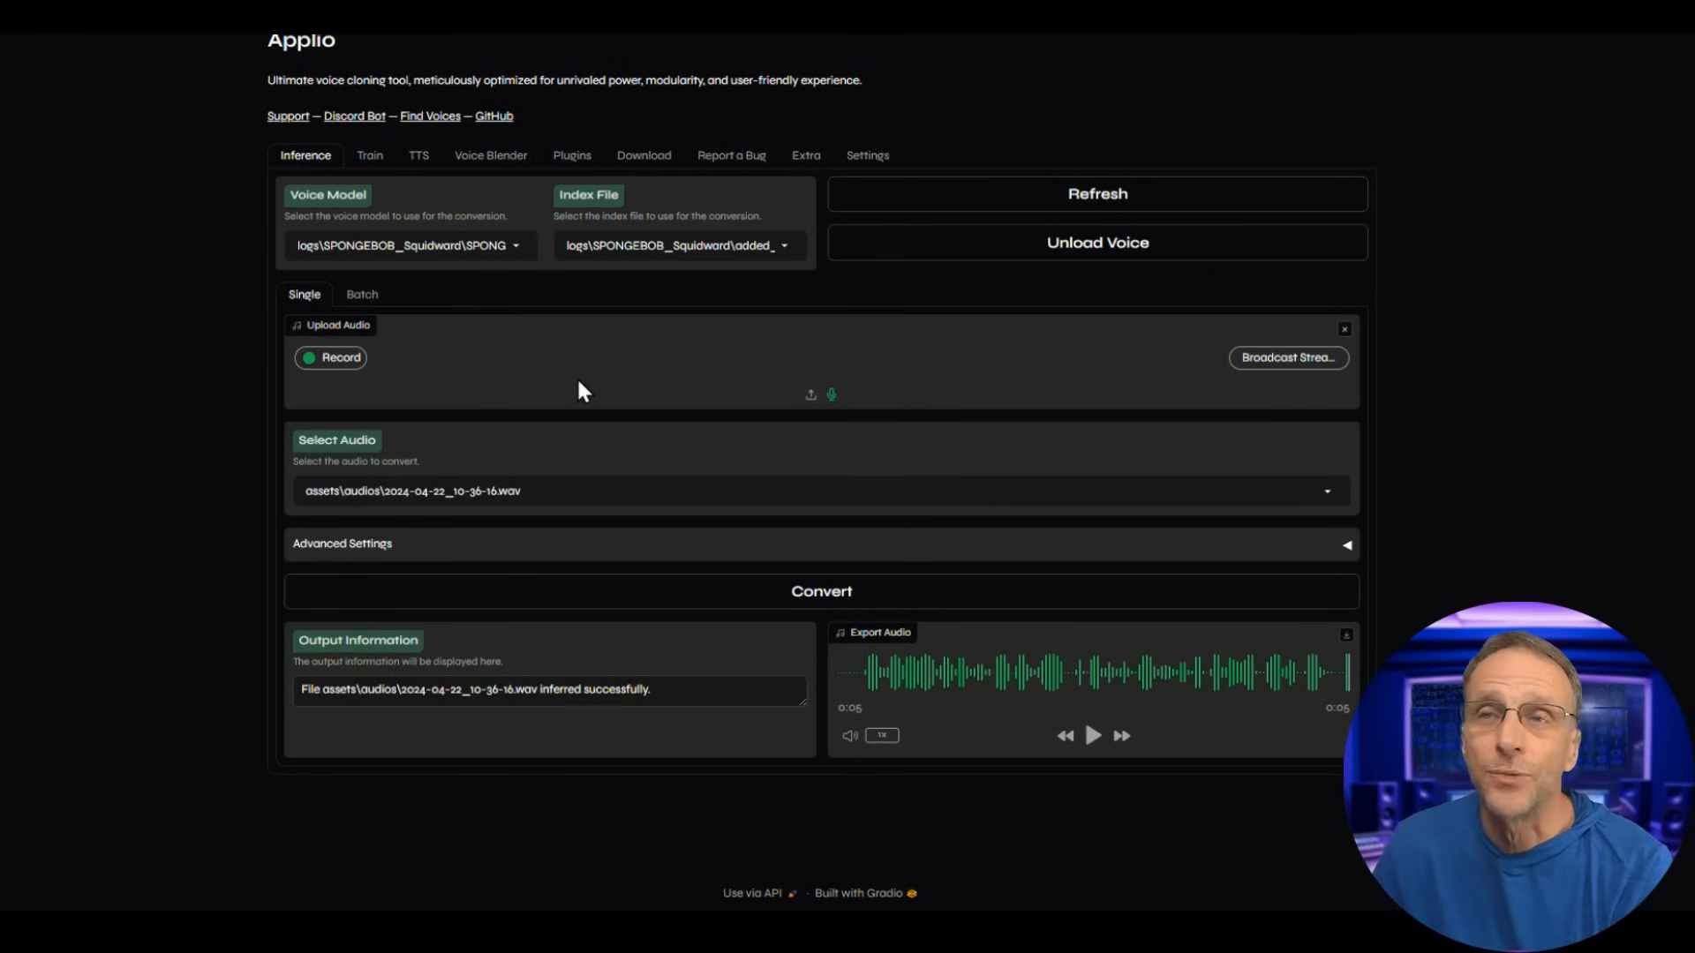
pyautogui.moveTo(329, 373)
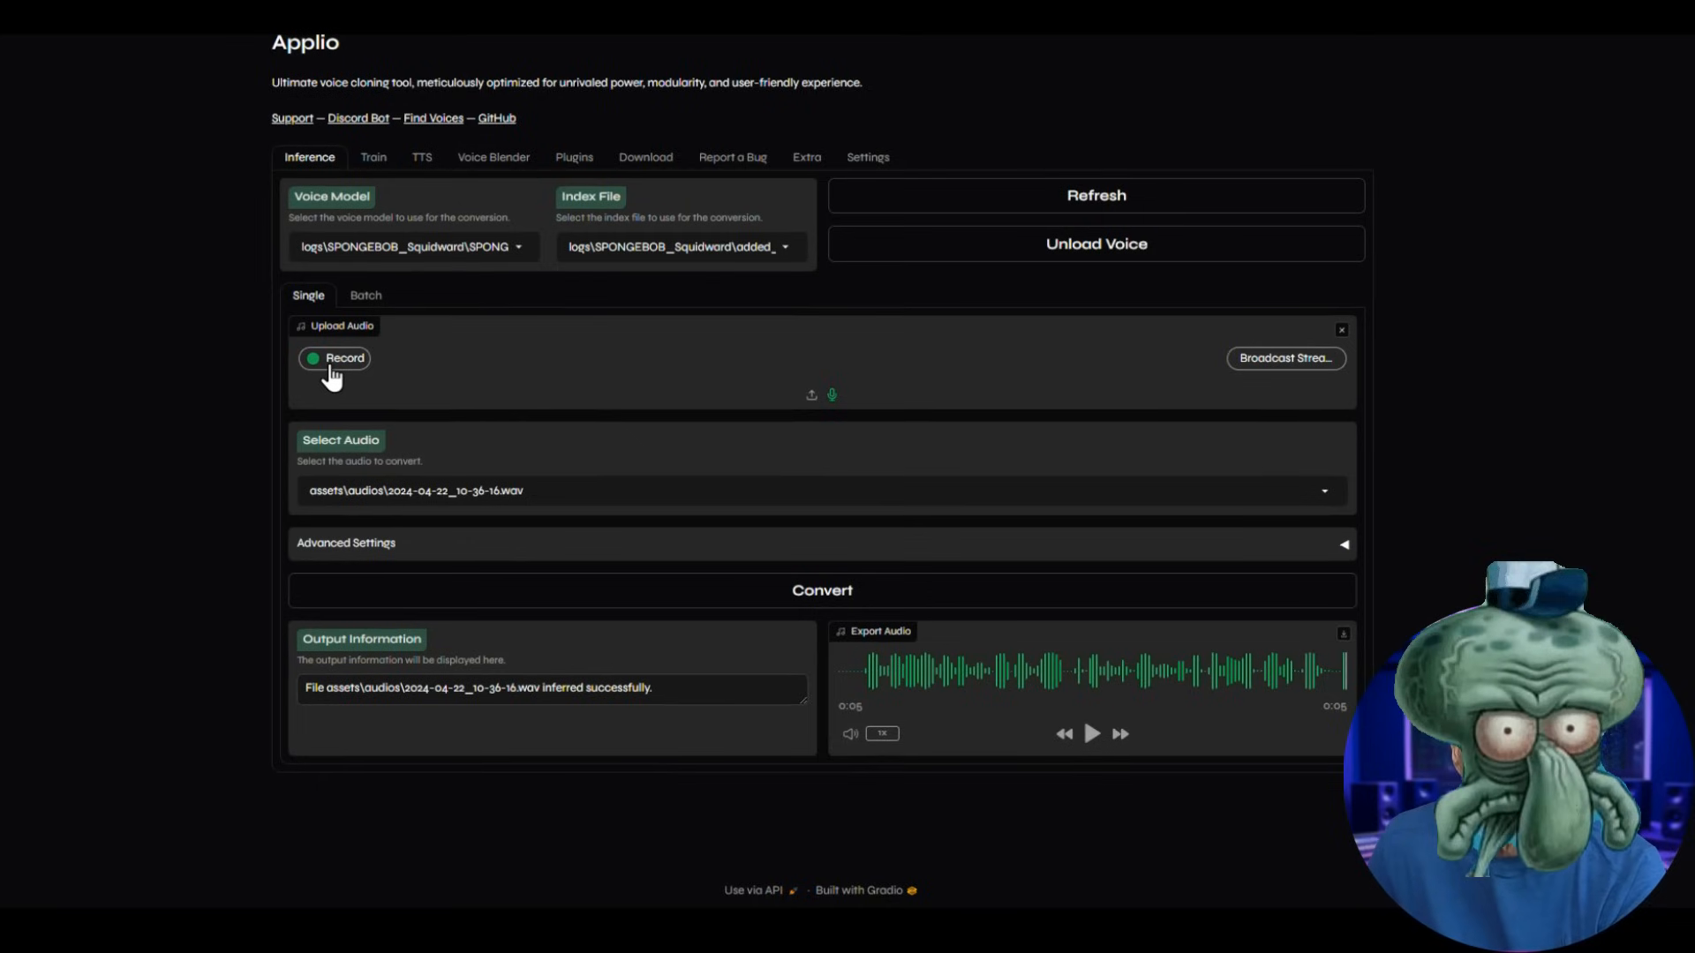
pyautogui.click(333, 357)
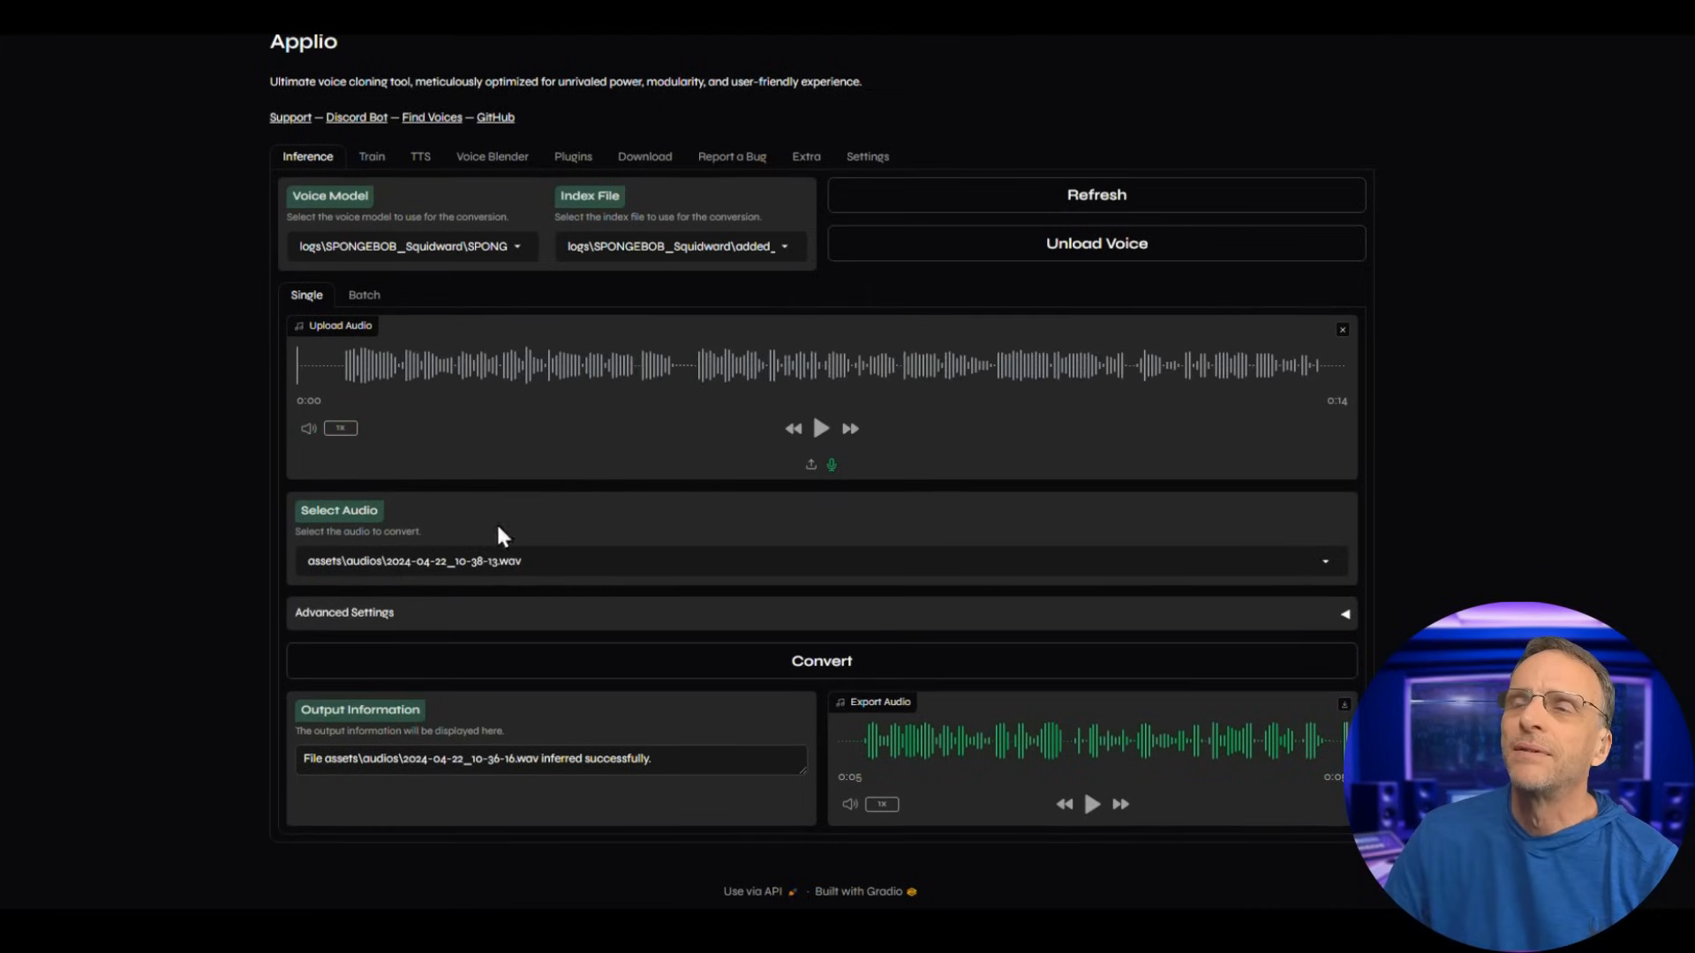
# Preview the 14-second recording, convert it with the Squidward voice, and listen to the result.
pyautogui.click(820, 429)
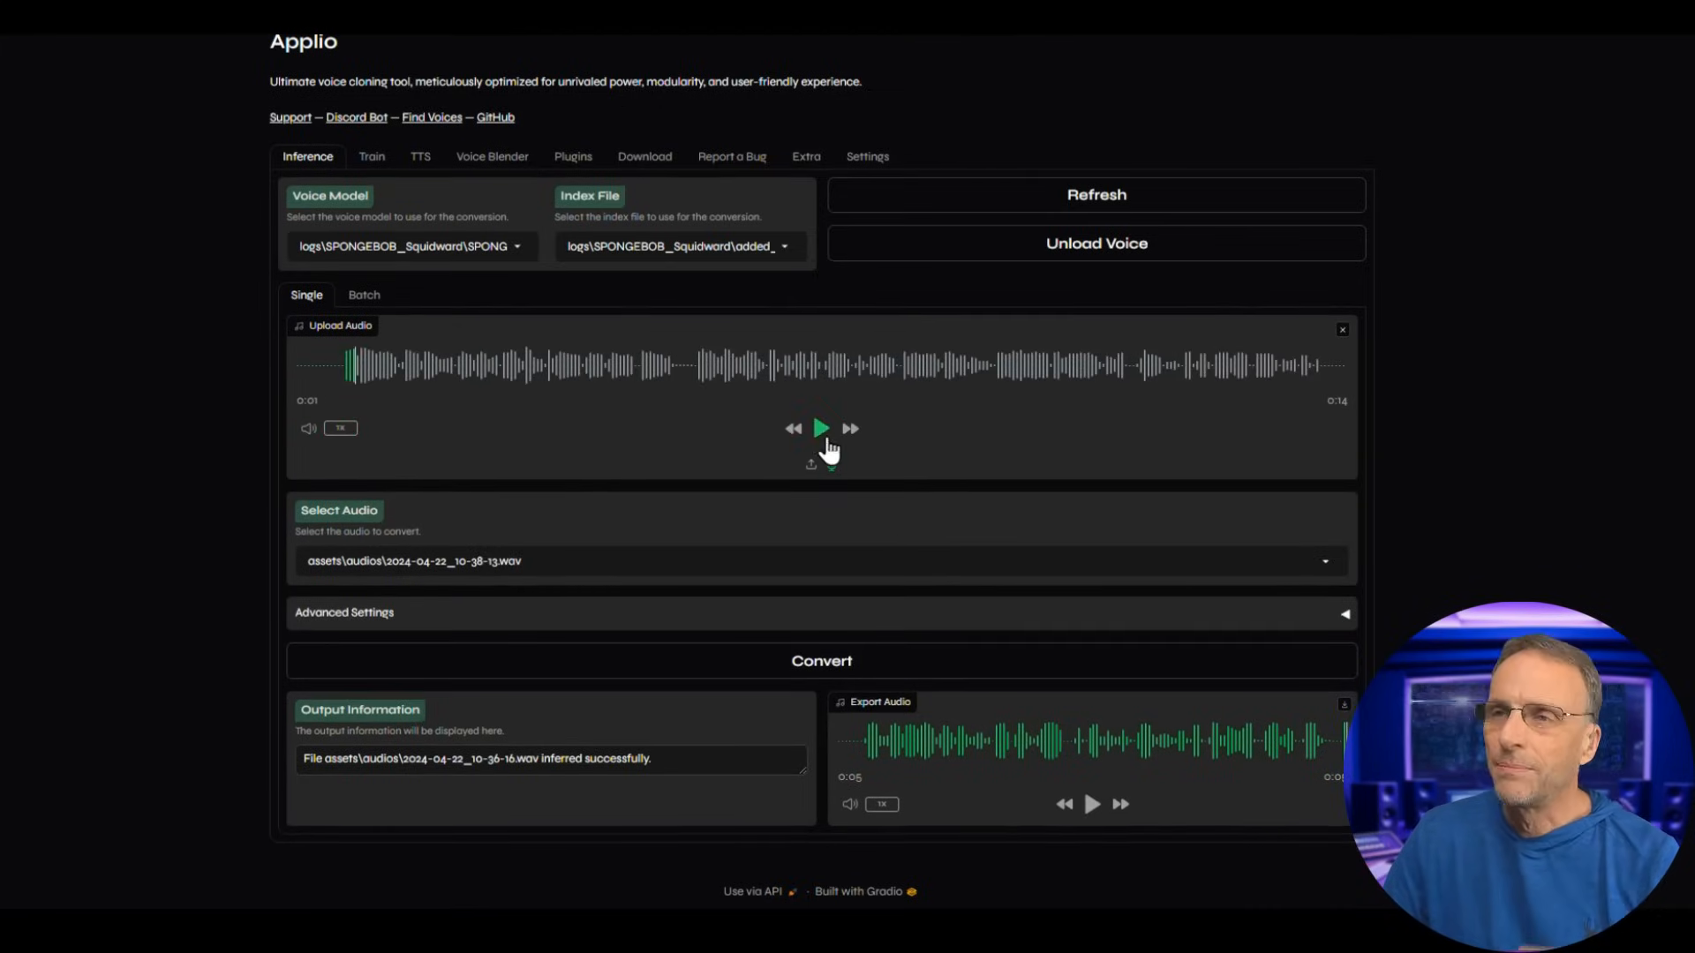
pyautogui.click(819, 429)
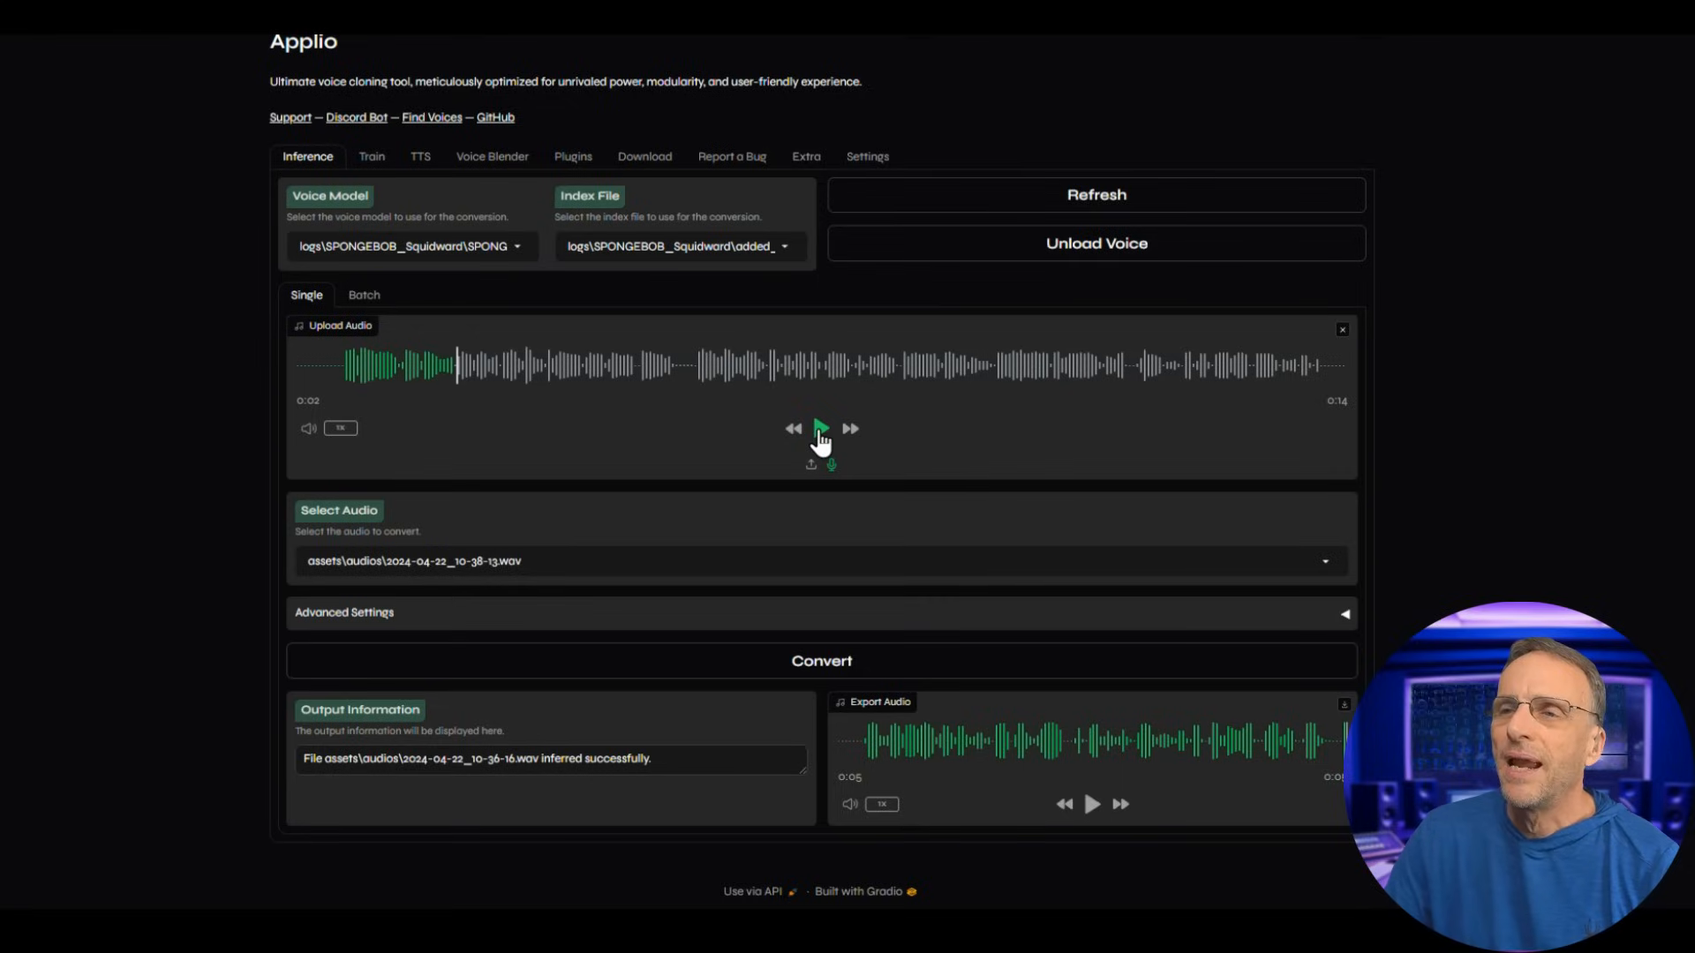
pyautogui.click(820, 660)
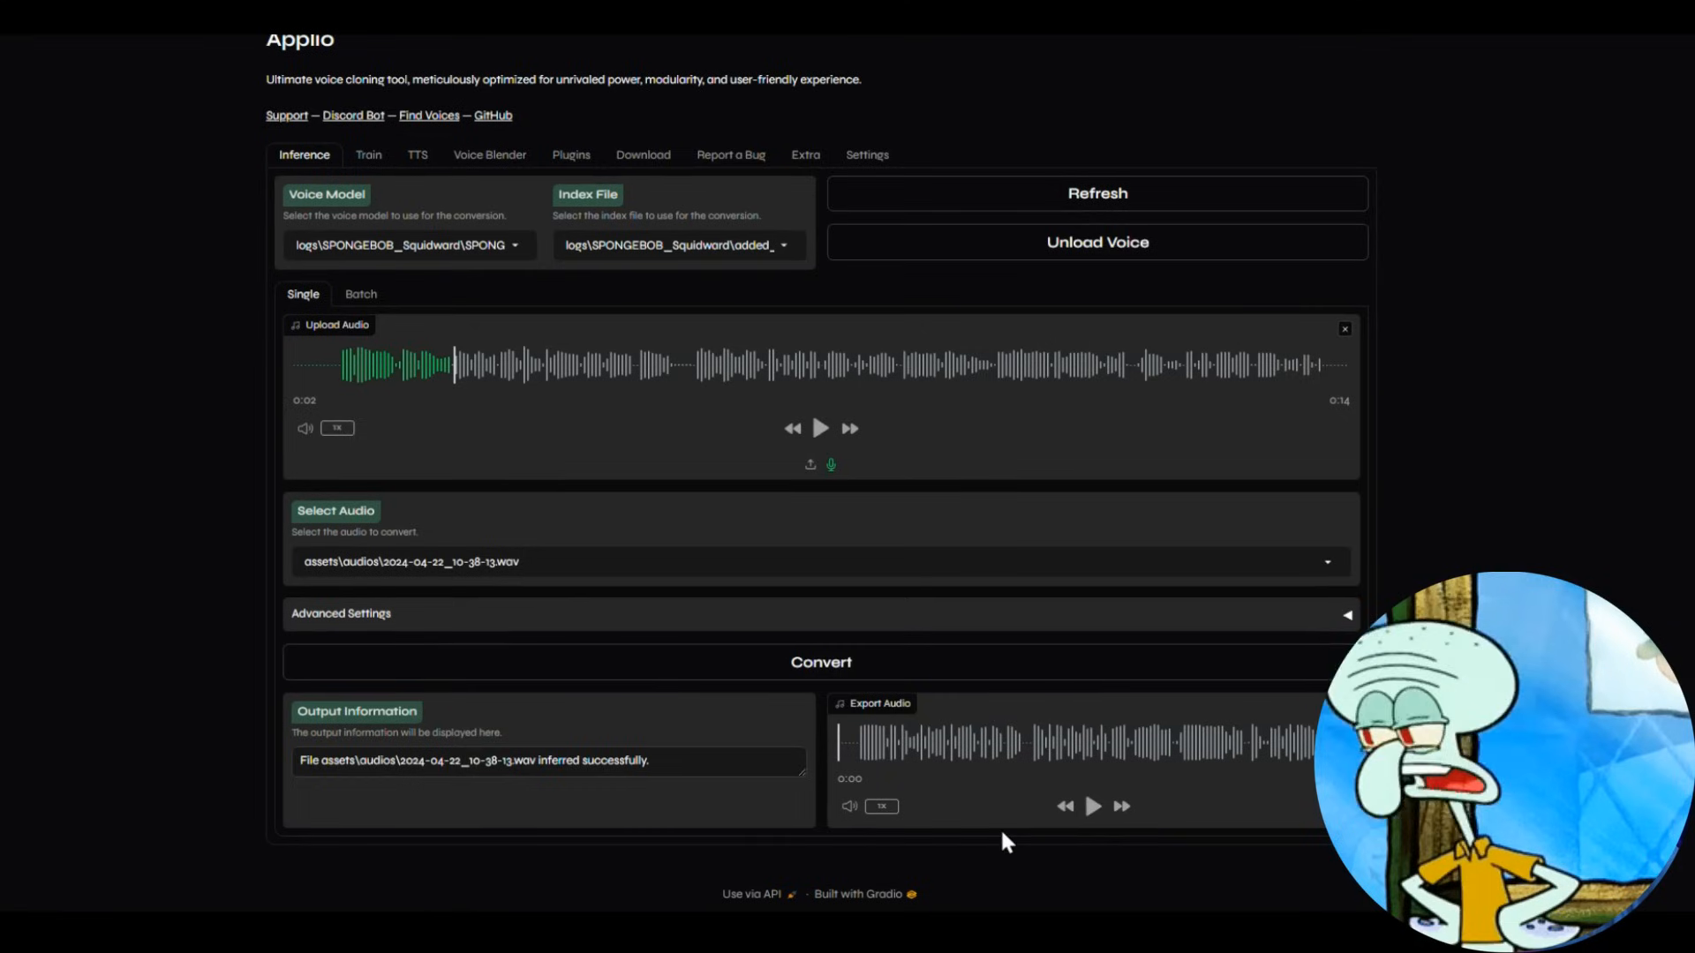
pyautogui.click(1092, 806)
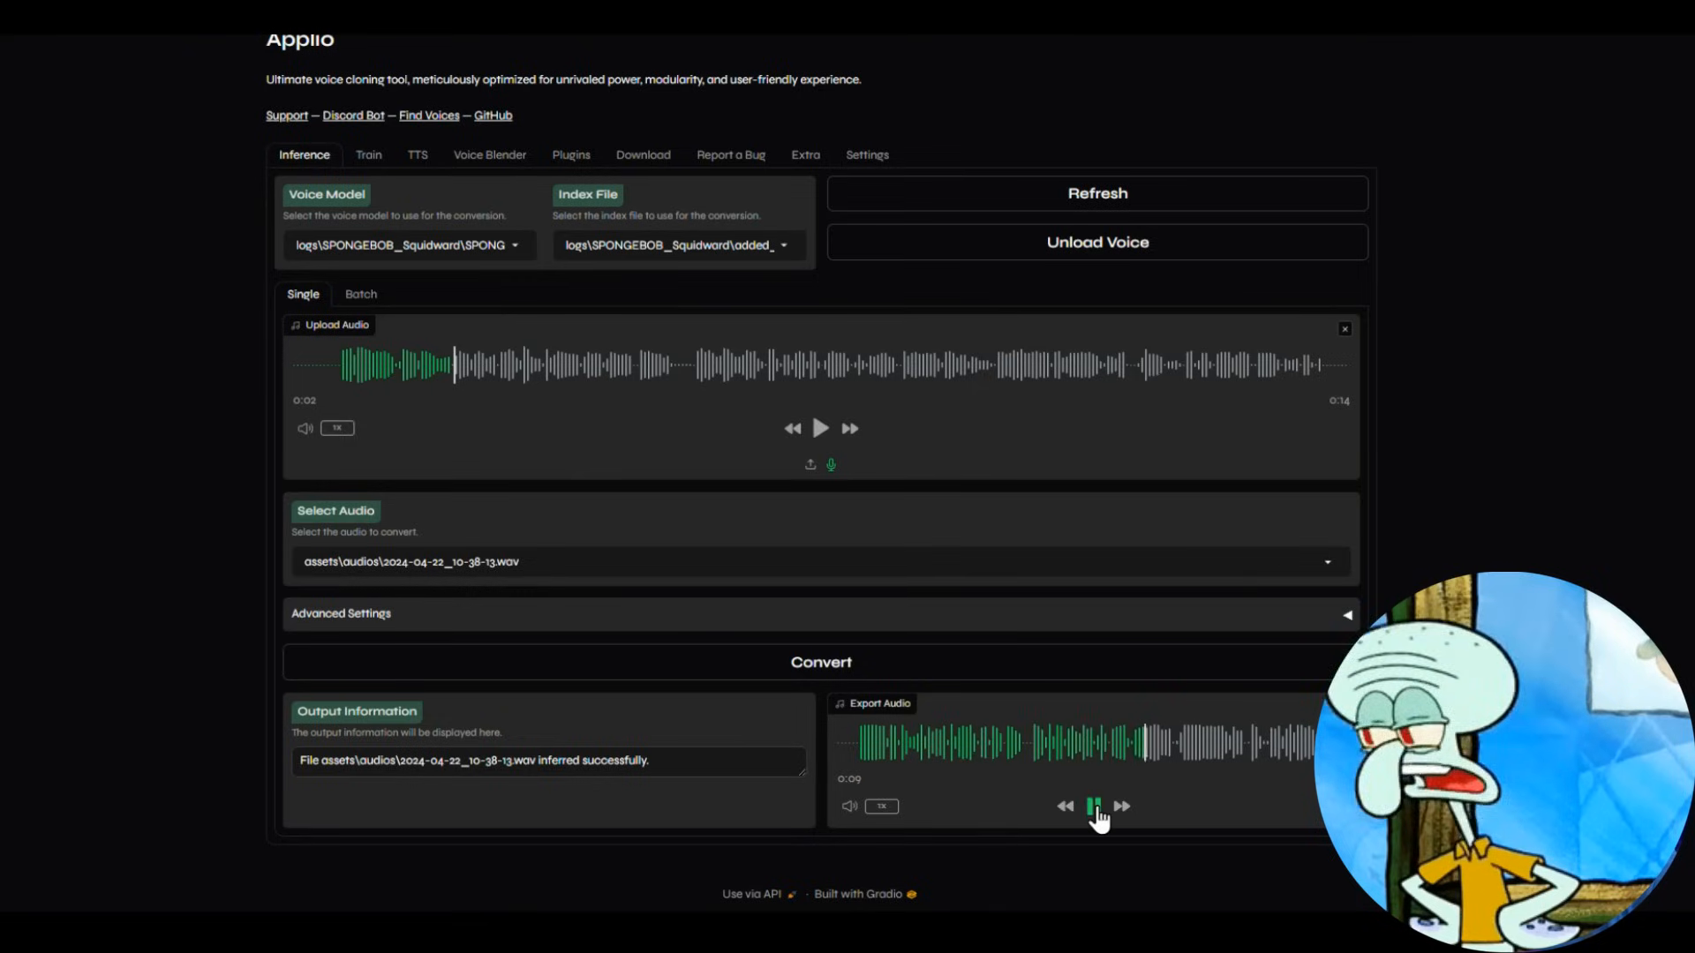
pyautogui.click(1092, 805)
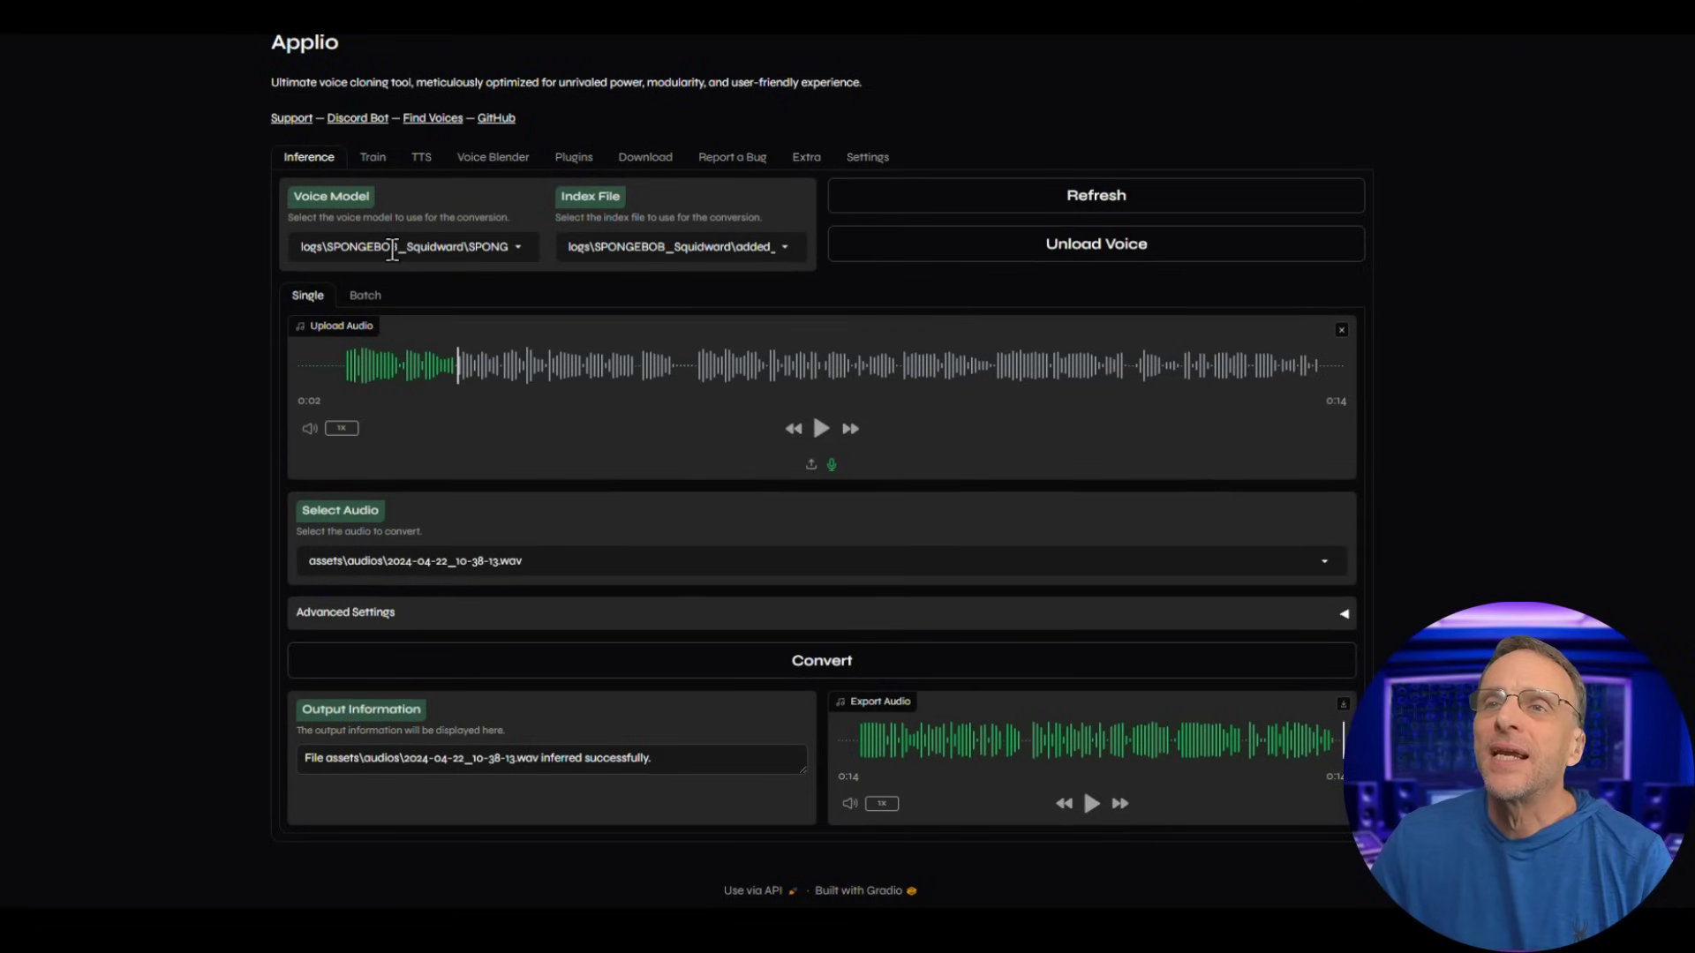
# Switch the voice model to parablenarrator.pth, reconvert the recording, and play the exported audio.
pyautogui.click(411, 246)
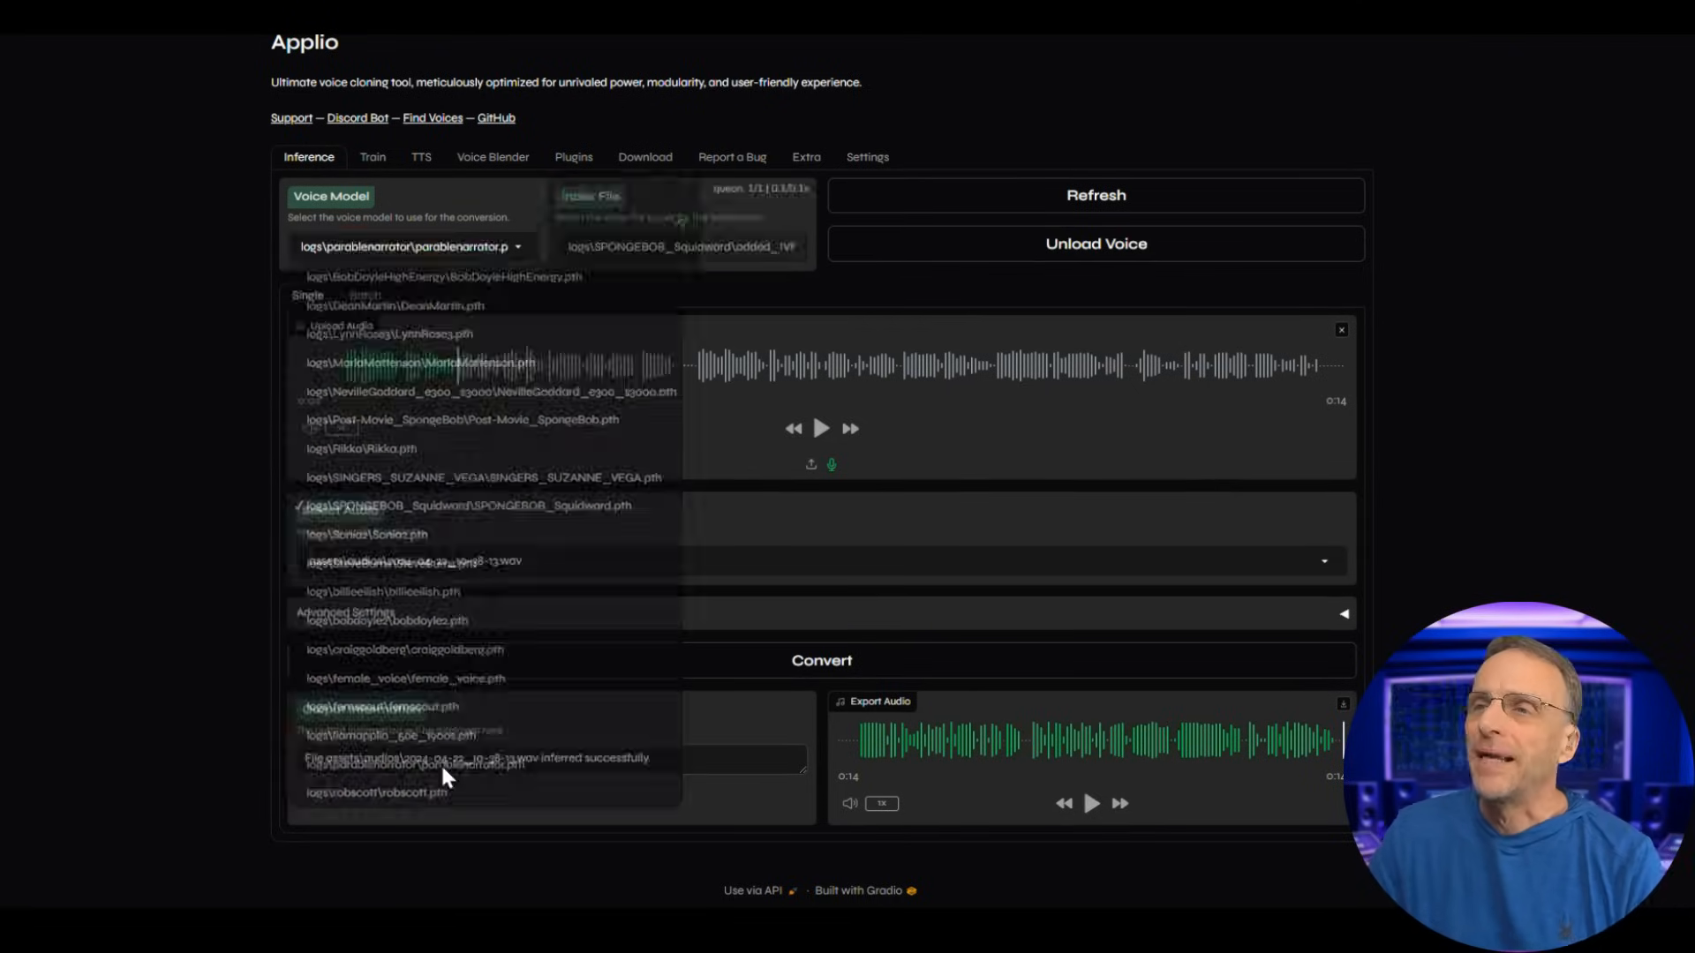
pyautogui.click(820, 660)
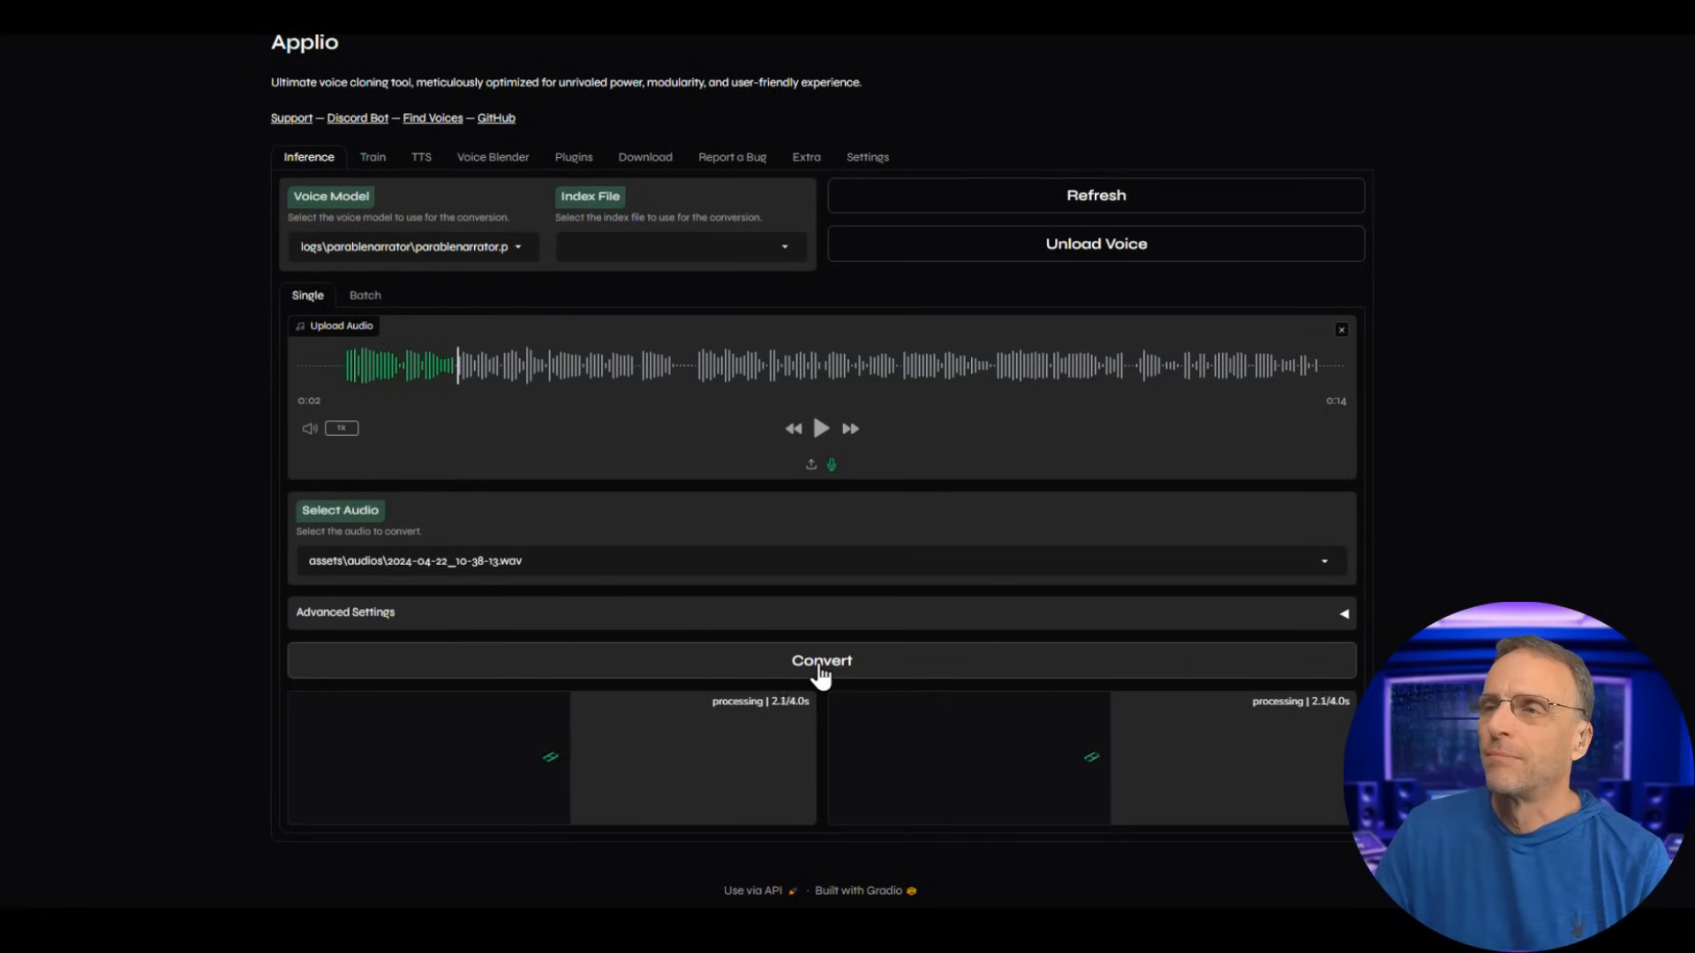
pyautogui.click(820, 660)
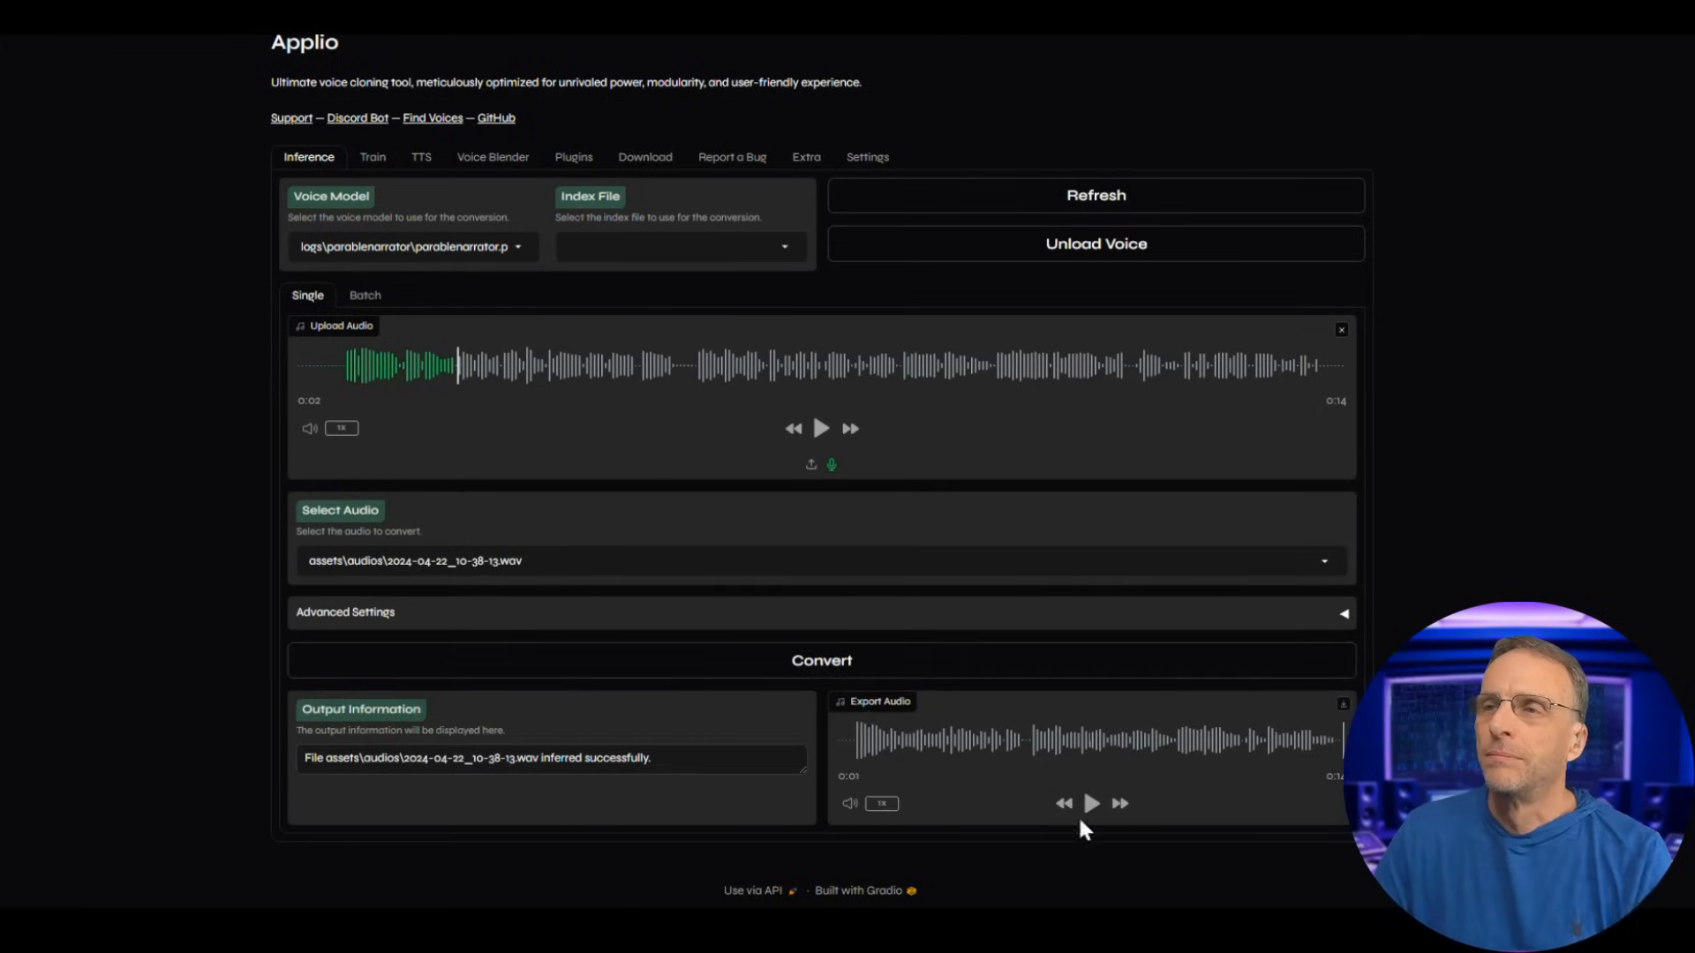
pyautogui.click(1091, 803)
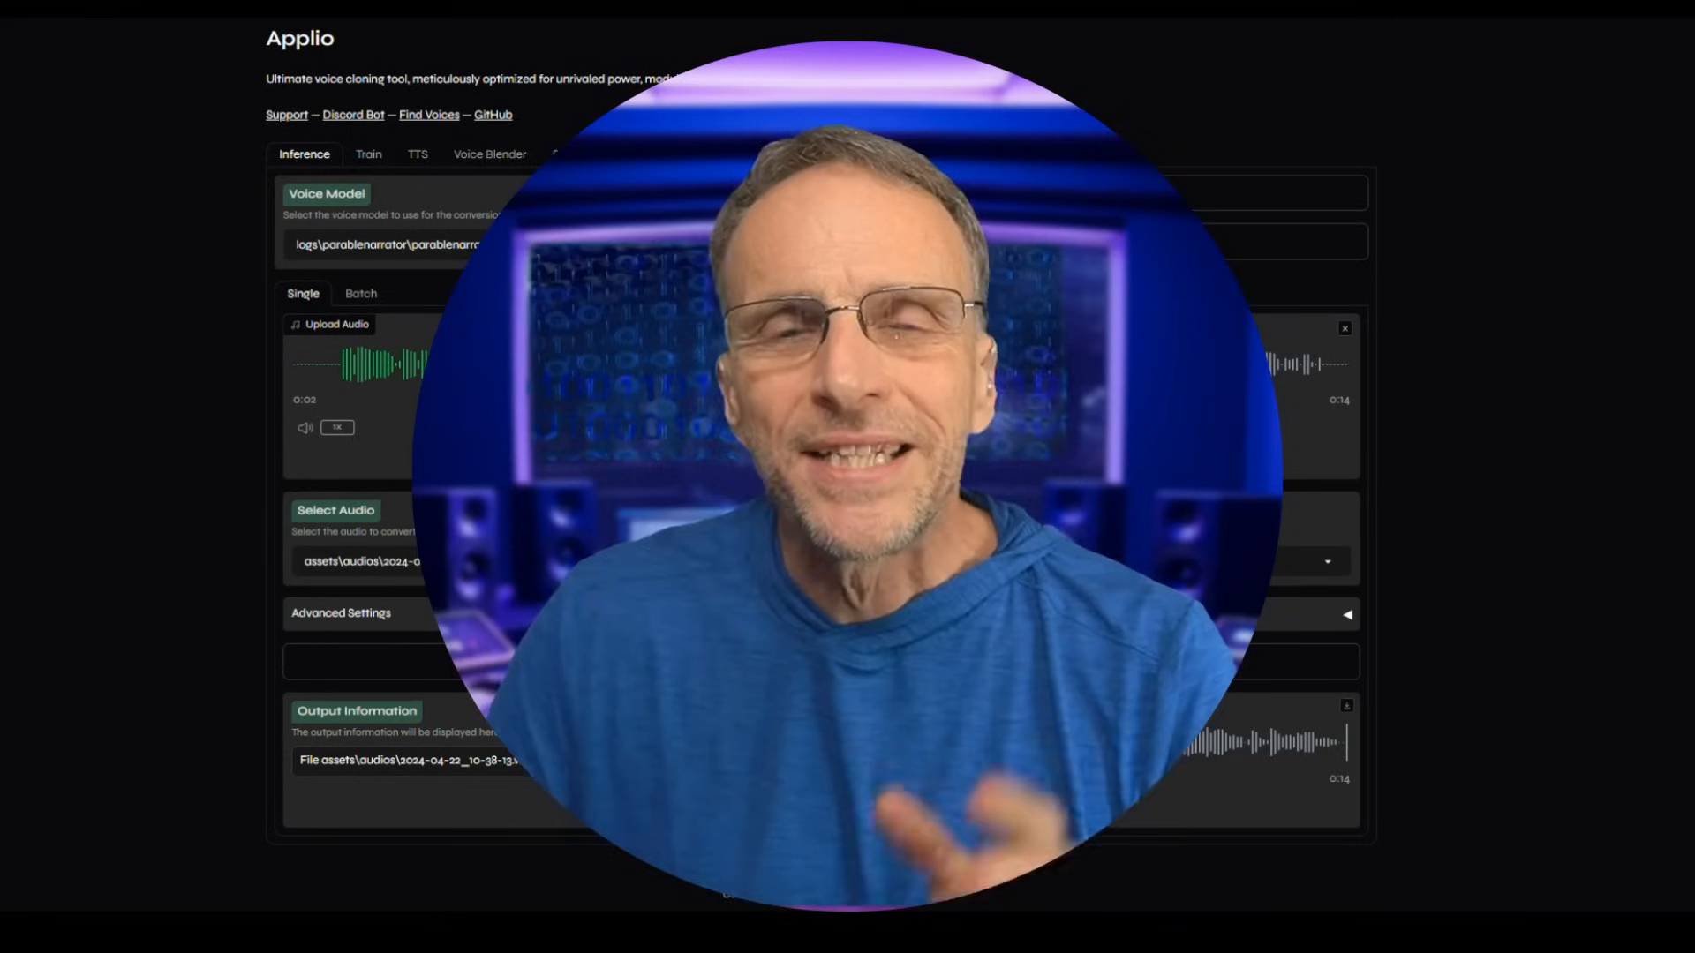
# In the TTS tab, select the Post-Movie_SpongeBob voice model with its index.
pyautogui.click(412, 157)
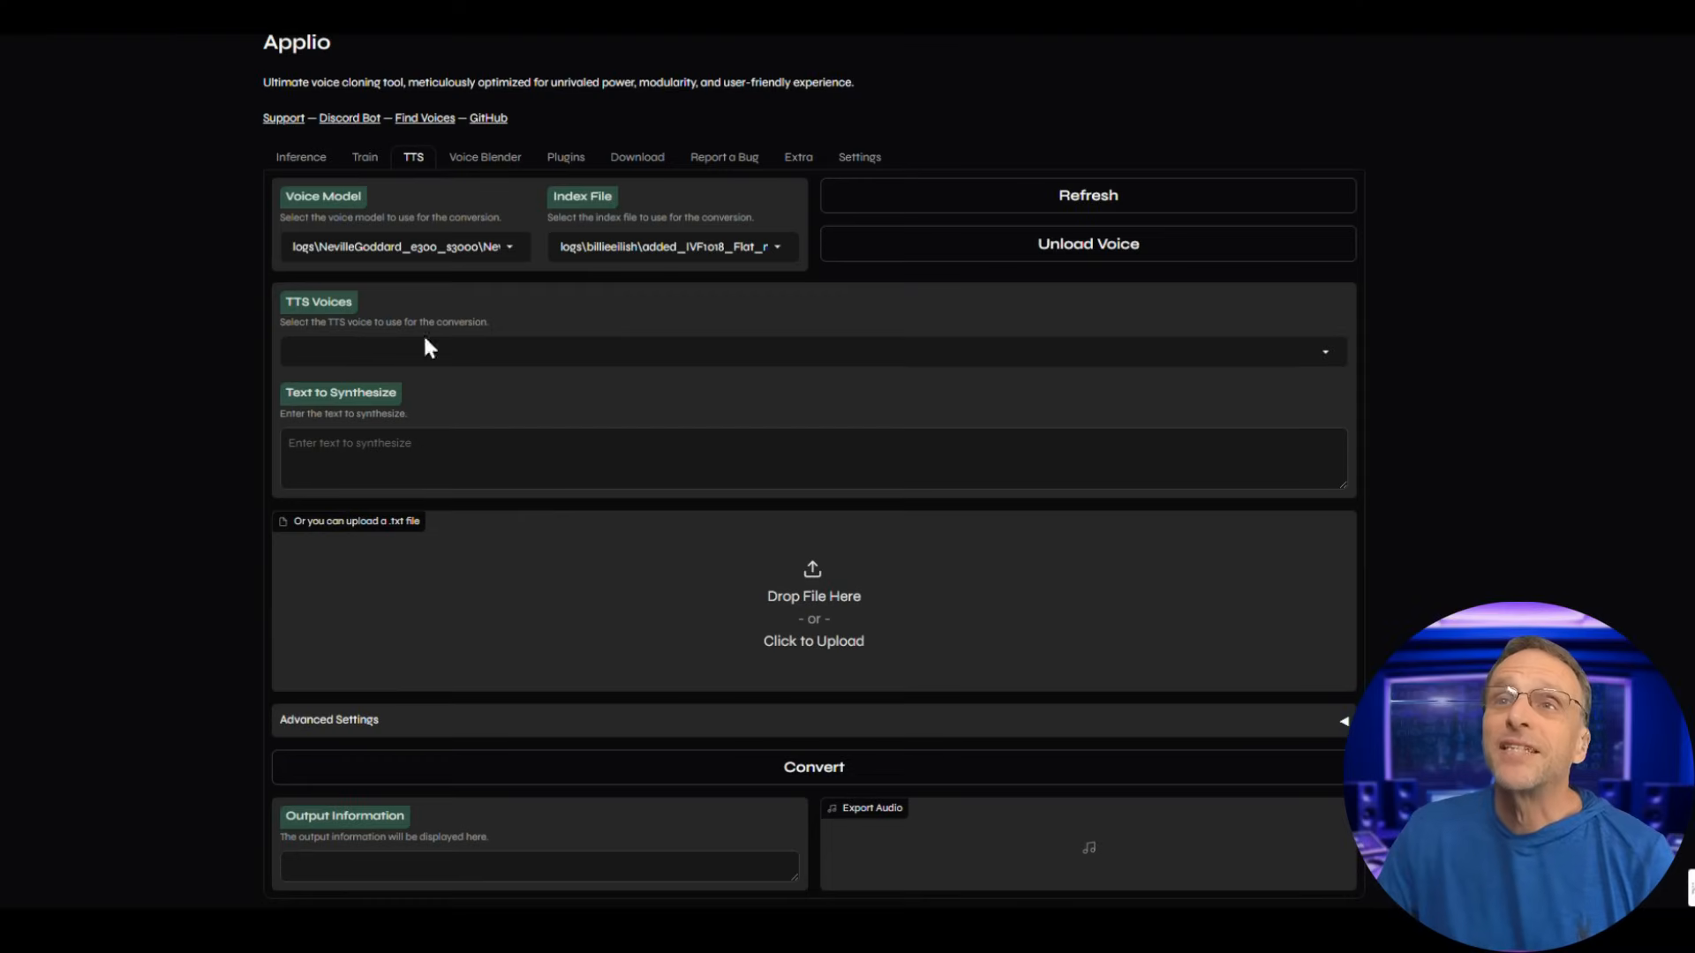
pyautogui.moveTo(423, 210)
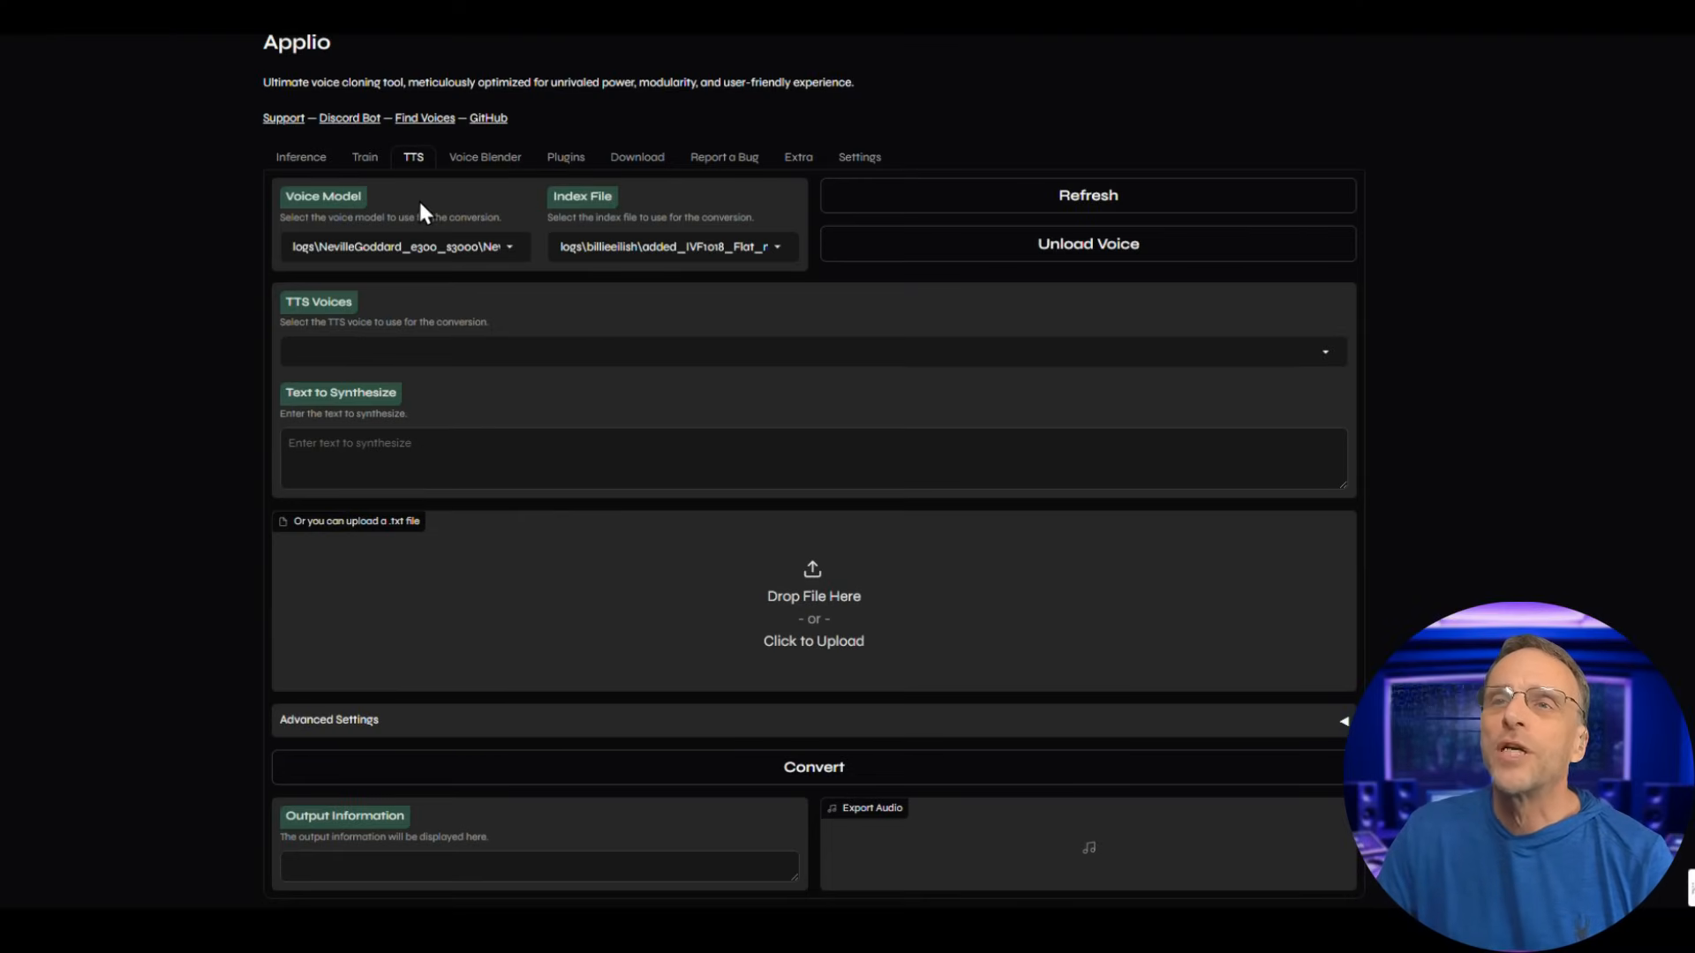
pyautogui.click(402, 246)
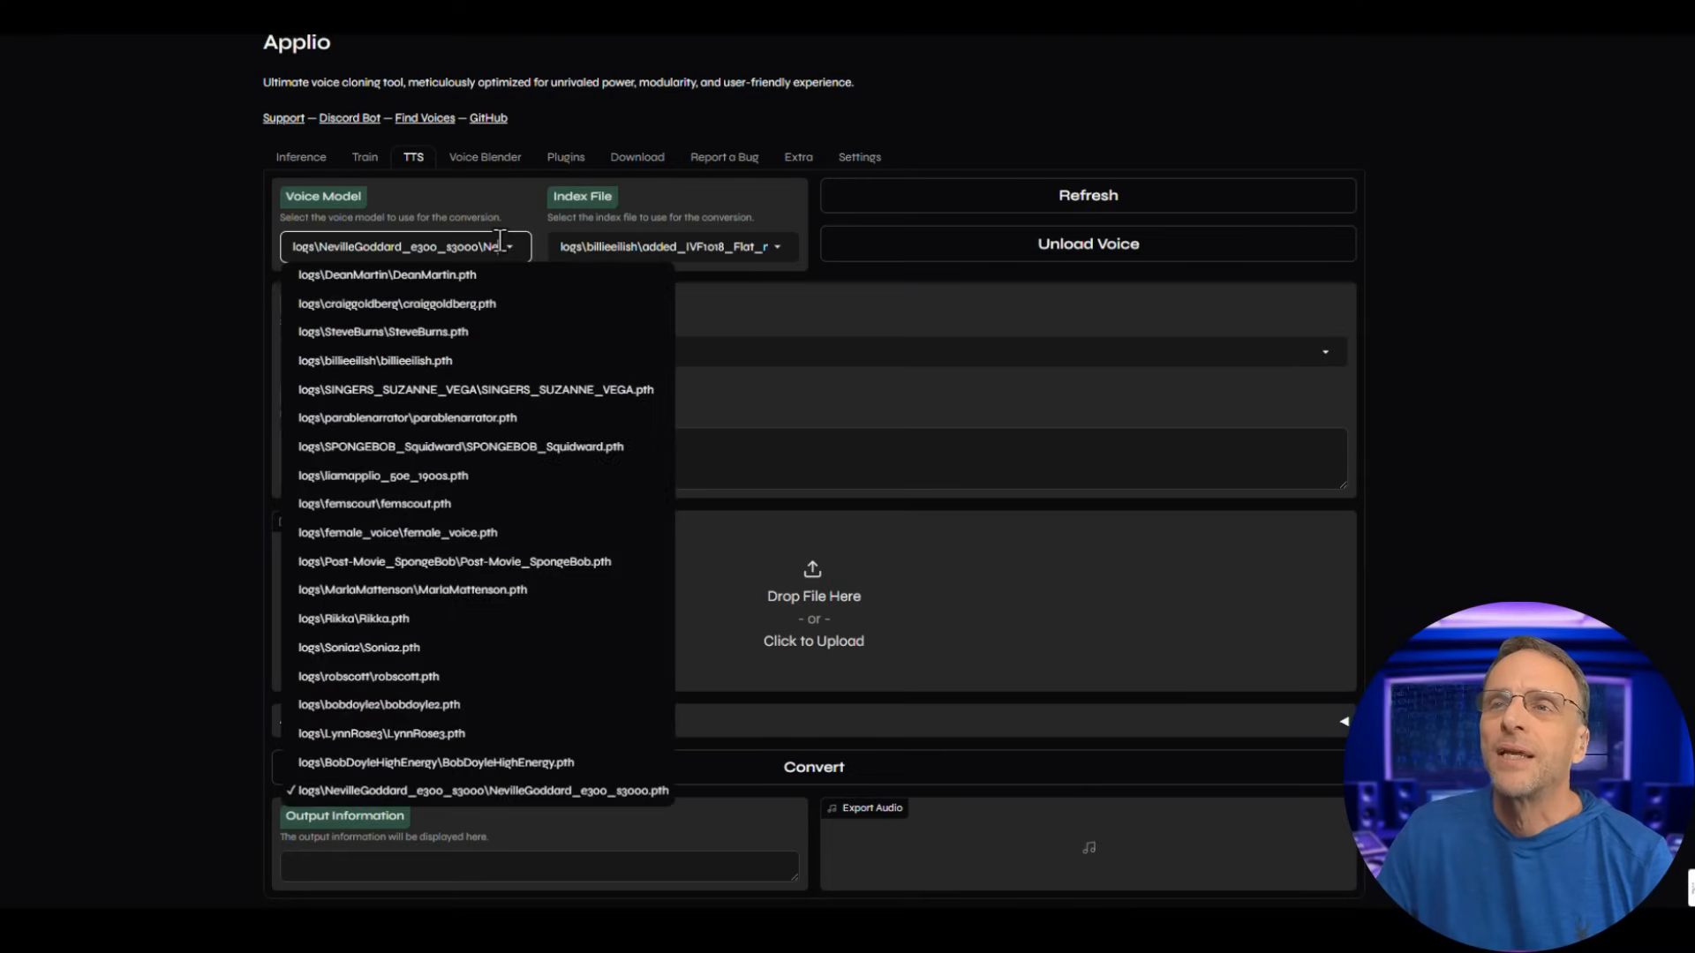
pyautogui.moveTo(519, 587)
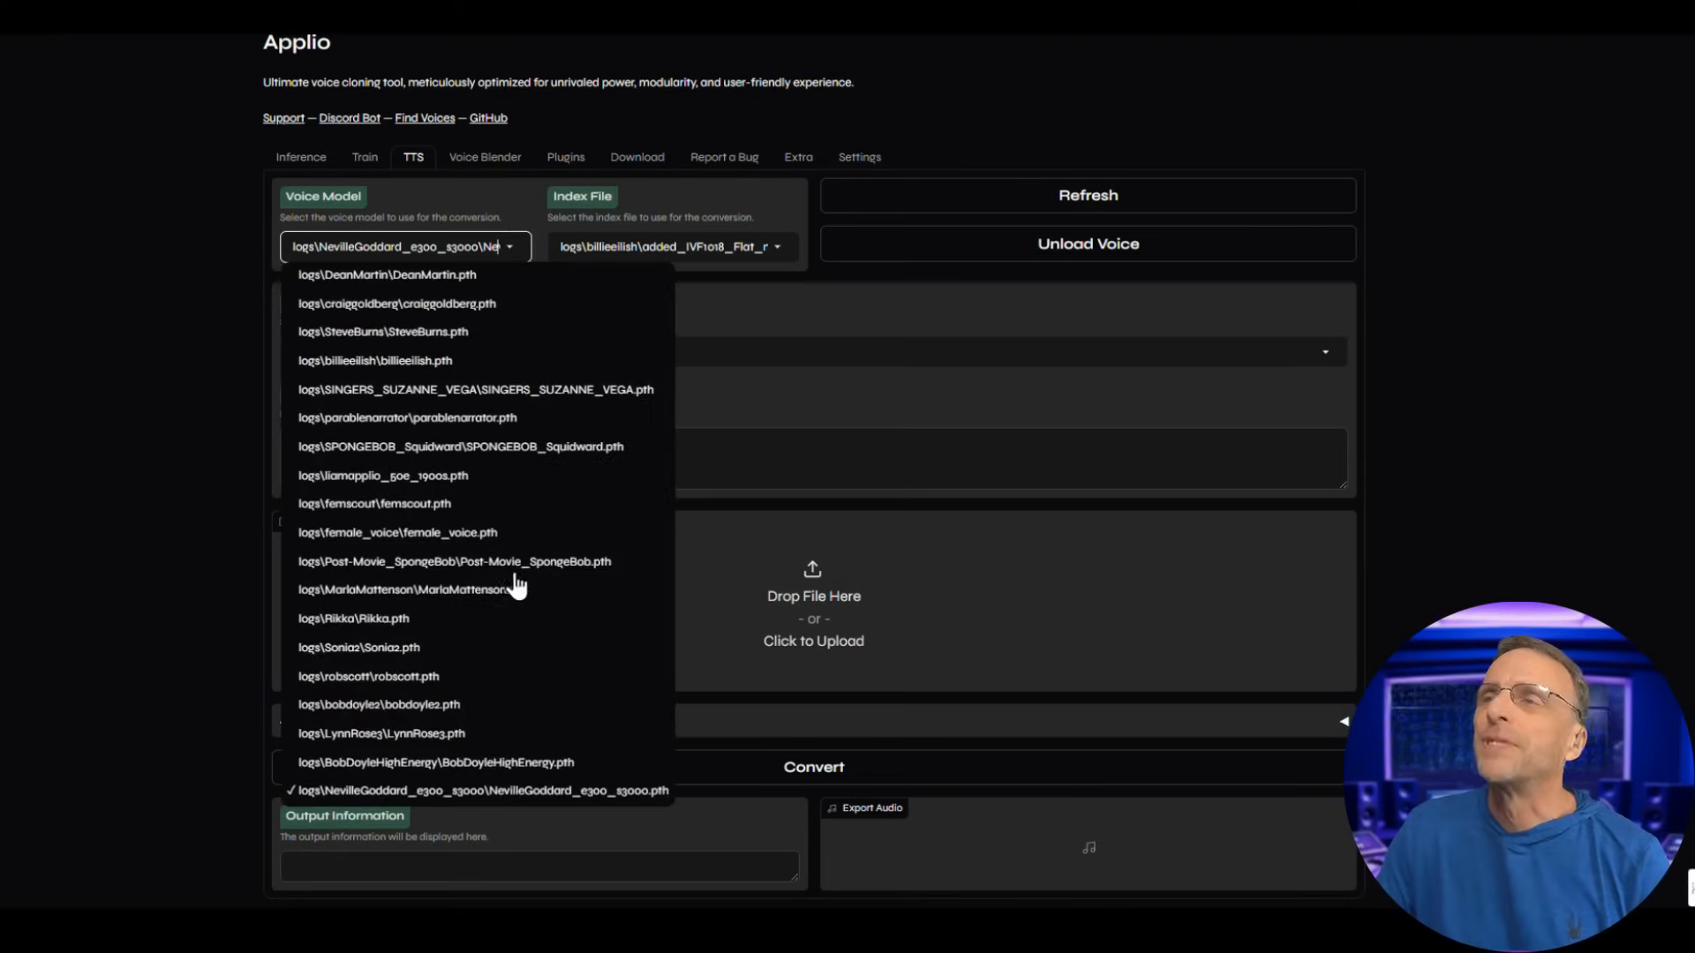
pyautogui.click(454, 561)
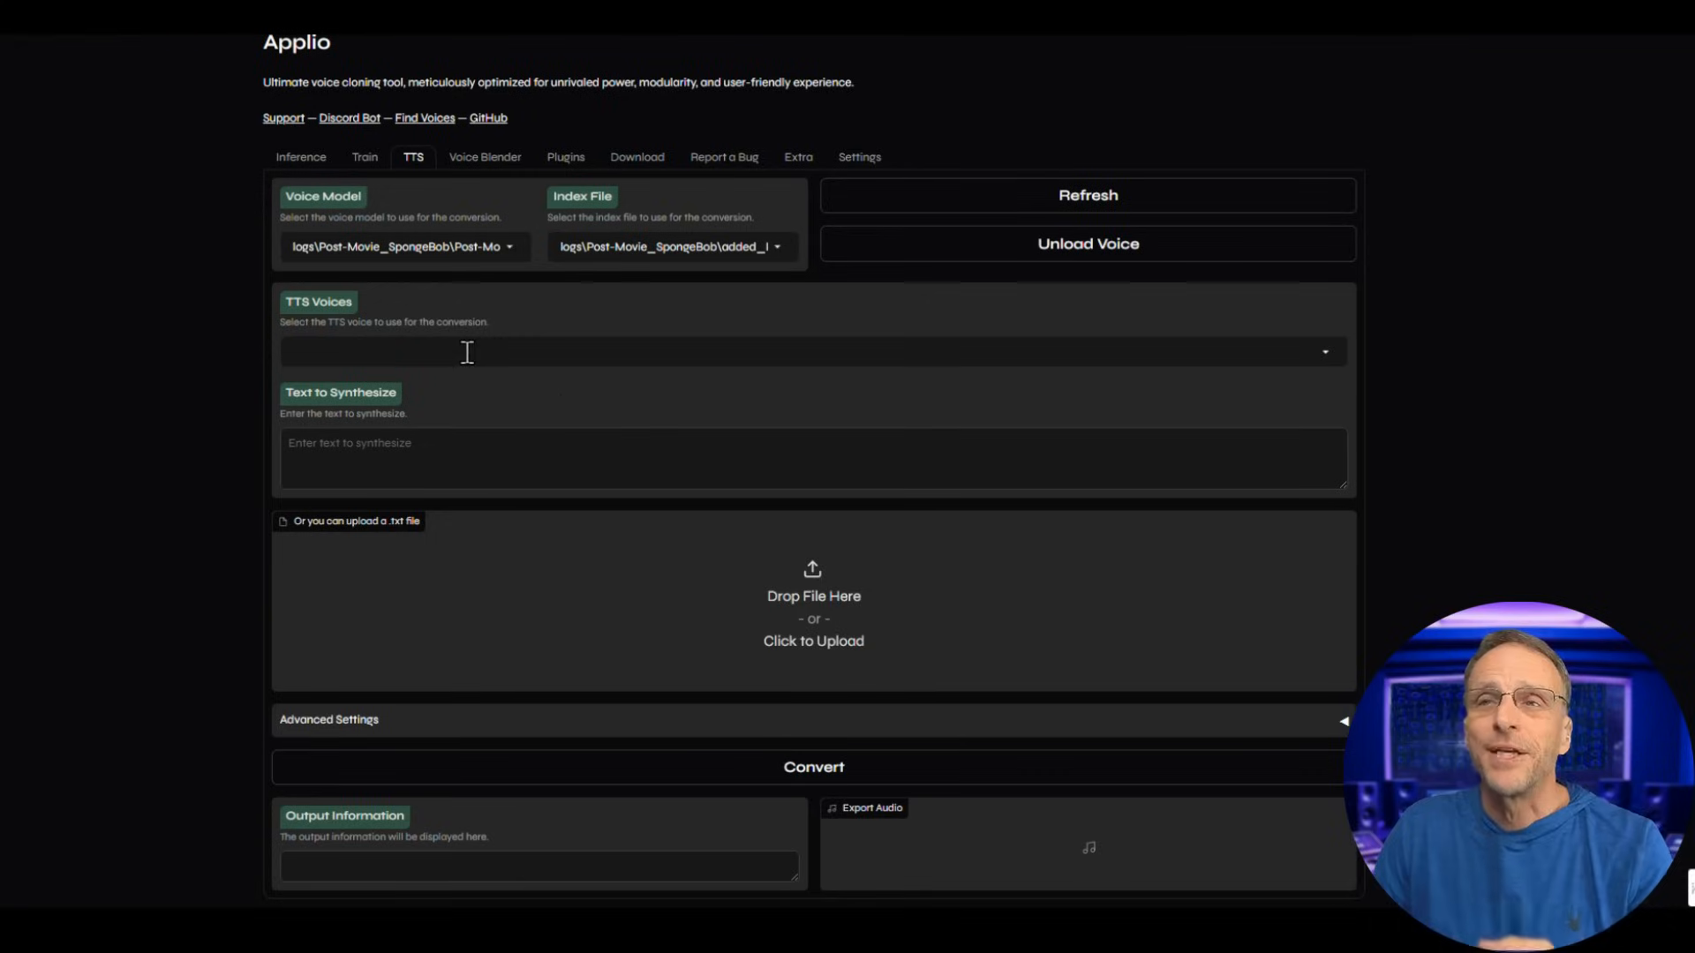
pyautogui.moveTo(1340, 372)
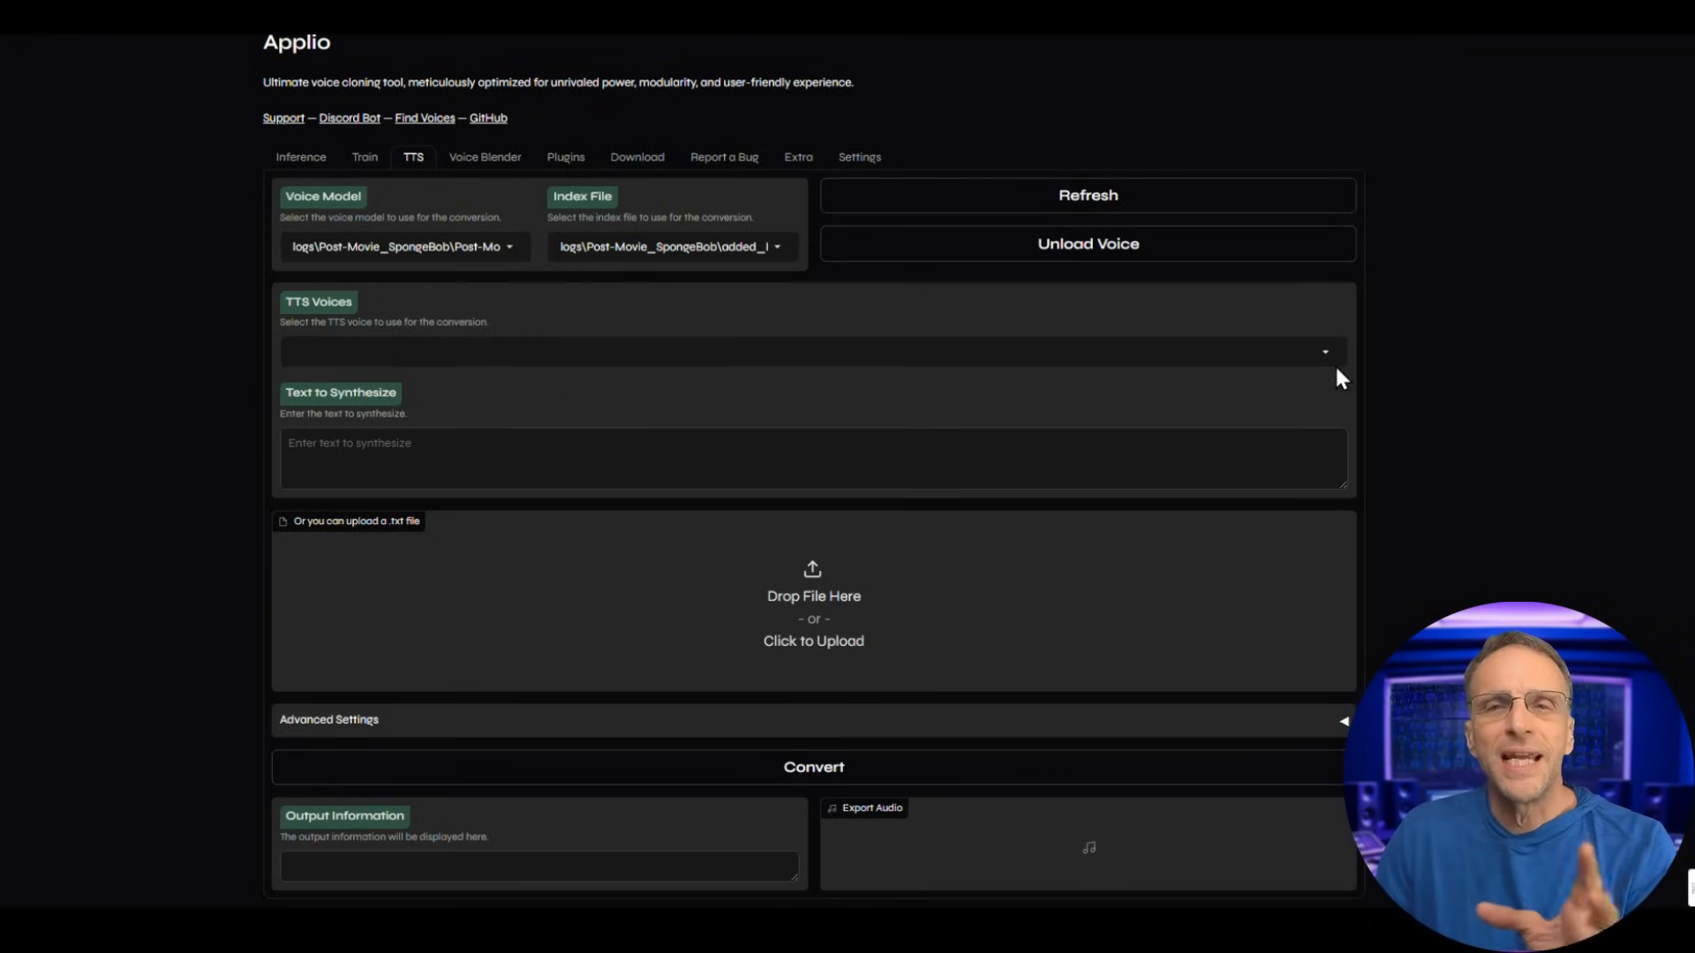
pyautogui.moveTo(1325, 365)
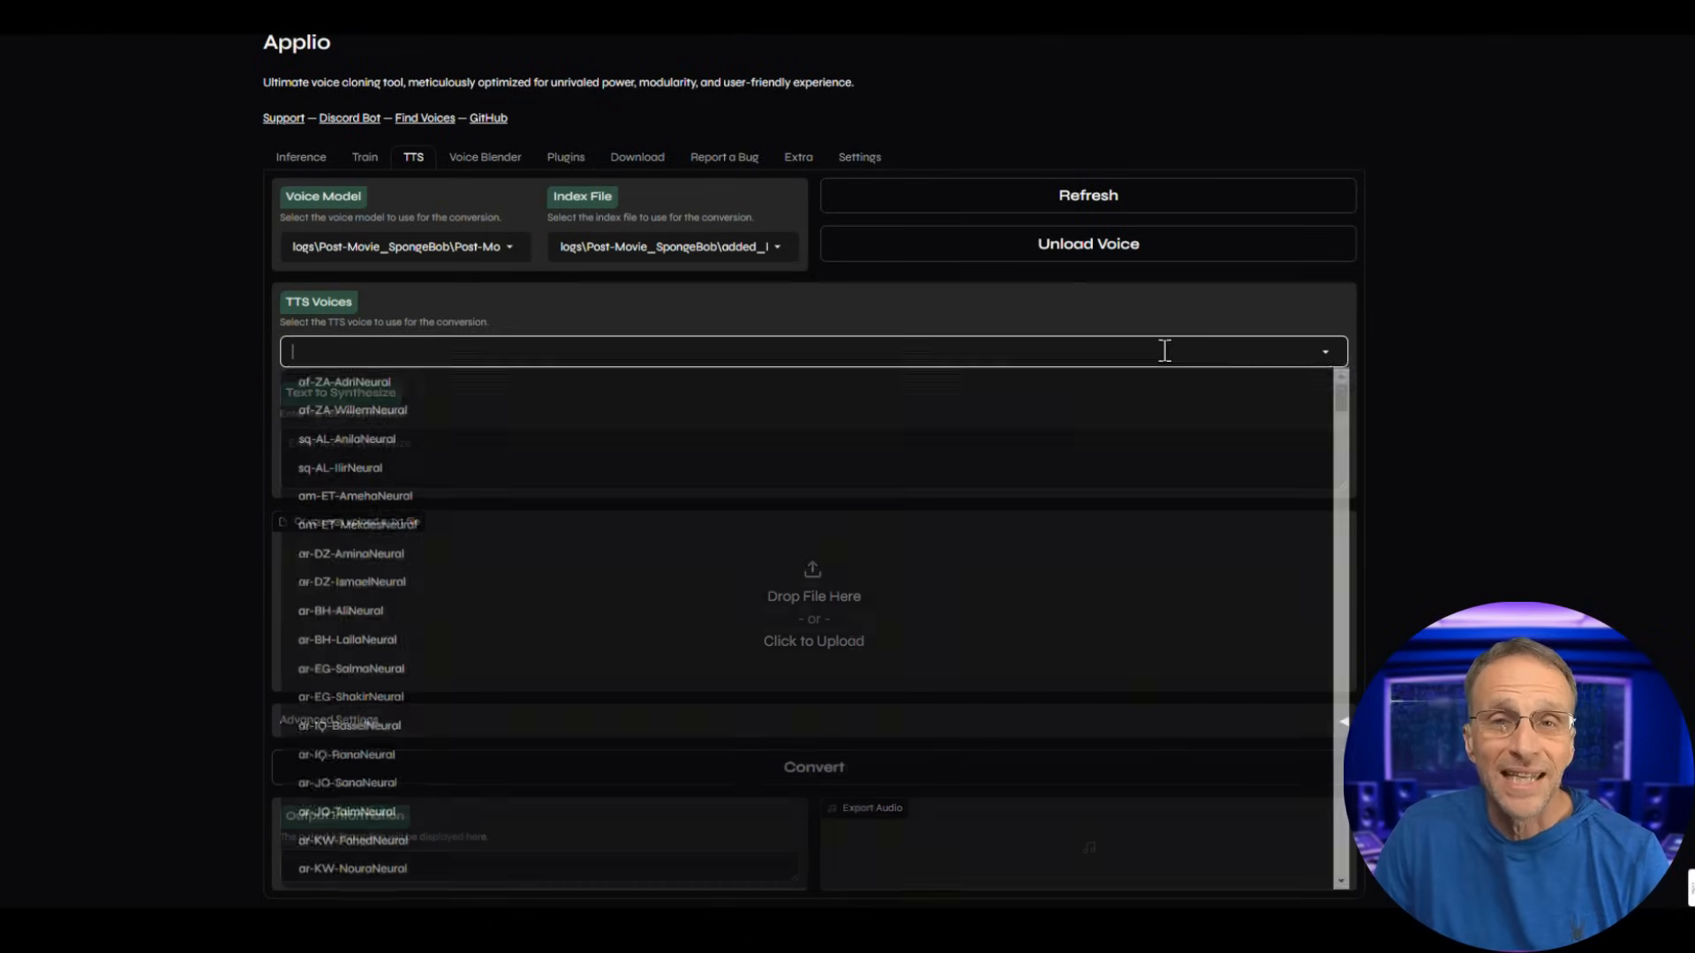
# Choose en-US-ChristopherNeural as the TTS speaking voice.
pyautogui.scroll(-3)
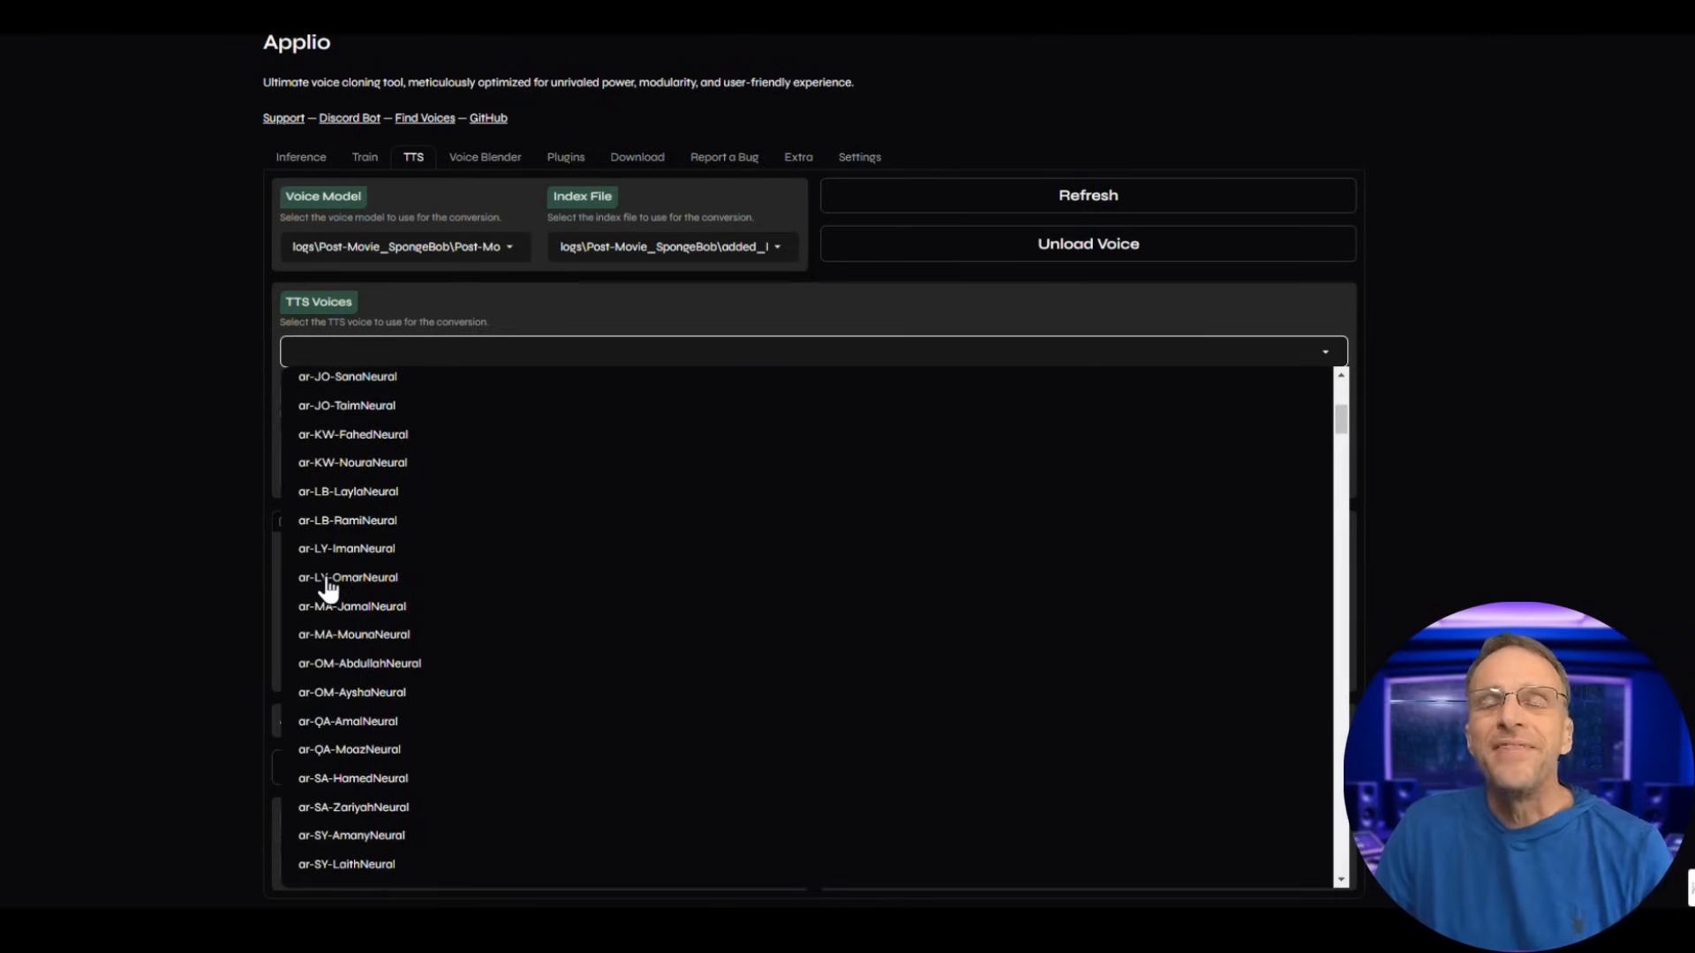
pyautogui.scroll(-3)
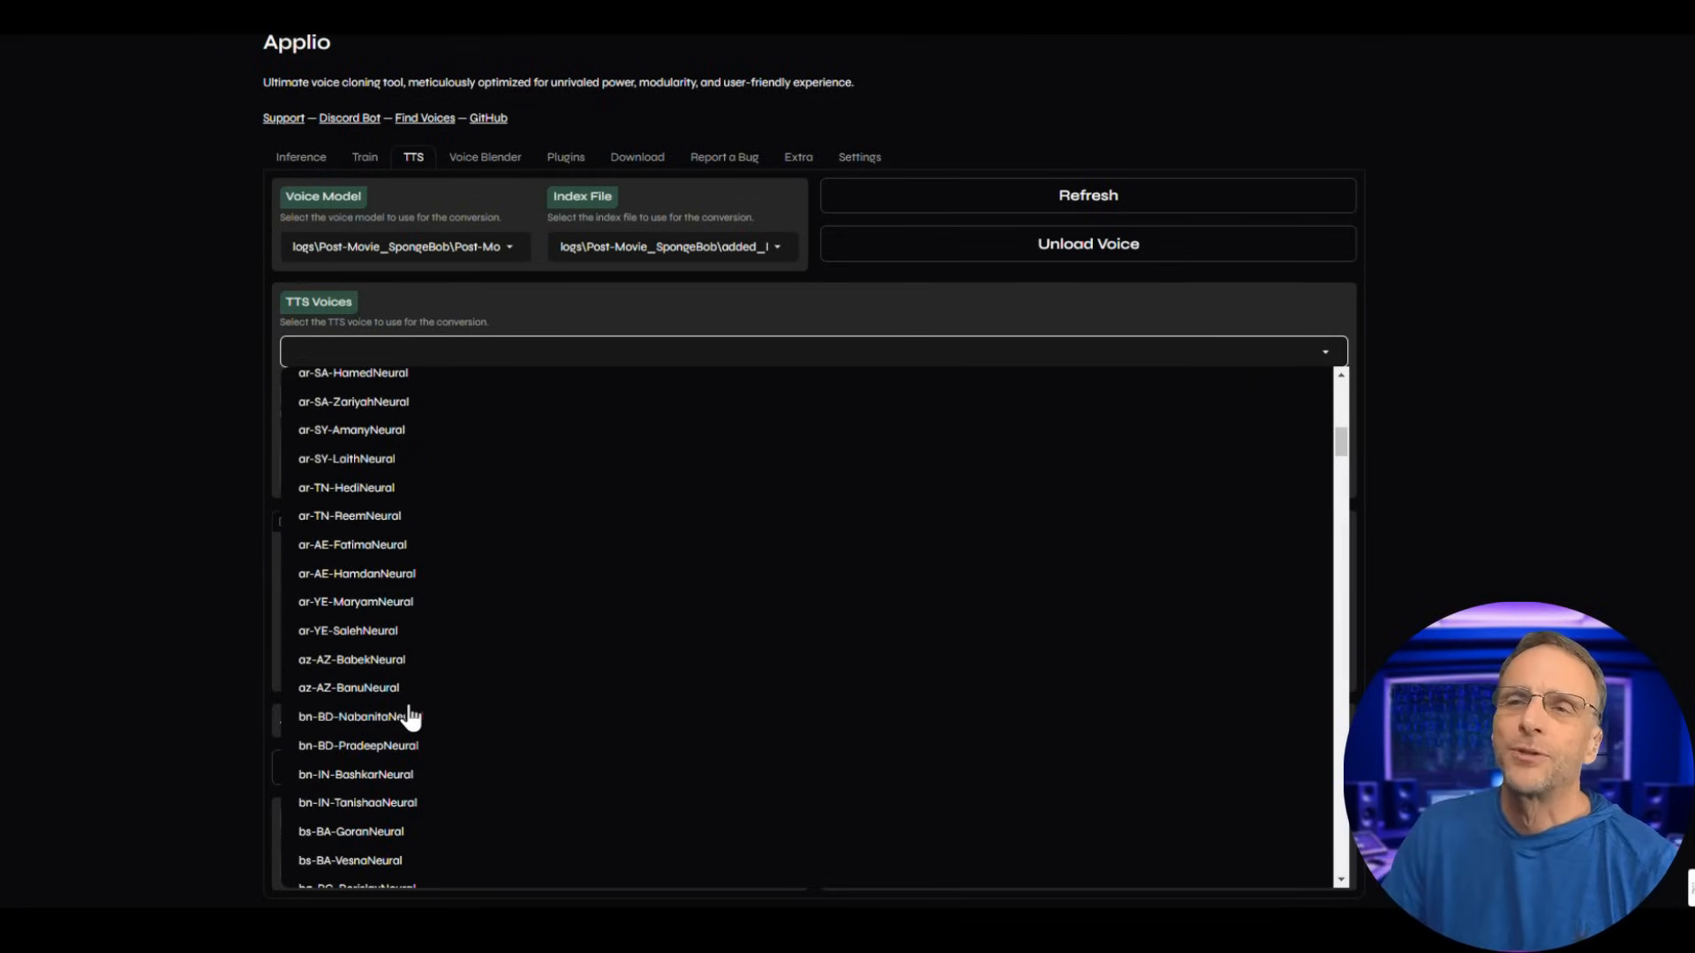
pyautogui.scroll(-3)
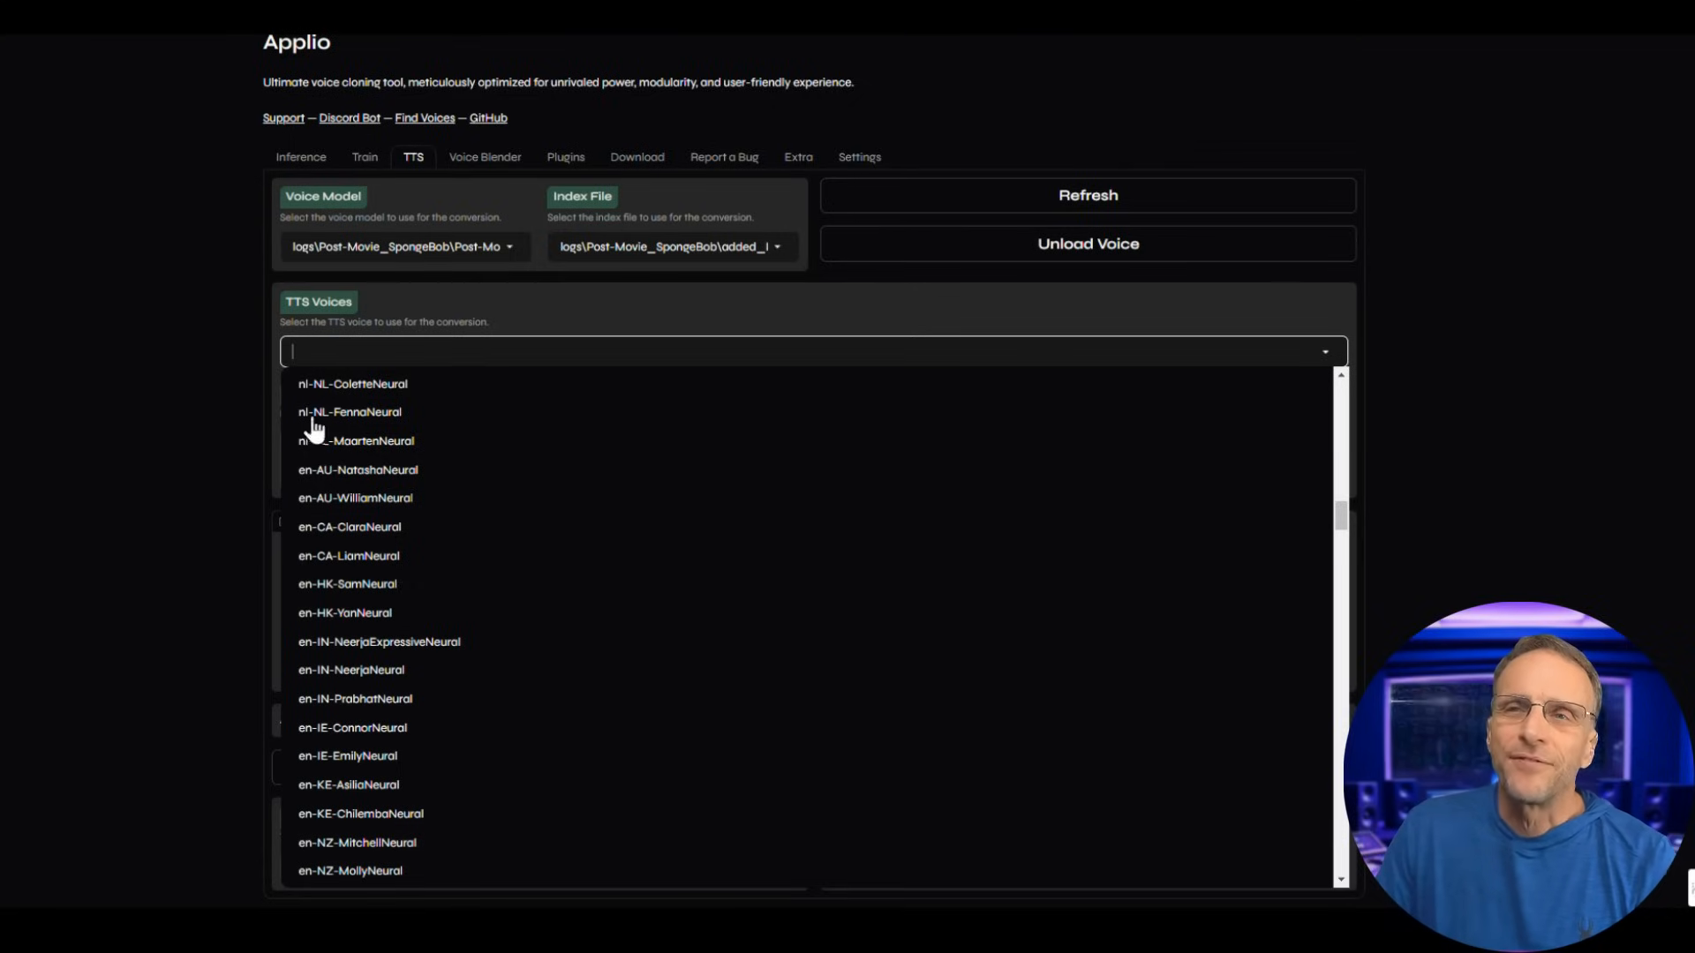
pyautogui.moveTo(307, 396)
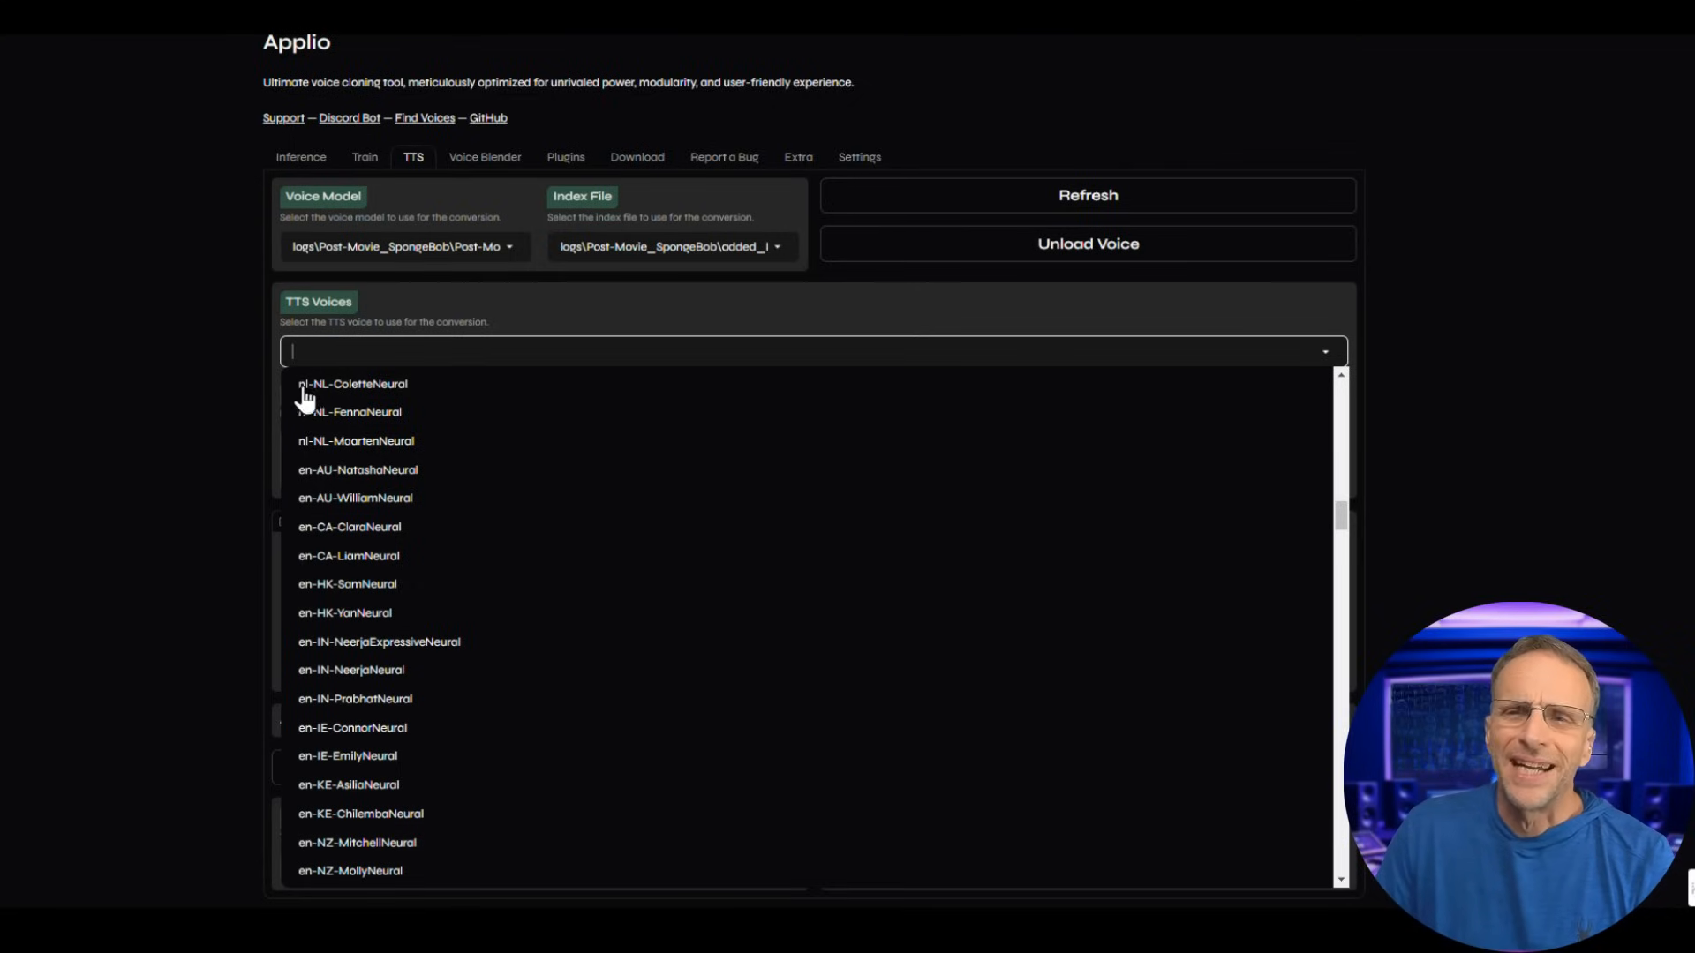
pyautogui.scroll(-3)
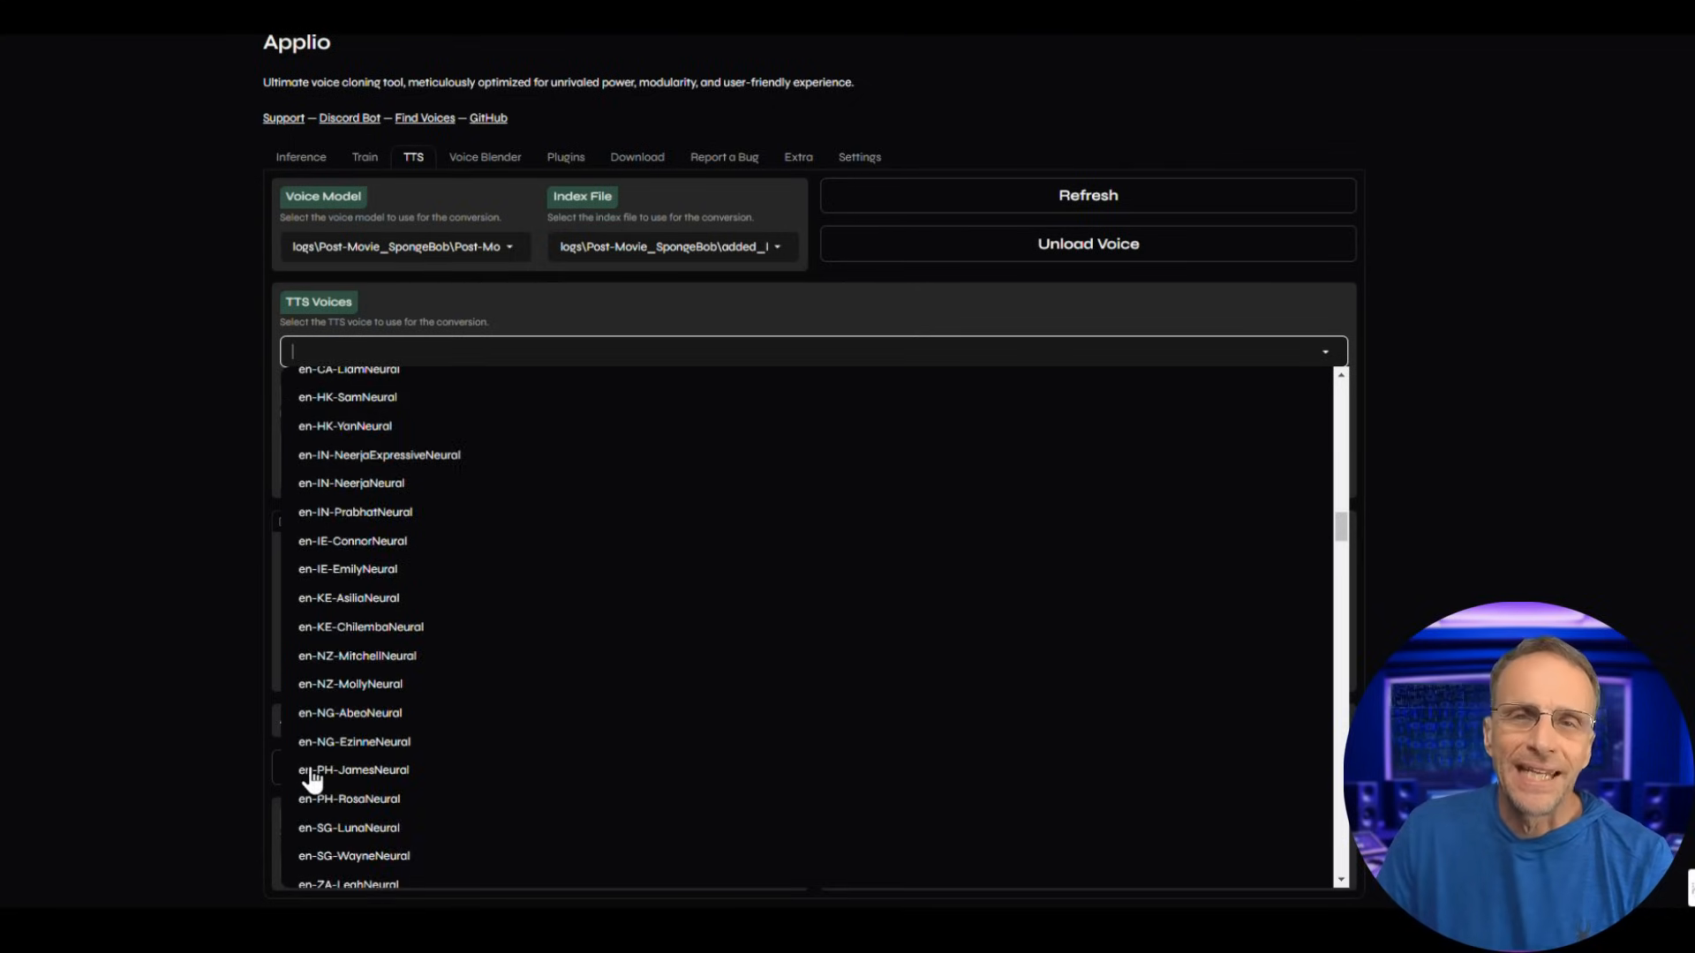
pyautogui.scroll(-3)
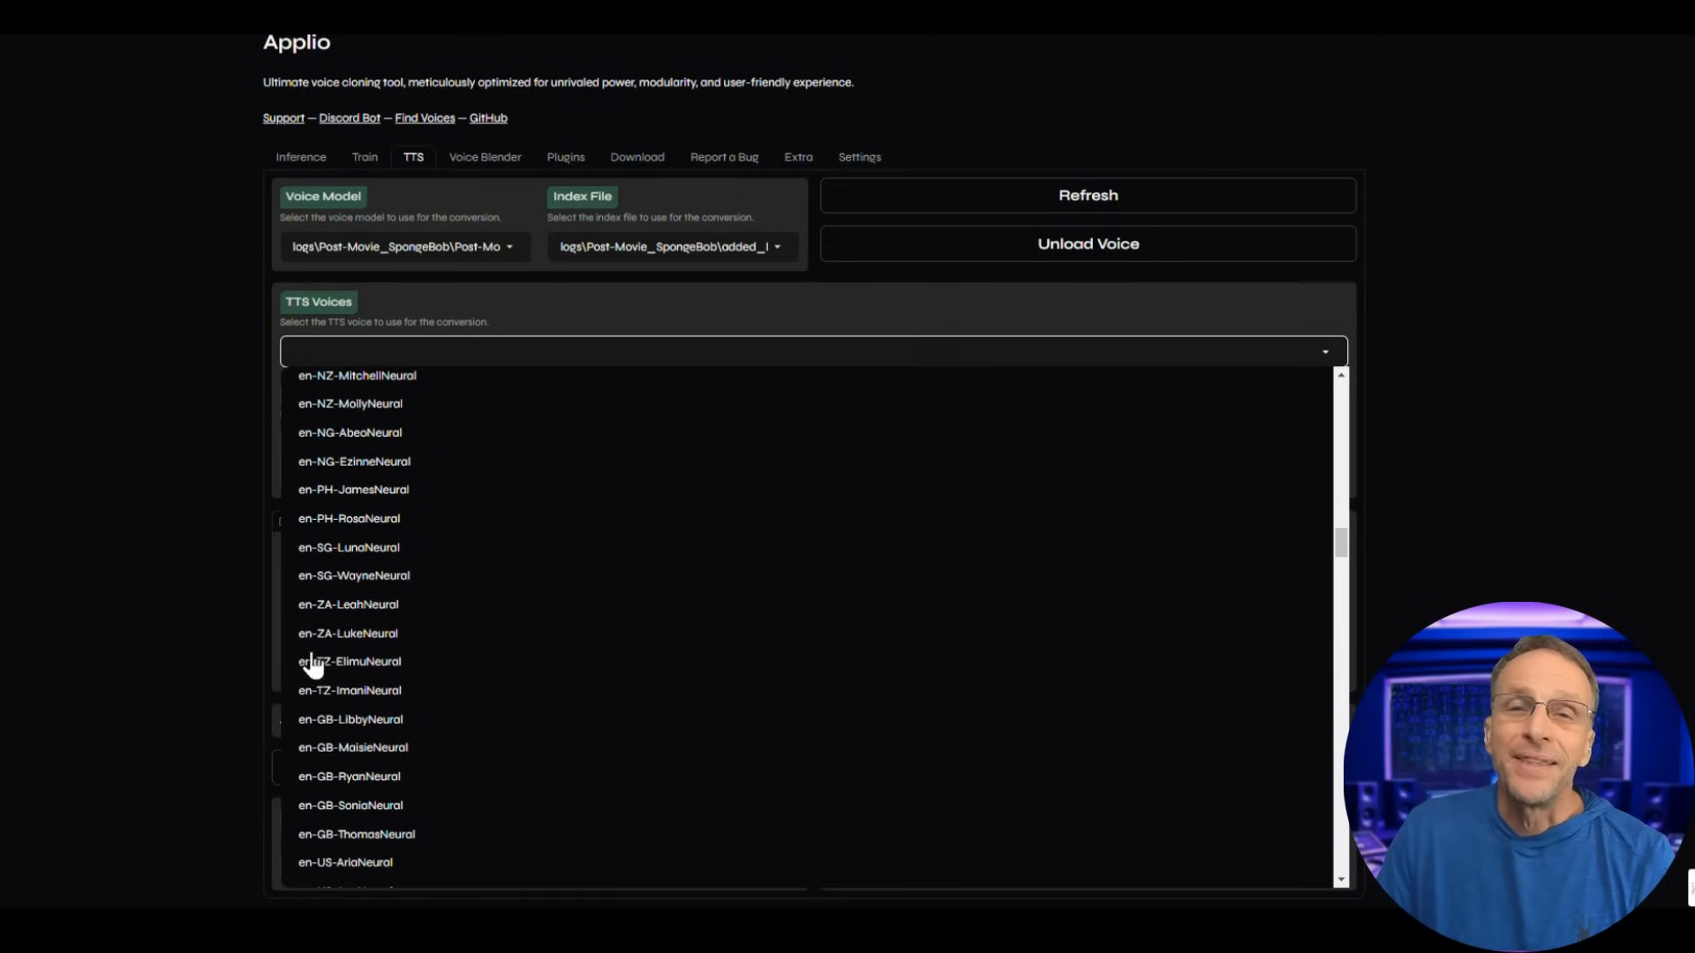
pyautogui.scroll(3)
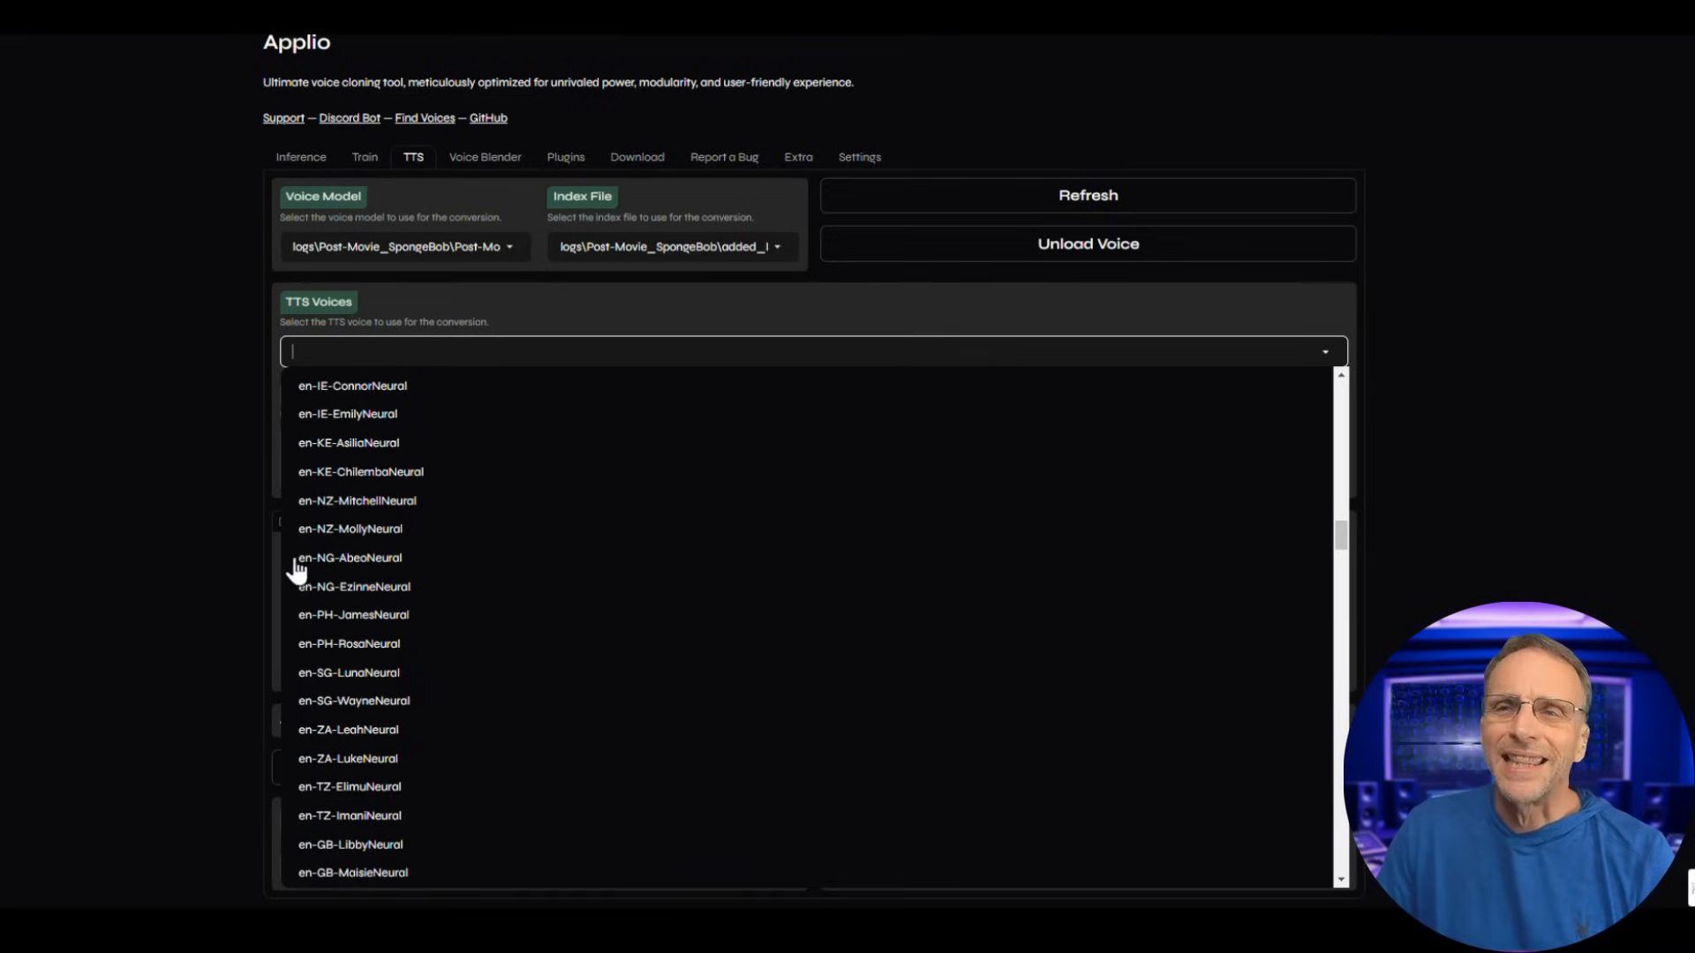
pyautogui.moveTo(329, 622)
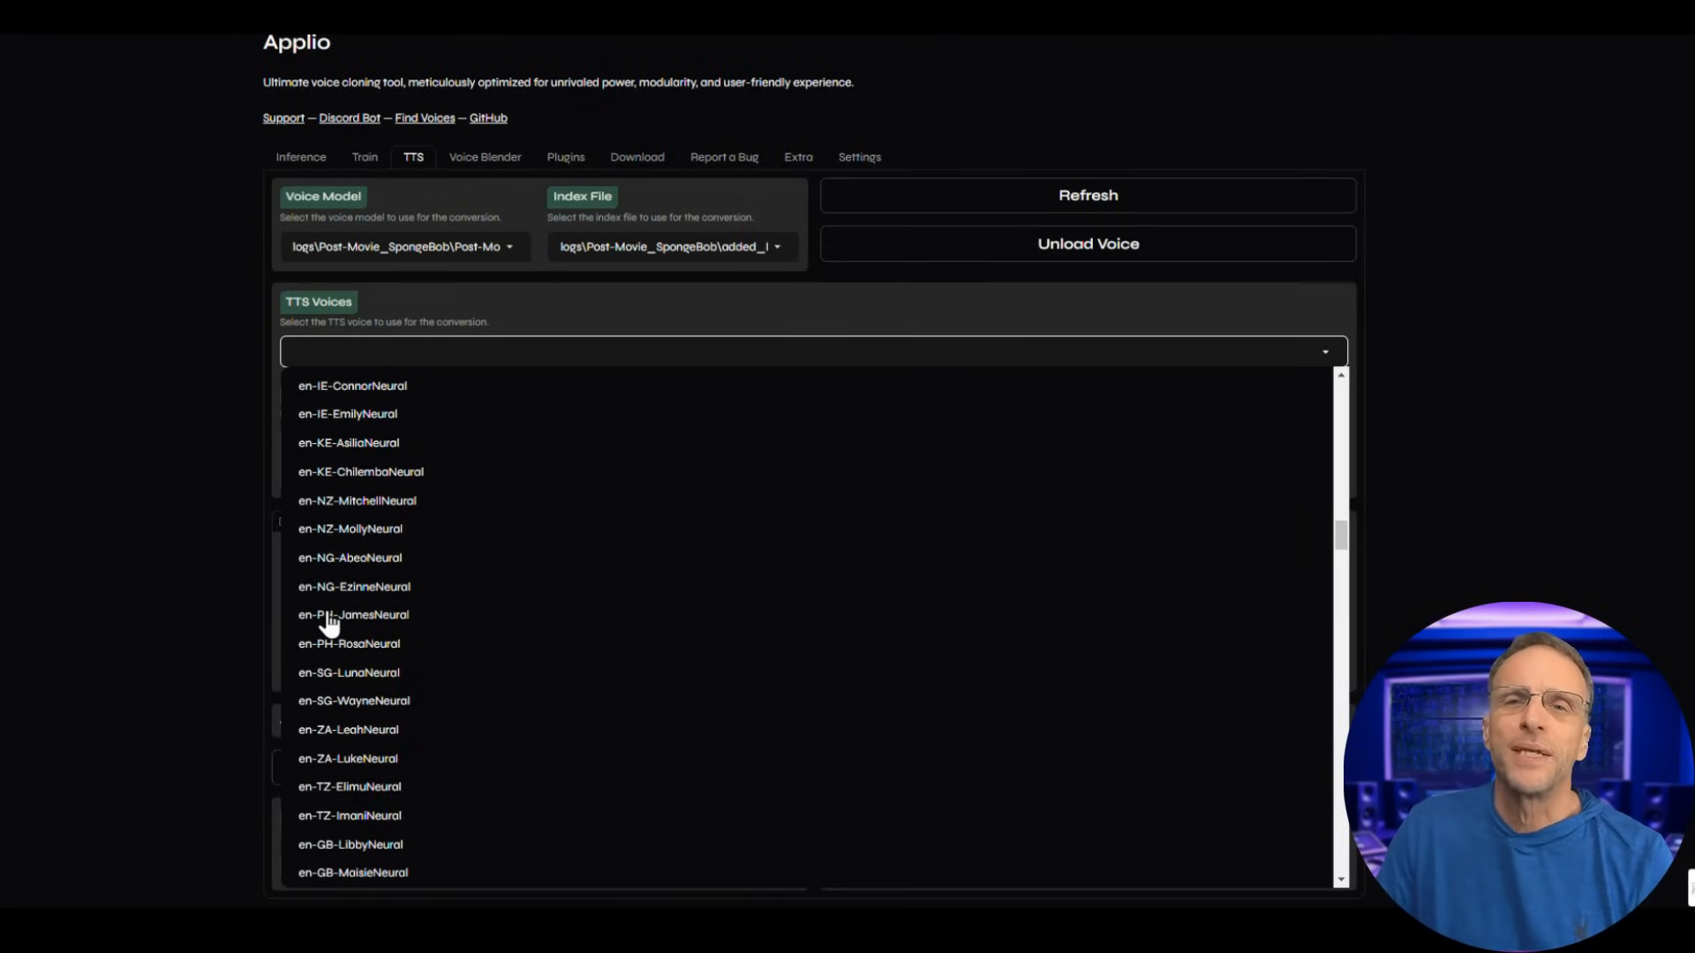
pyautogui.moveTo(341, 805)
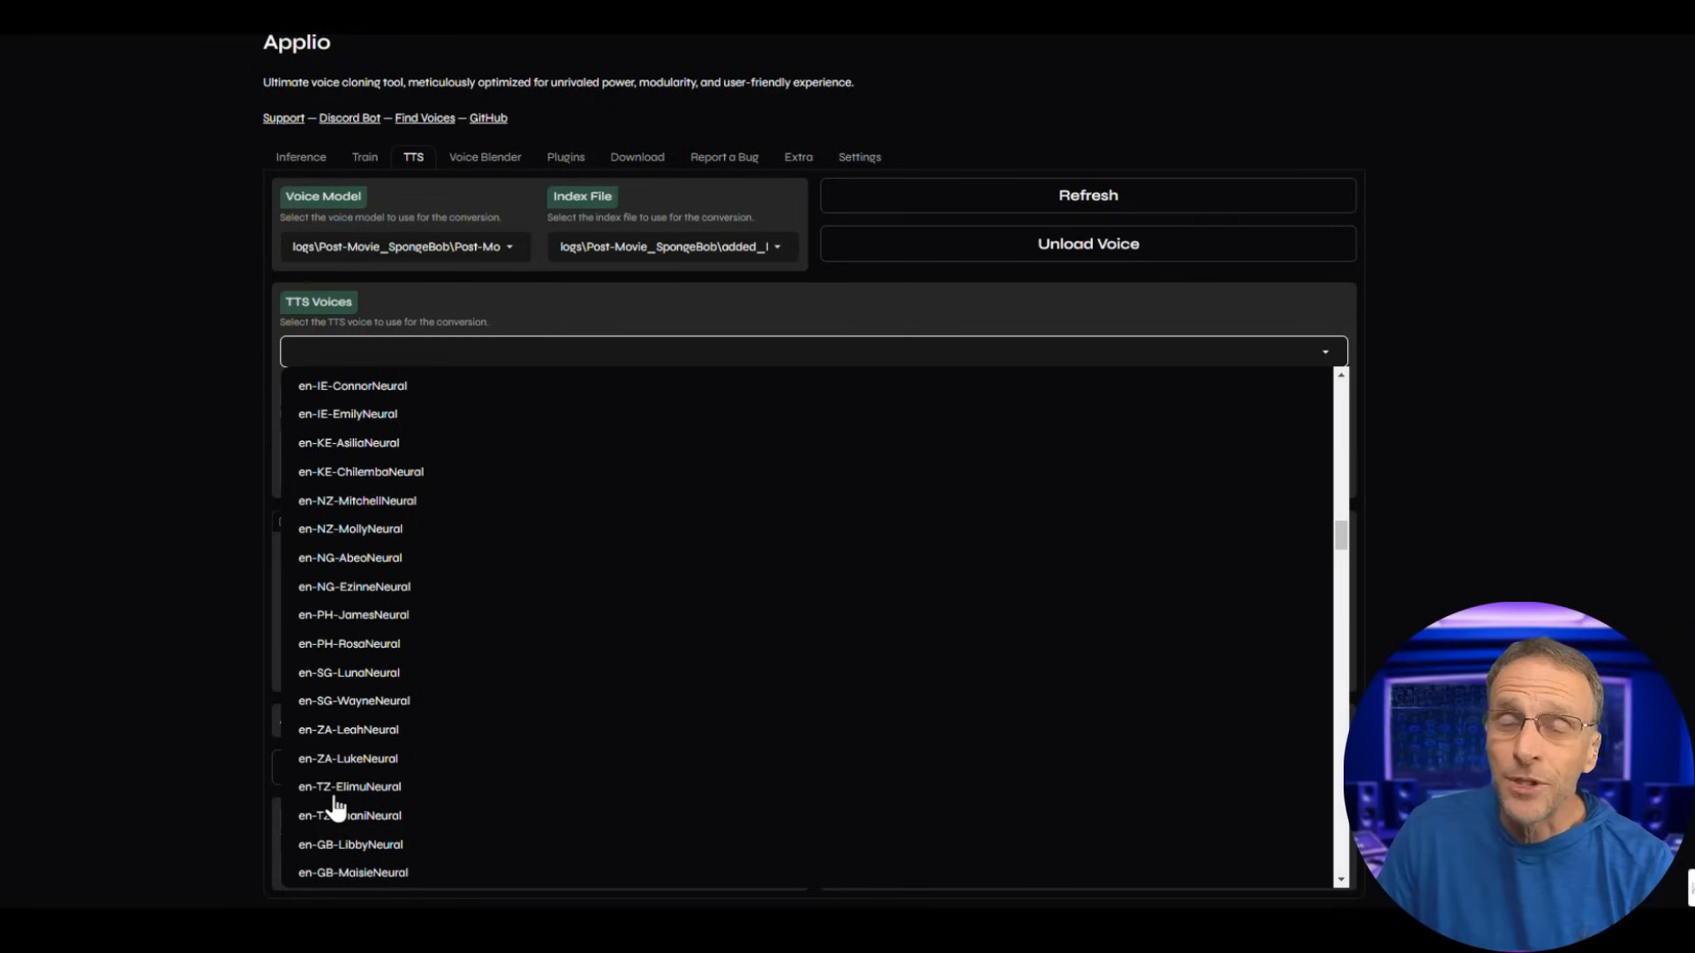
pyautogui.scroll(-3)
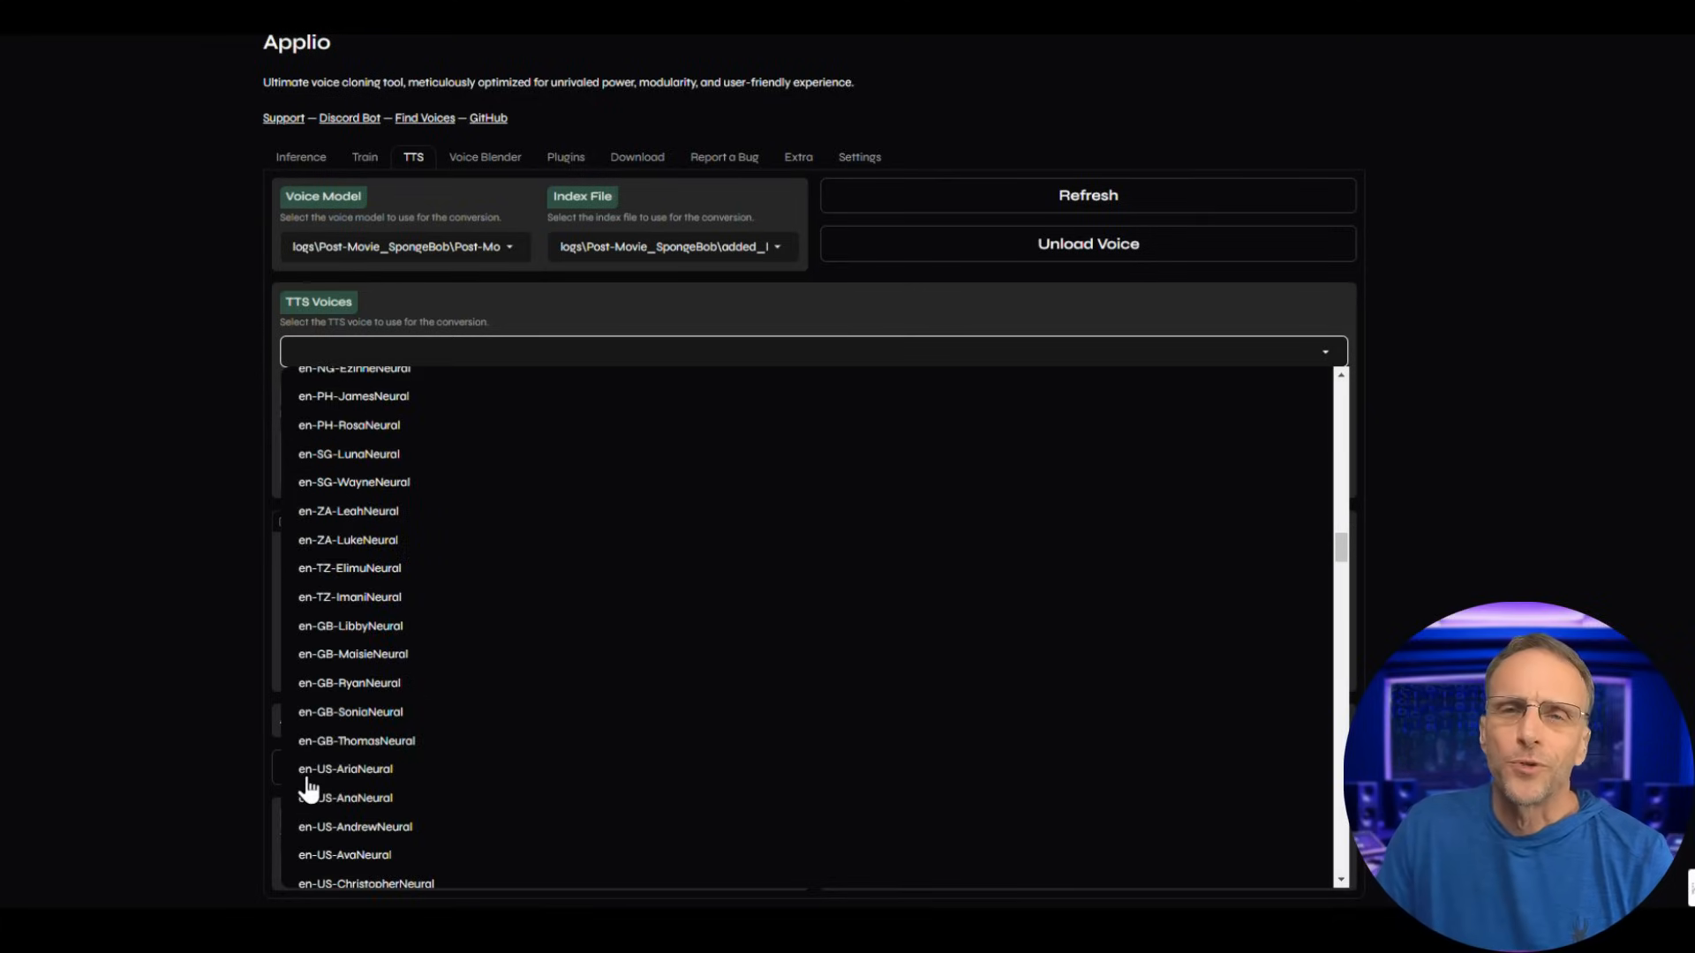
pyautogui.moveTo(403, 842)
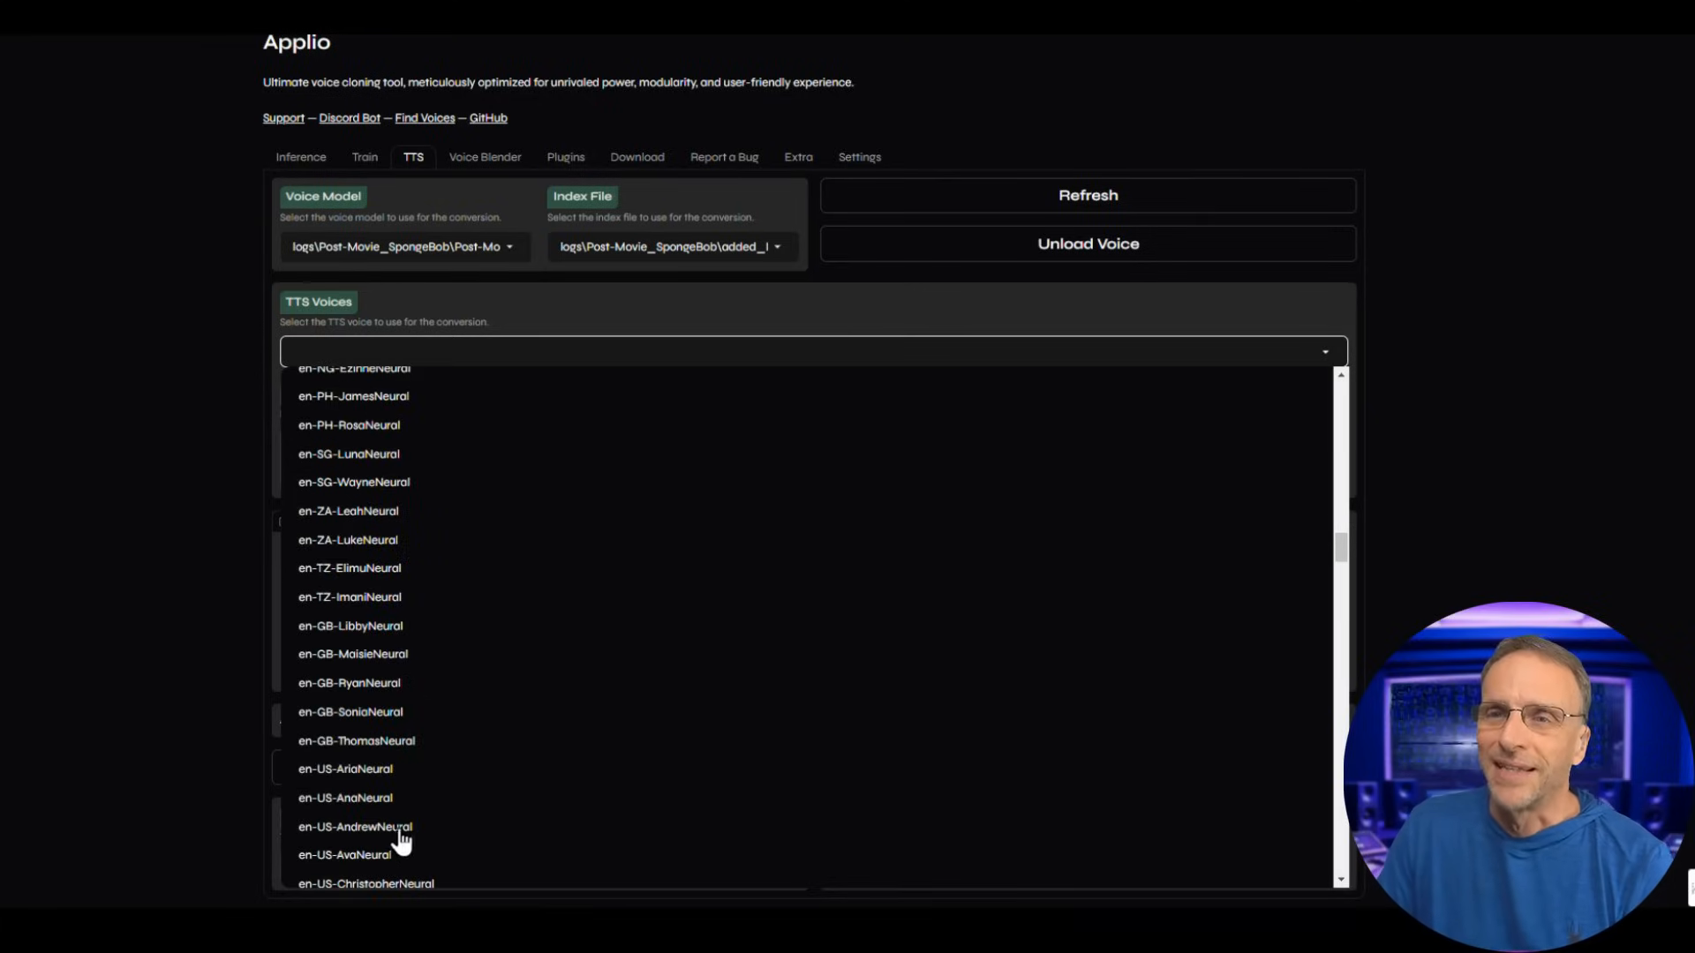
pyautogui.scroll(-3)
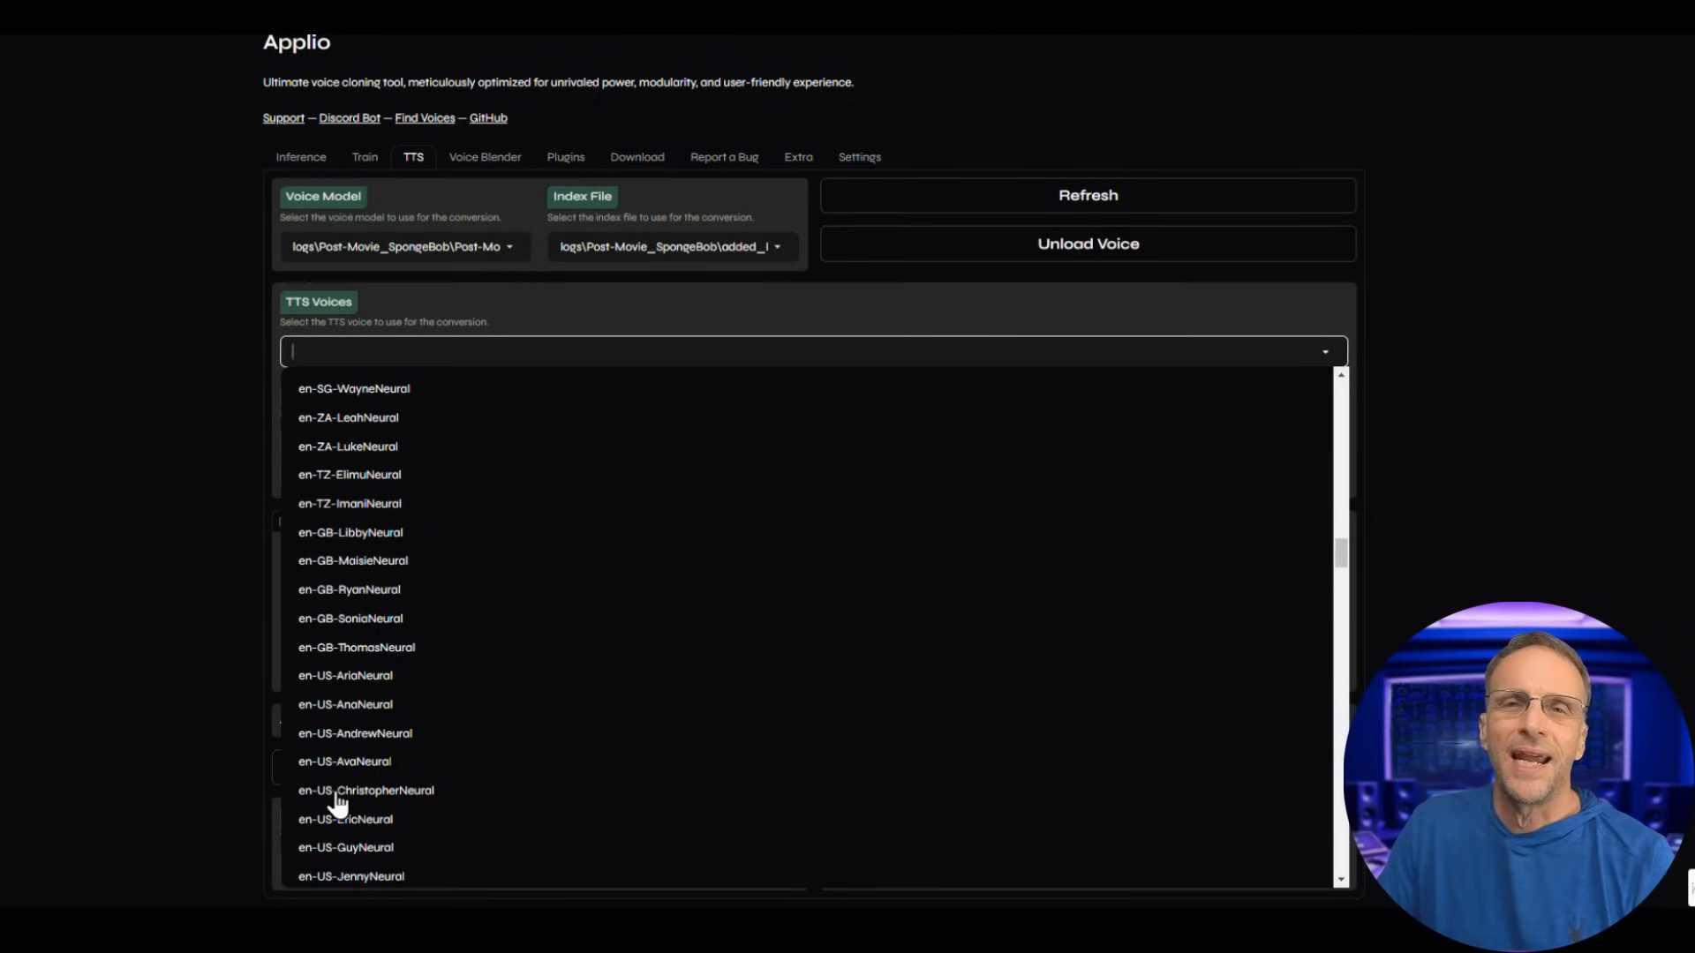
pyautogui.moveTo(346, 805)
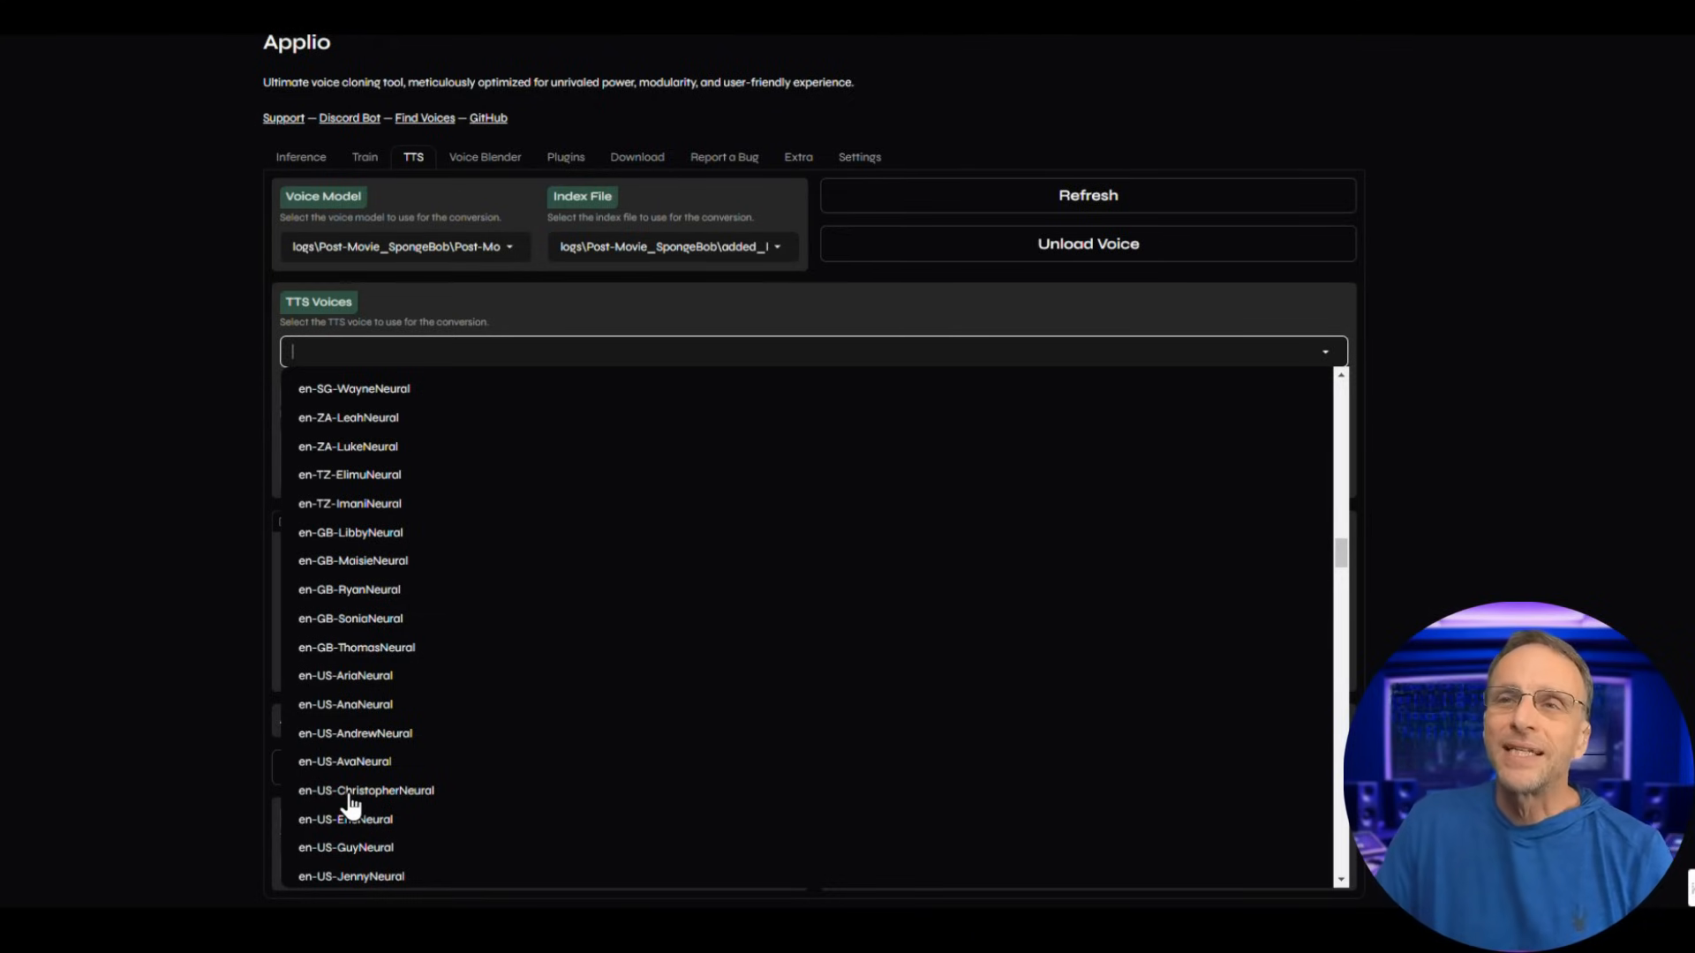
pyautogui.click(366, 790)
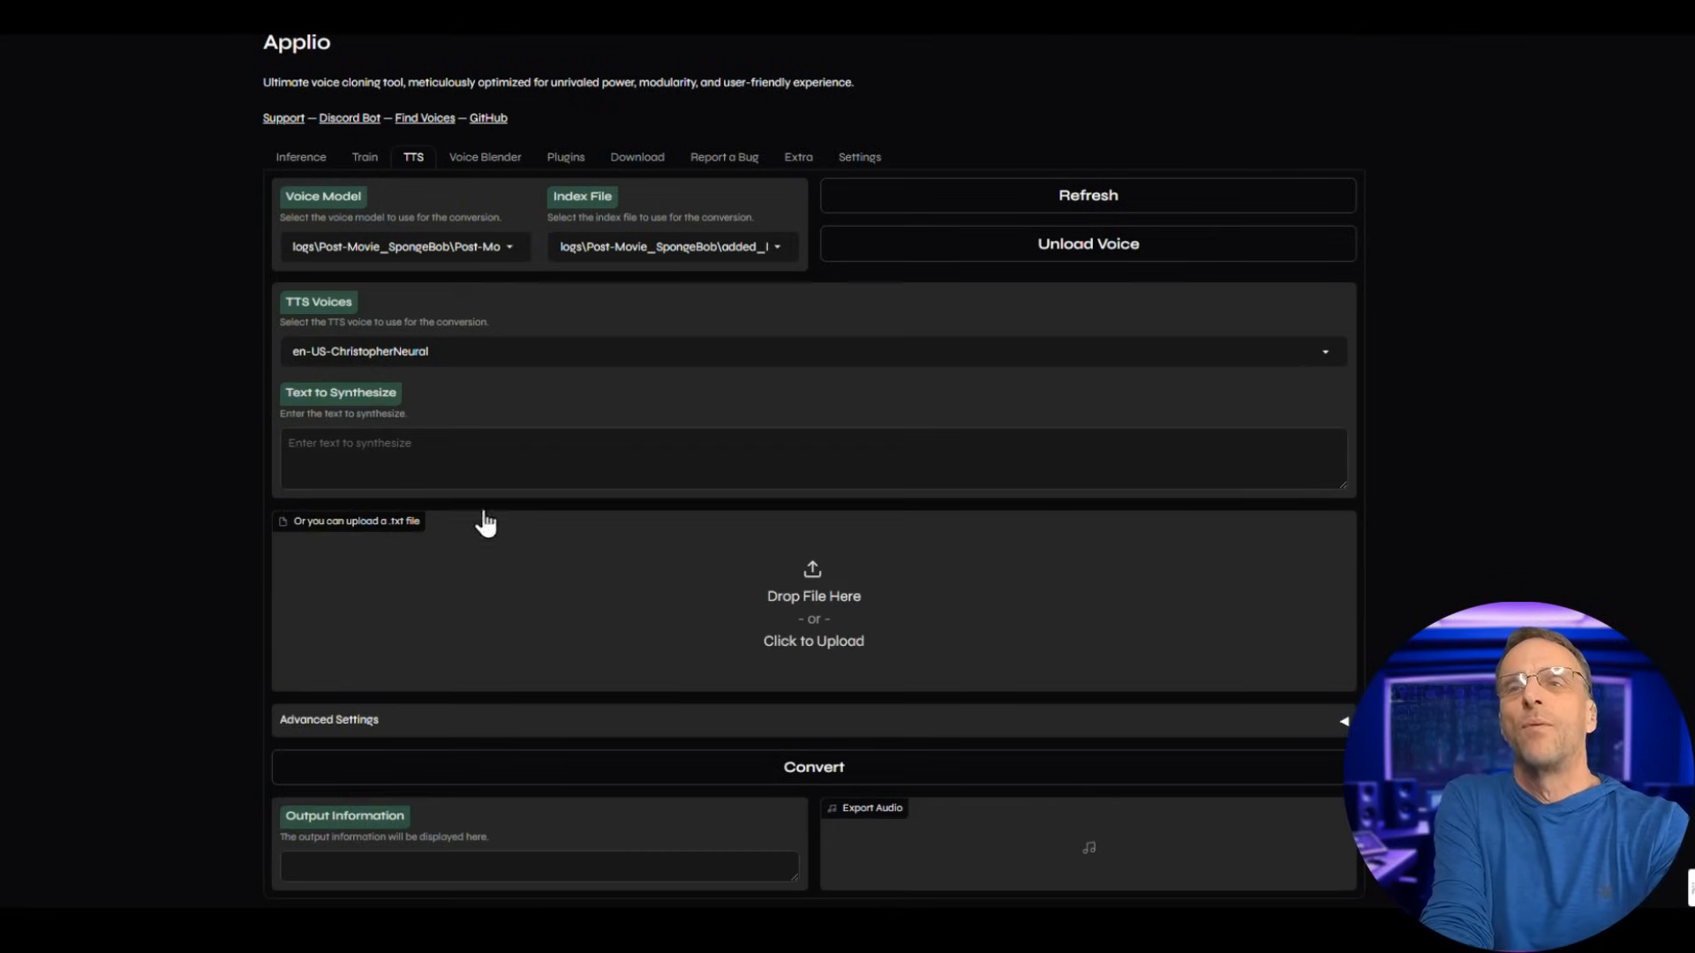
# Synthesize 'Why do I constantly have to be used as an example for these land walkers?' and play it.
pyautogui.write('Why do I constant')
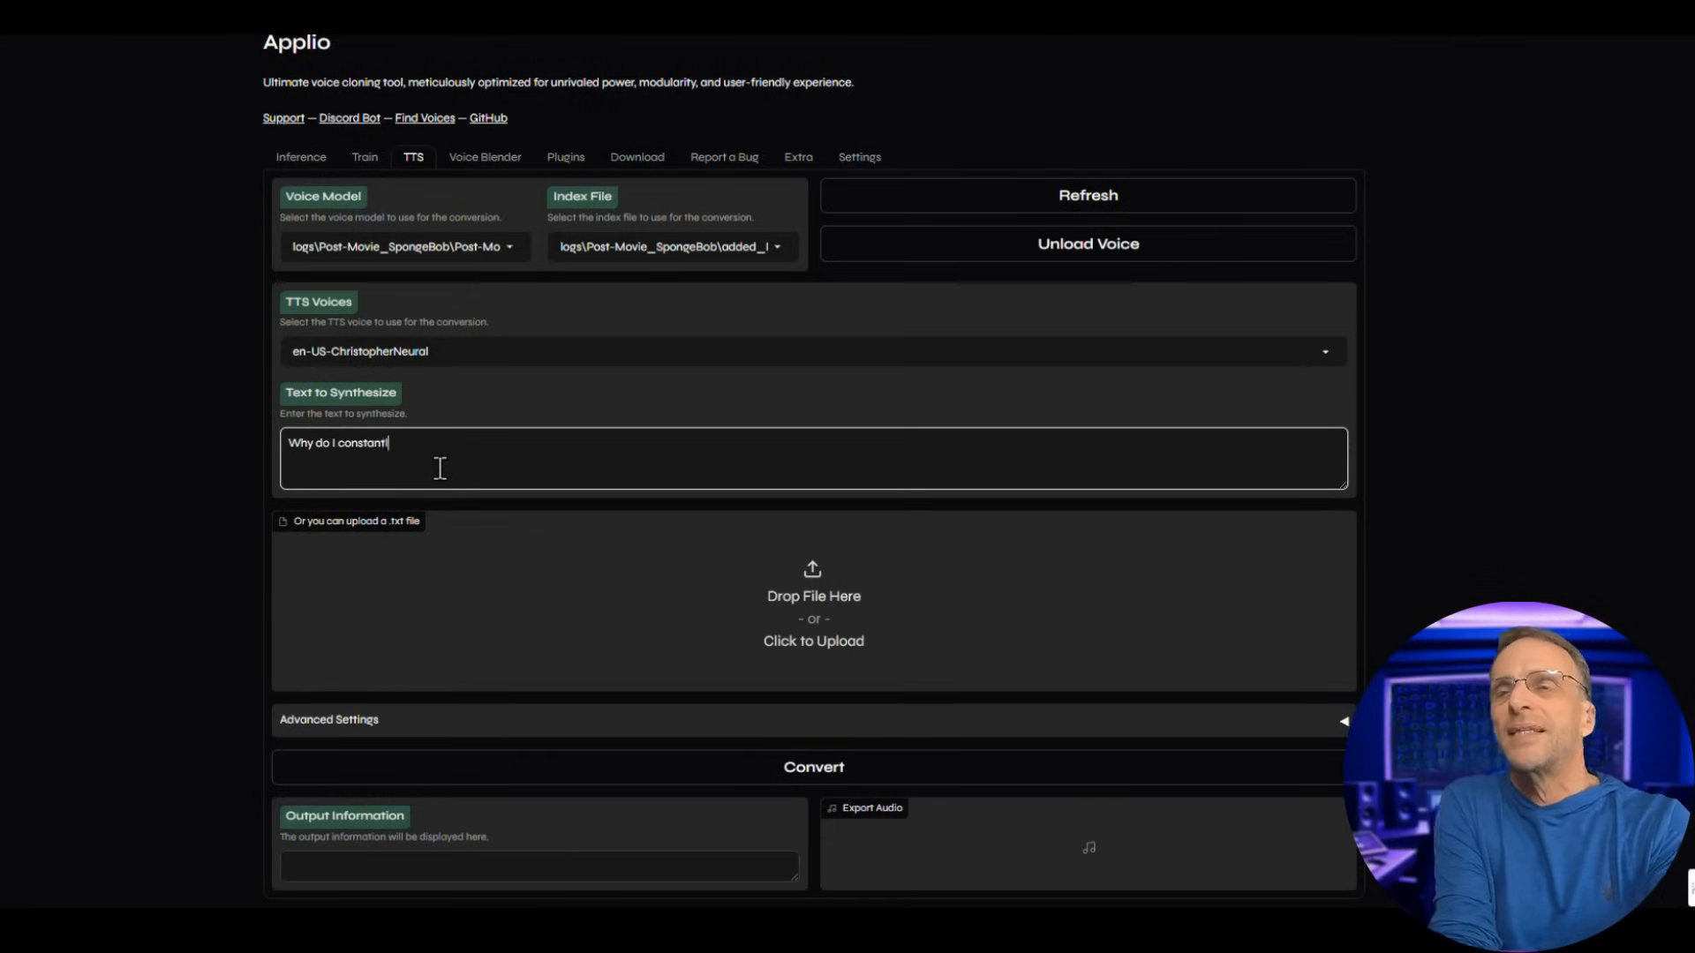
pyautogui.write('ly have to be used as an exm')
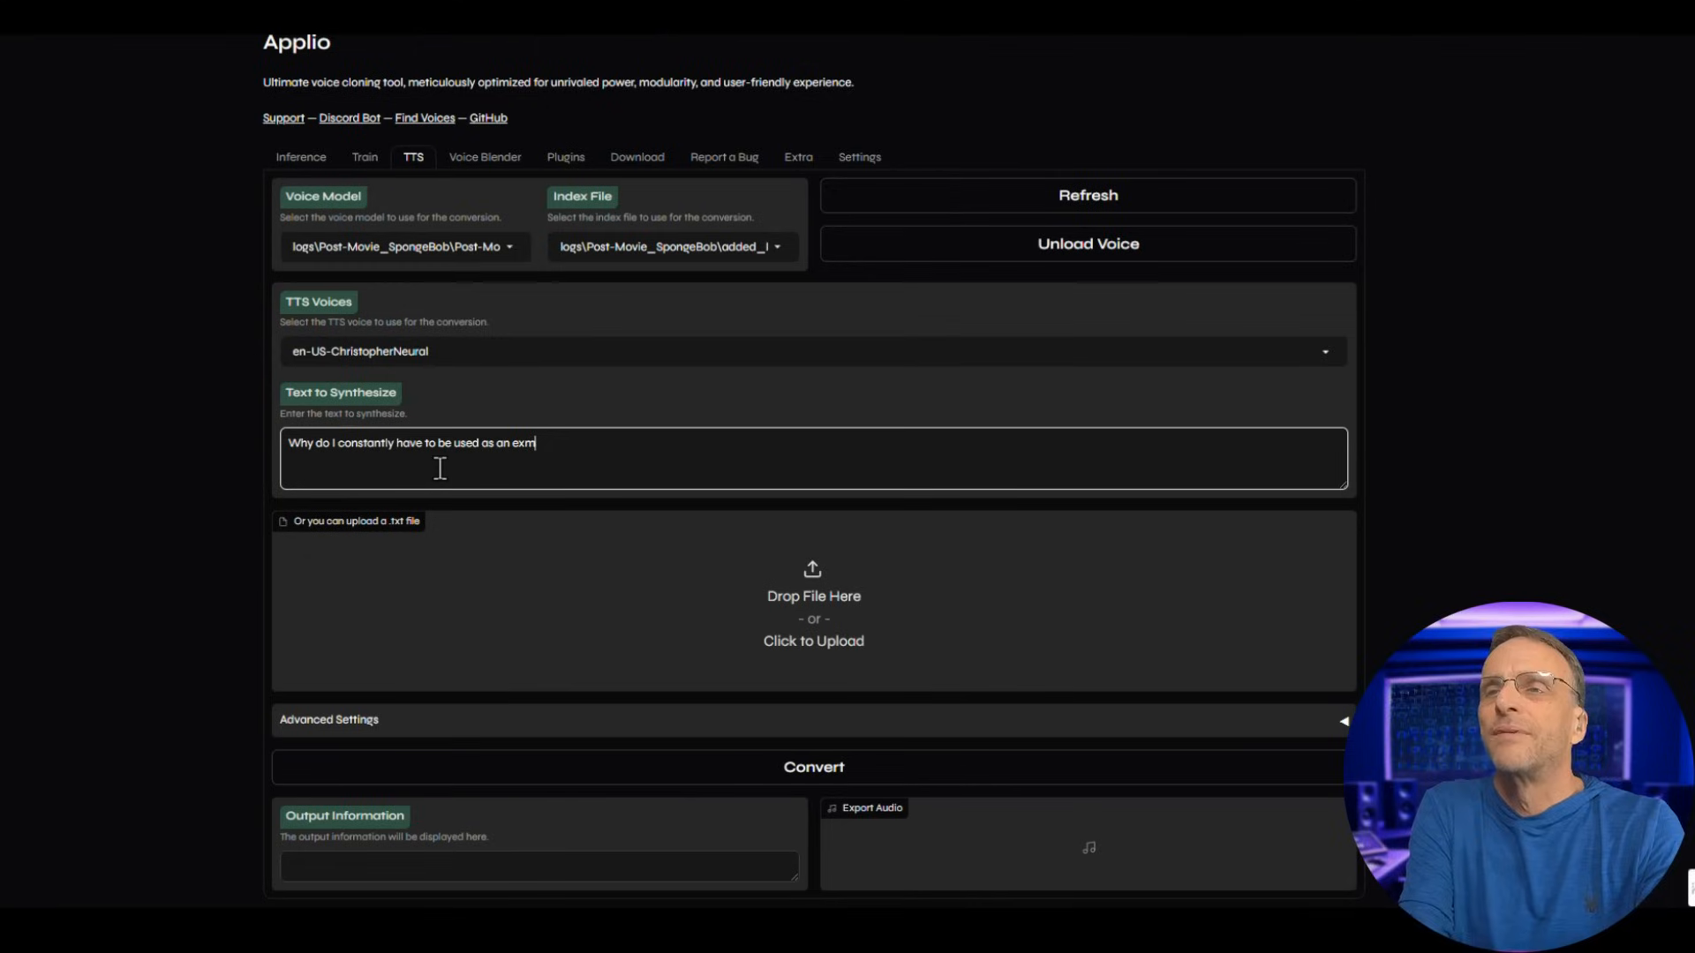
pyautogui.write('ample for the')
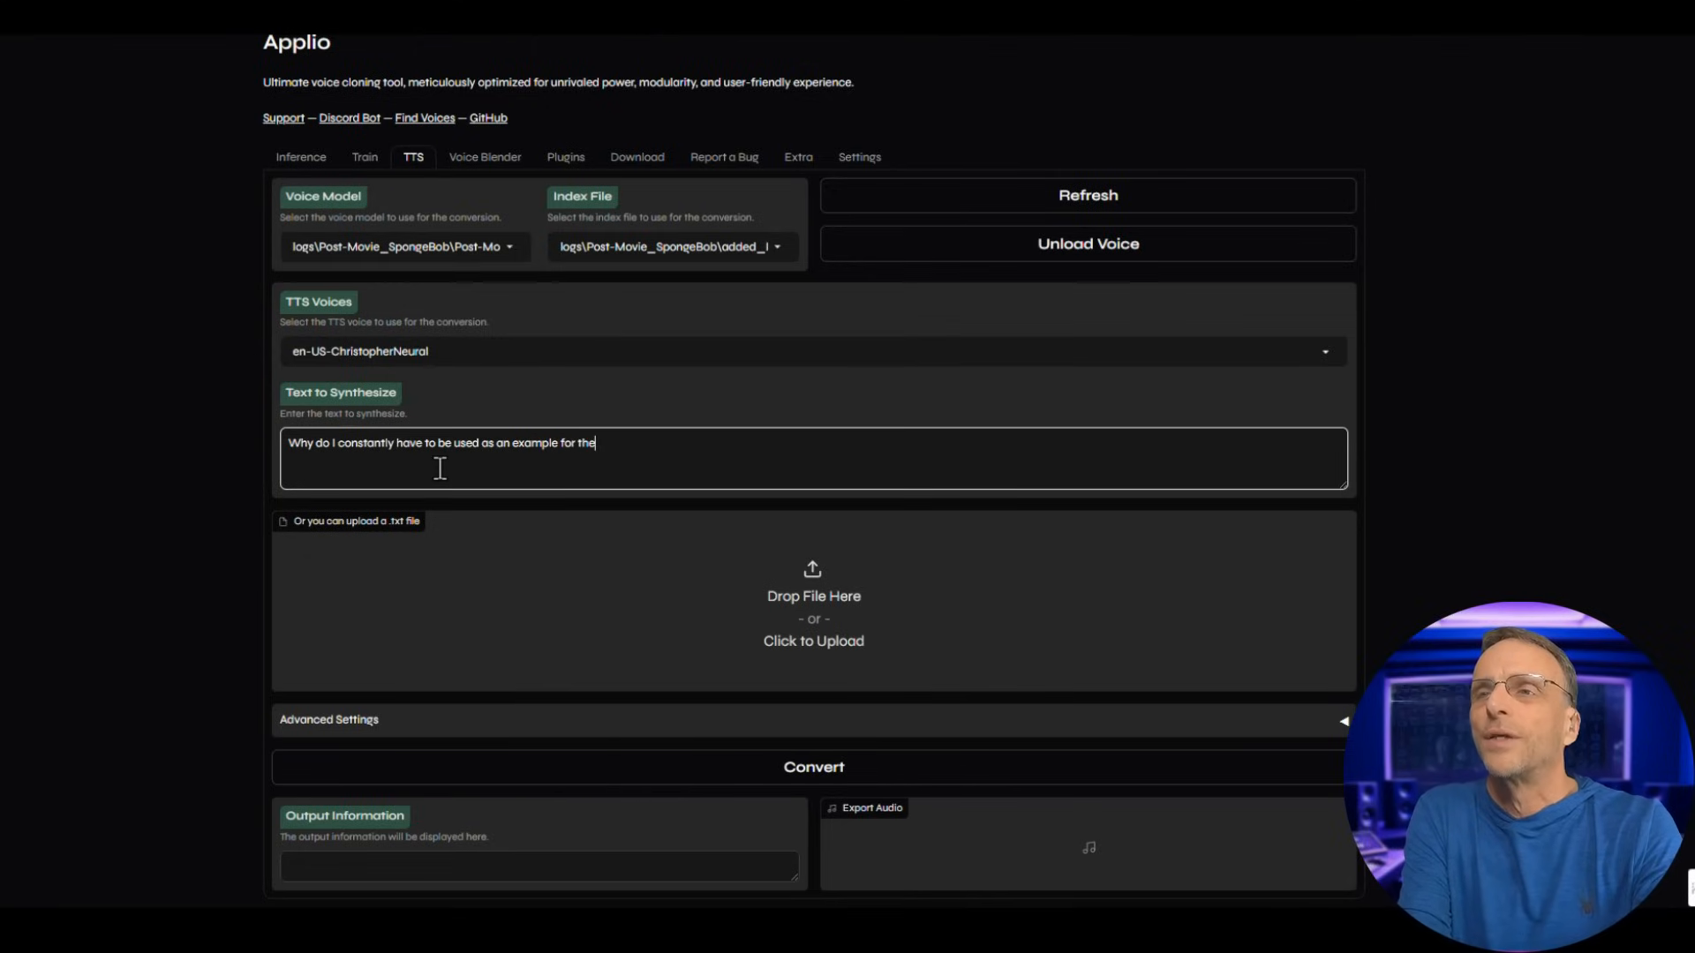
pyautogui.write('se land walkers?')
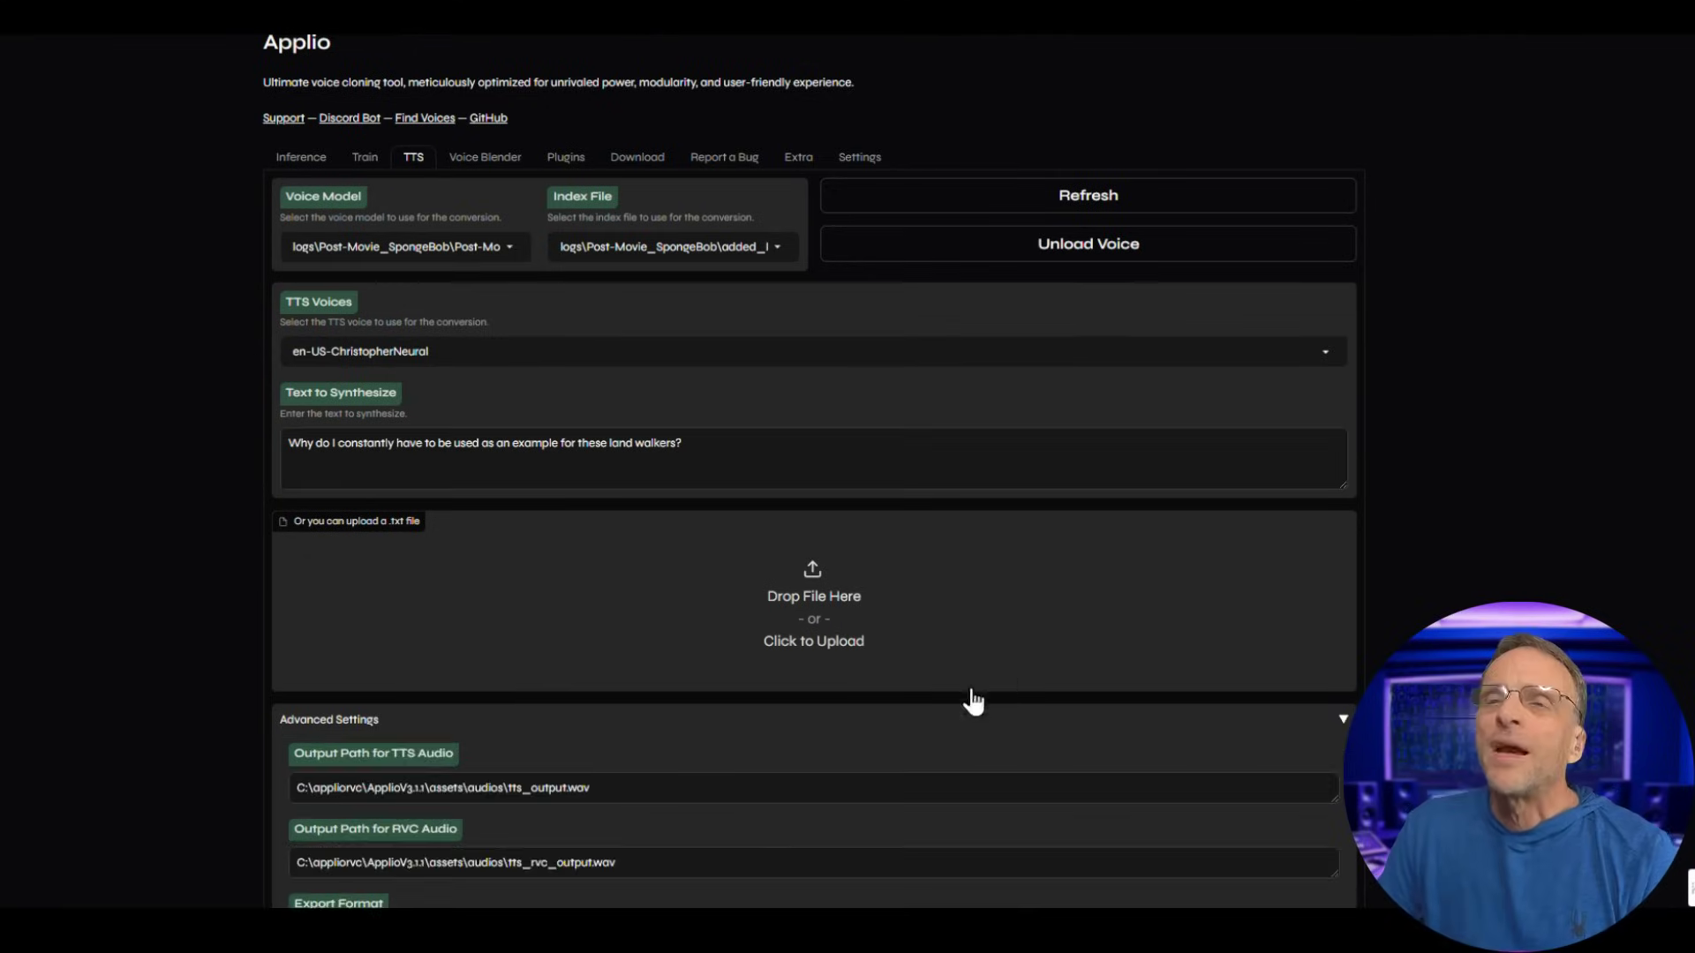
pyautogui.scroll(-3)
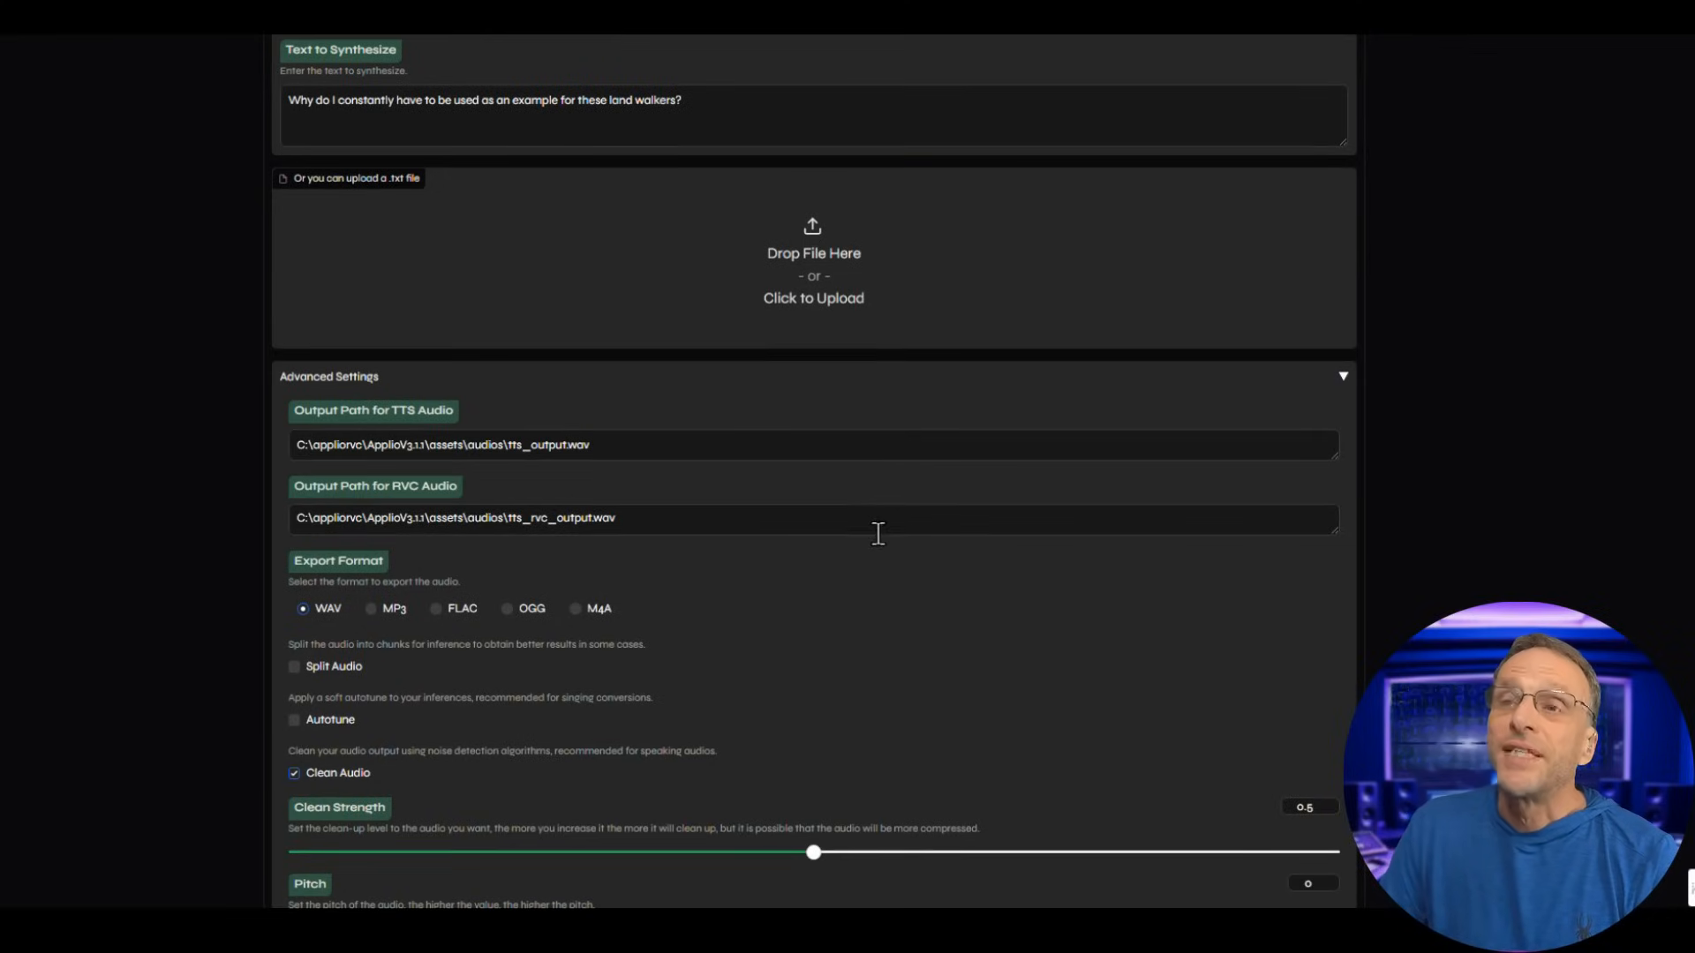
pyautogui.moveTo(632, 459)
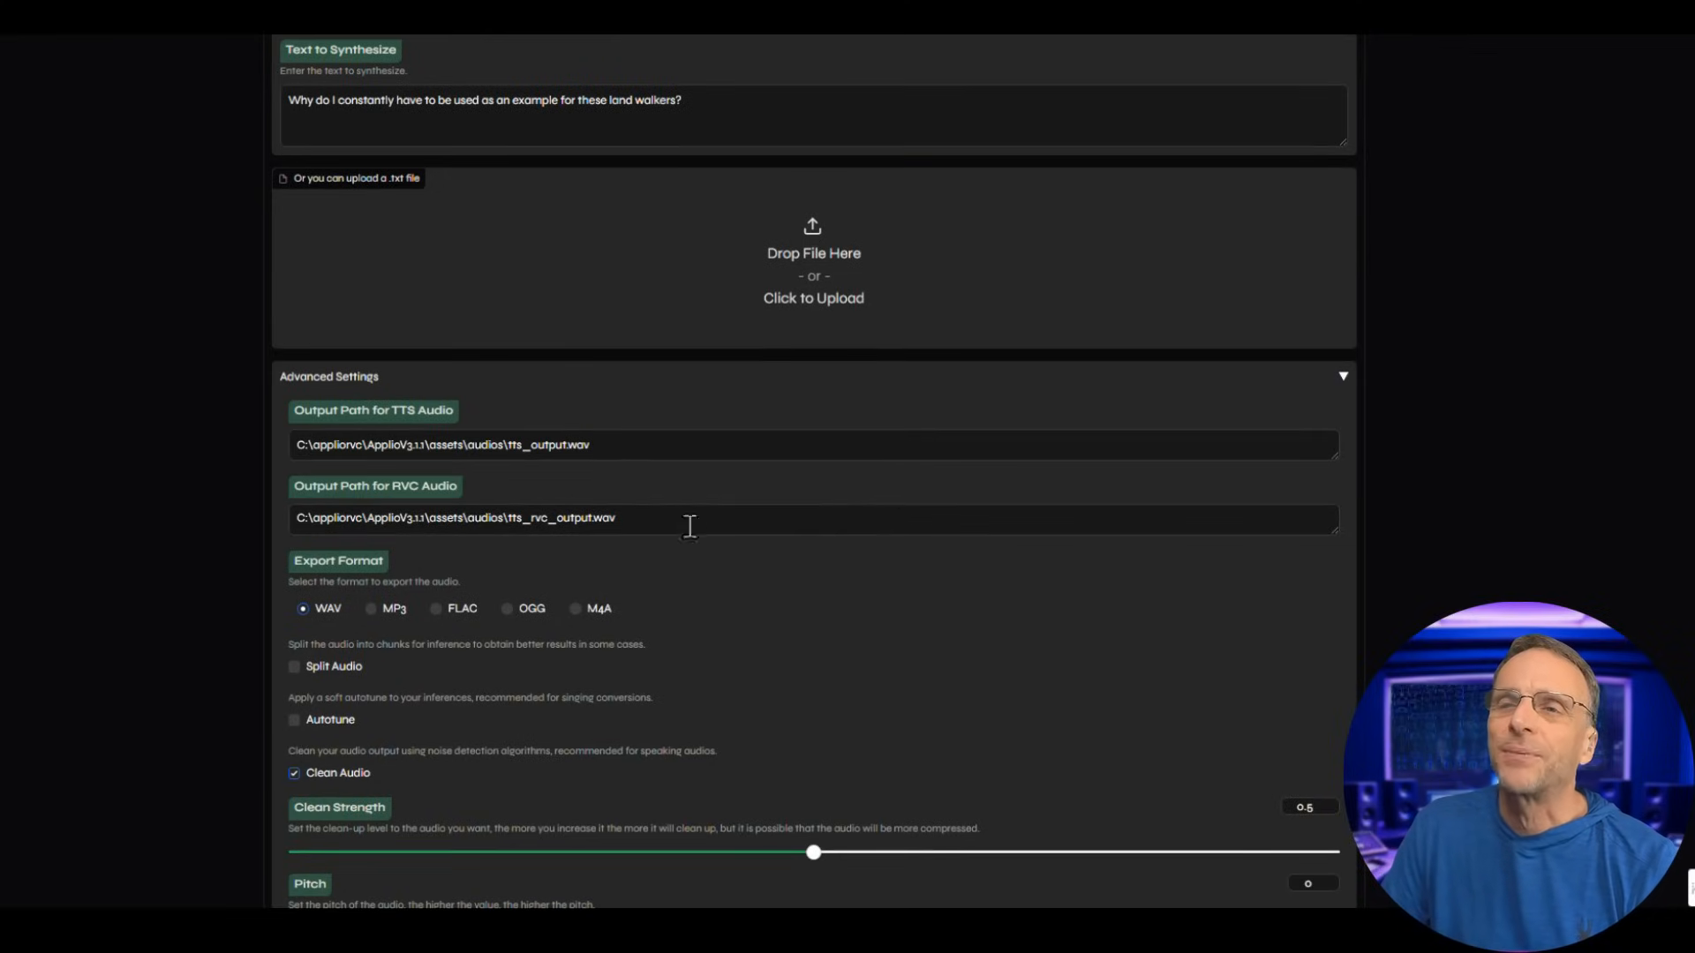
pyautogui.scroll(-3)
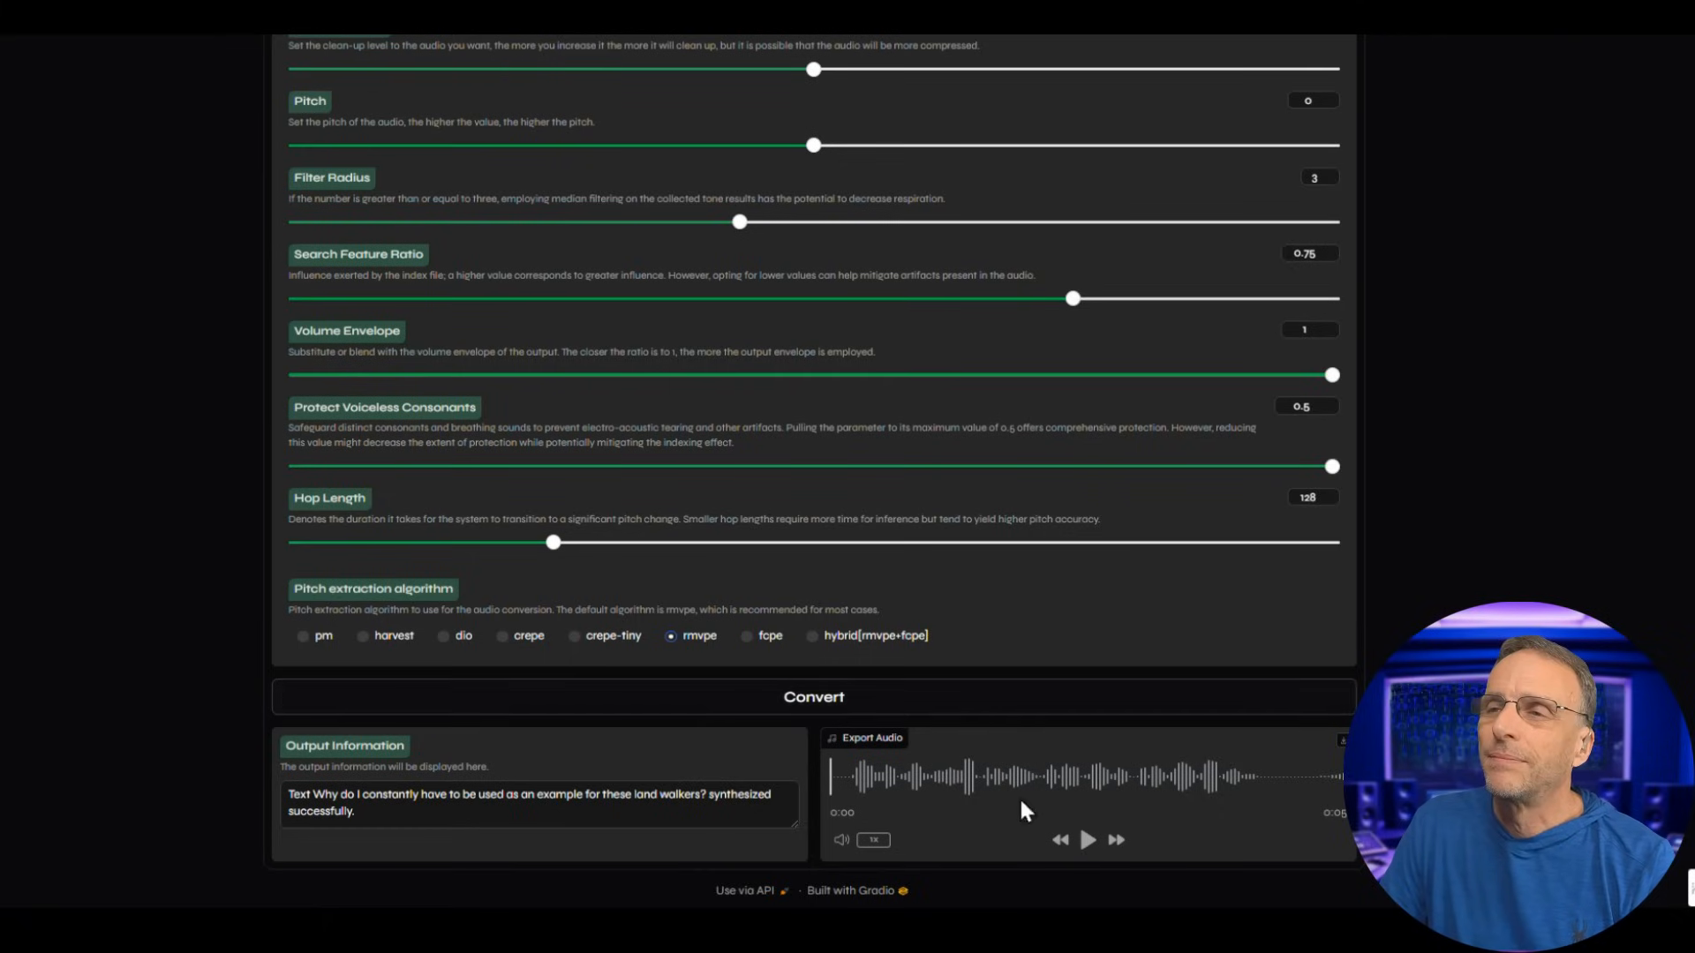
pyautogui.click(1088, 839)
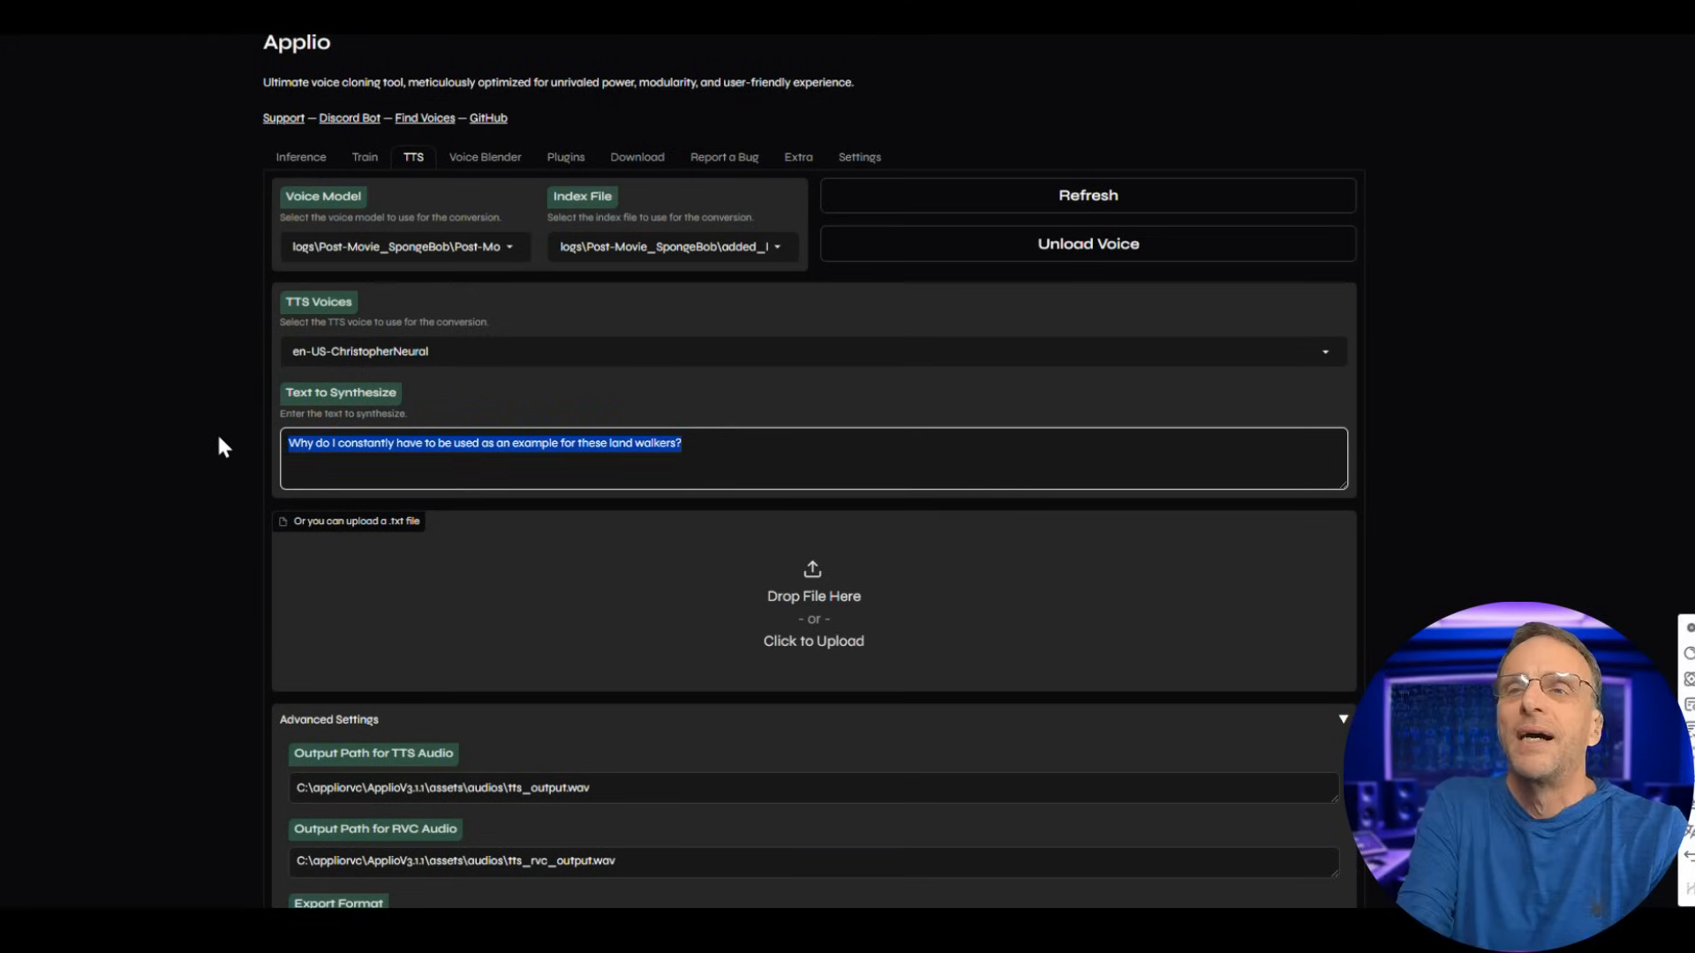
# Synthesize 'I totally forgot what I was doing… Isn't that funny, Patrick?' and play it.
pyautogui.write('it')
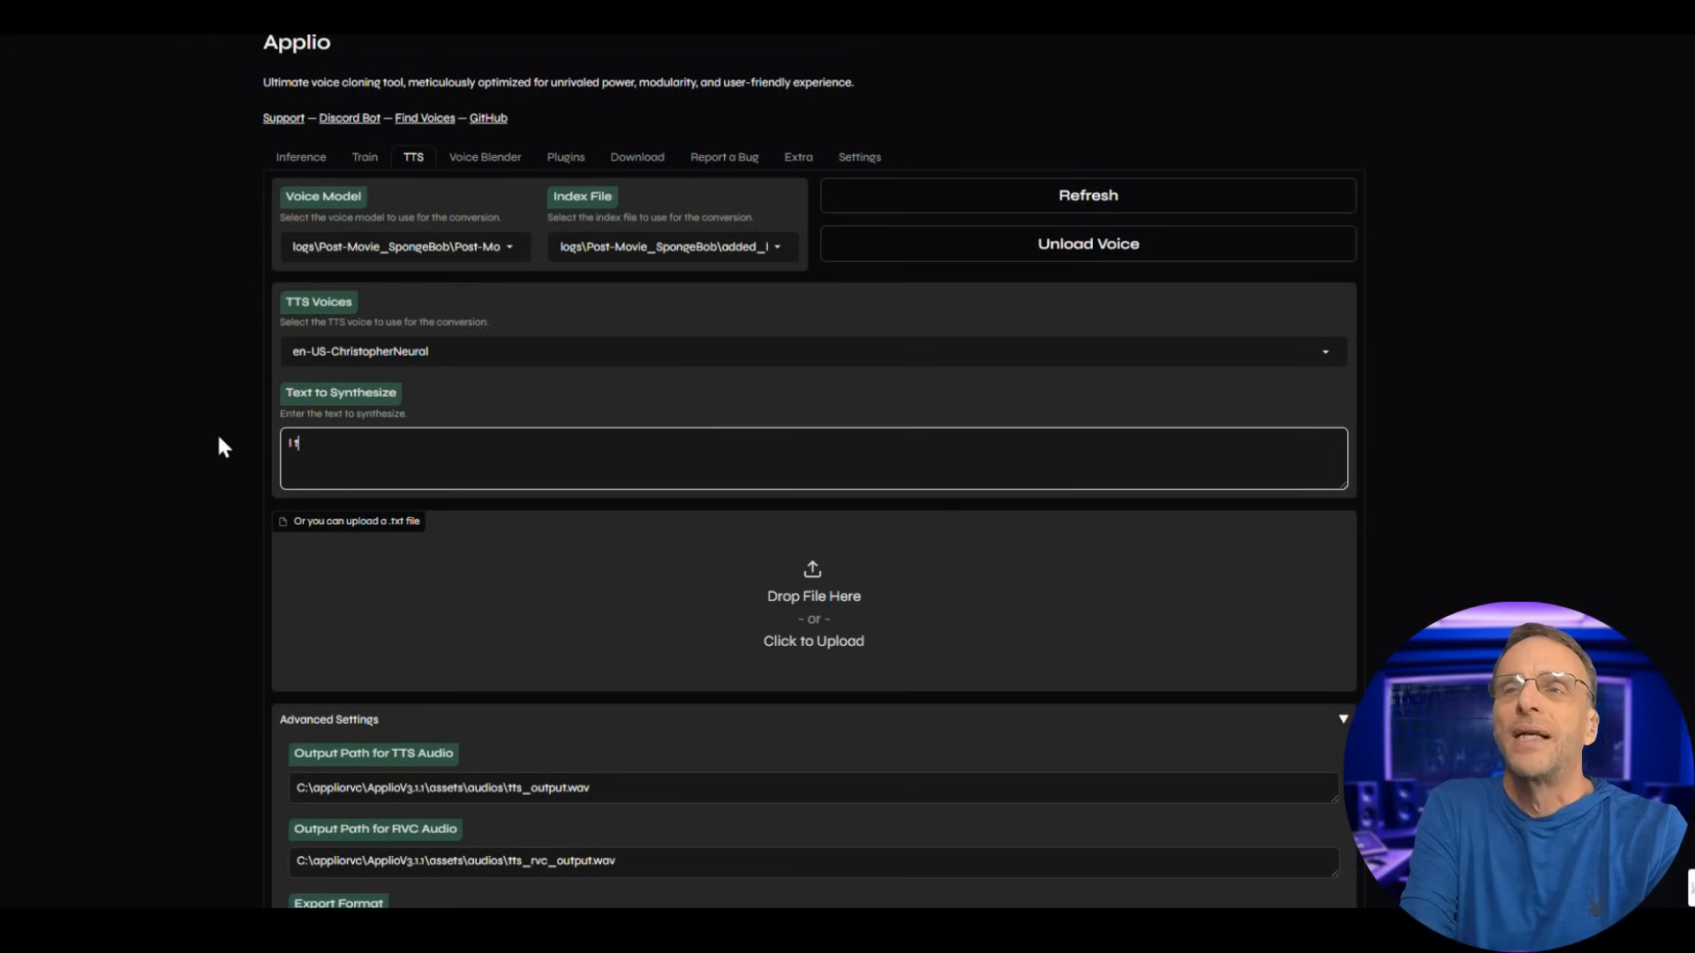
pyautogui.write('I totally forgot w')
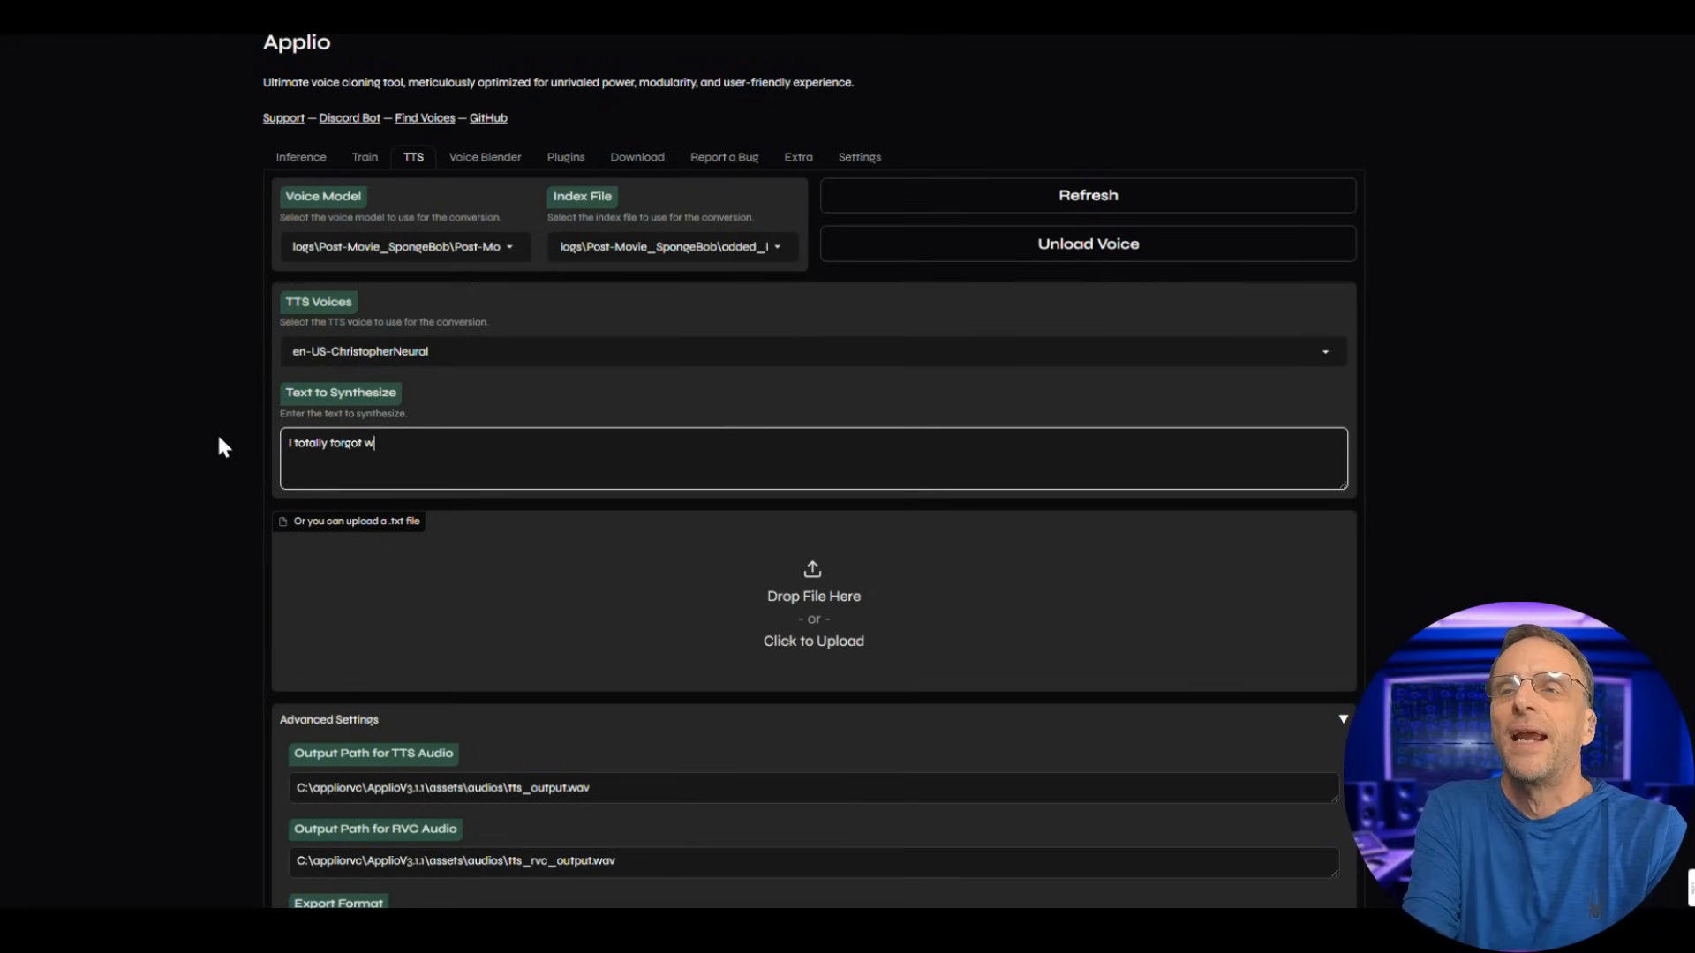
pyautogui.write('hat I was doing and who I was supposed')
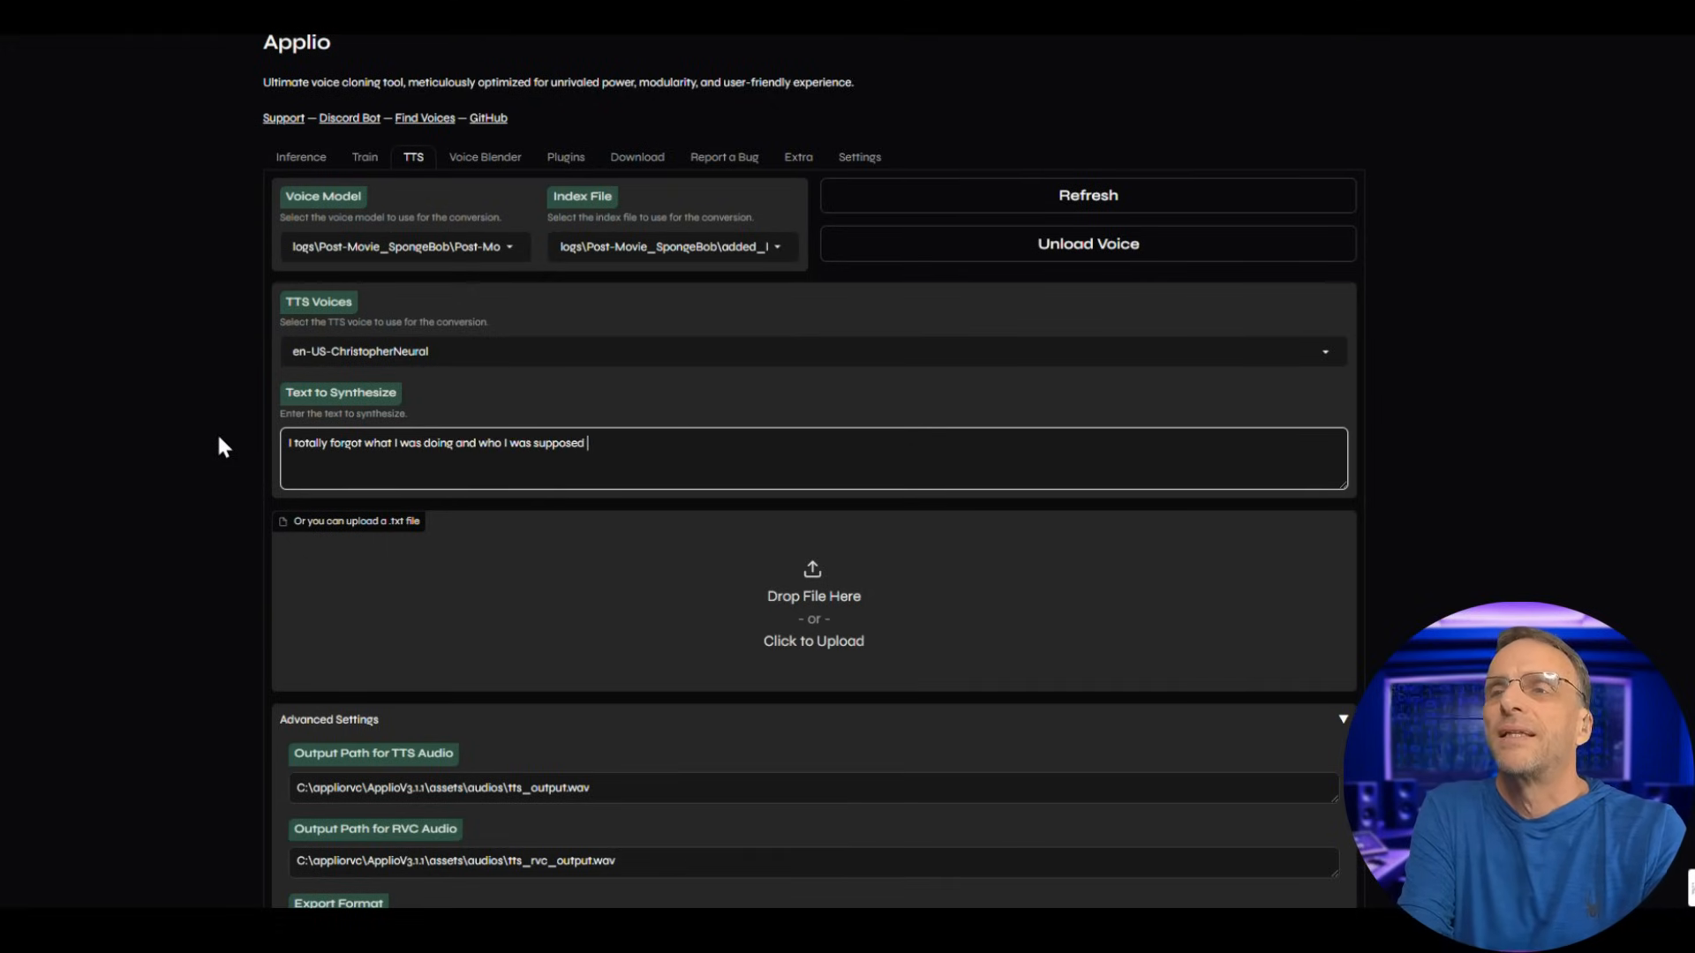
pyautogui.write("to be! Isn't that funny, Patrick?")
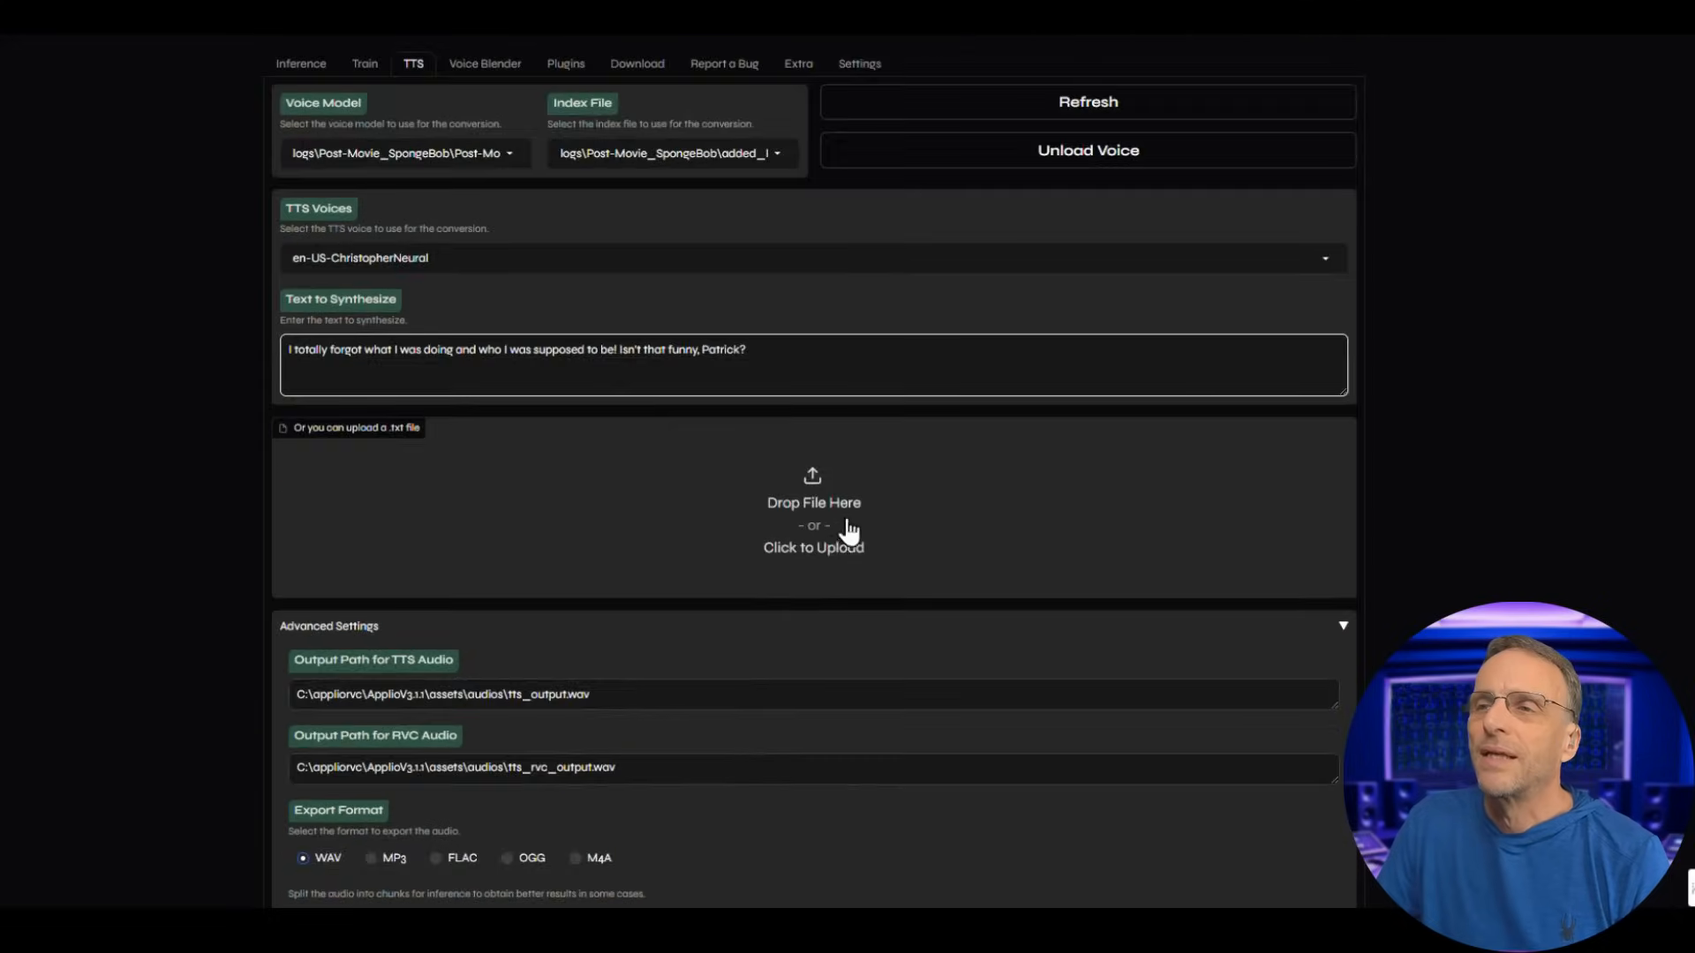
pyautogui.scroll(-3)
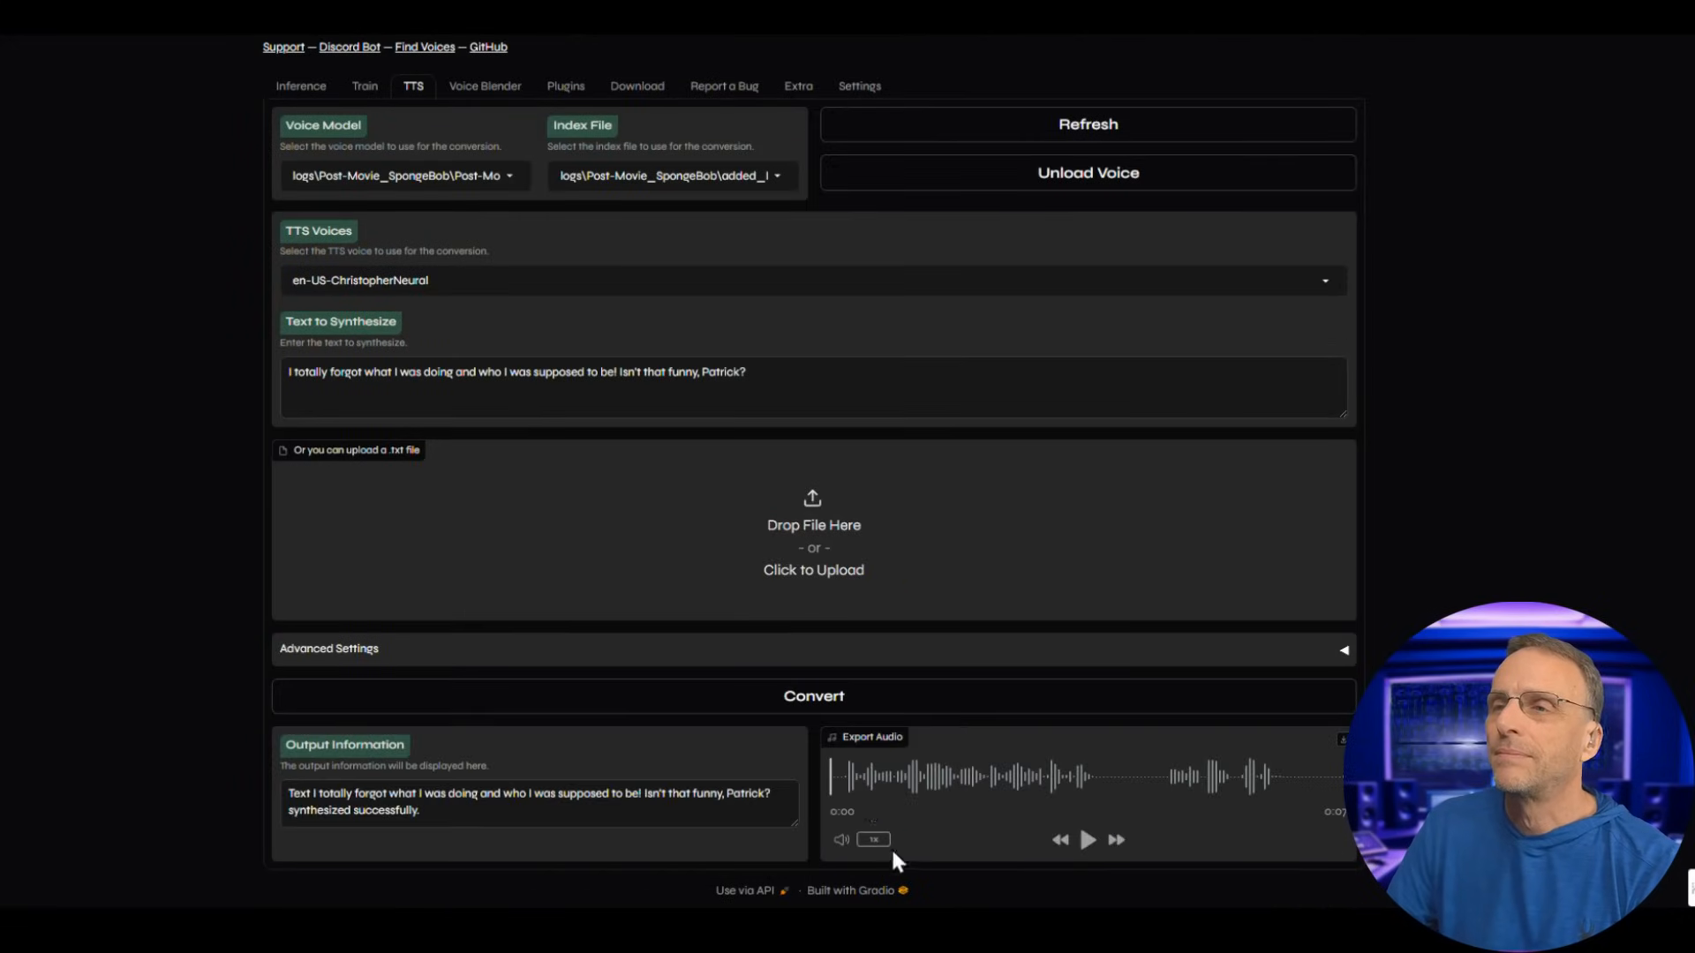
pyautogui.click(1087, 840)
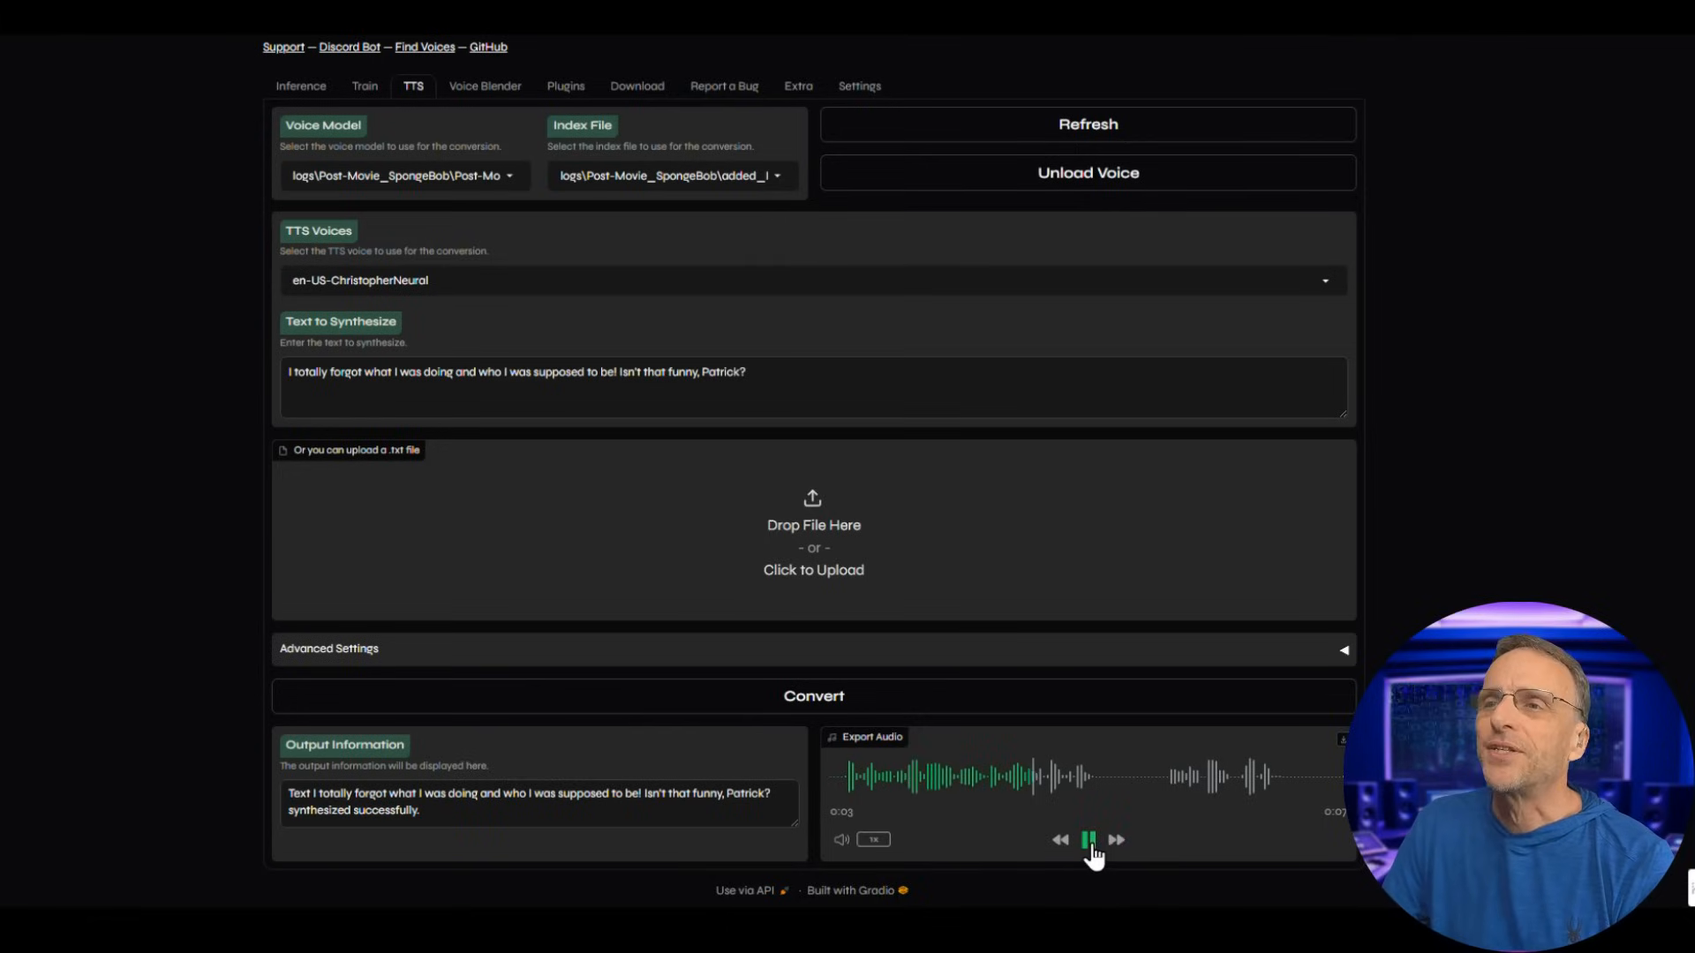
# Set the TTS Advanced Settings pitch slider to 4 and replay the Patrick line.
pyautogui.scroll(3)
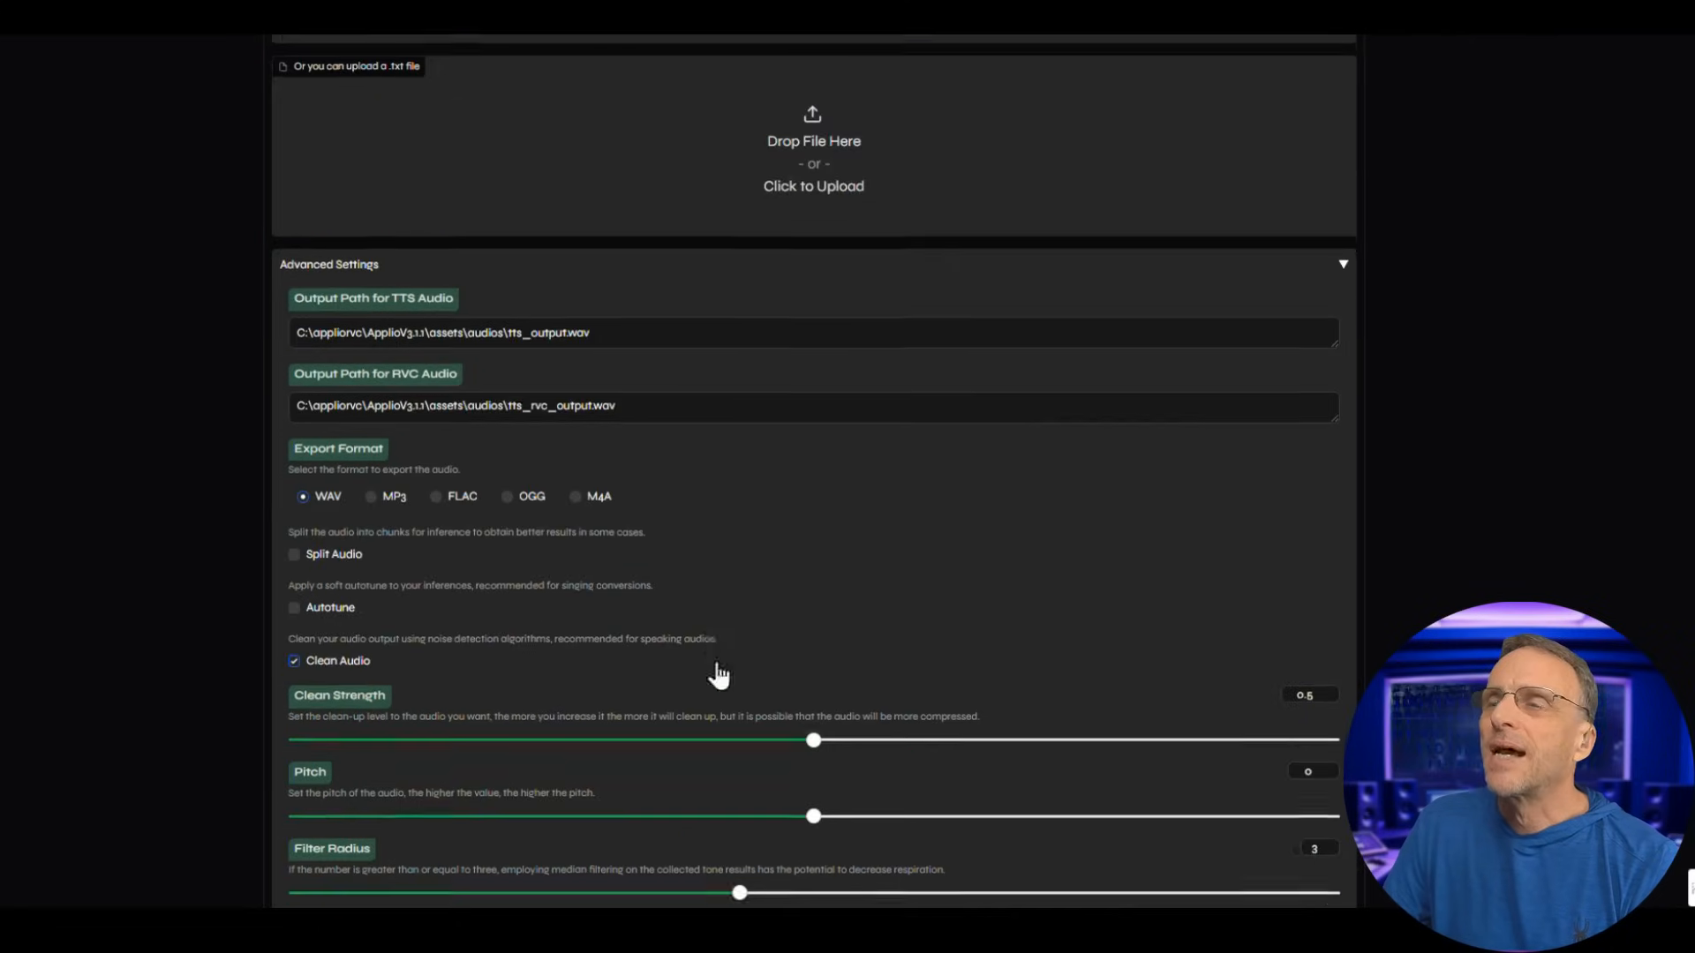
pyautogui.scroll(-3)
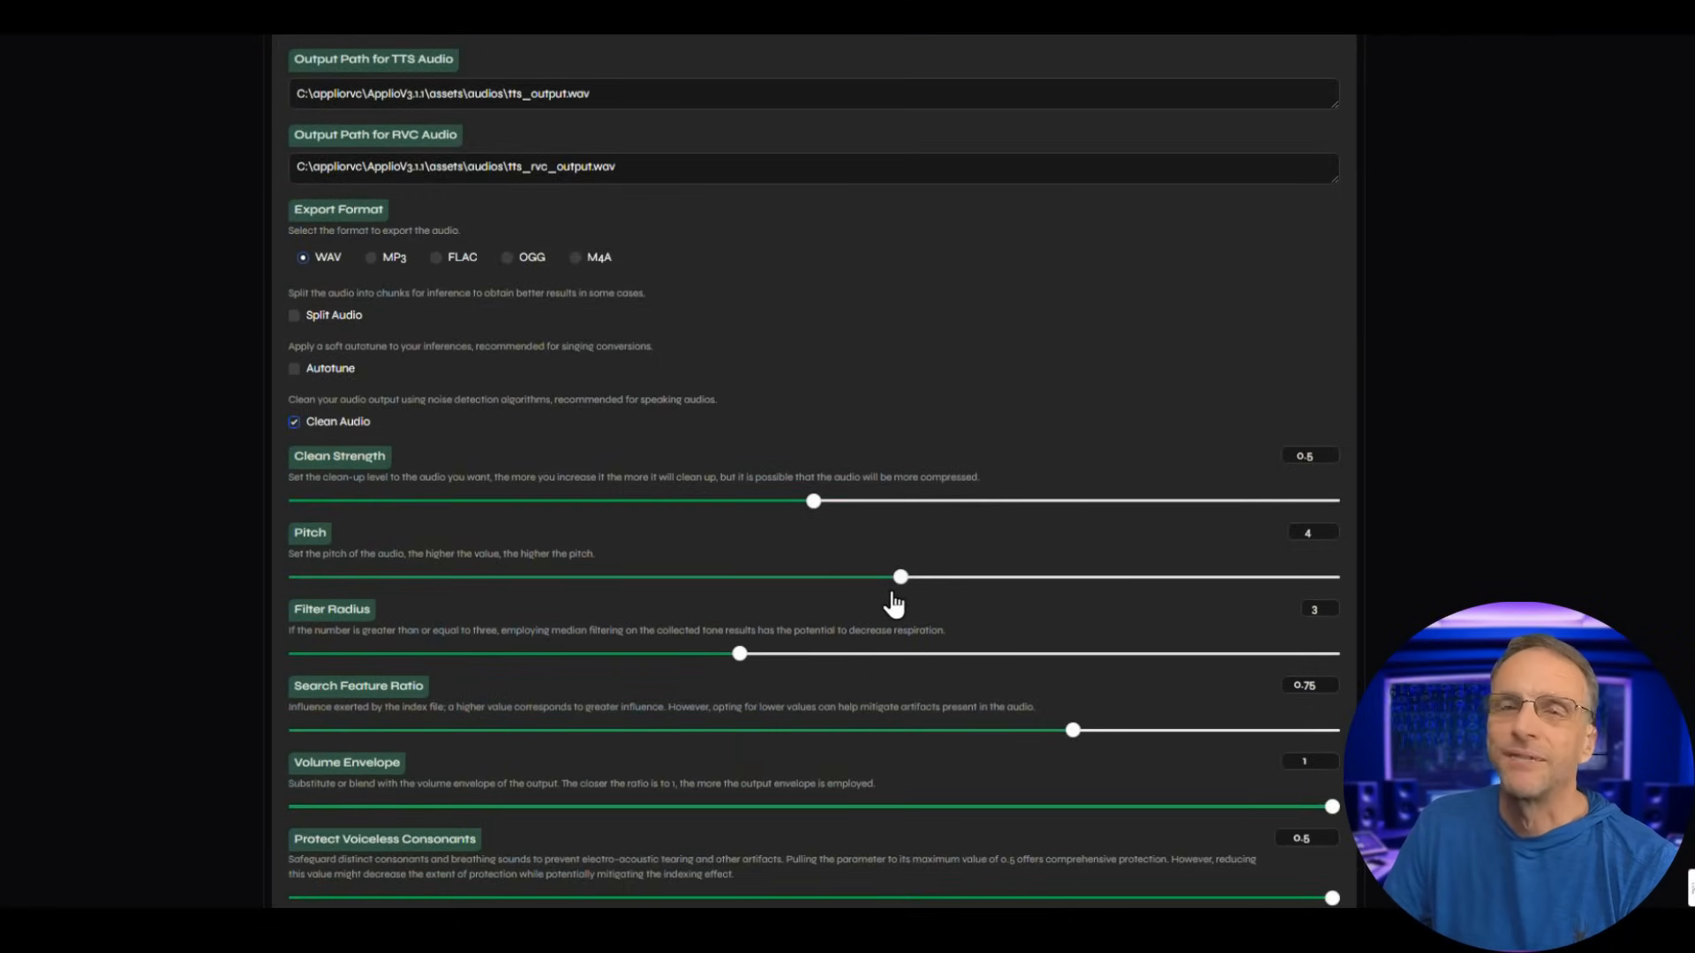
pyautogui.scroll(-3)
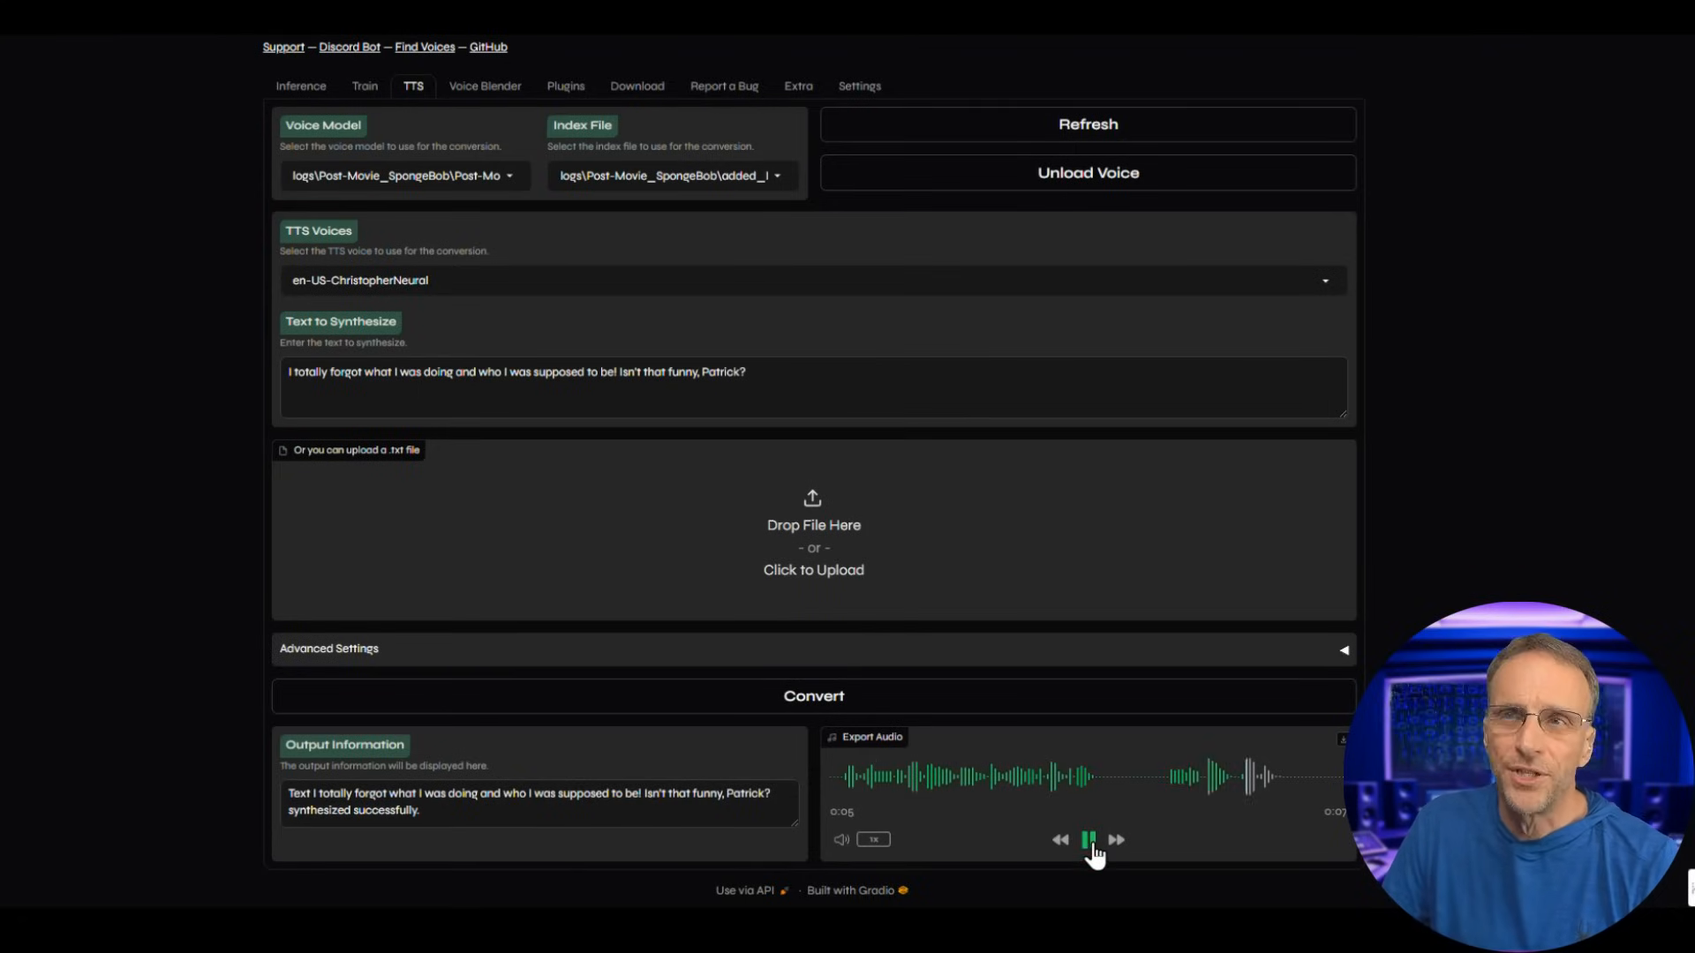
pyautogui.scroll(3)
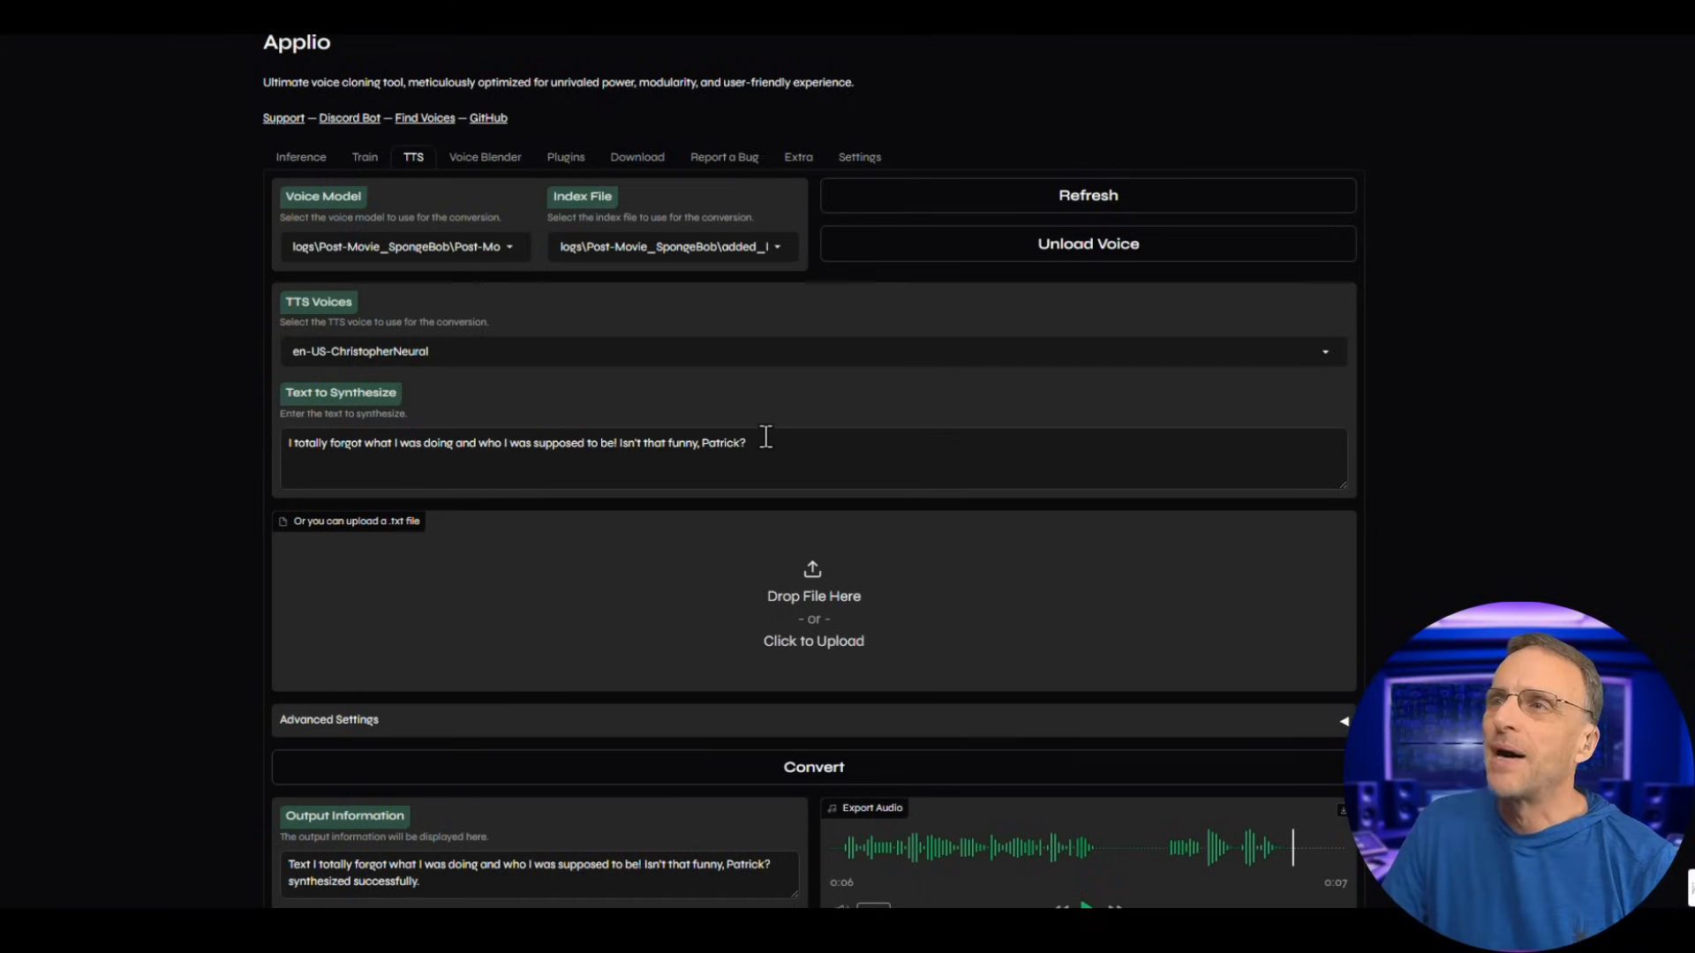
pyautogui.moveTo(679, 391)
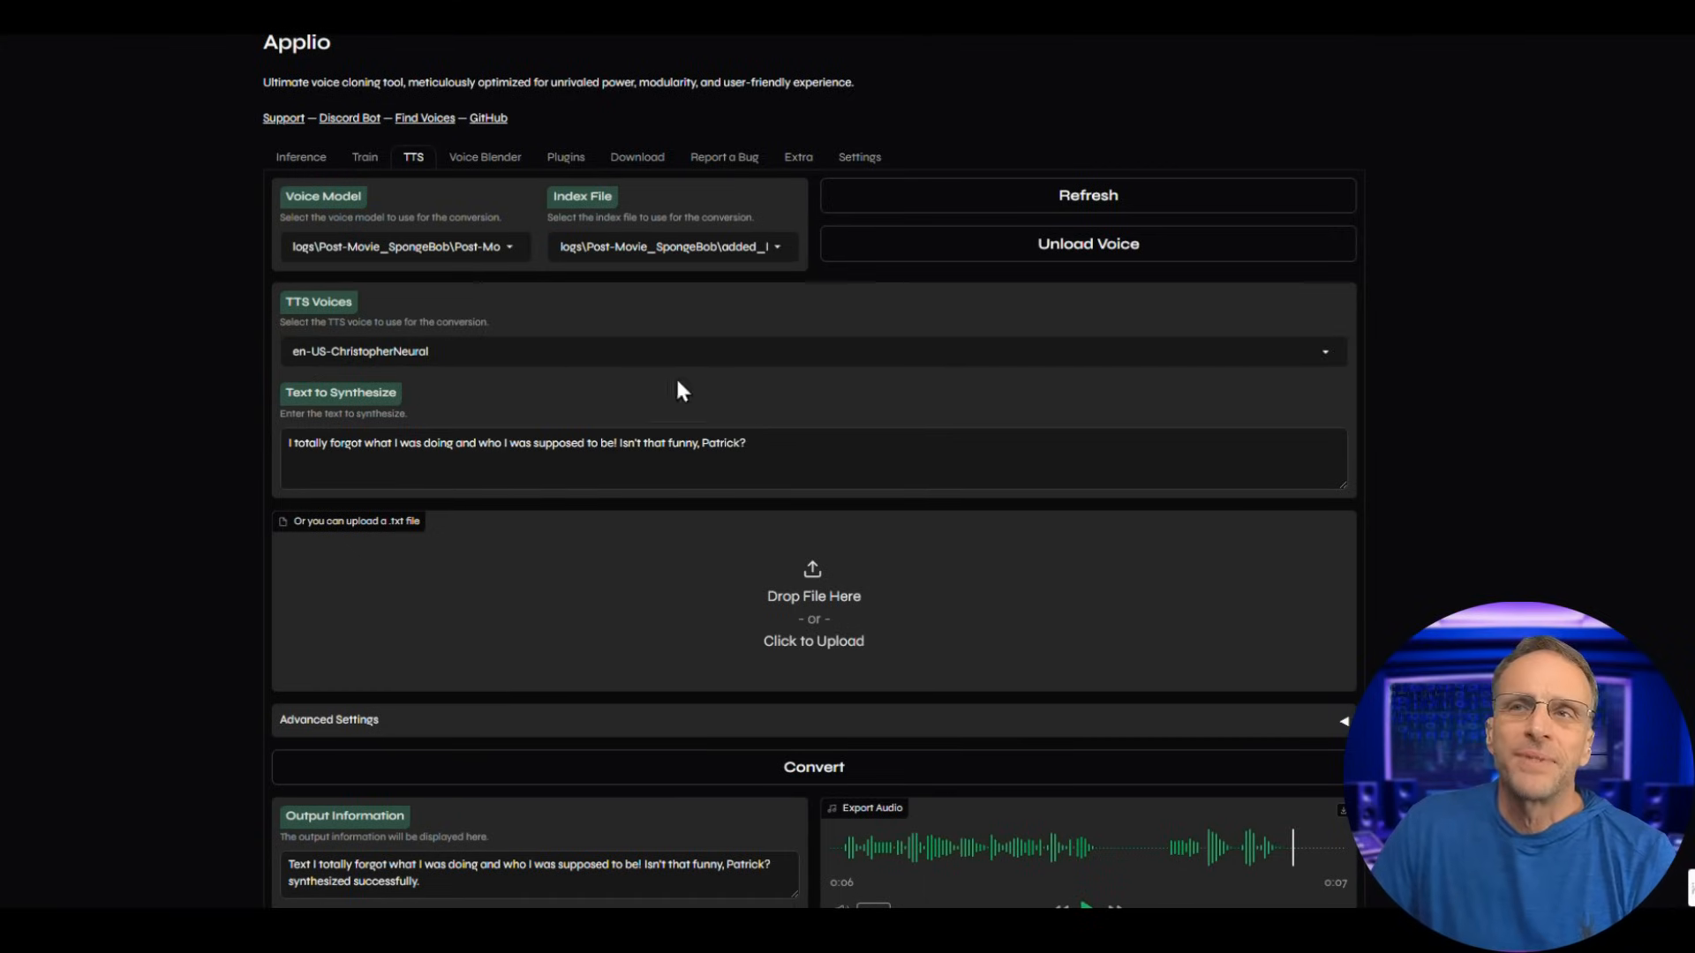
pyautogui.moveTo(406, 352)
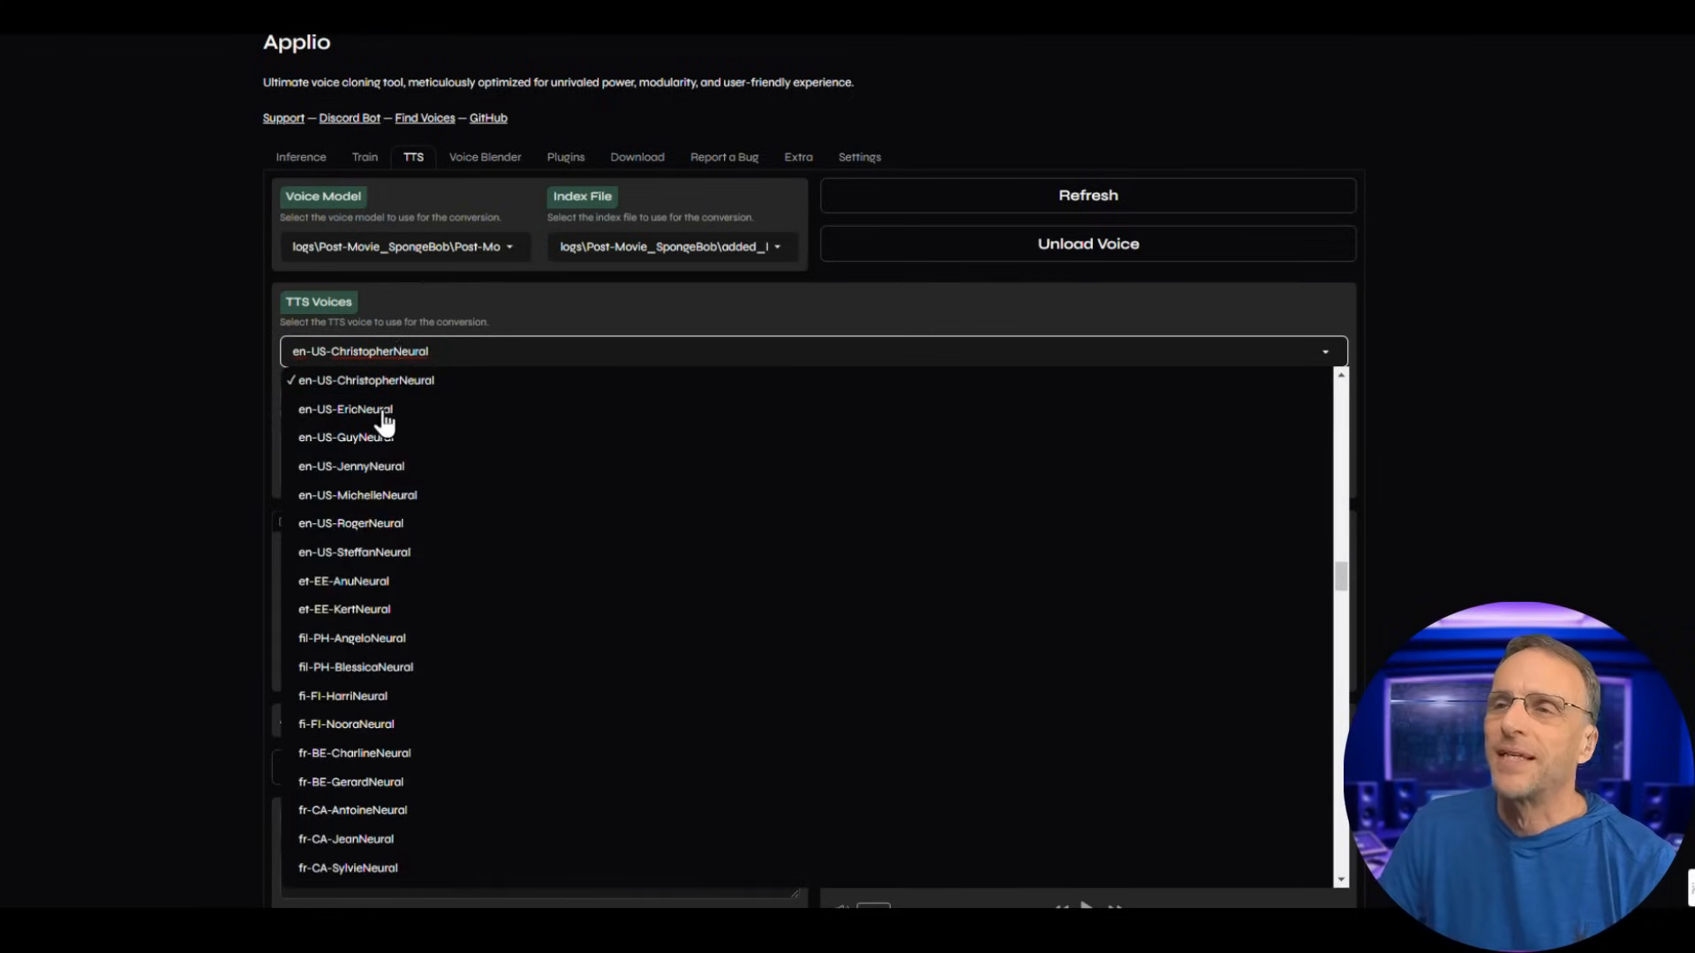
# Switch the TTS voice to en-US-EricNeural, regenerate the Patrick line, and play it.
pyautogui.click(346, 409)
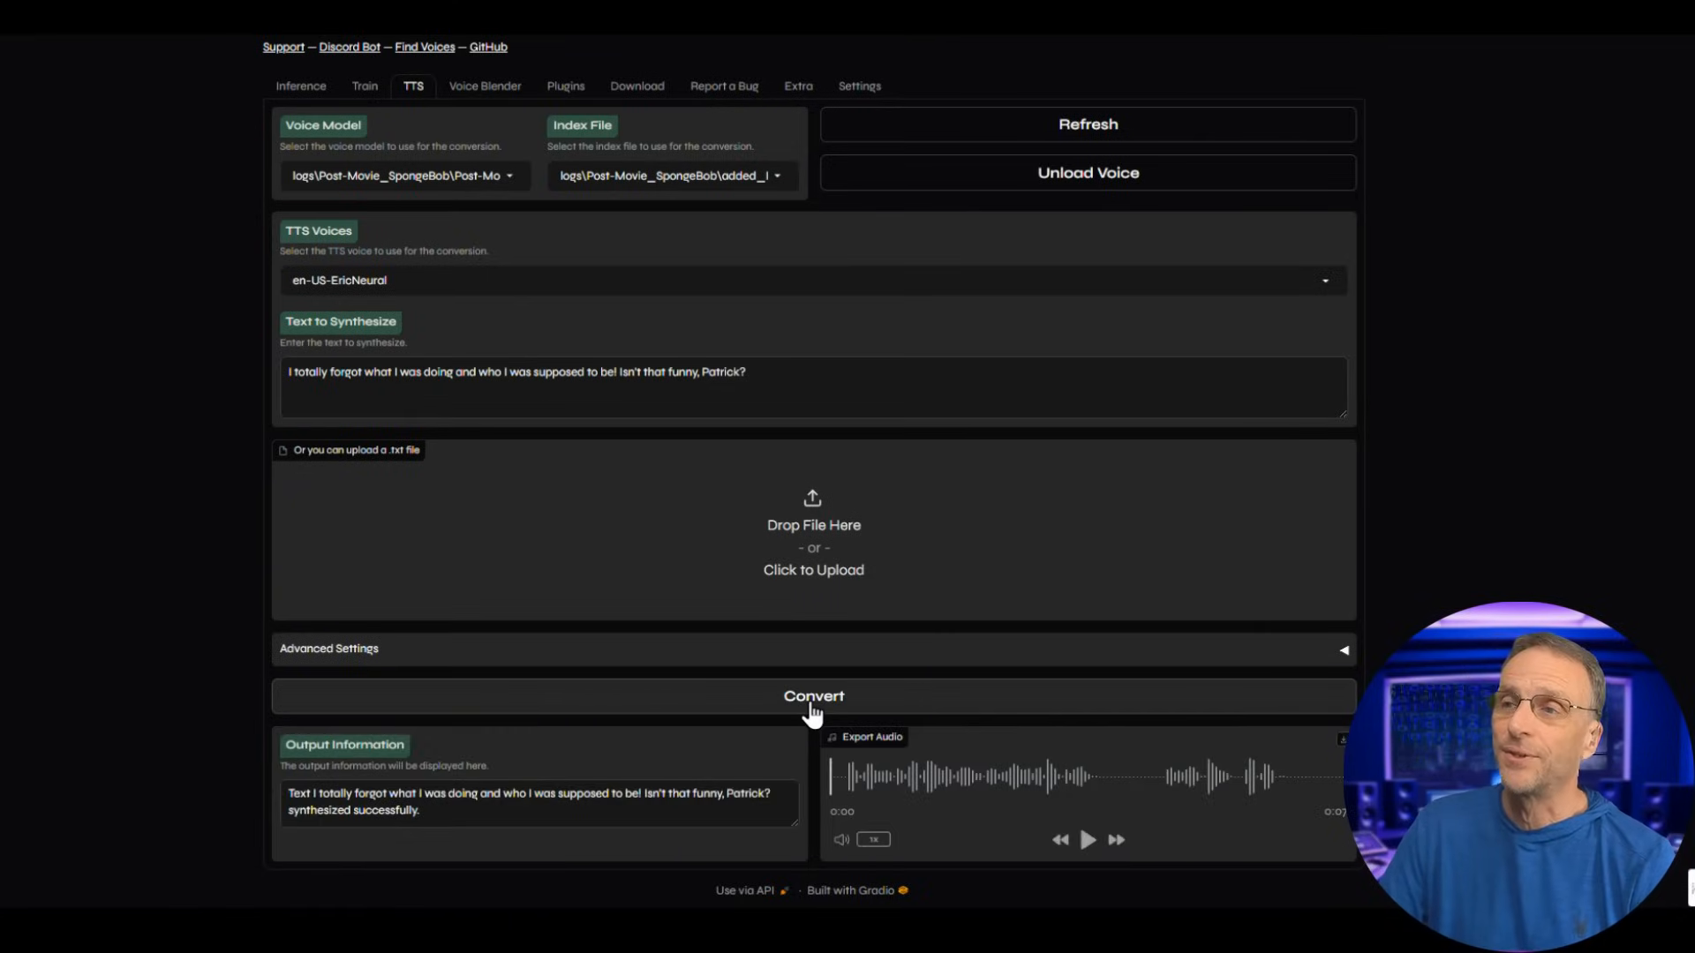
pyautogui.moveTo(1058, 887)
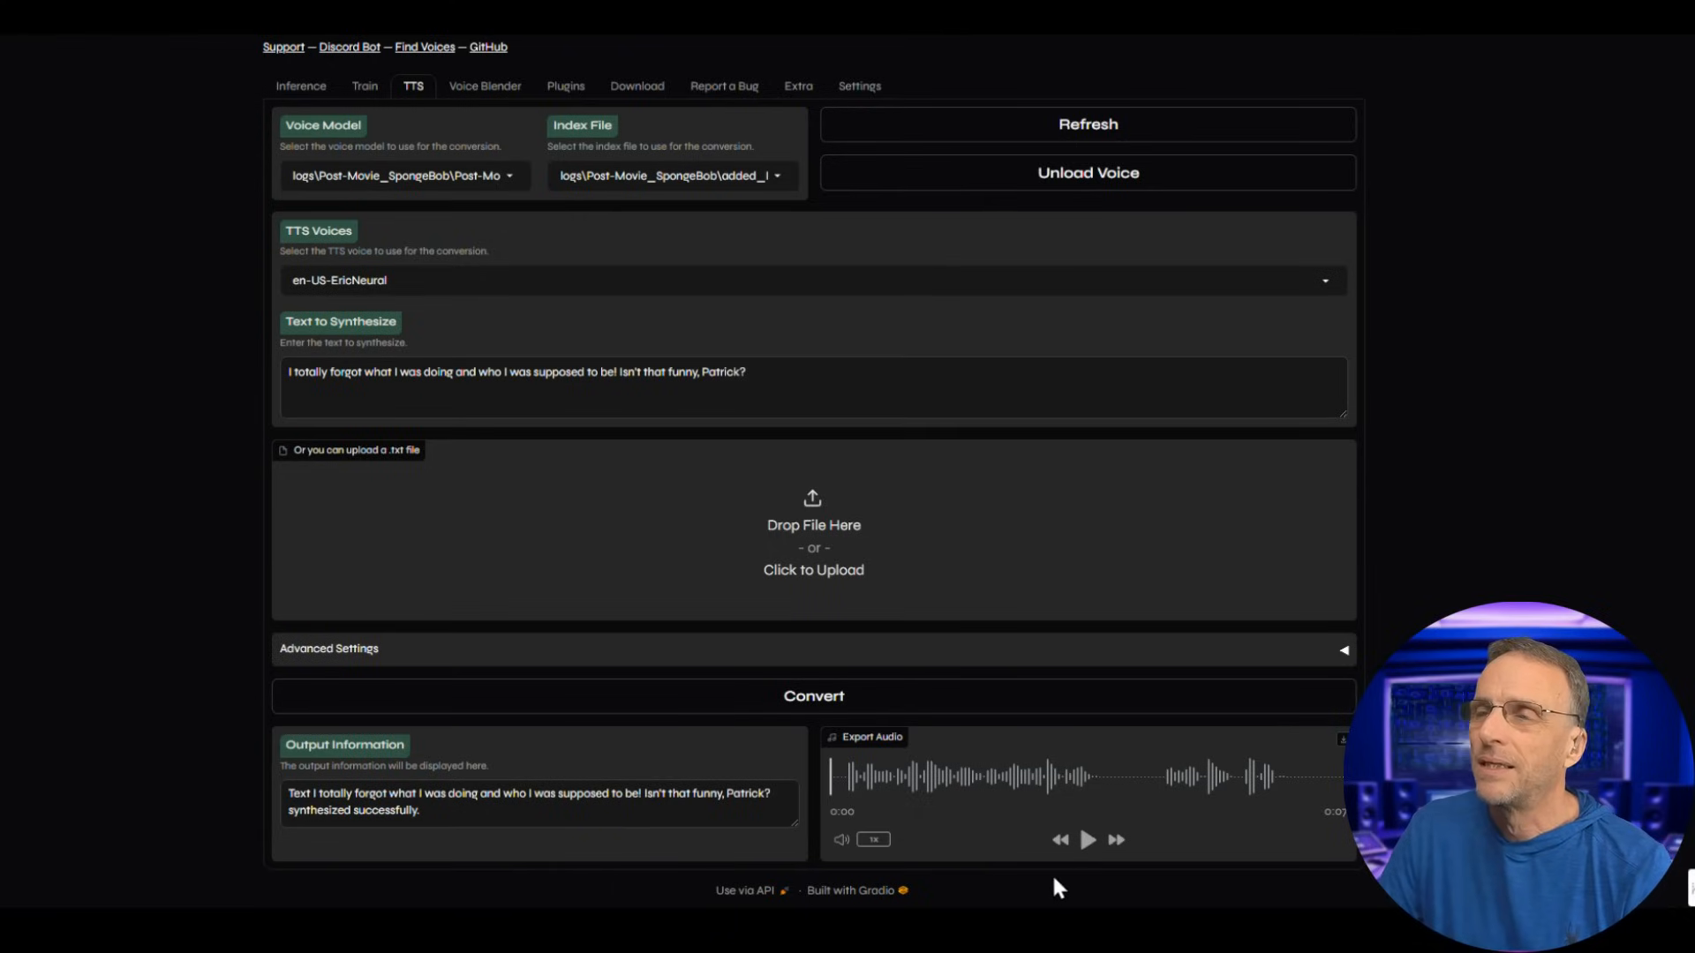
pyautogui.click(1087, 839)
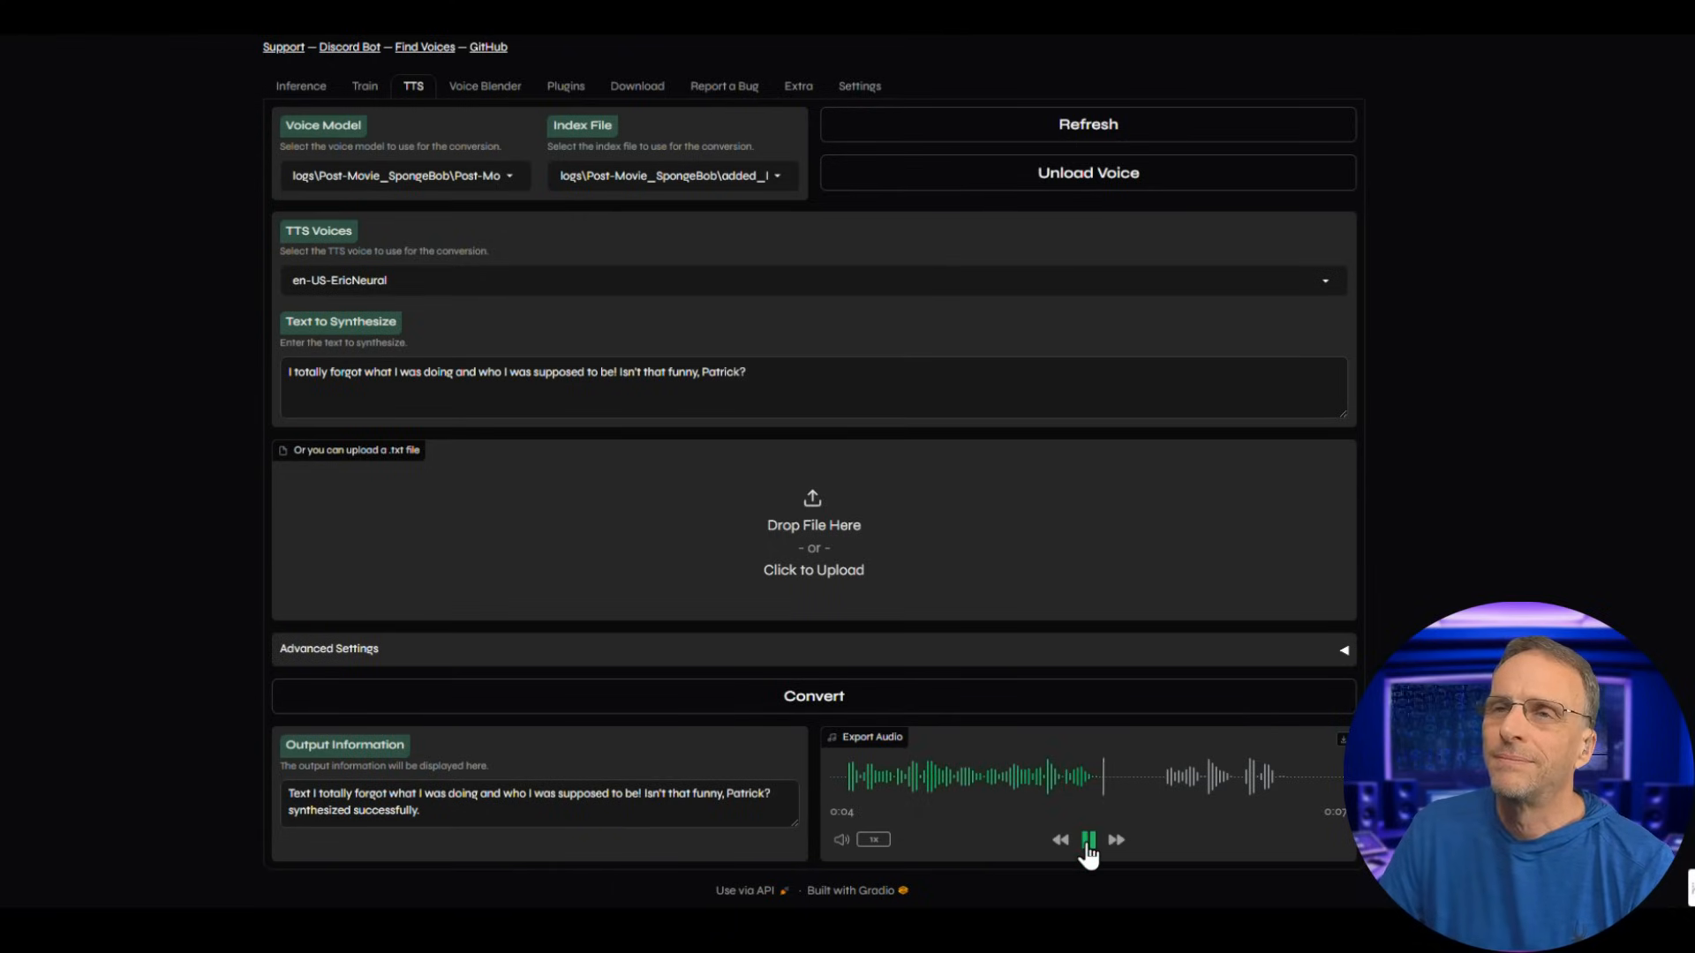
pyautogui.click(307, 157)
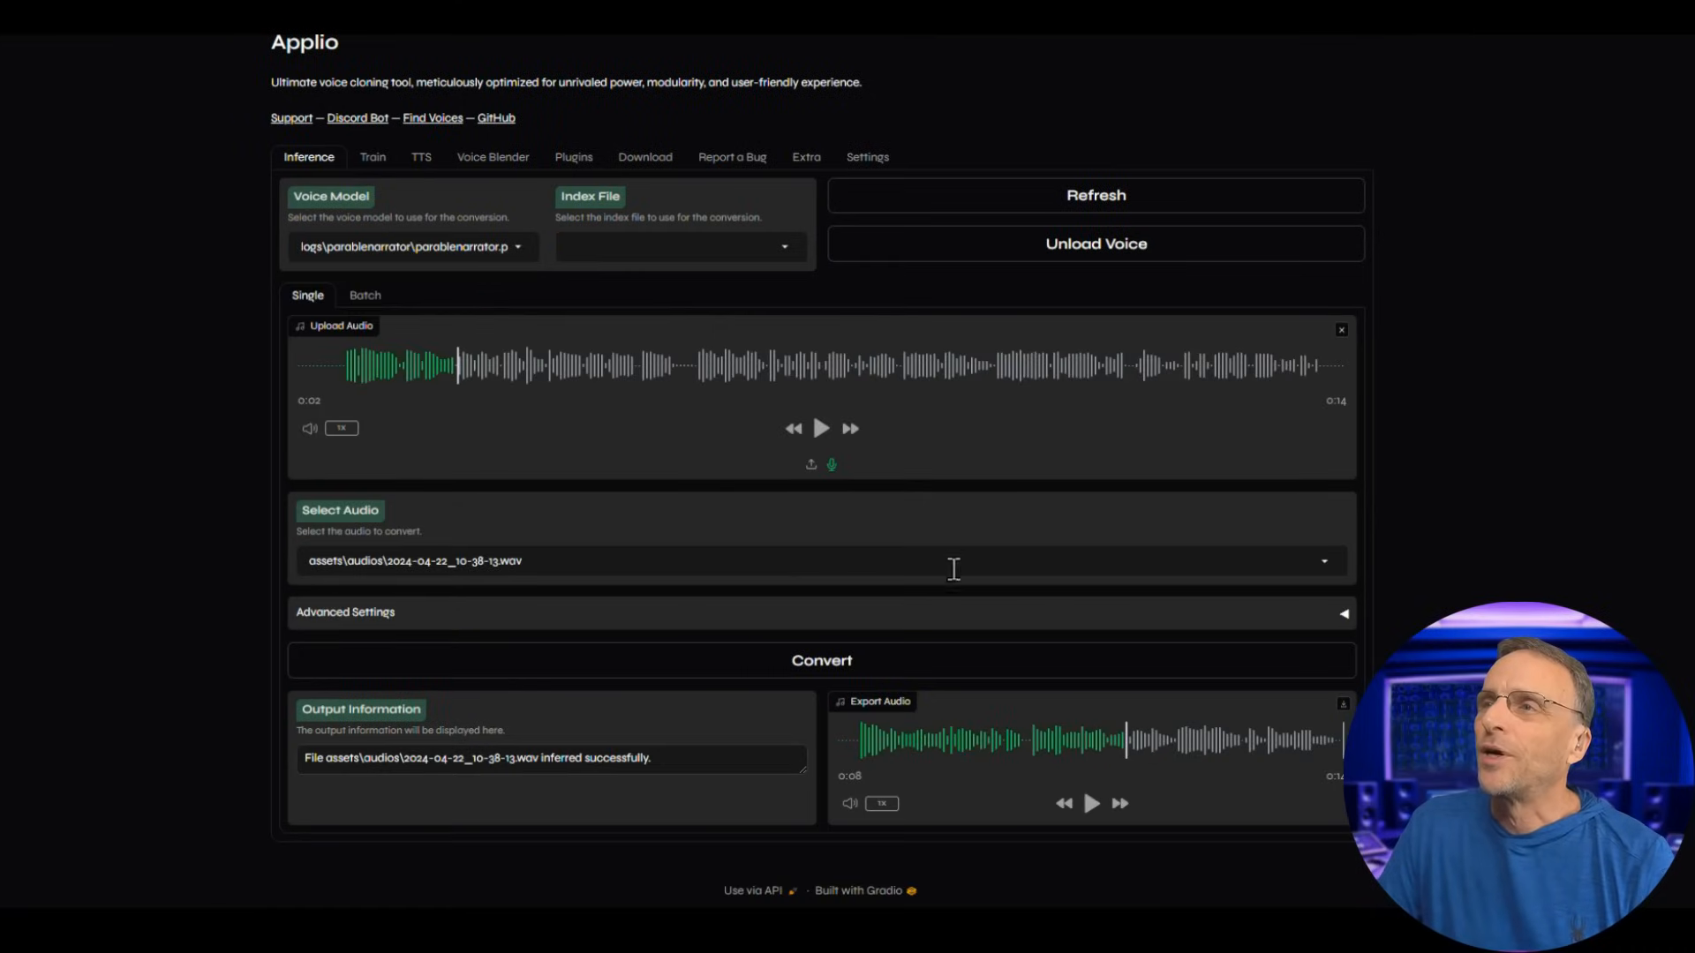
# Record a new 7-second clip, convert it with Post-Movie_SpongeBob, and play the output.
pyautogui.click(1340, 328)
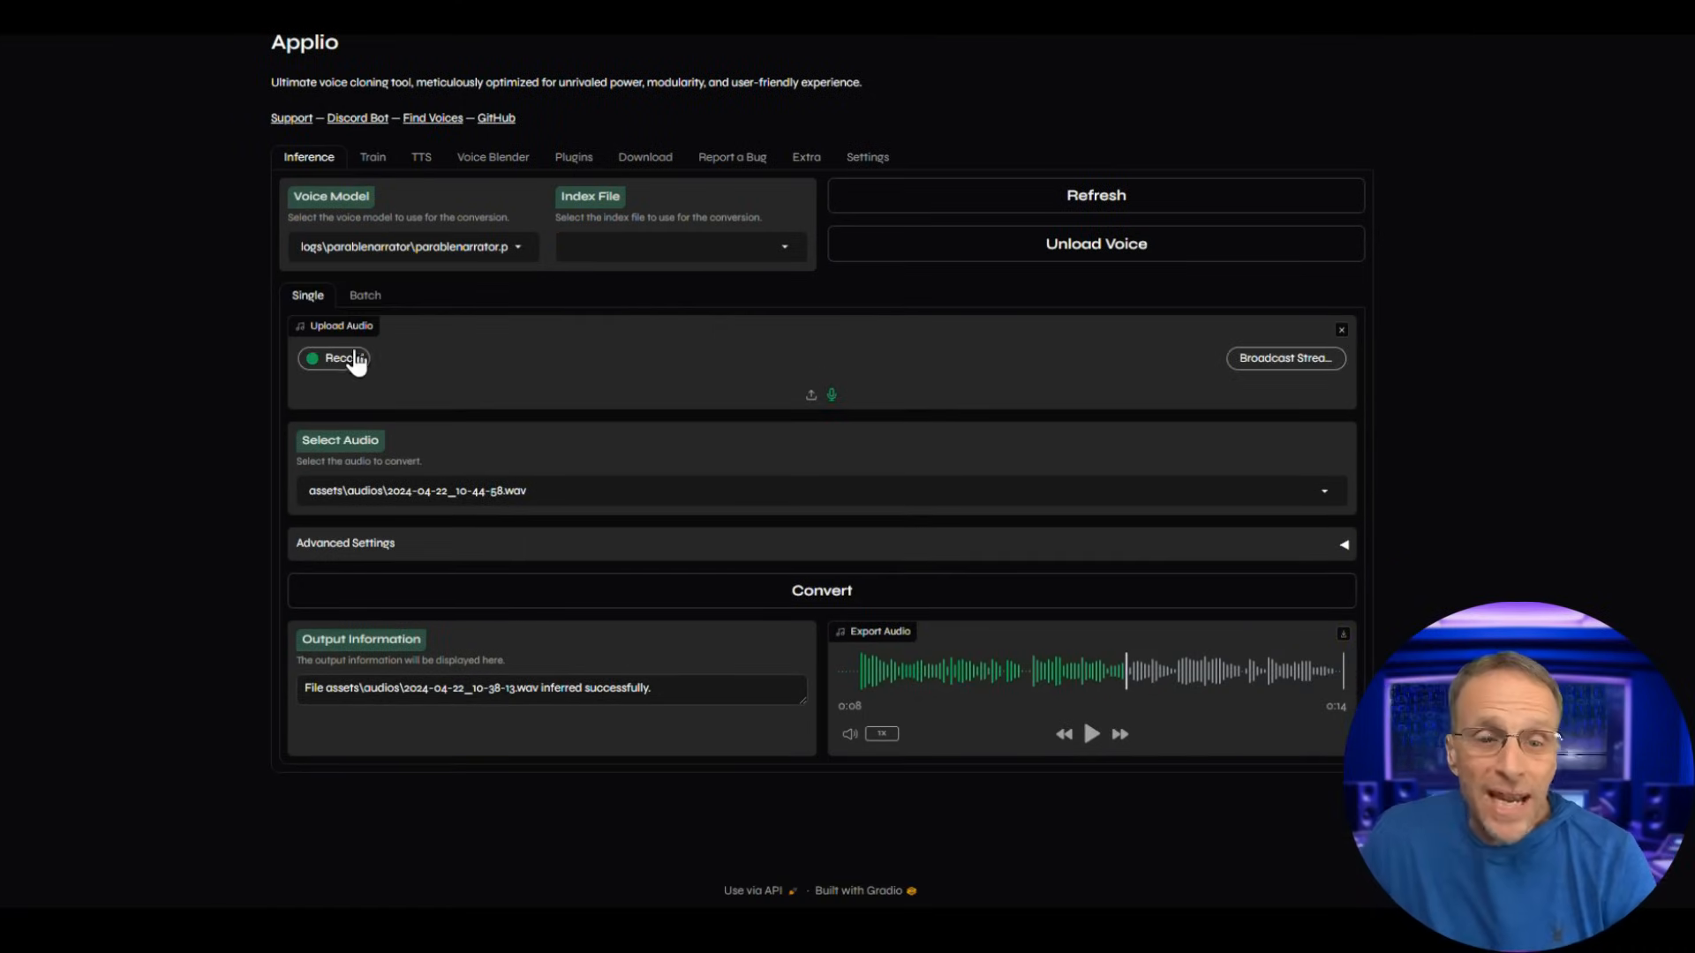
pyautogui.click(335, 358)
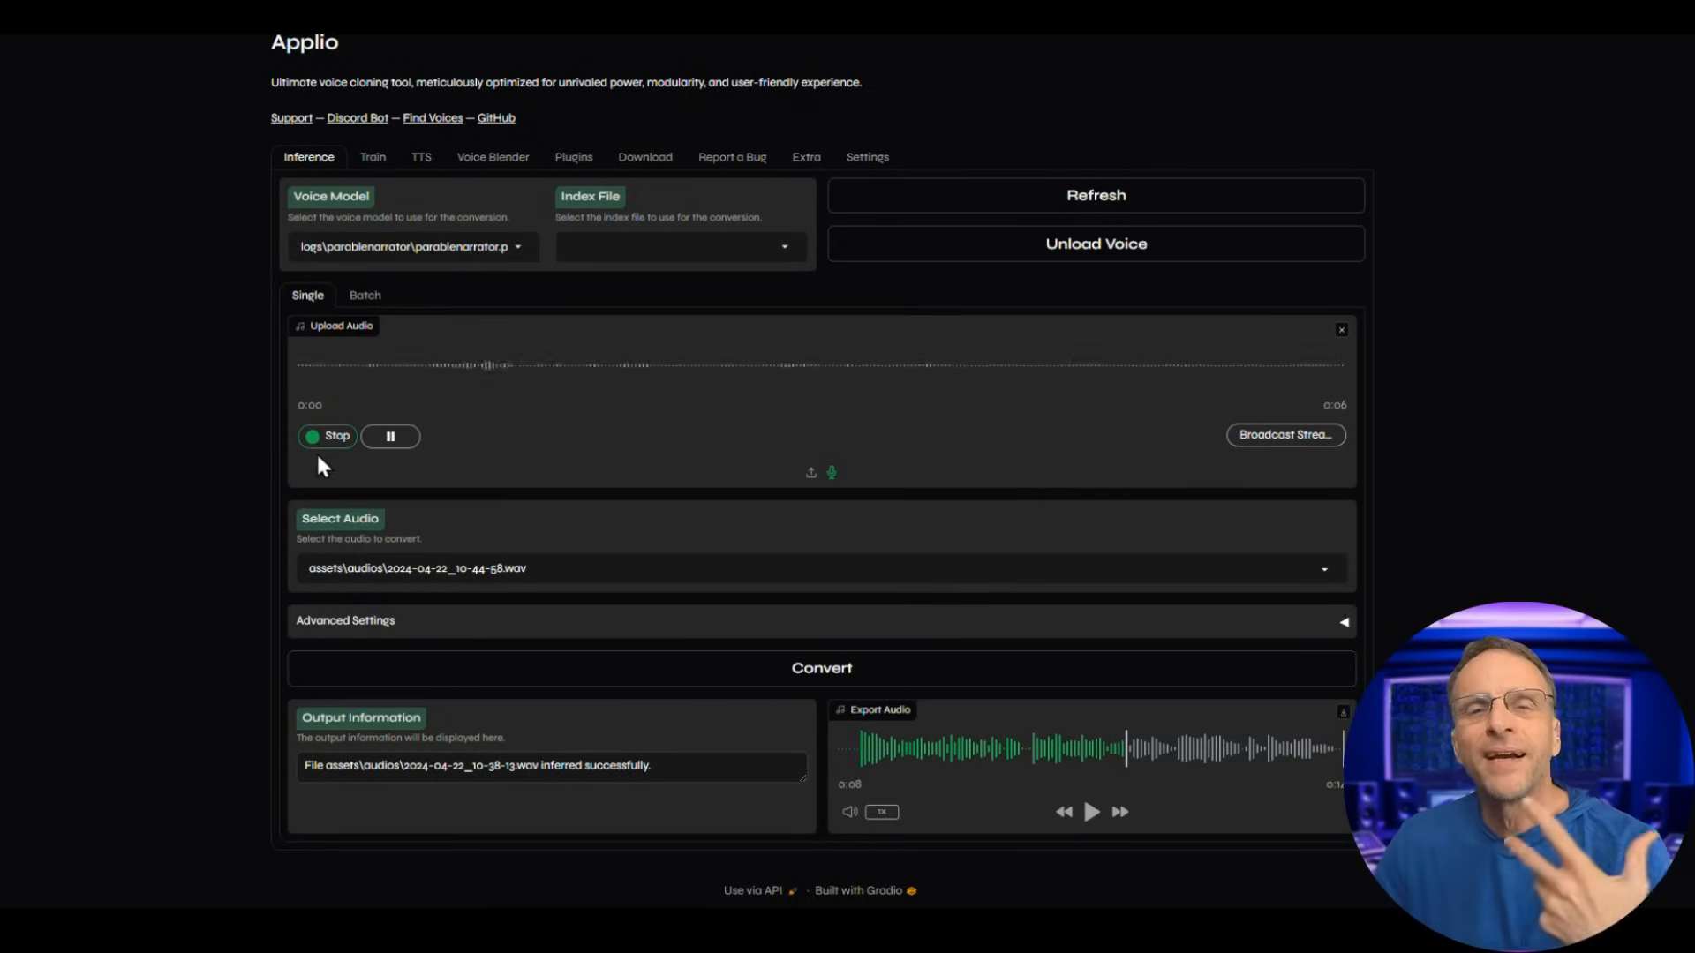
pyautogui.click(326, 436)
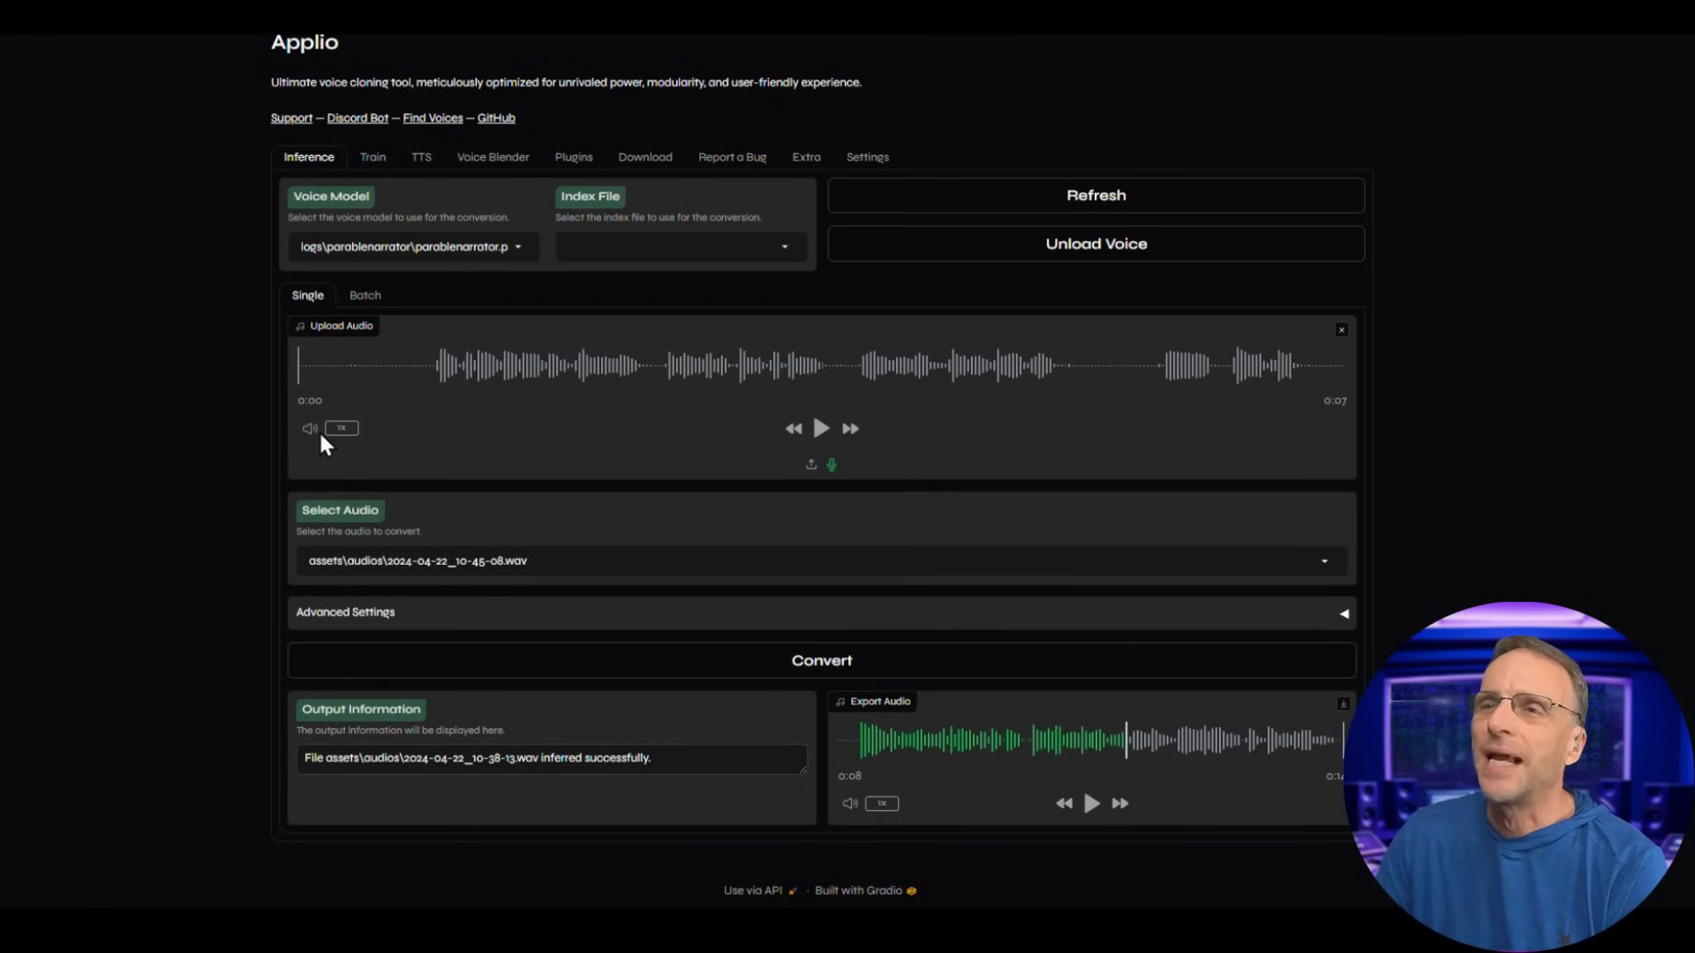
pyautogui.moveTo(545, 301)
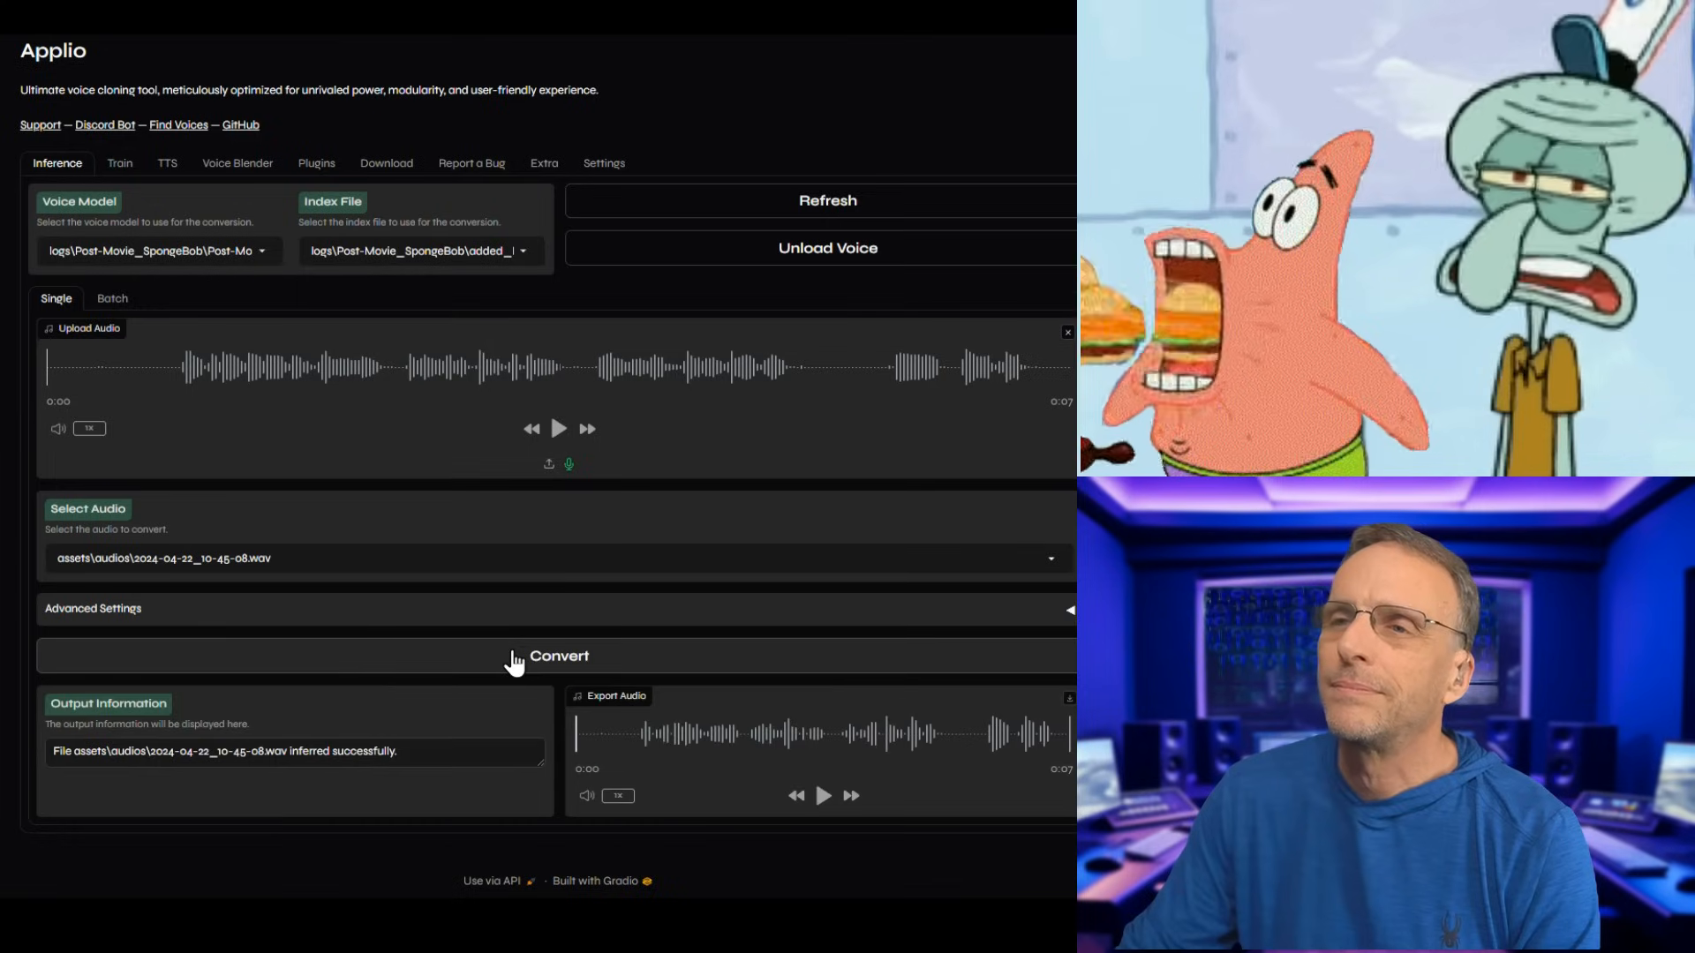
pyautogui.click(823, 795)
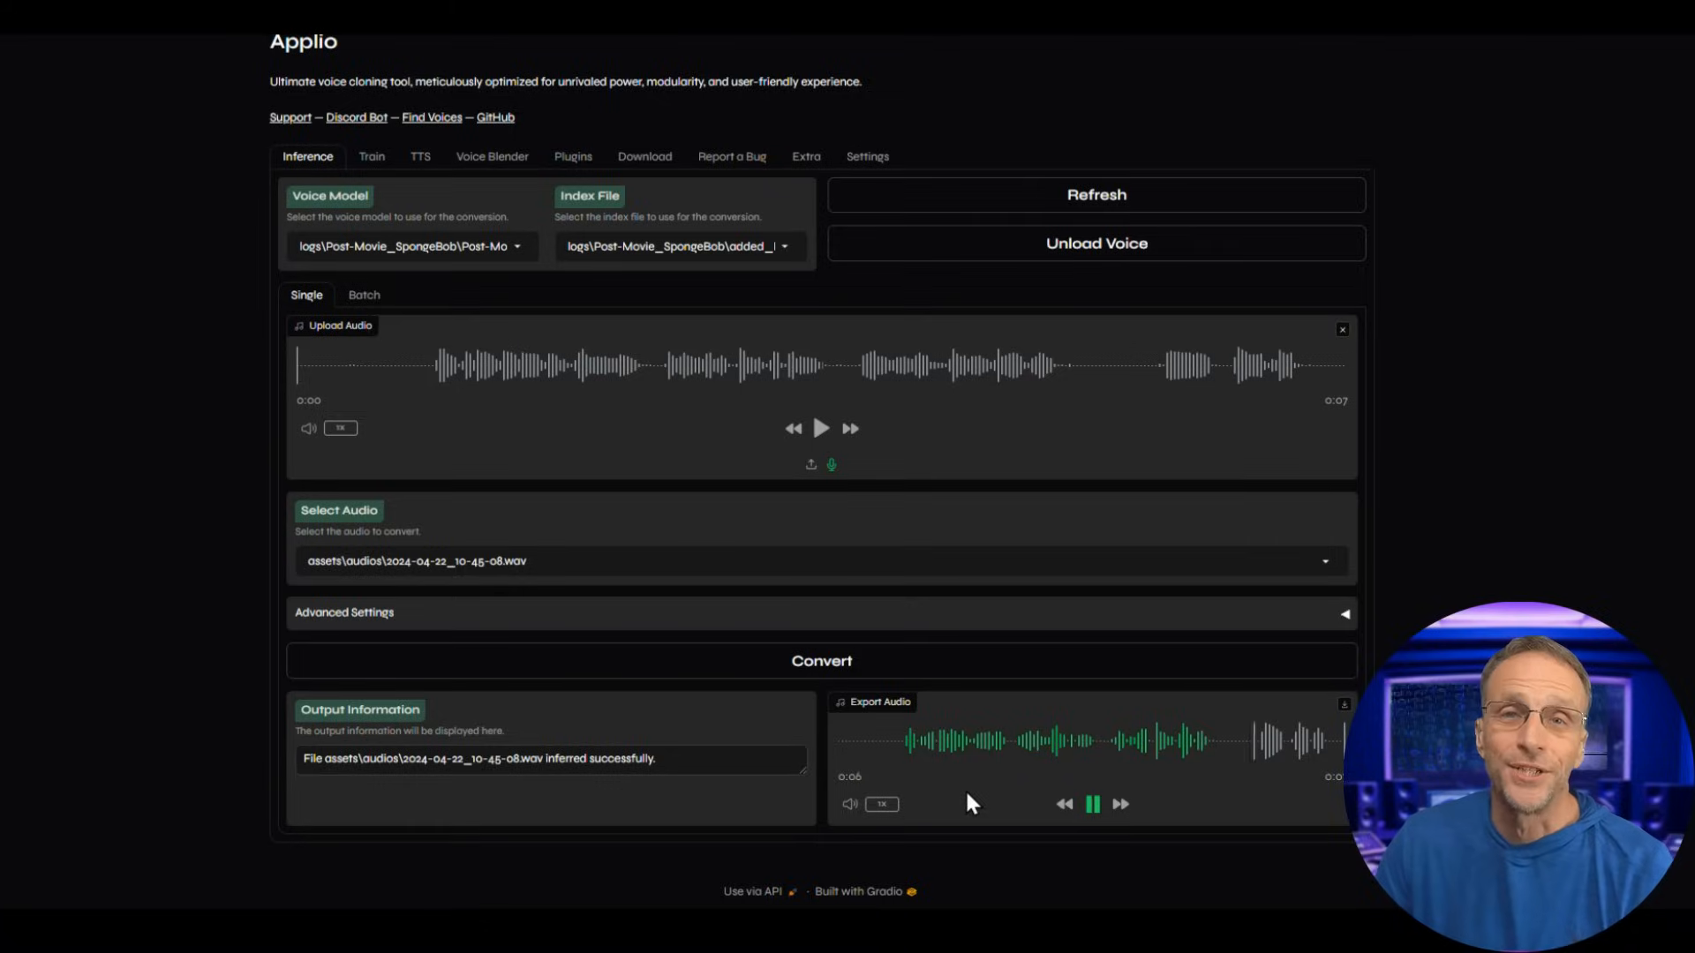
pyautogui.click(363, 155)
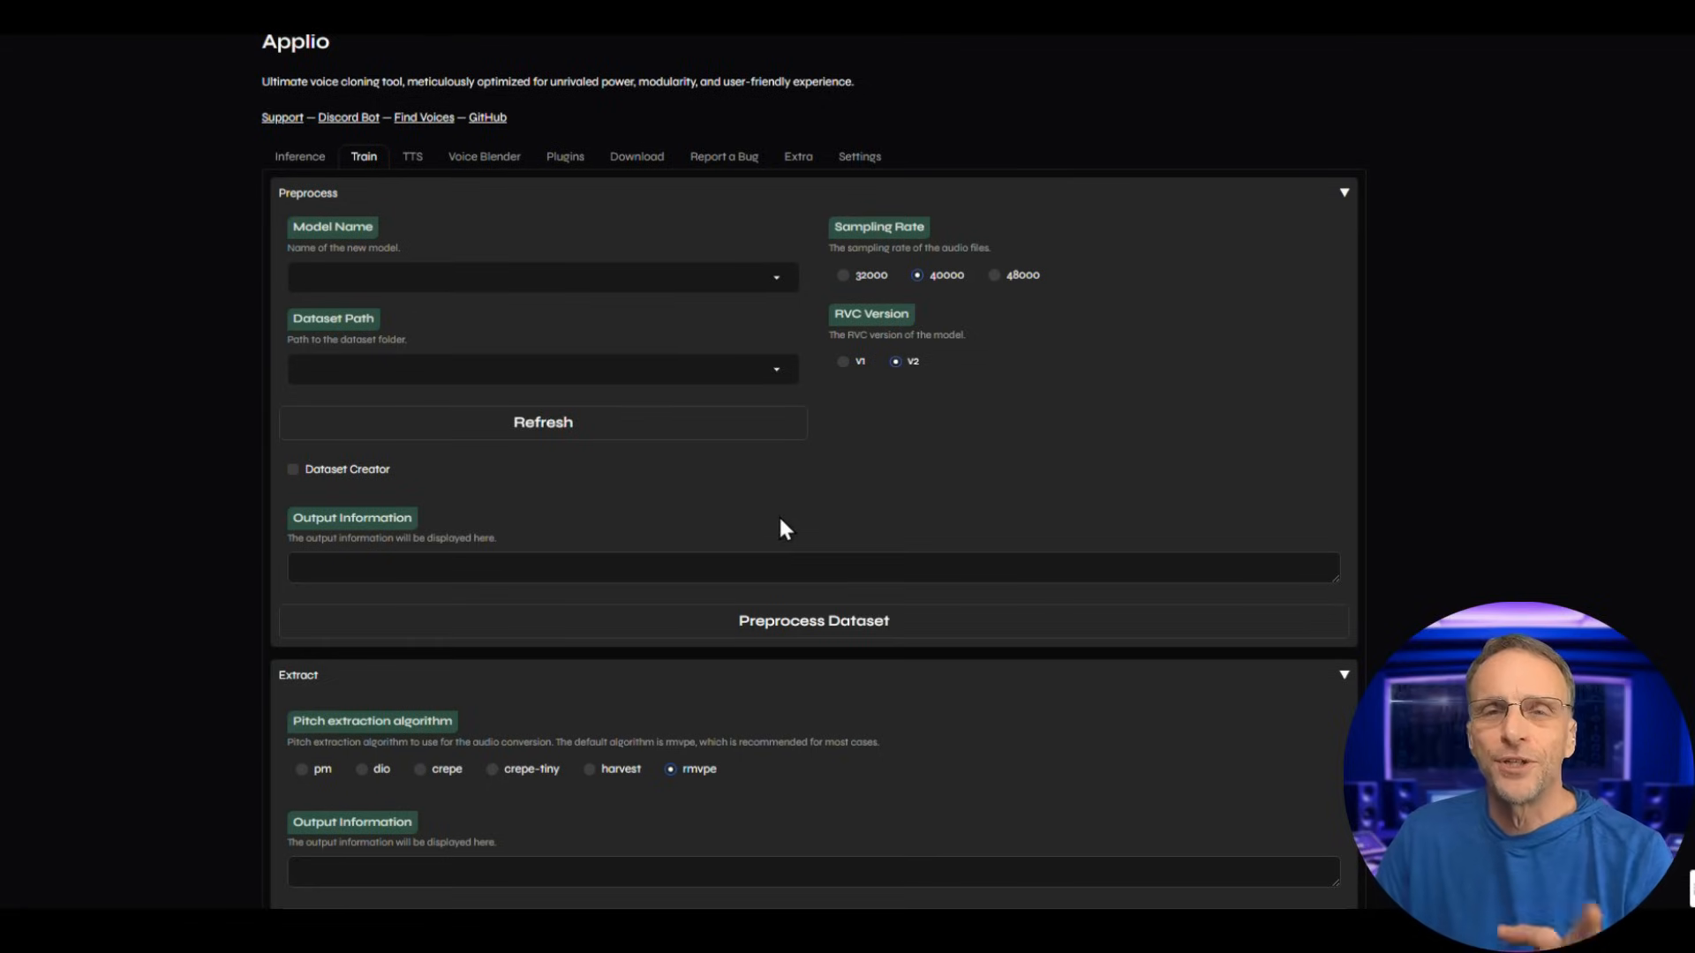
pyautogui.moveTo(978, 571)
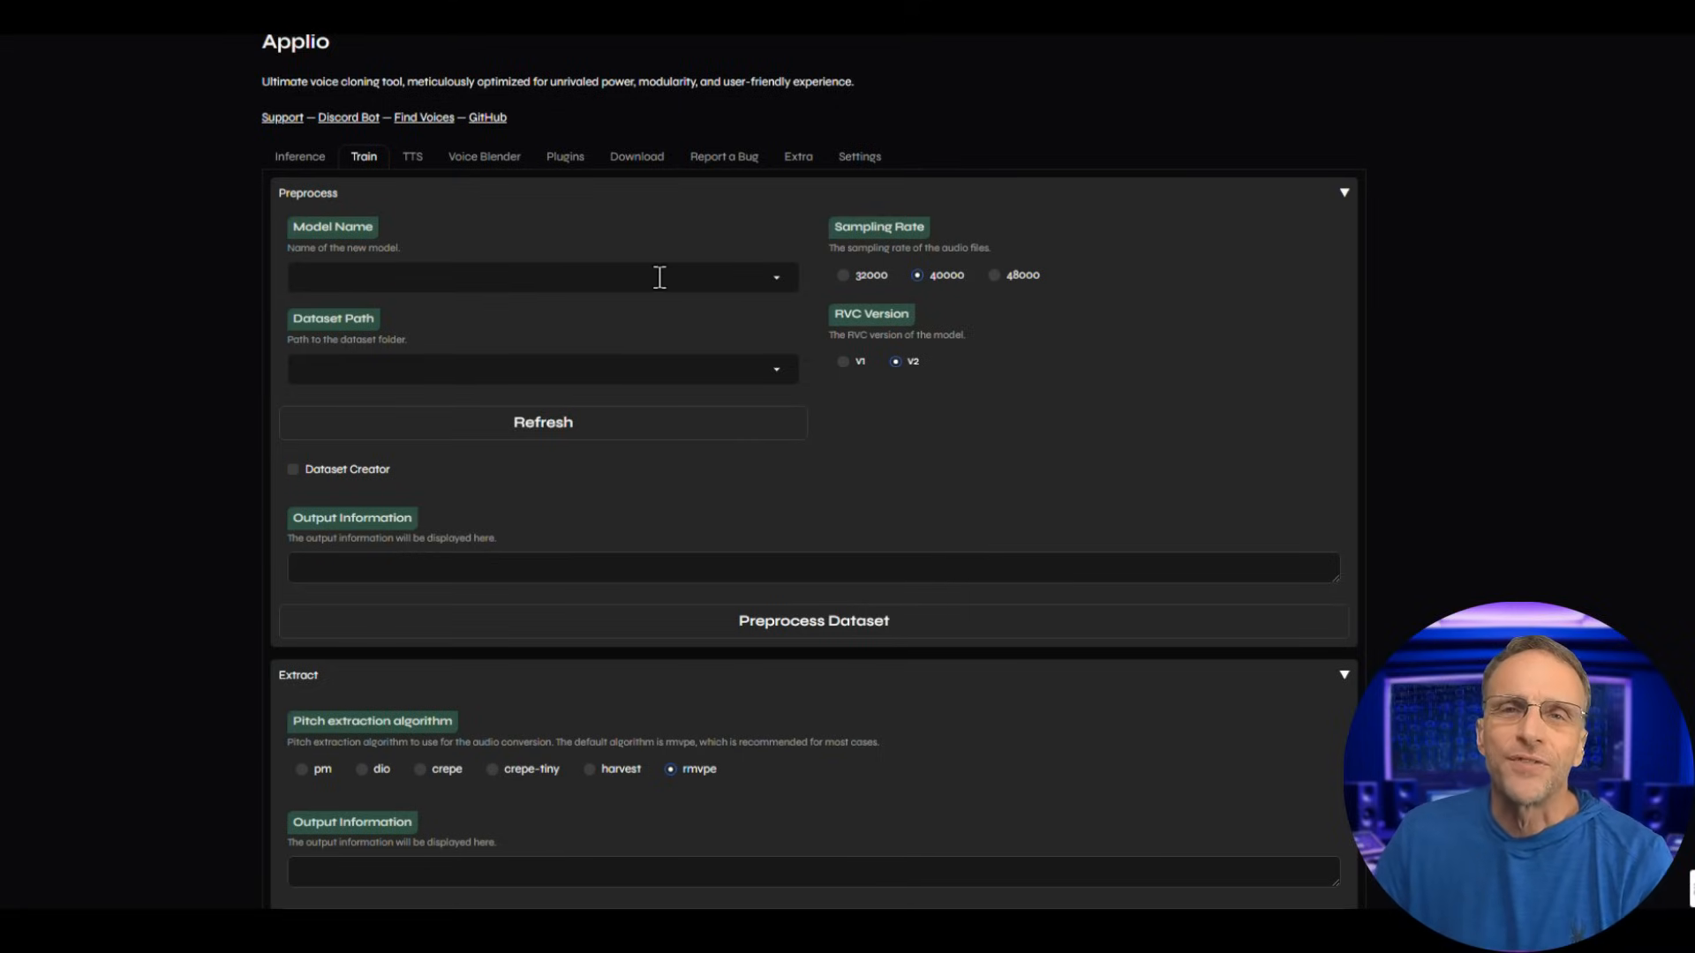
pyautogui.moveTo(1024, 491)
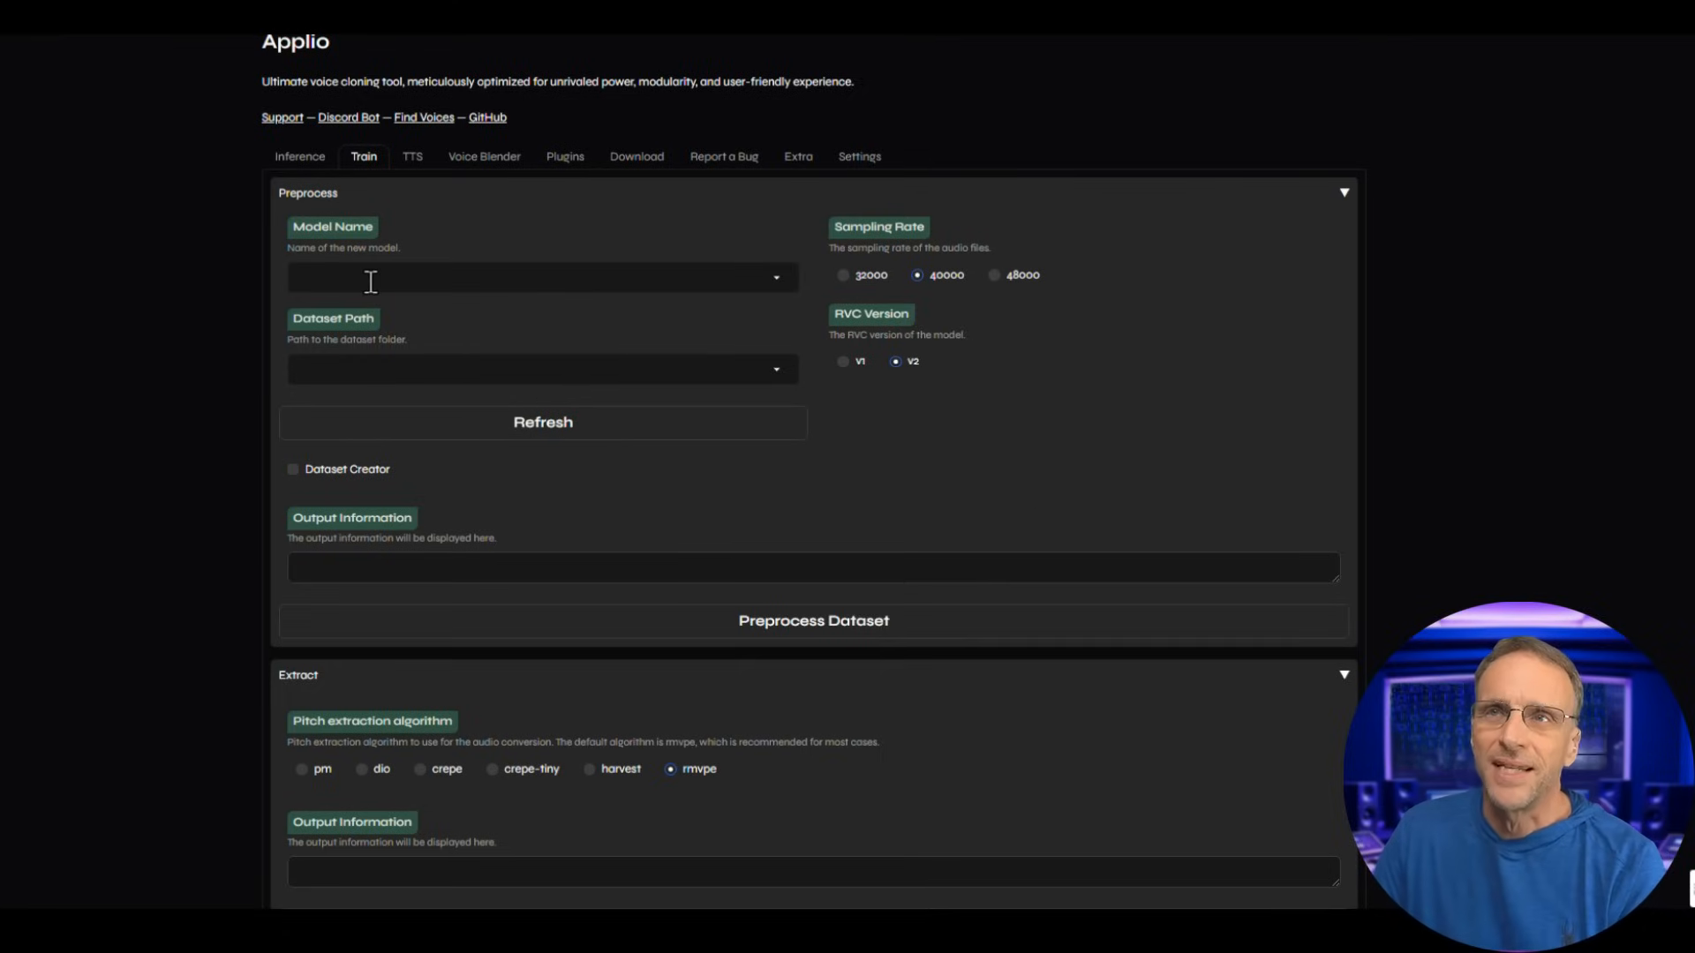
pyautogui.moveTo(452, 314)
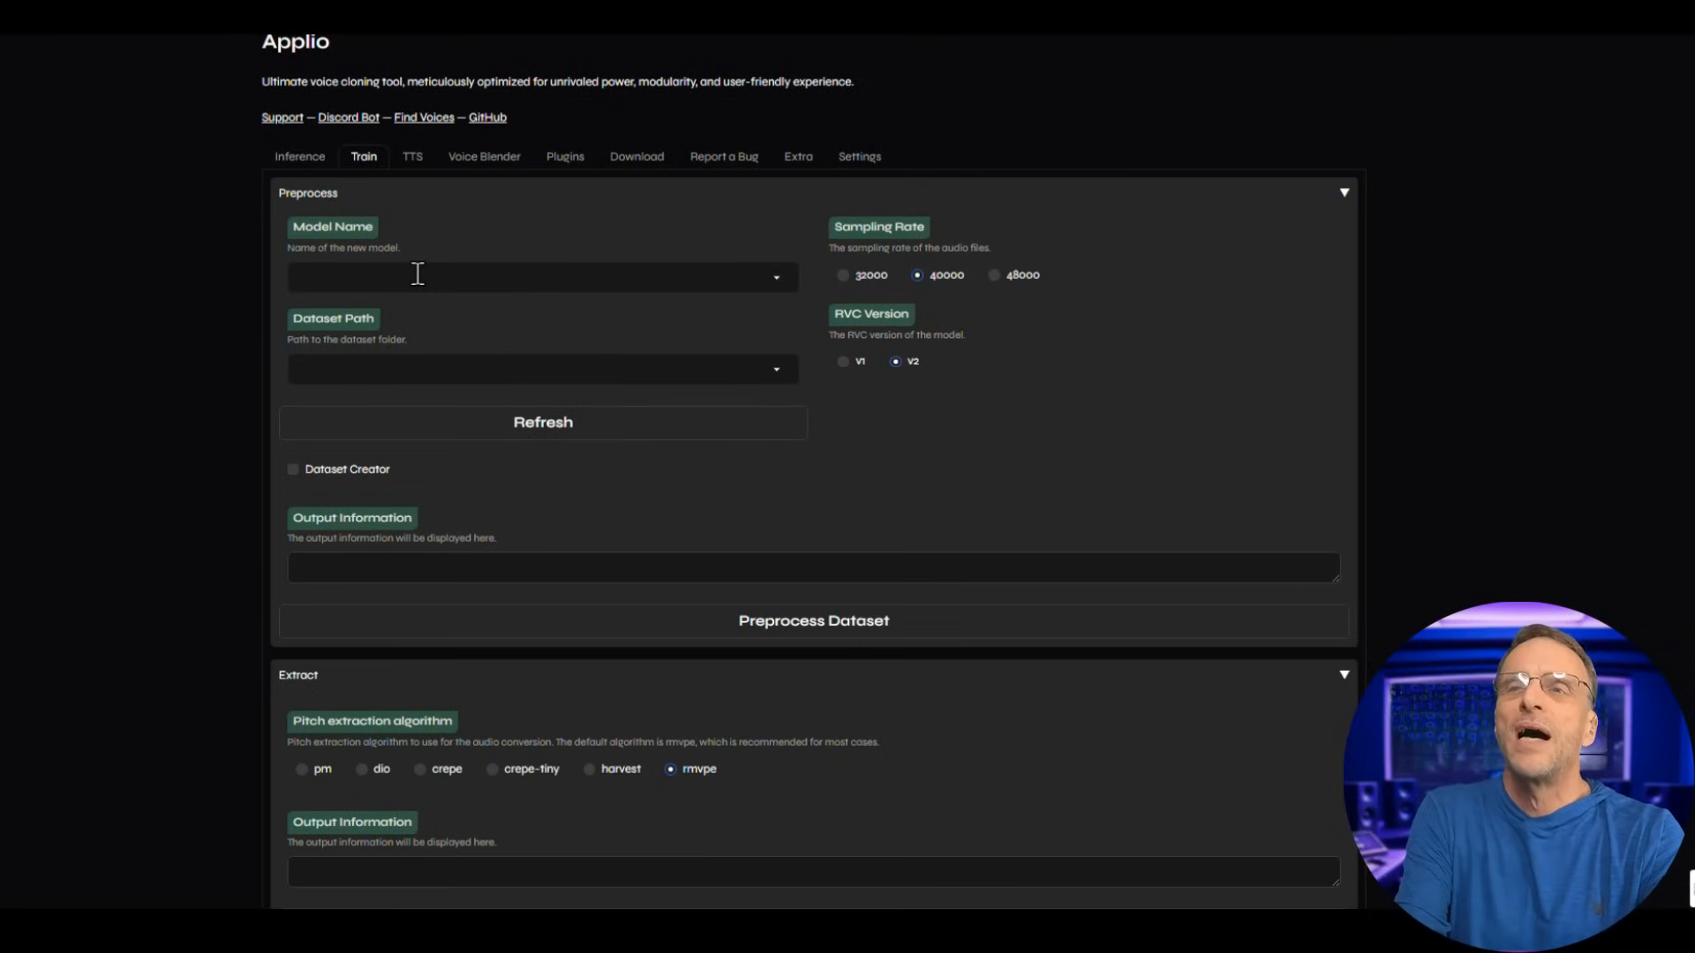
# Enter 'Rob From the Show' as the model name in the Train tab.
pyautogui.write('Rob')
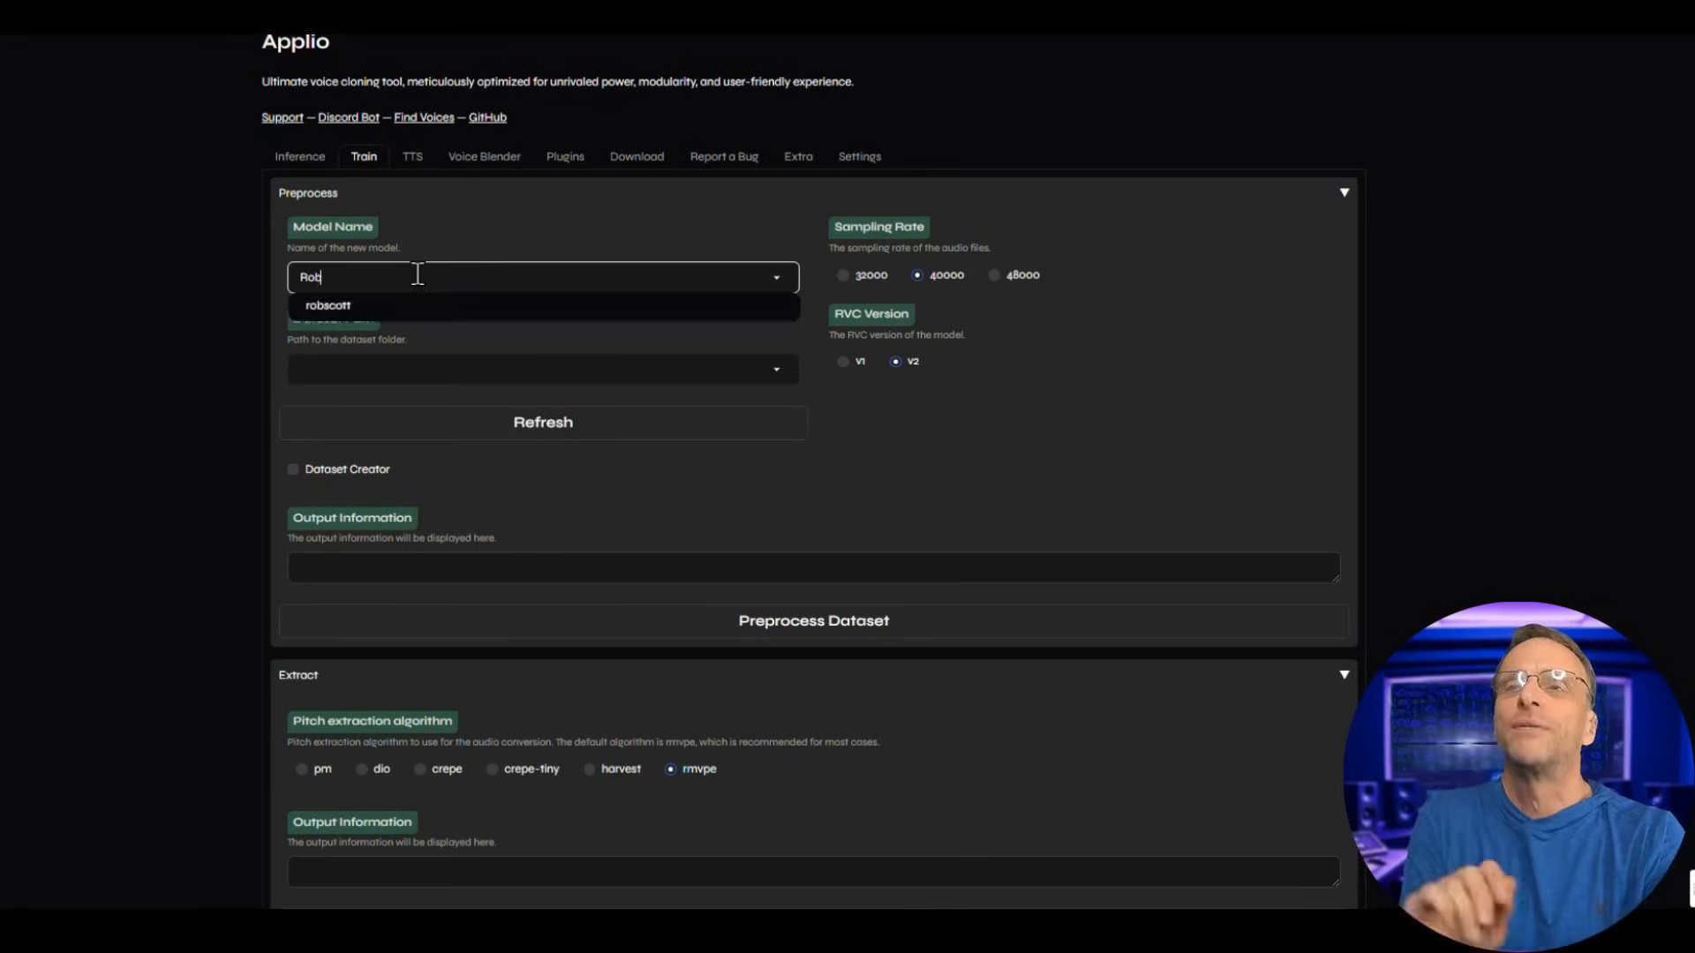
pyautogui.write('From the Show')
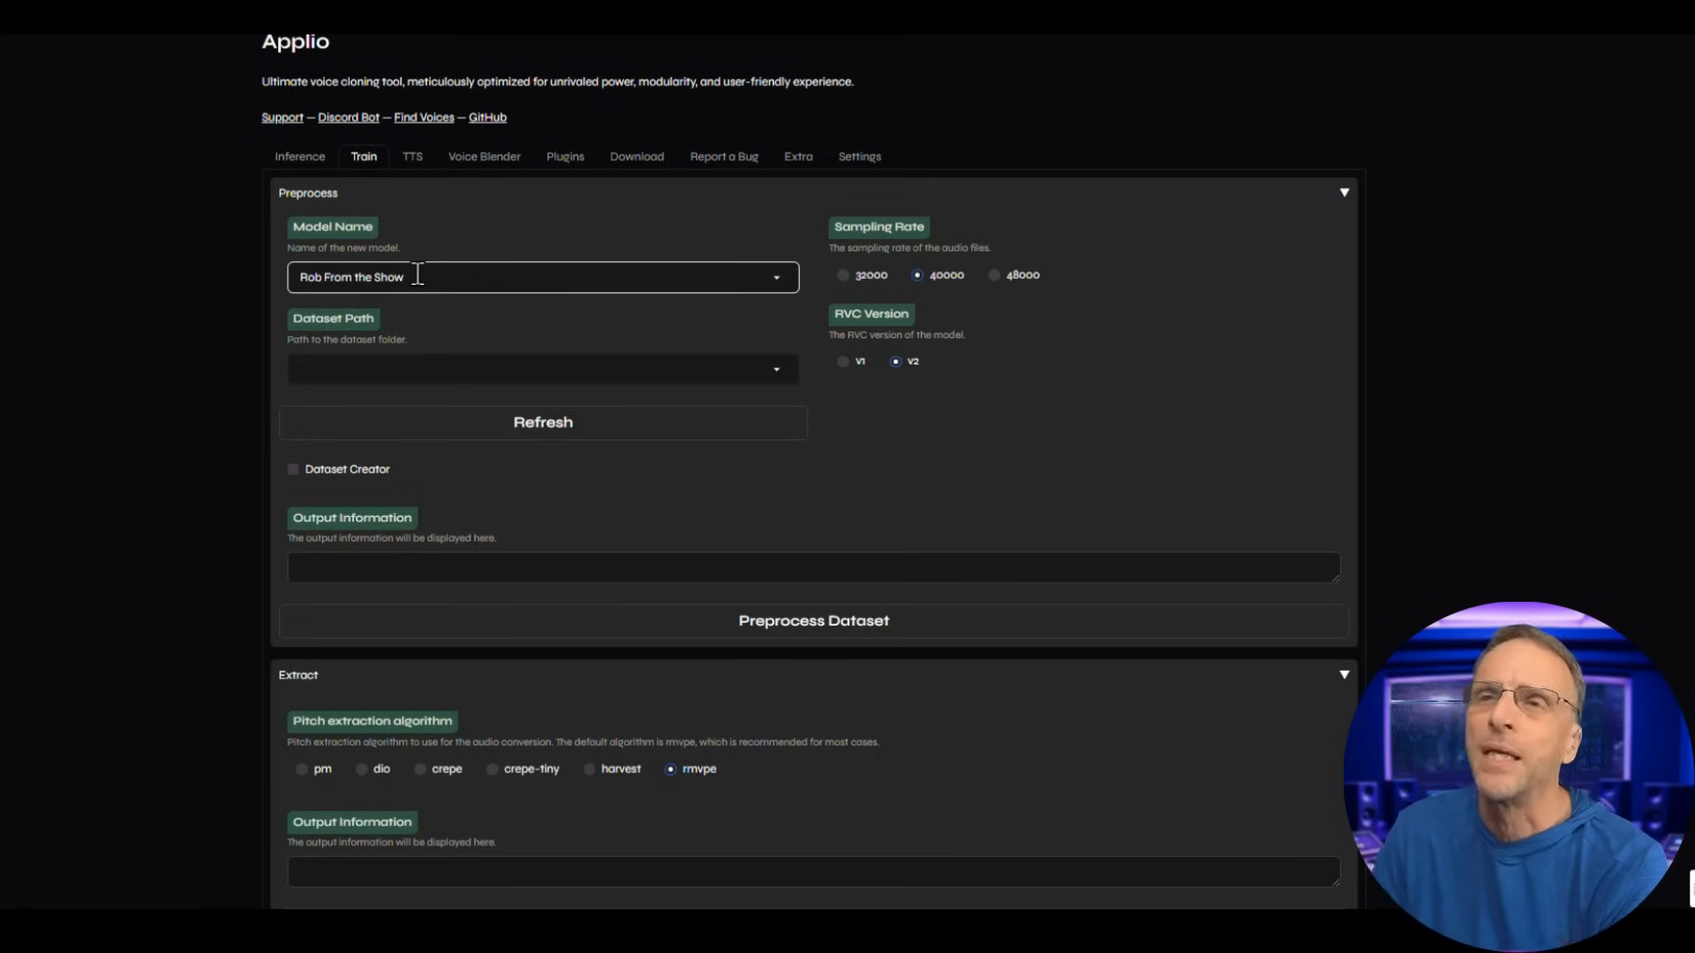
pyautogui.moveTo(515, 367)
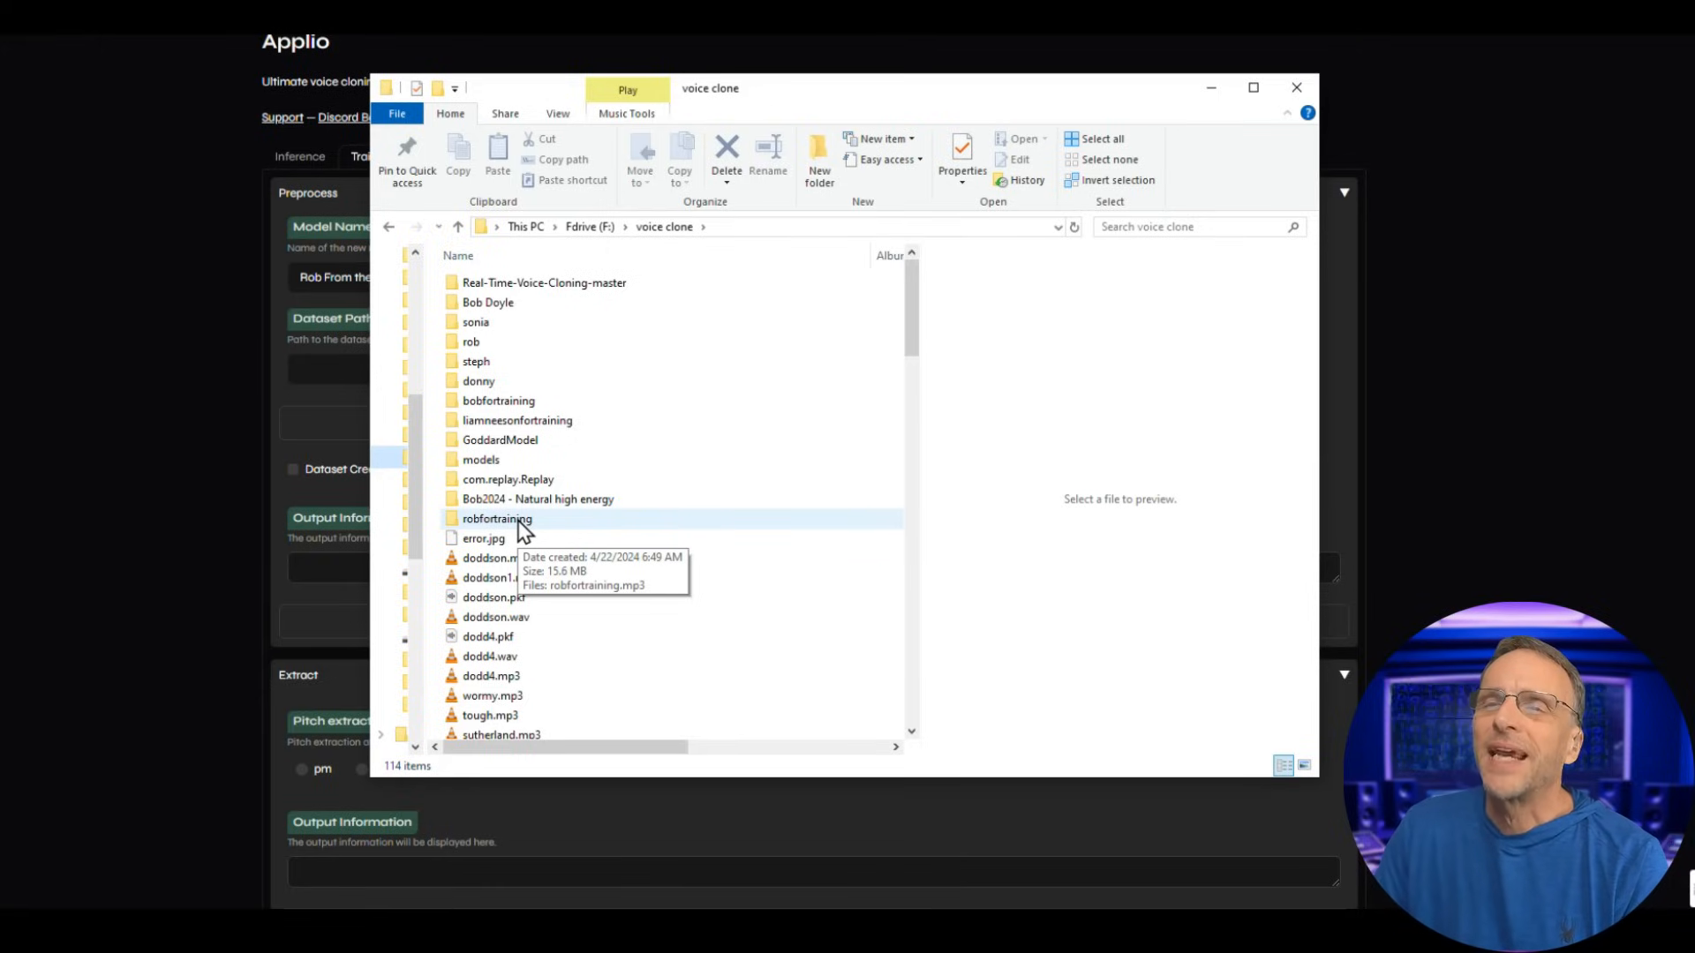
# Open the robfortraining folder and copy its path F:\voice clone\robfortraining.
pyautogui.click(497, 519)
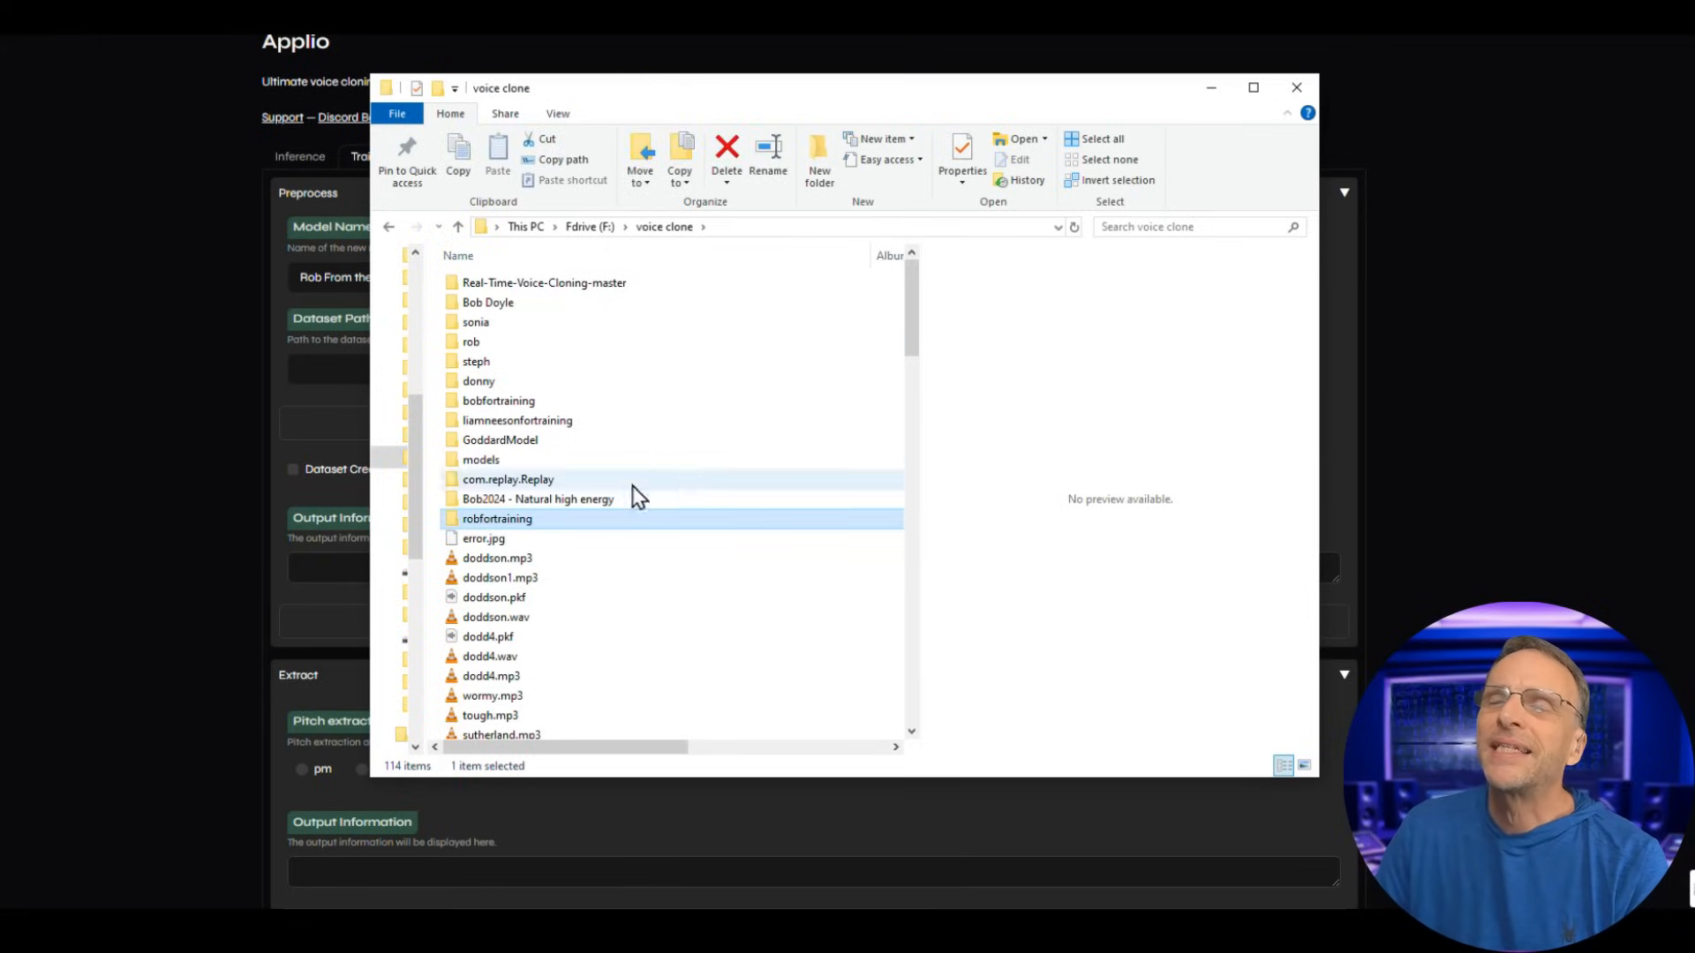
pyautogui.doubleClick(496, 519)
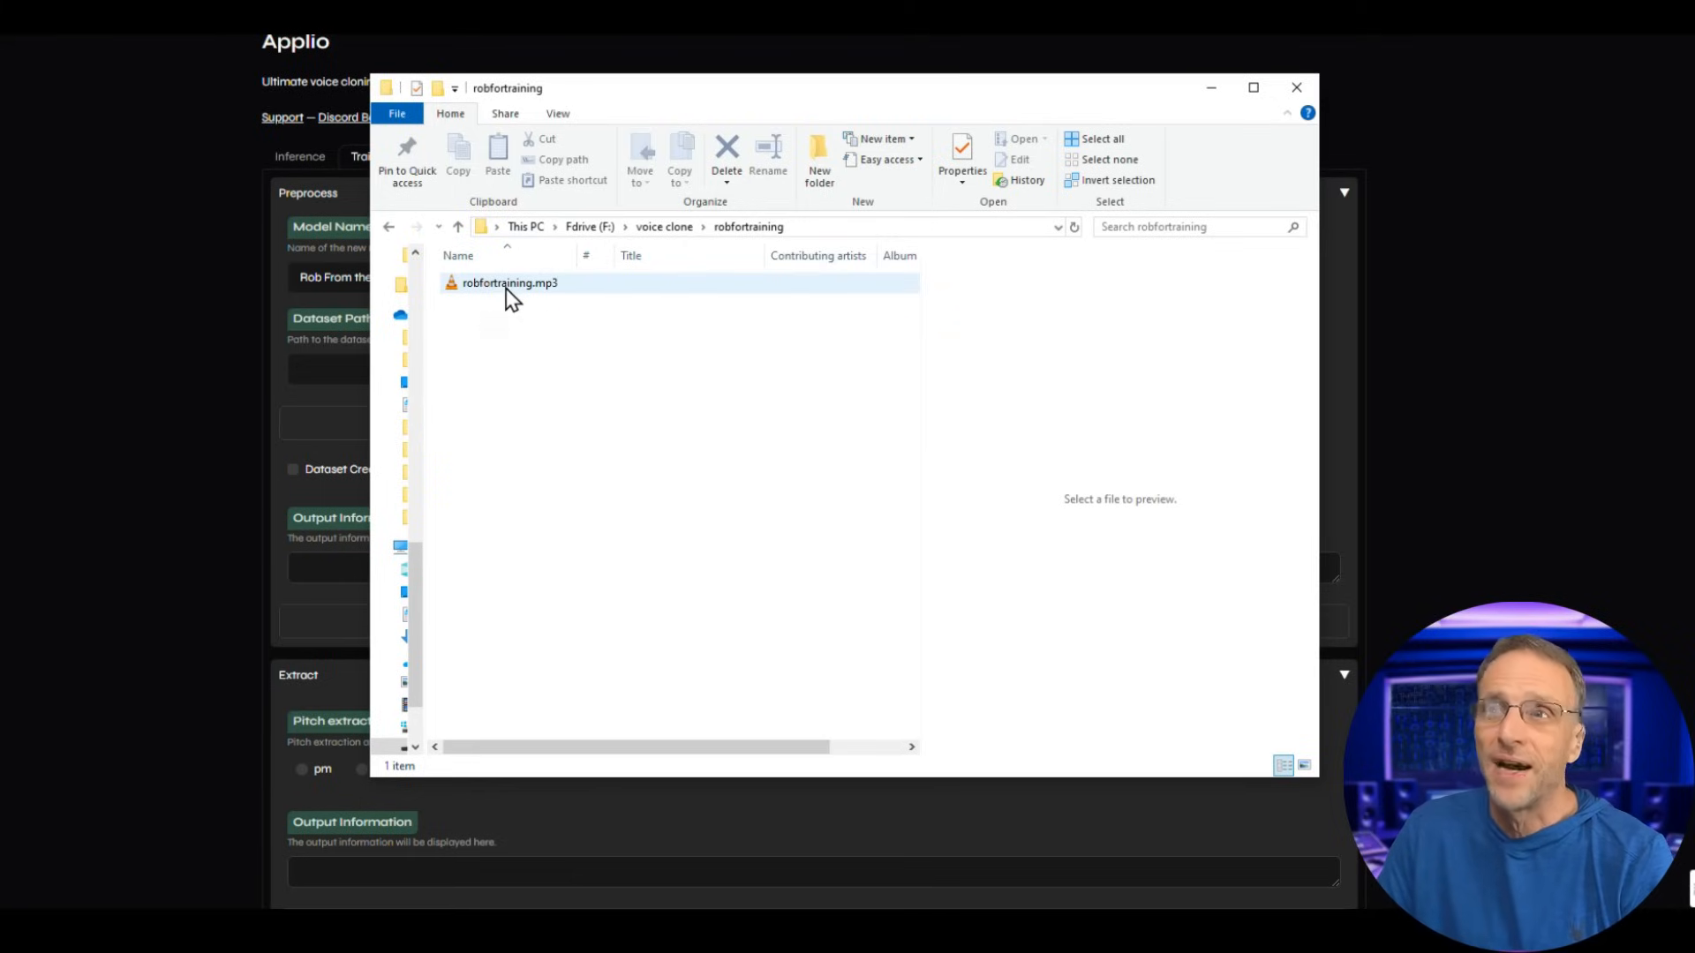
pyautogui.moveTo(508, 284)
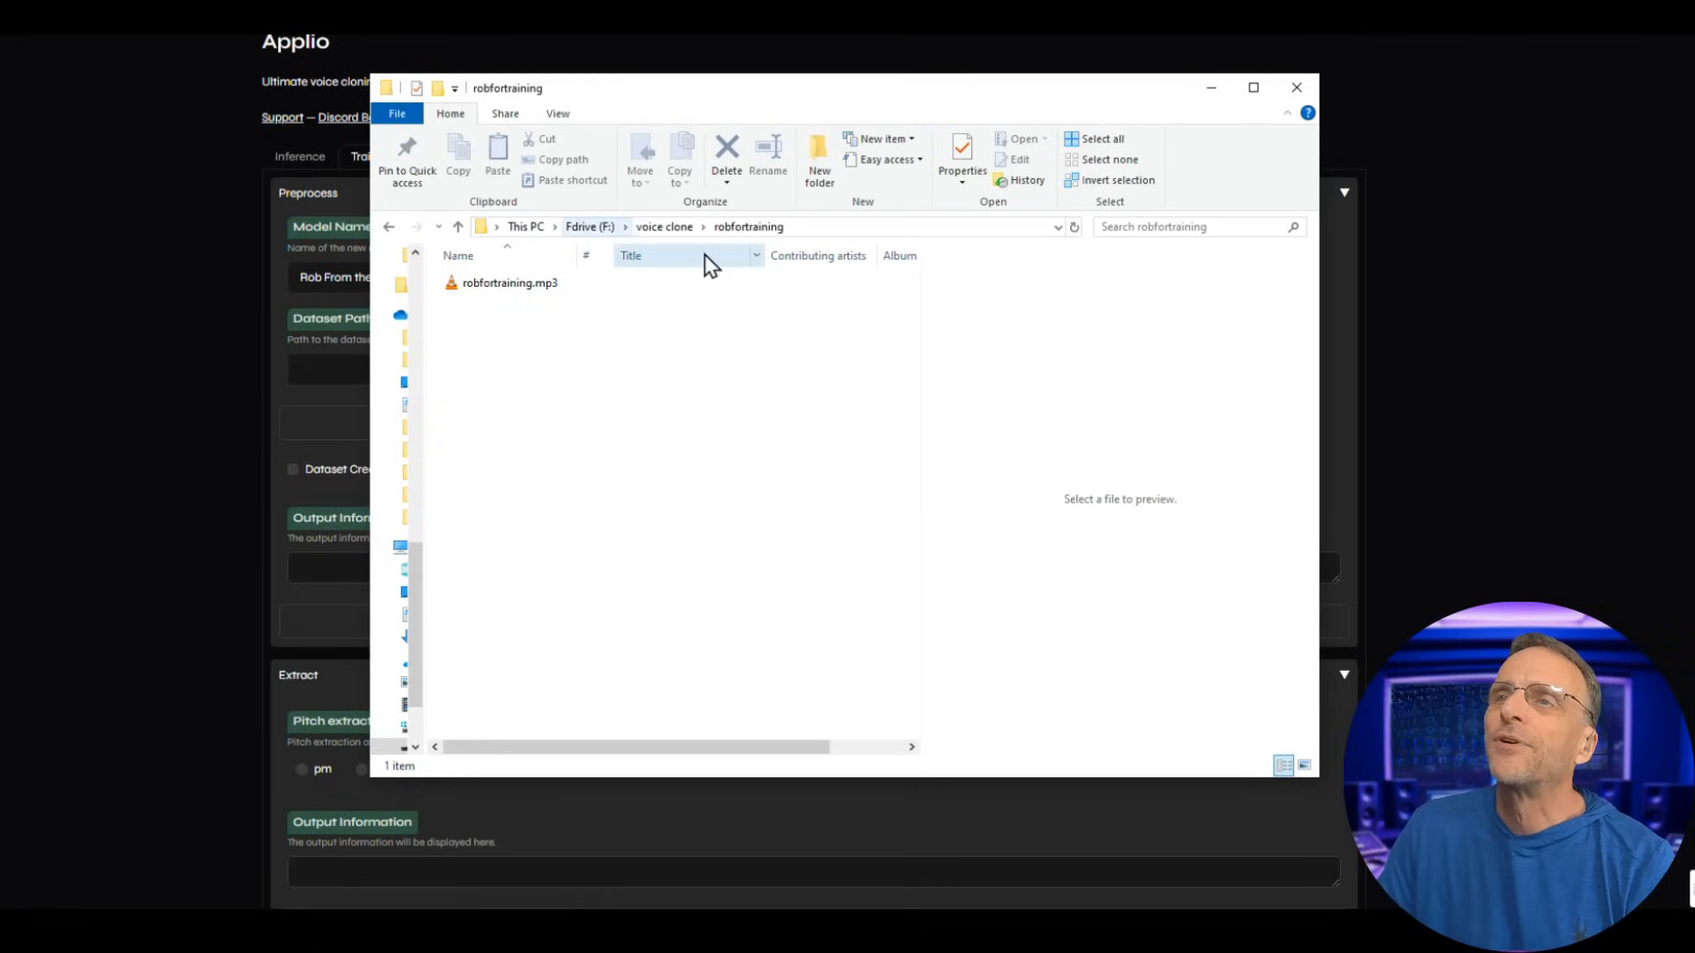
pyautogui.rightClick(747, 226)
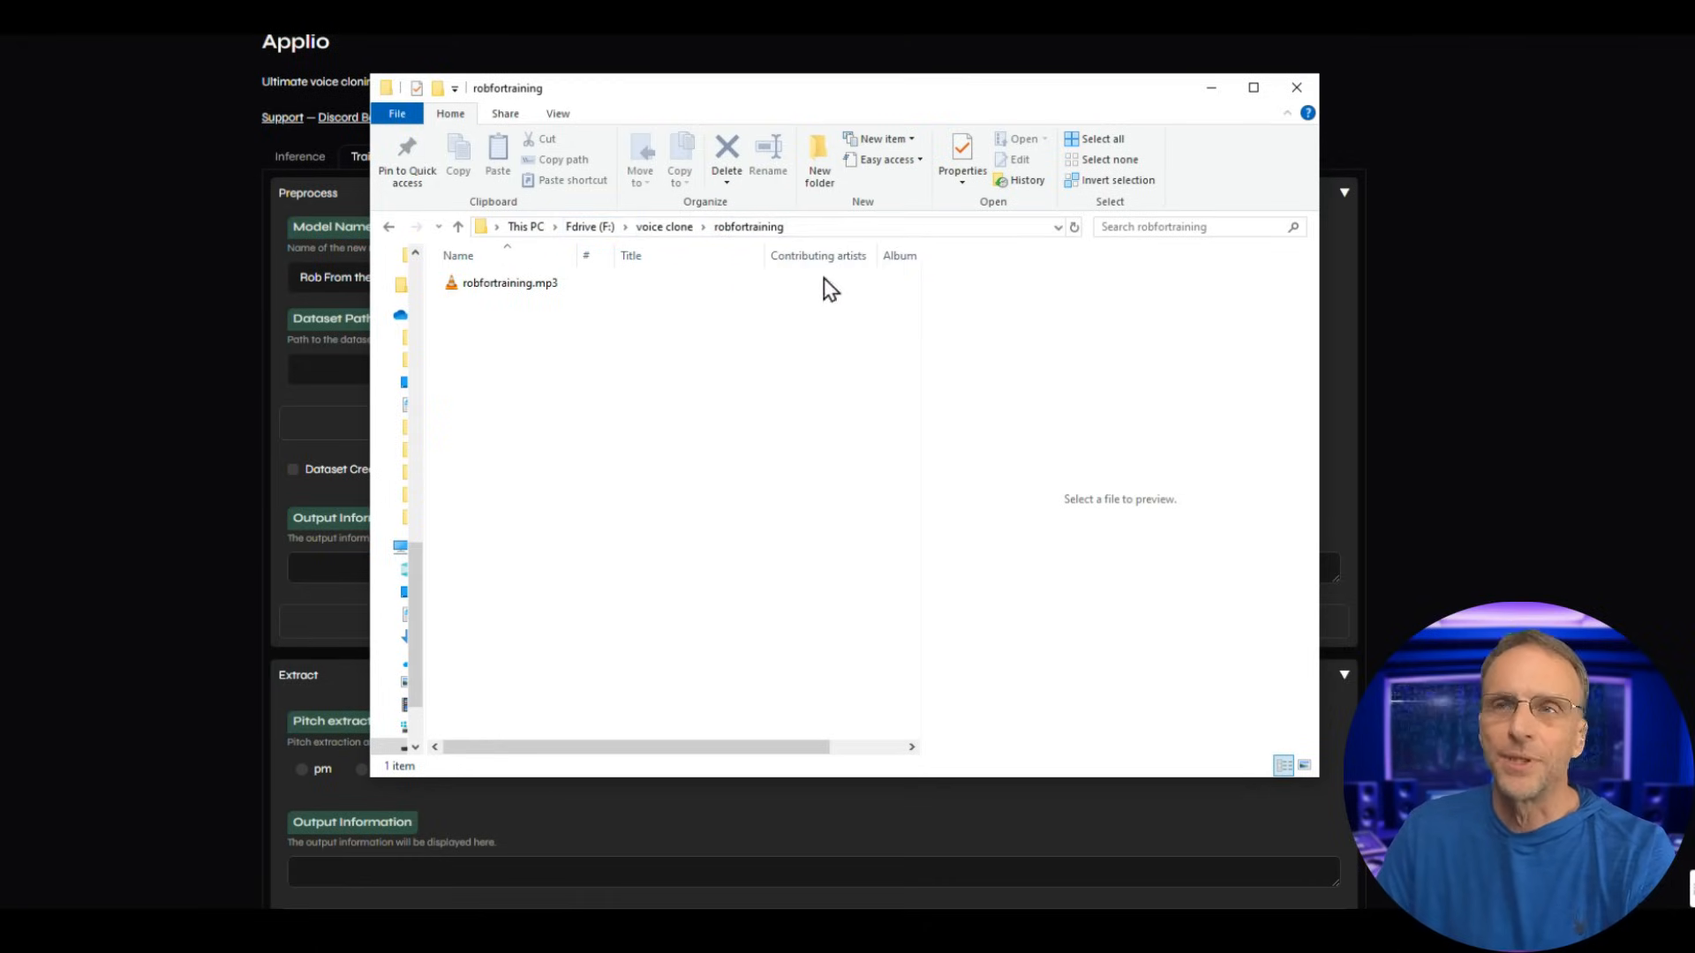
pyautogui.click(1295, 88)
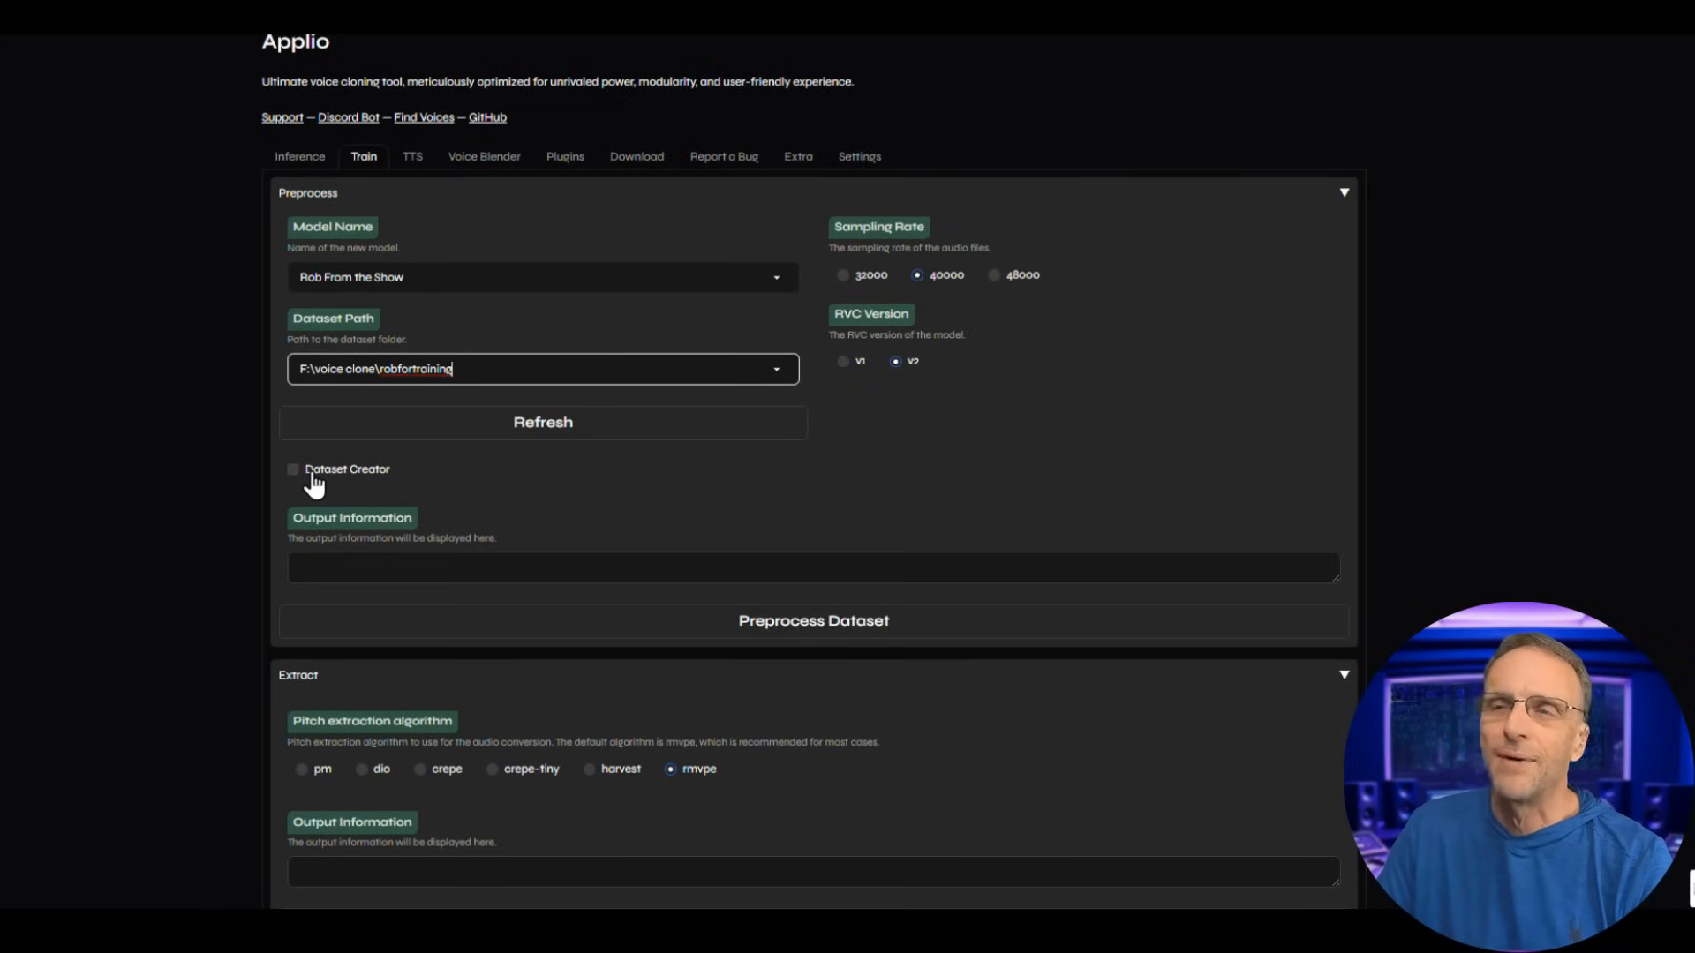
pyautogui.moveTo(341, 509)
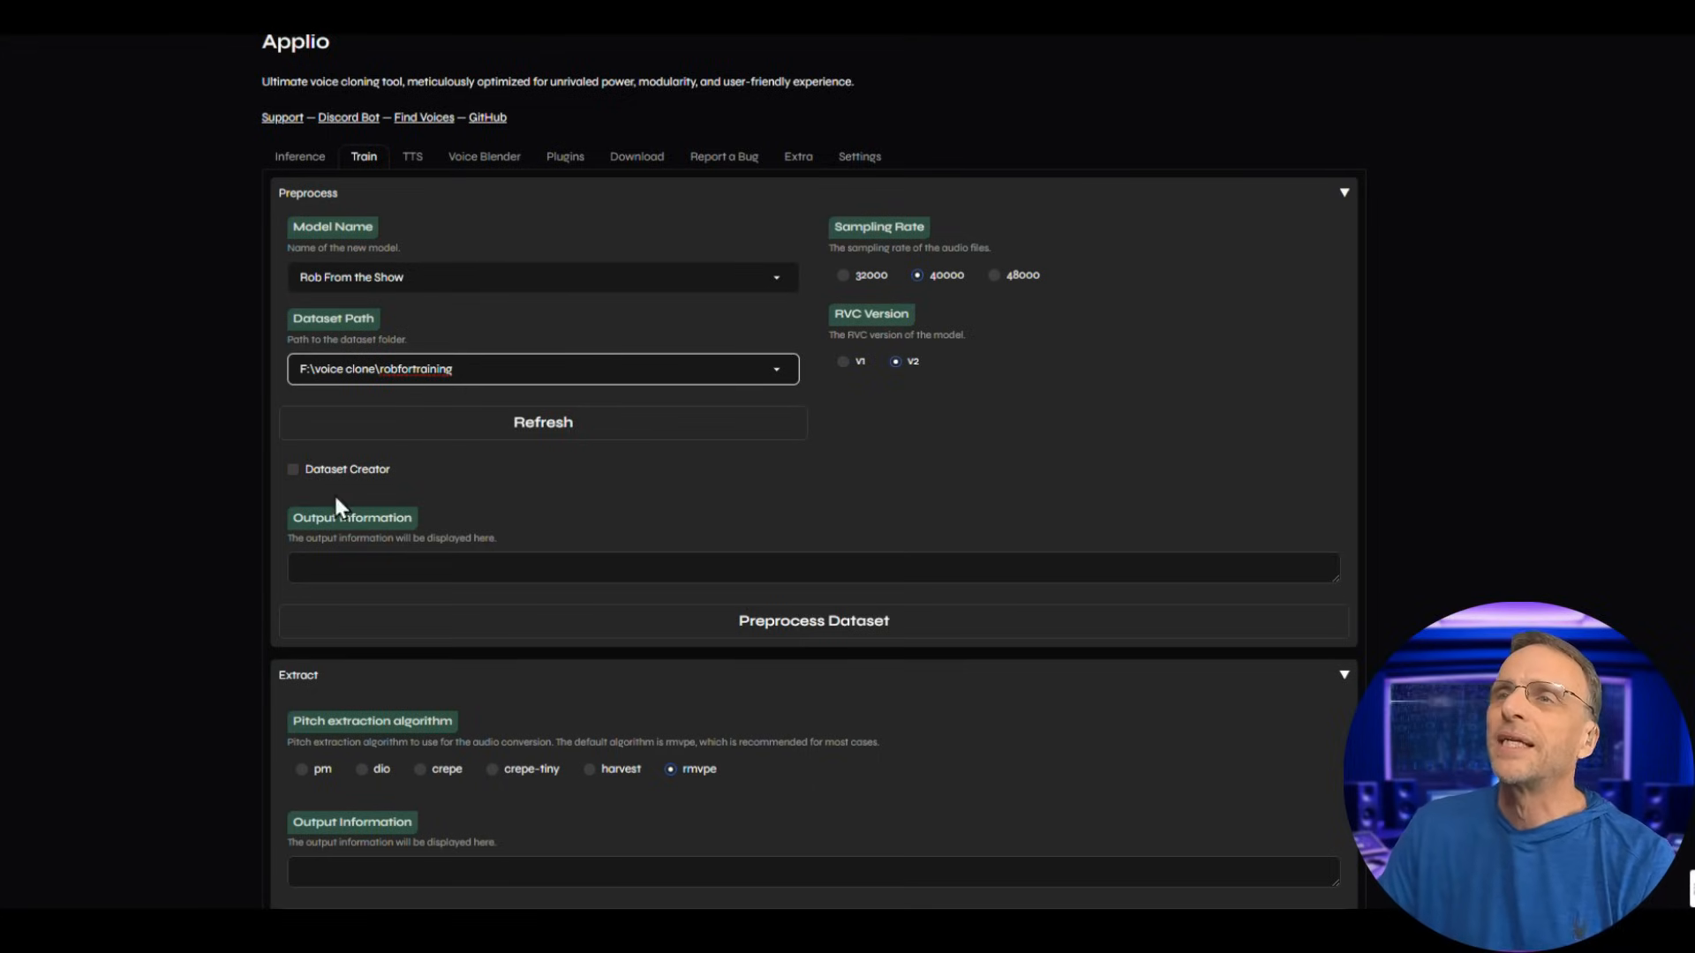
pyautogui.moveTo(986, 318)
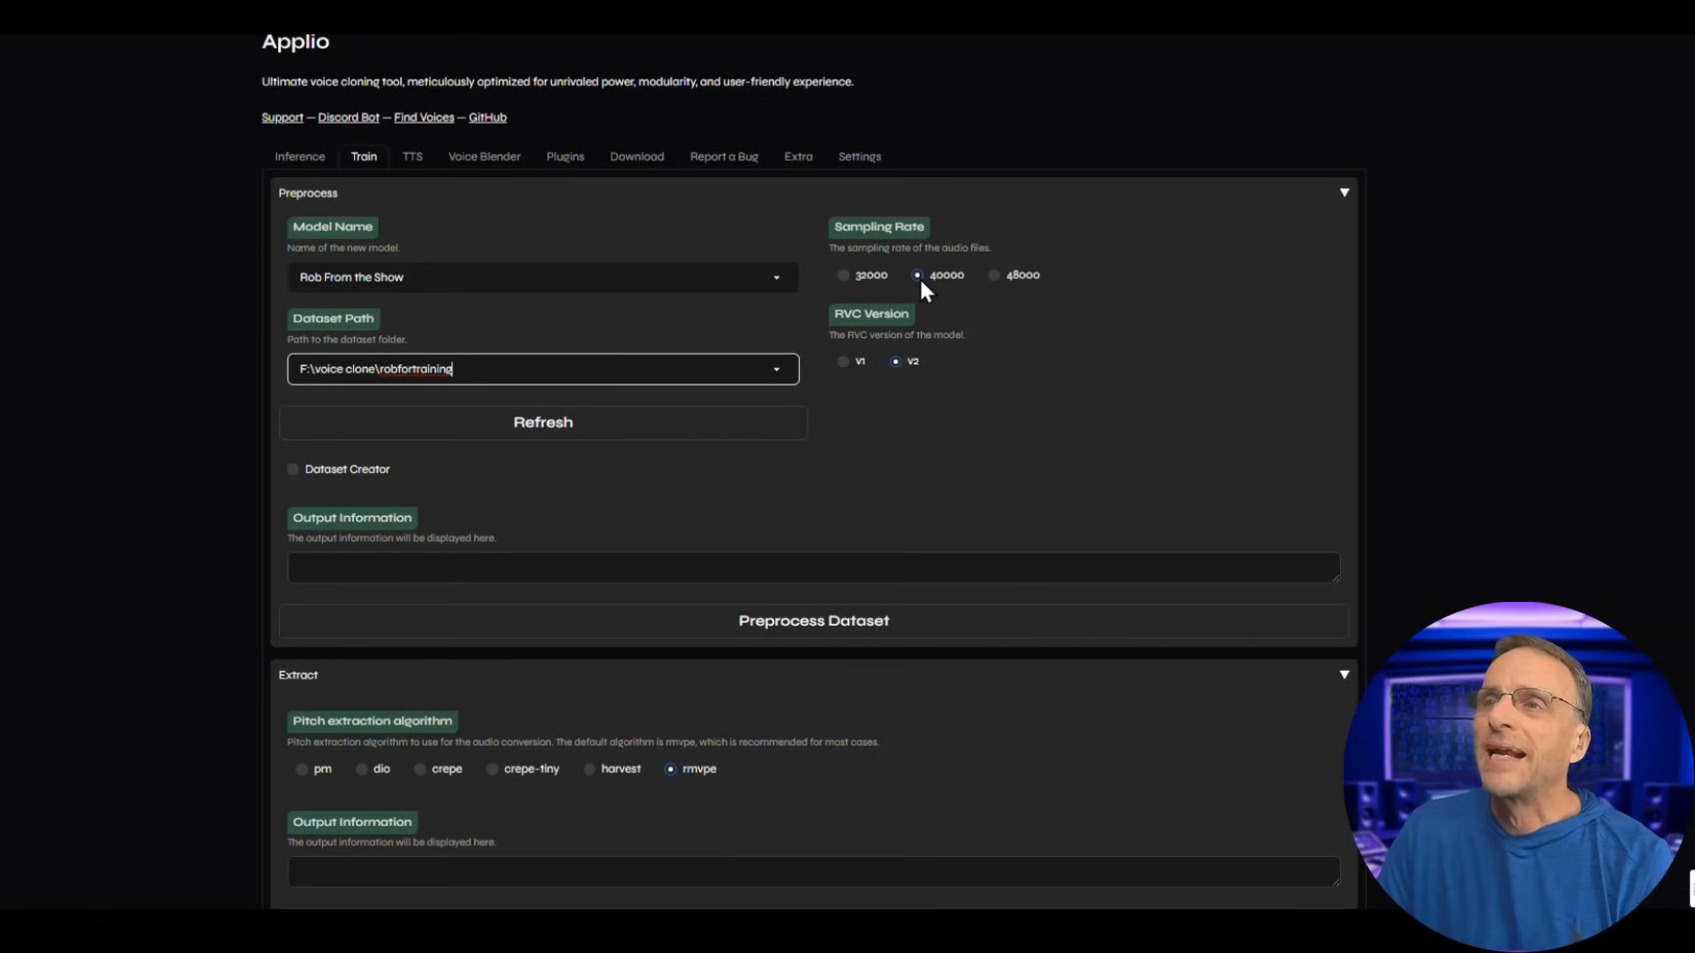
pyautogui.moveTo(881, 368)
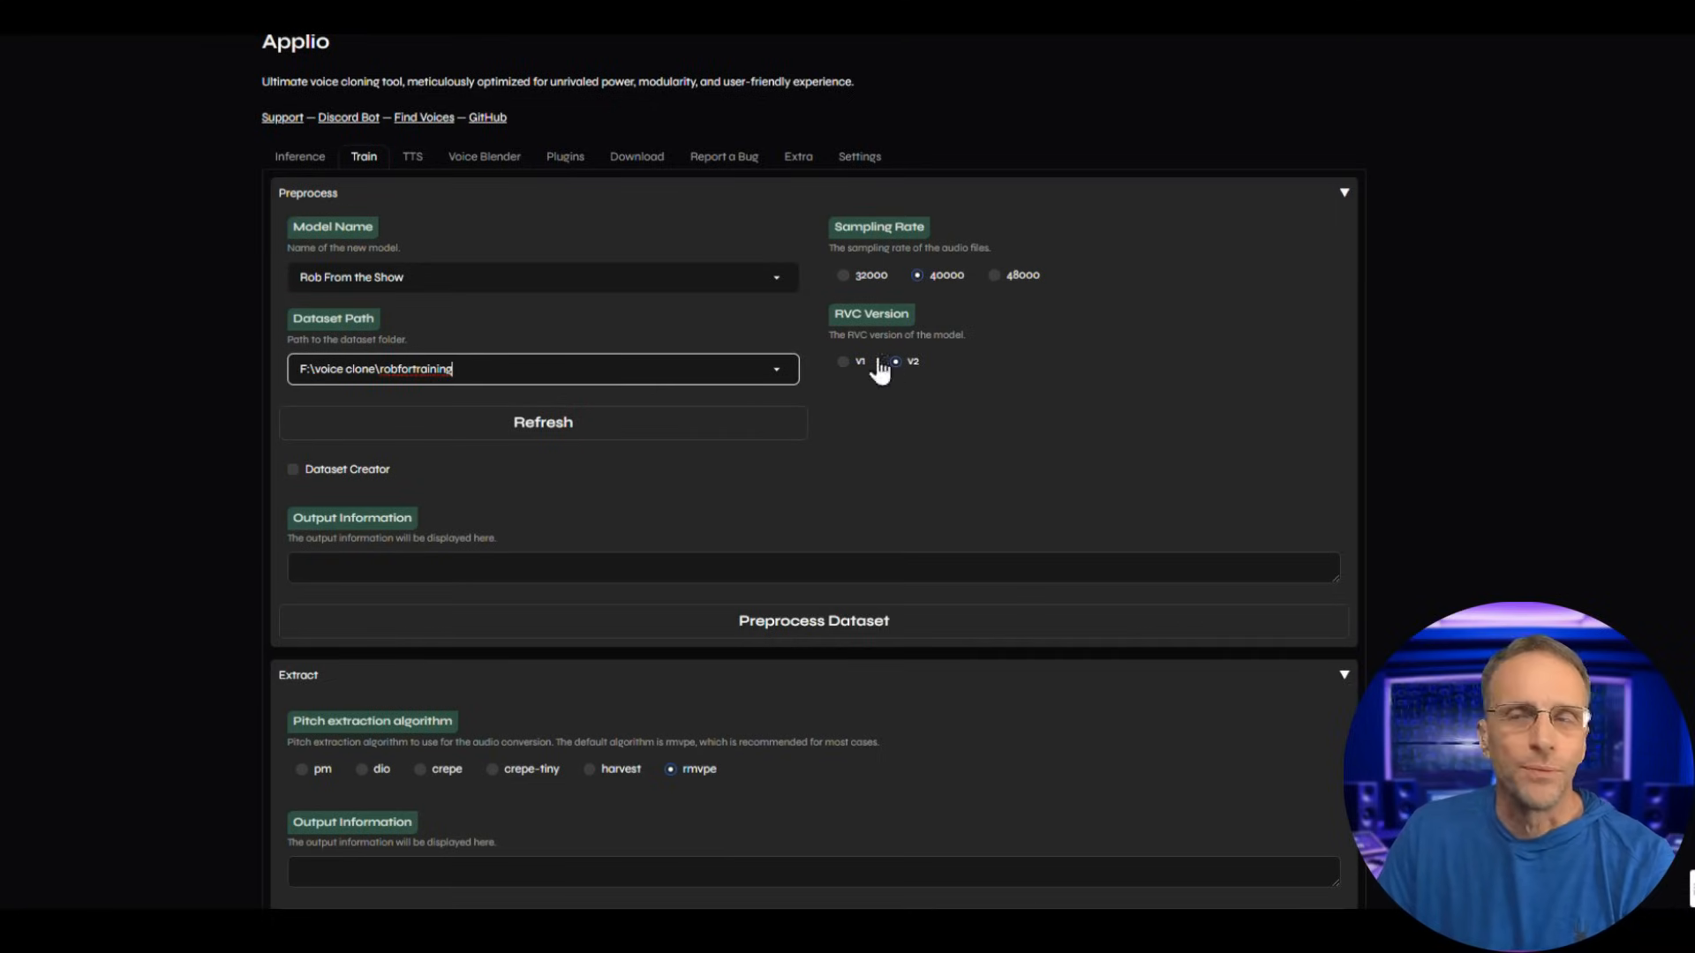
# Preprocess the Rob From the Show dataset until the console reports 'Preprocessing completed!'.
pyautogui.click(812, 621)
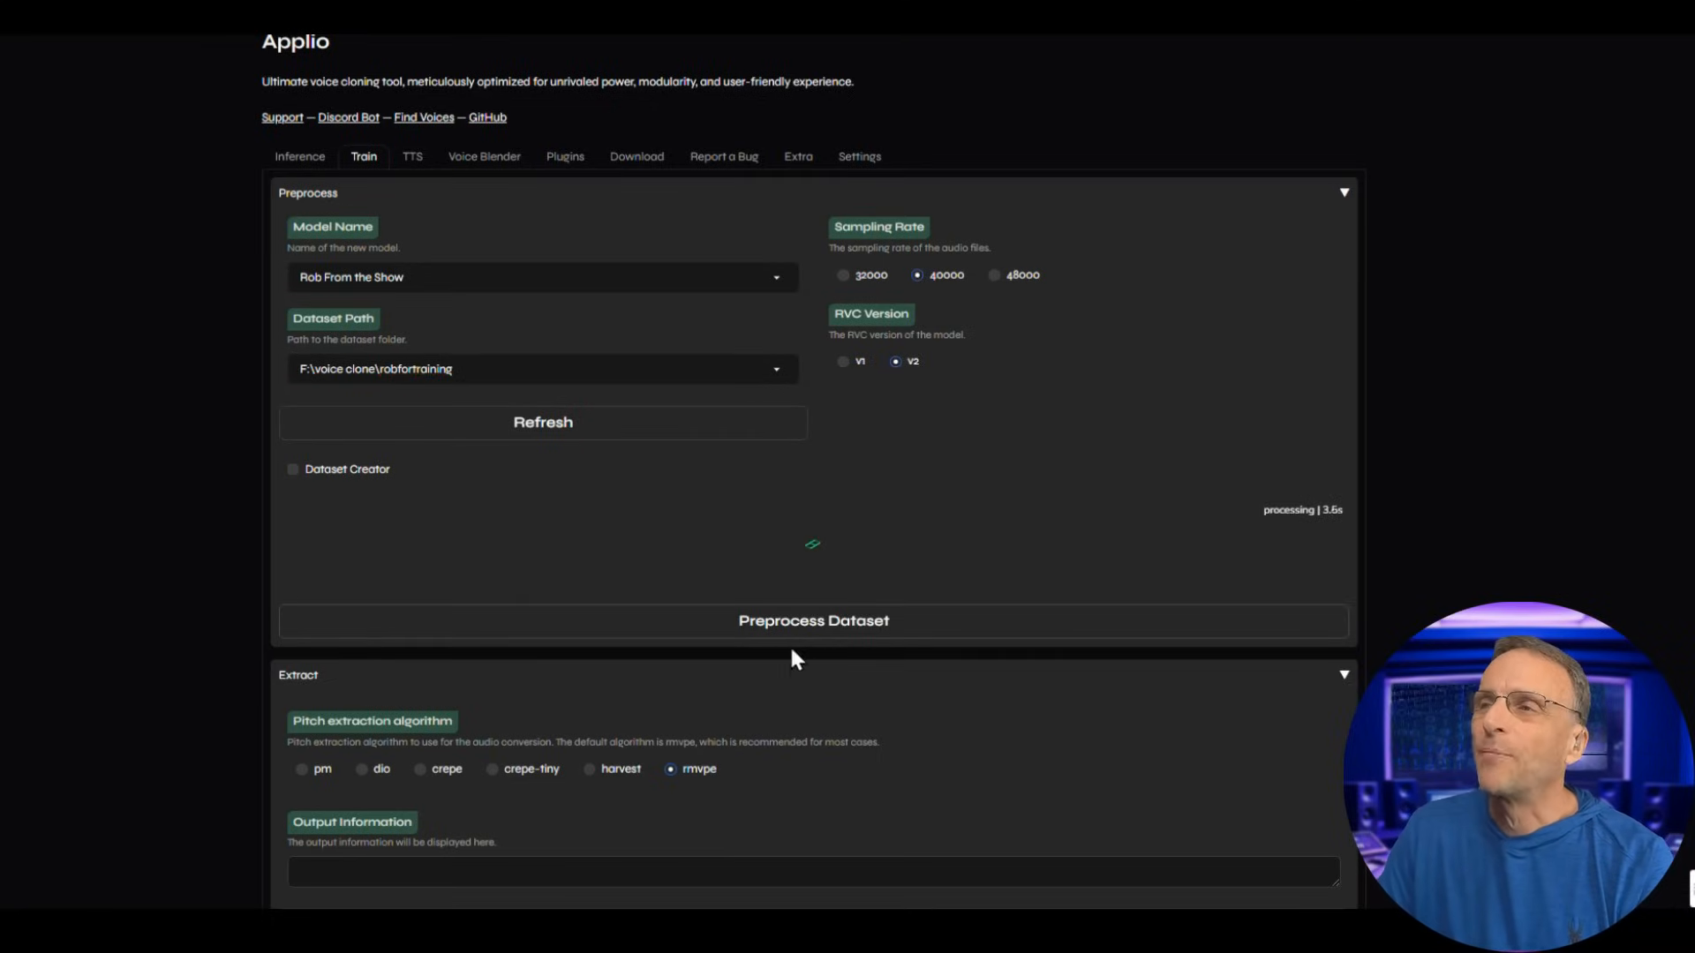
pyautogui.scroll(-3)
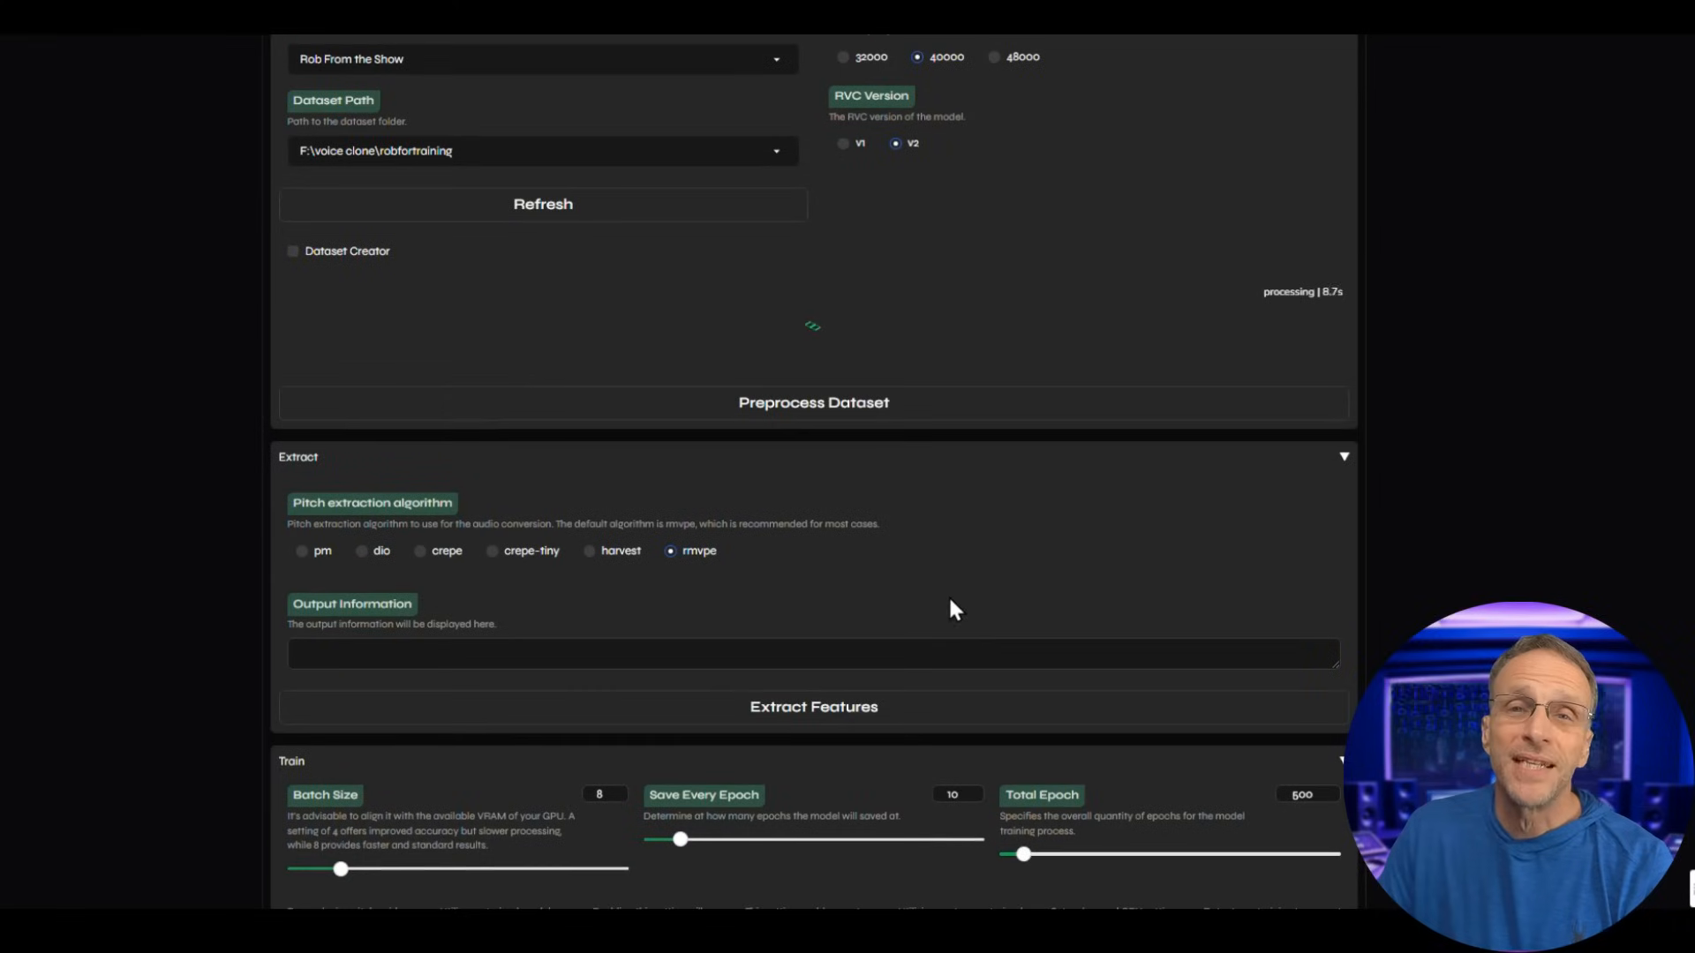
pyautogui.moveTo(865, 502)
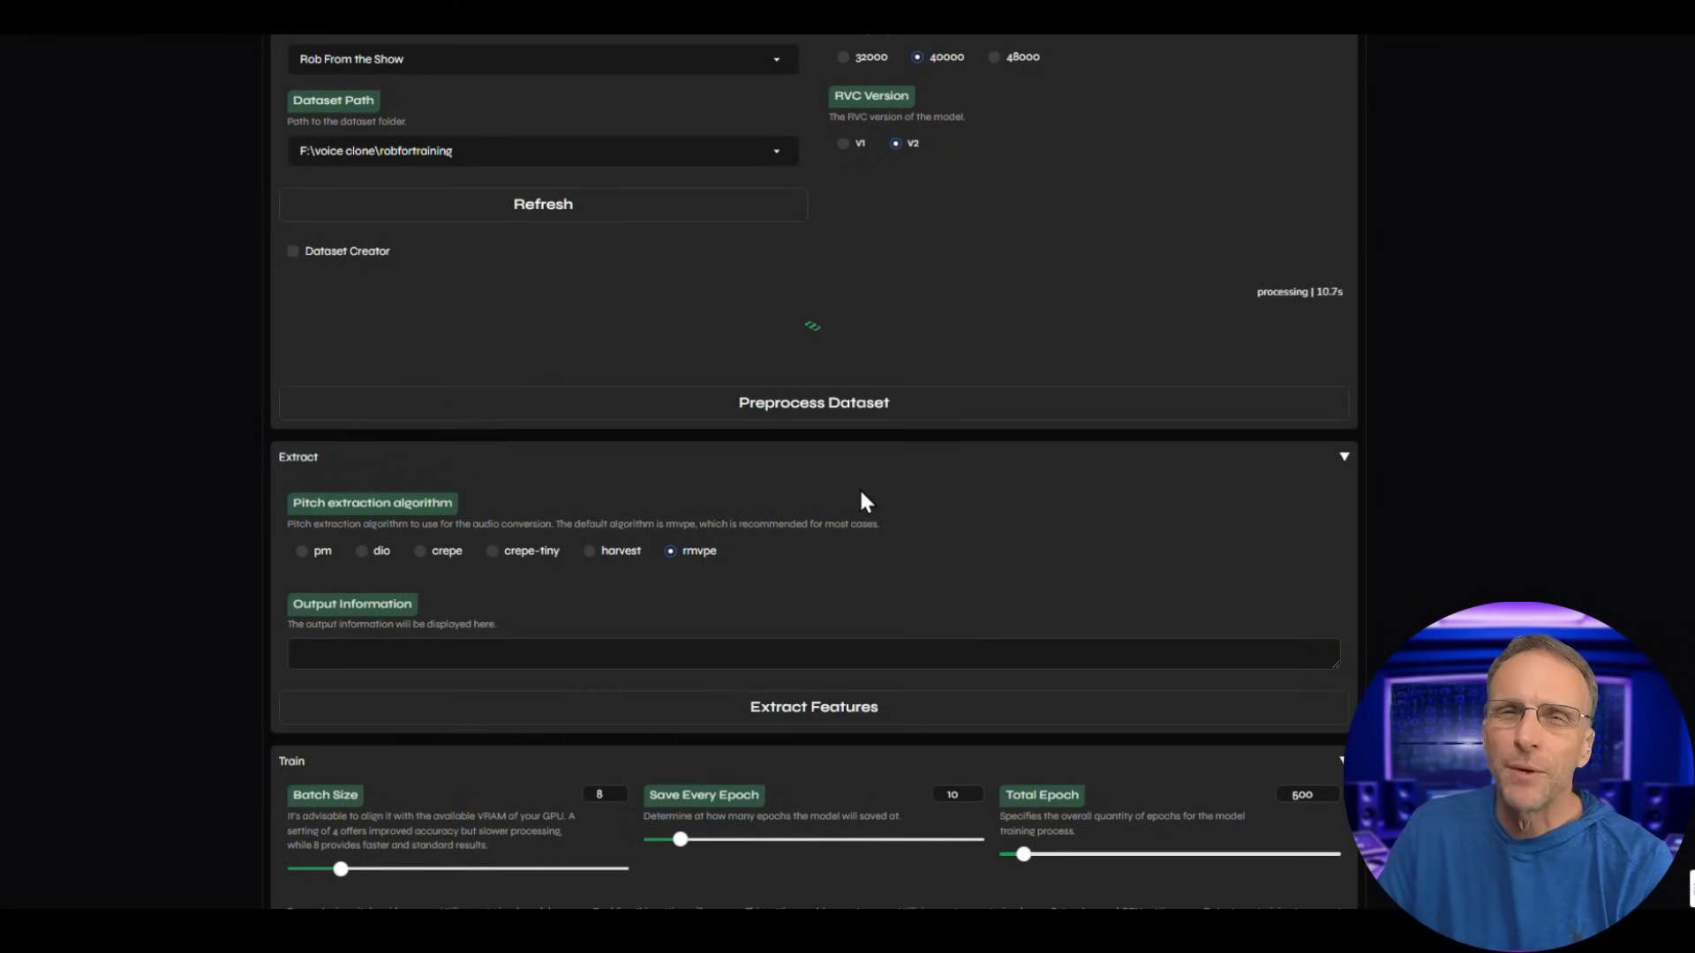
pyautogui.moveTo(632, 429)
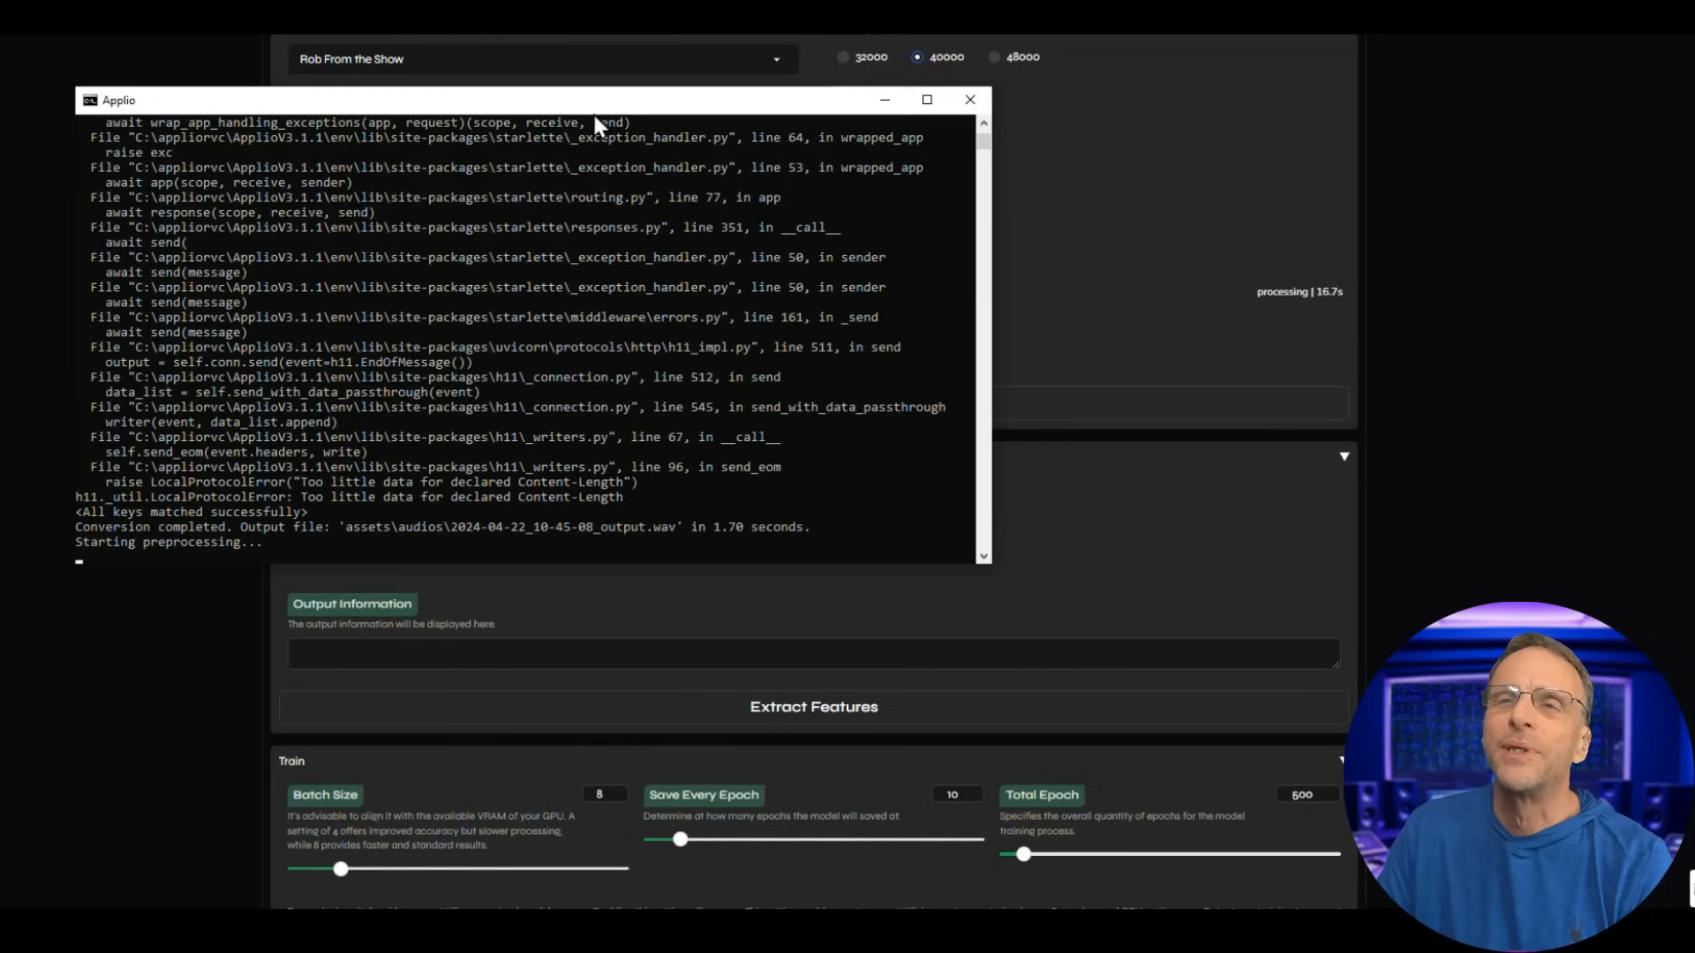
pyautogui.moveTo(540, 538)
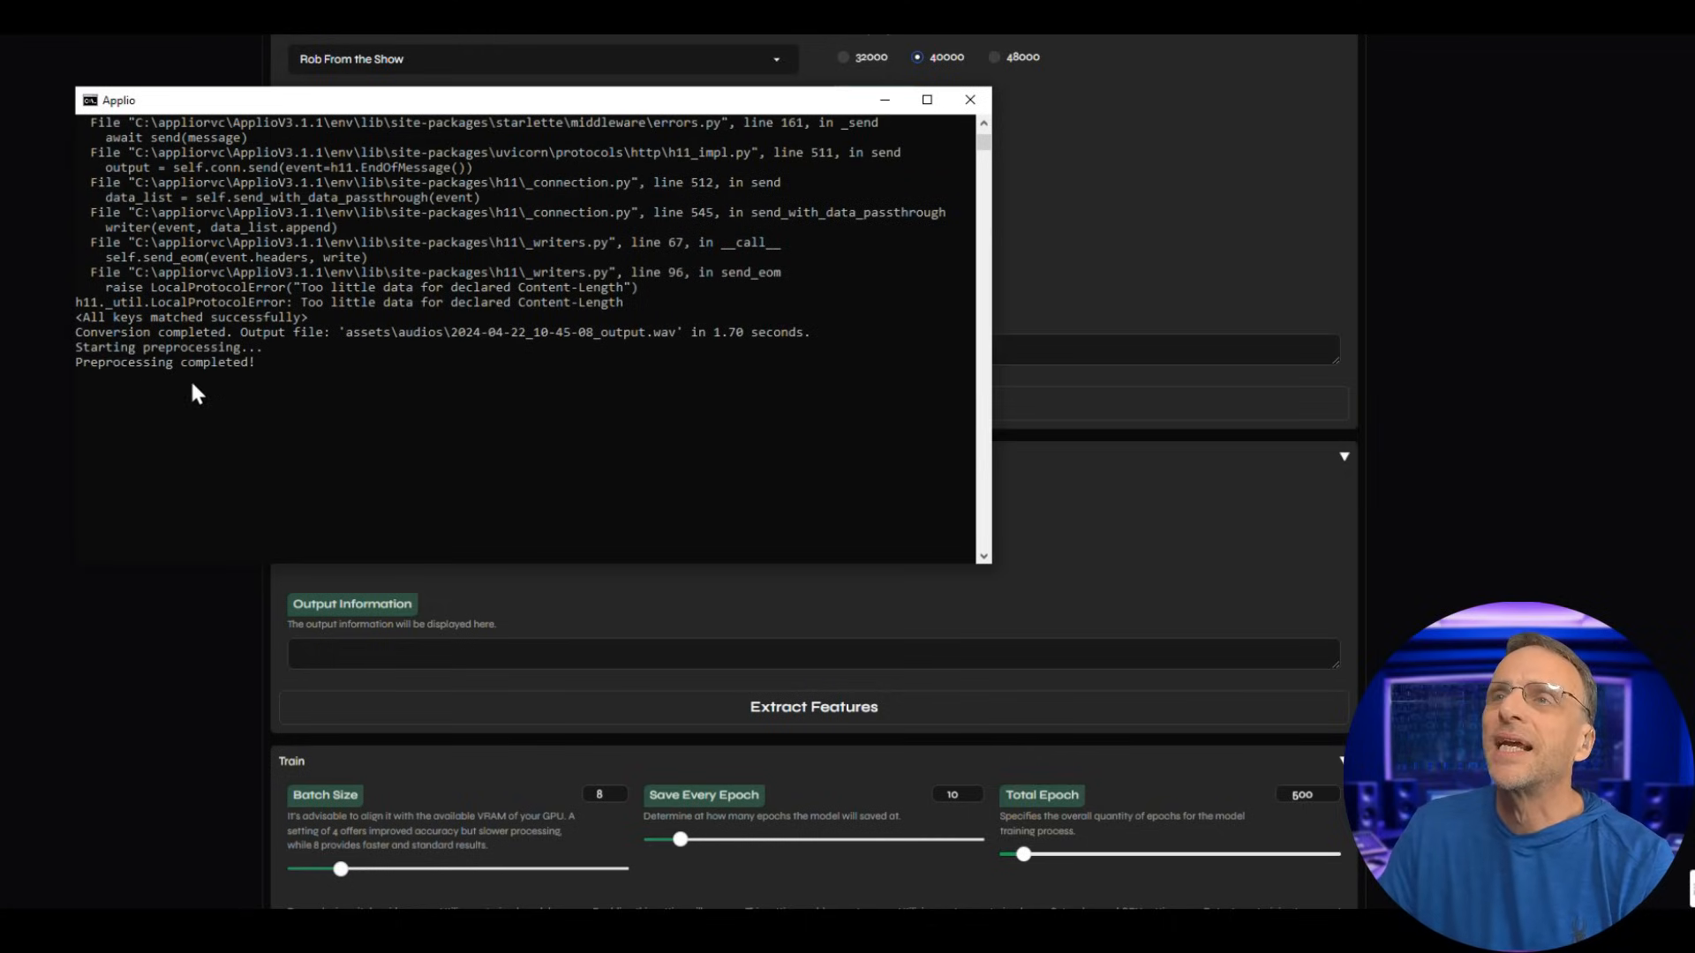
pyautogui.moveTo(887, 108)
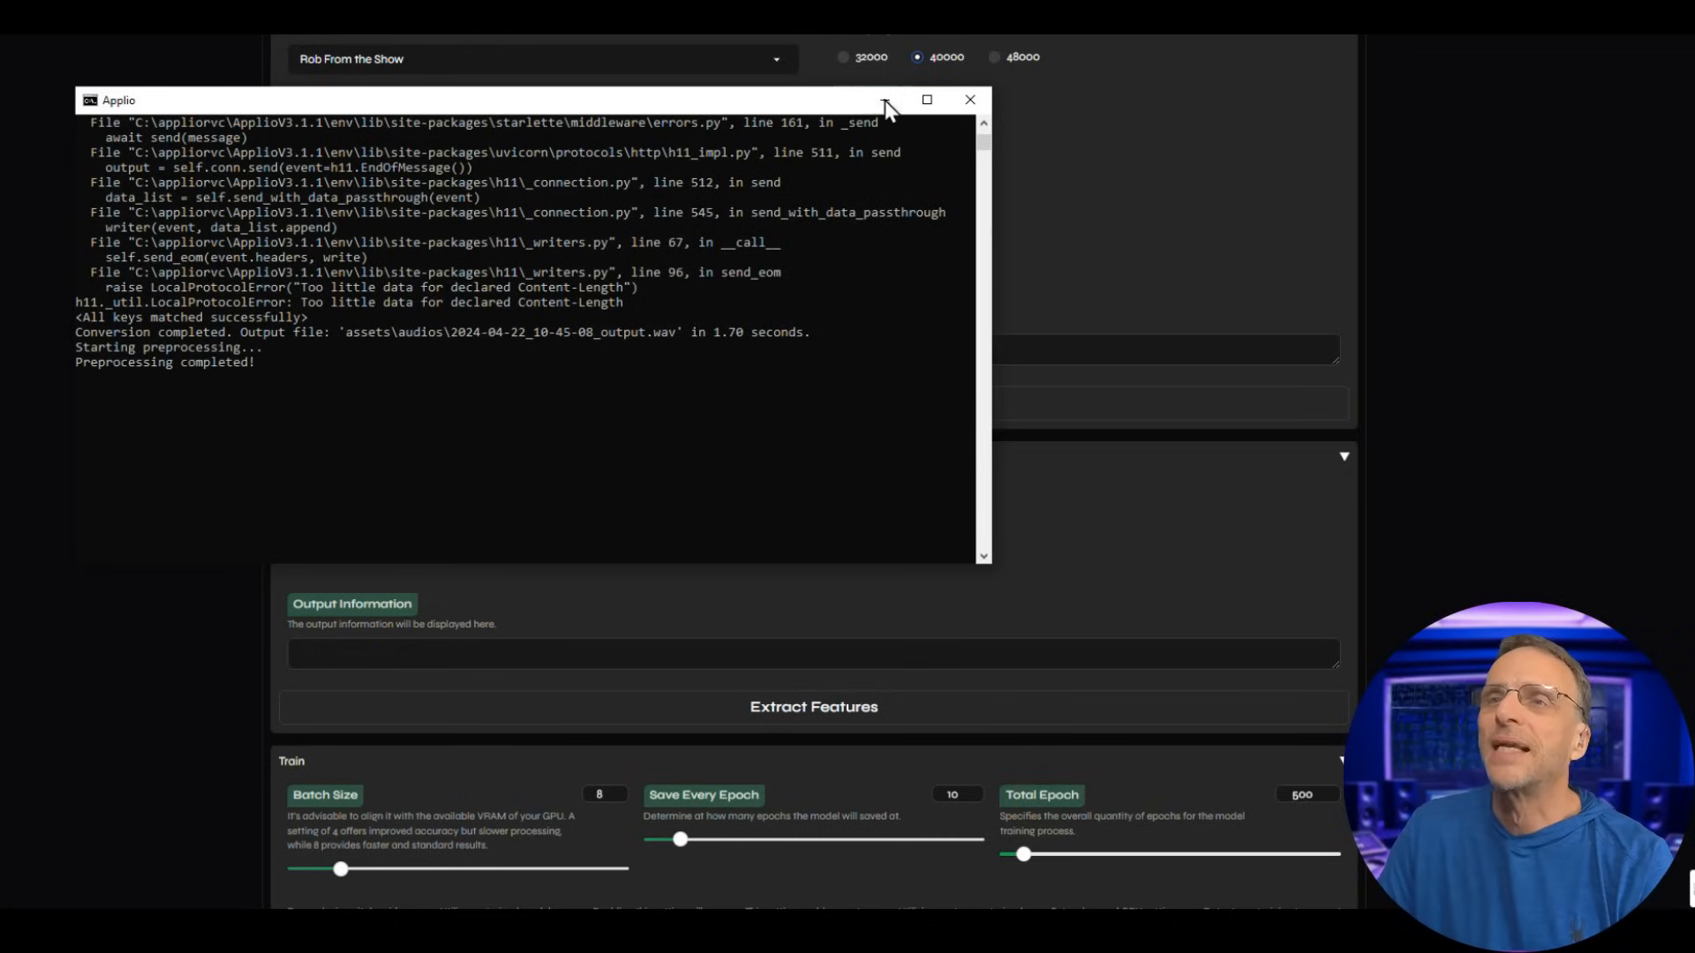
pyautogui.click(969, 100)
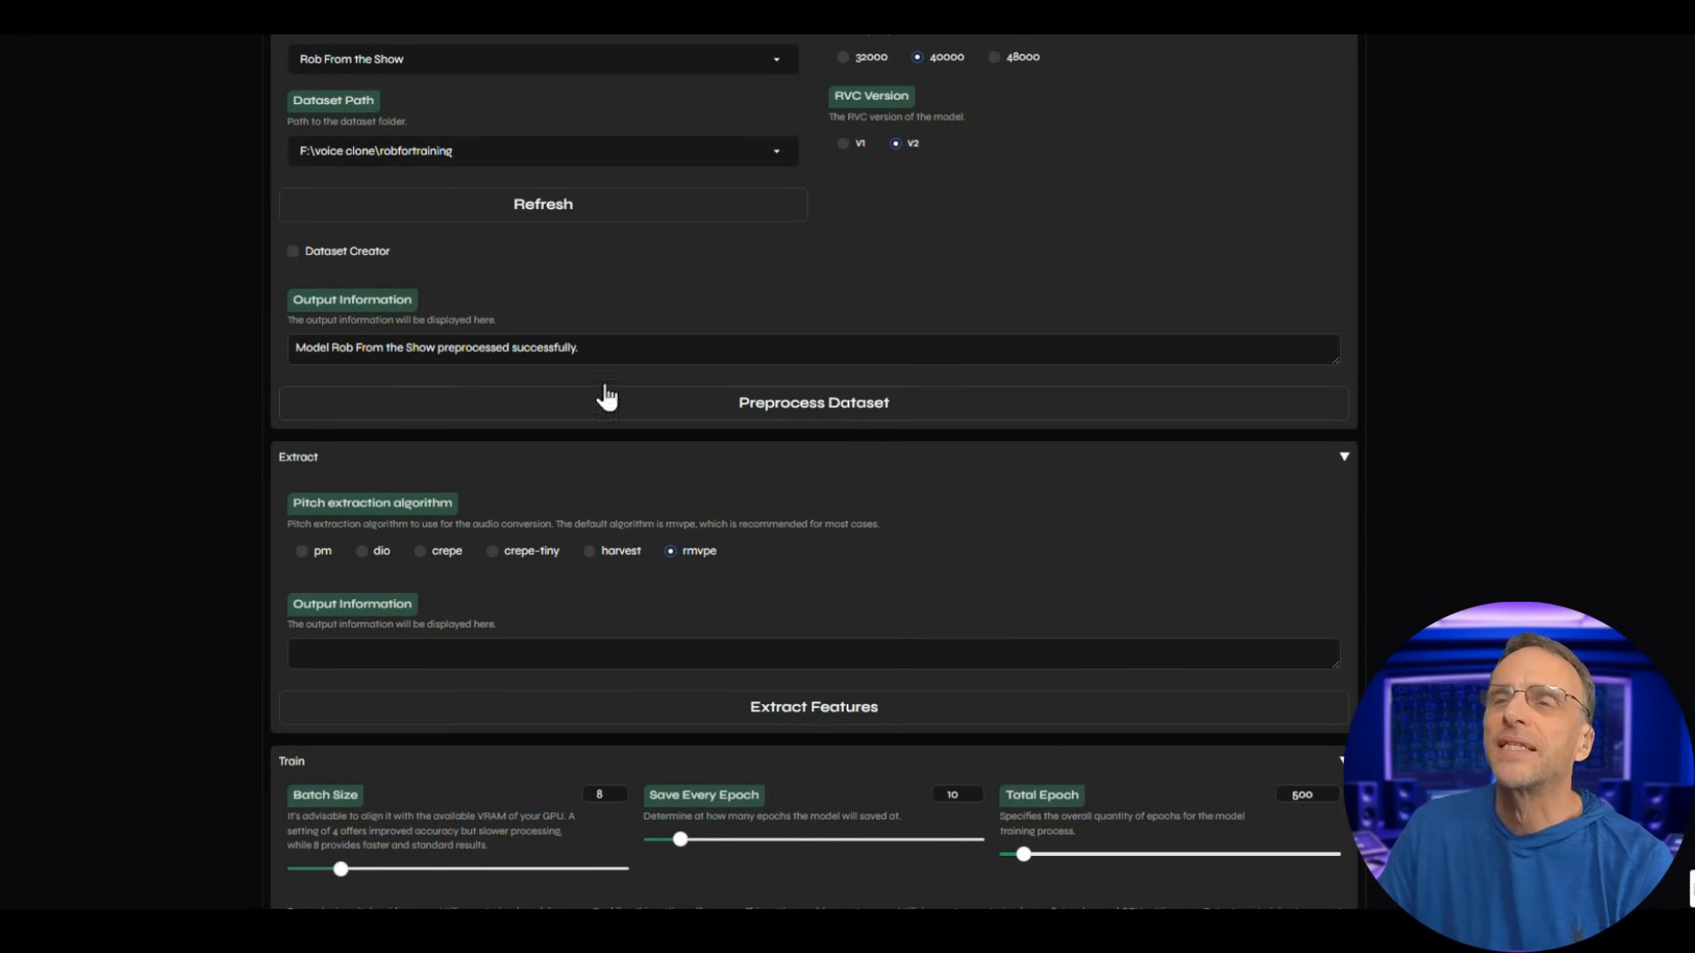
pyautogui.moveTo(572, 367)
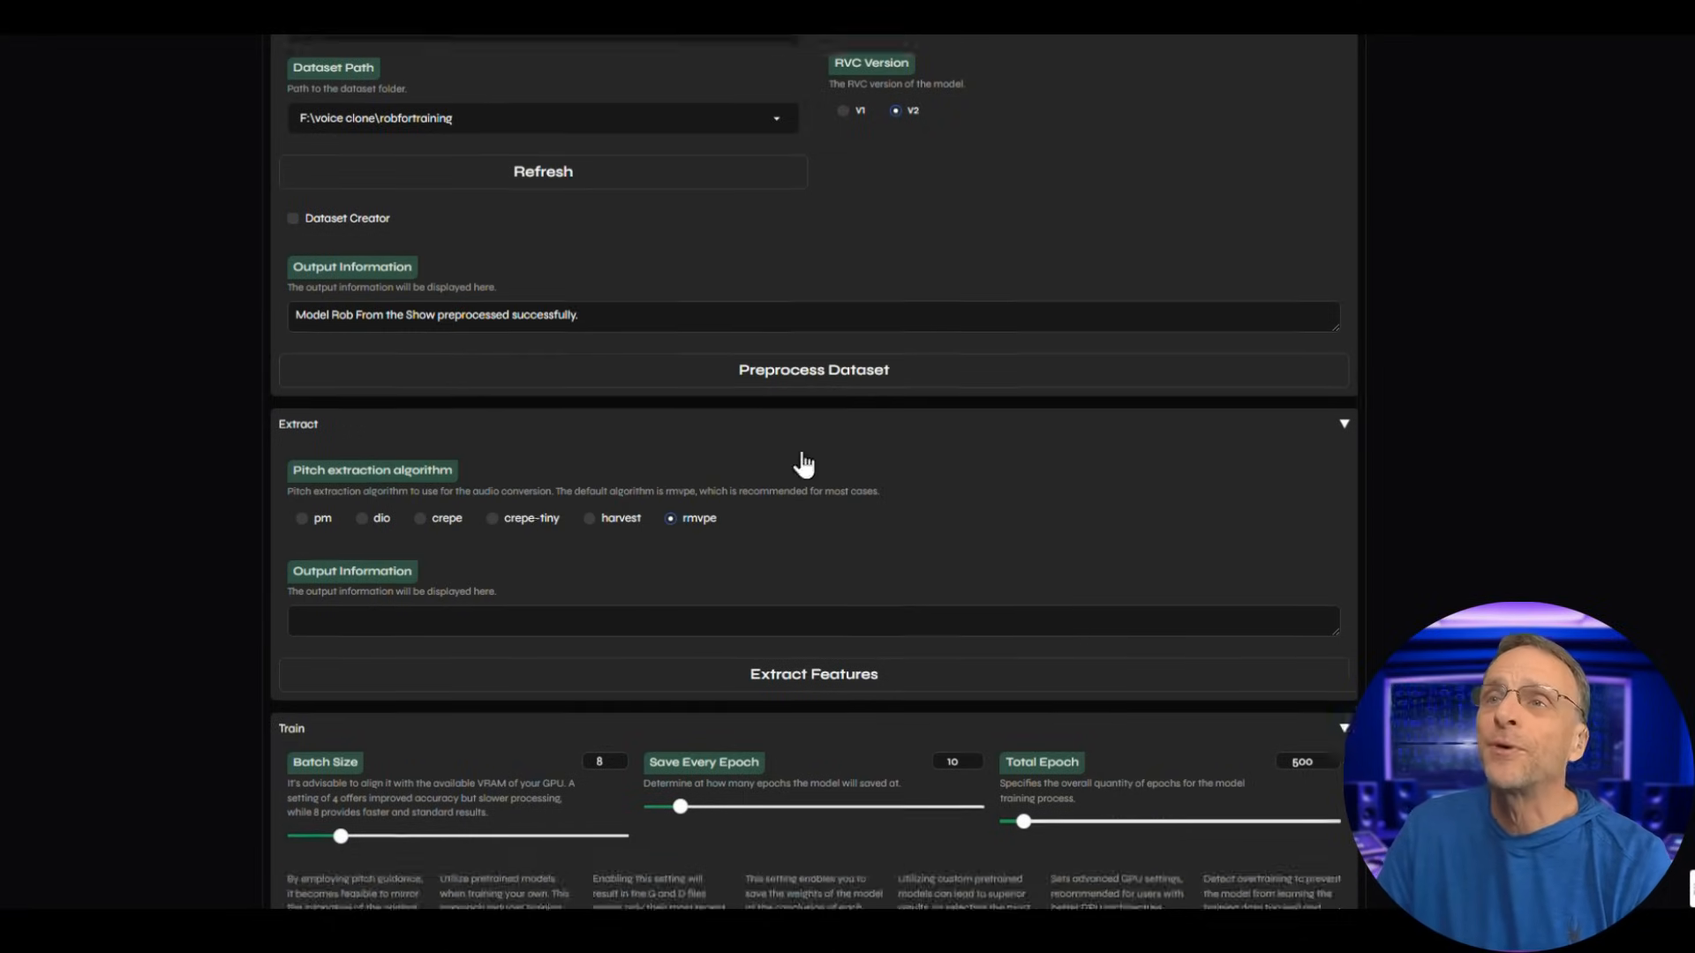
# Extract features with rmvpe and hide the console once extraction finishes.
pyautogui.scroll(-3)
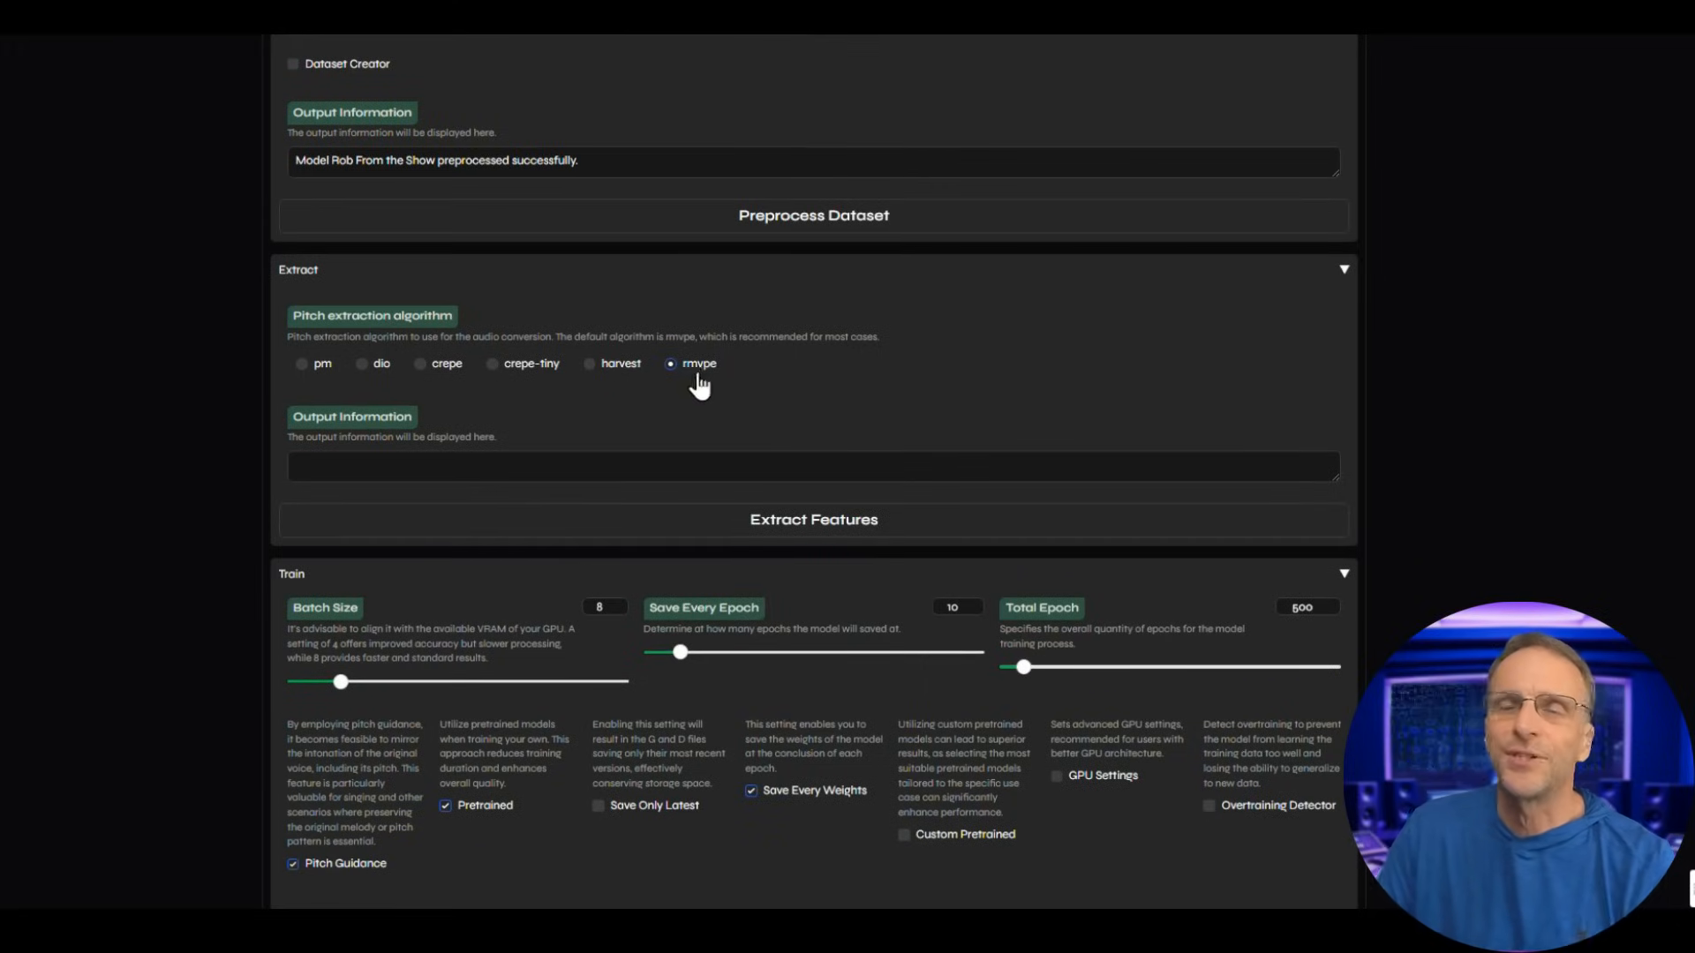
pyautogui.moveTo(760, 530)
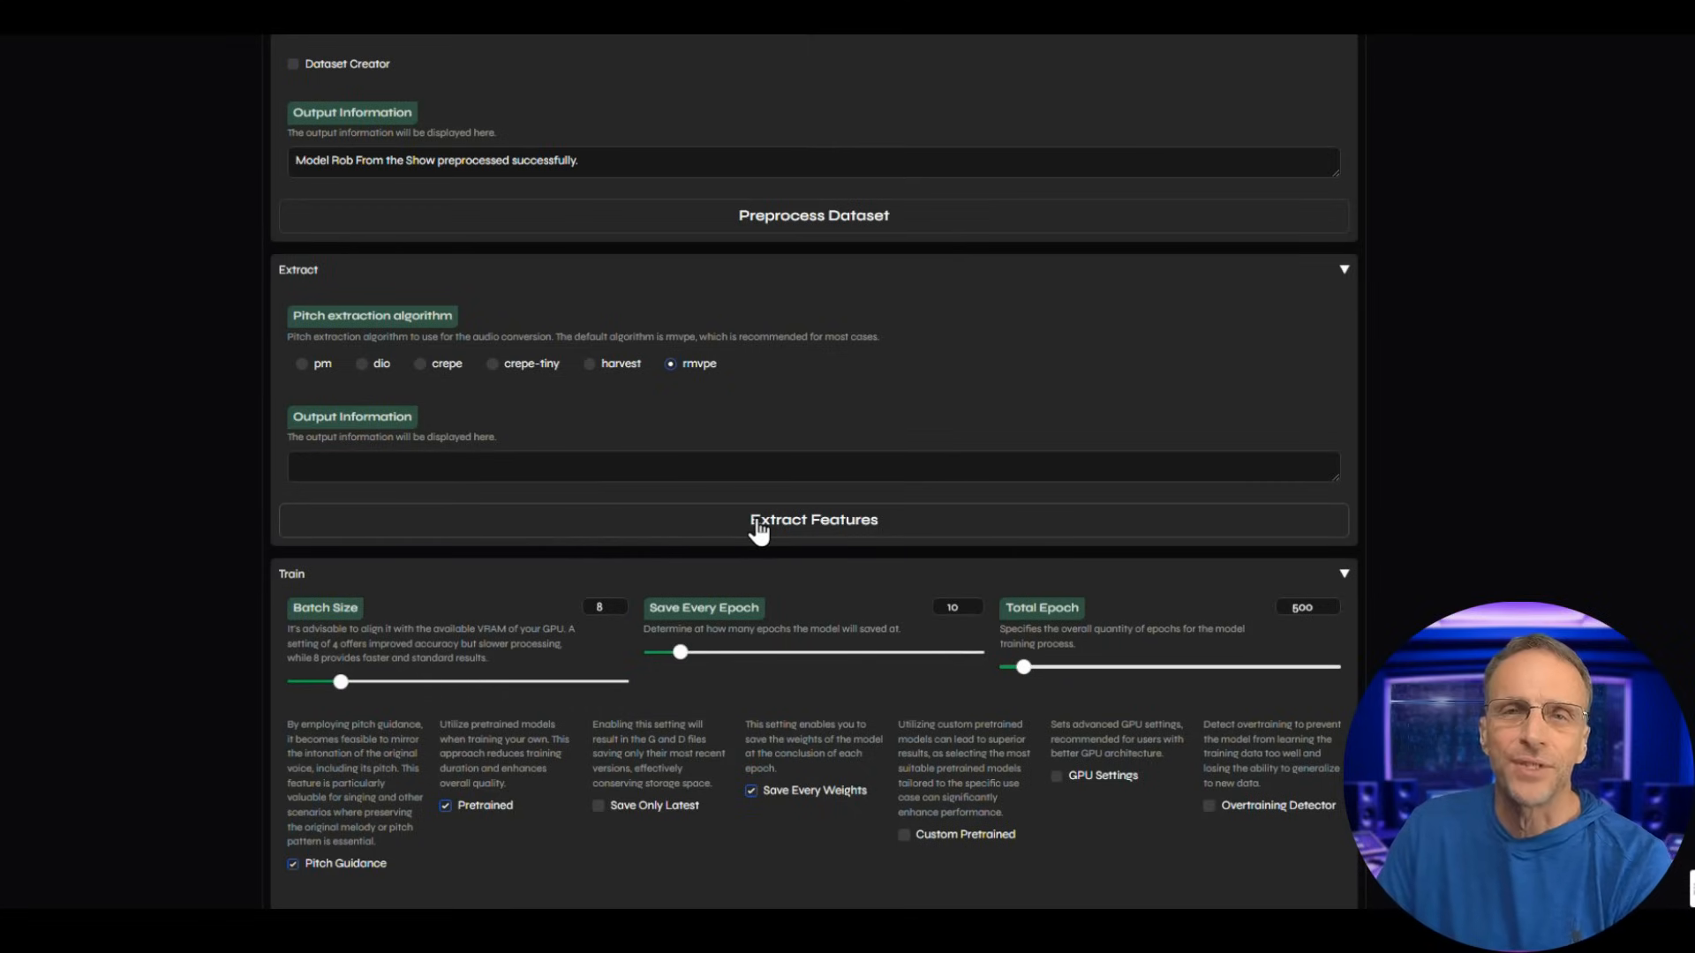
pyautogui.click(813, 520)
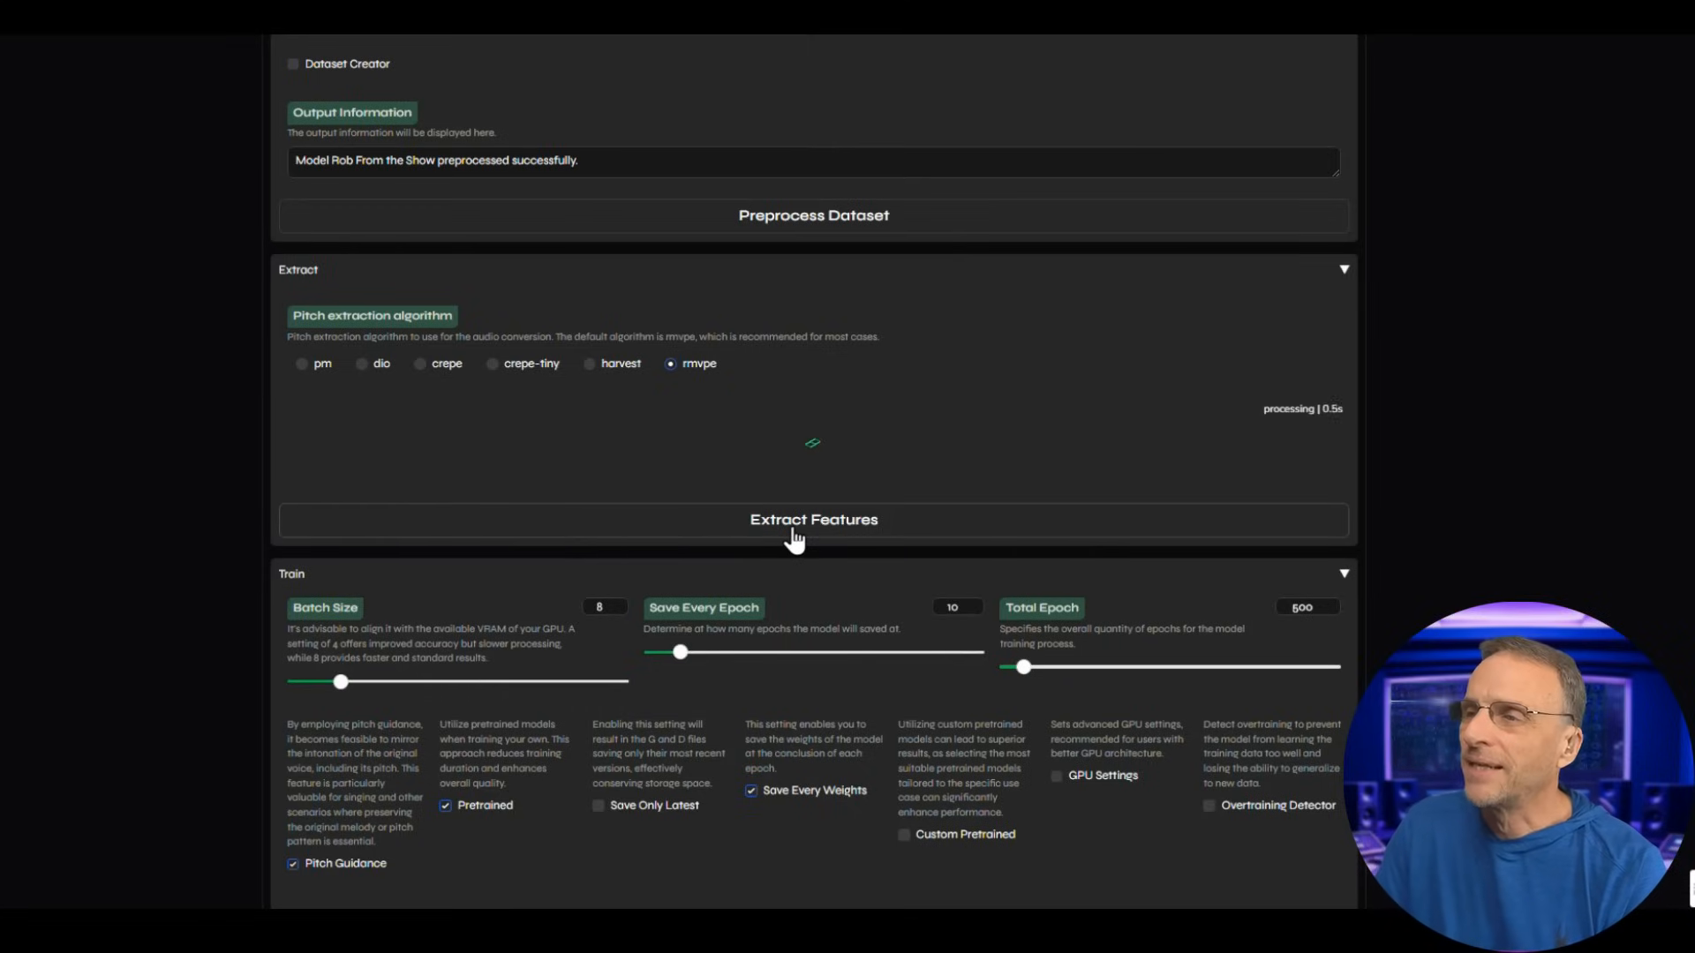
pyautogui.click(813, 520)
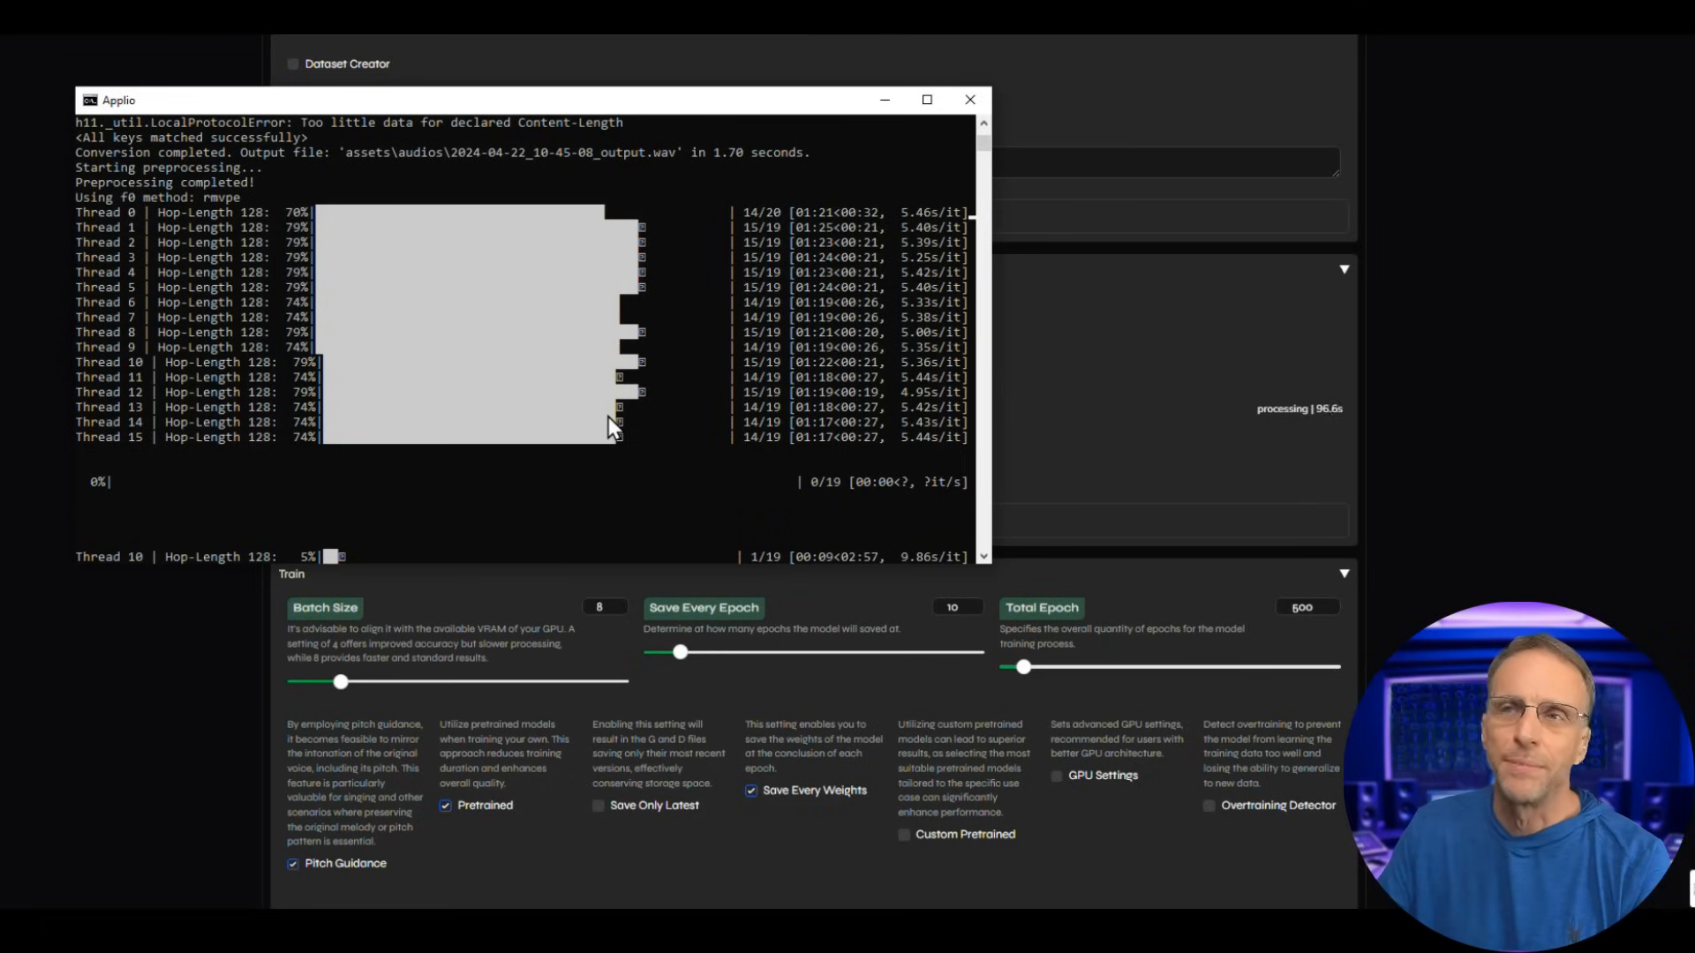
pyautogui.moveTo(632, 481)
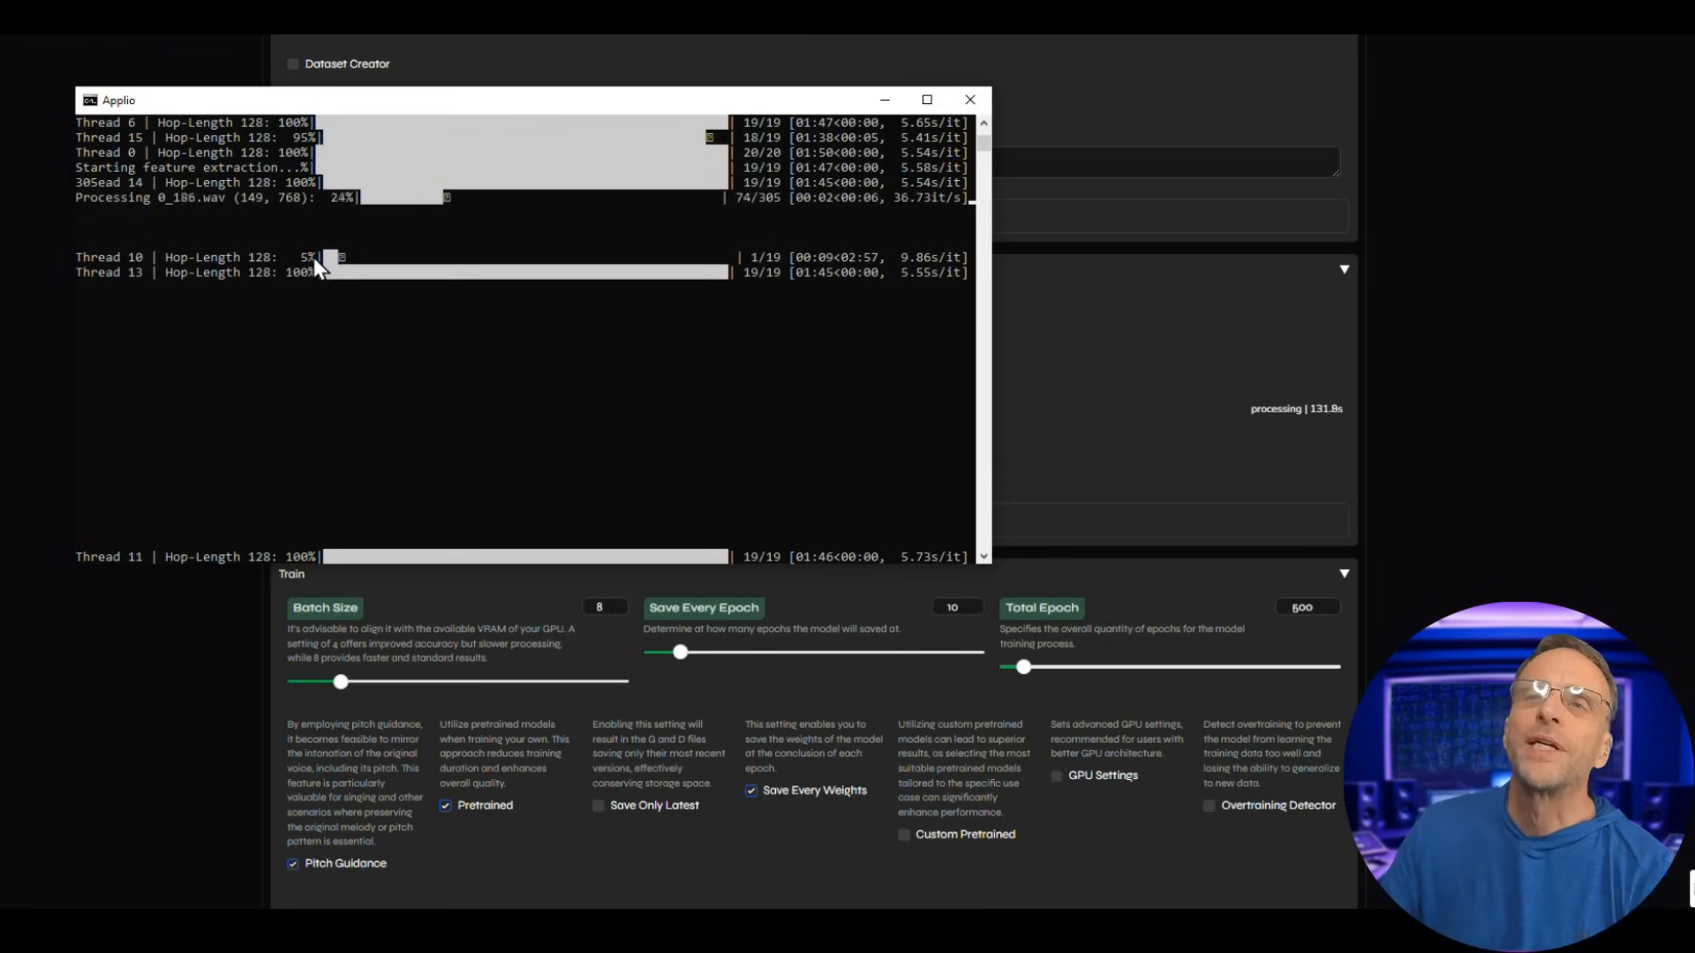
pyautogui.moveTo(194, 216)
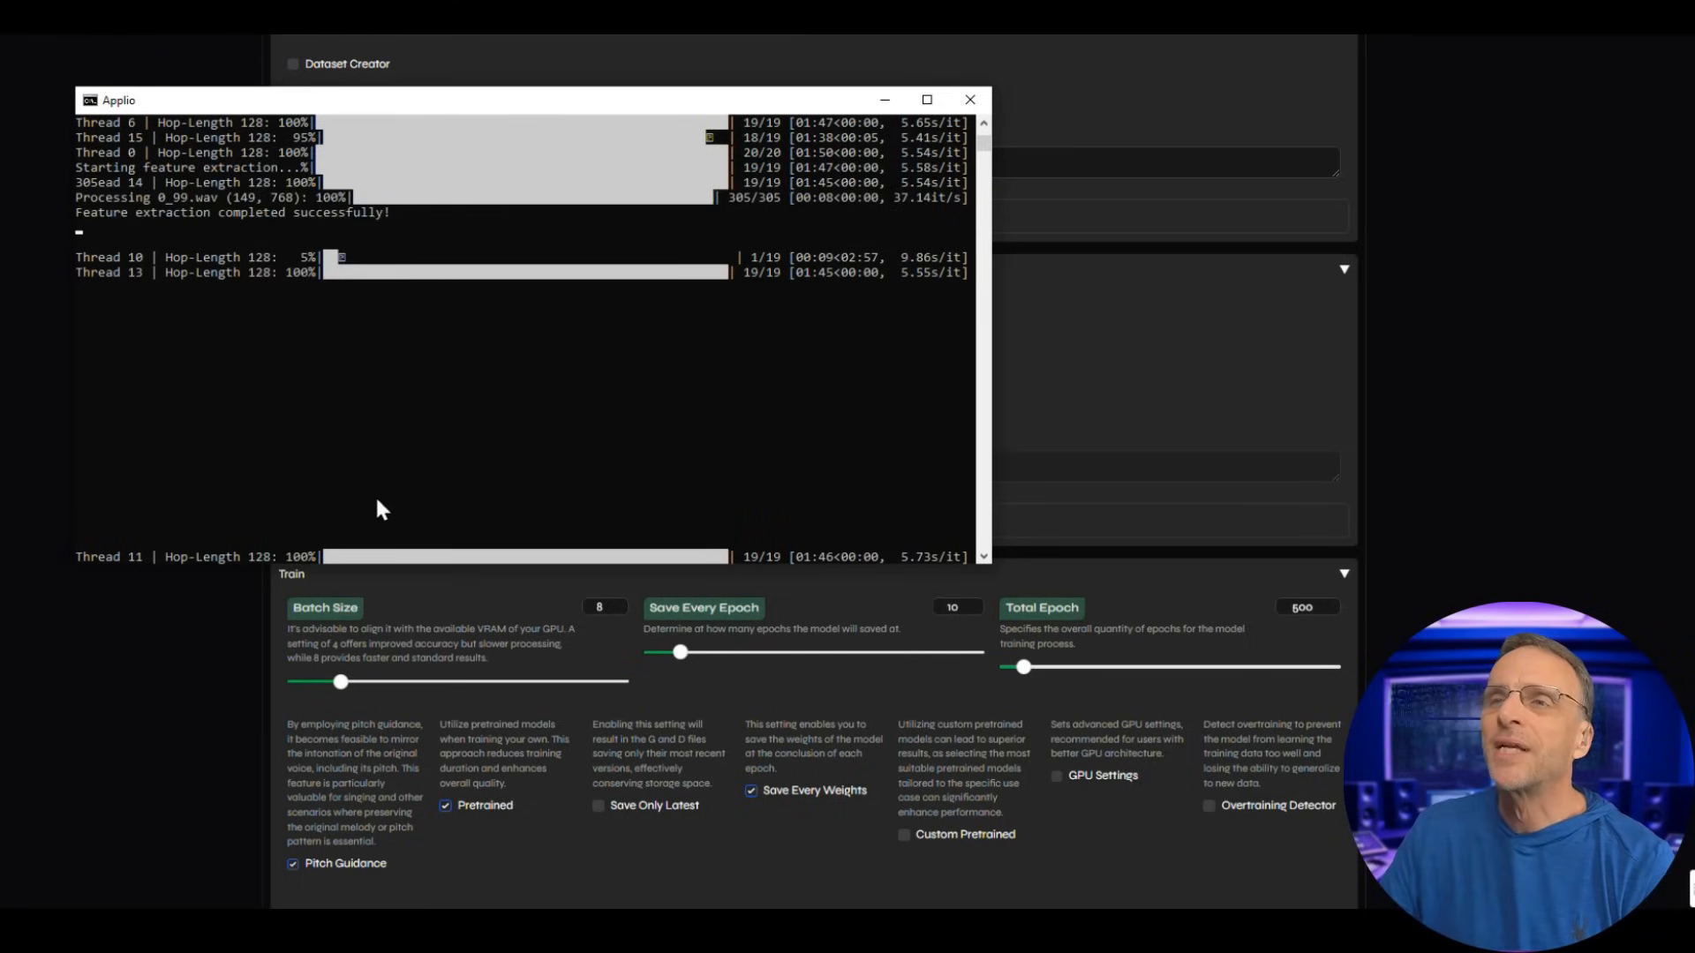
pyautogui.click(968, 100)
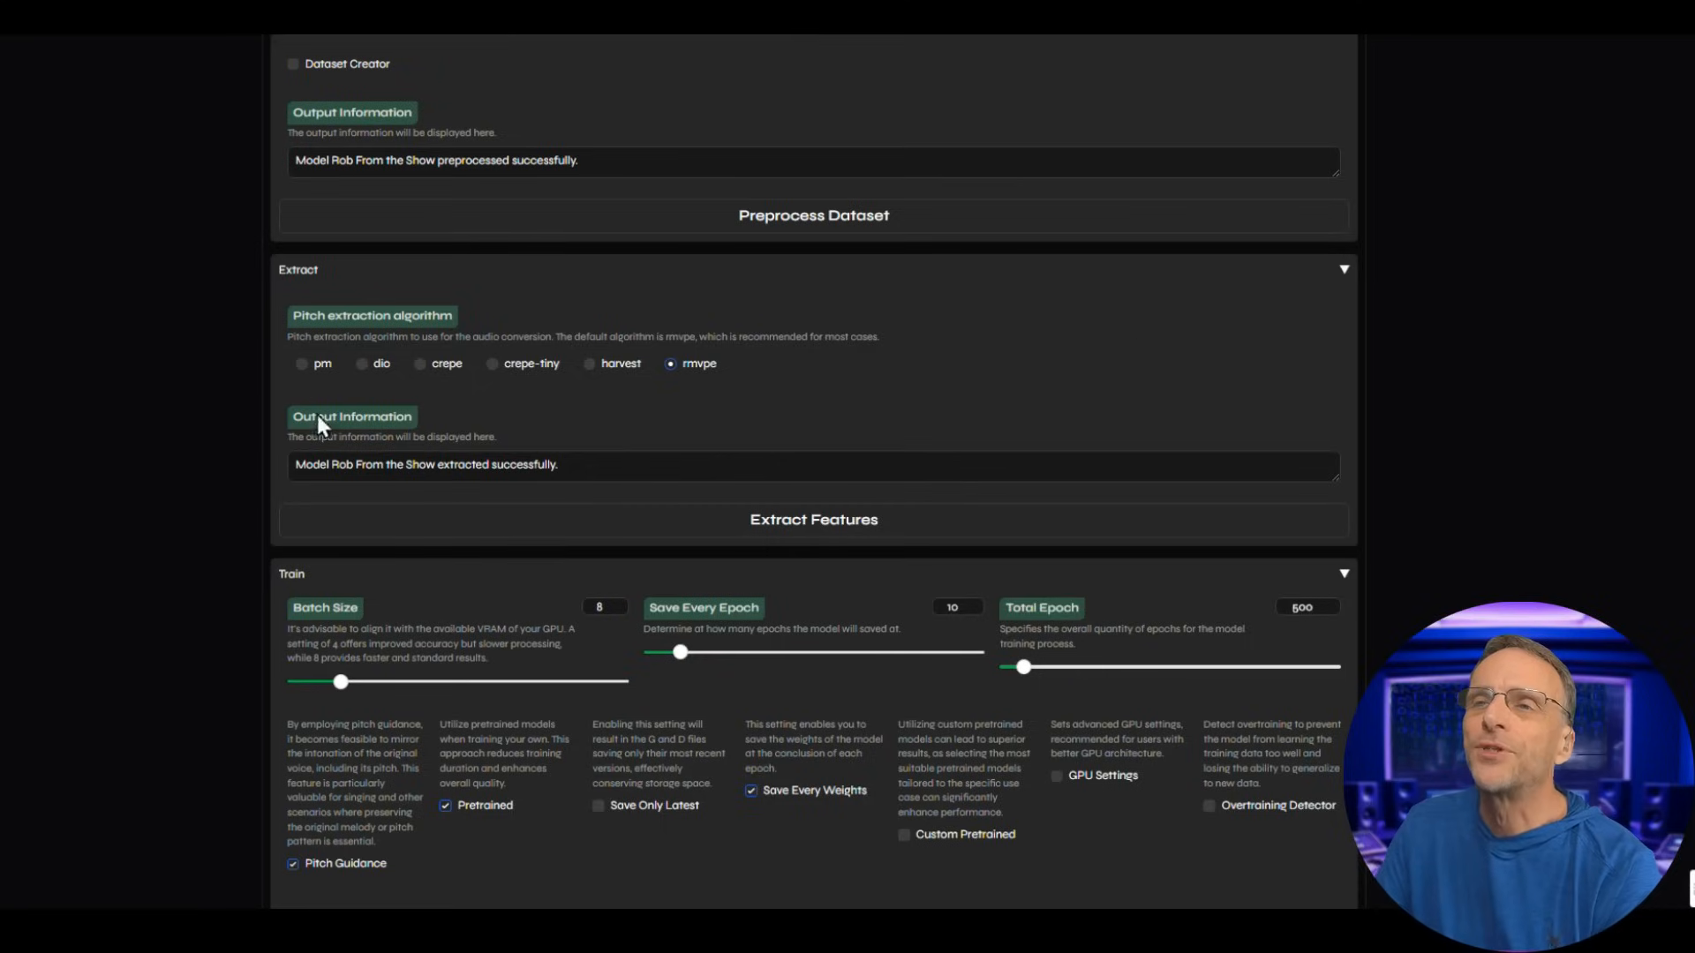
pyautogui.moveTo(370, 493)
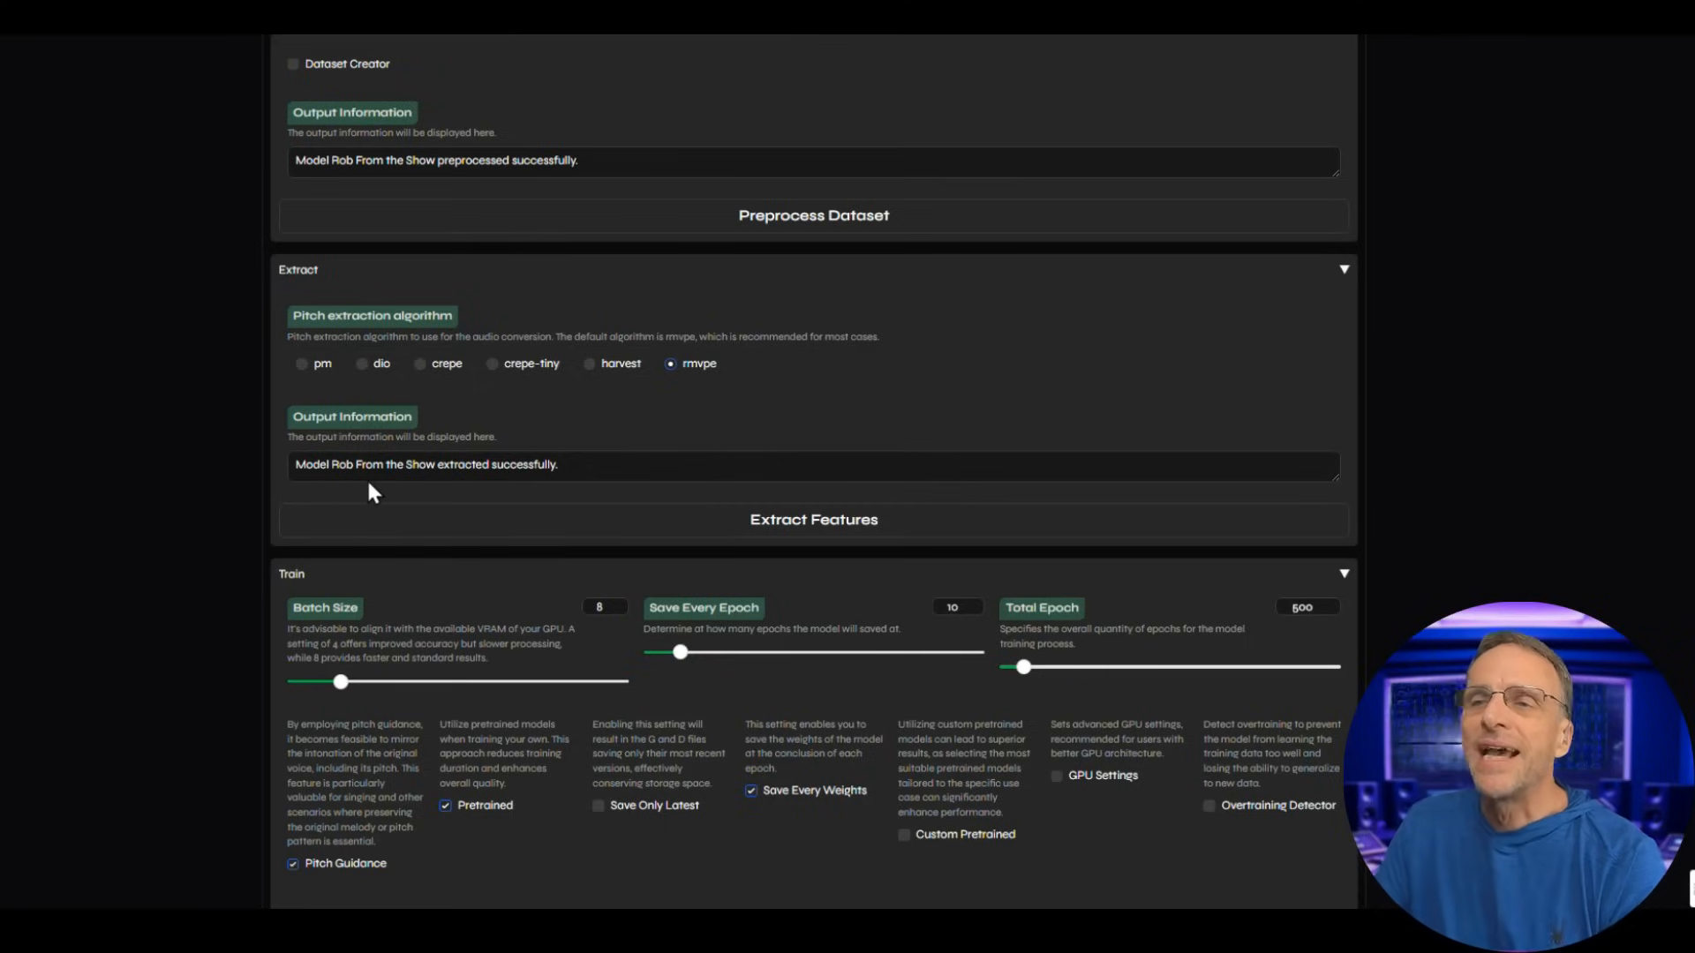
# Adjust the batch size slider and set Save Every Epoch to 51.
pyautogui.scroll(-3)
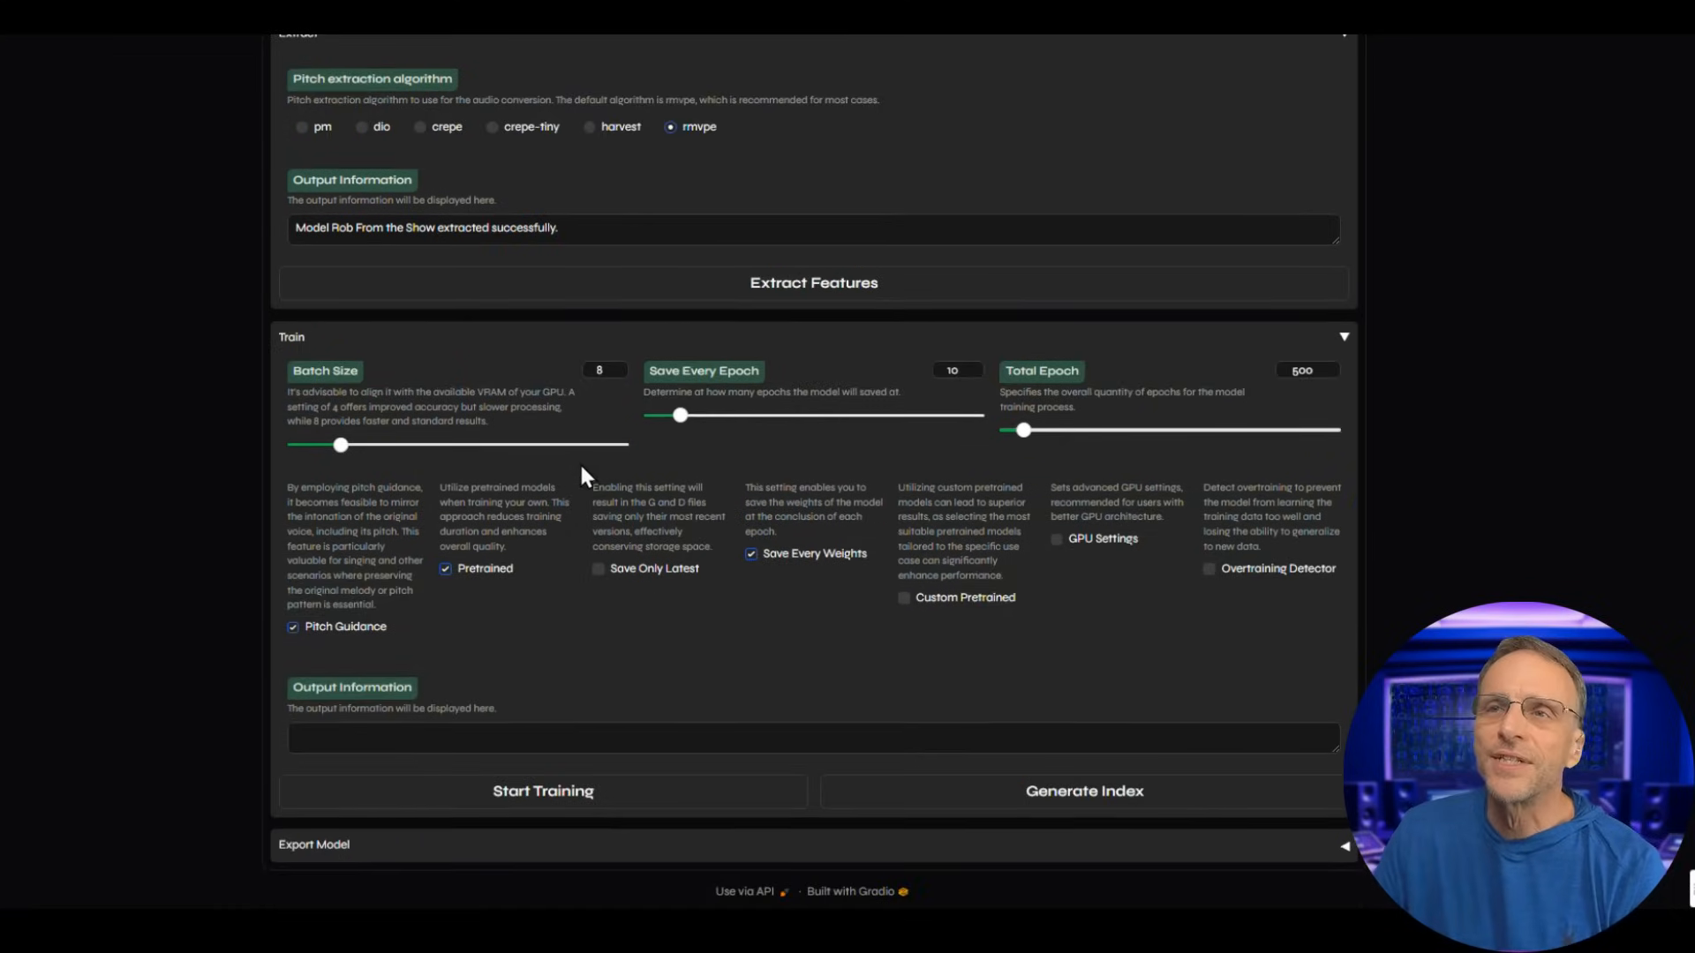
pyautogui.moveTo(410, 565)
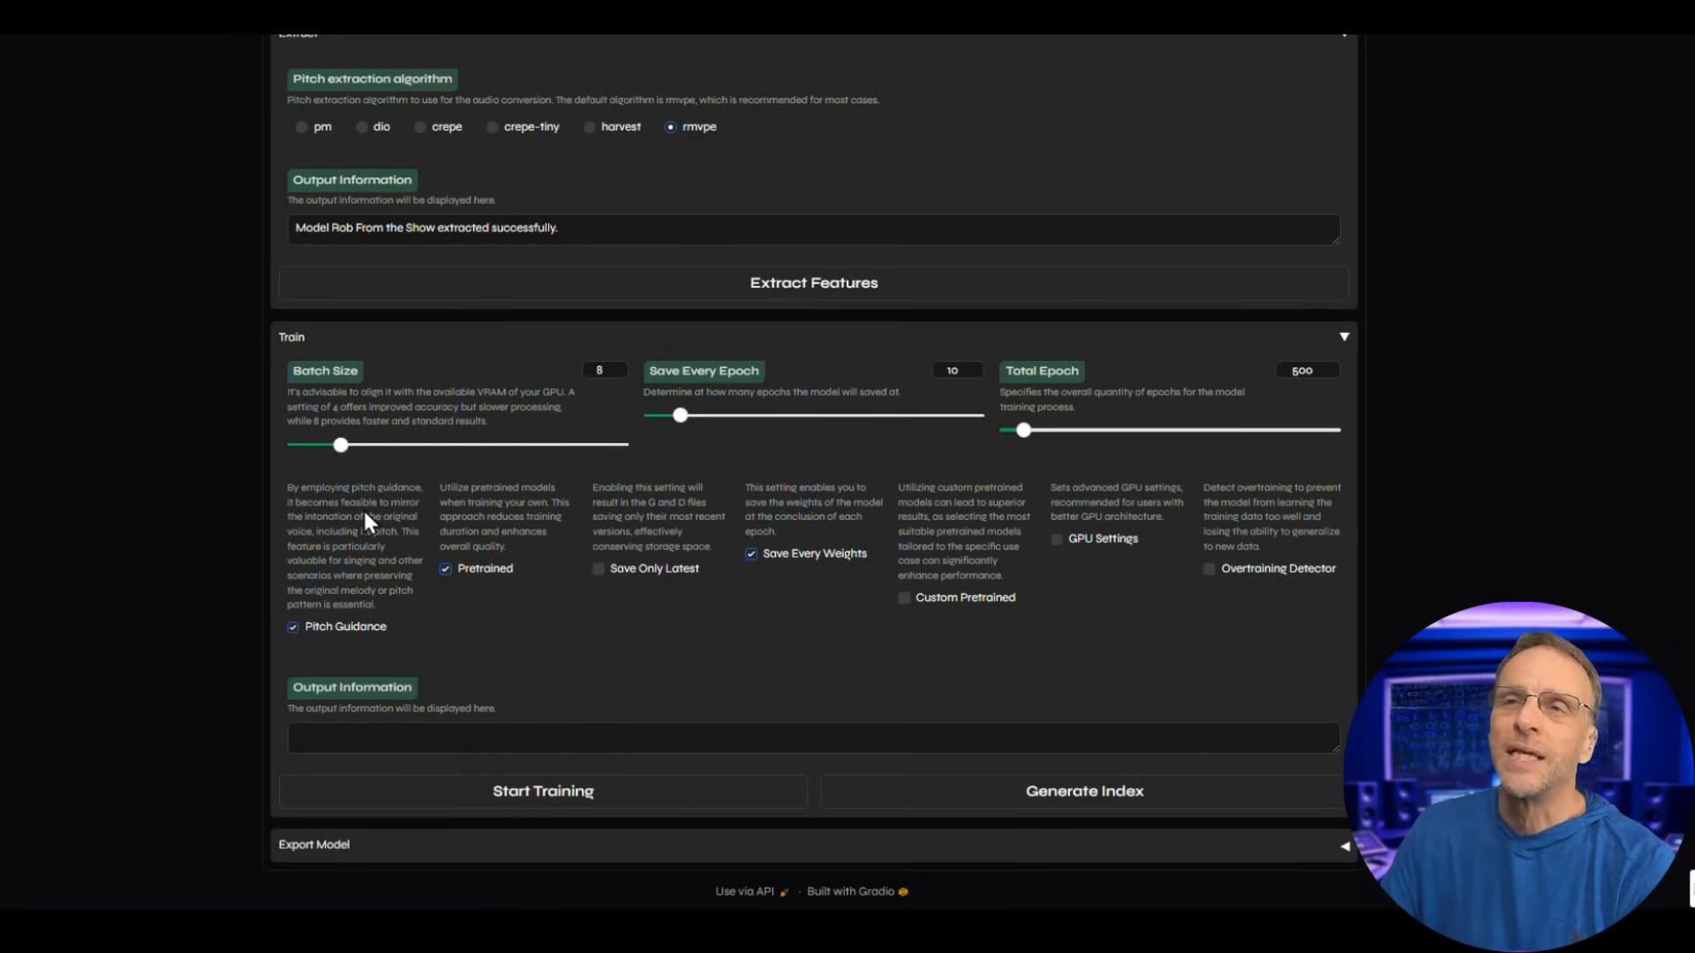
pyautogui.moveTo(461, 650)
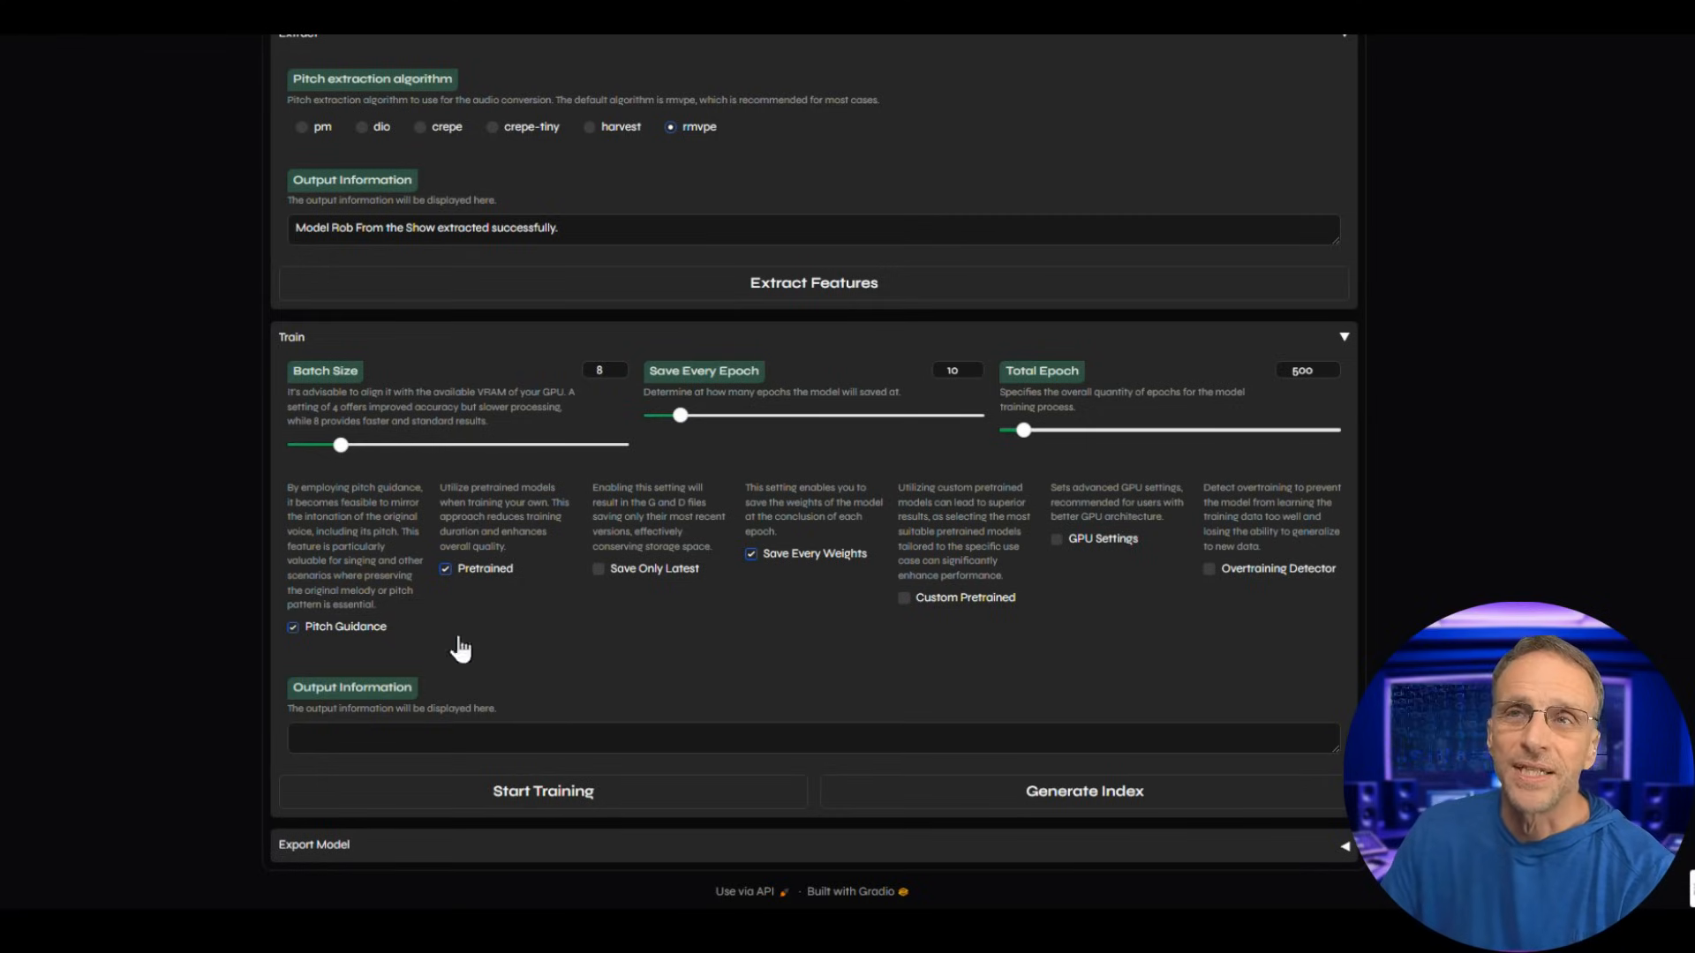
pyautogui.moveTo(341, 452)
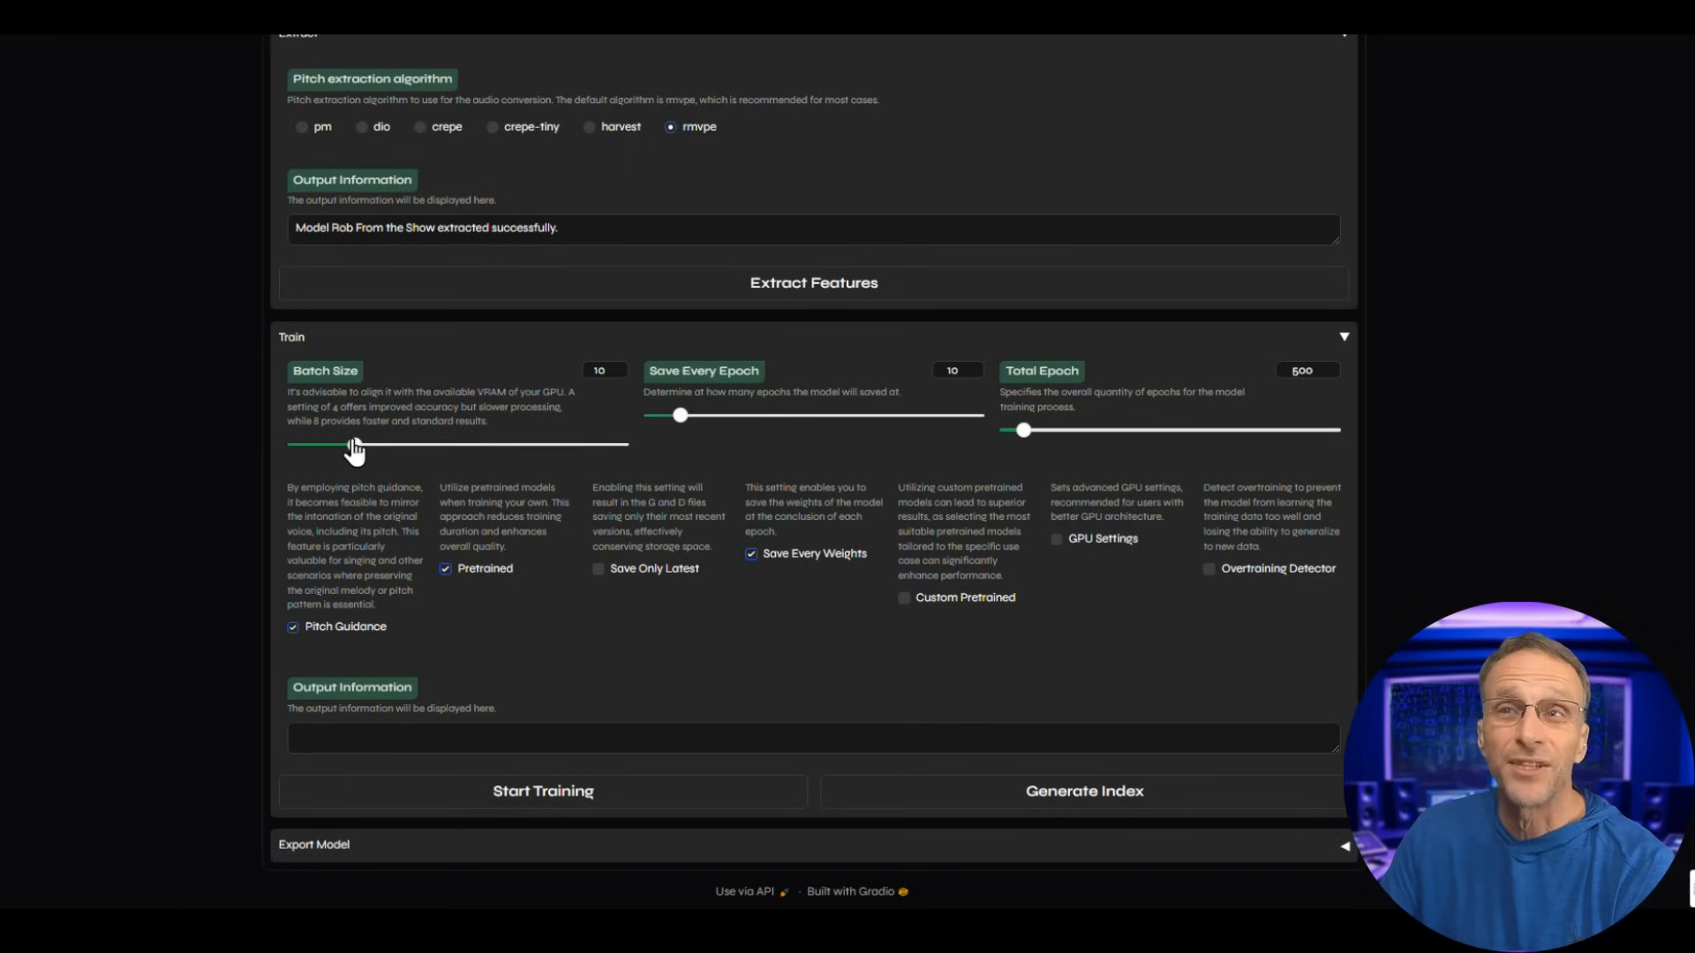
pyautogui.moveTo(289, 443); pyautogui.dragTo(341, 443)
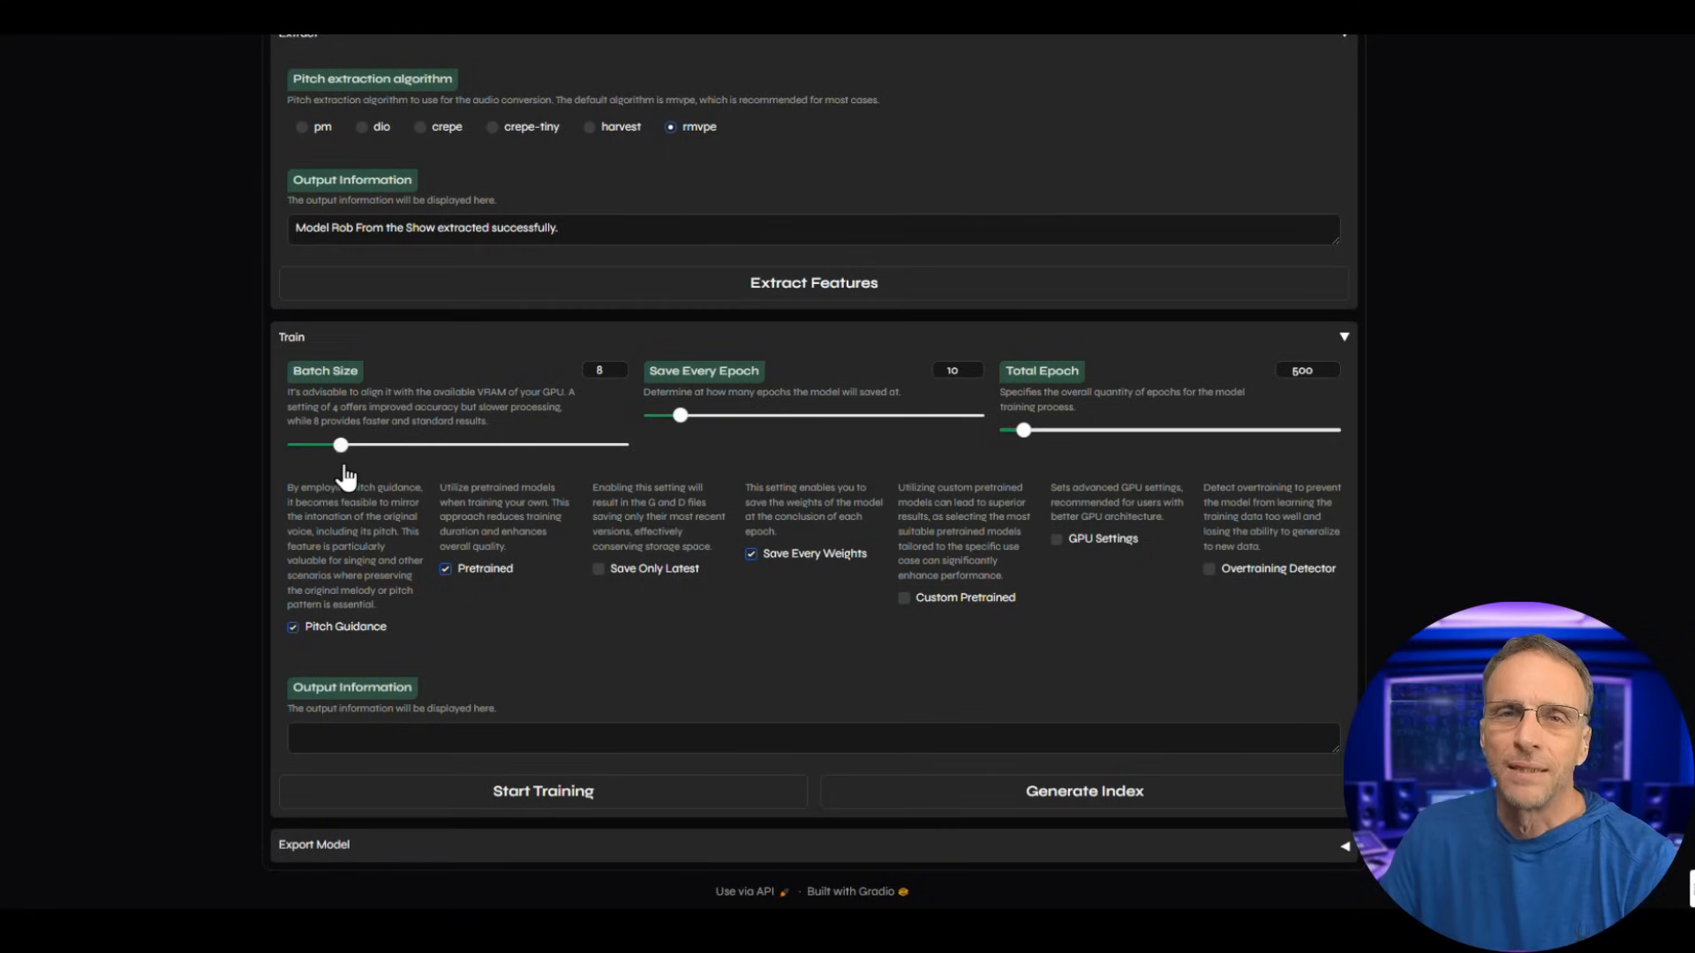
pyautogui.moveTo(348, 476)
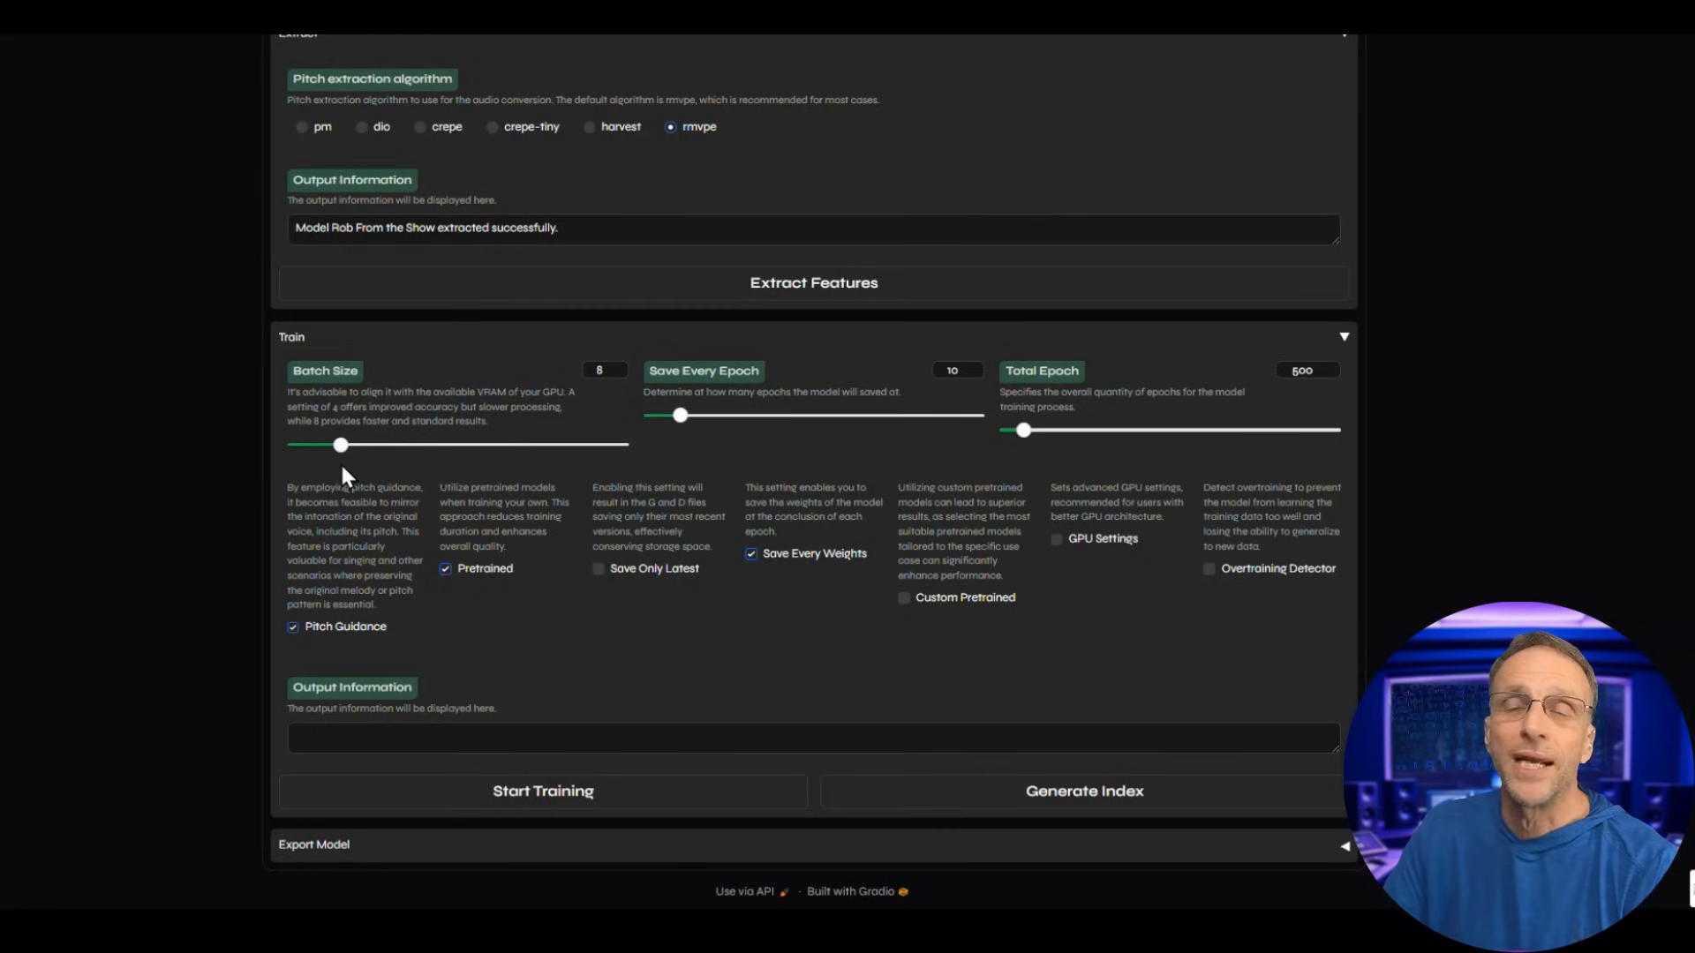
pyautogui.moveTo(390, 530)
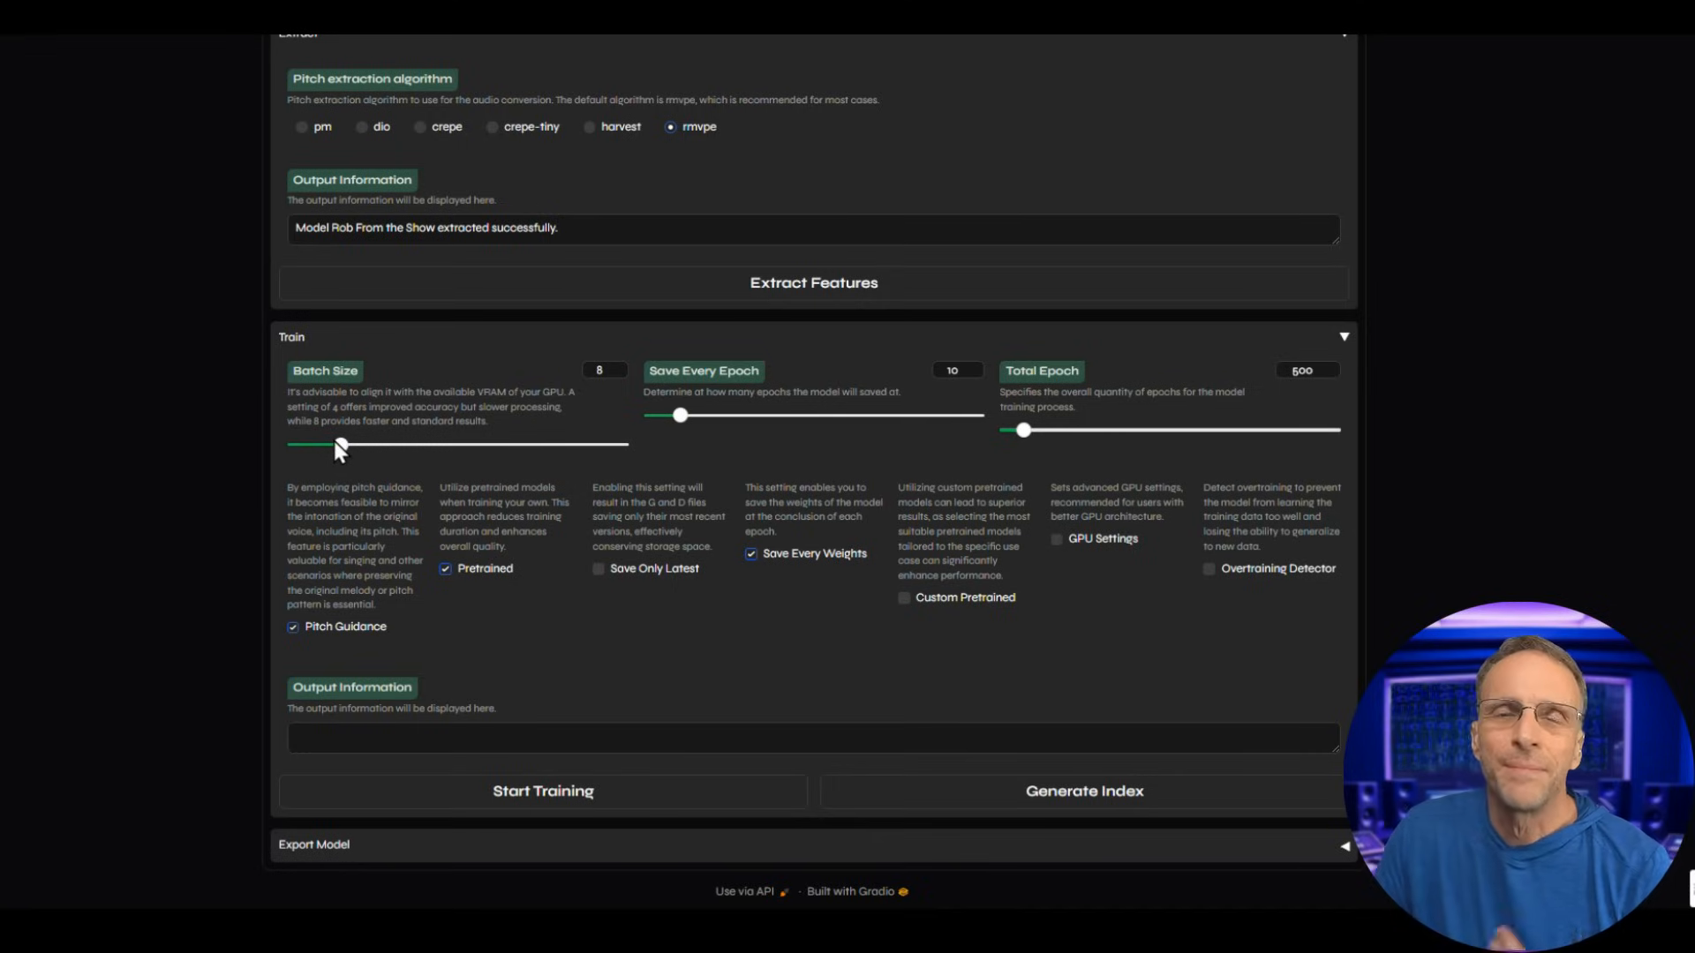
pyautogui.moveTo(679, 422)
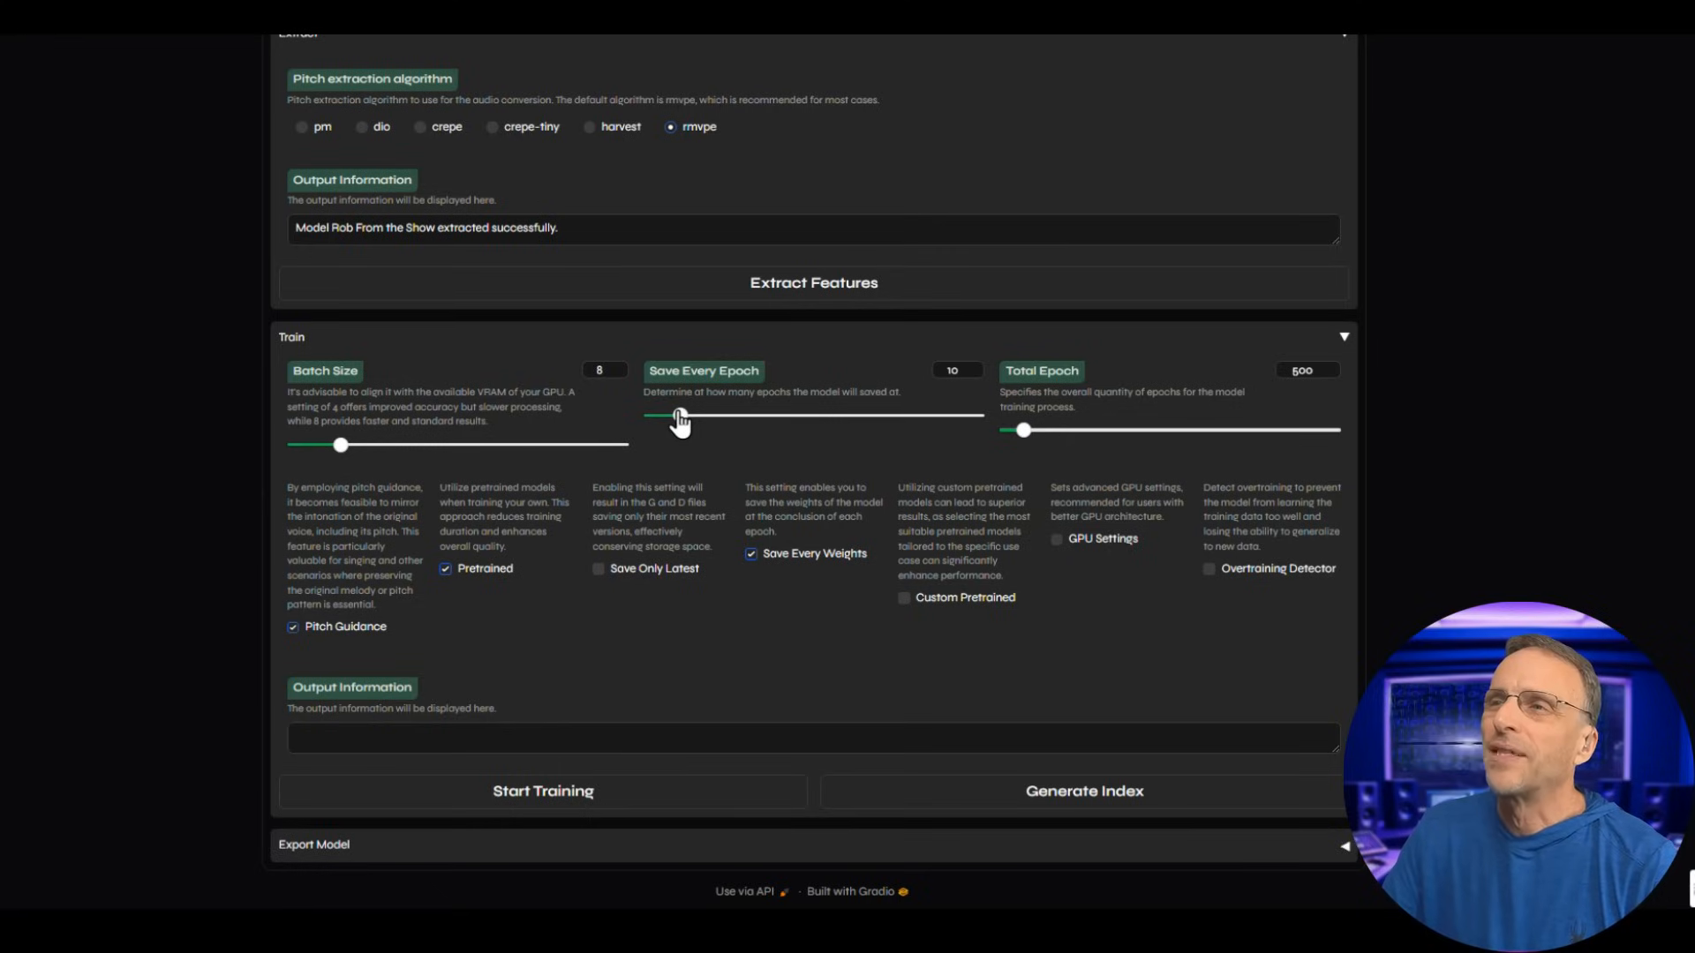
pyautogui.moveTo(1311, 396)
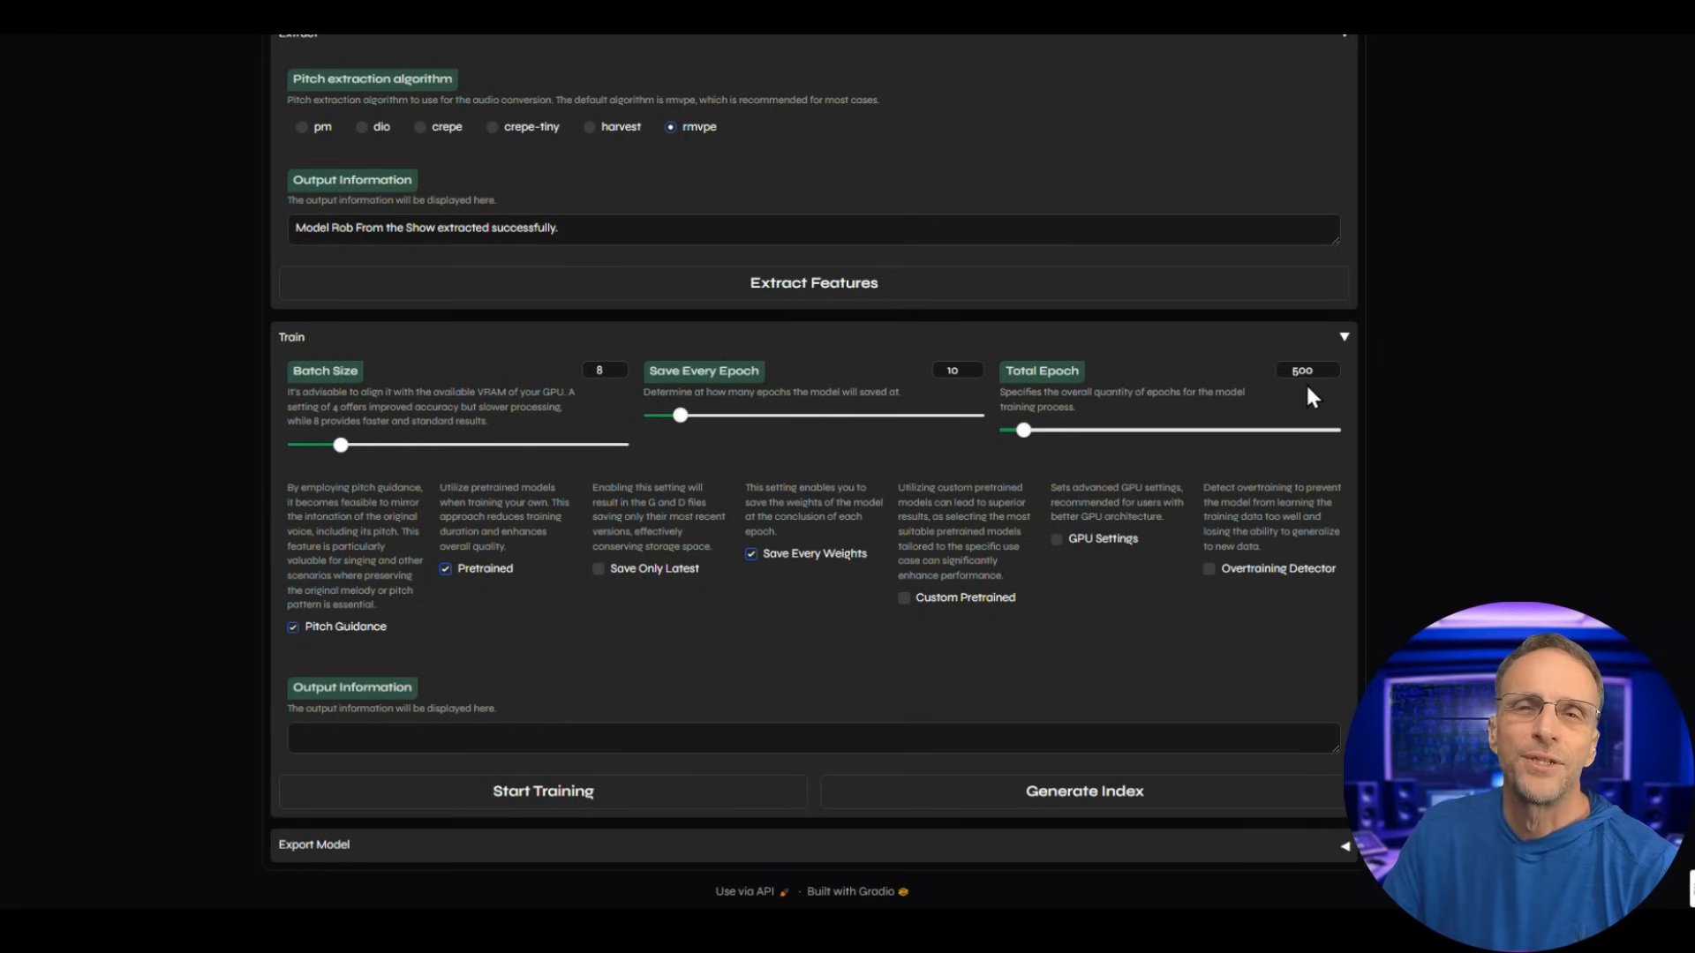
pyautogui.moveTo(1243, 654)
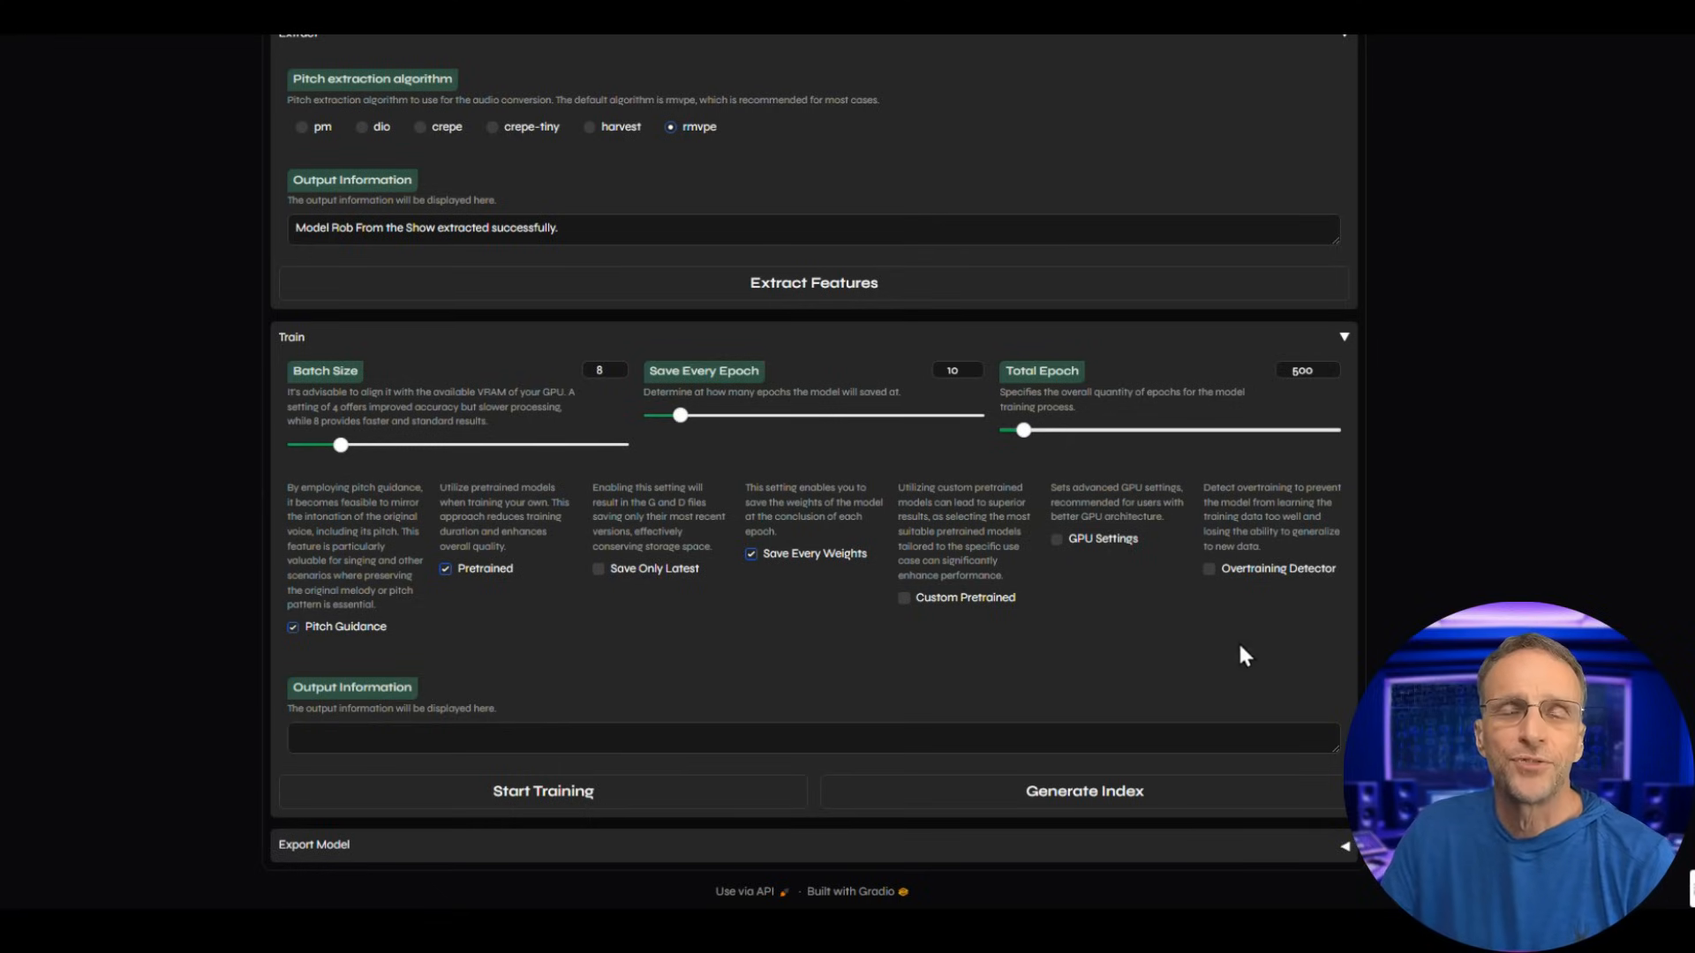
pyautogui.moveTo(1146, 681)
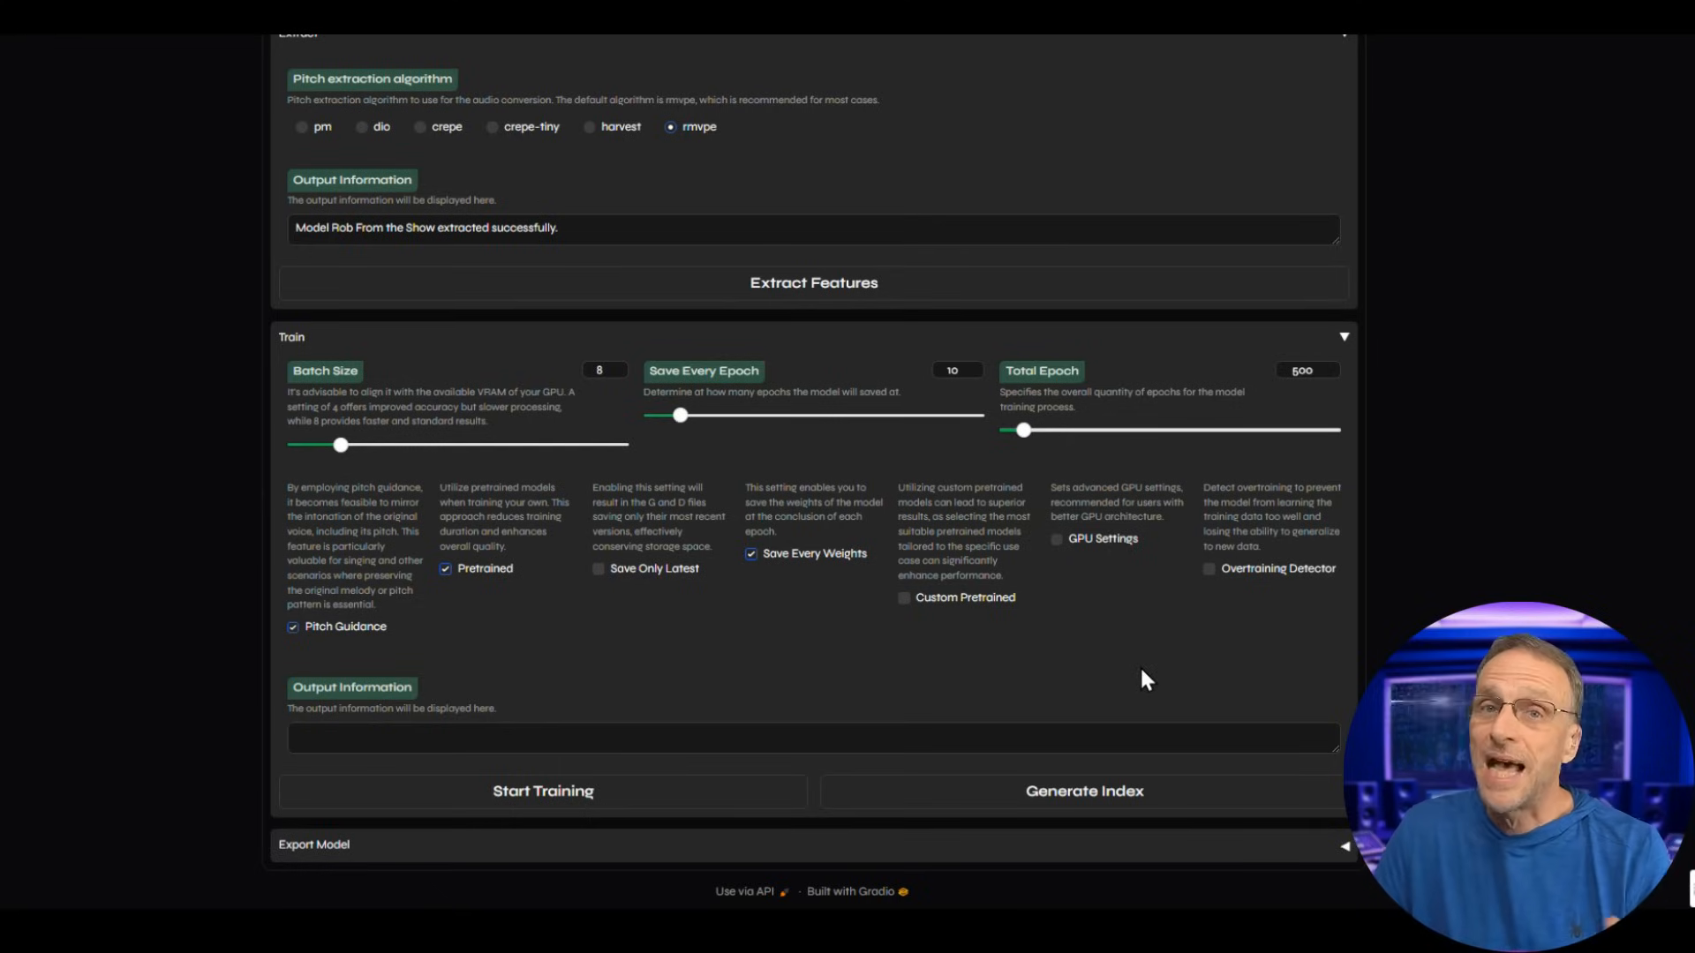
pyautogui.moveTo(324, 530)
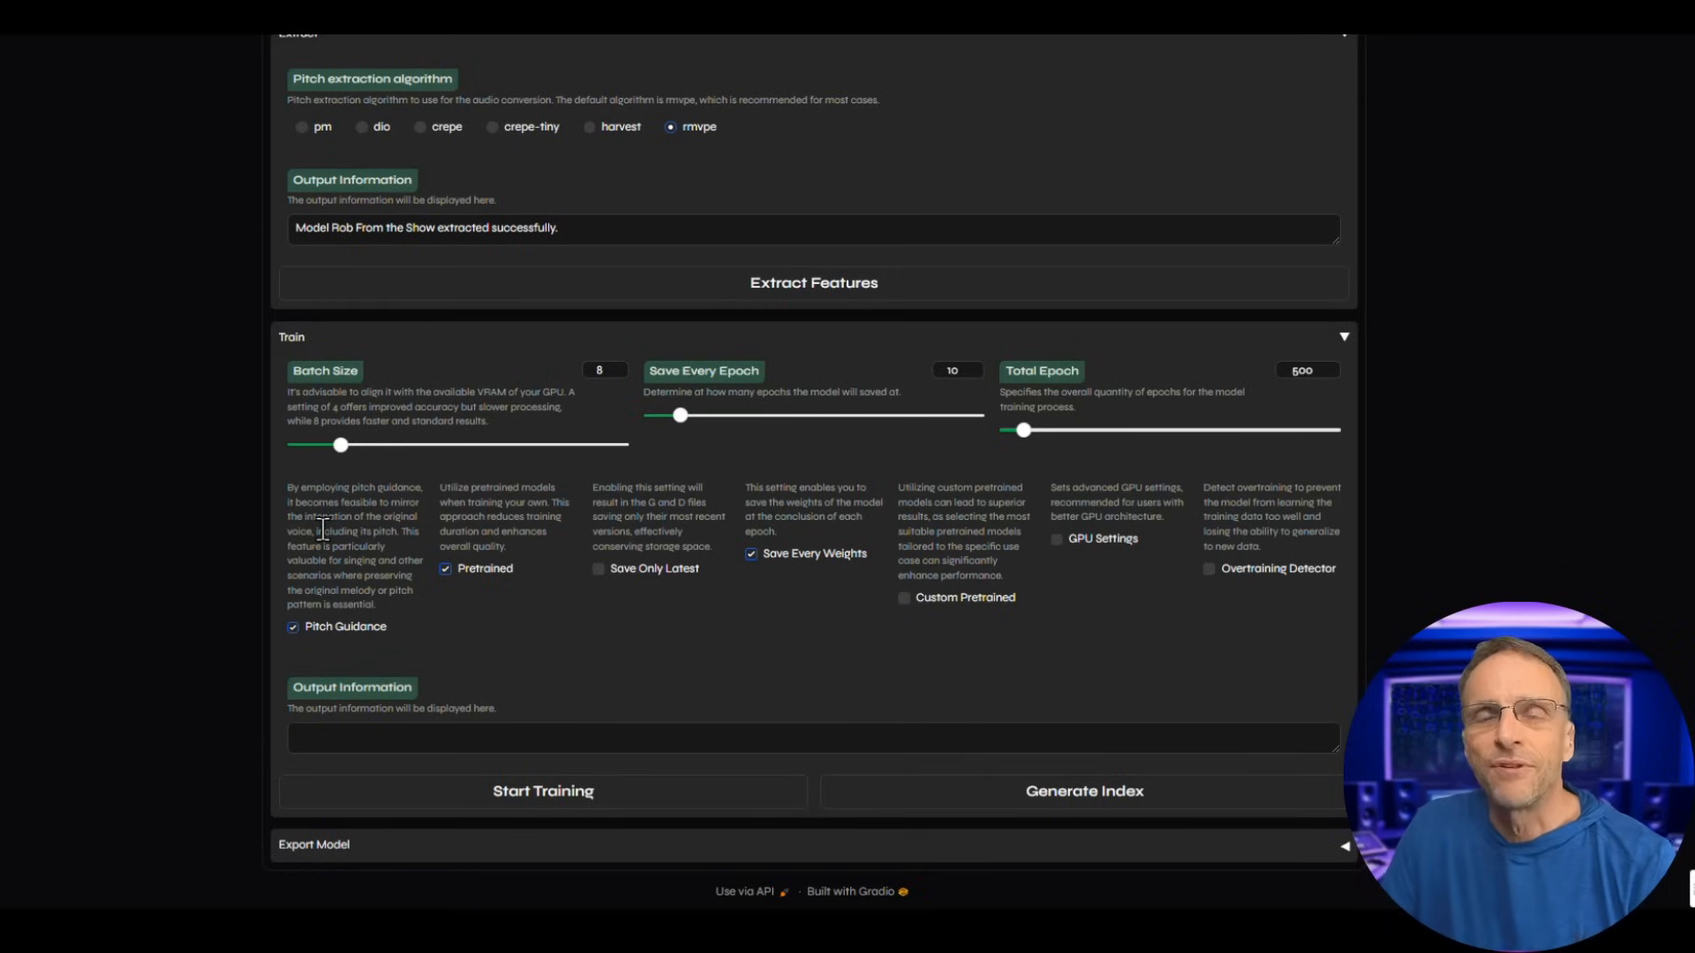
pyautogui.moveTo(238, 557)
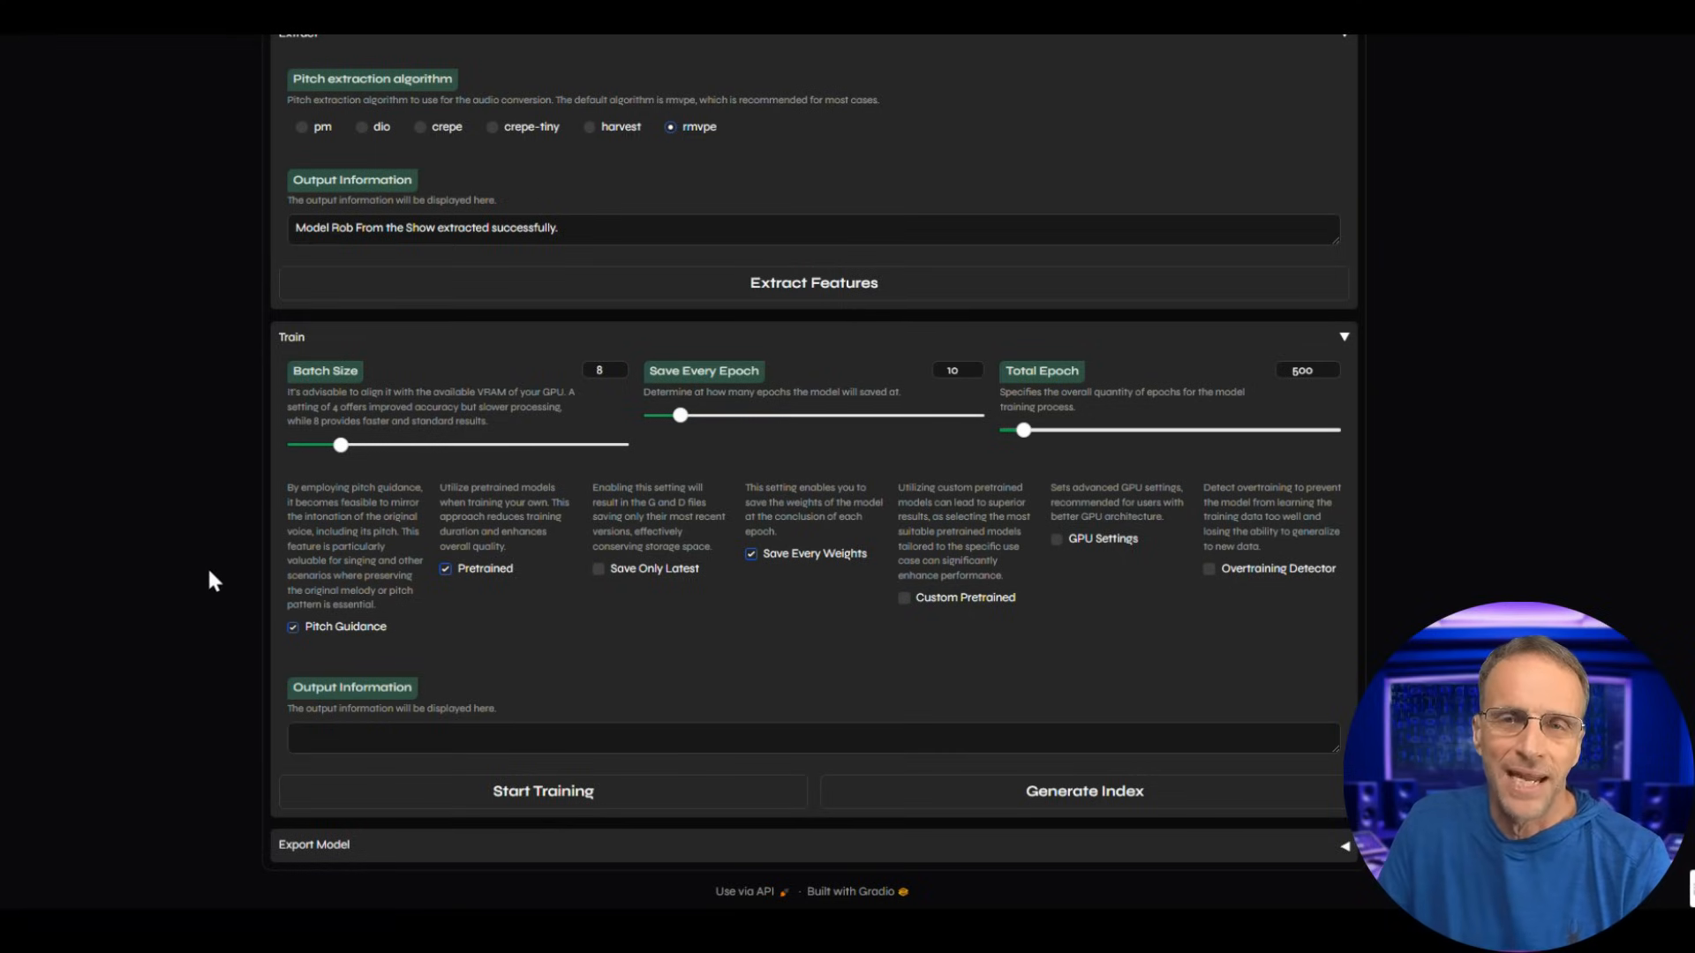
pyautogui.moveTo(182, 628)
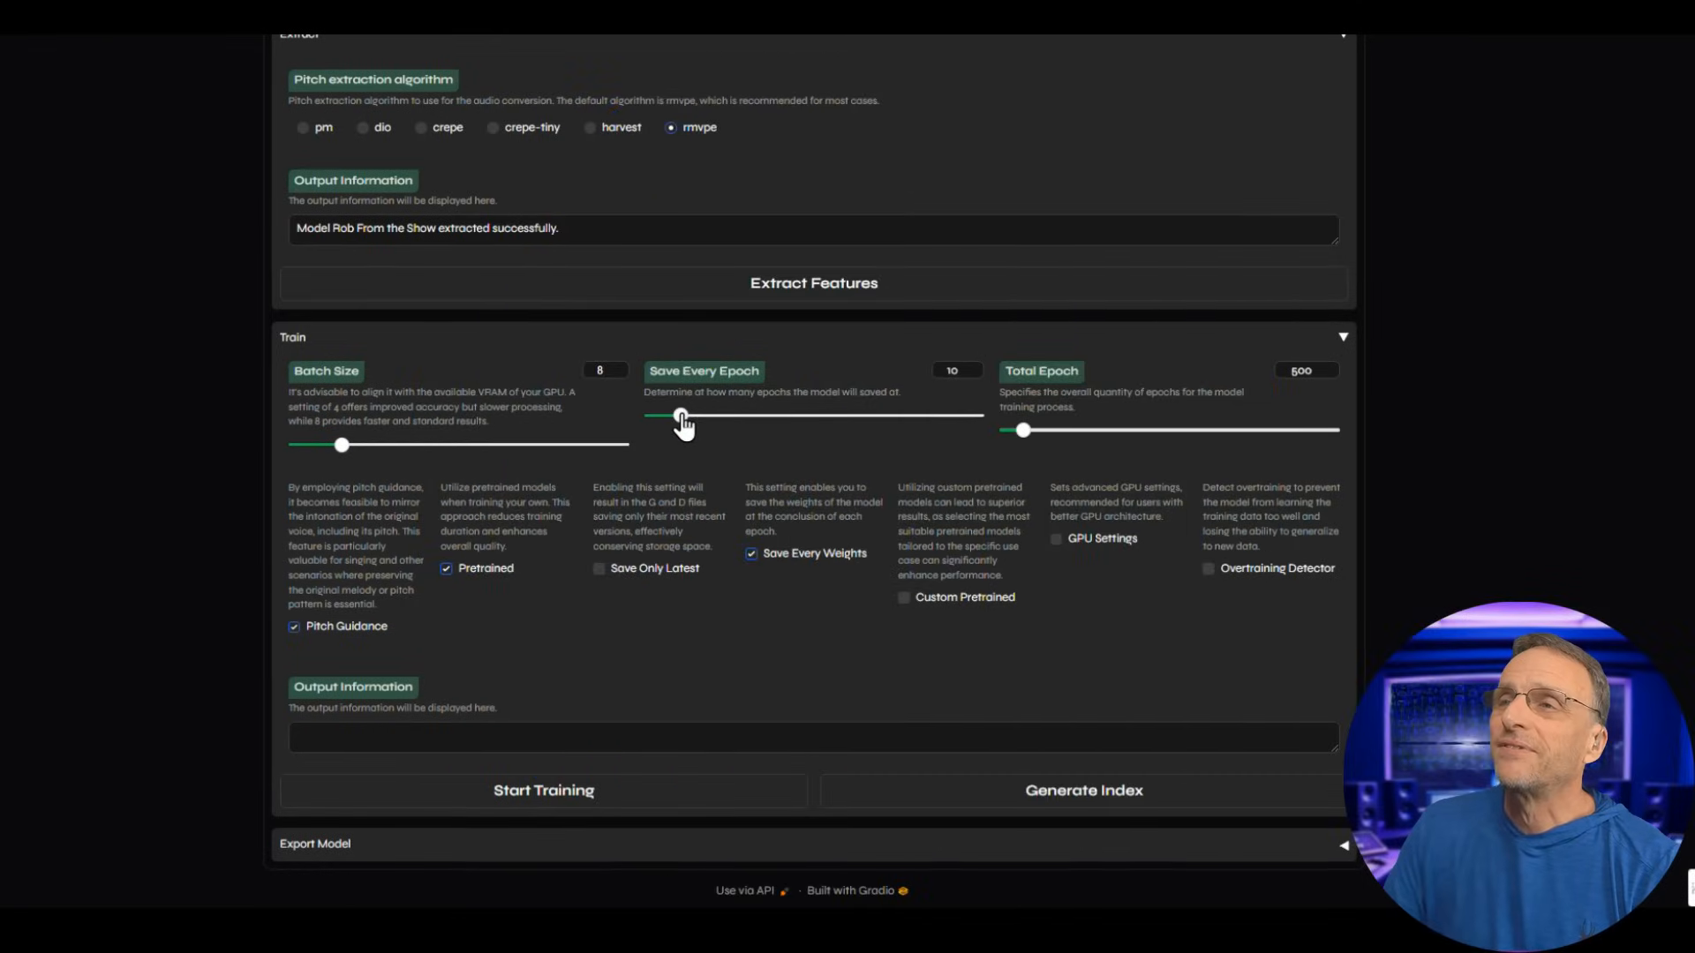
pyautogui.moveTo(679, 415); pyautogui.dragTo(722, 415)
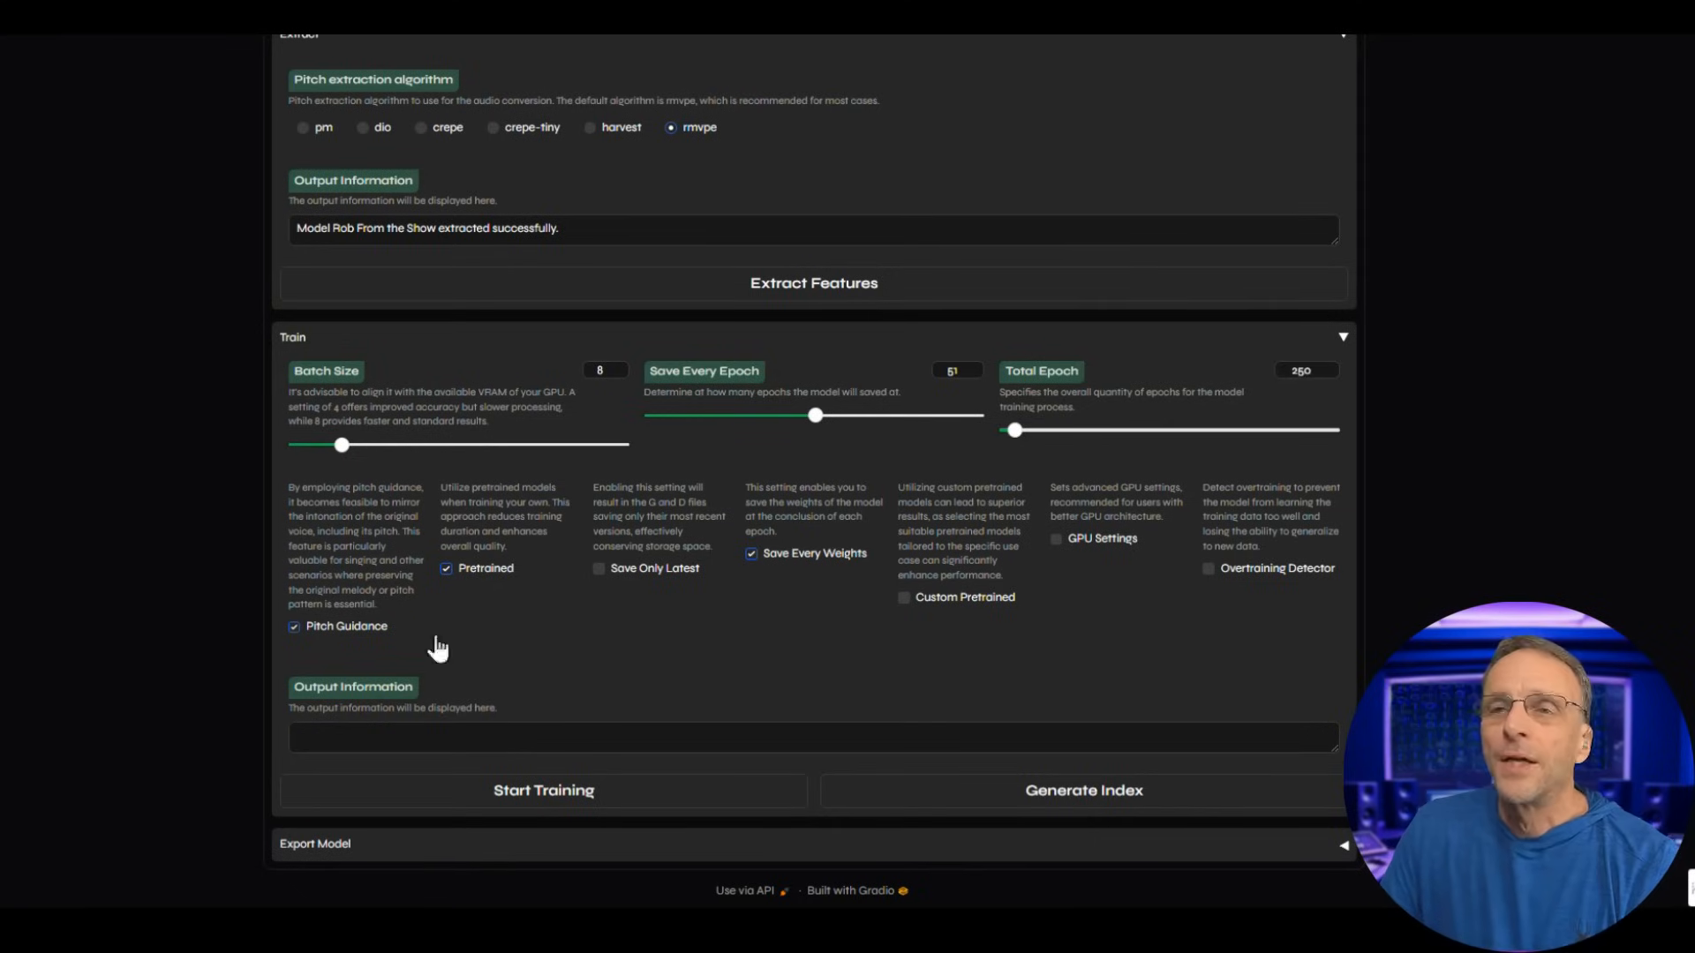
pyautogui.moveTo(814, 723)
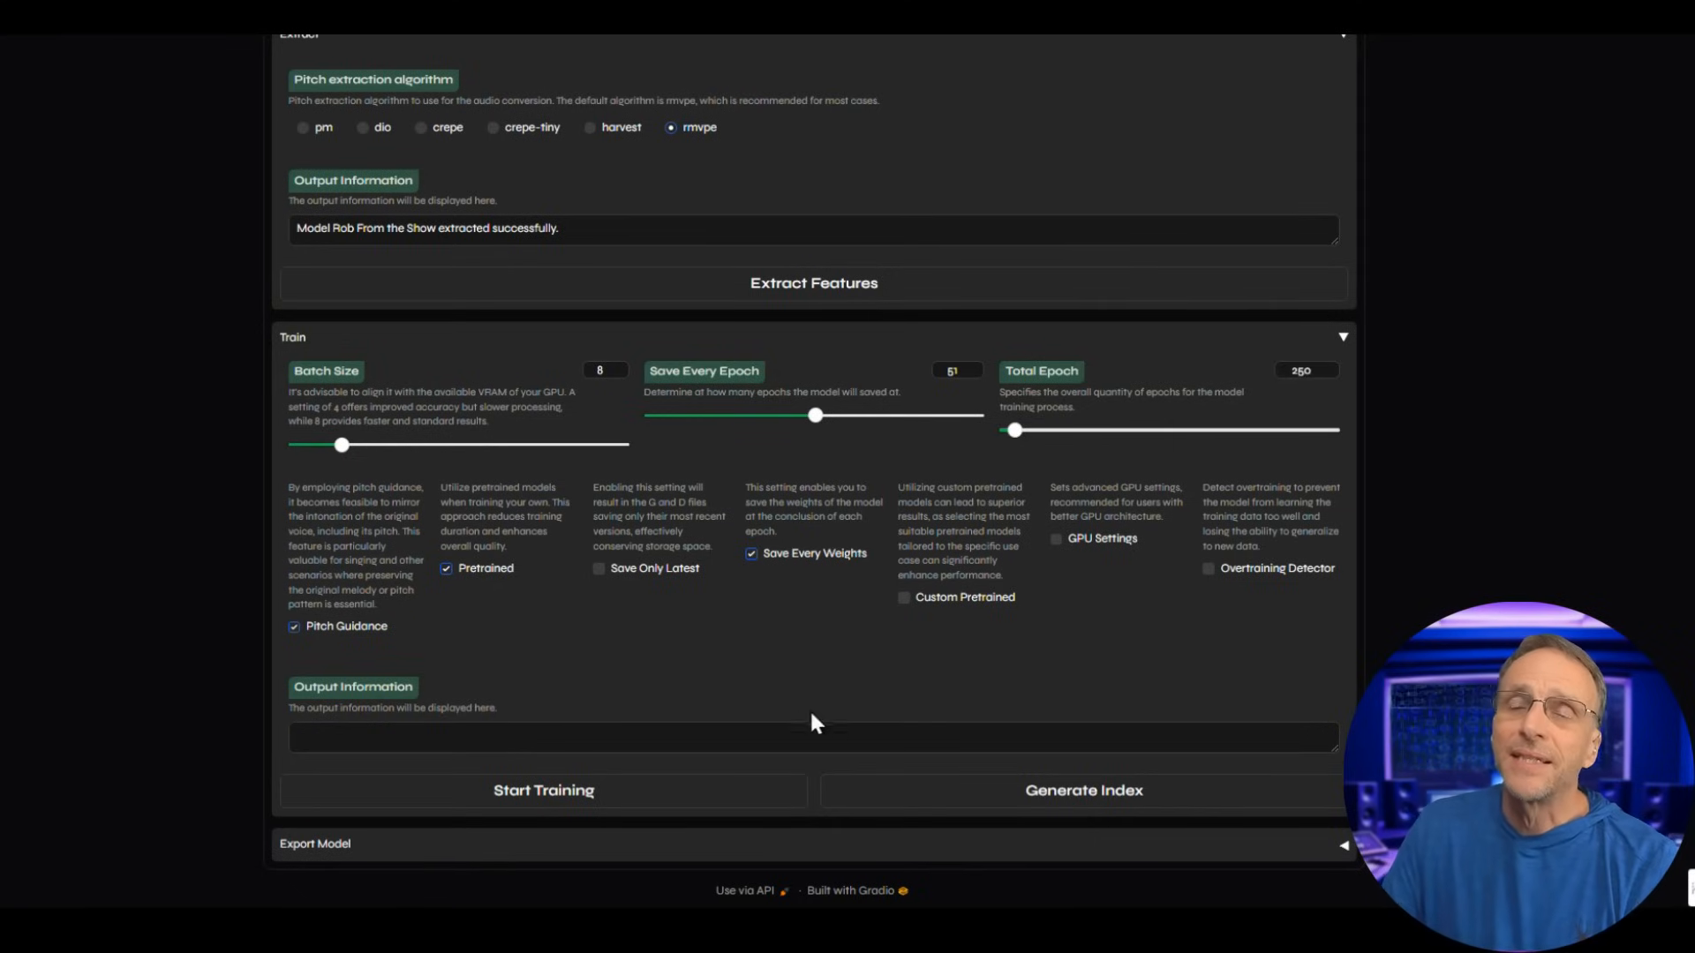
pyautogui.moveTo(359, 649)
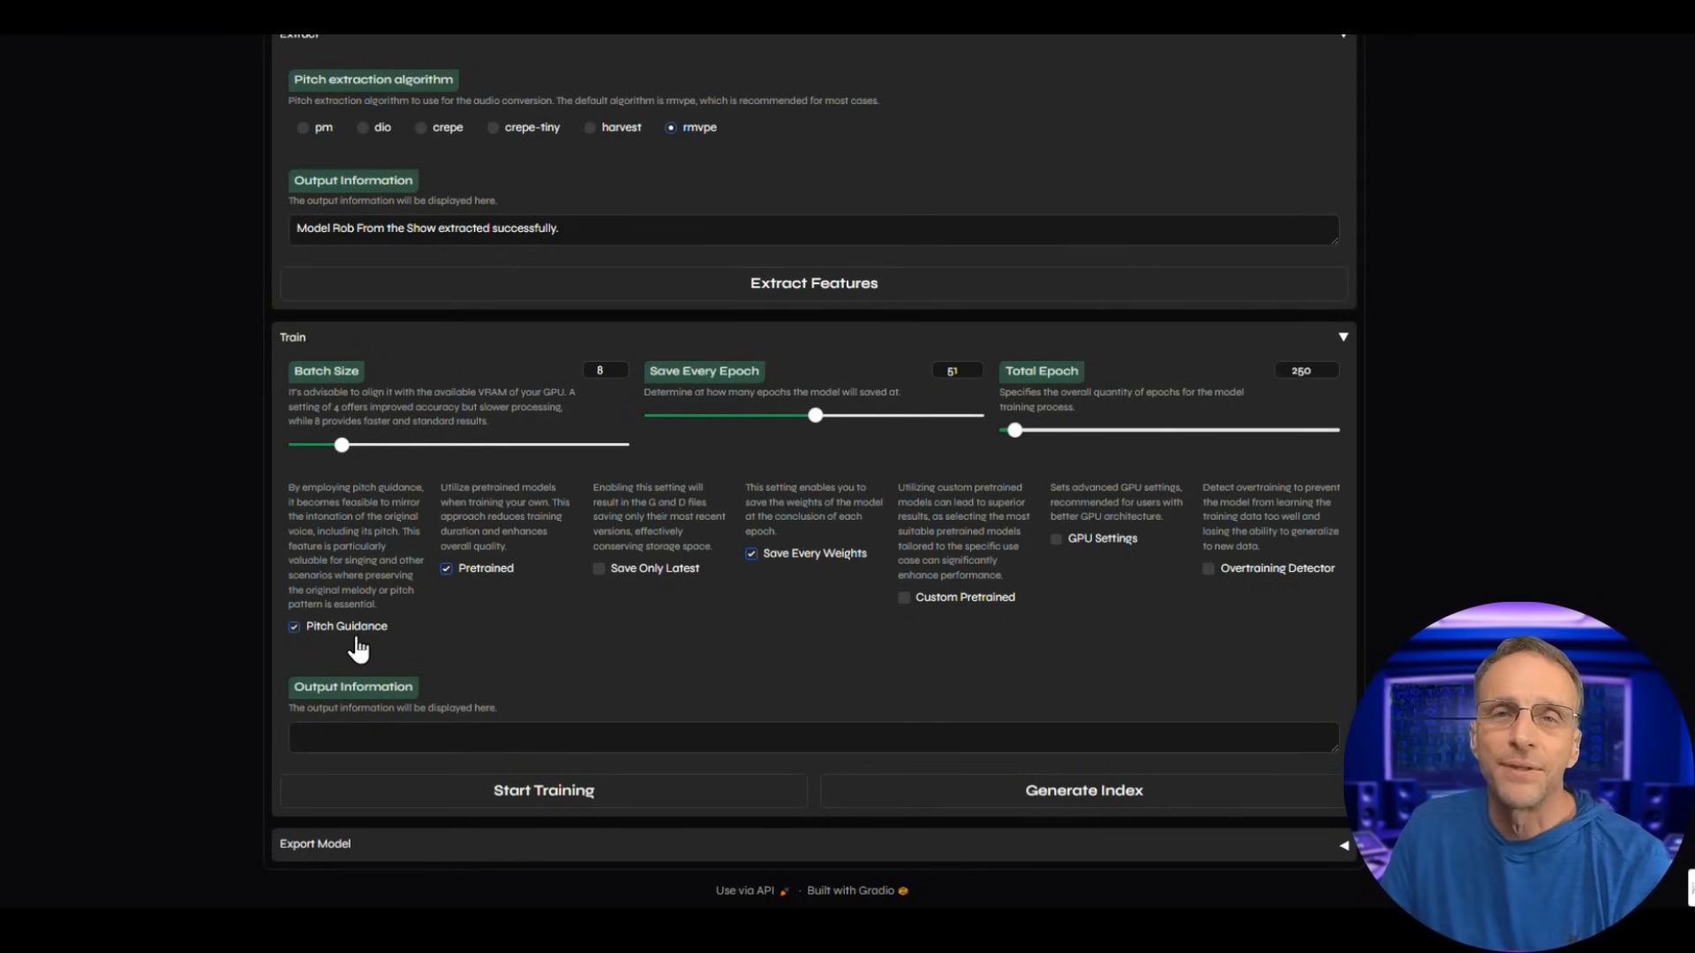
pyautogui.moveTo(343, 558)
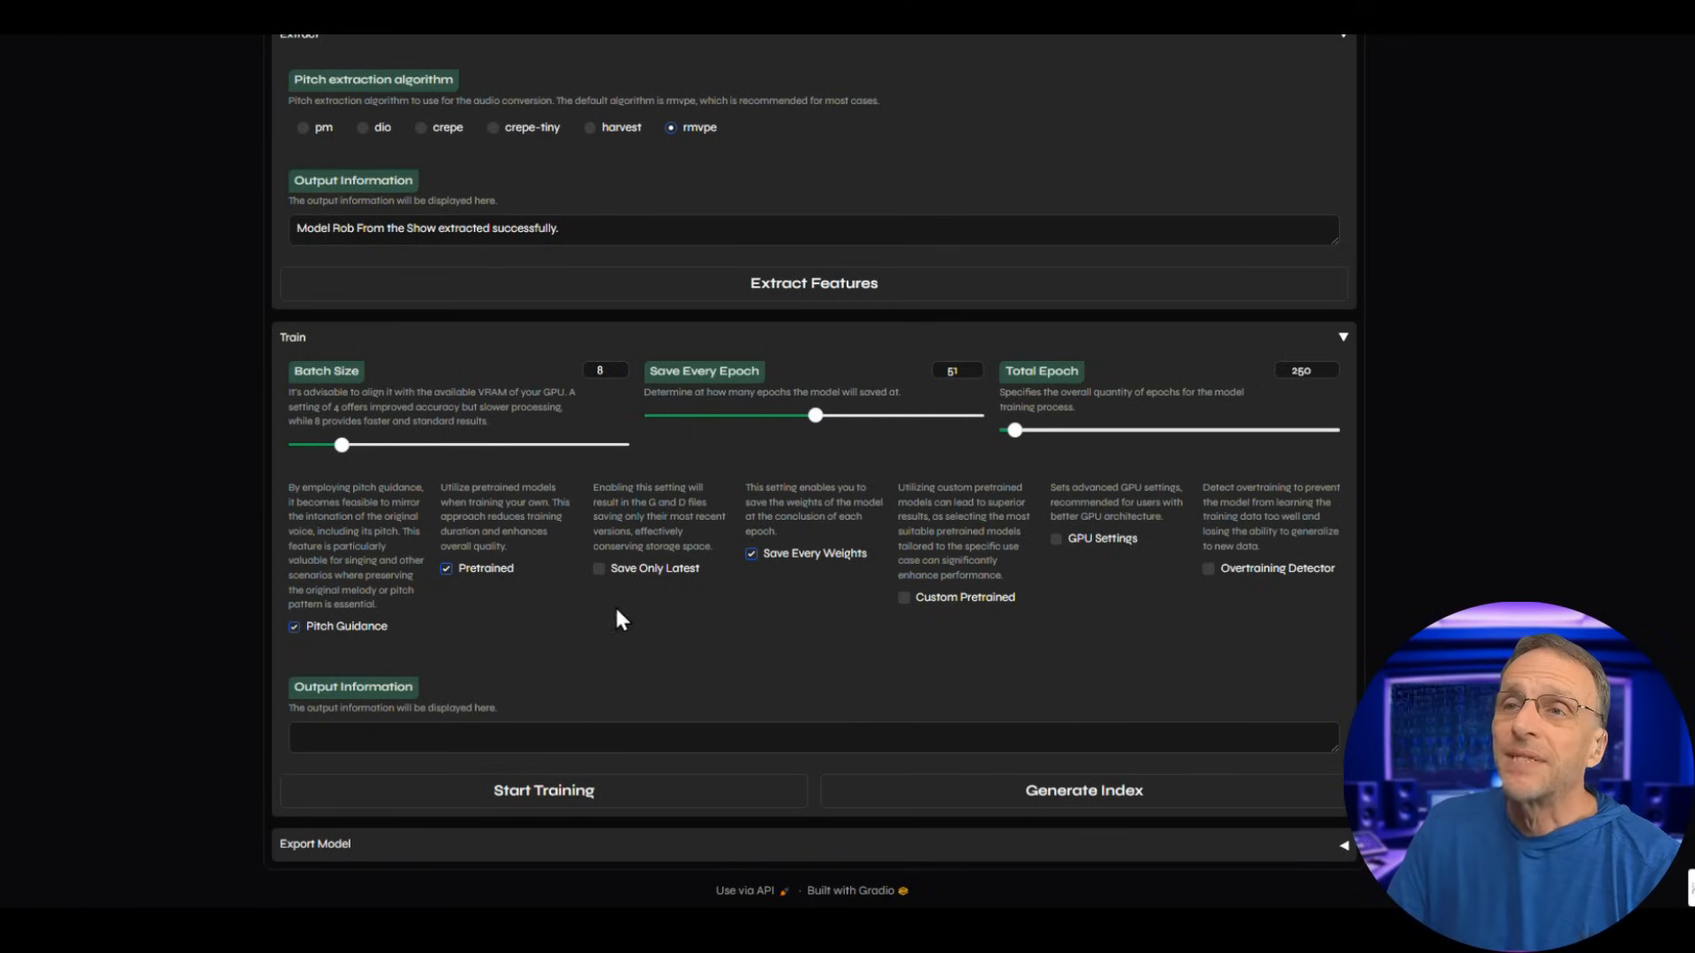
pyautogui.moveTo(600, 602)
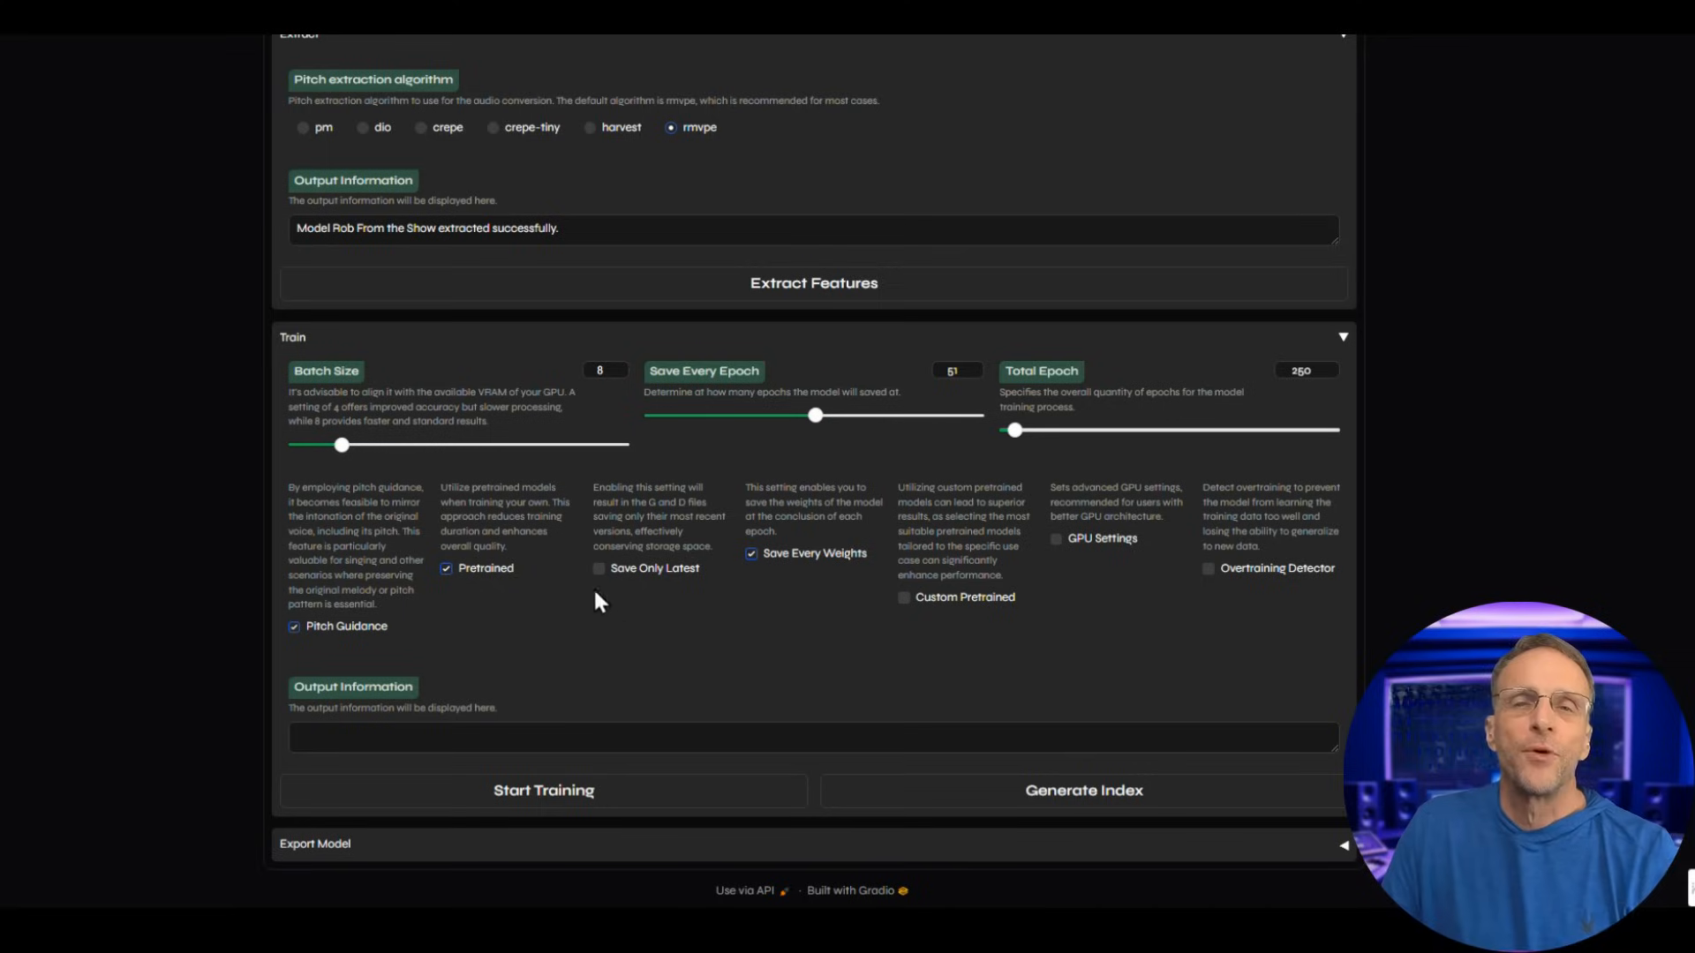
pyautogui.moveTo(661, 685)
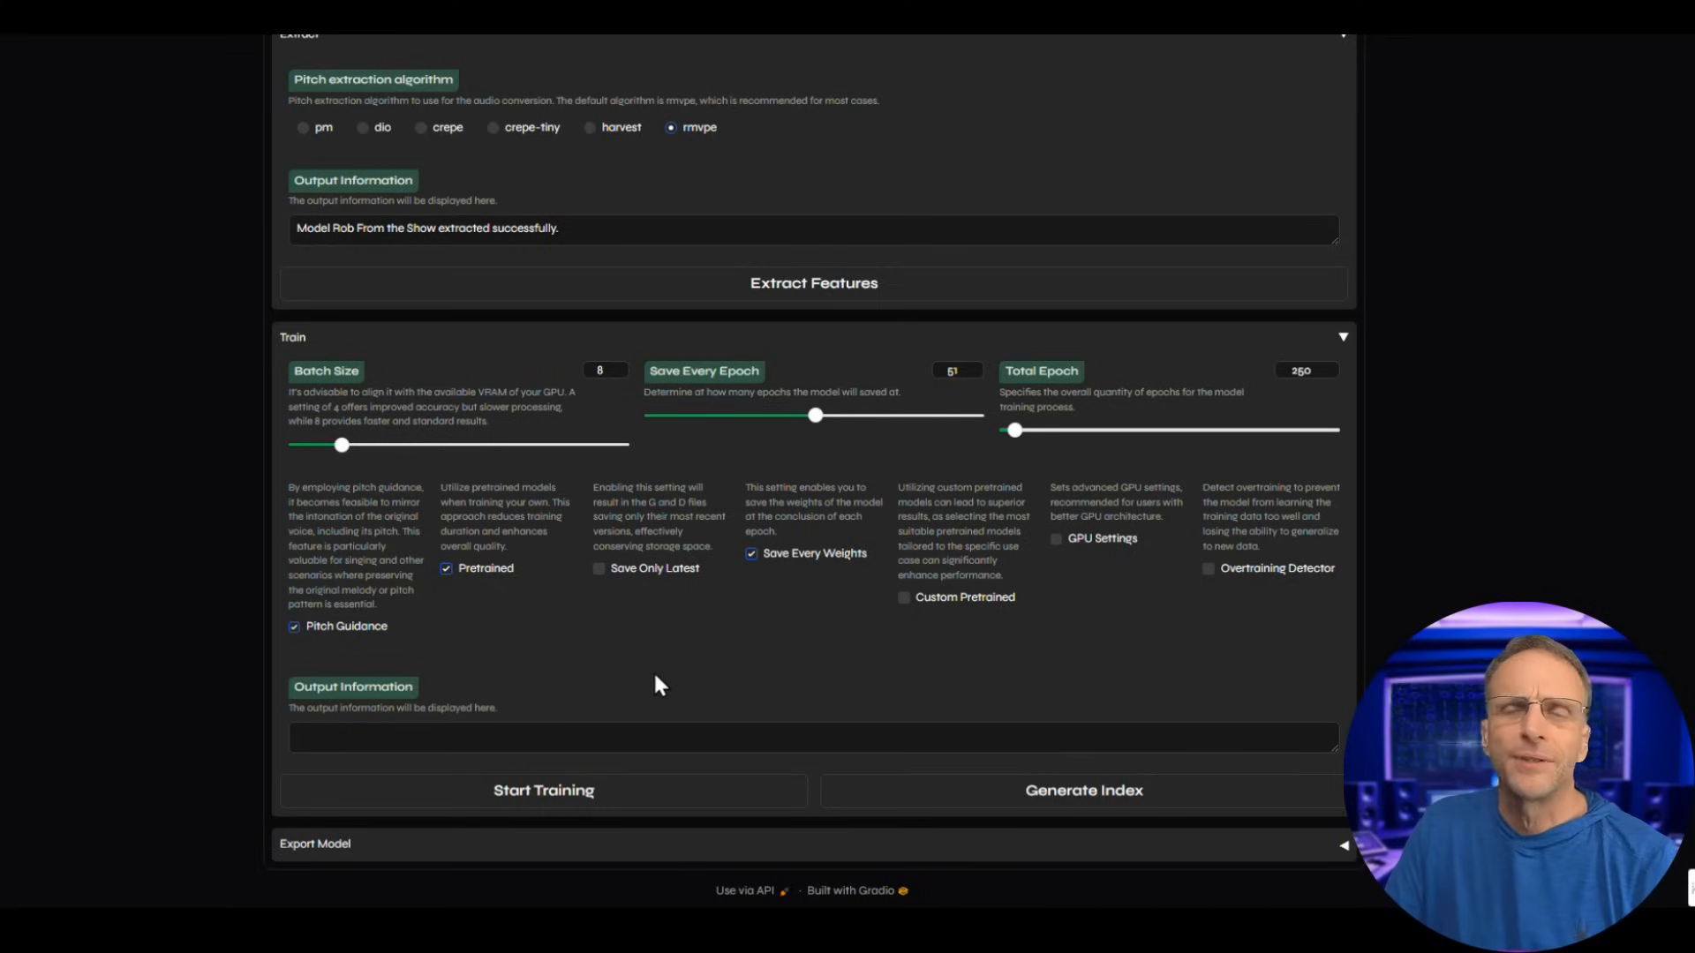
pyautogui.moveTo(649, 663)
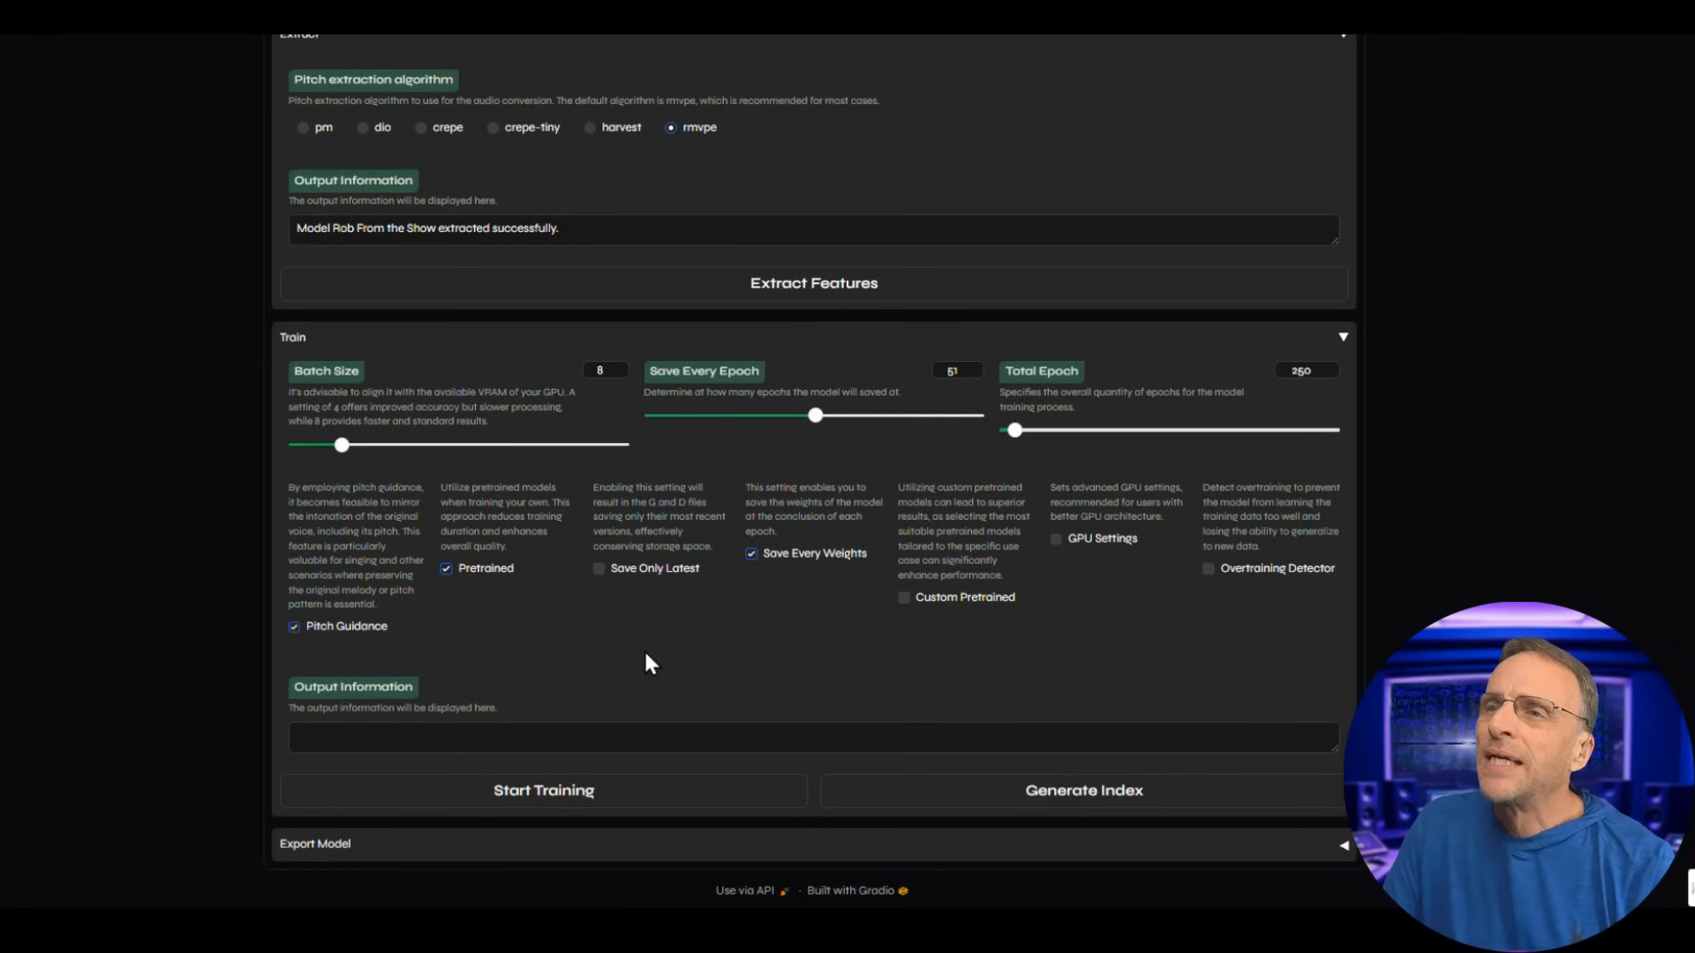
pyautogui.moveTo(766, 724)
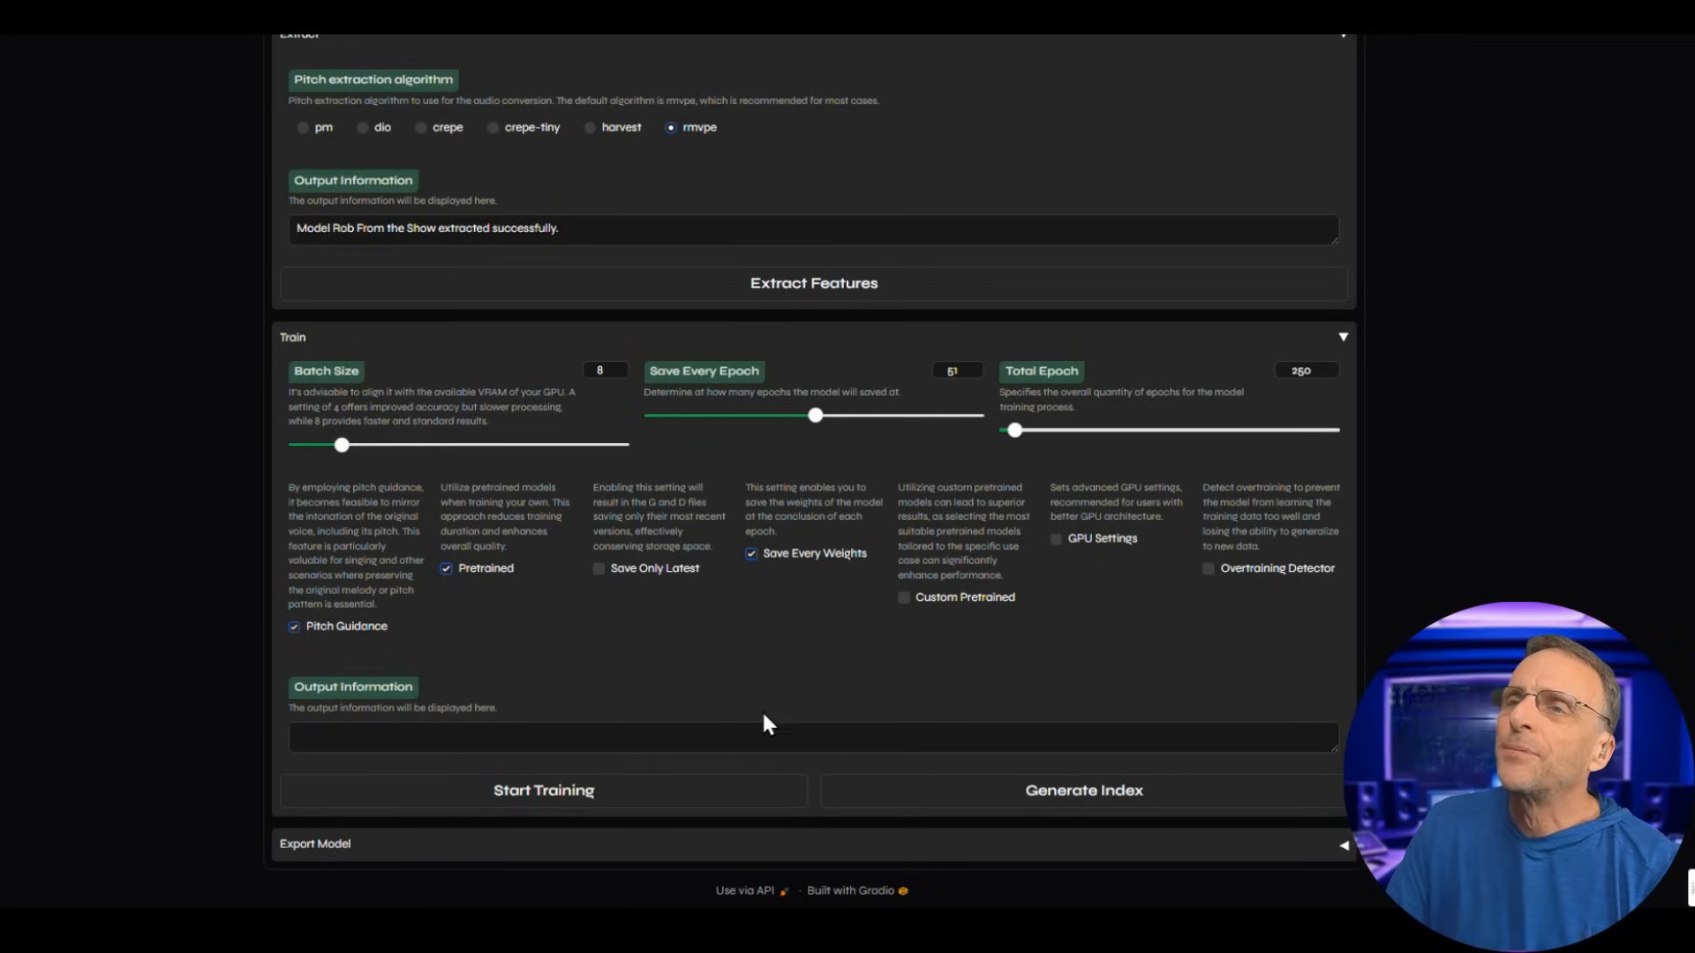
pyautogui.moveTo(773, 487)
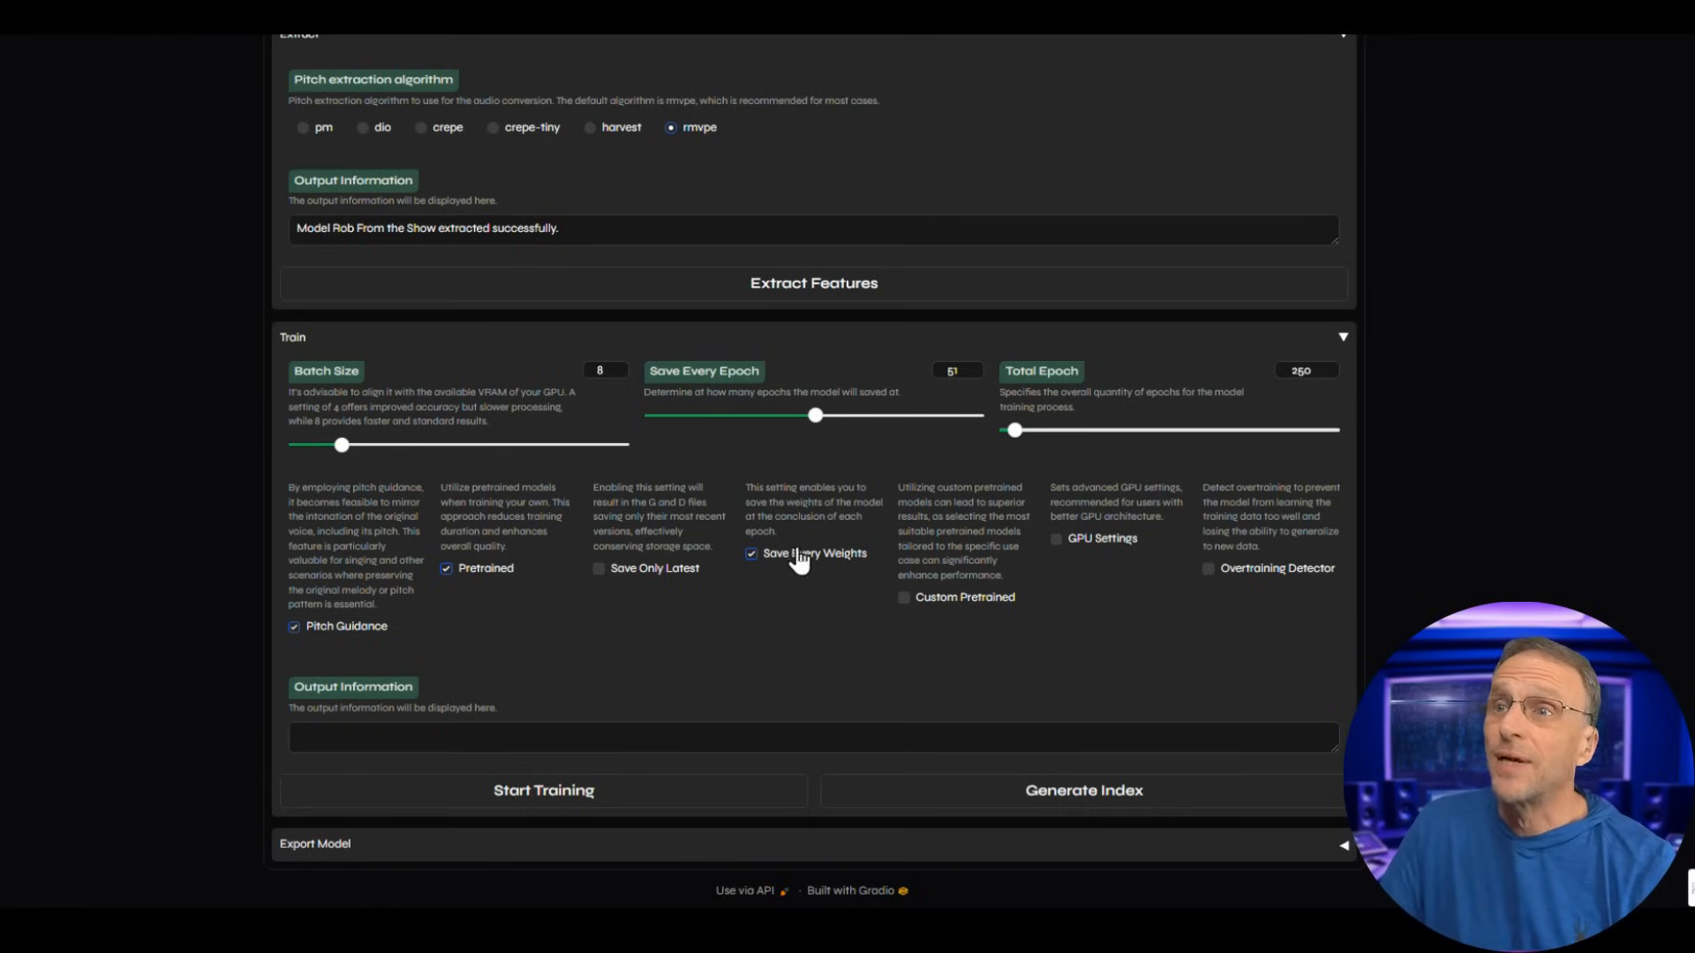
pyautogui.moveTo(773, 584)
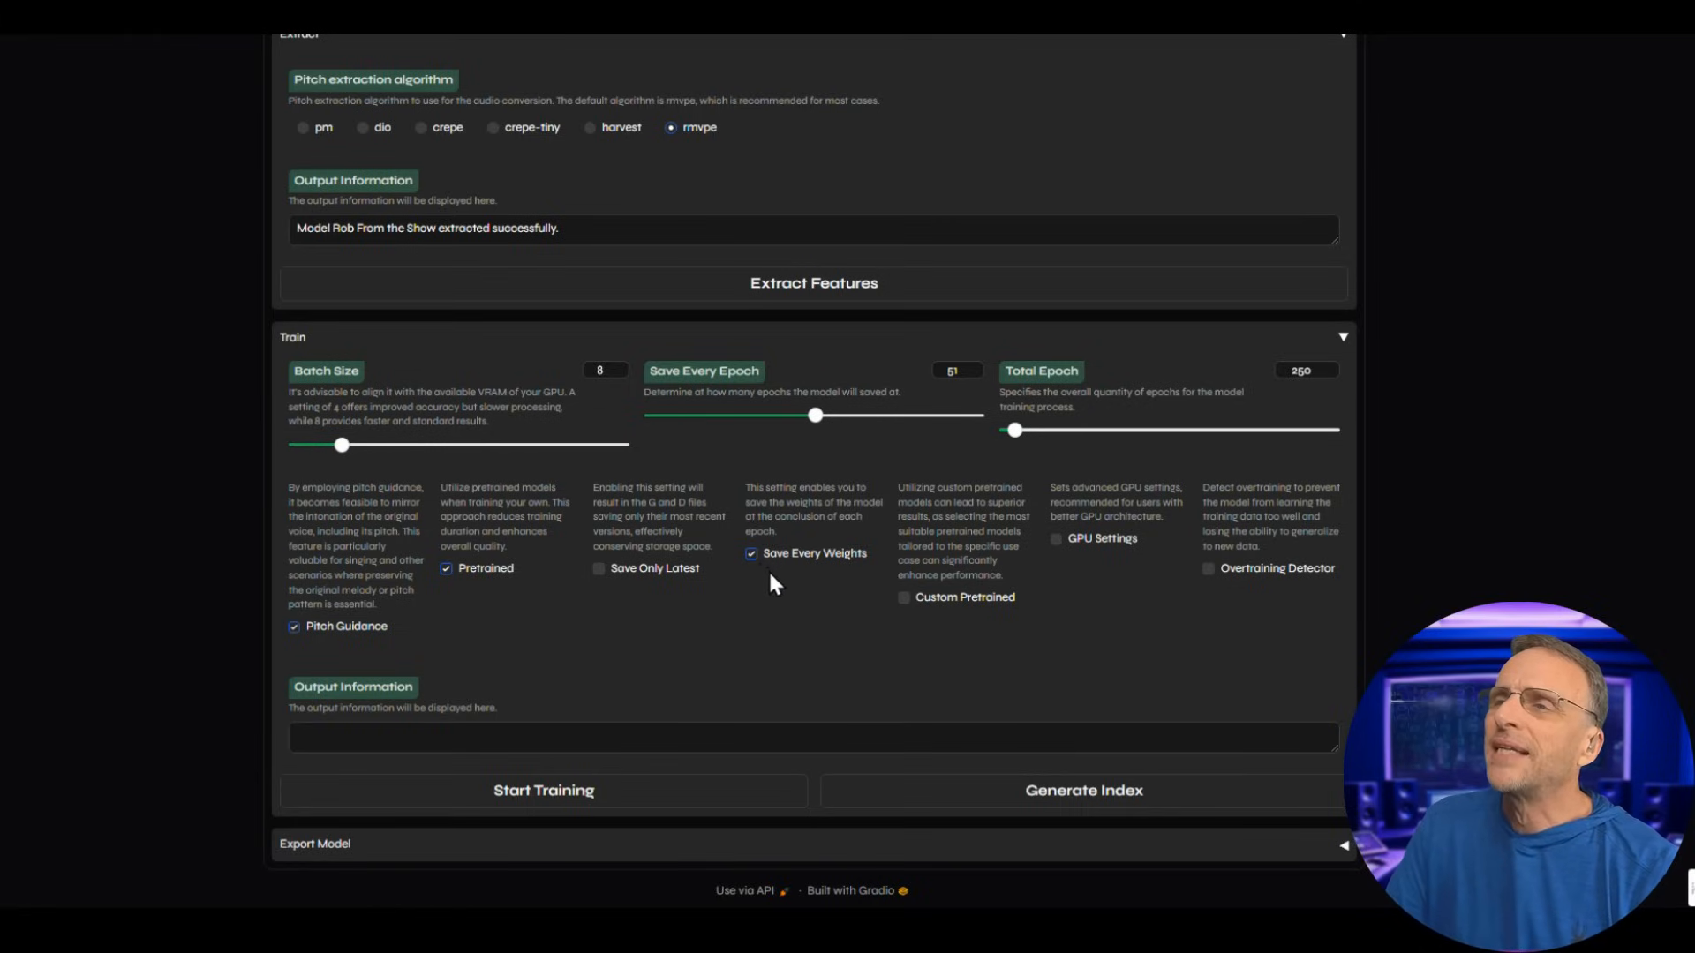
pyautogui.moveTo(905, 607)
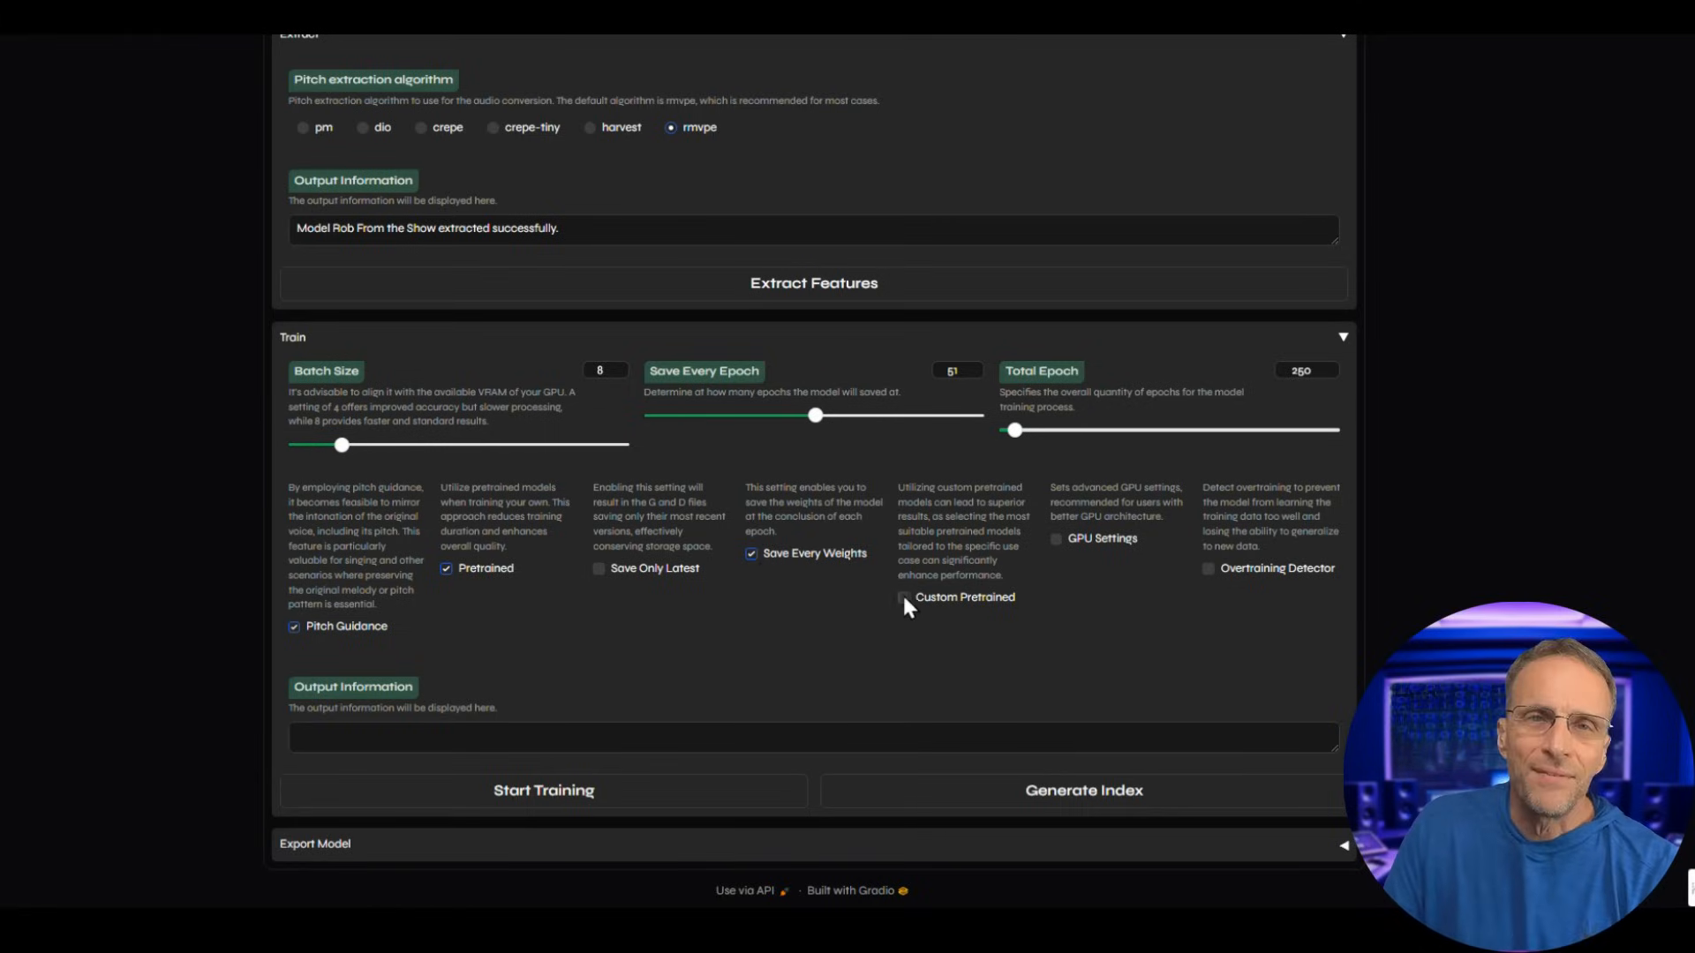
# Enable GPU Settings to show GPU 0, the NVIDIA GeForce RTX 2070 SUPER 8 GB.
pyautogui.click(1056, 538)
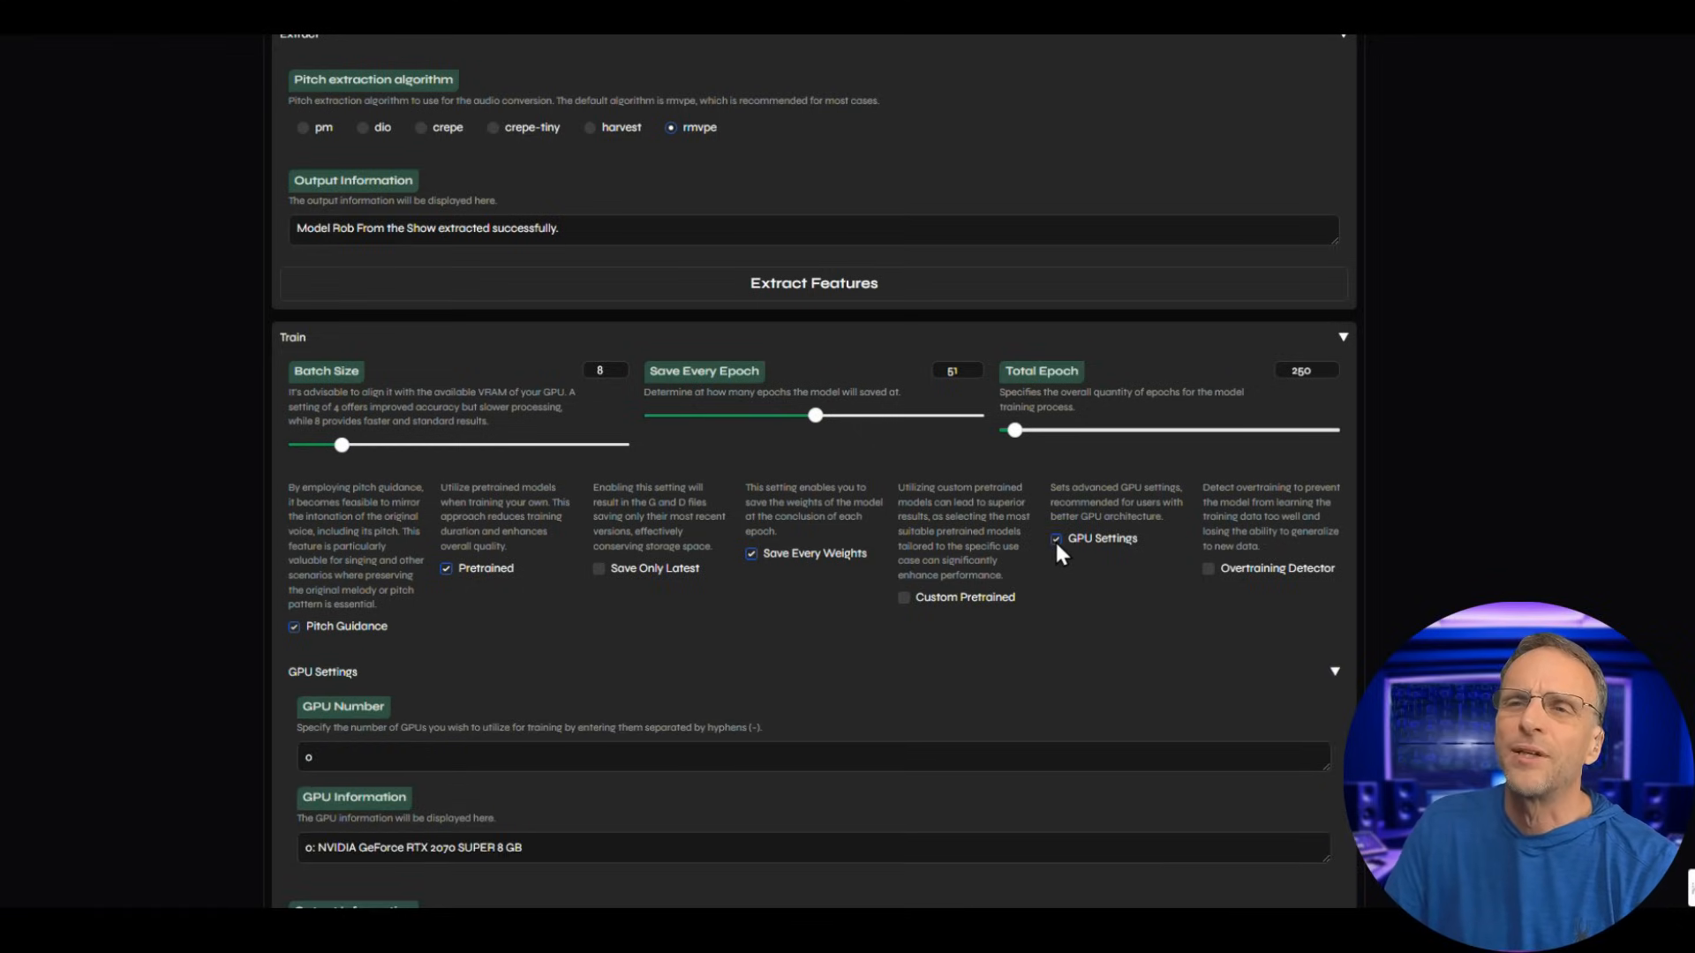
pyautogui.scroll(-3)
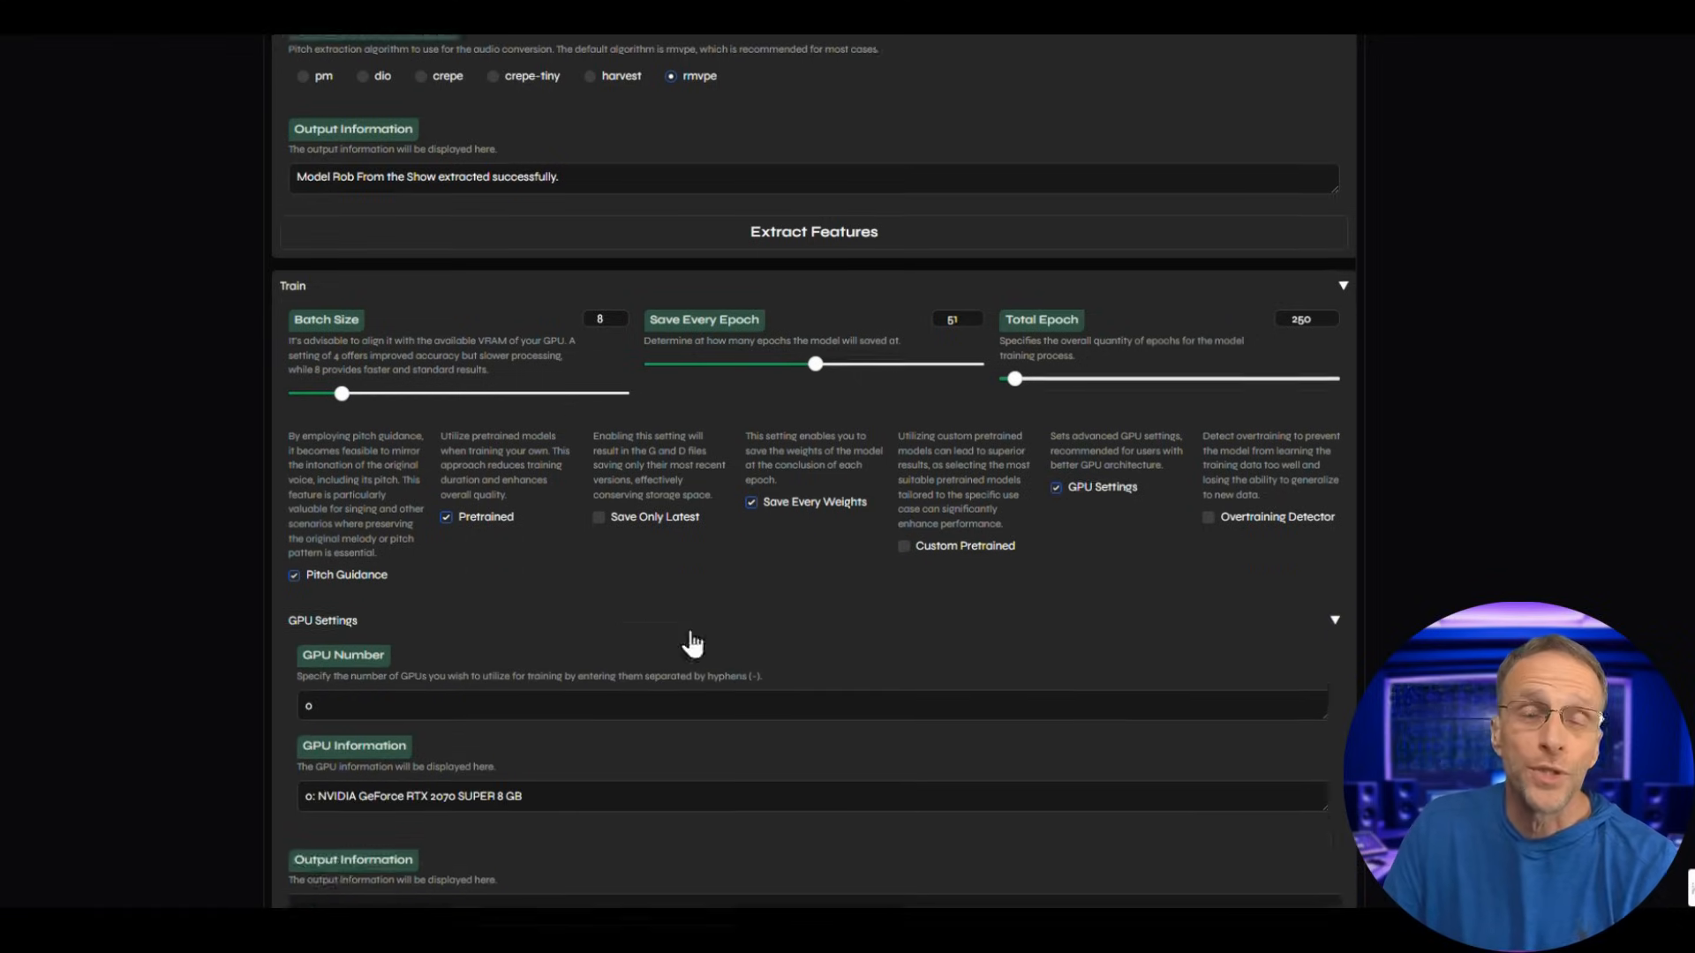
pyautogui.scroll(-3)
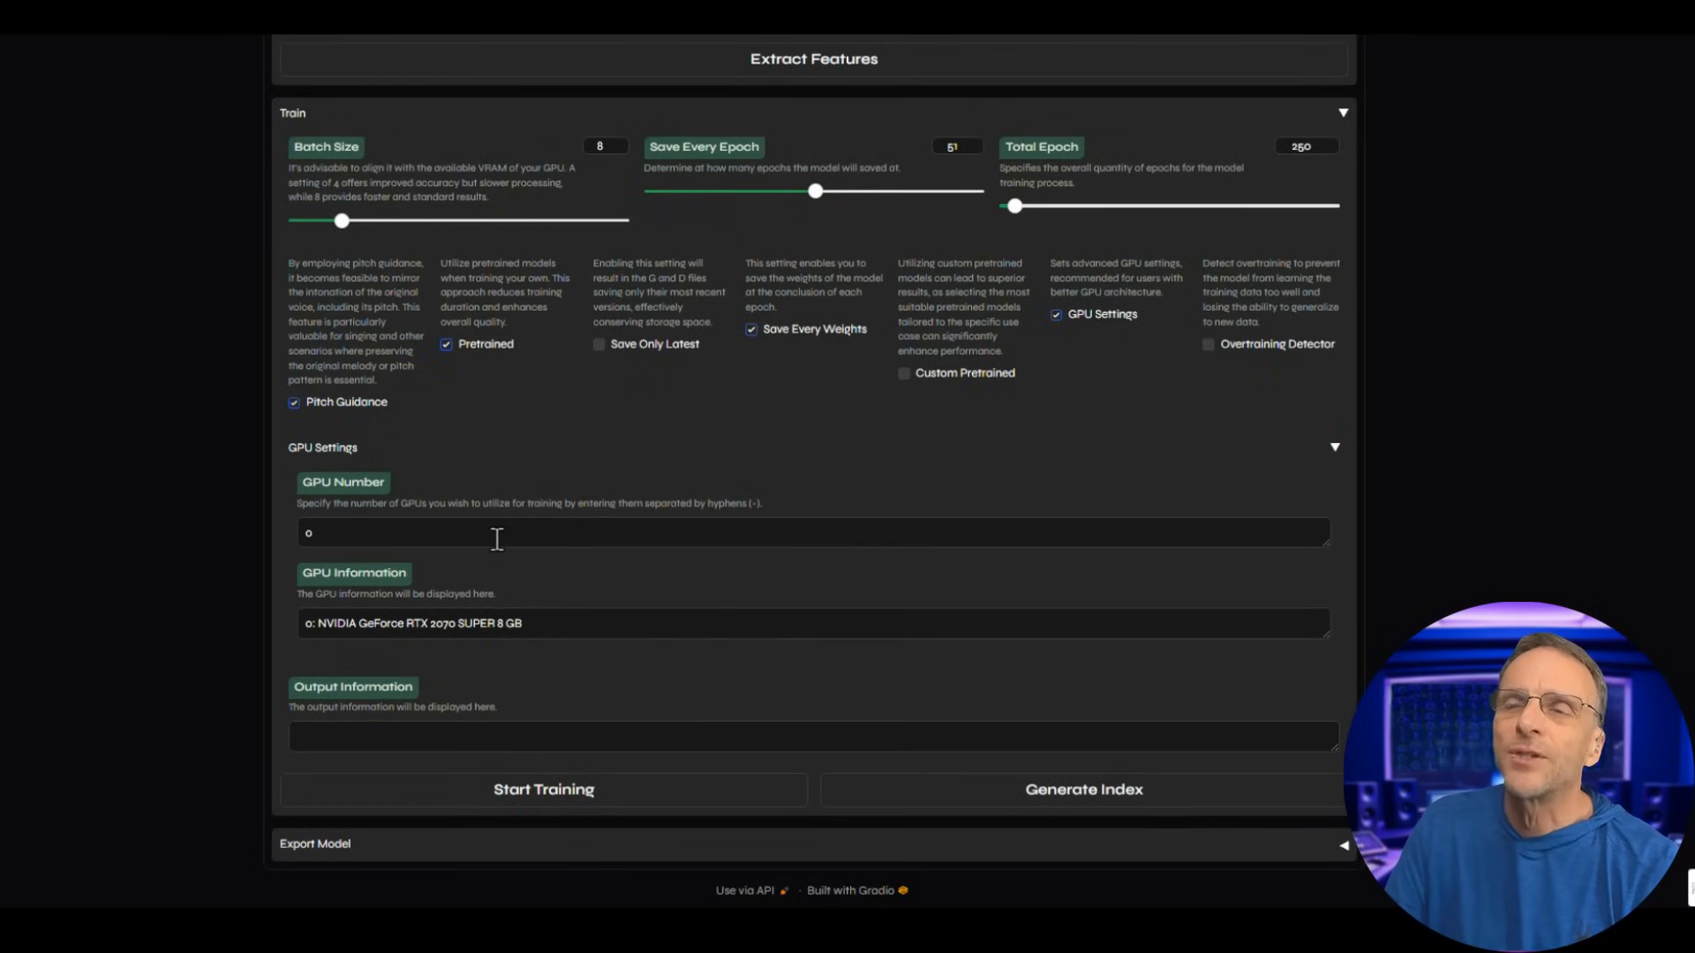
pyautogui.moveTo(450, 640)
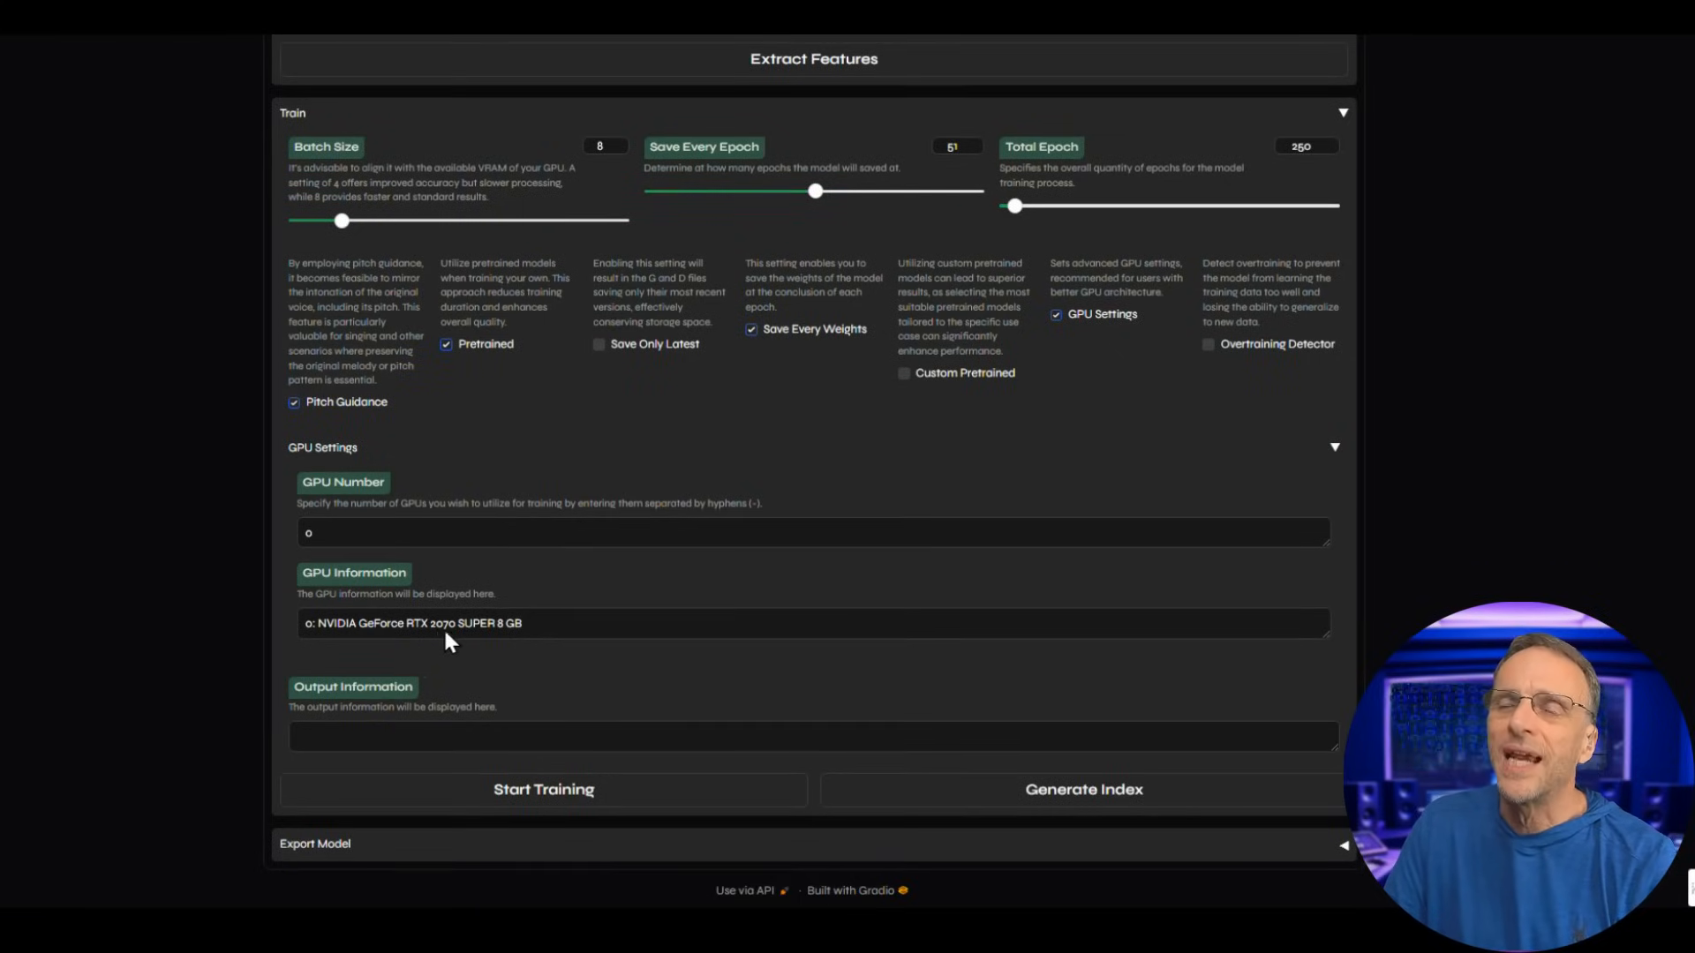
pyautogui.moveTo(1082, 404)
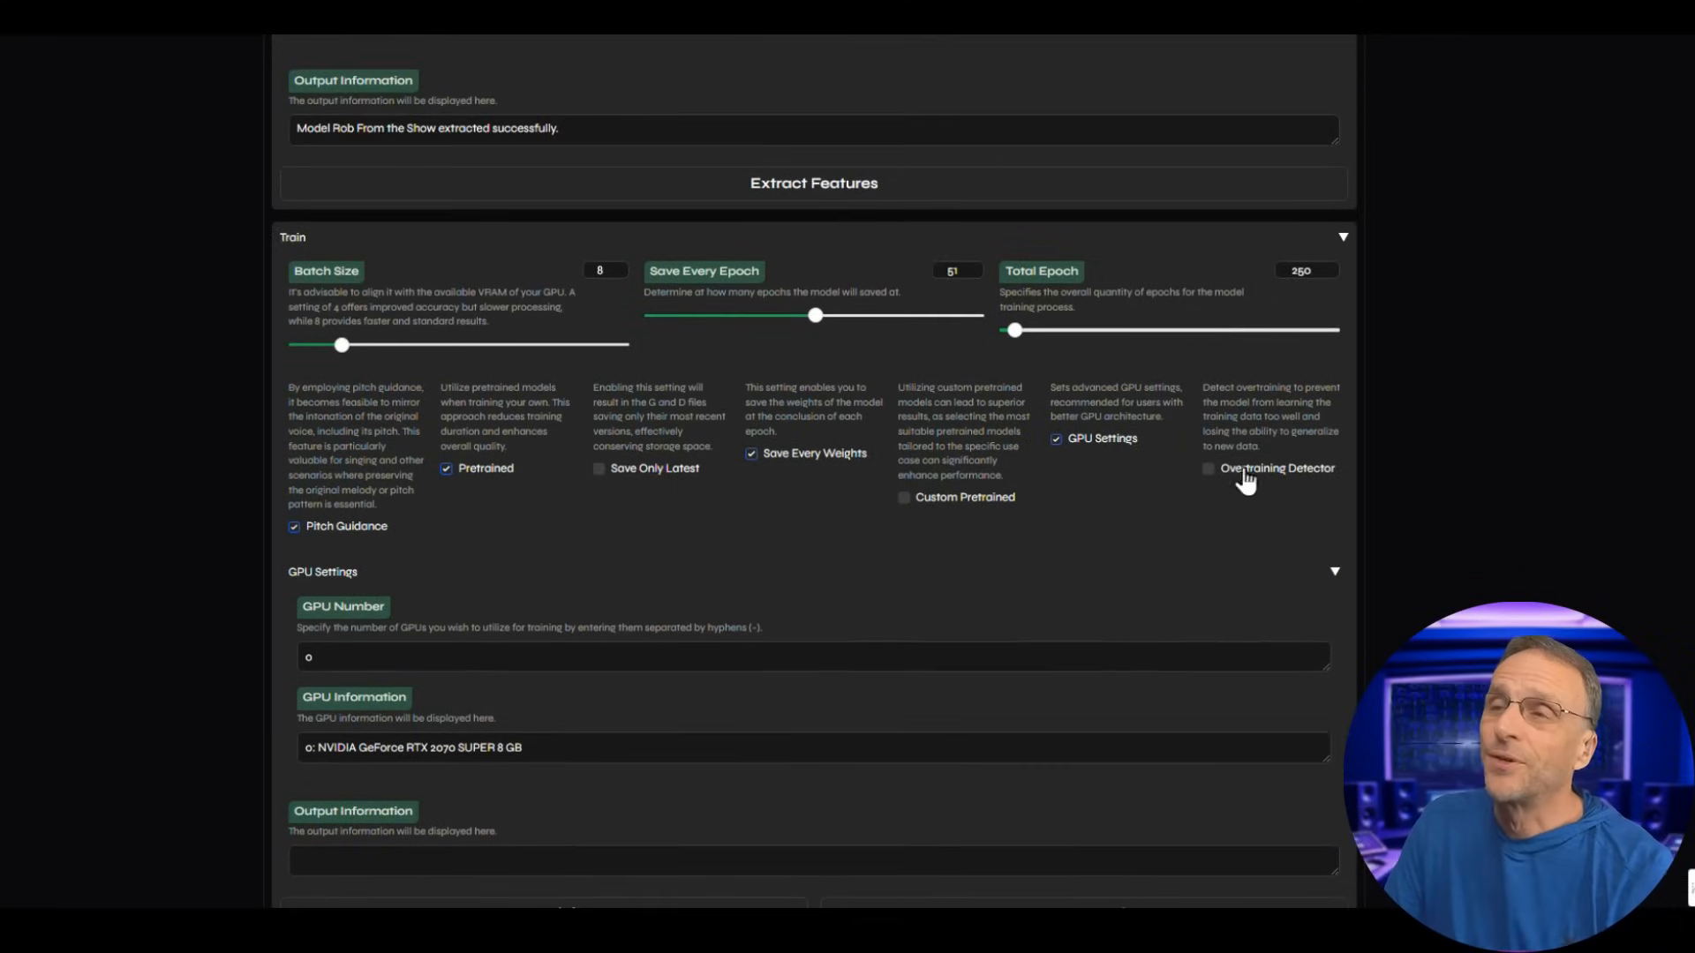
pyautogui.moveTo(1210, 485)
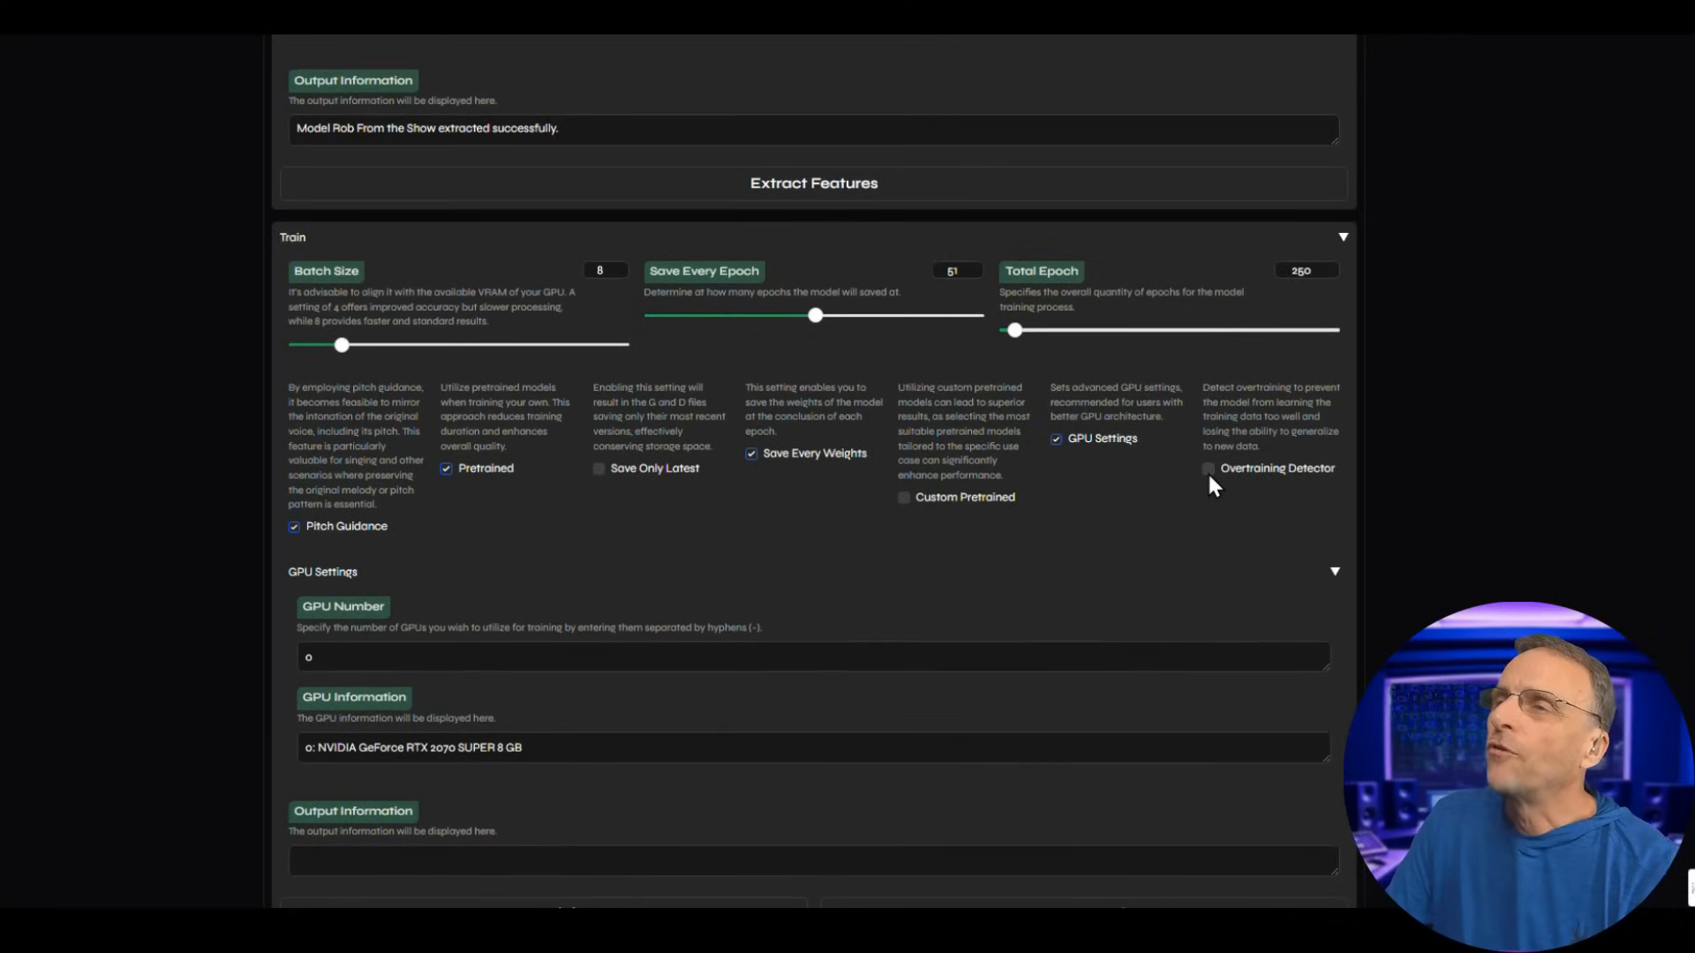
pyautogui.moveTo(1215, 492)
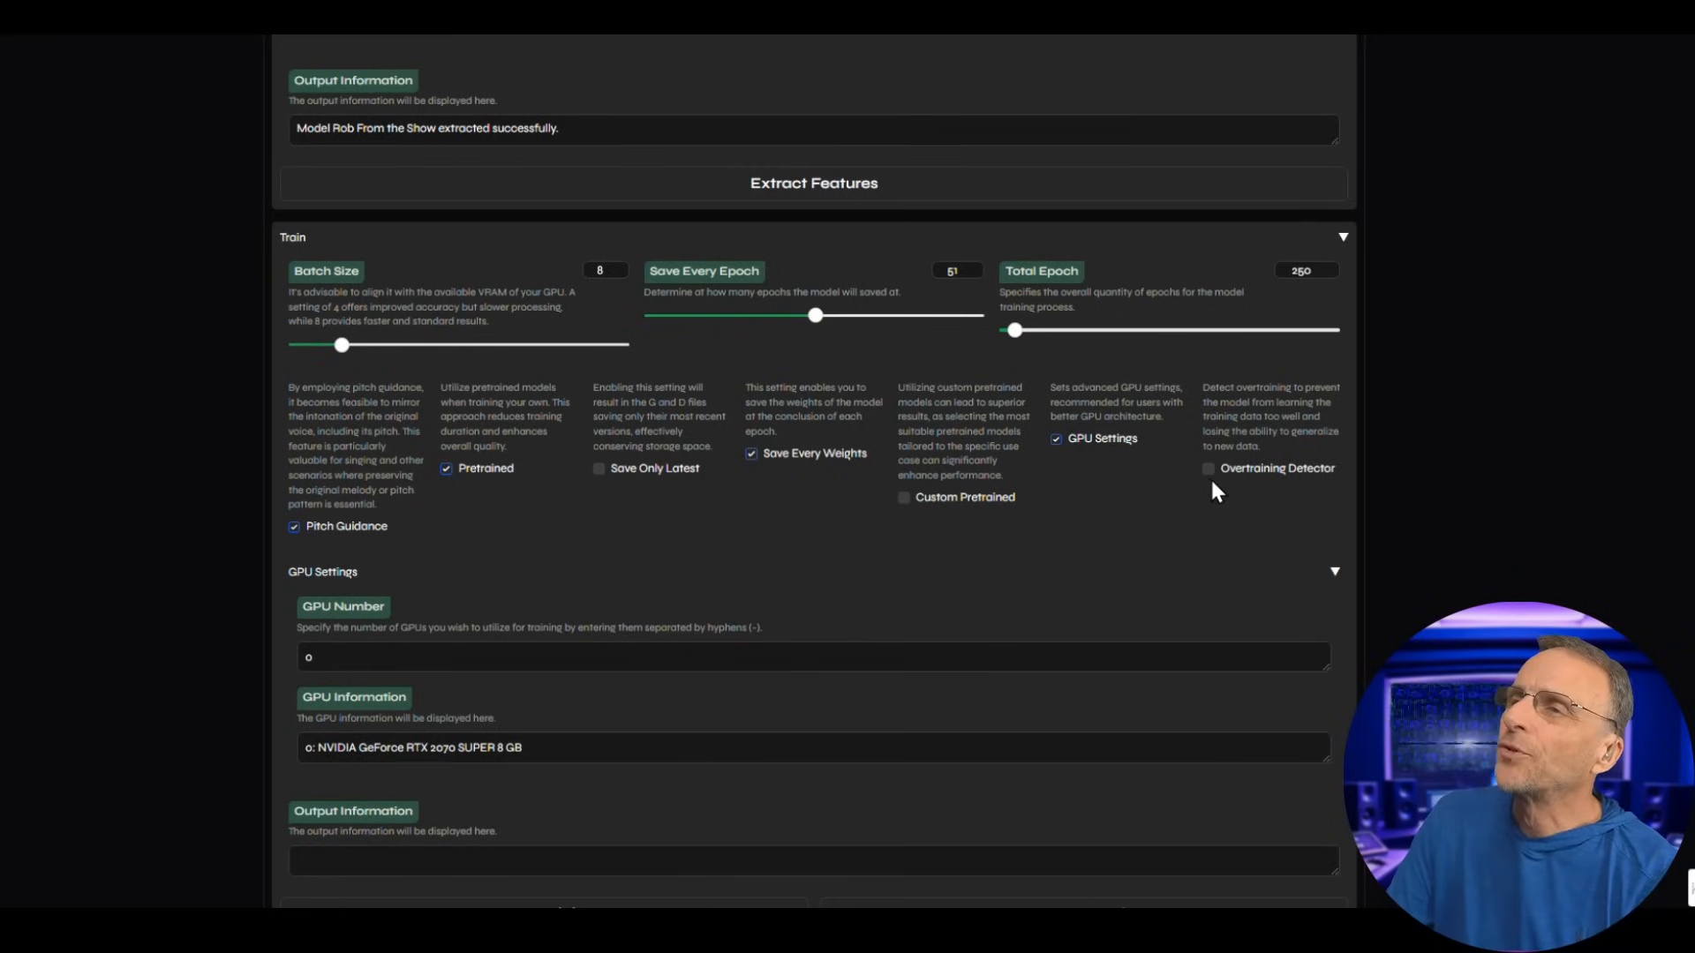
pyautogui.moveTo(1252, 400)
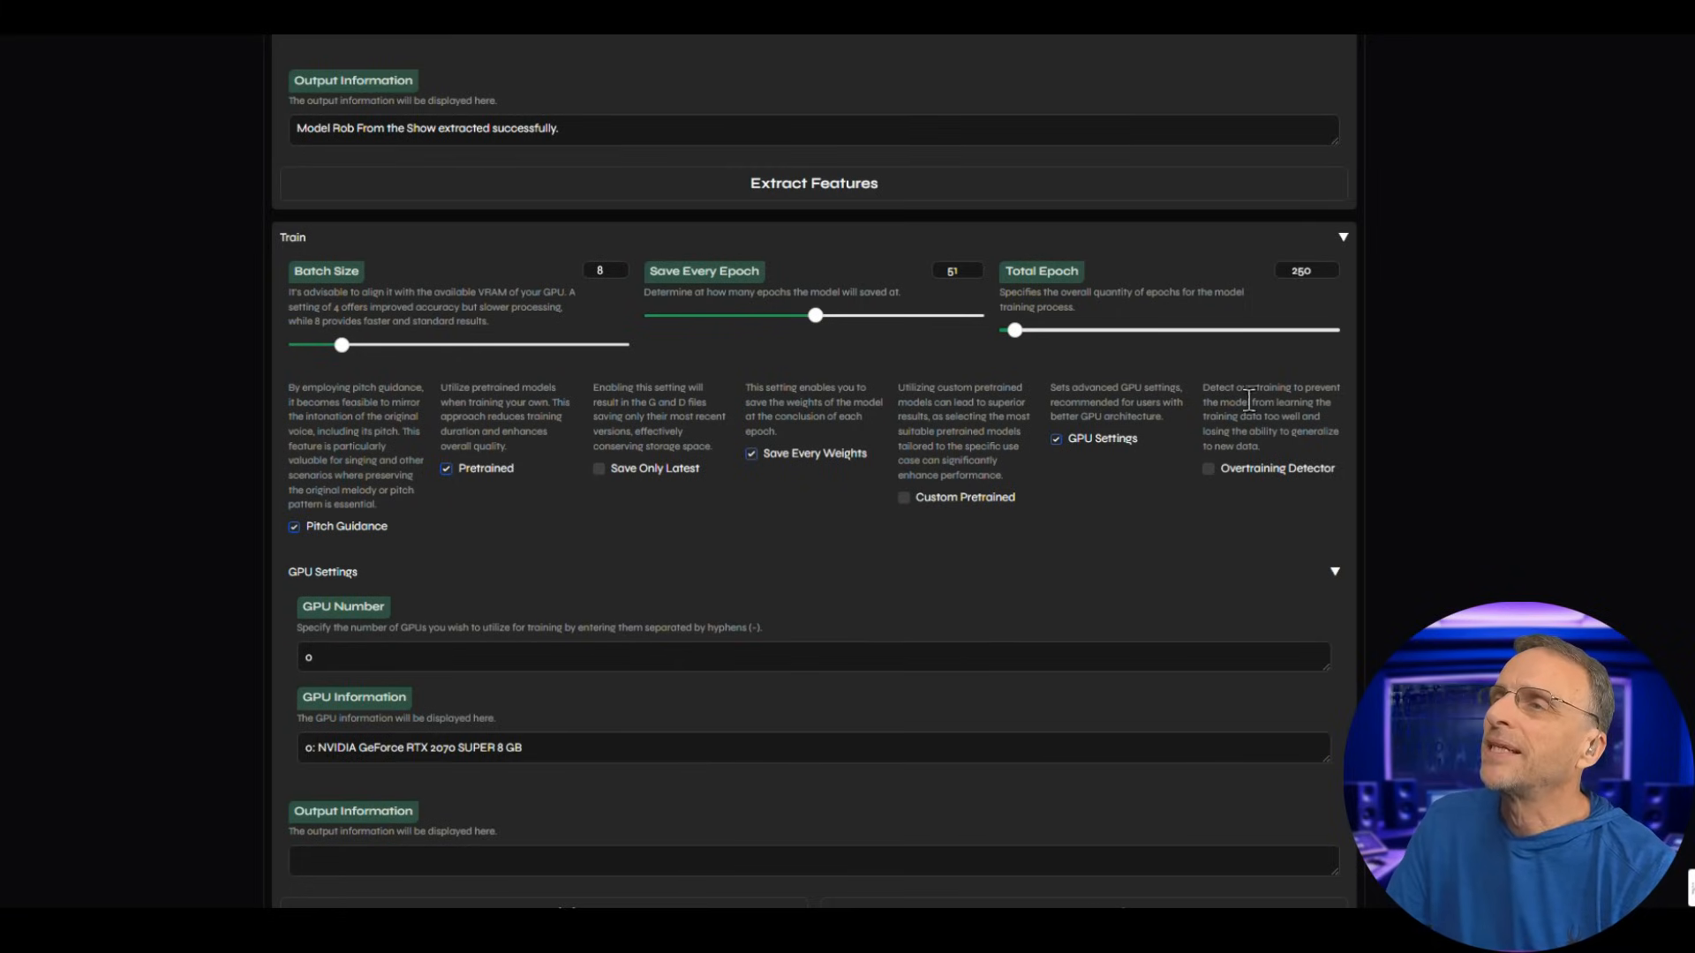
pyautogui.moveTo(1246, 473)
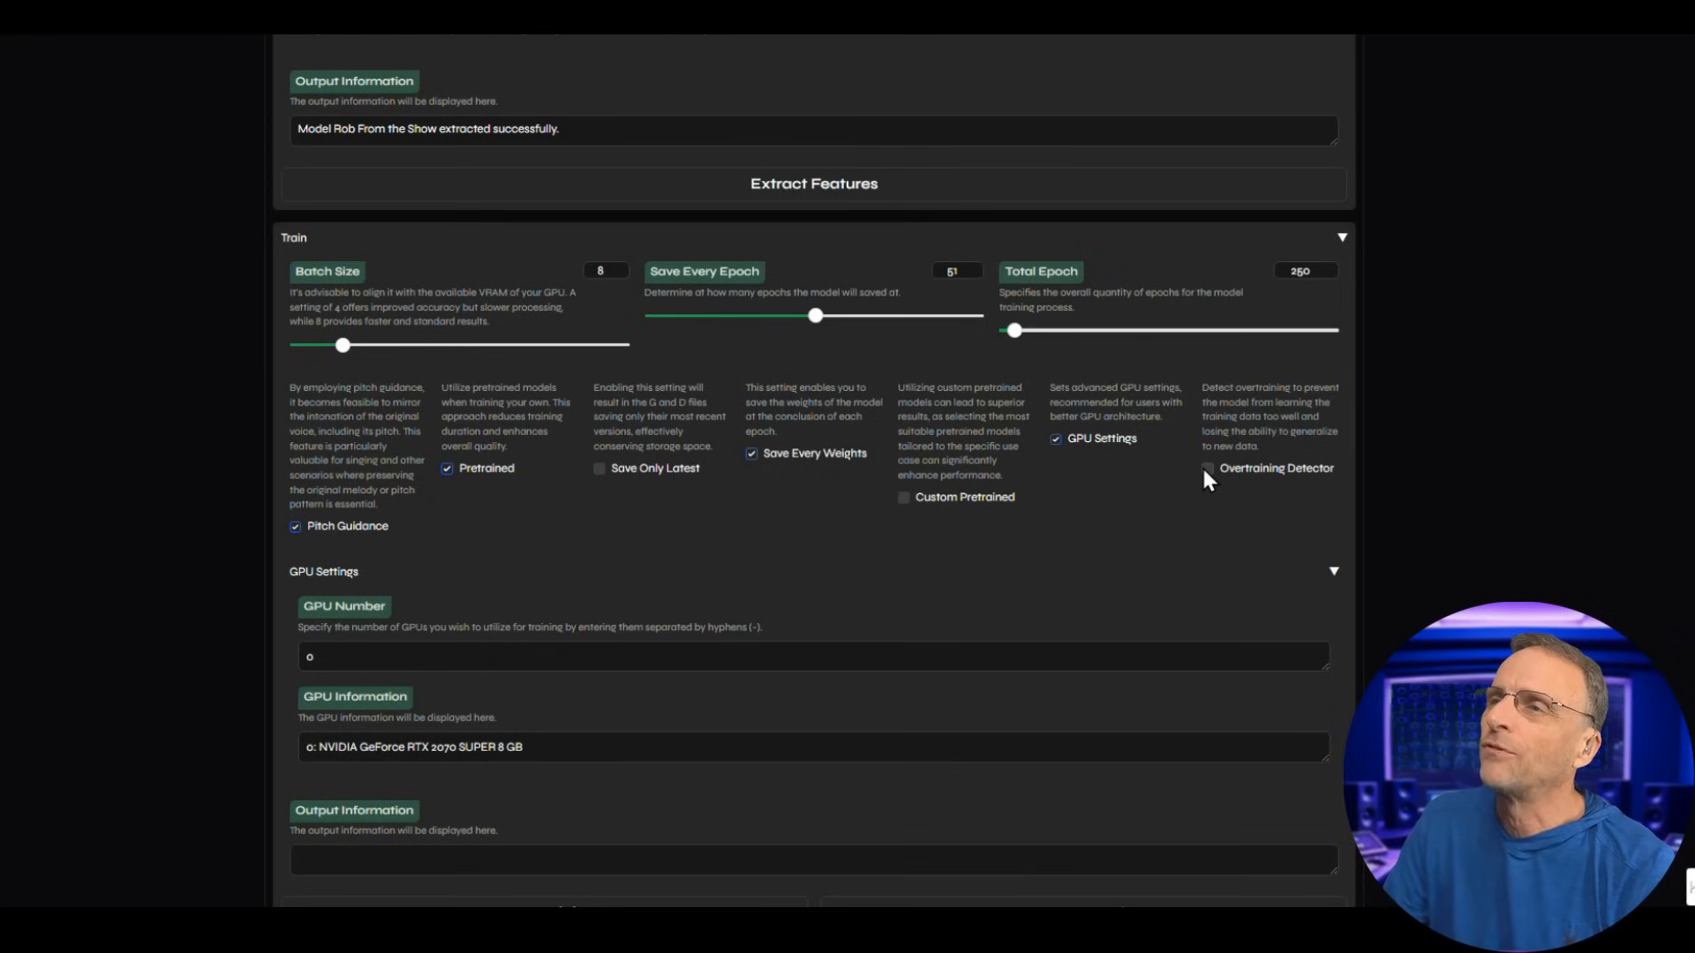
# Turn on the Overtraining Detector with a 50-epoch threshold.
pyautogui.click(1207, 468)
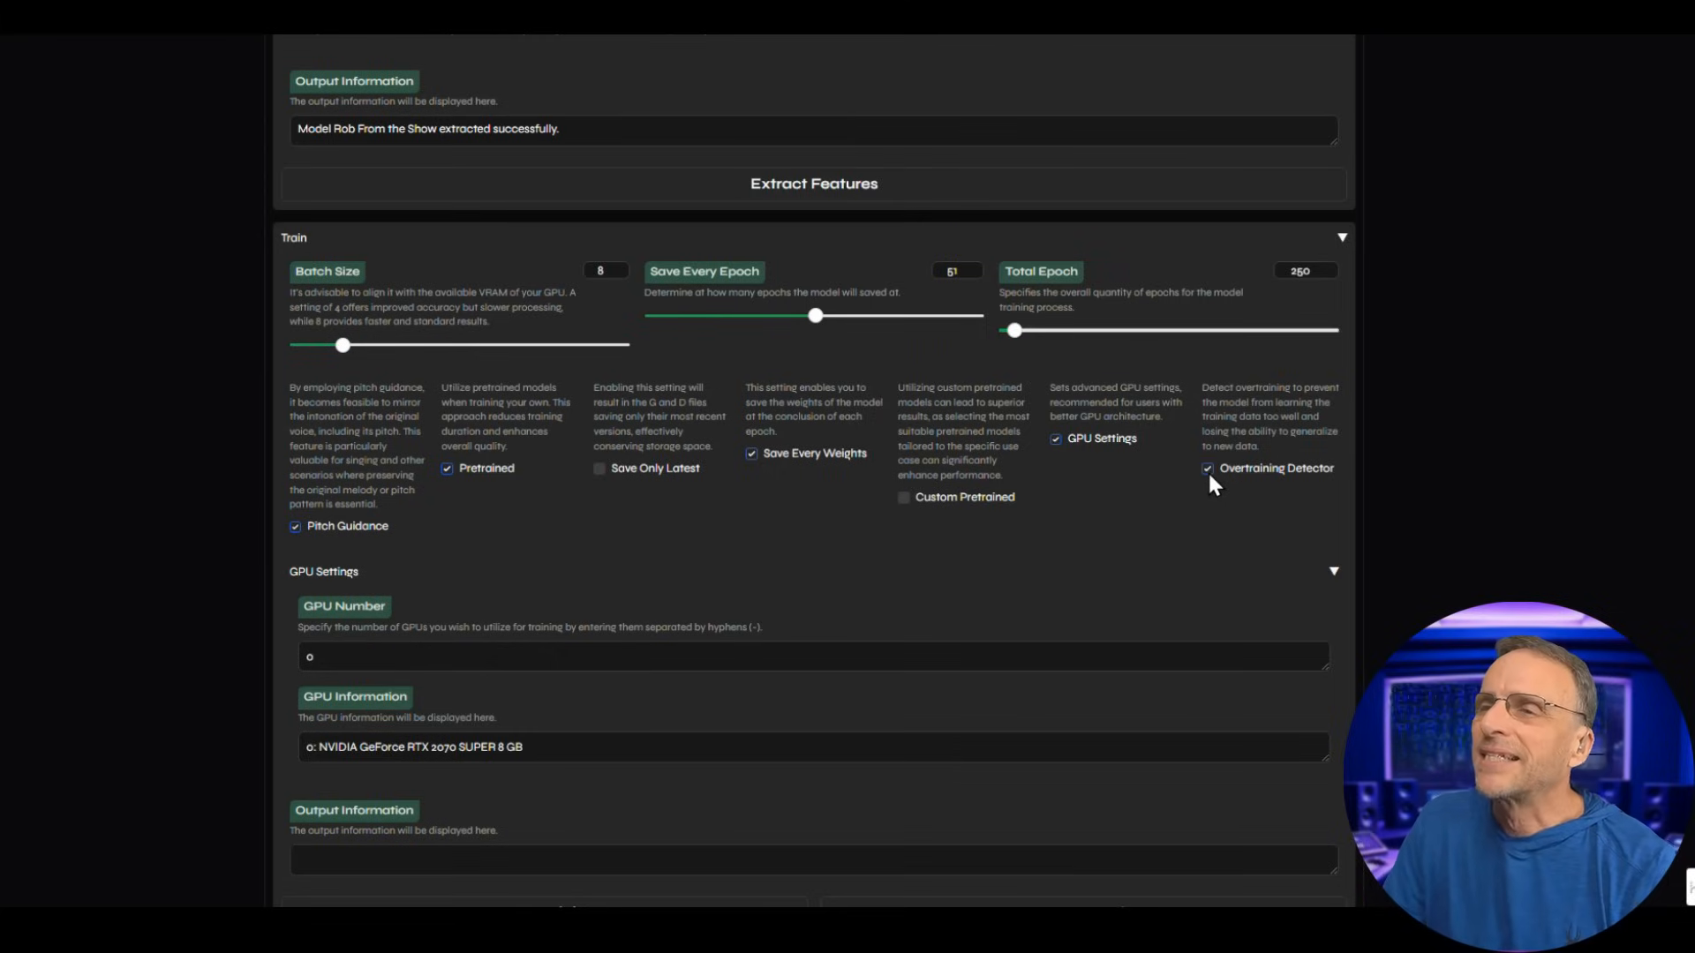
pyautogui.click(1208, 468)
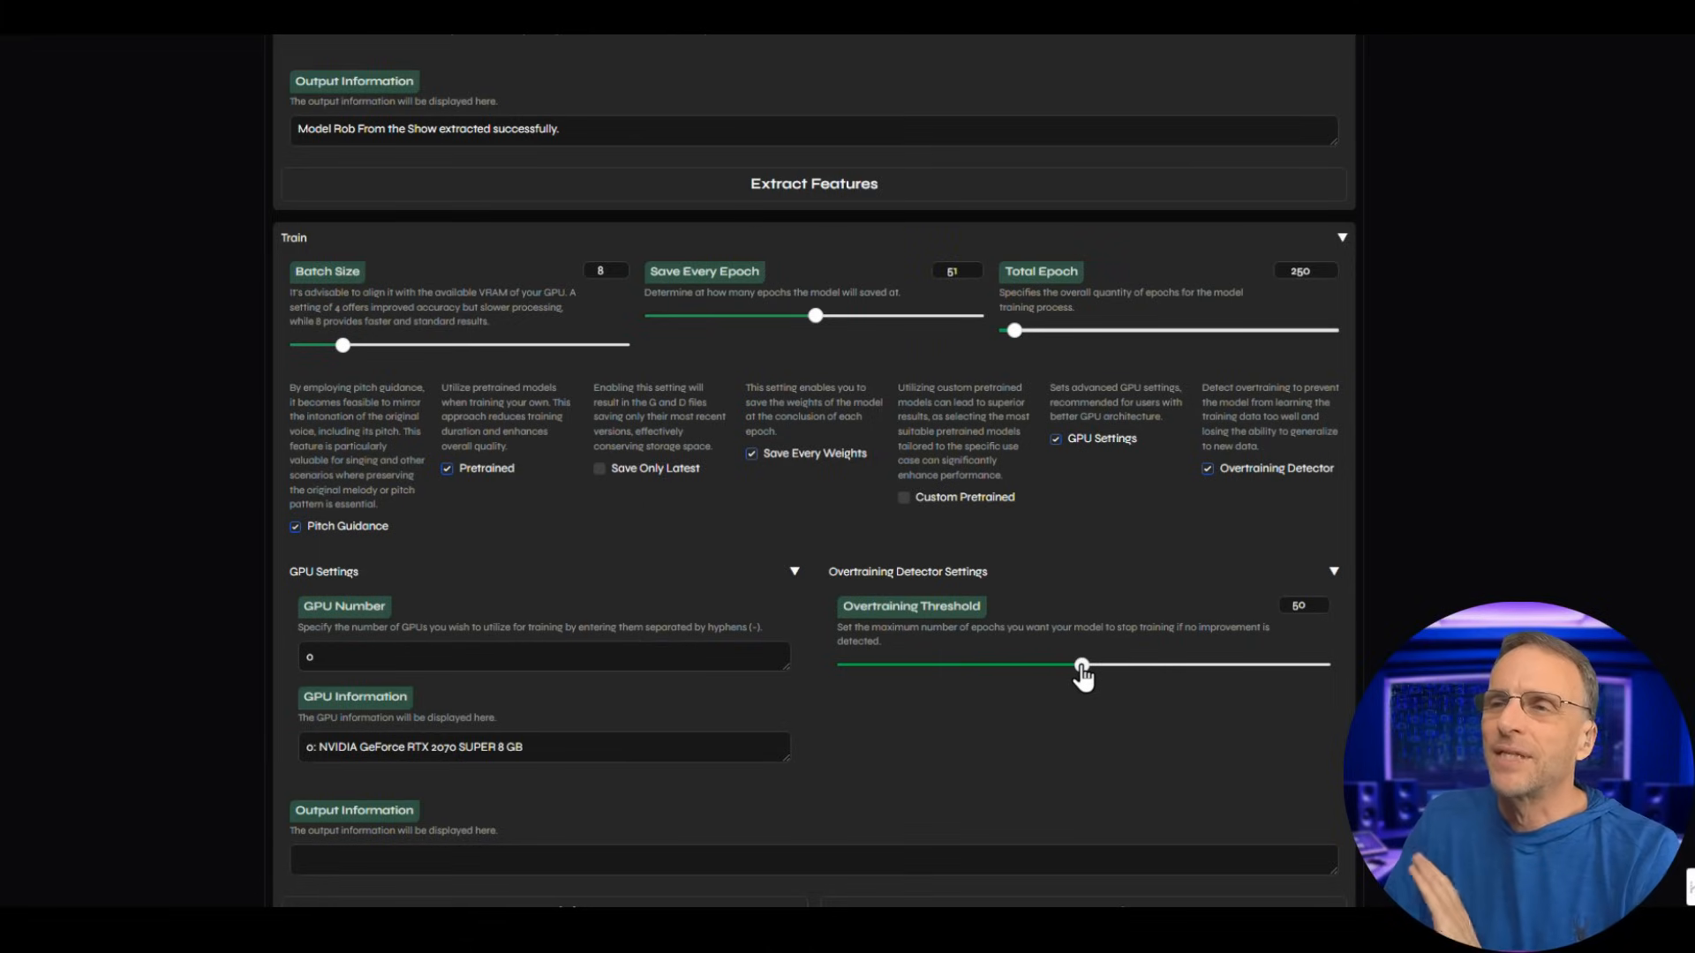
pyautogui.moveTo(862, 762)
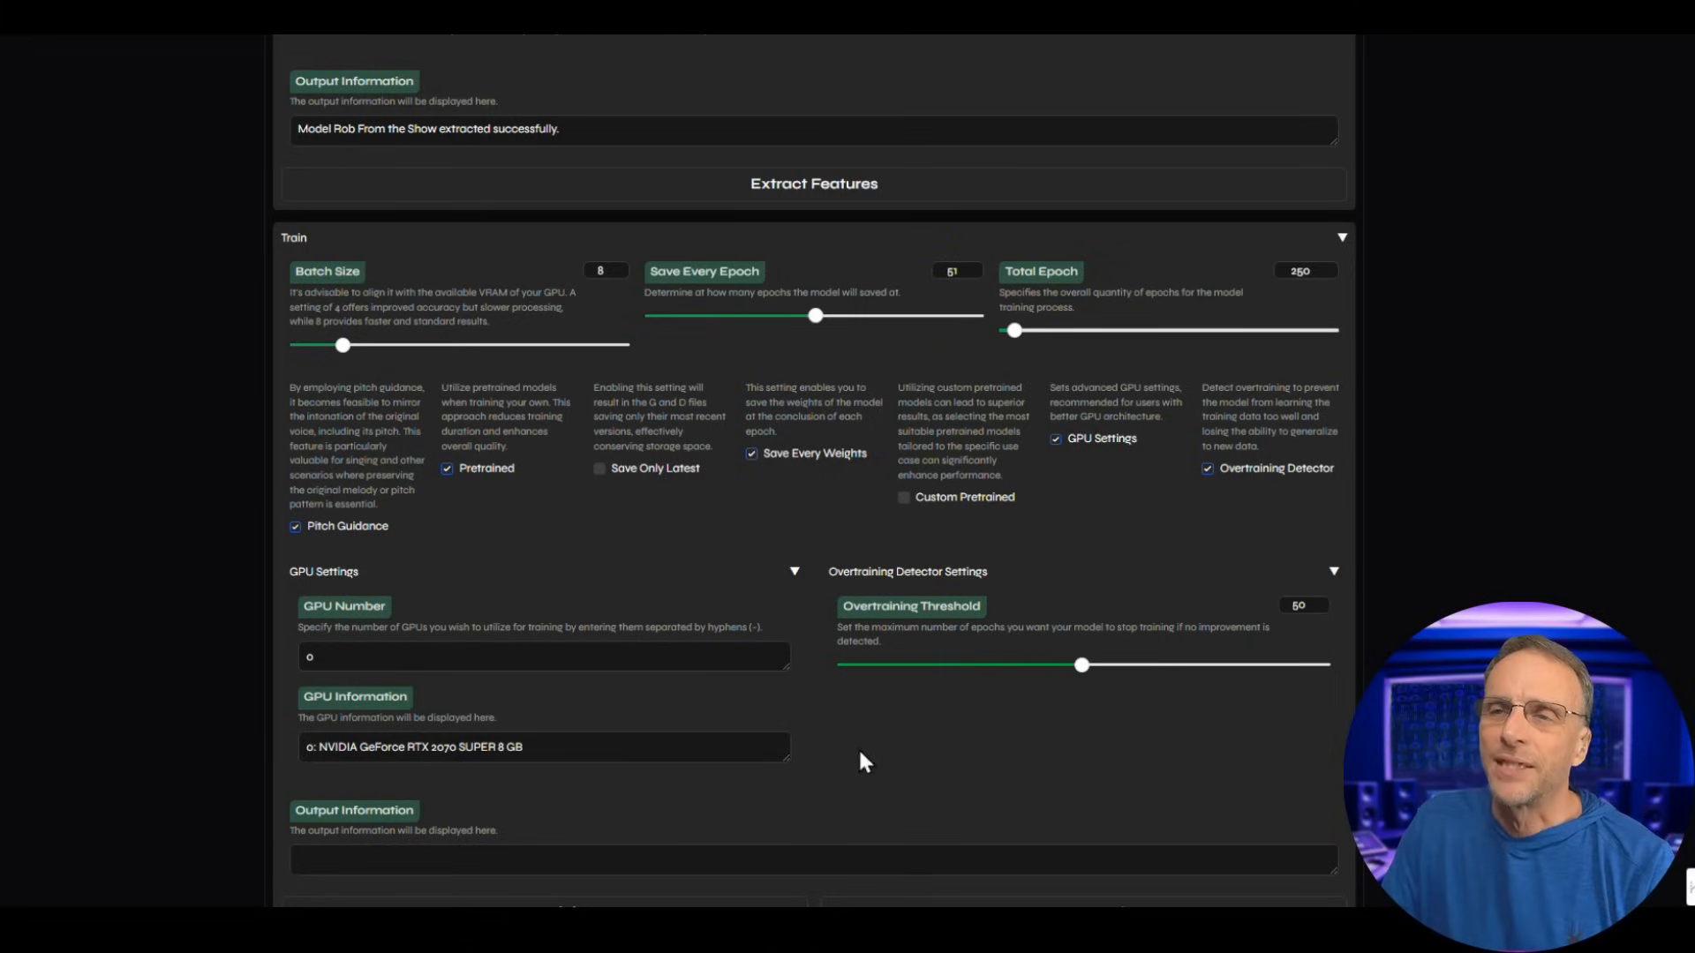
pyautogui.scroll(-3)
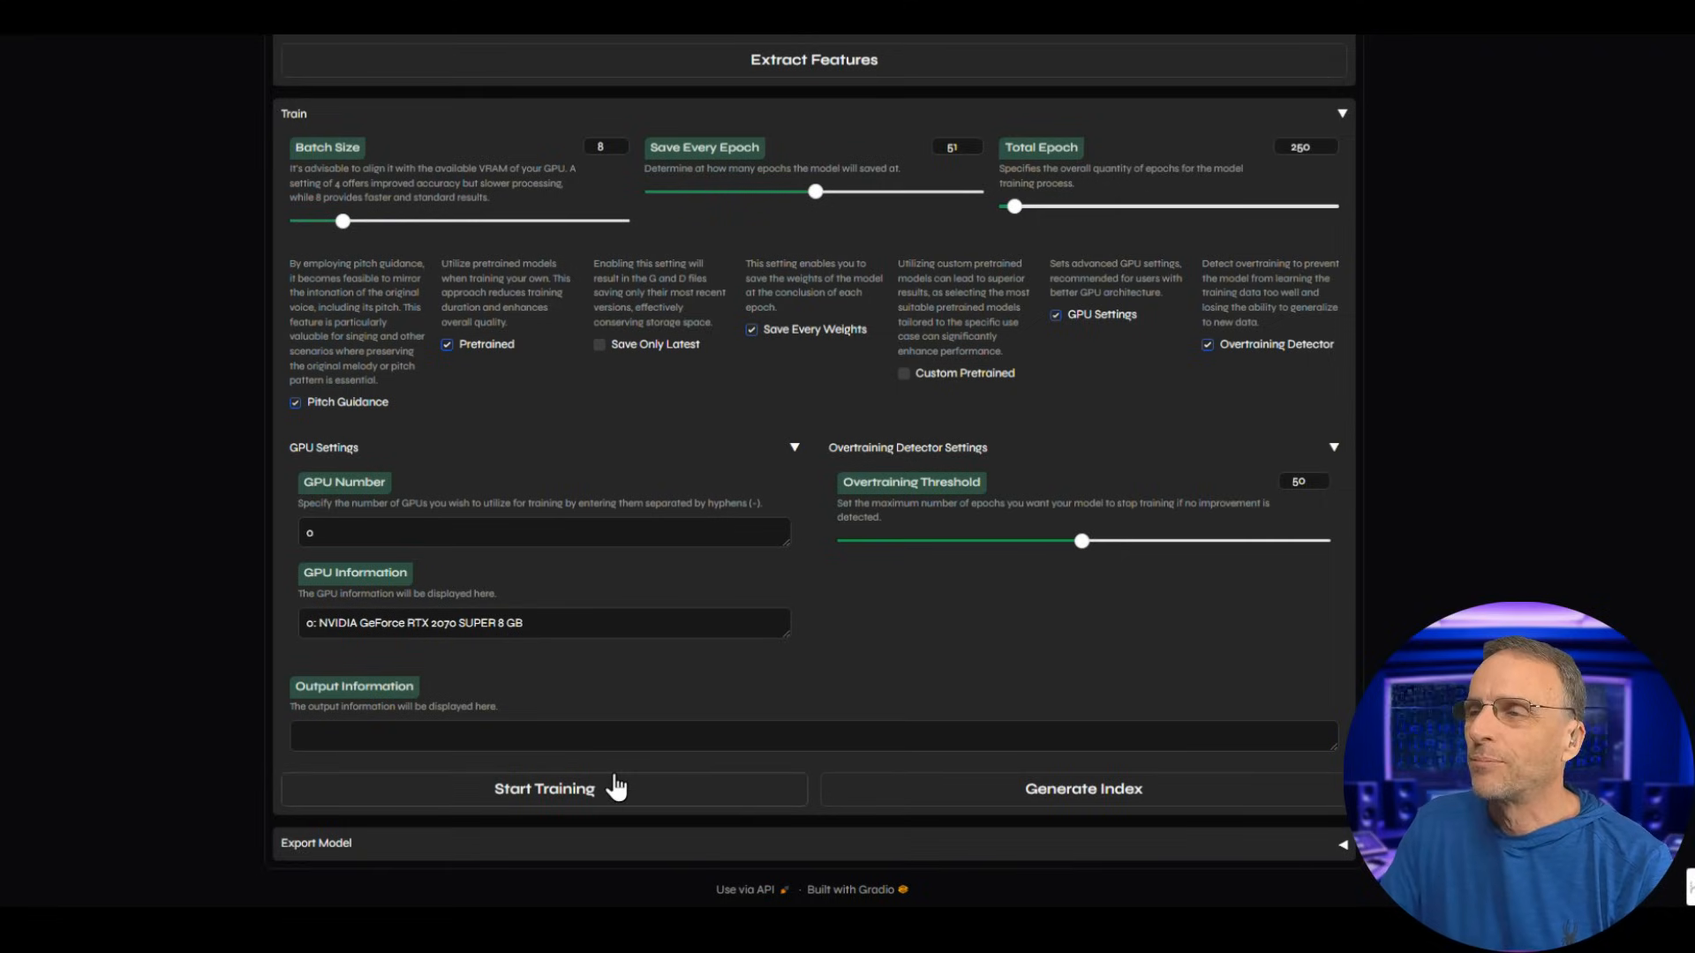
# Start training the Rob From the Show voice model.
pyautogui.click(544, 788)
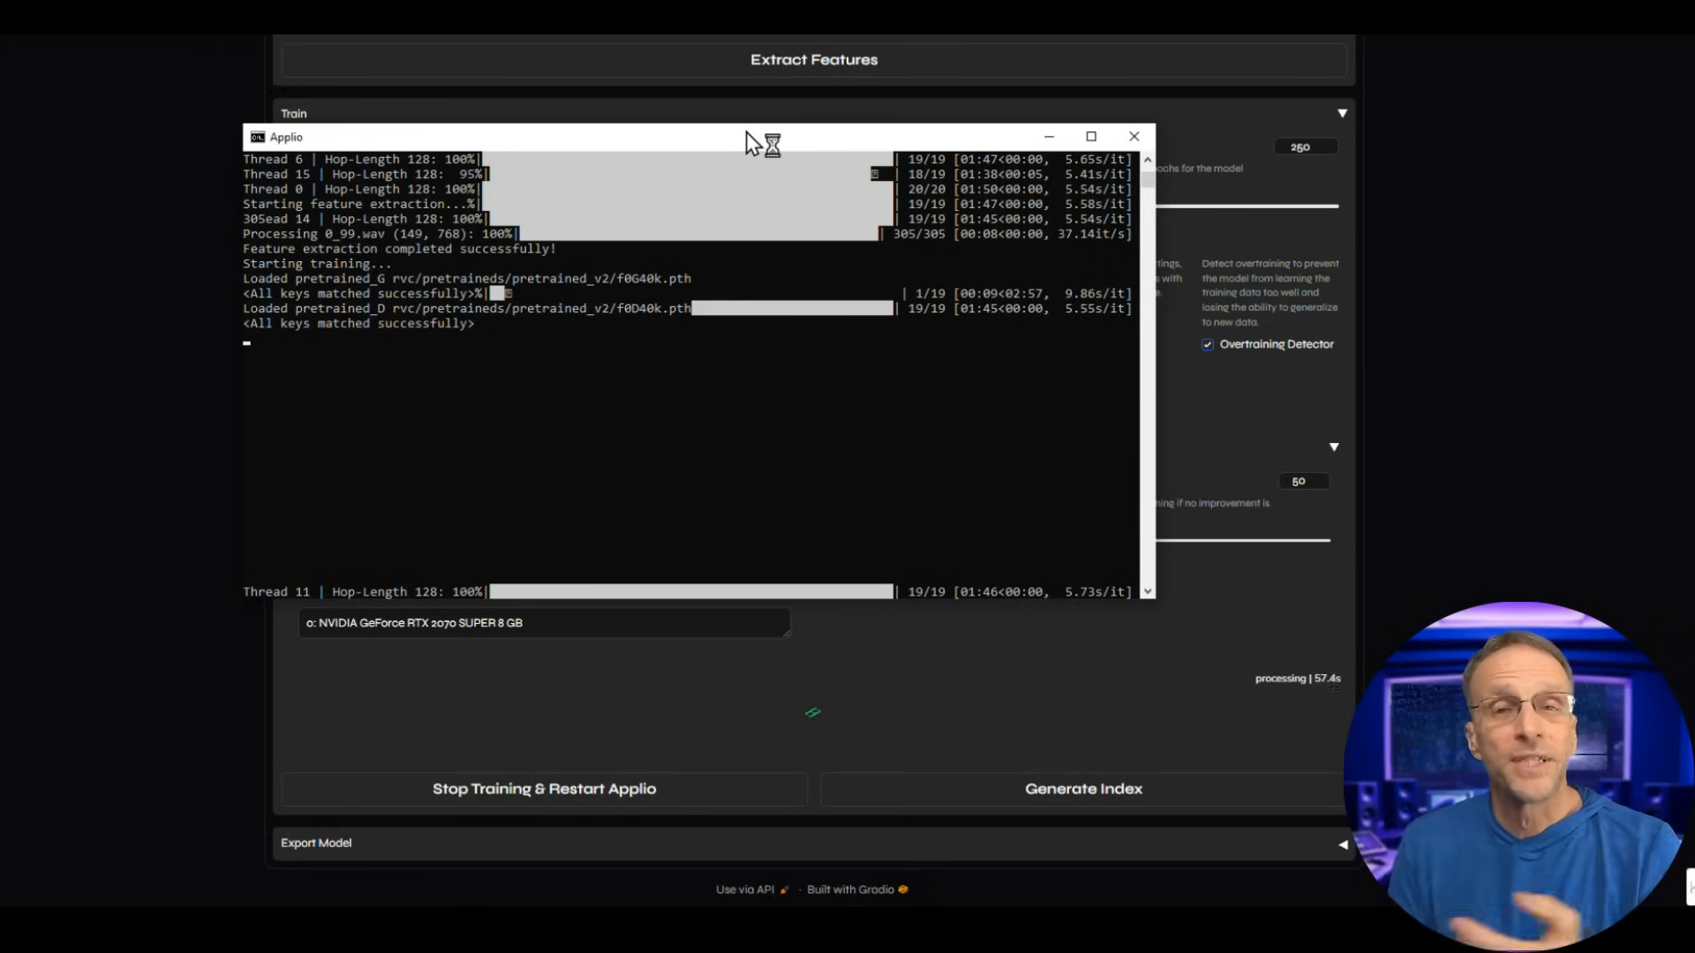
pyautogui.moveTo(751, 142)
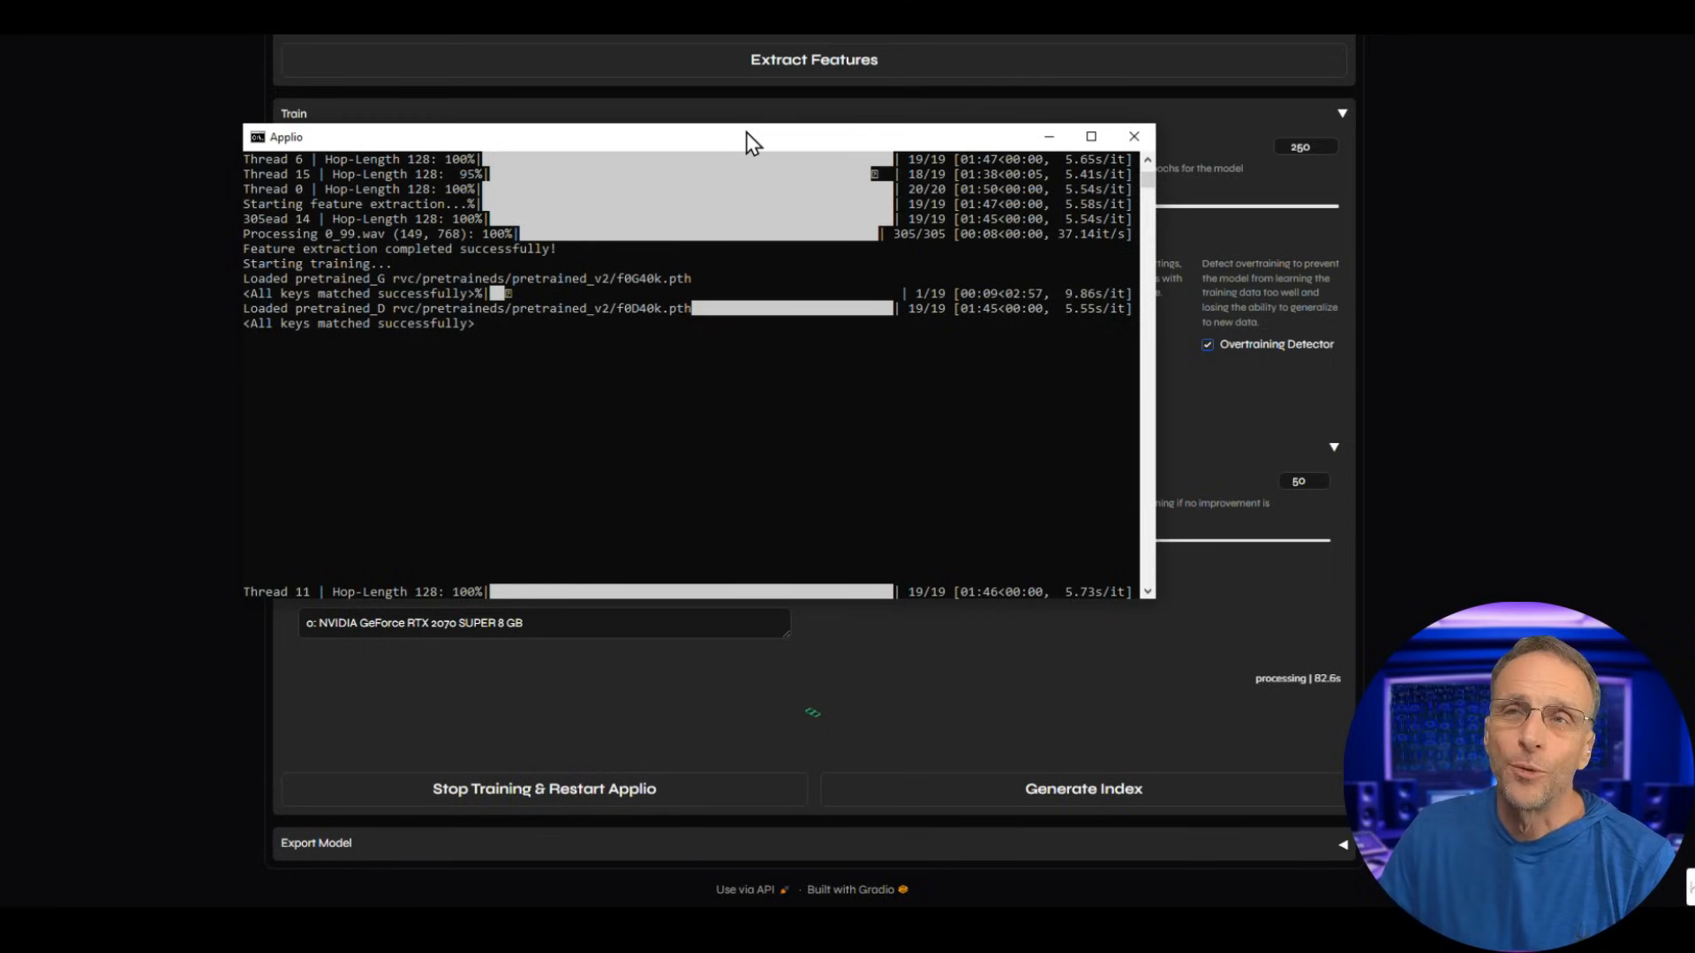
pyautogui.moveTo(454, 379)
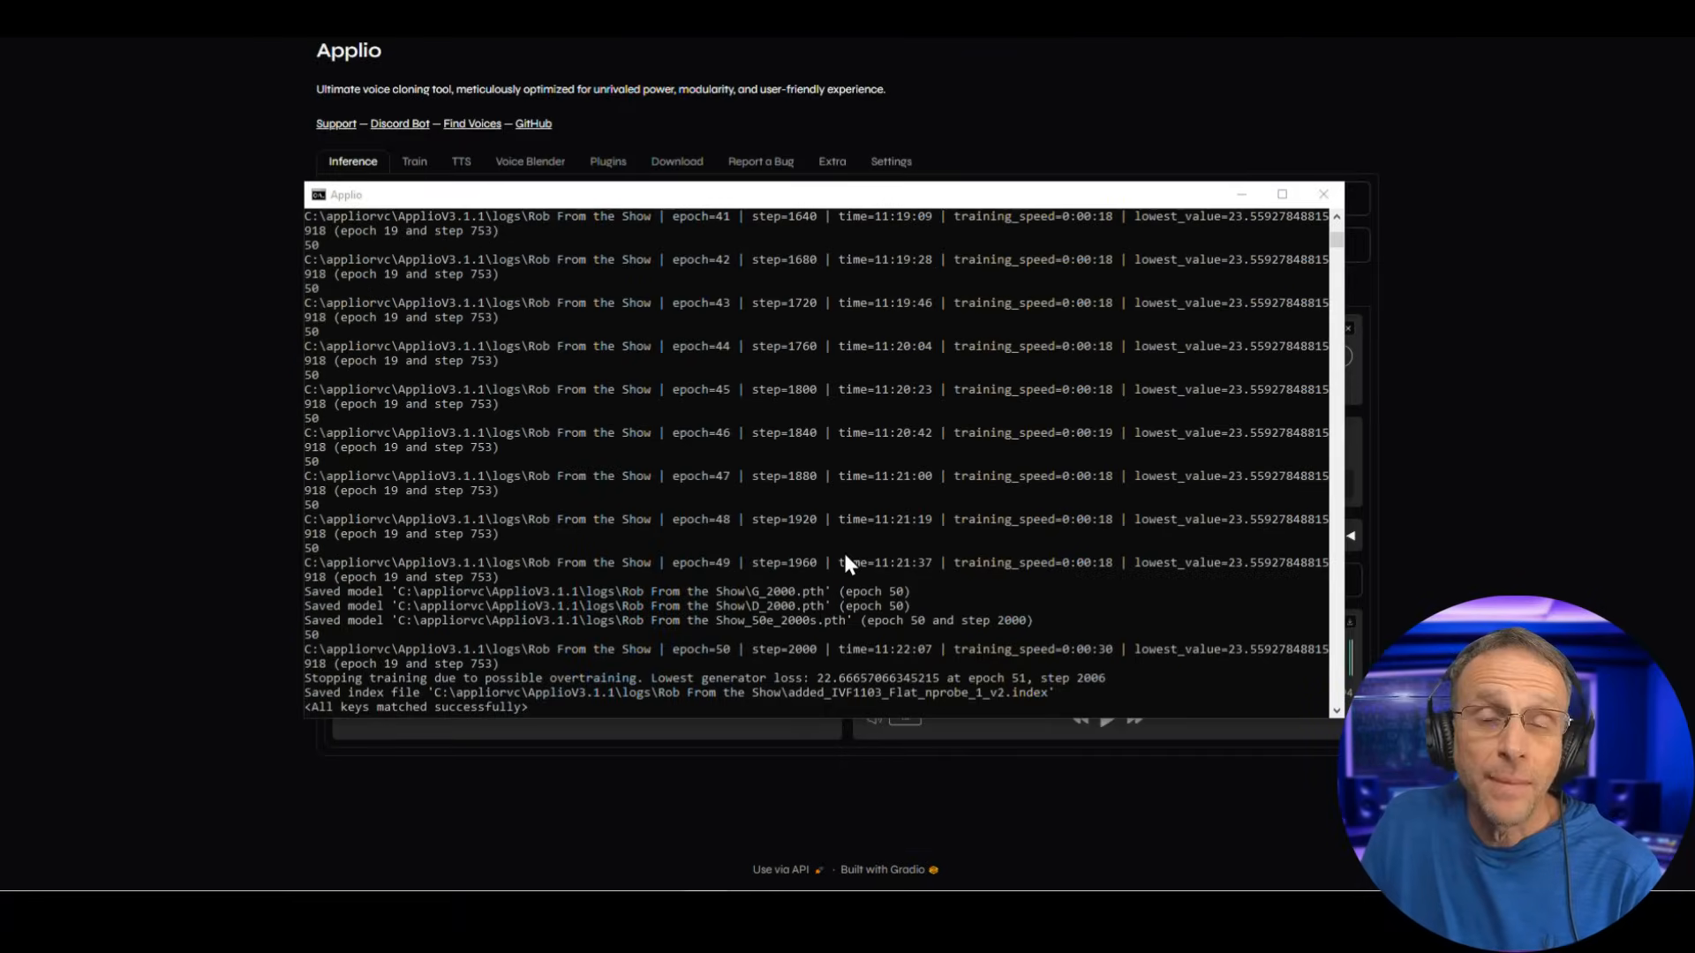
pyautogui.moveTo(914, 597)
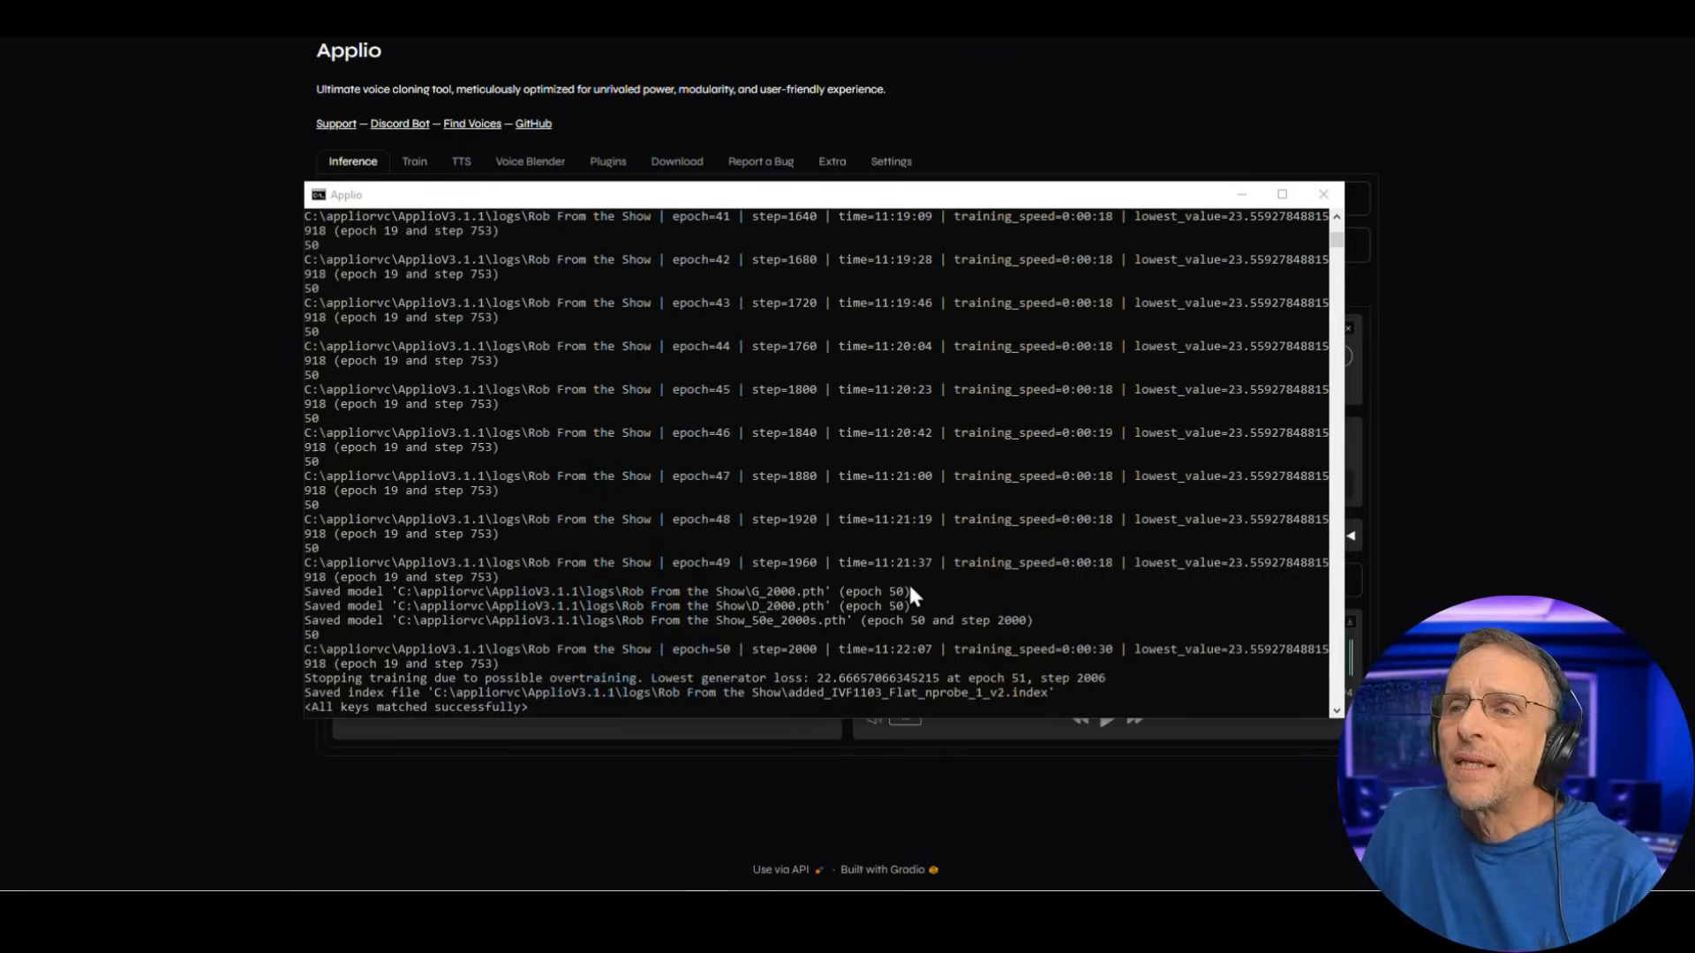
# Scroll the console log confirming training stopped at epoch 50 and files saved.
pyautogui.scroll(-3)
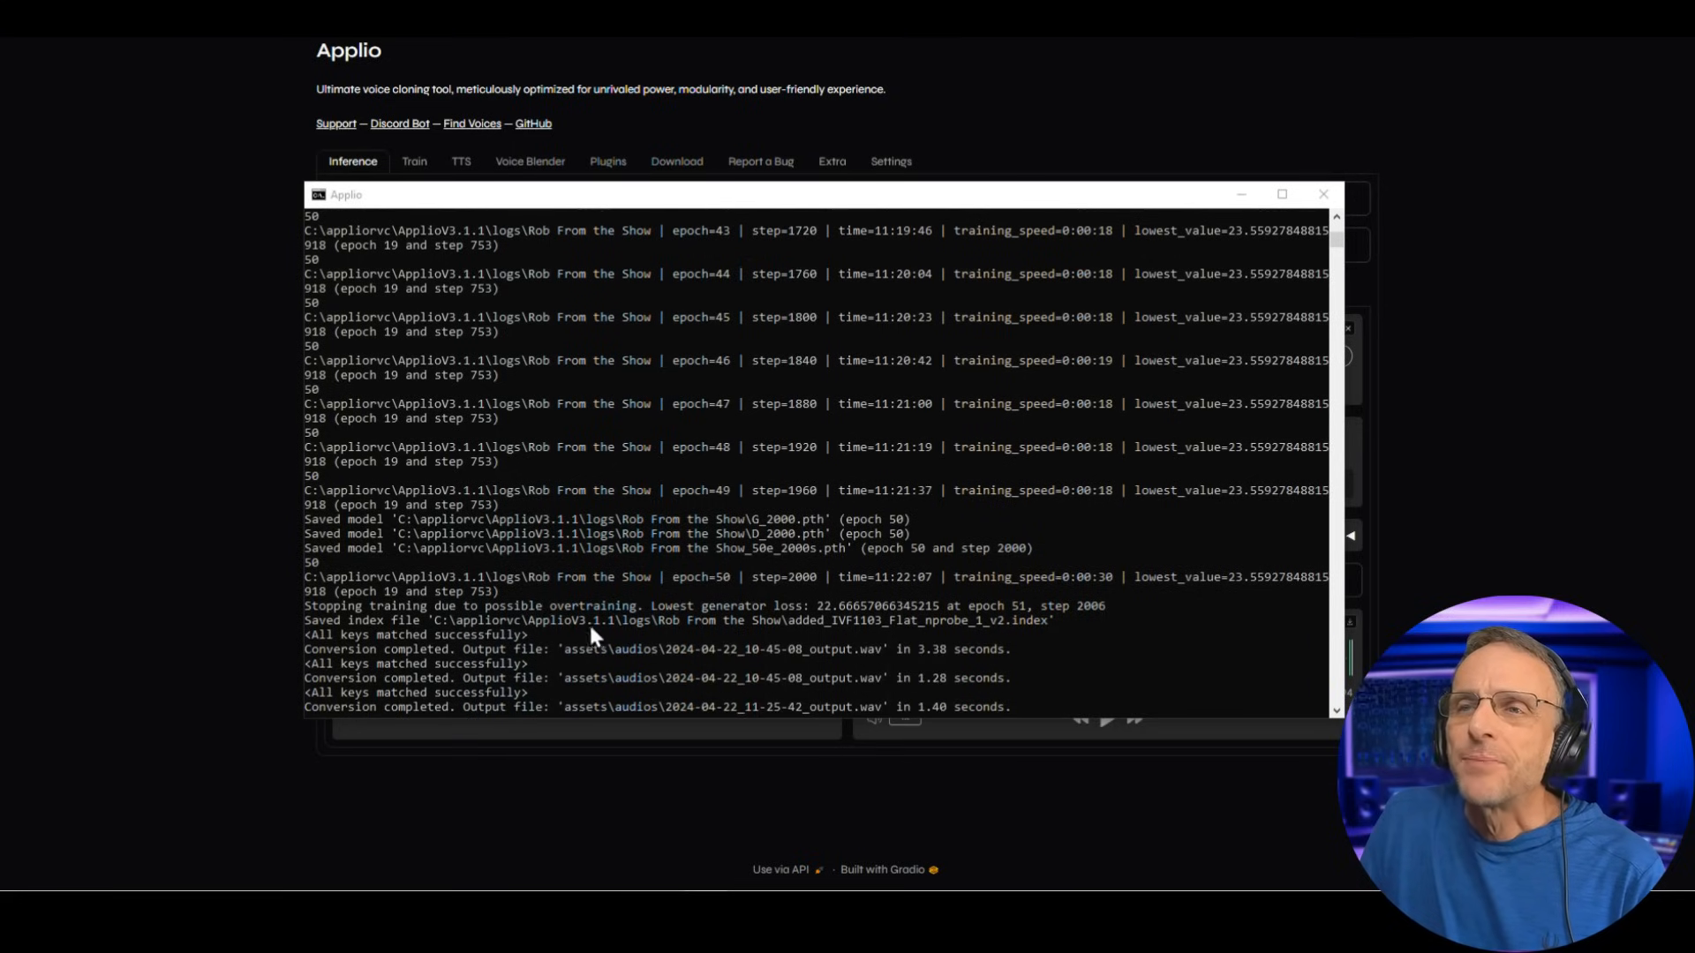
pyautogui.scroll(3)
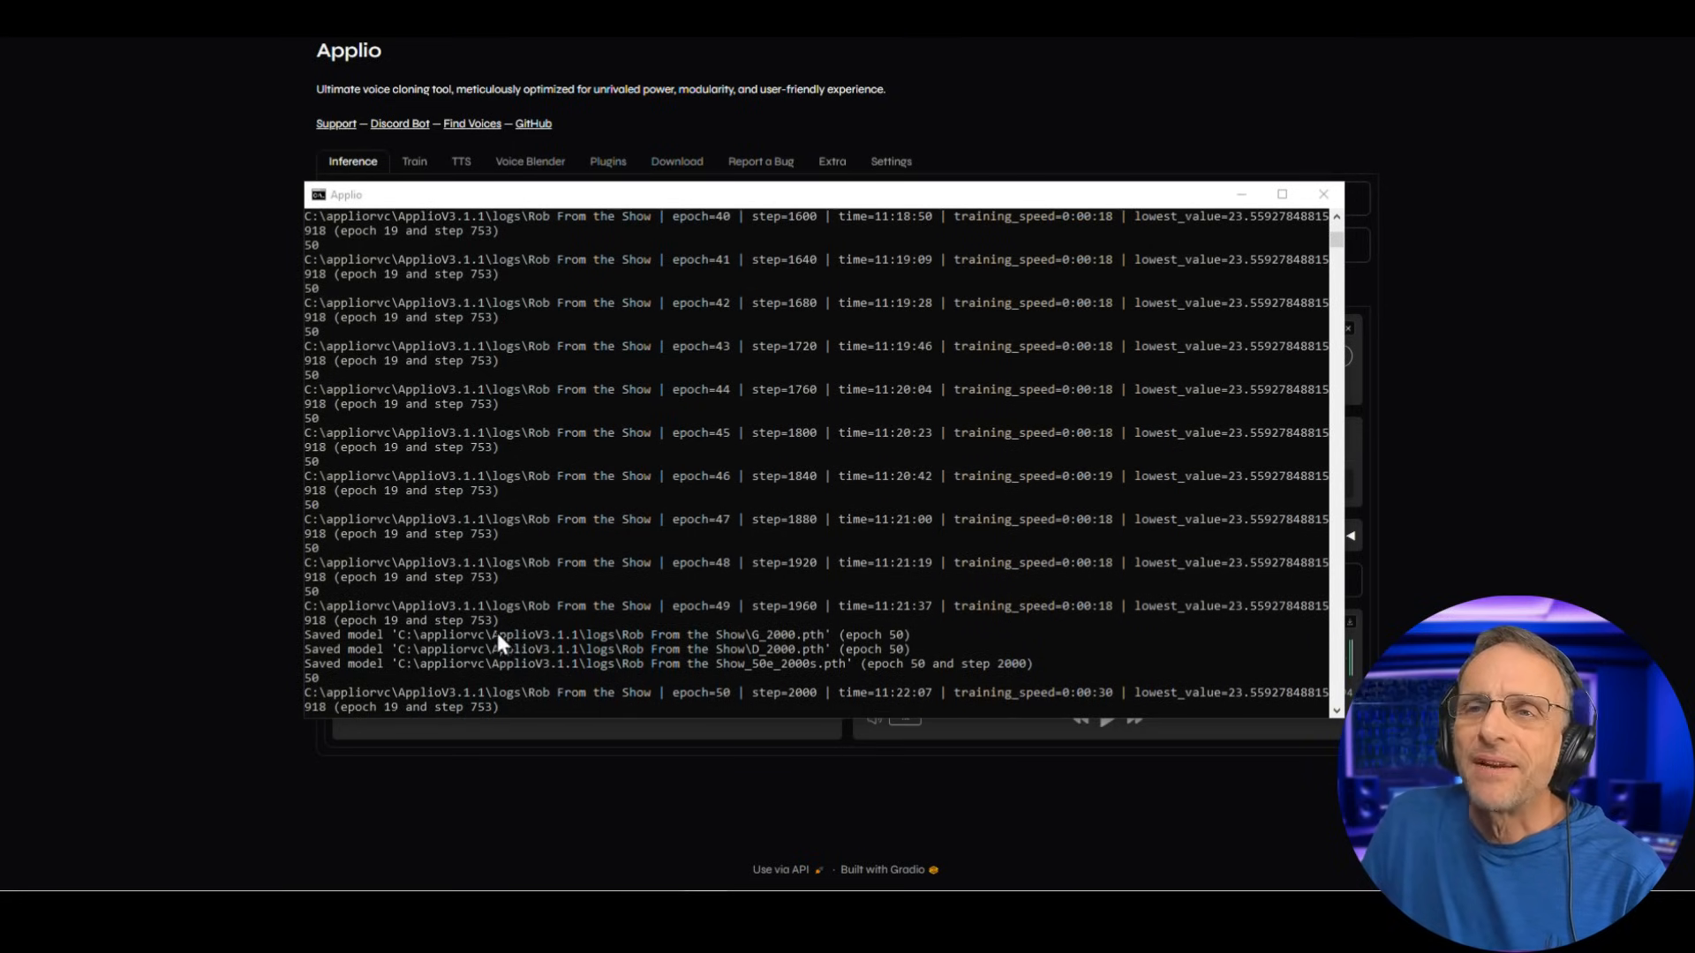
pyautogui.moveTo(443, 611)
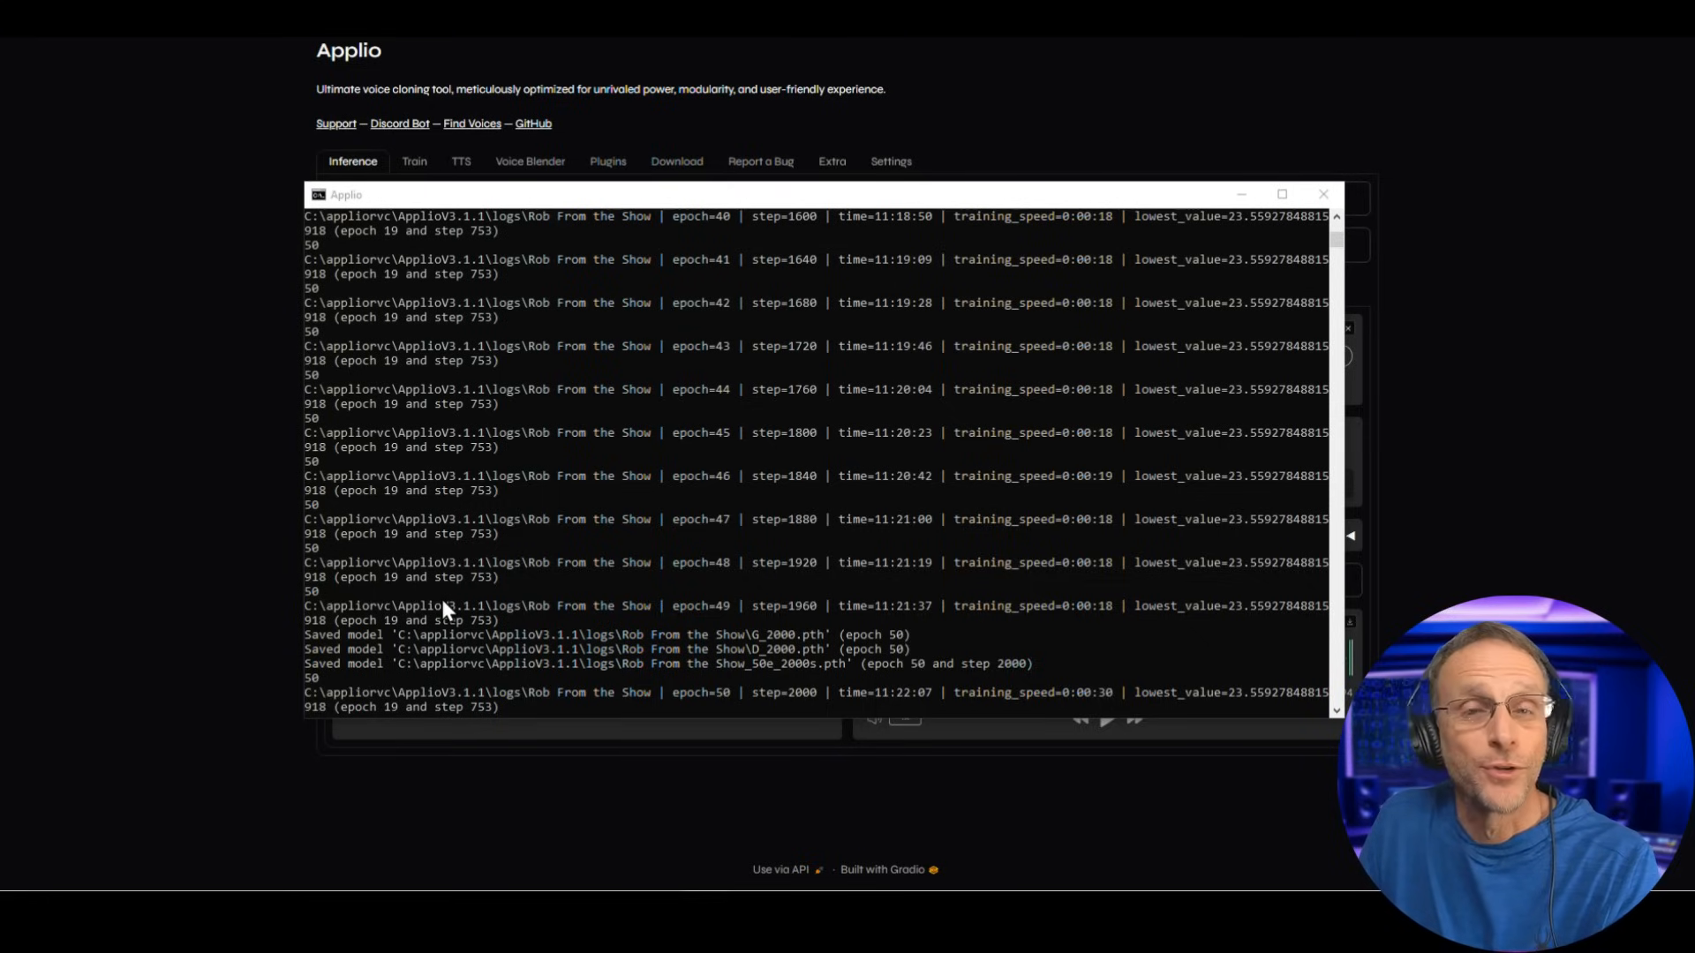
pyautogui.scroll(-3)
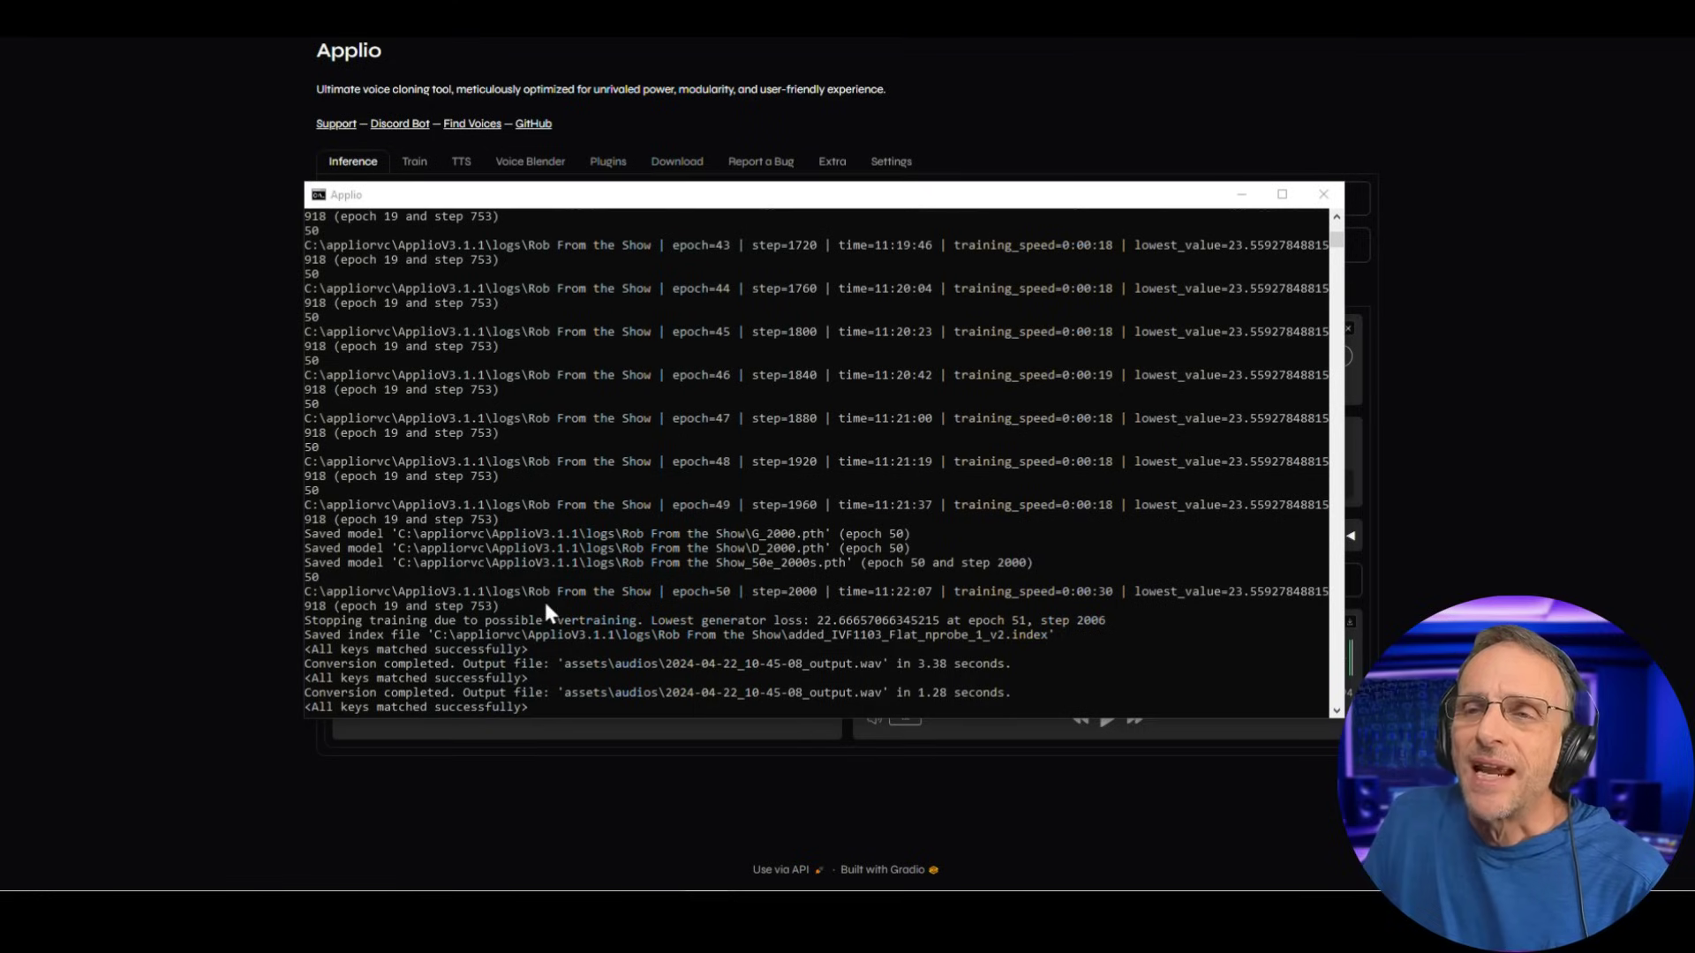
pyautogui.moveTo(549, 640)
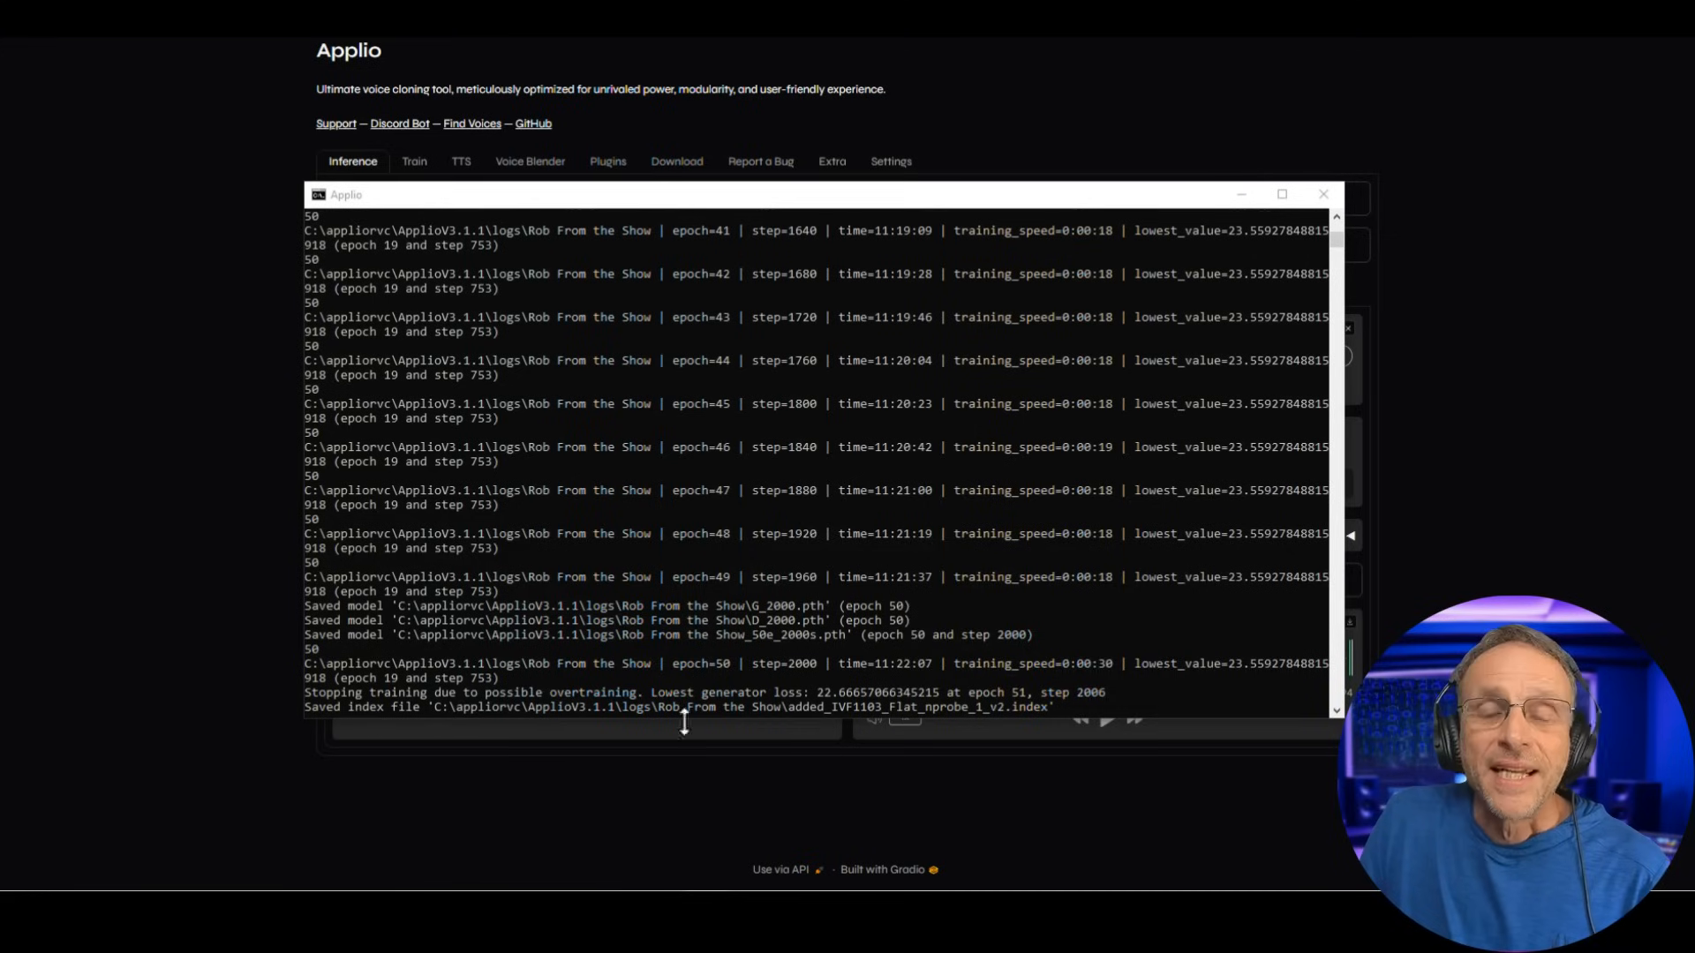
pyautogui.moveTo(1054, 727)
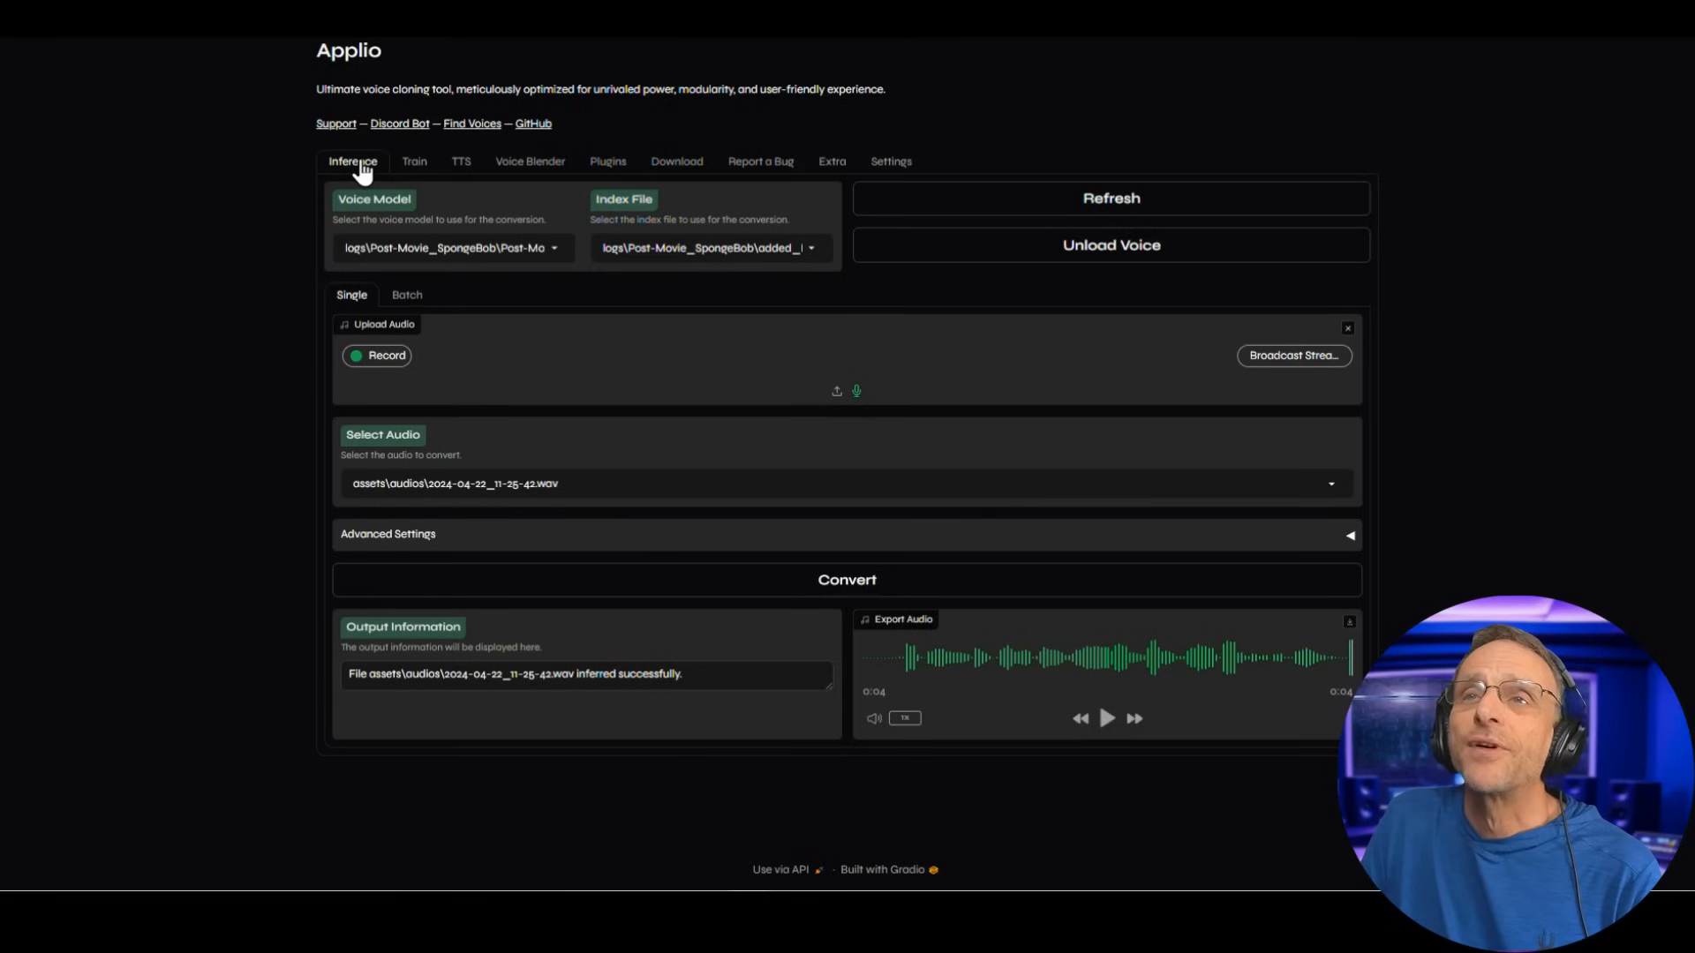
# Select Rob From the Show_50e_2000s.pth and its added_IVF index file.
pyautogui.click(451, 247)
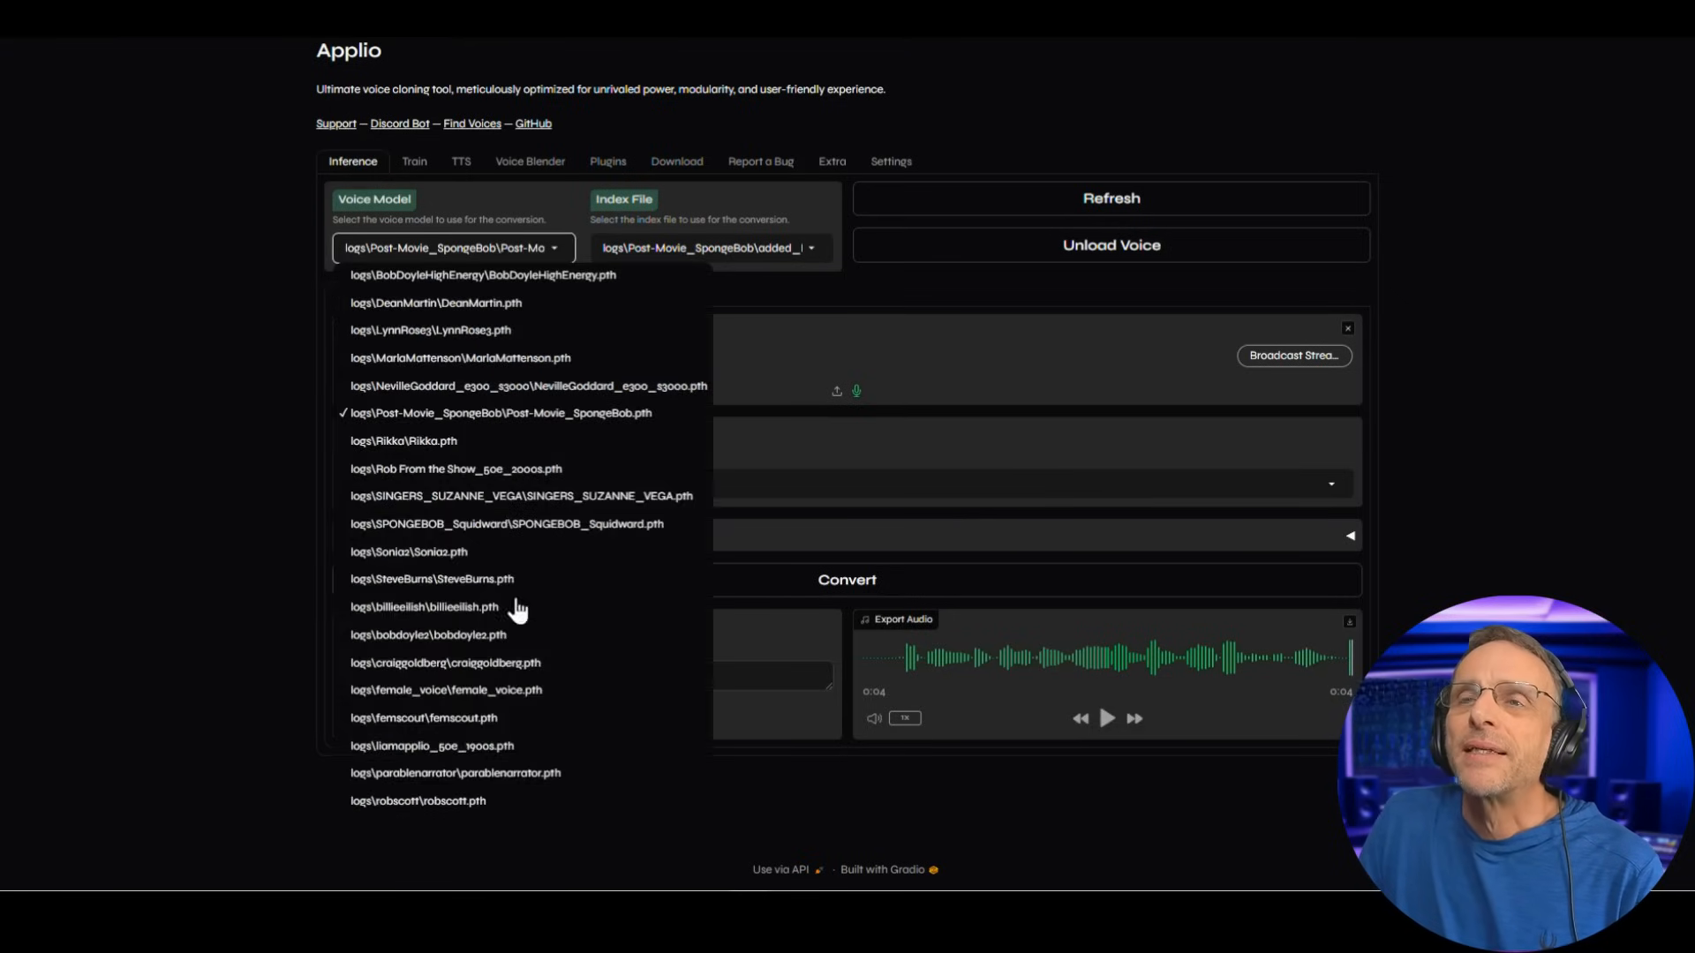
pyautogui.click(456, 468)
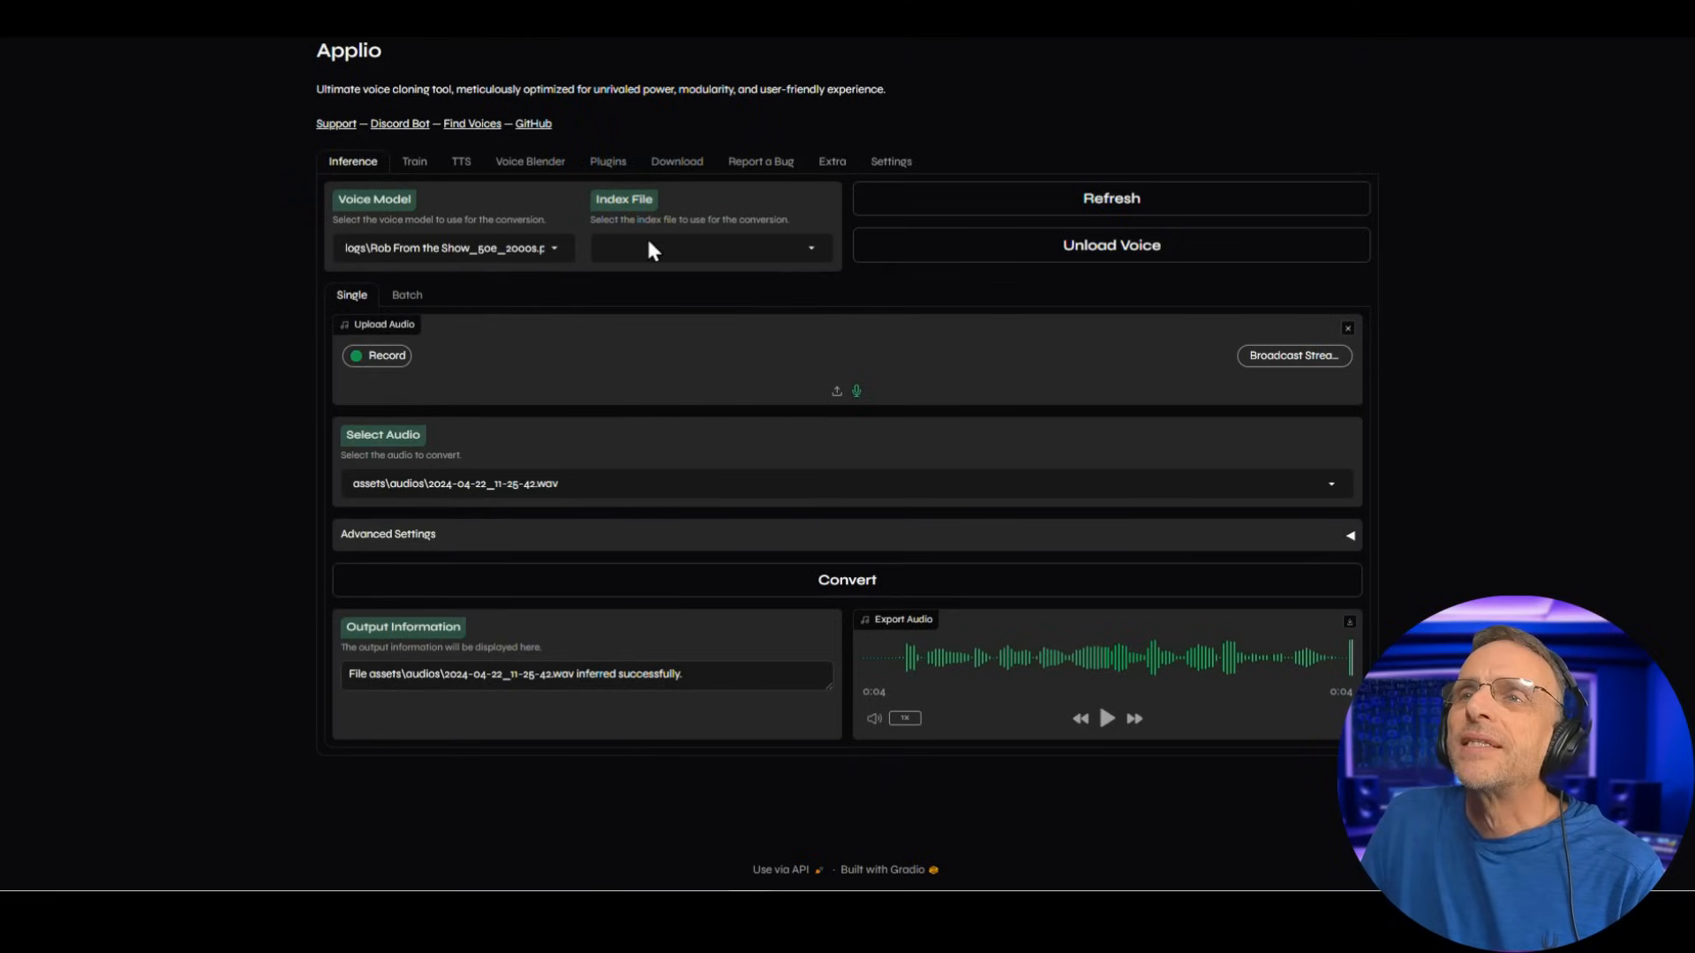
pyautogui.click(708, 248)
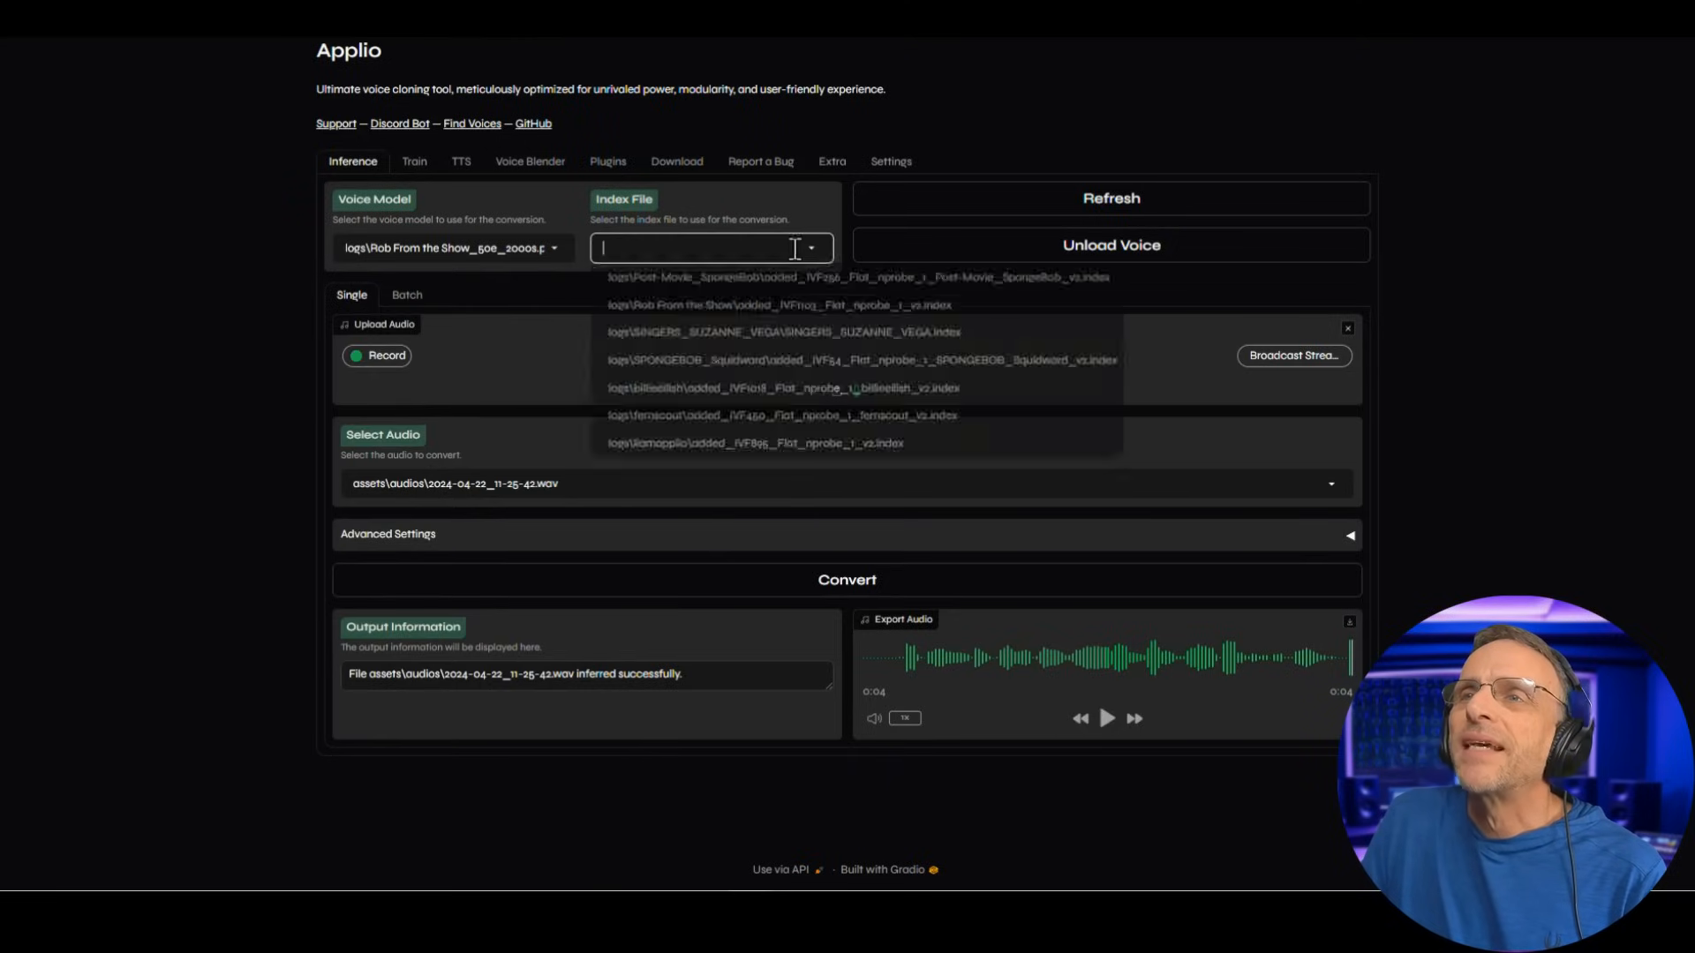
pyautogui.click(777, 303)
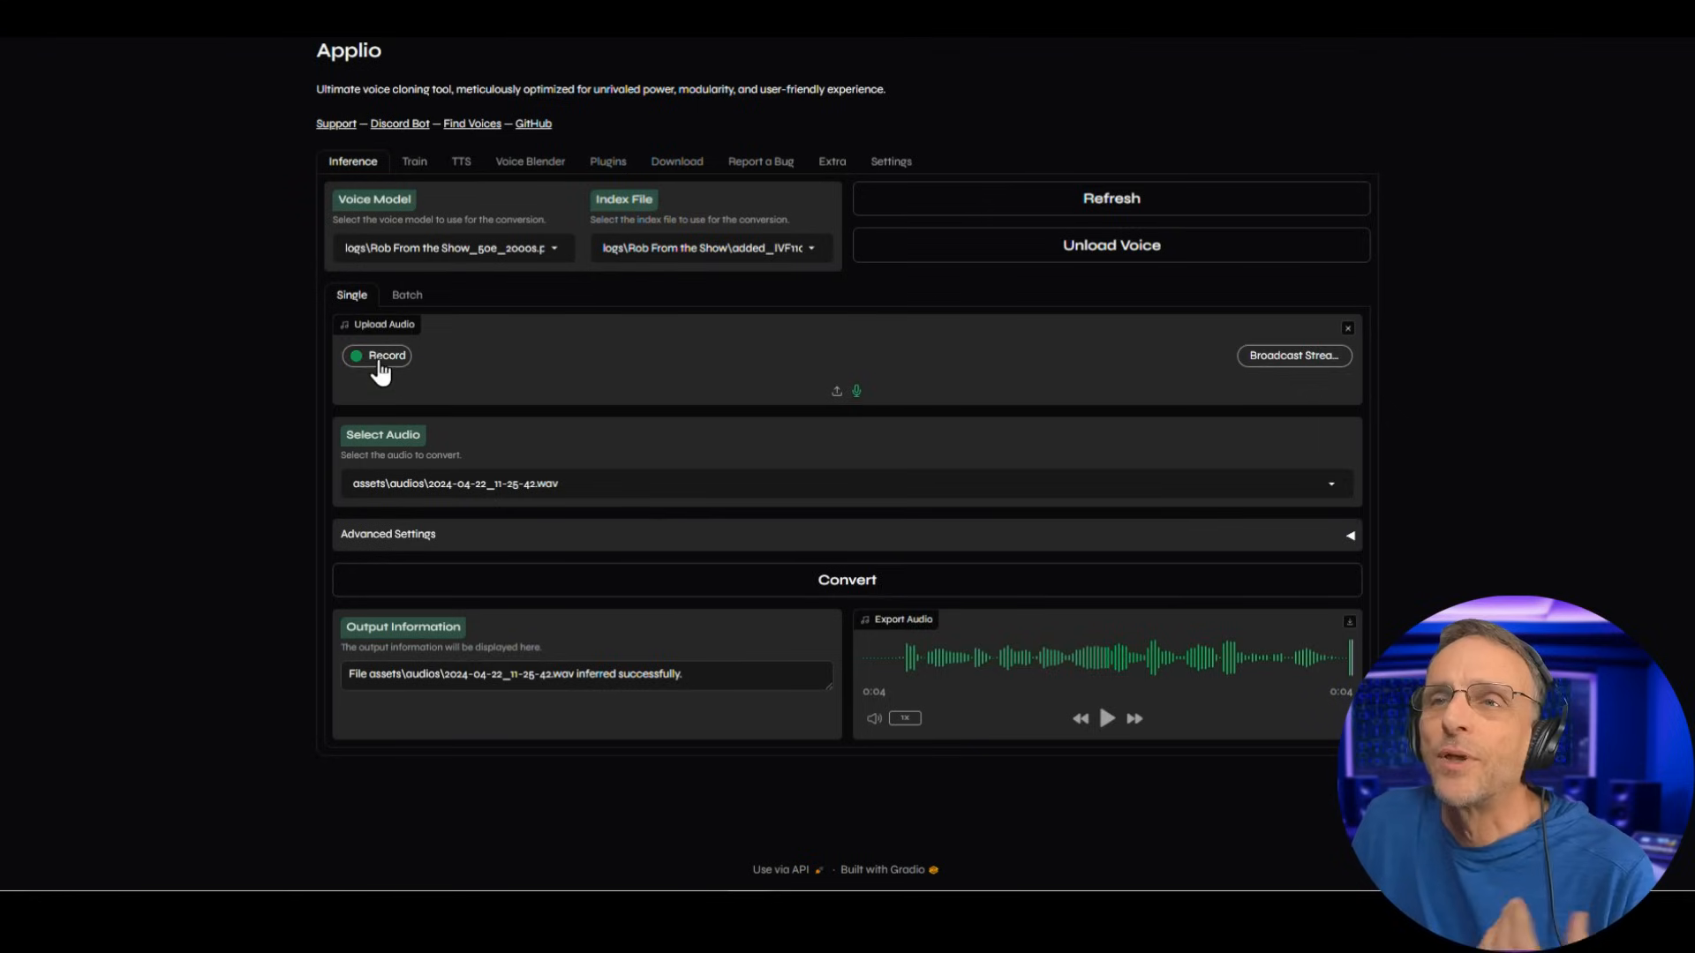
# Record a 16-second clip, convert it with Rob From the Show, and play the result.
pyautogui.click(377, 356)
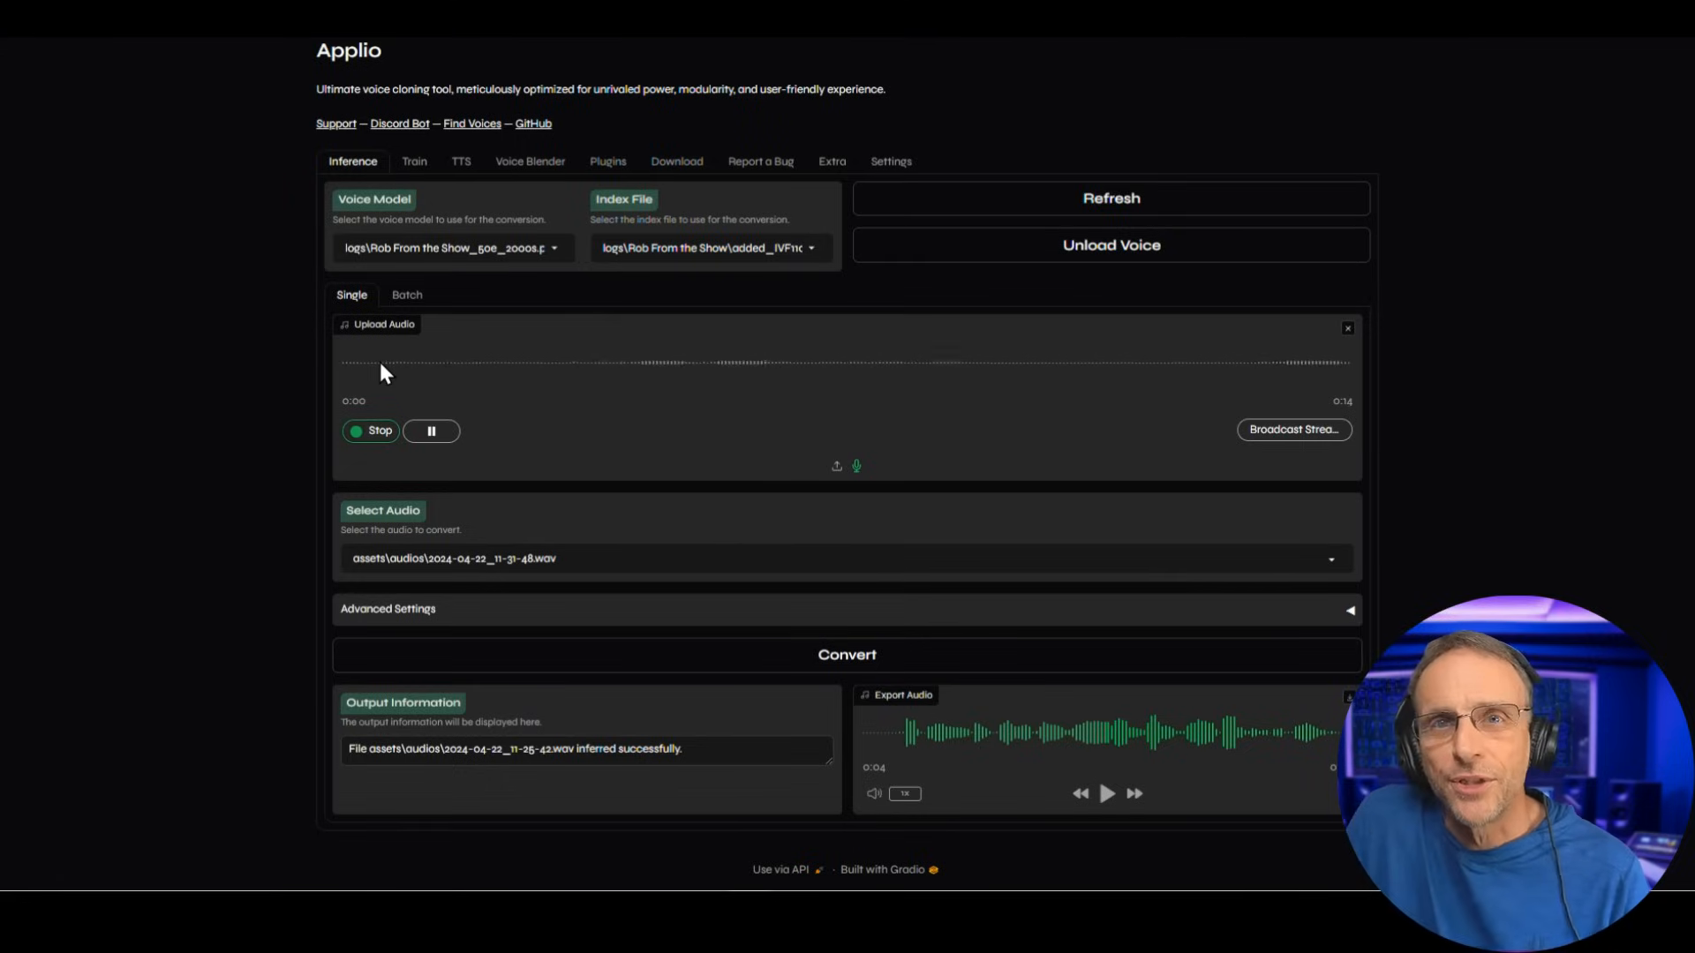
pyautogui.click(370, 430)
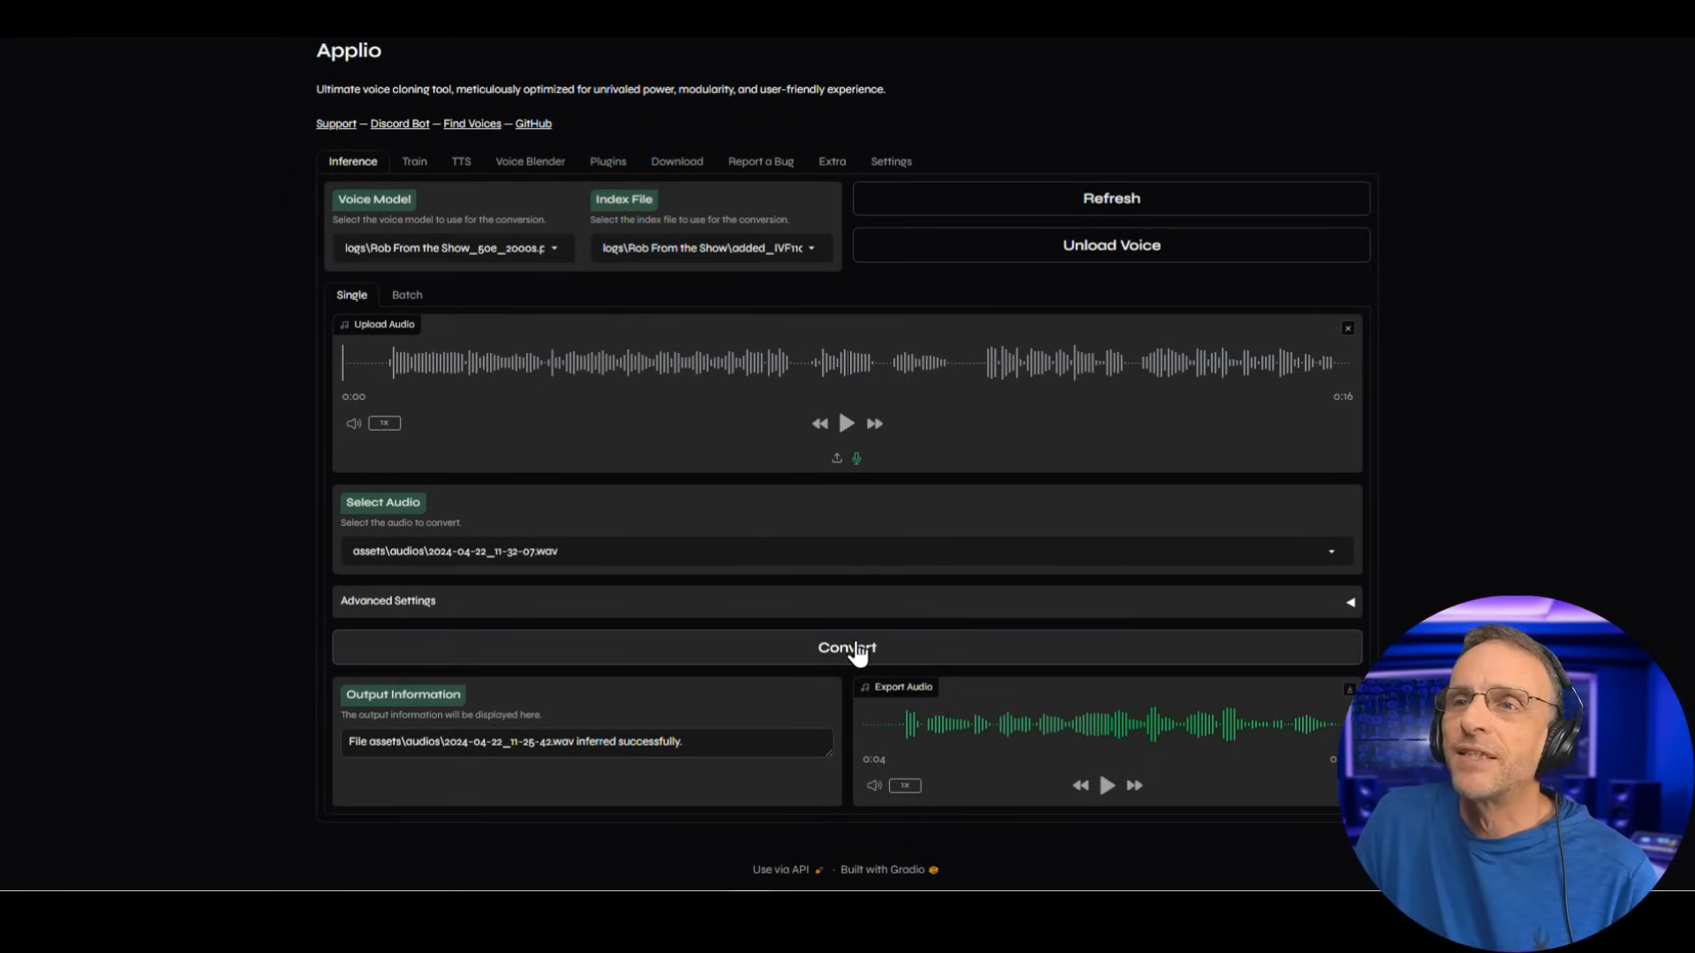
pyautogui.click(847, 647)
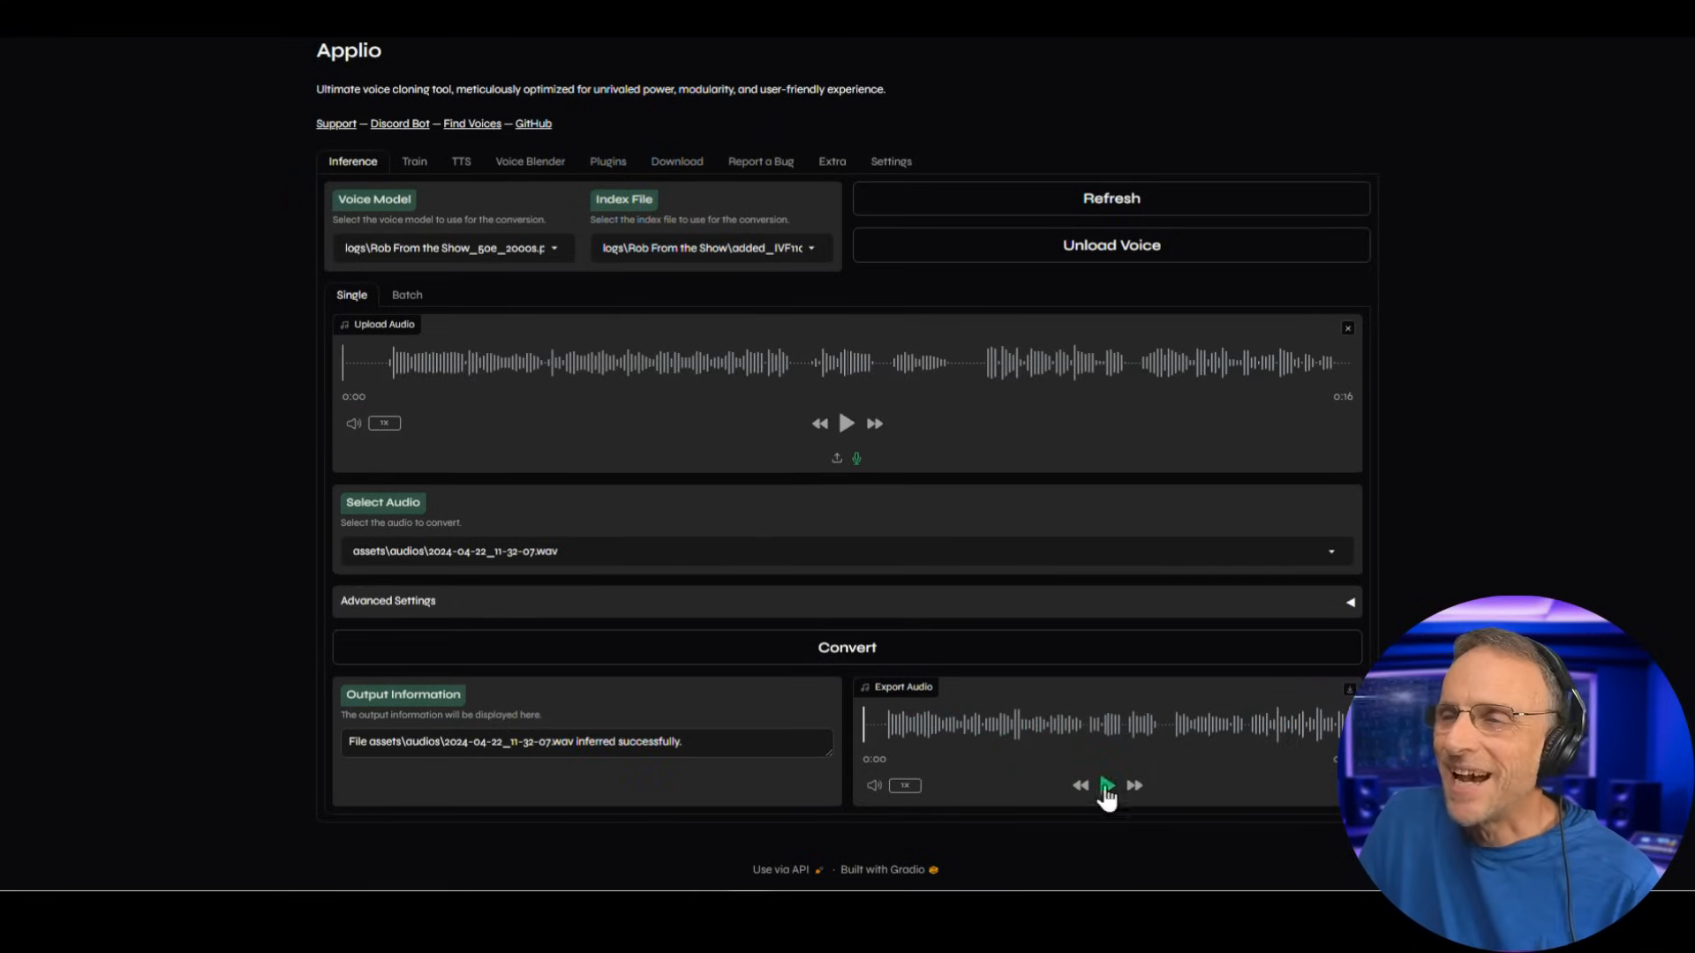
pyautogui.click(1106, 786)
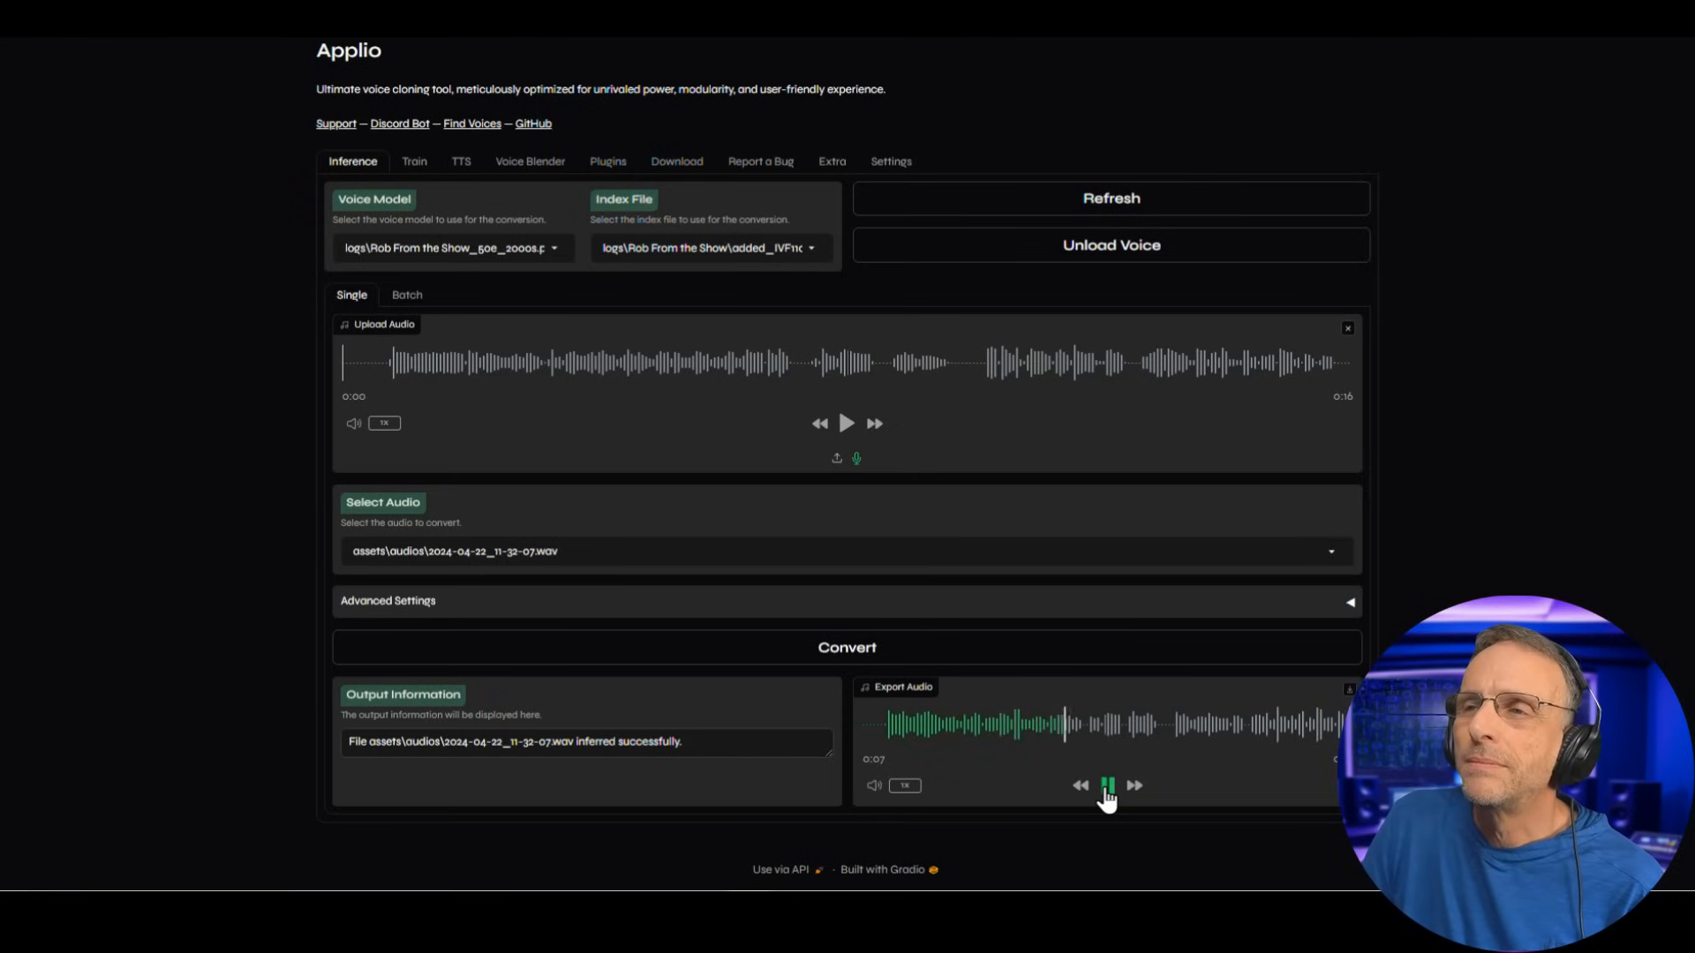
pyautogui.click(1107, 785)
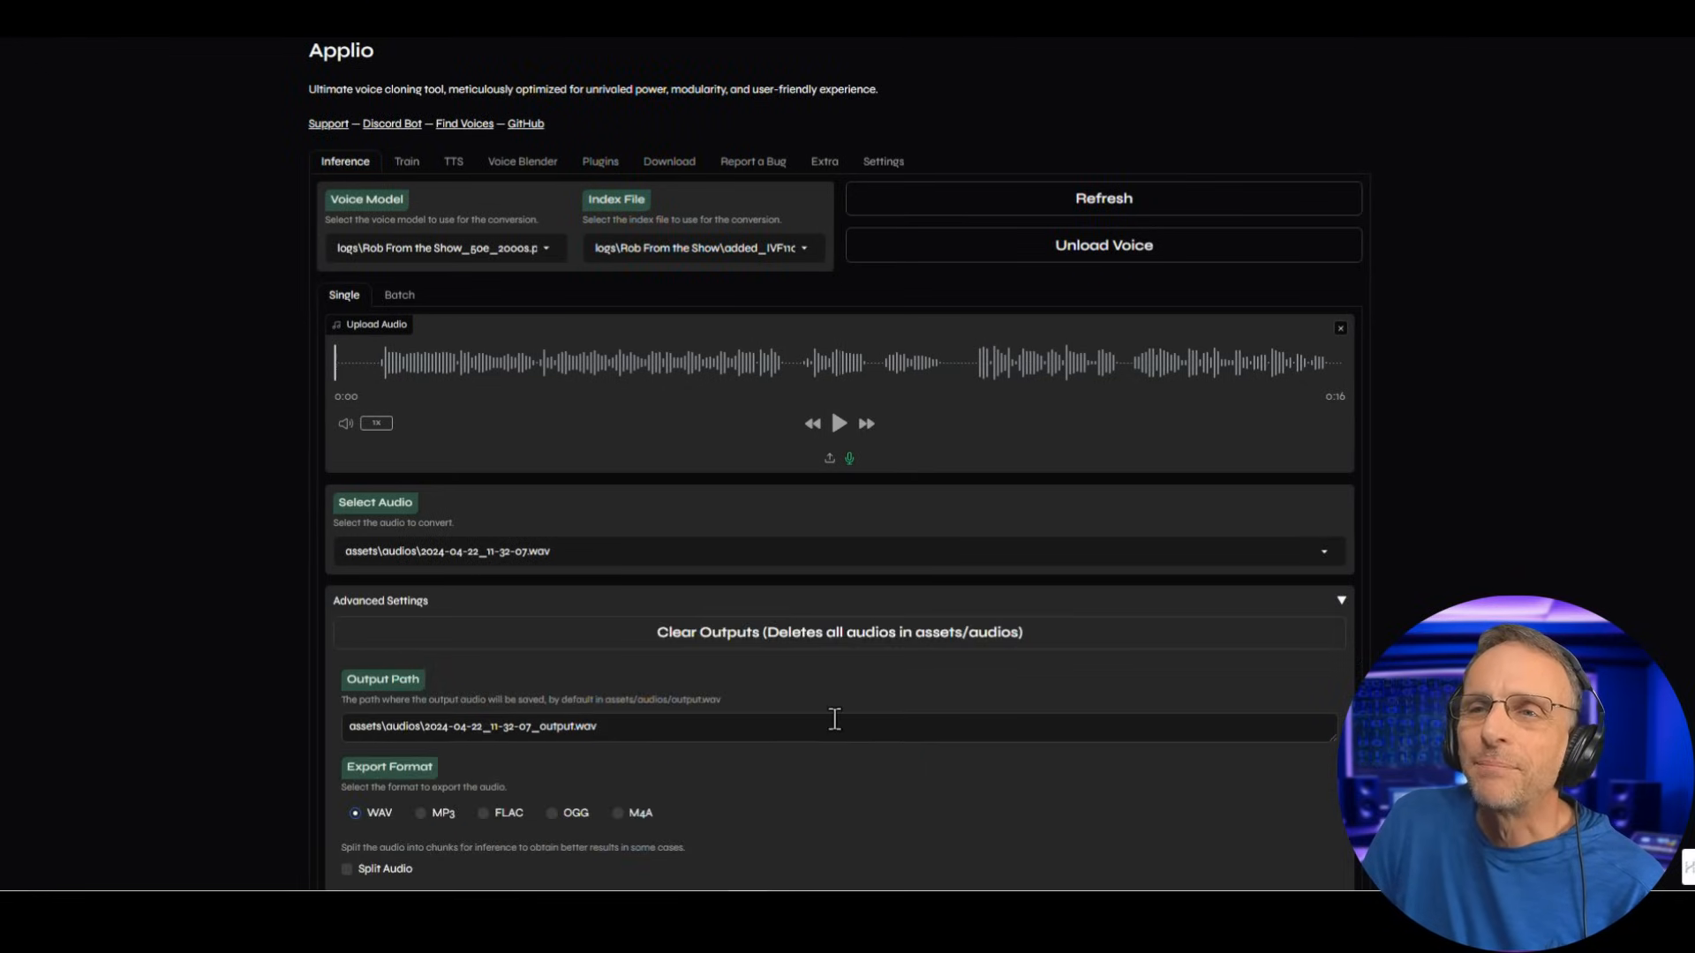
# Review the output path and pitch 4 in Advanced Settings, then pause the converted clip.
pyautogui.scroll(-3)
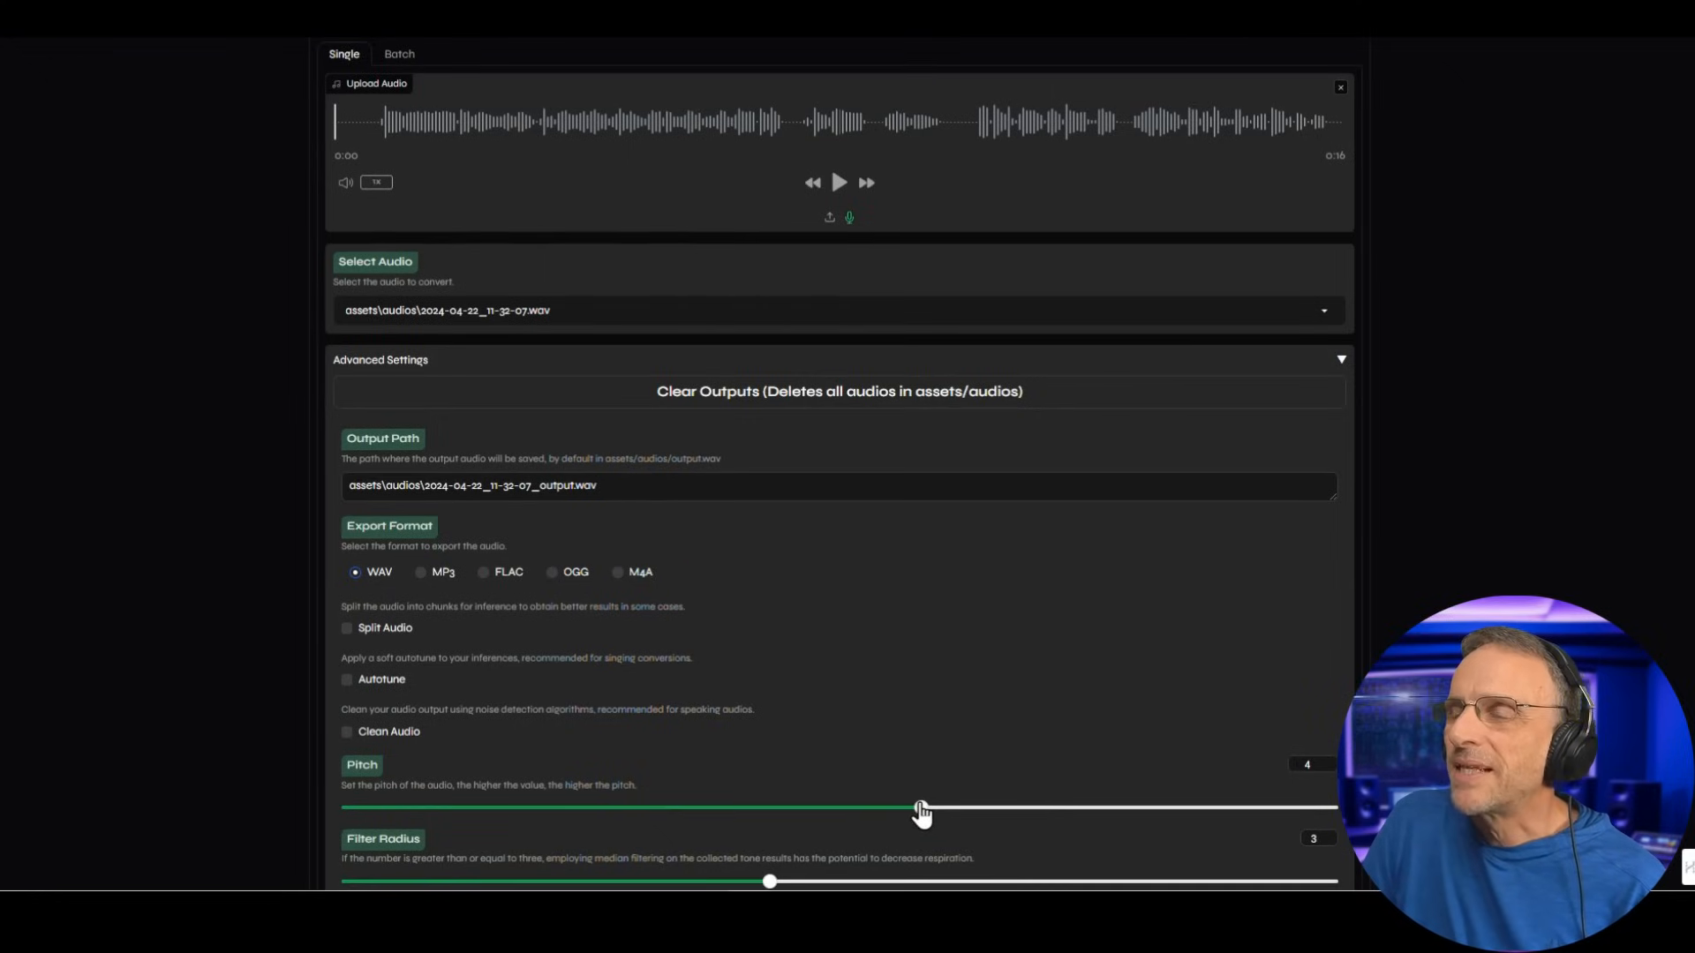
pyautogui.moveTo(995, 779)
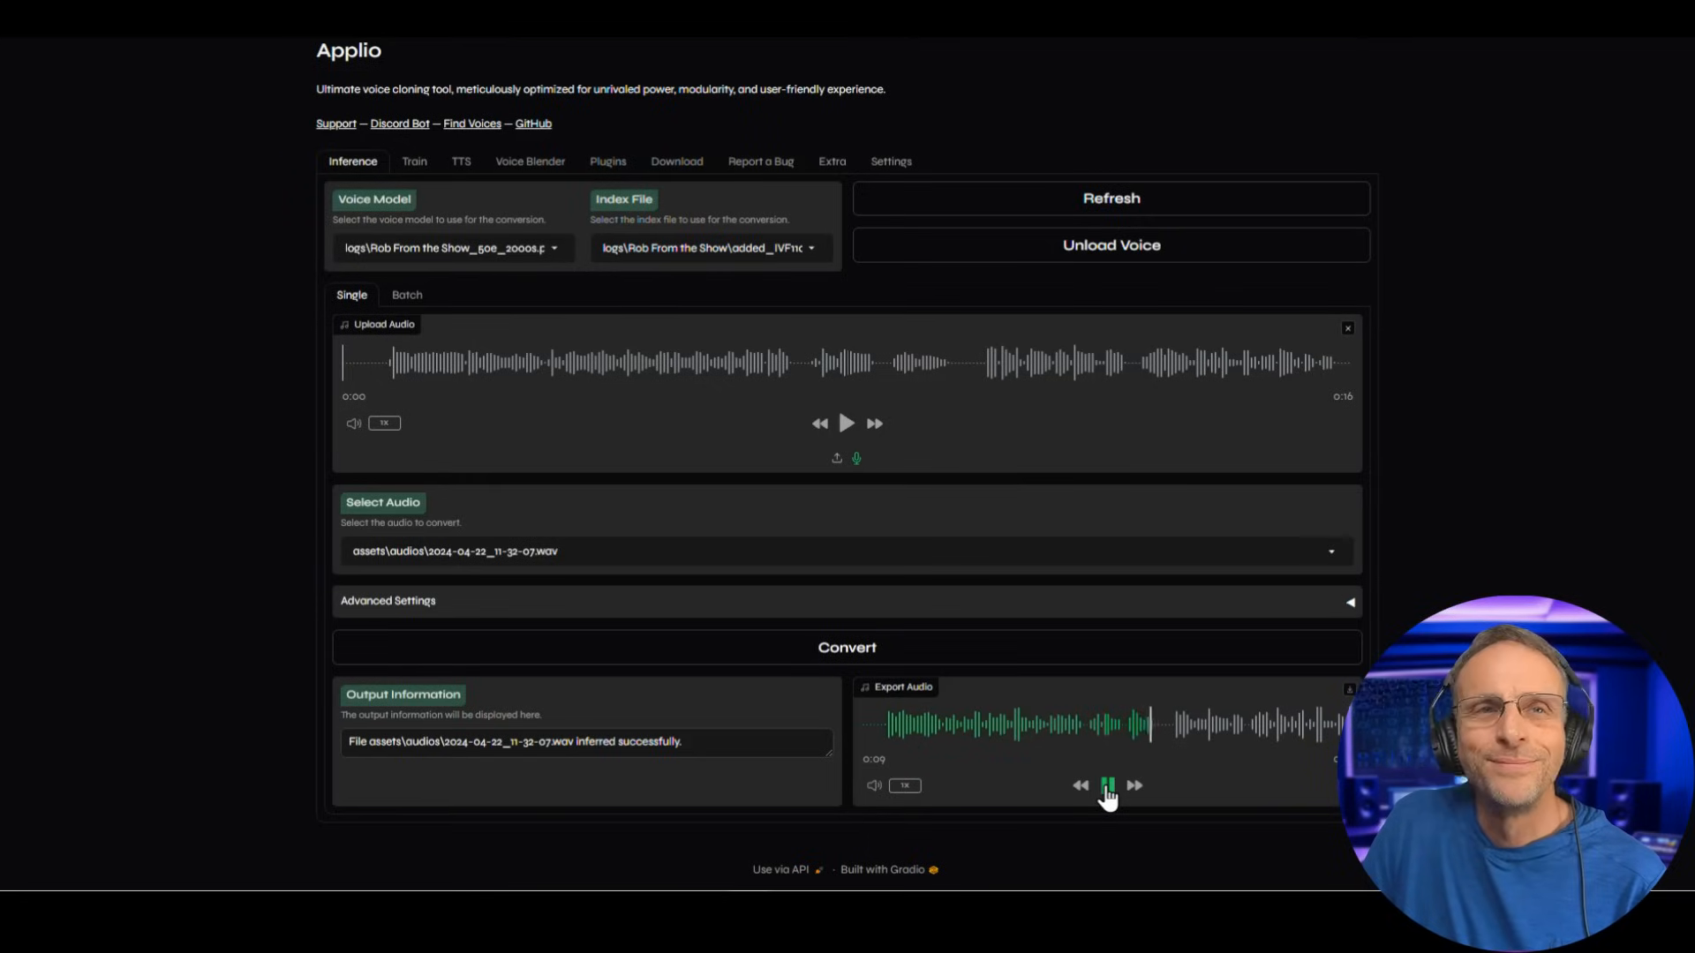
pyautogui.click(1107, 786)
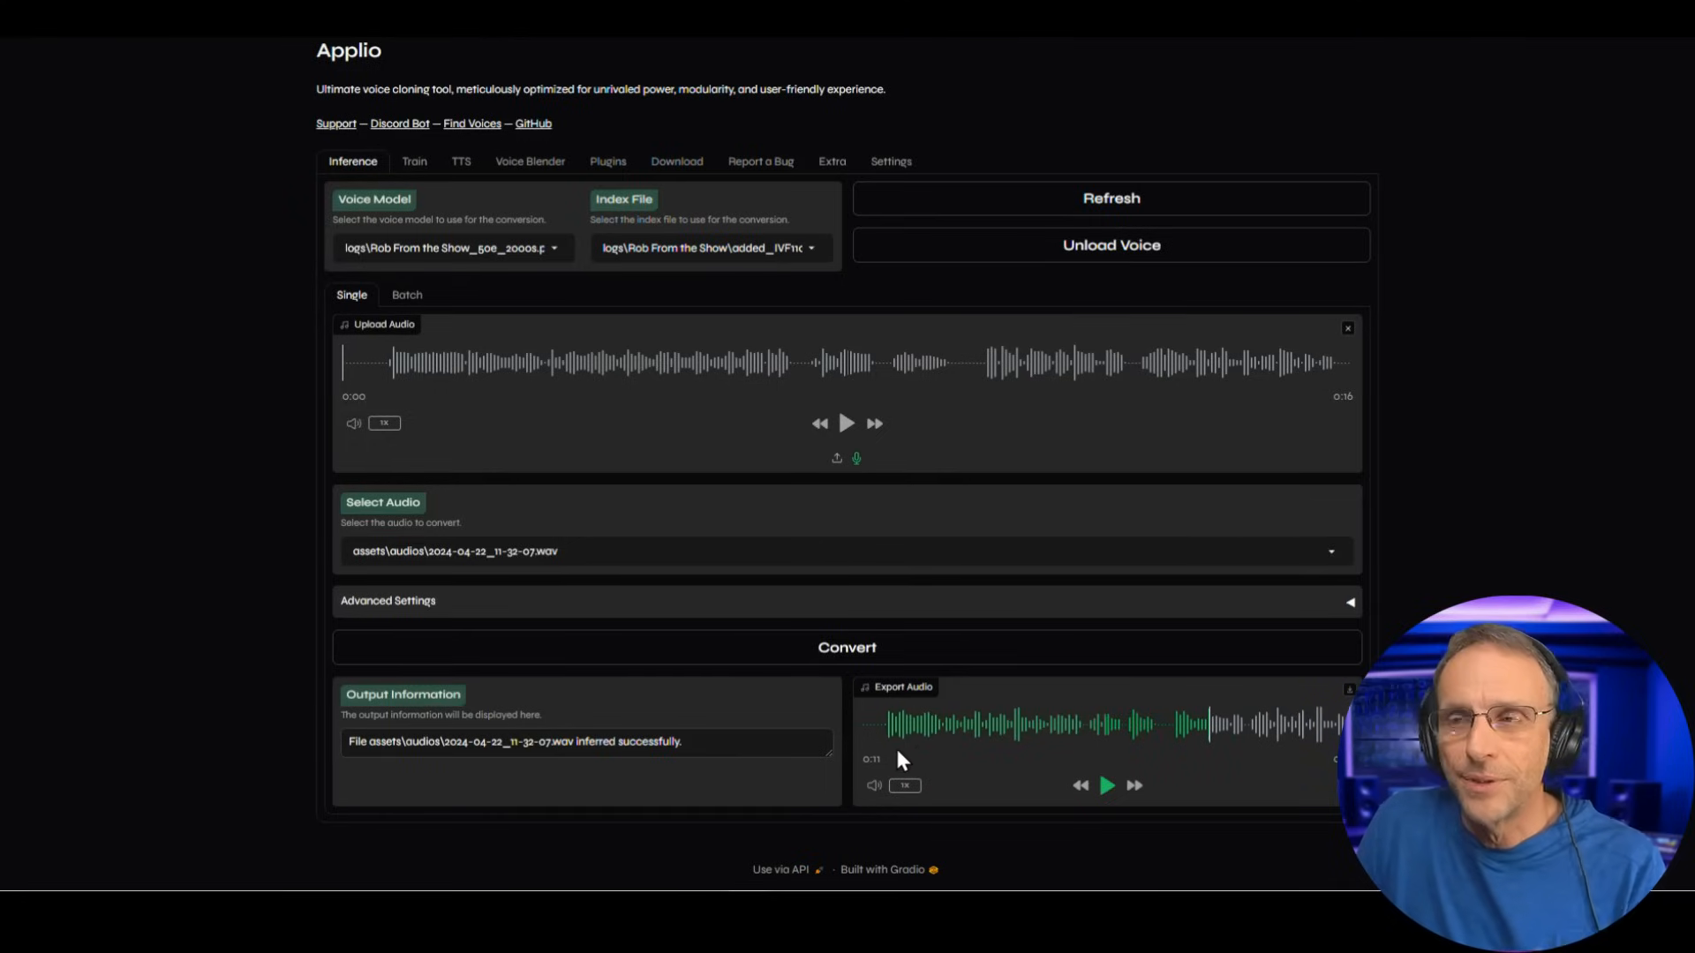
pyautogui.moveTo(660, 765)
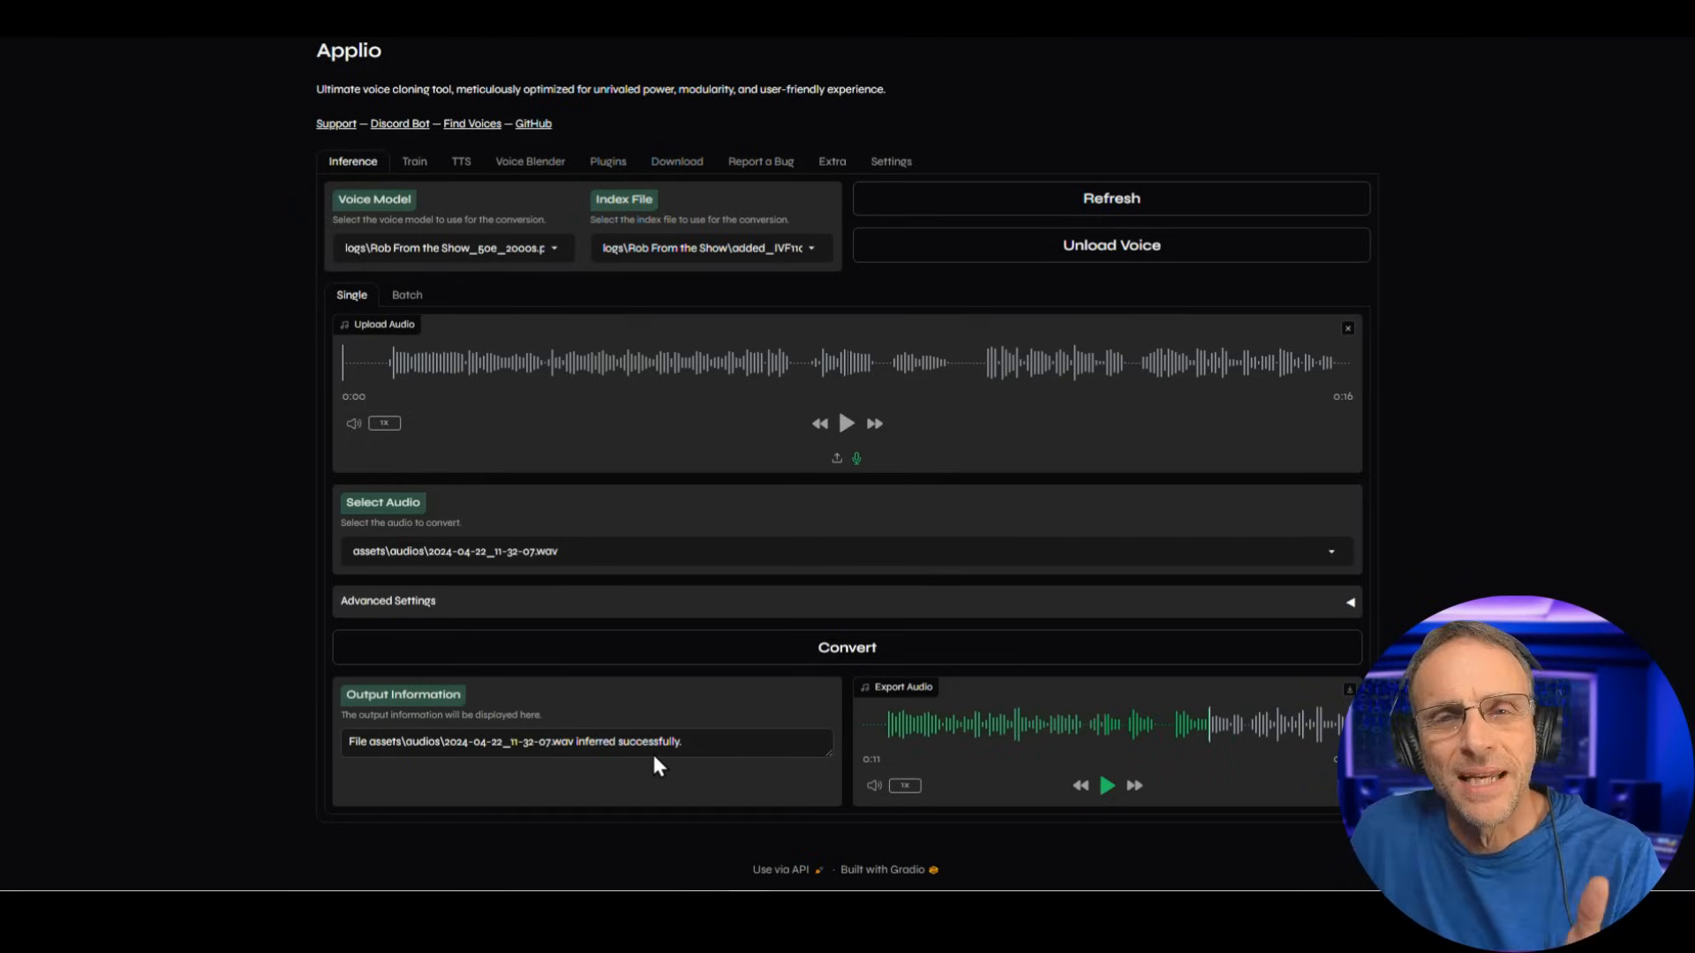